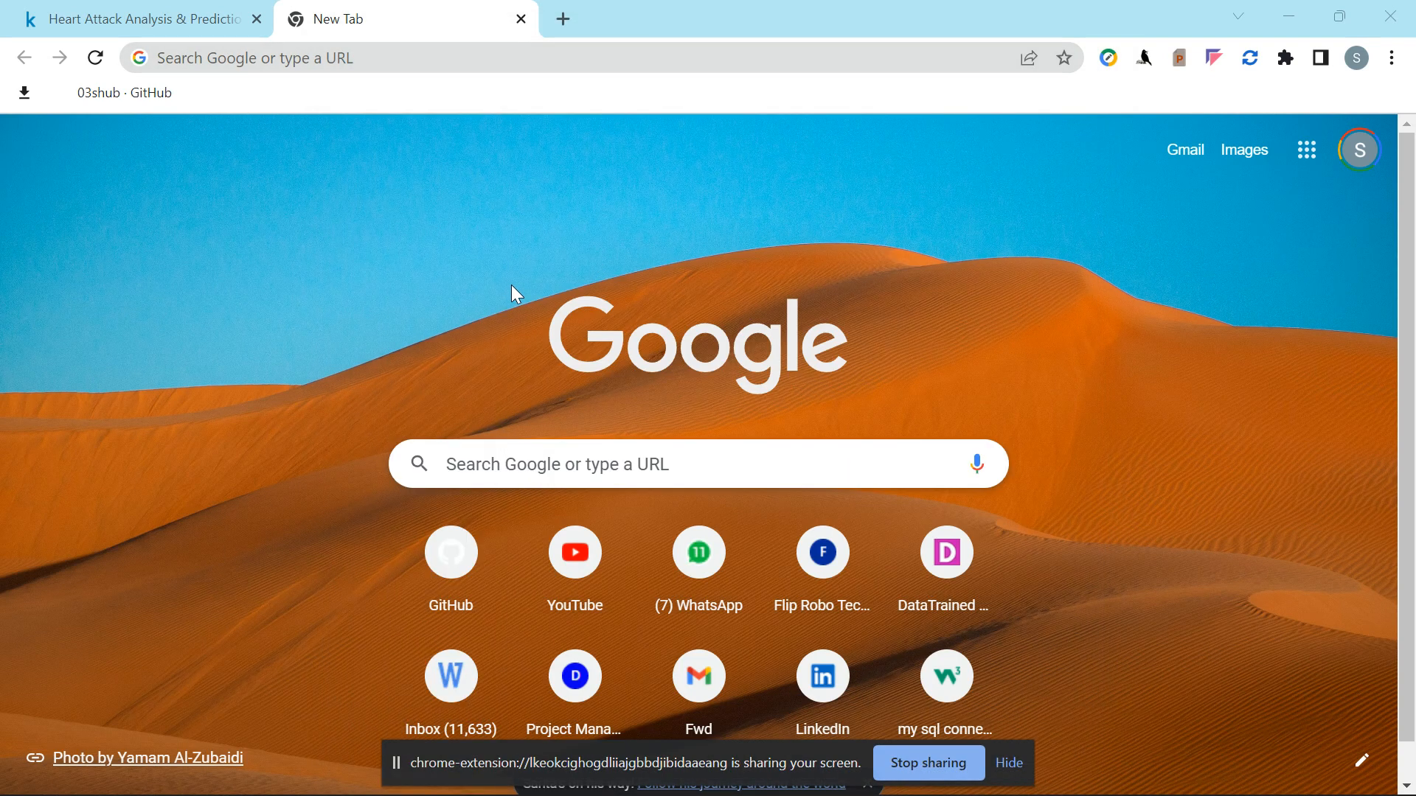
pyautogui.moveTo(870, 306)
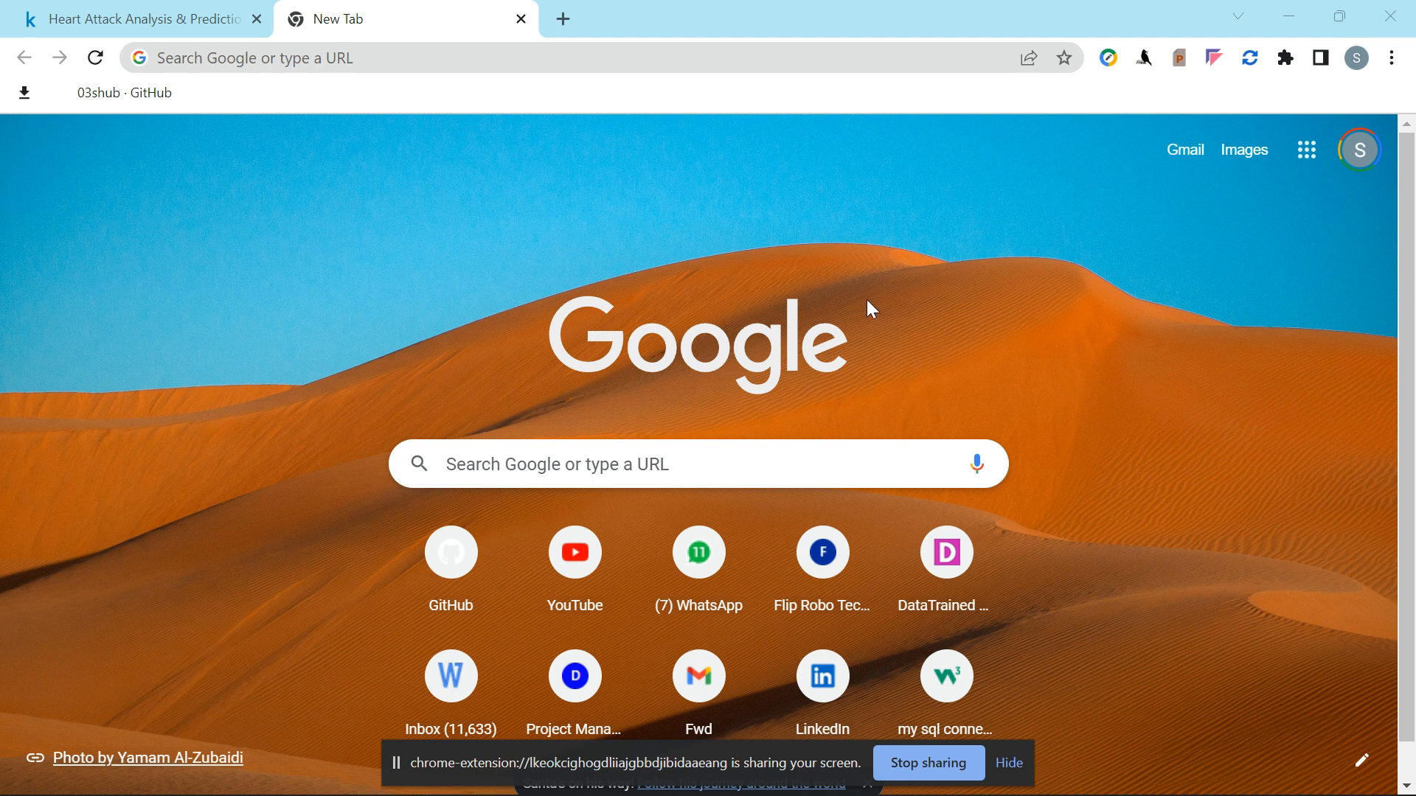
pyautogui.moveTo(1292, 196)
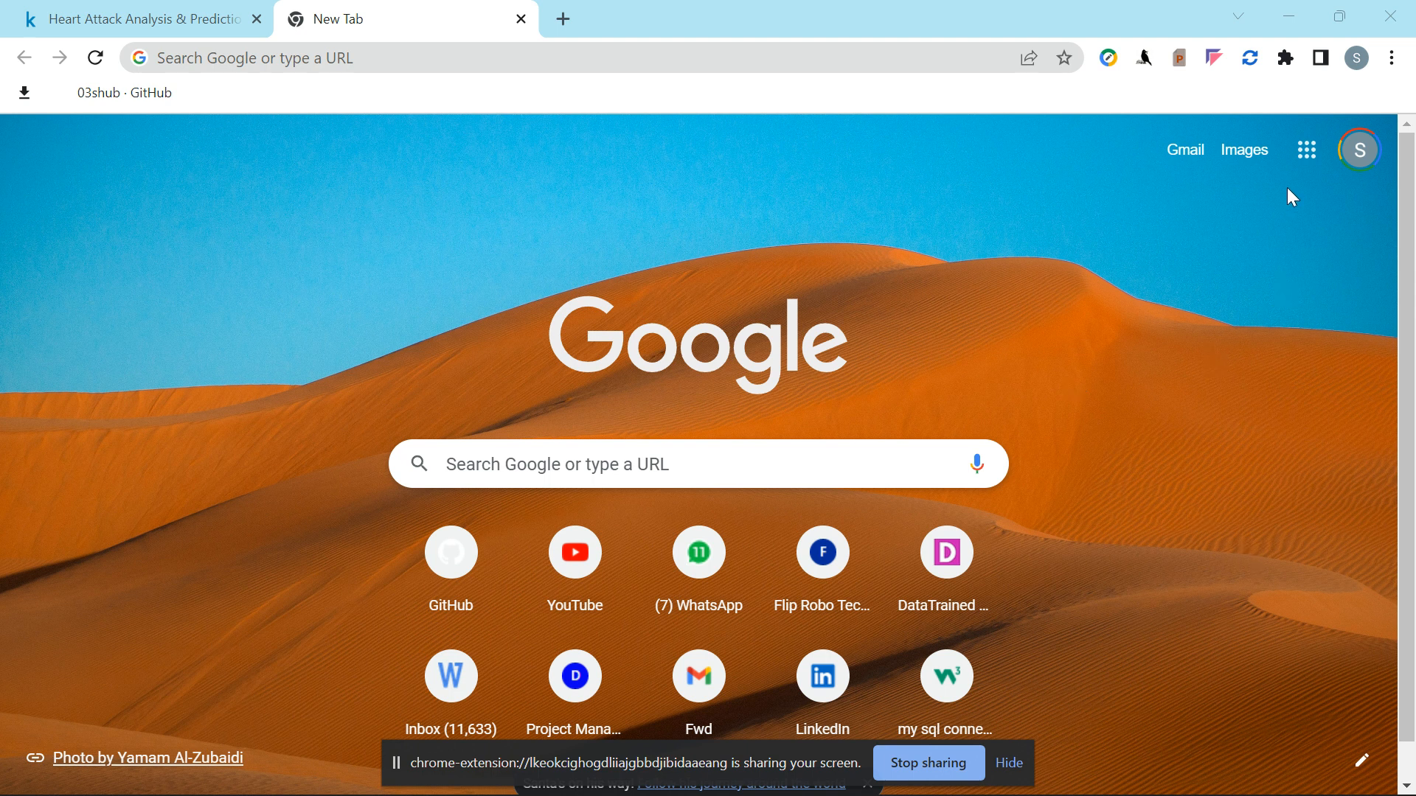
pyautogui.moveTo(1029, 770)
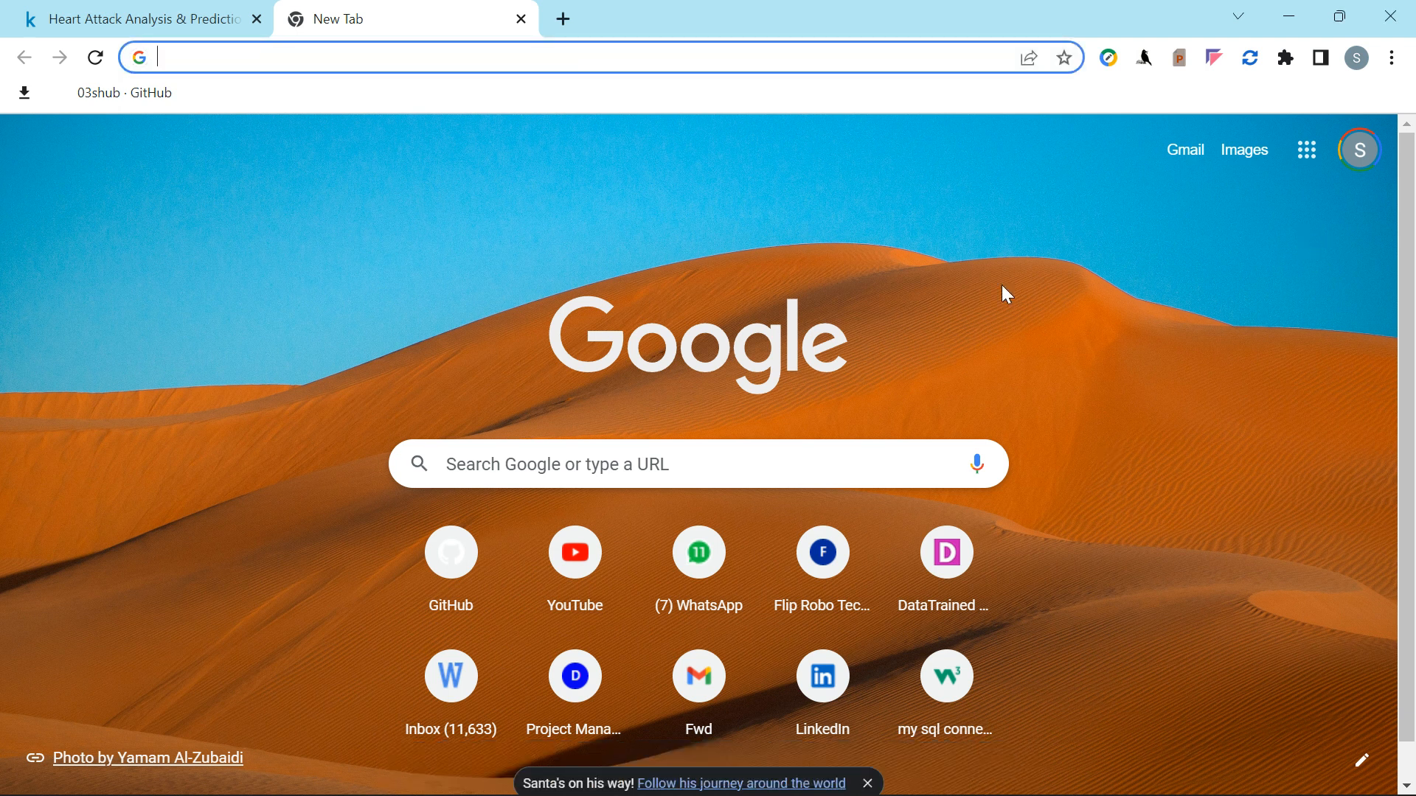
pyautogui.moveTo(493, 328)
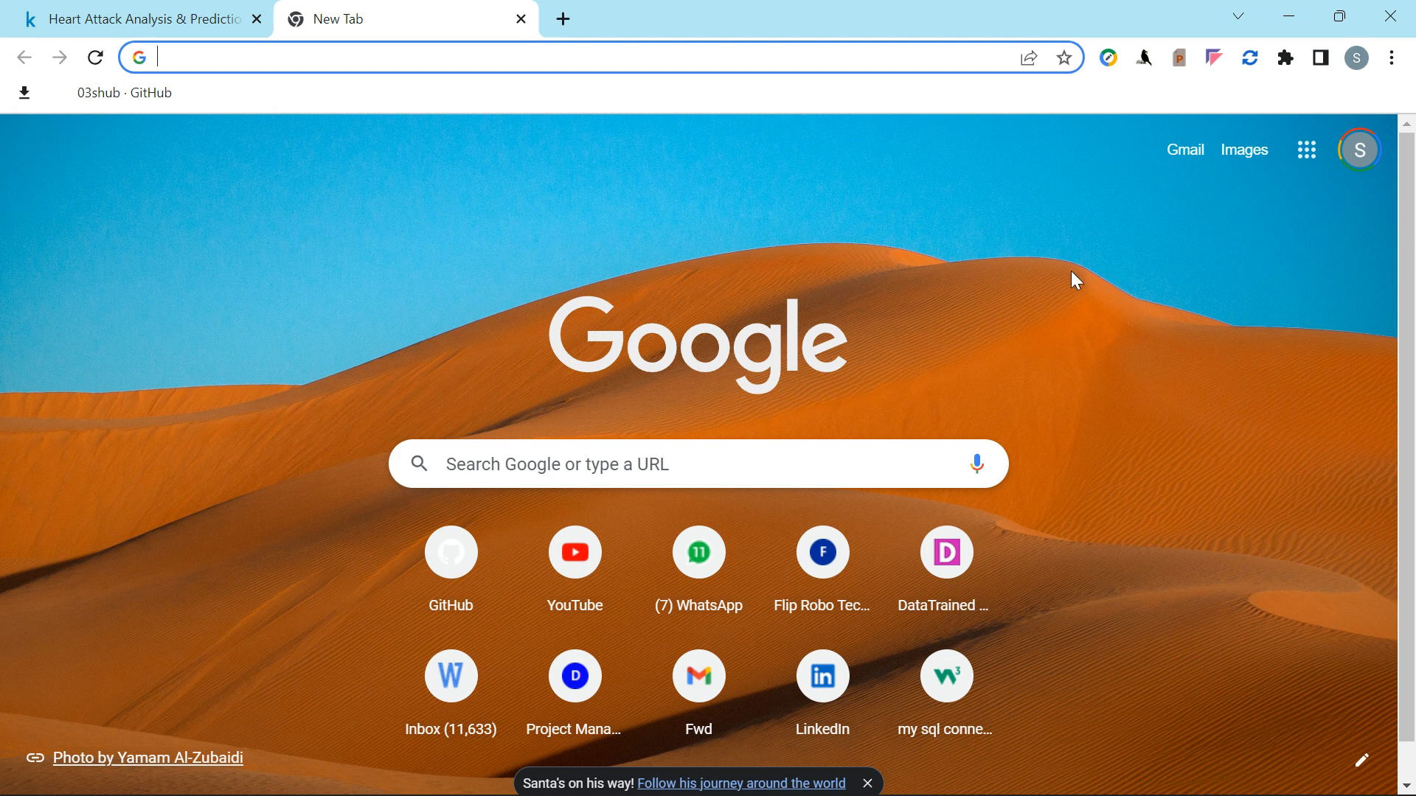
pyautogui.moveTo(1059, 281)
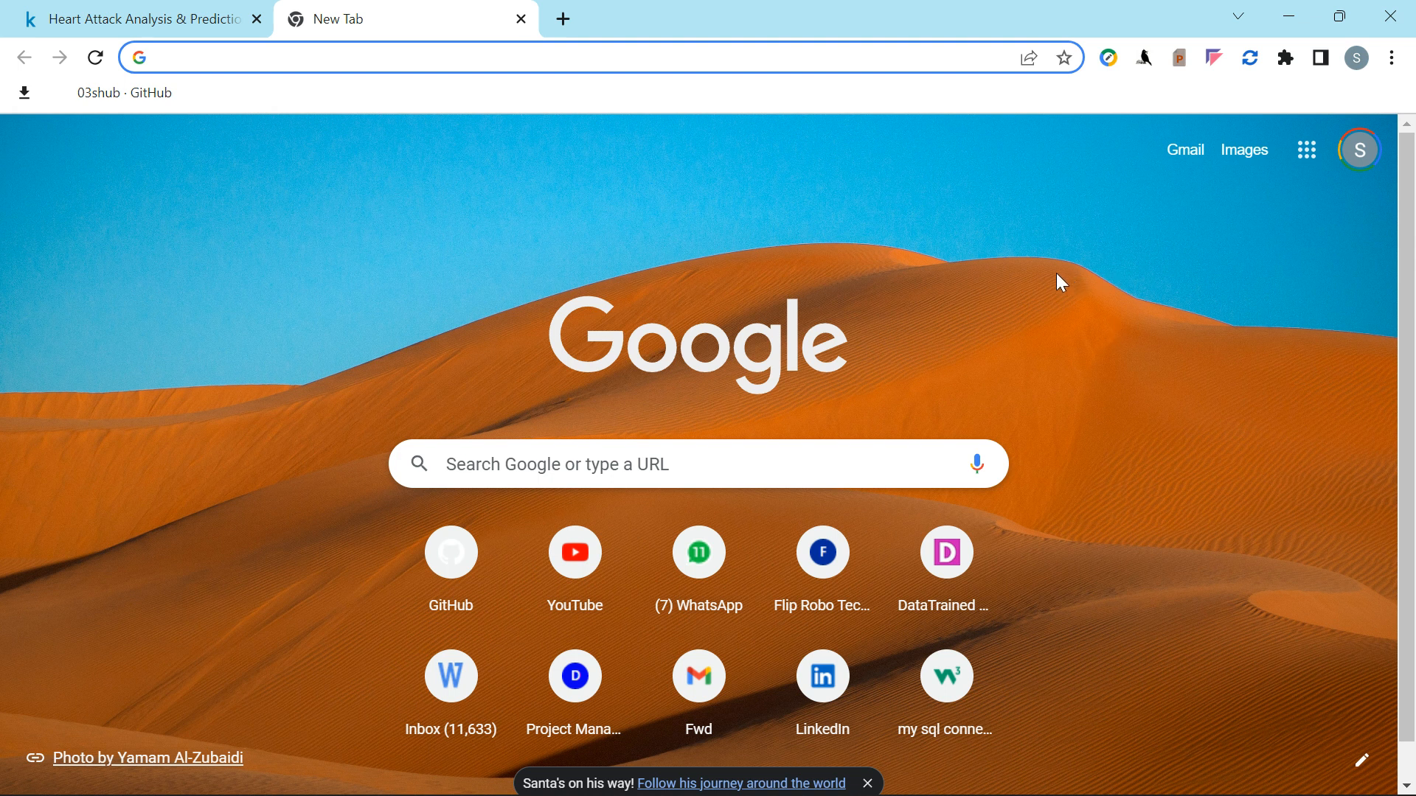
pyautogui.moveTo(1012, 295)
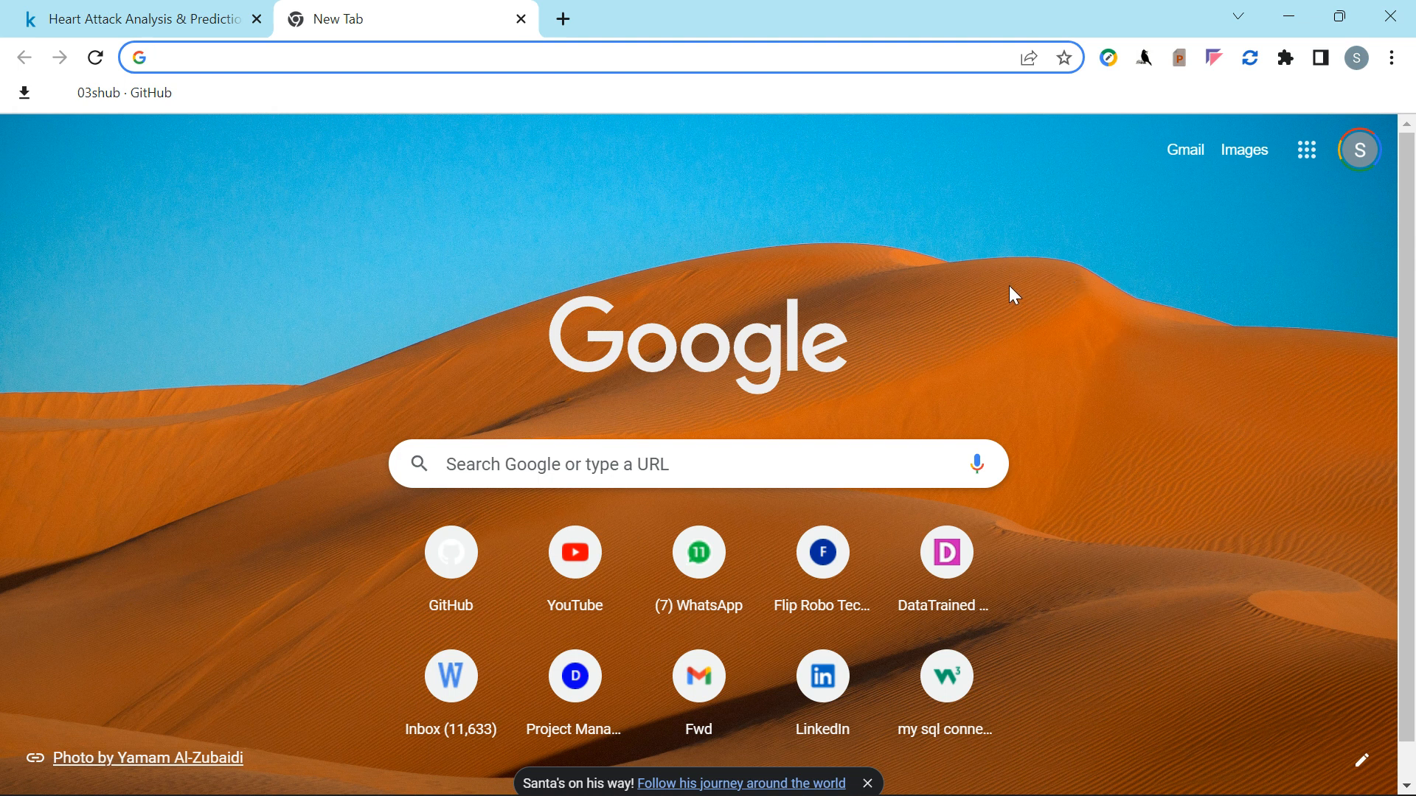
pyautogui.moveTo(484, 249)
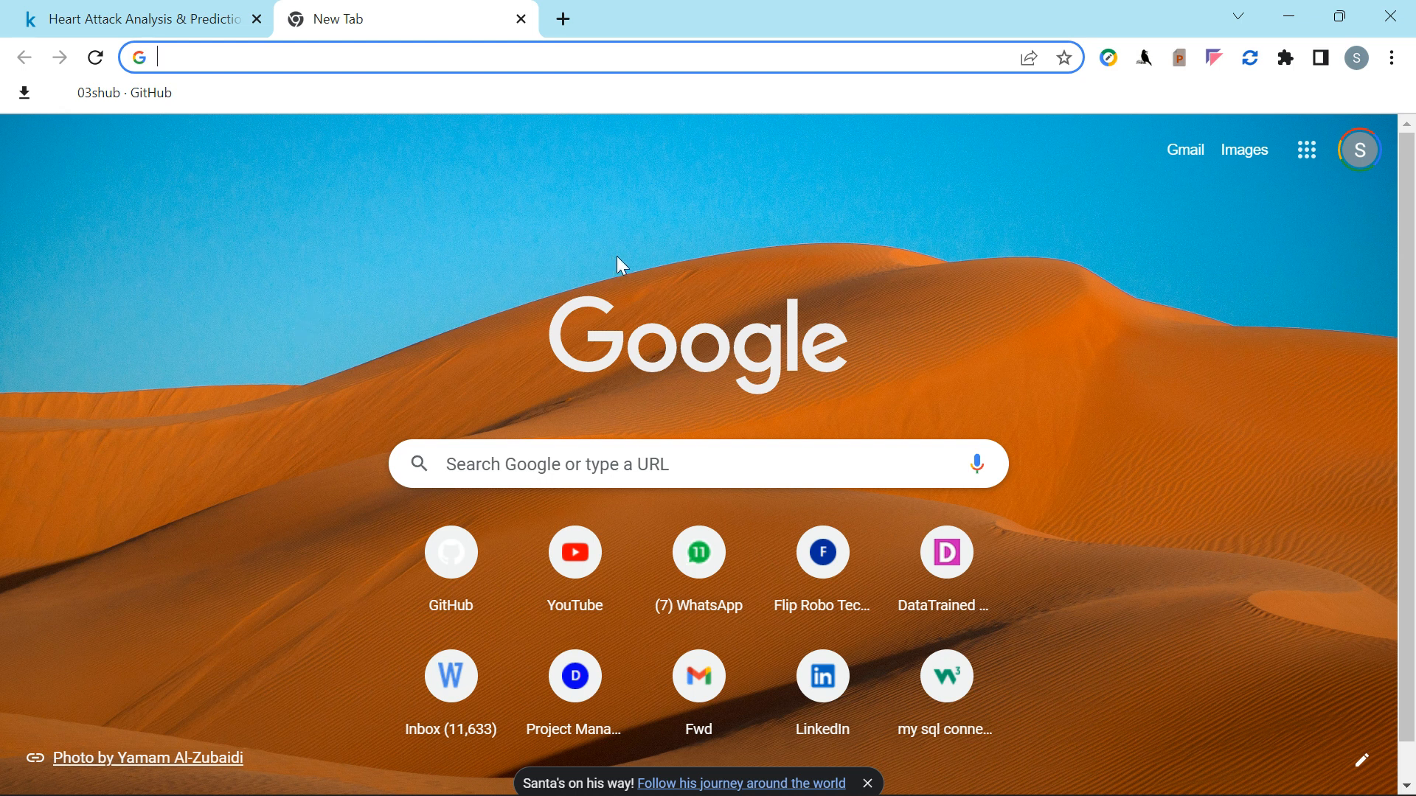
pyautogui.moveTo(524, 238)
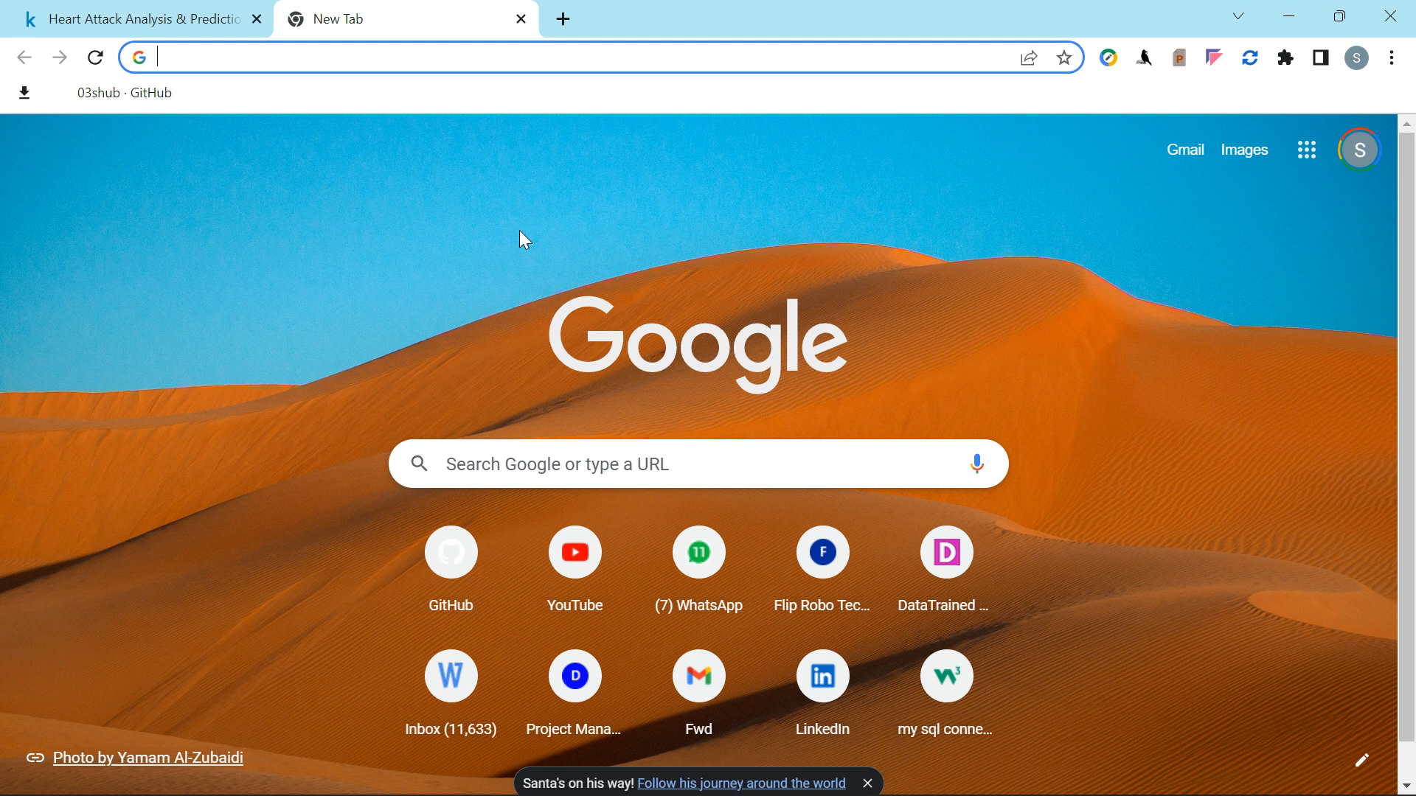
pyautogui.moveTo(979, 233)
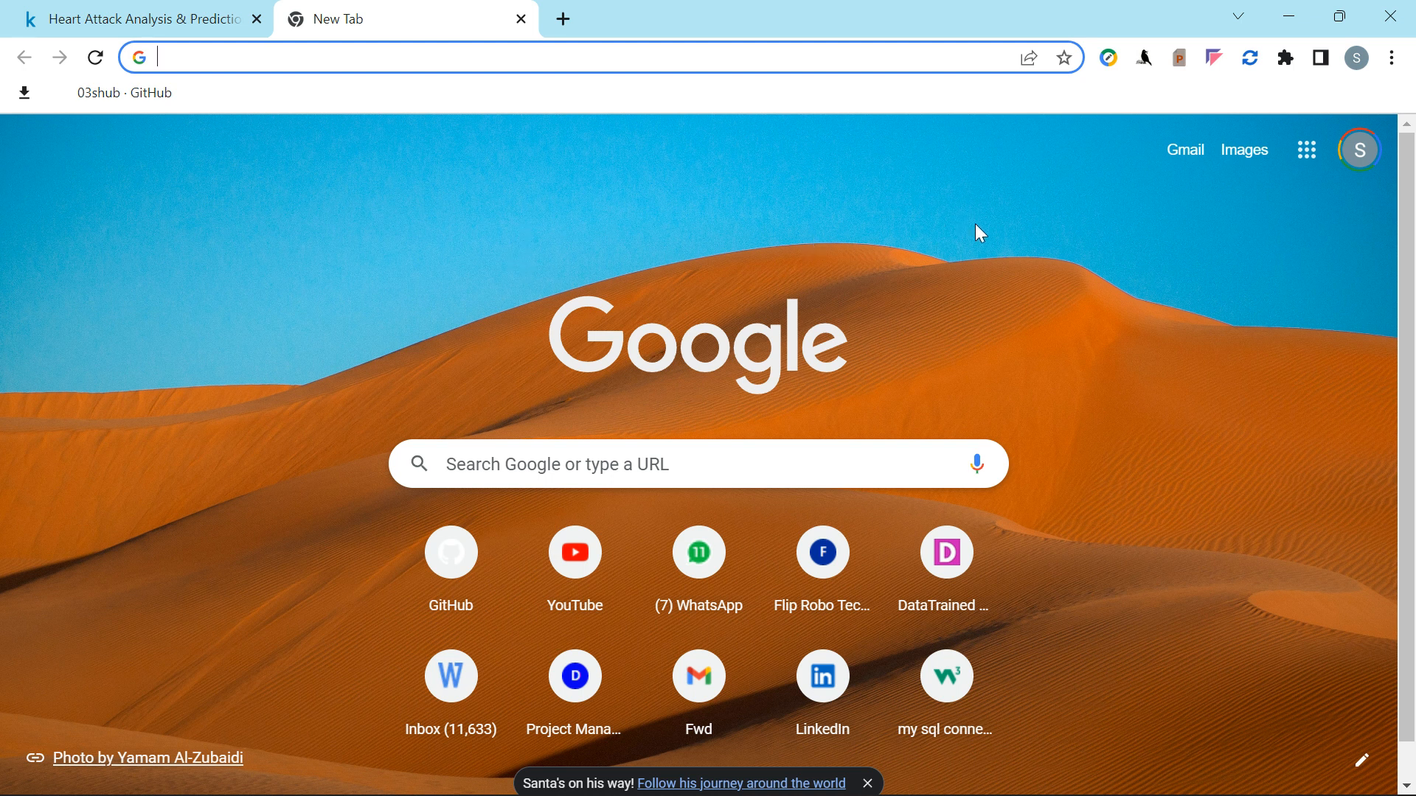
pyautogui.moveTo(550, 349)
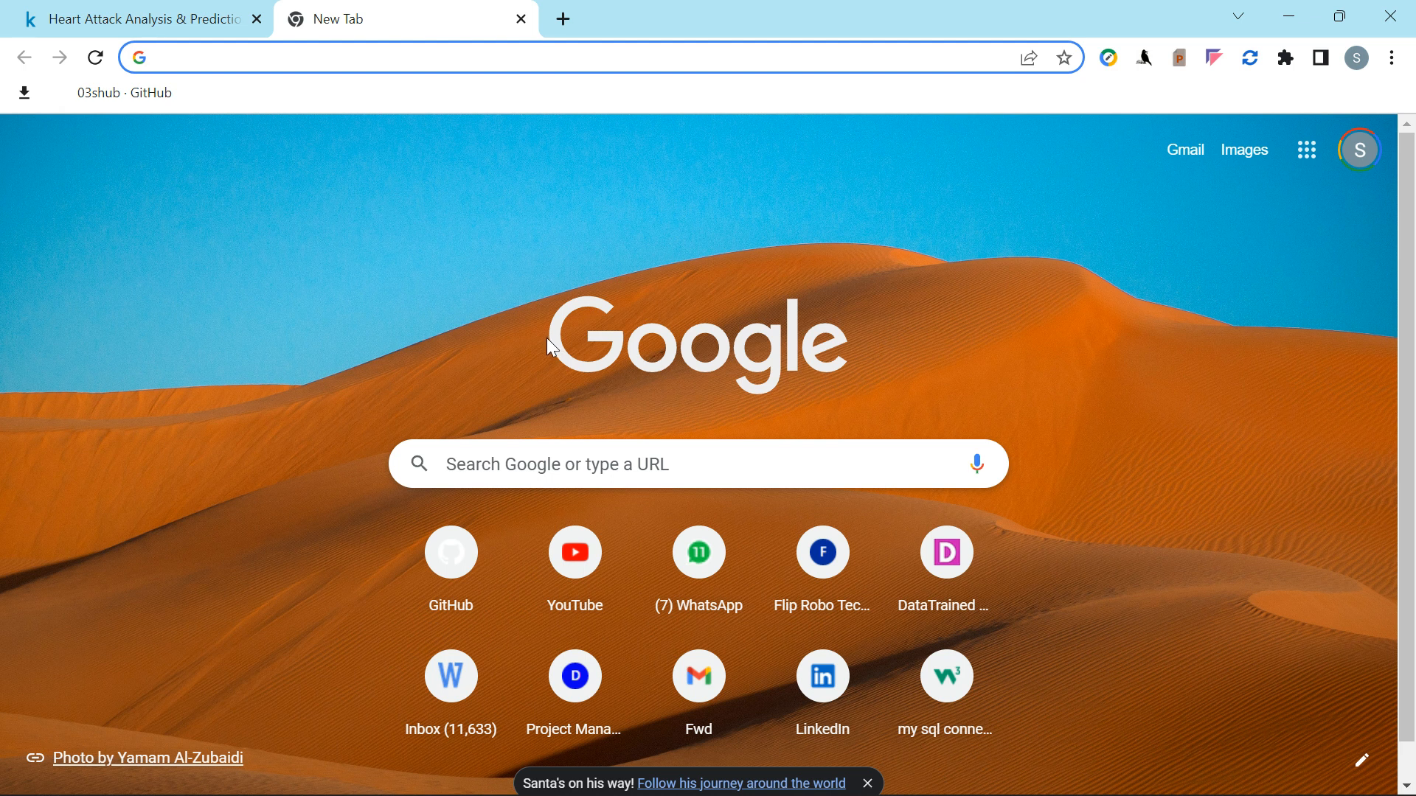
pyautogui.moveTo(1004, 364)
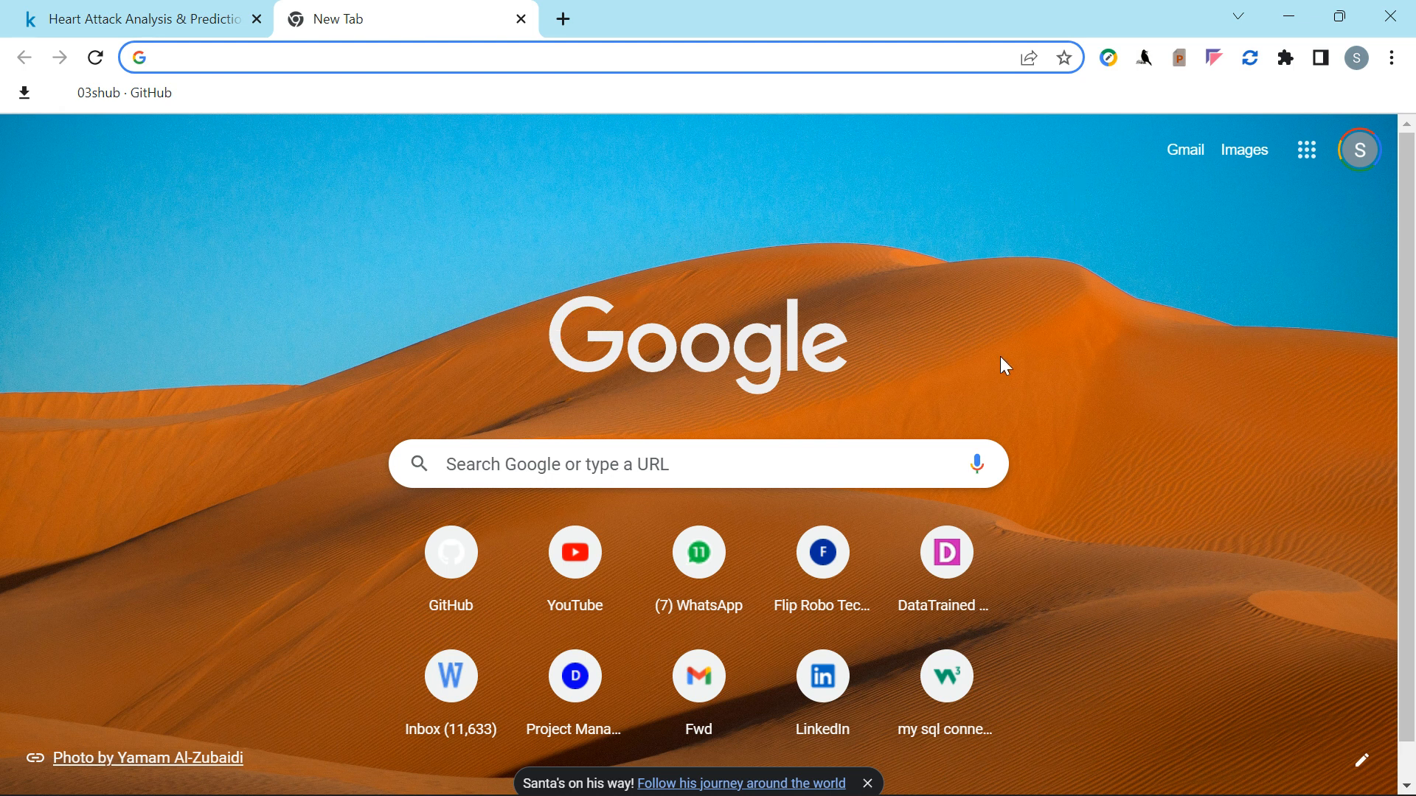
pyautogui.moveTo(1019, 380)
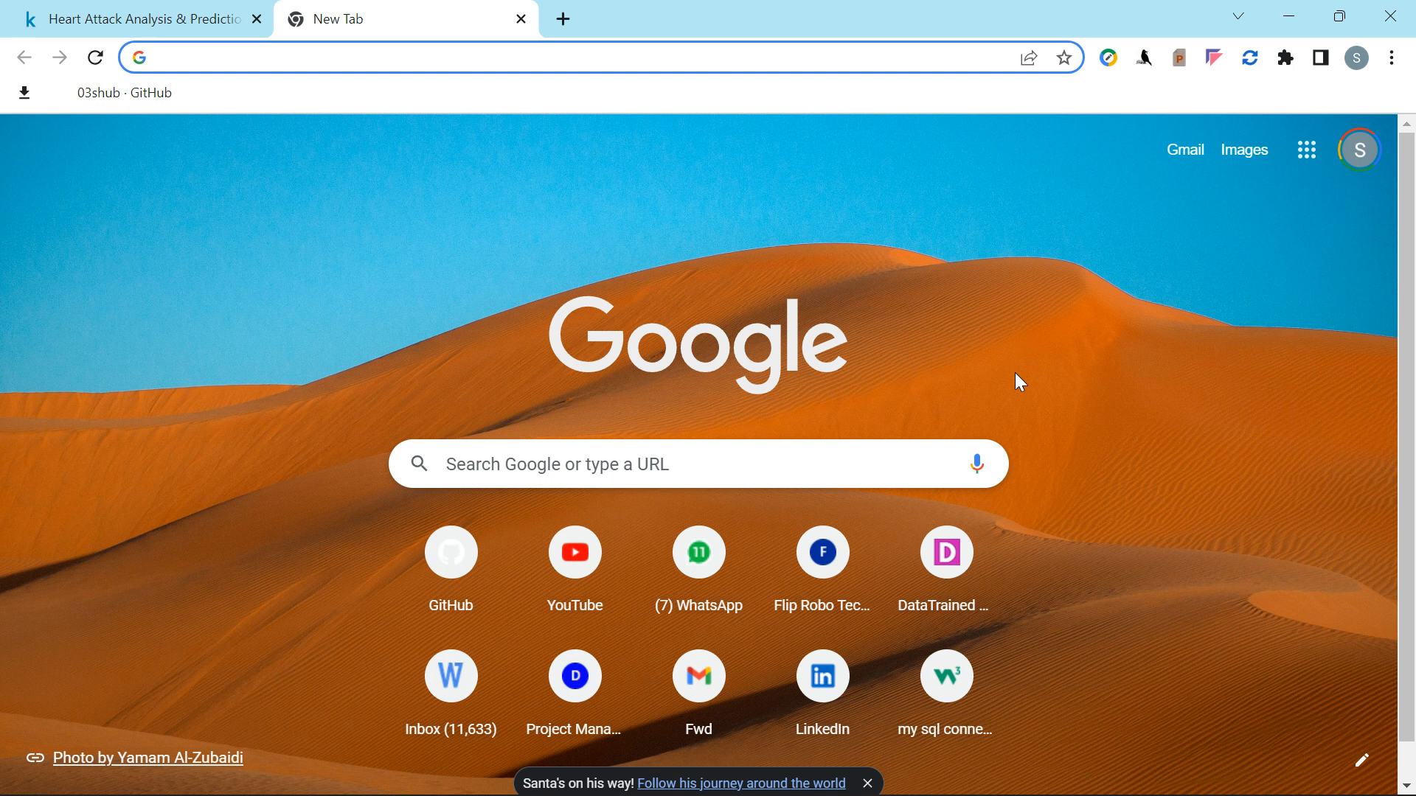
pyautogui.moveTo(1289, 186)
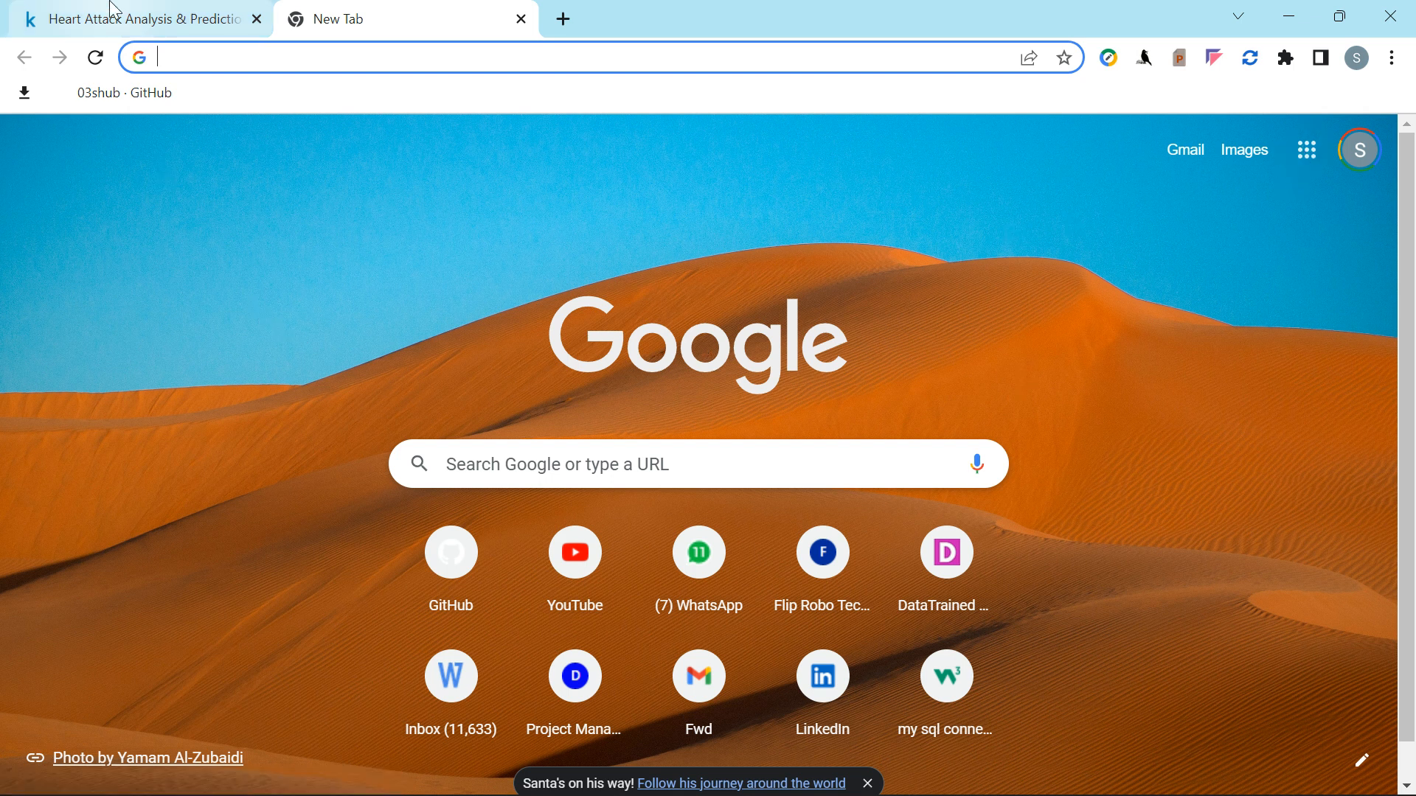
# Browse the heart.csv Data Explorer columns on the Kaggle dataset page.
pyautogui.click(136, 17)
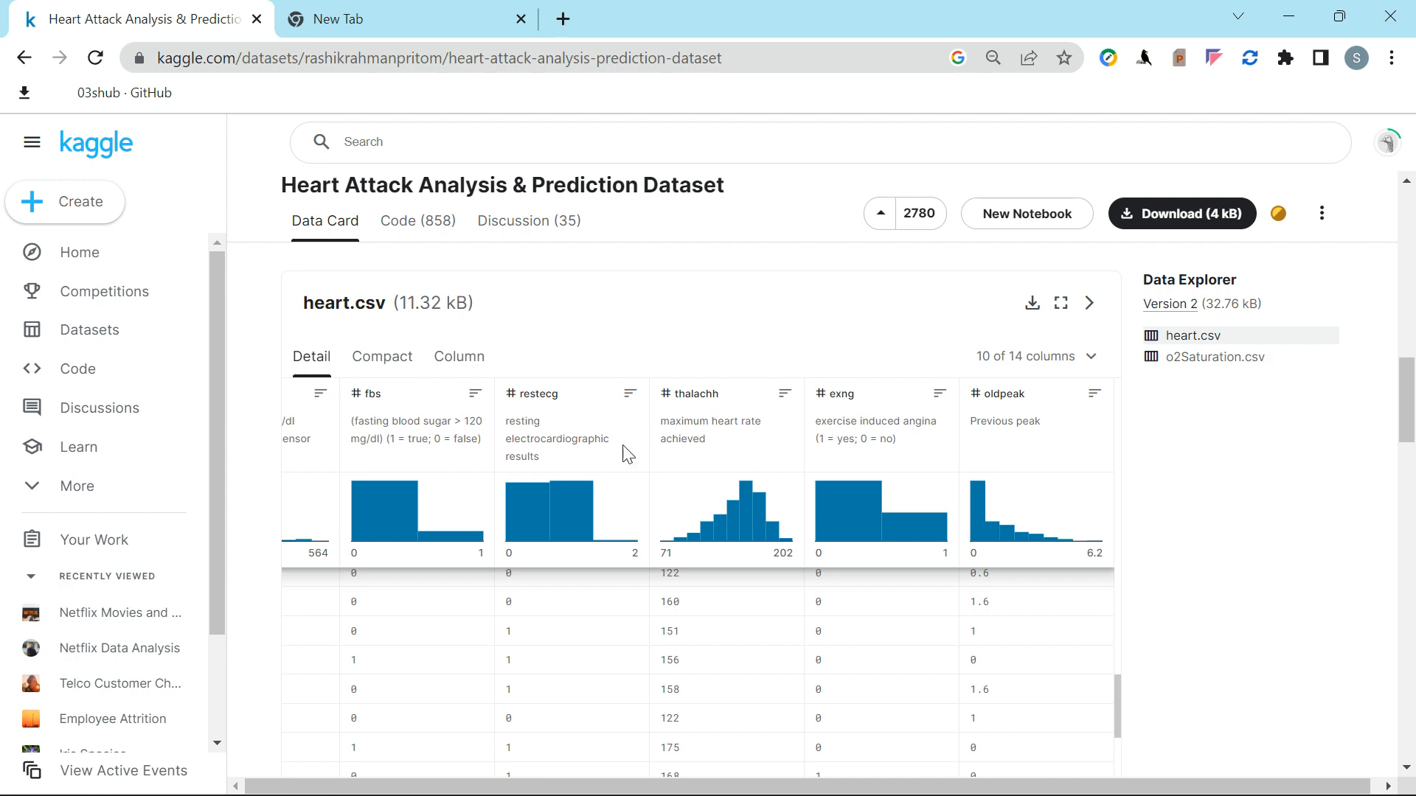
pyautogui.scroll(-3)
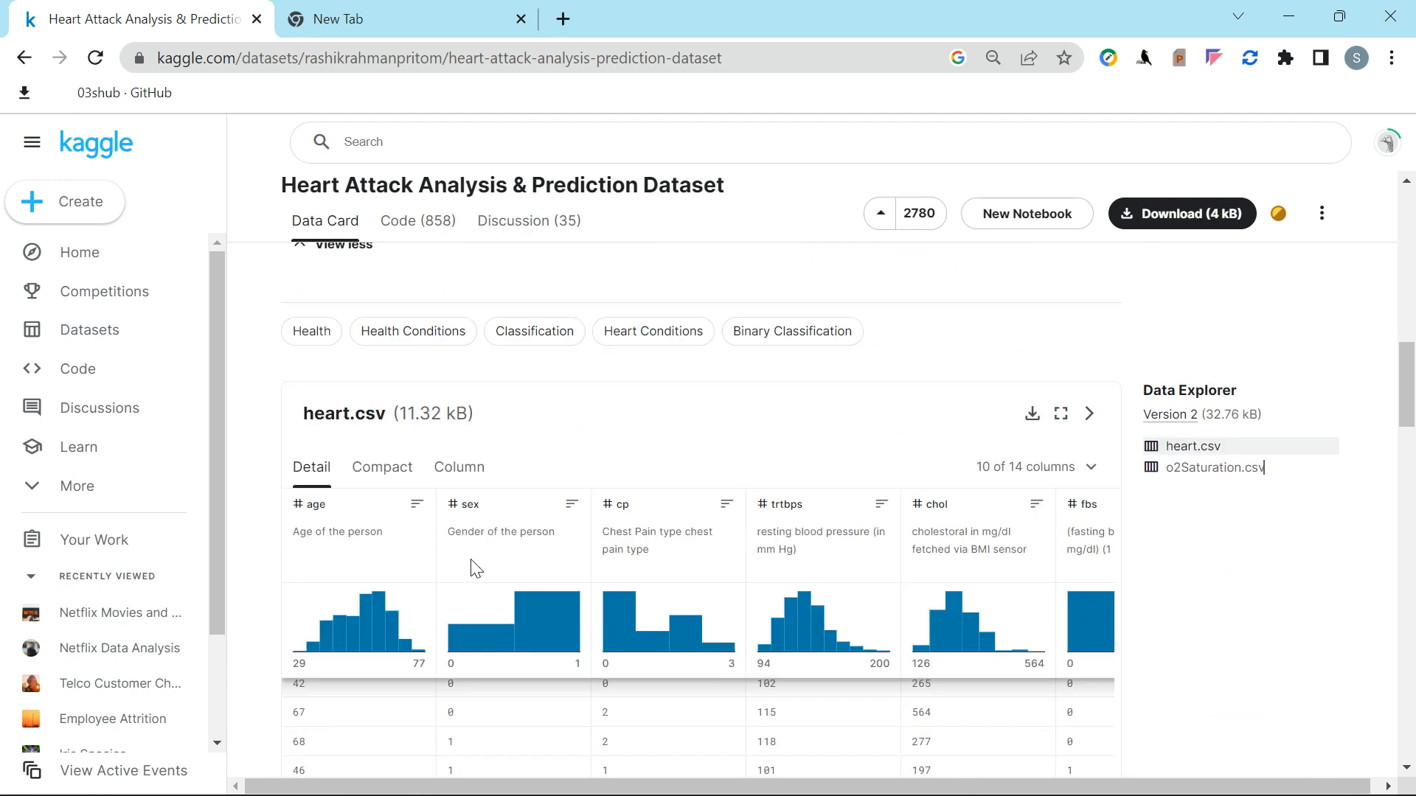
pyautogui.moveTo(552, 266)
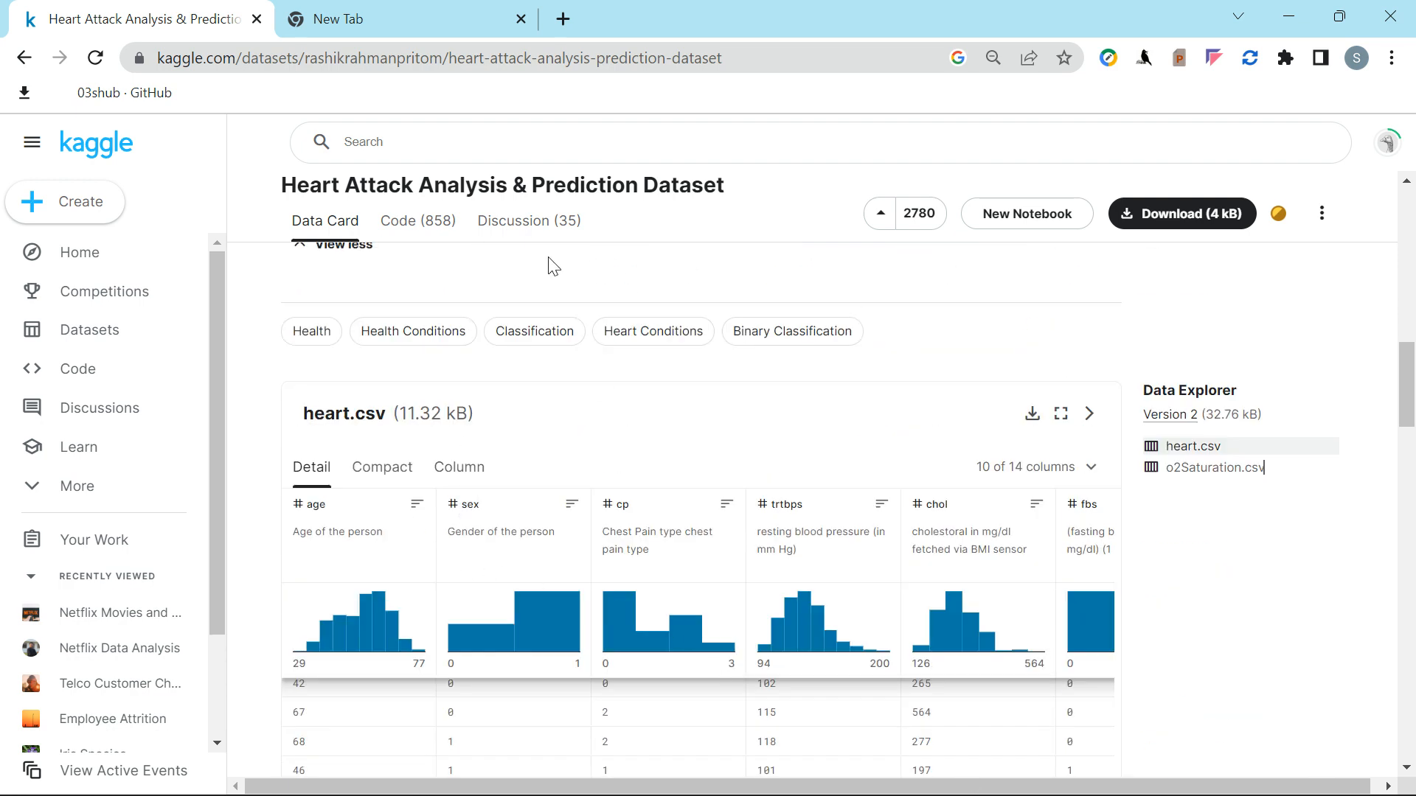
pyautogui.moveTo(730, 207)
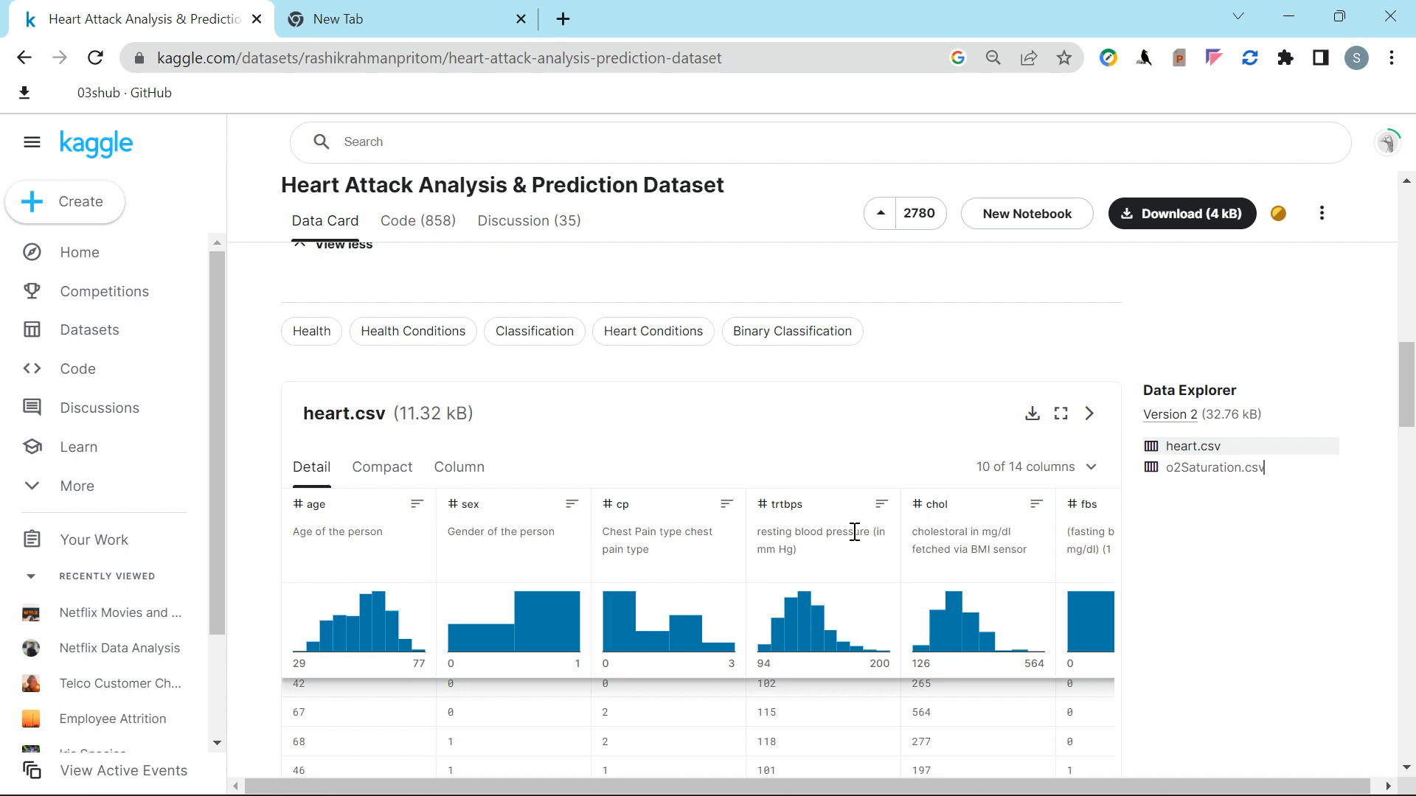
pyautogui.scroll(-3)
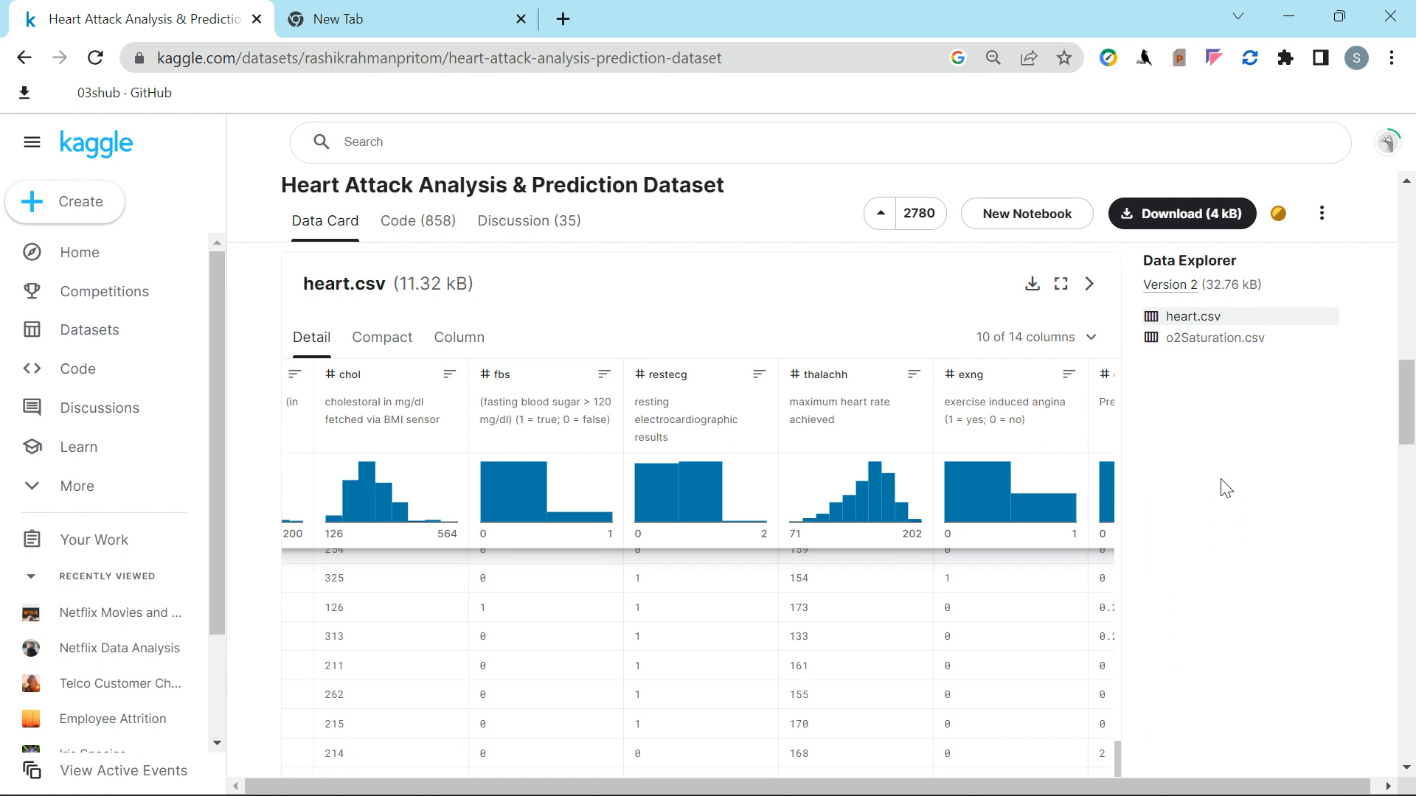
pyautogui.scroll(-3)
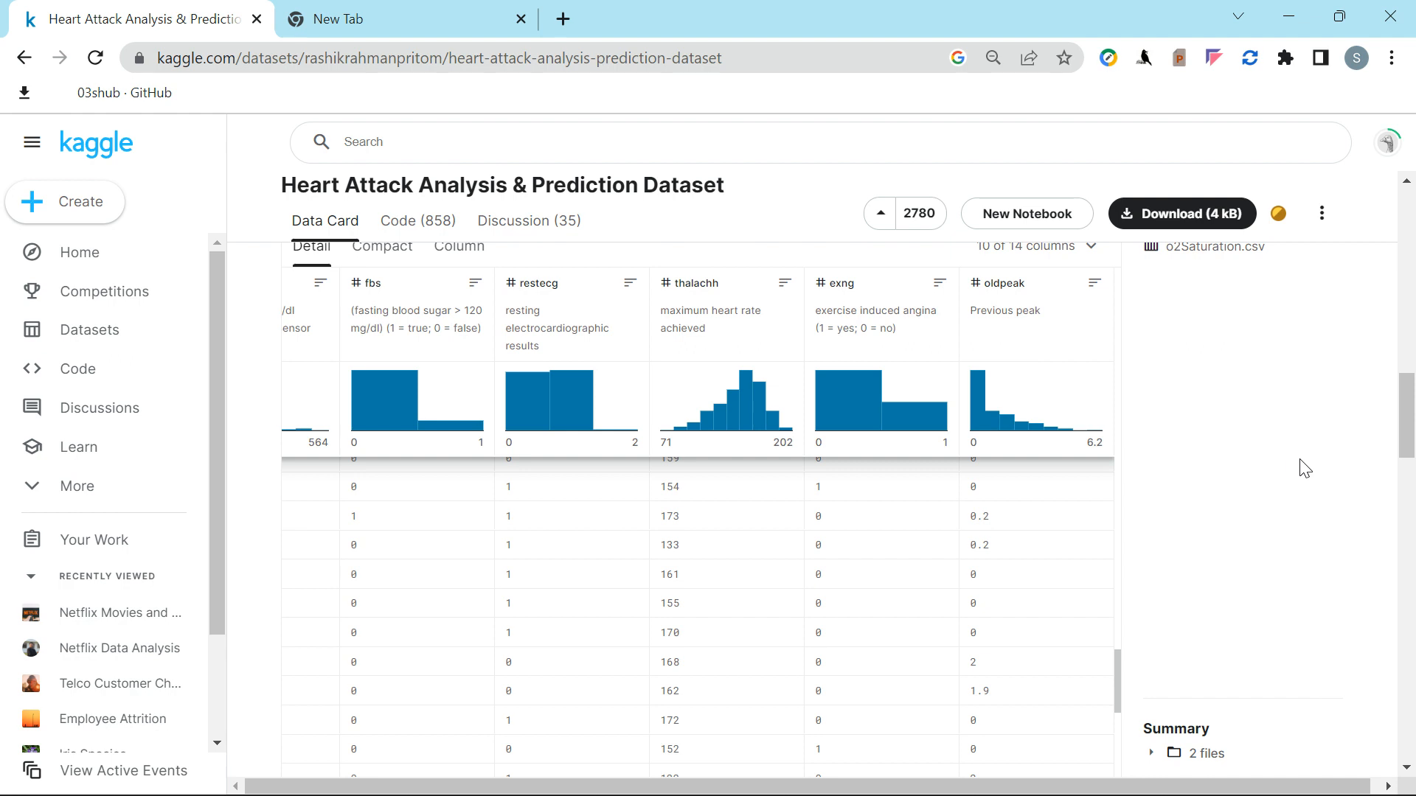
pyautogui.scroll(-3)
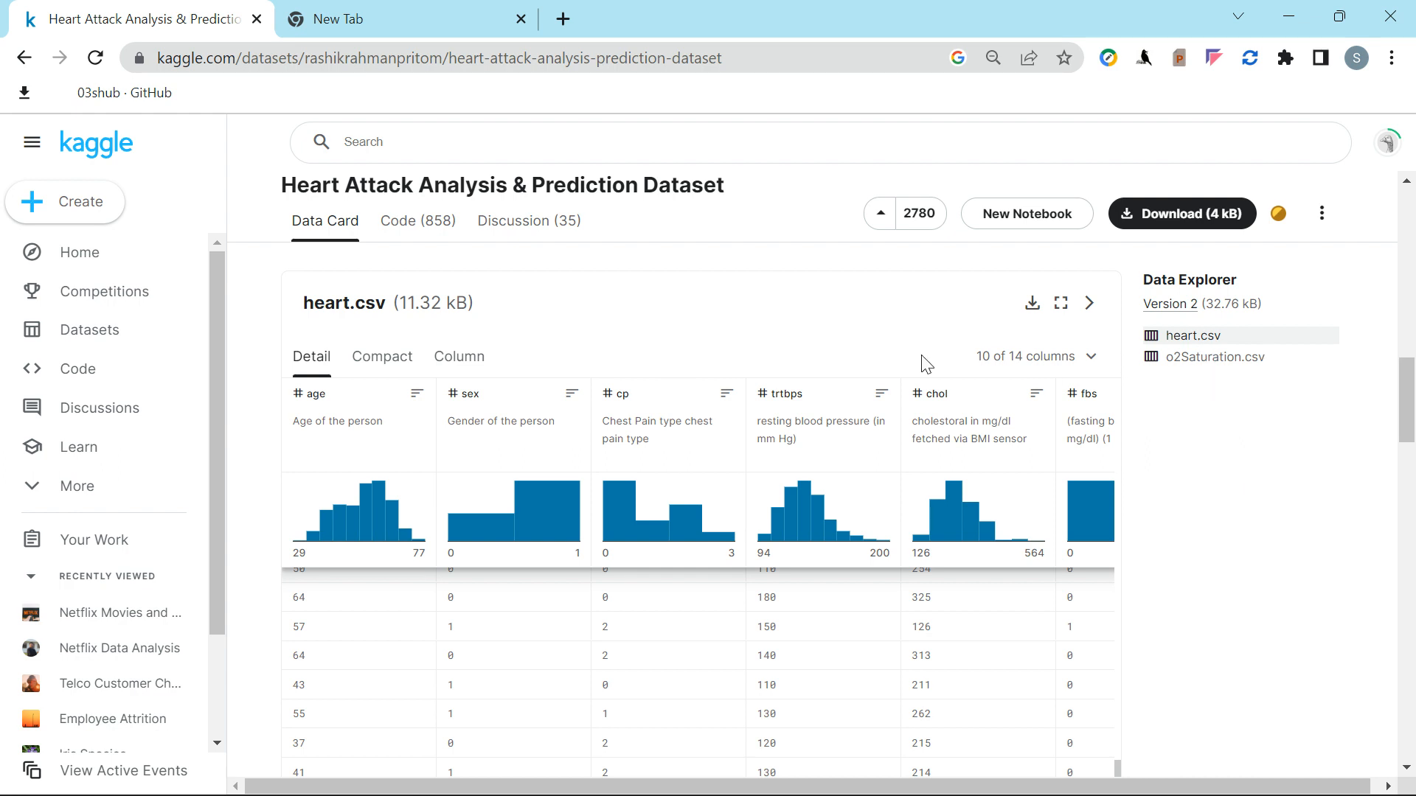
pyautogui.scroll(-3)
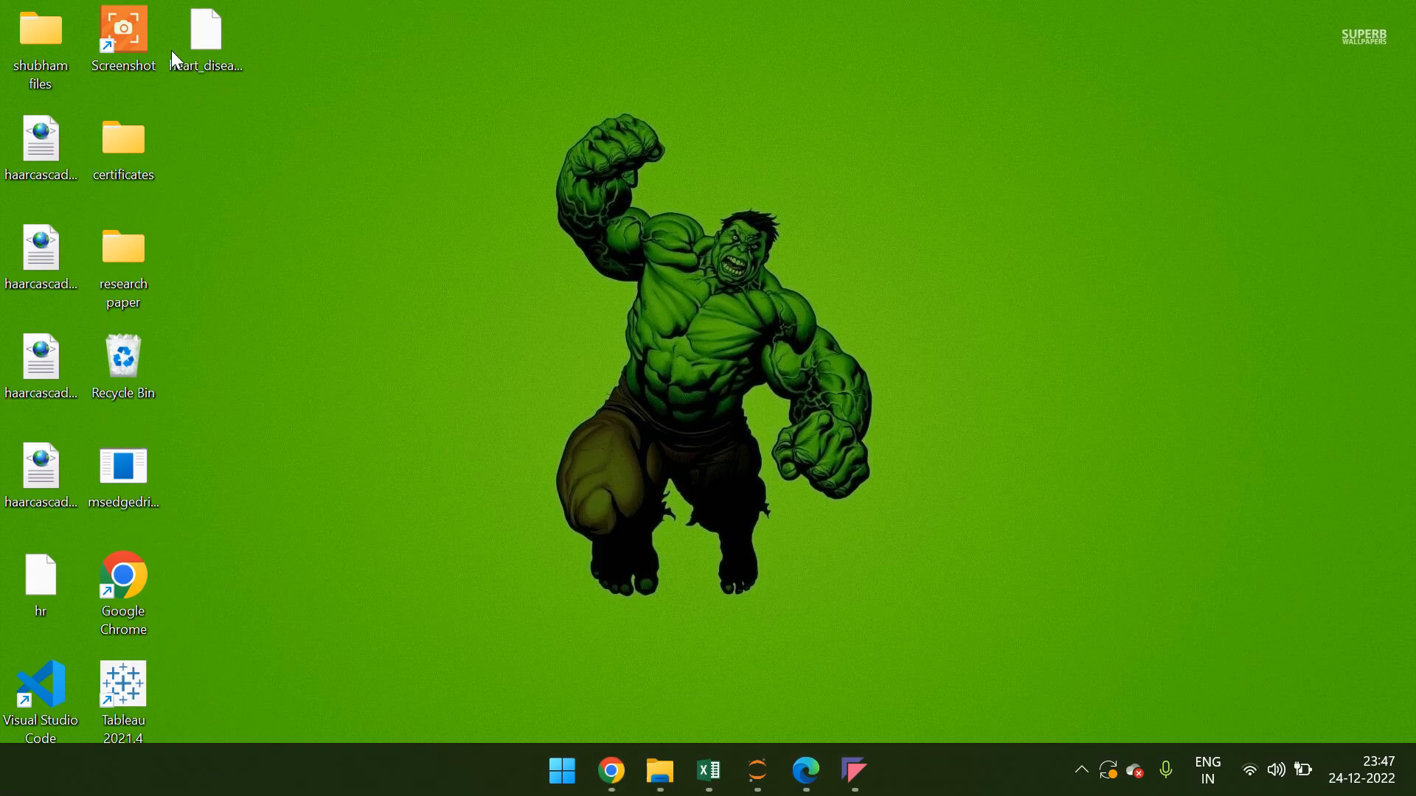
pyautogui.doubleClick(205, 30)
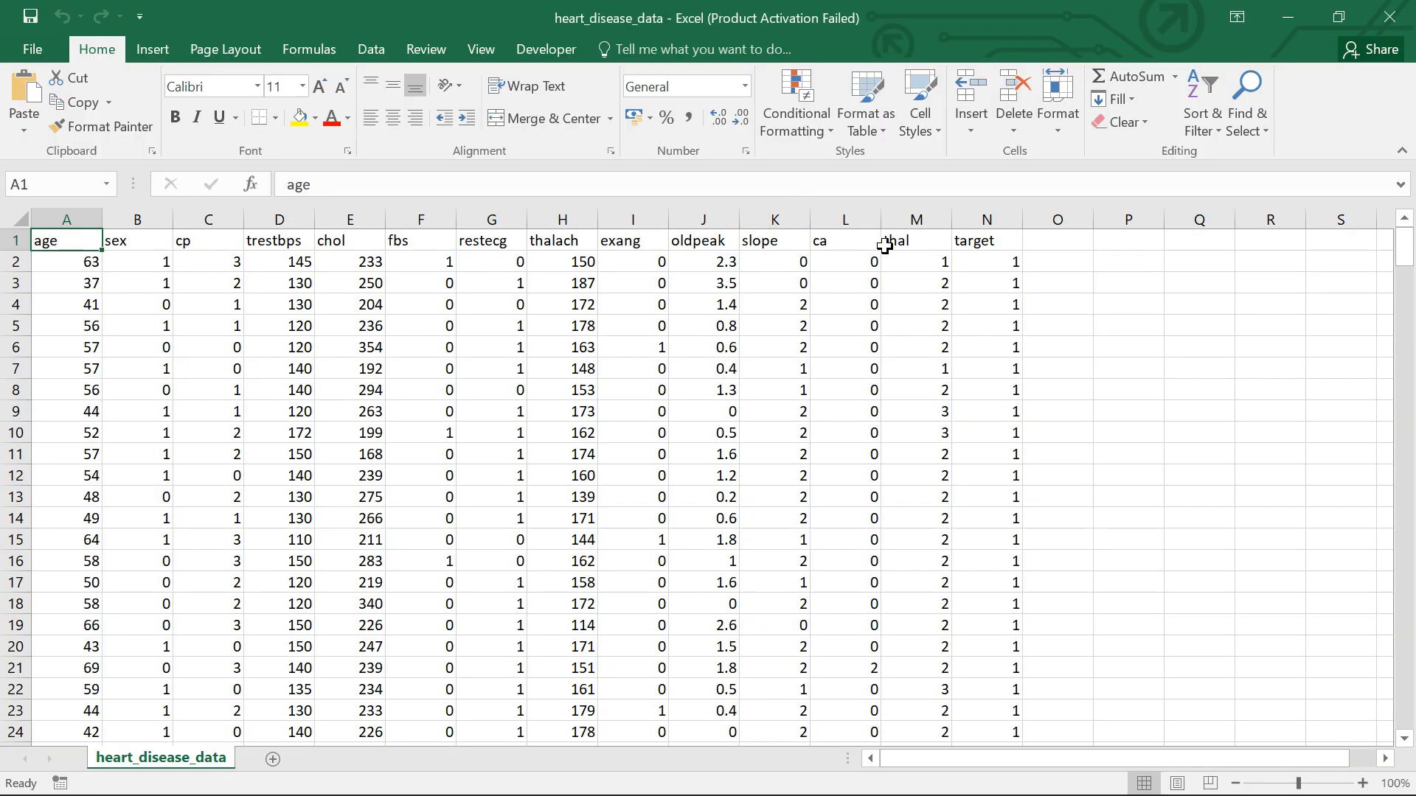
pyautogui.click(985, 218)
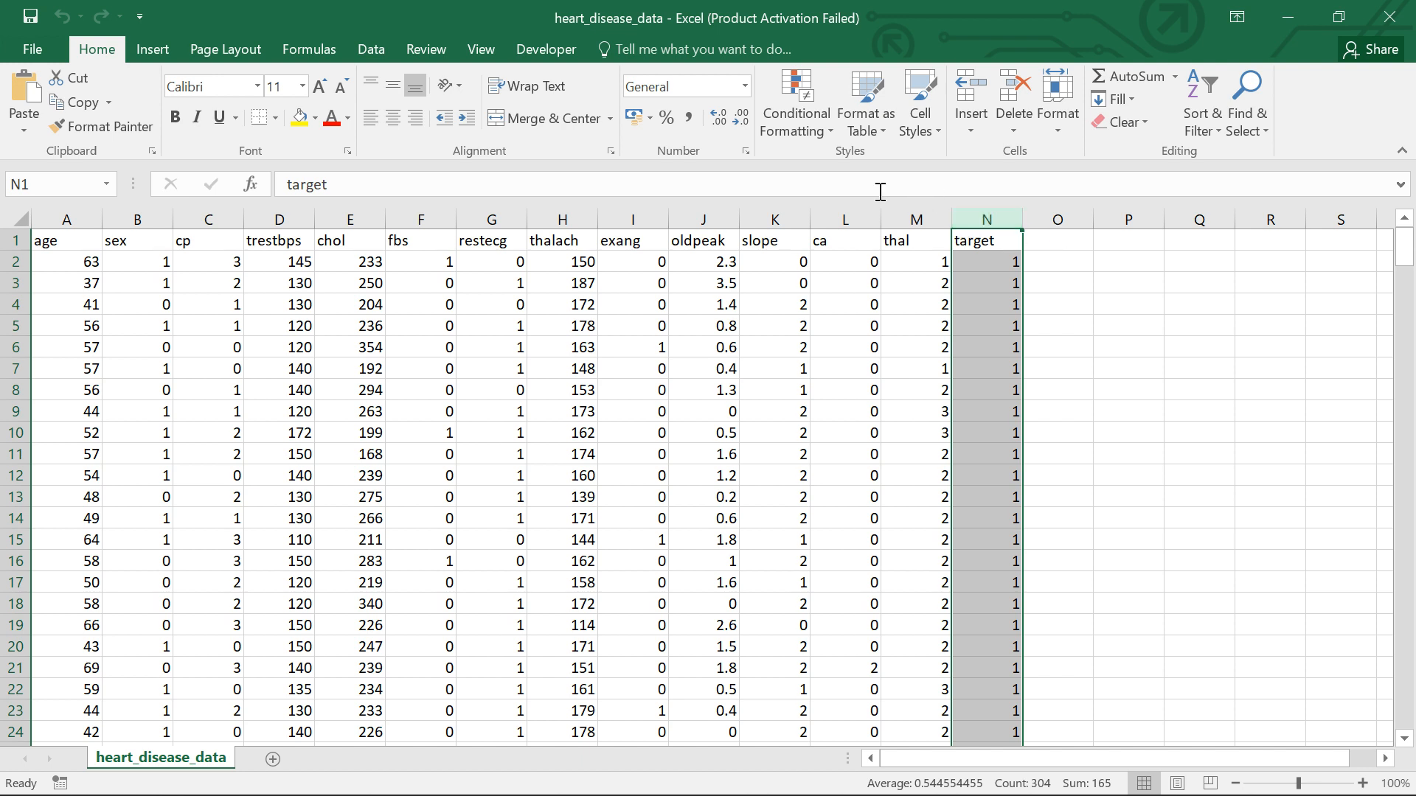
pyautogui.click(152, 50)
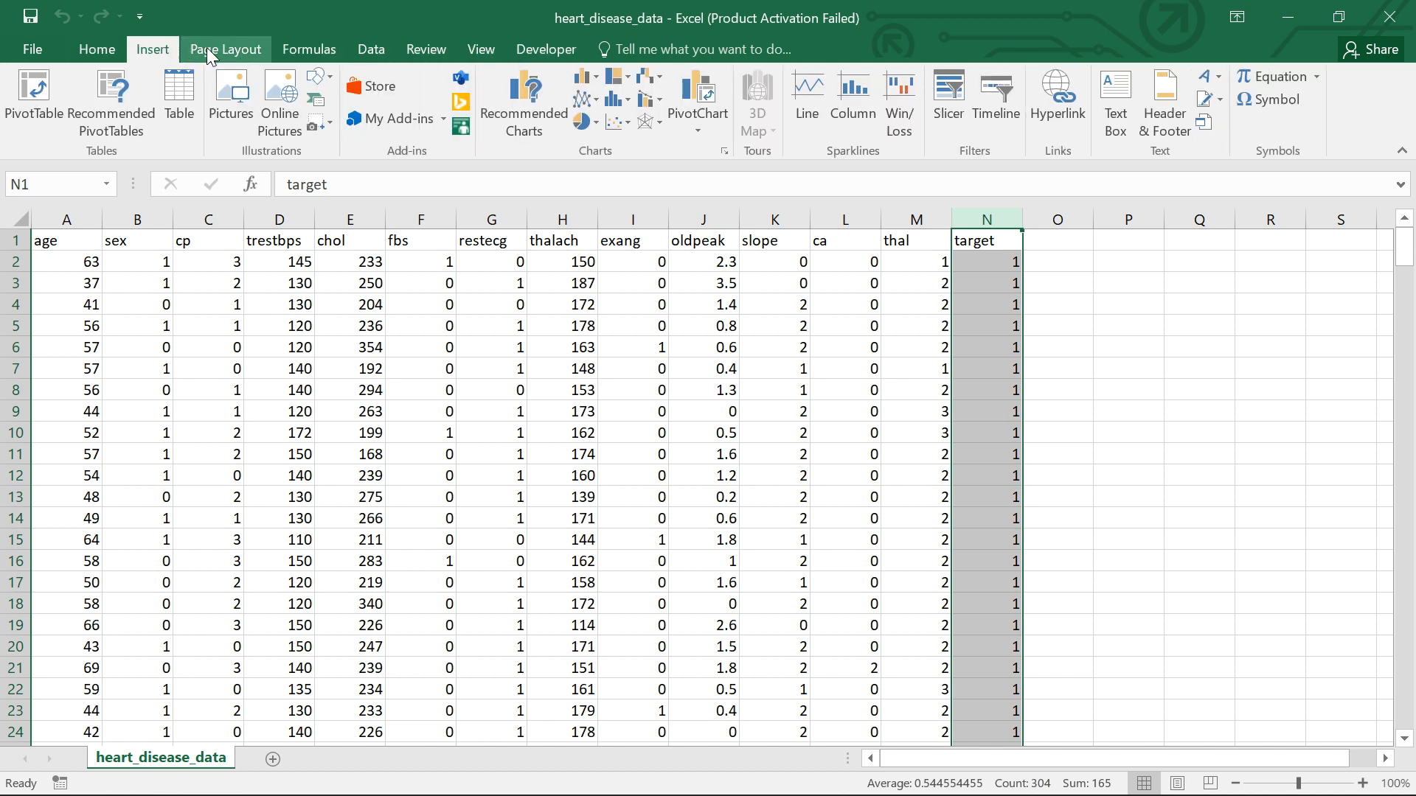
pyautogui.click(309, 49)
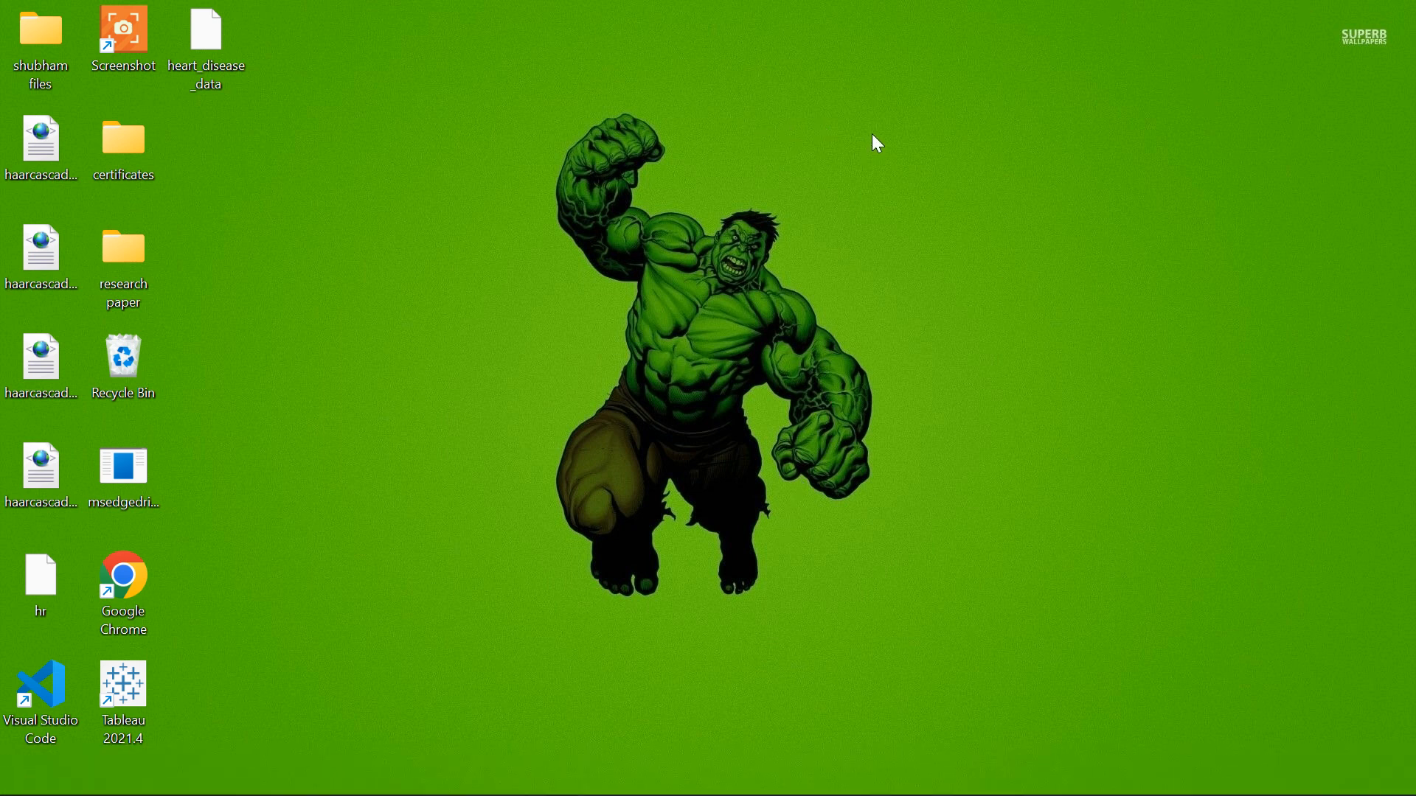
pyautogui.moveTo(875, 229)
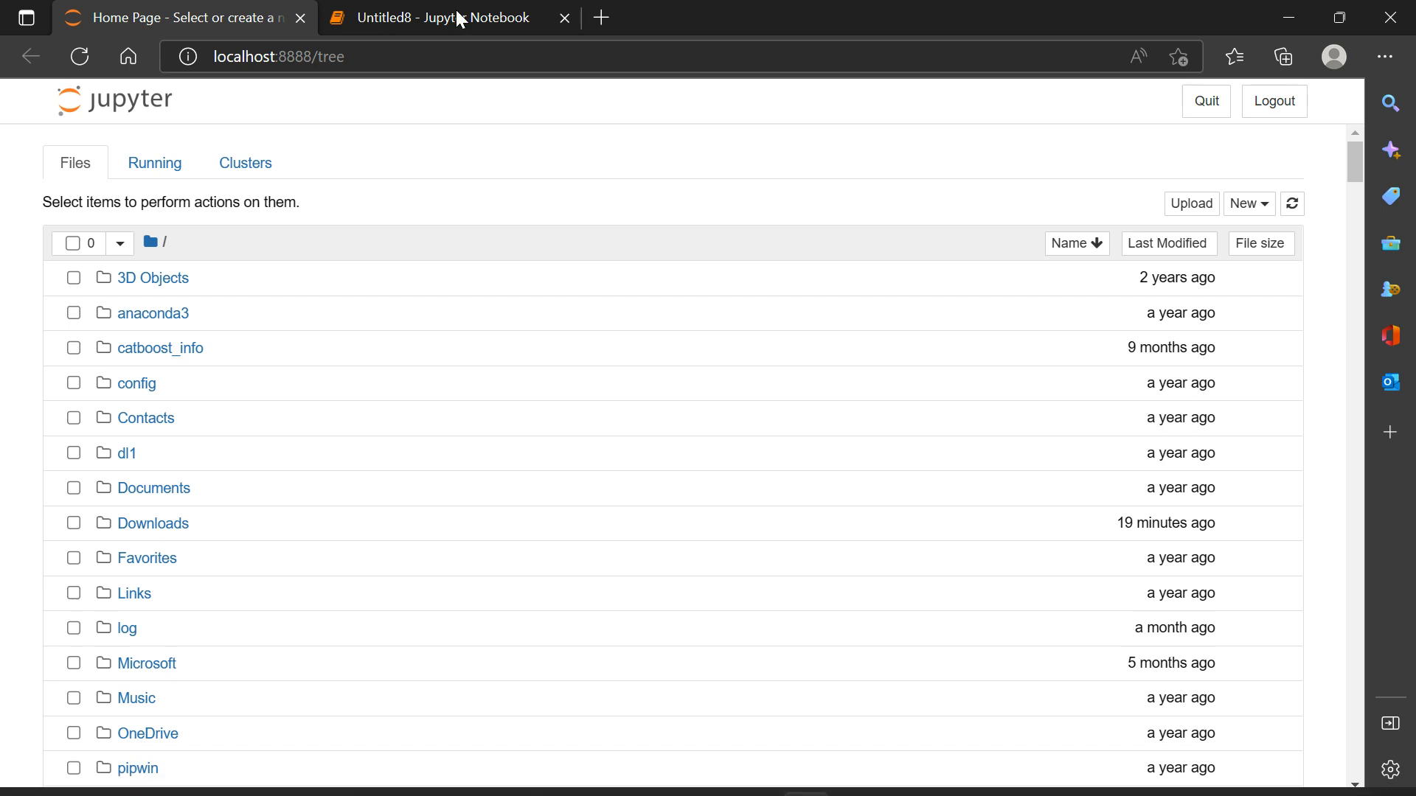
# Import pandas as pd and load heart.csv into df with pd.read_csv in the Untitled8 notebook.
pyautogui.click(434, 18)
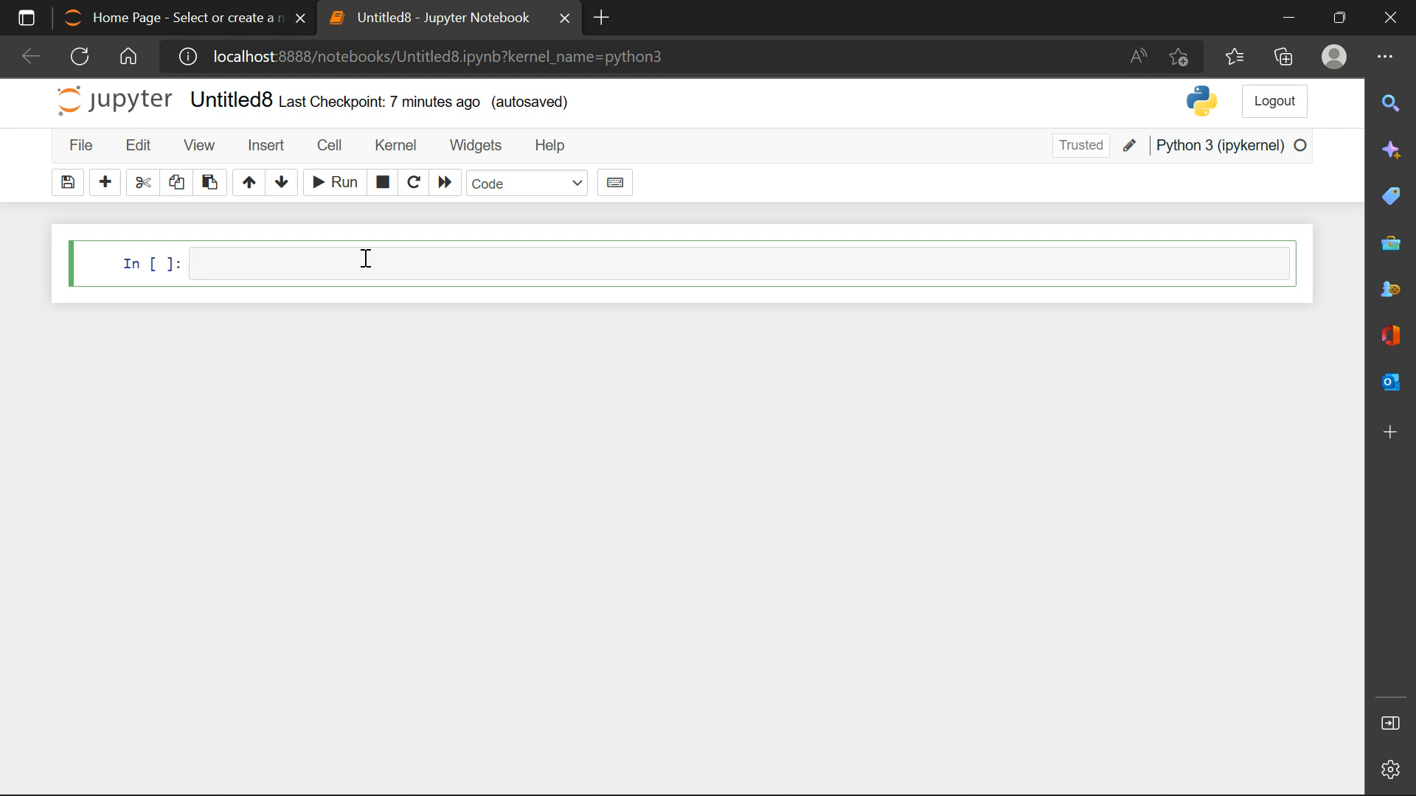
pyautogui.write('import p')
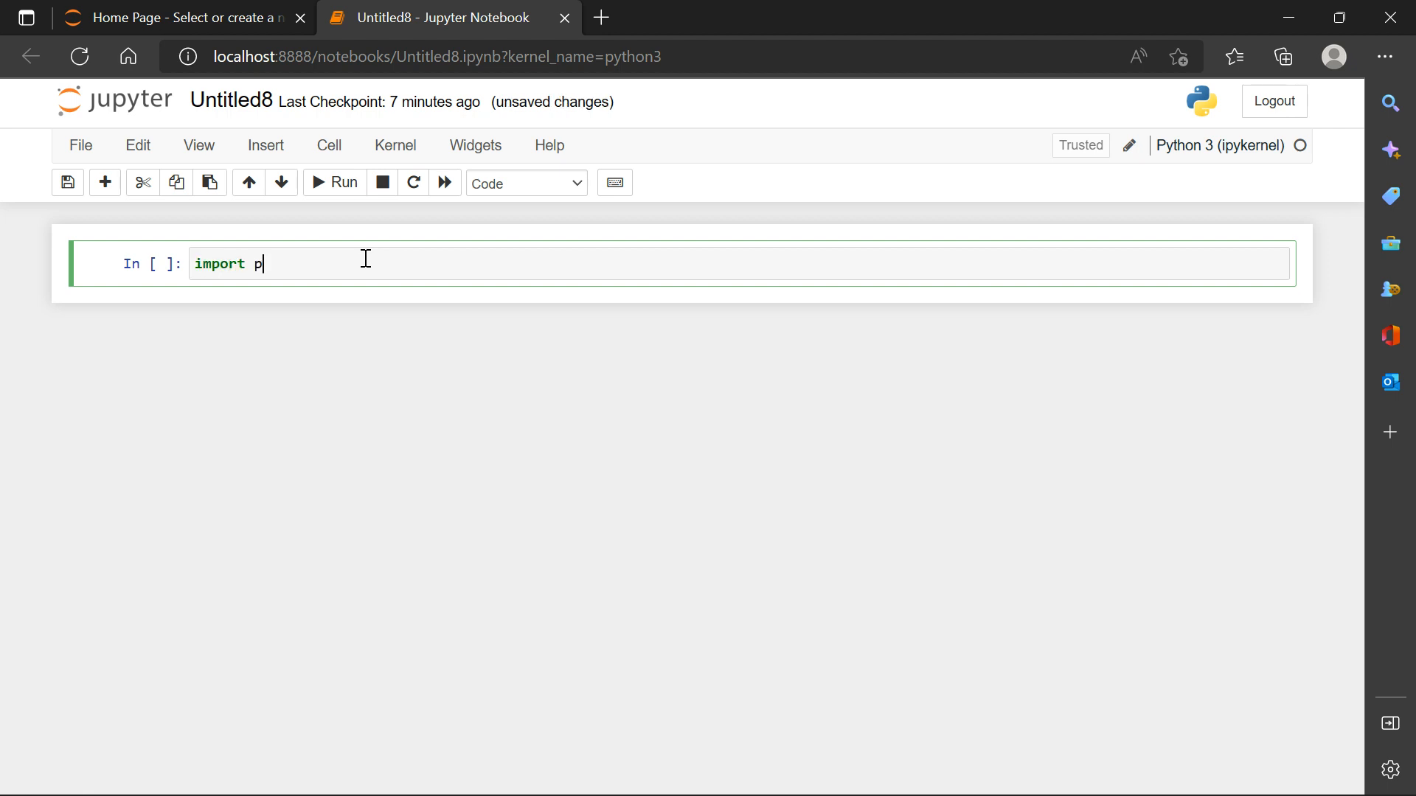
pyautogui.write('andas as pd')
pyautogui.write('df =')
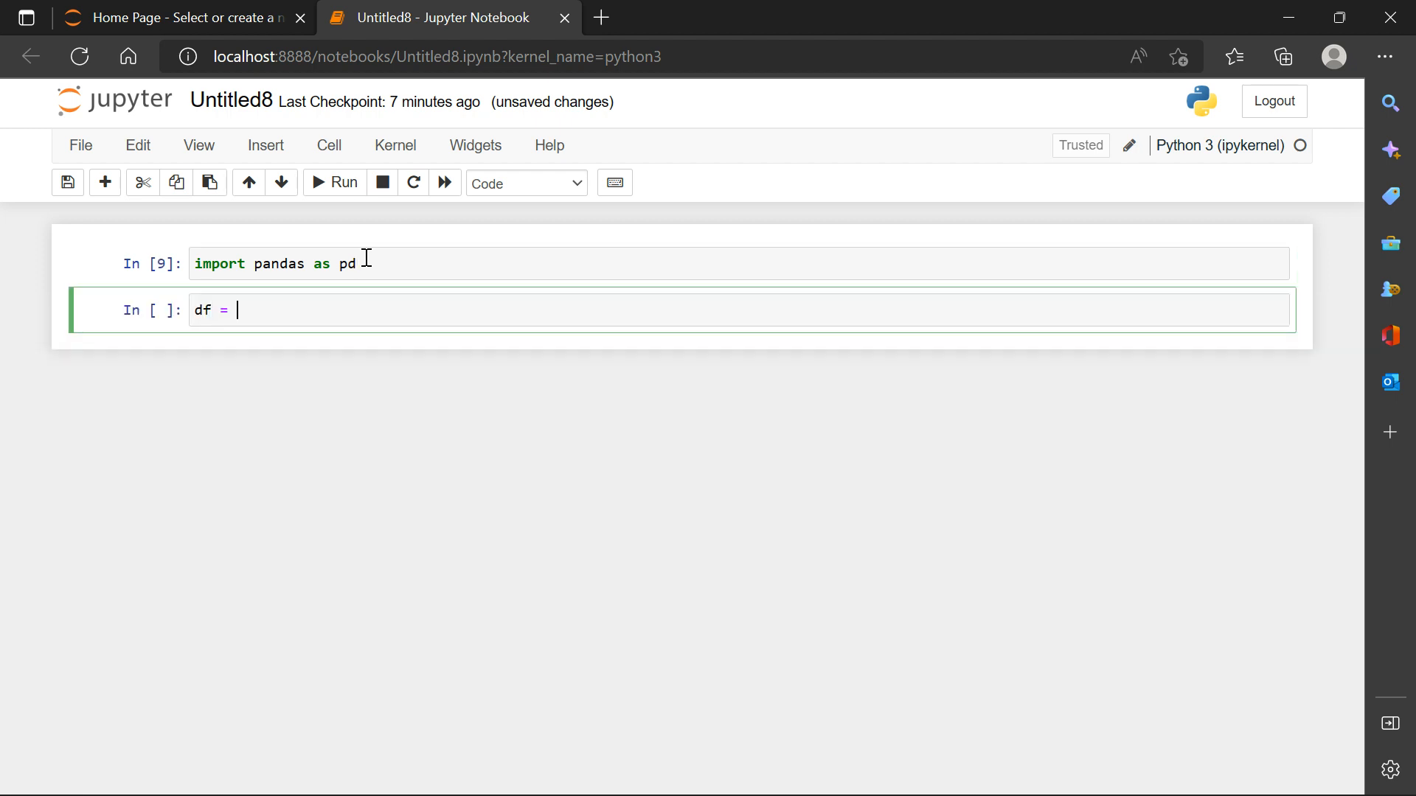
pyautogui.write('pd,read_csv(')
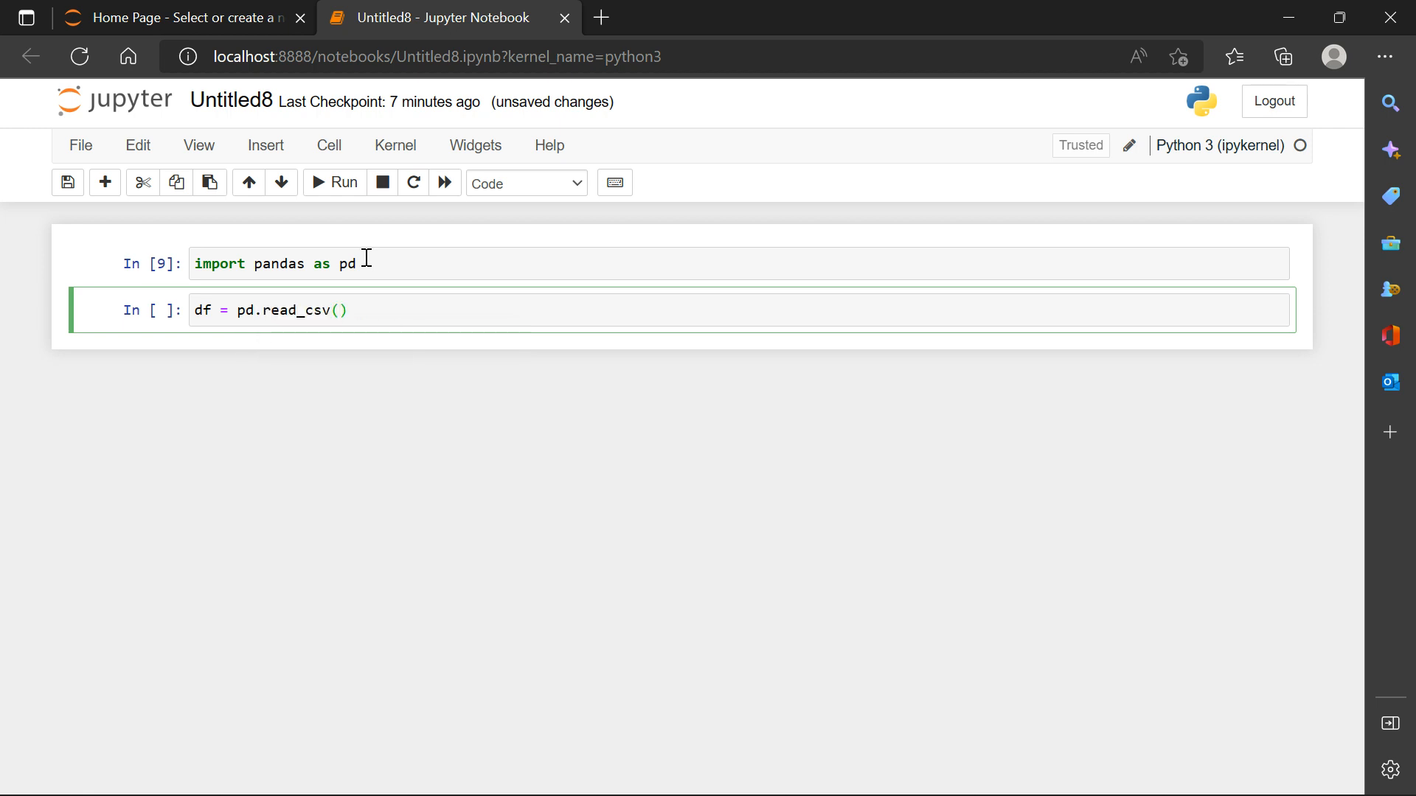
pyautogui.write("'hear'")
pyautogui.write('df')
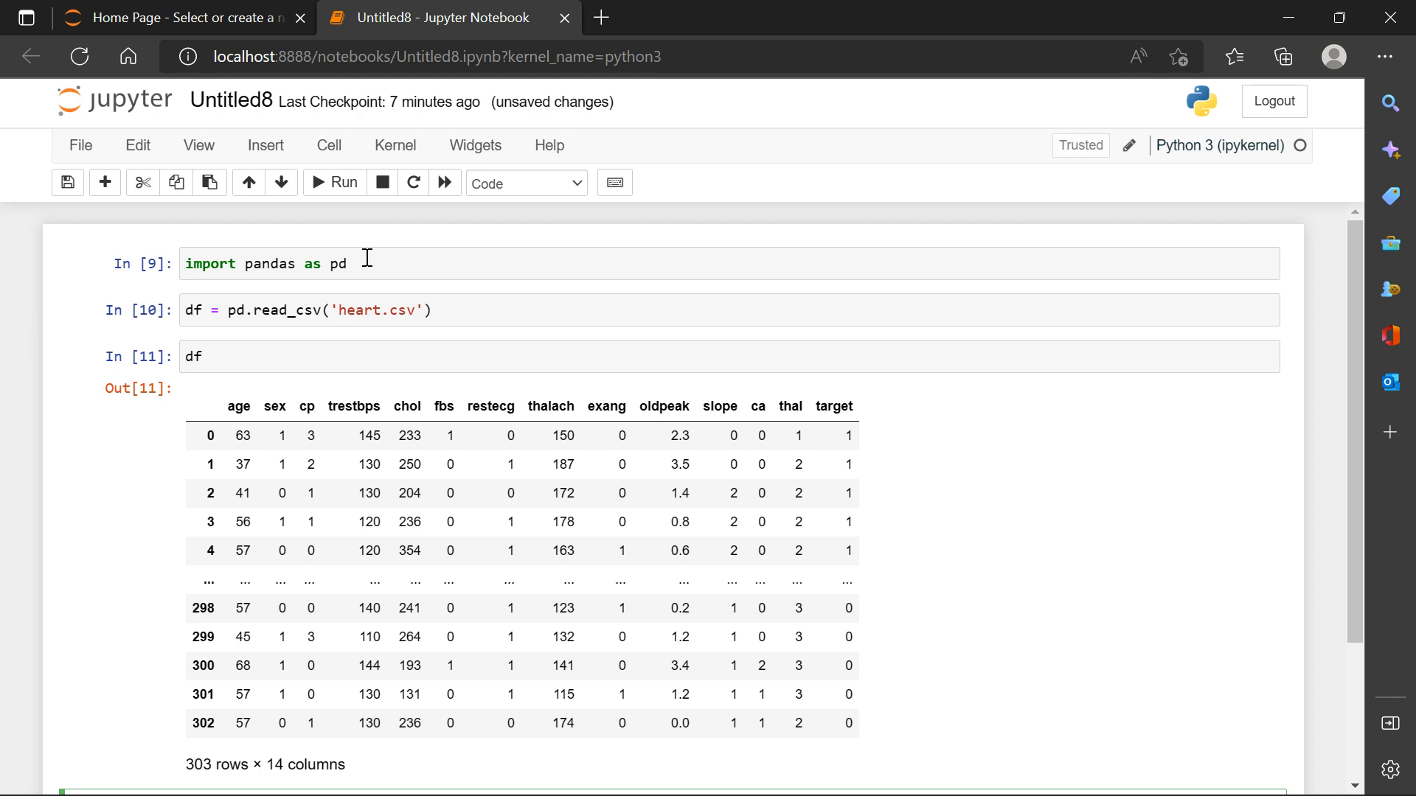
pyautogui.moveTo(256, 428)
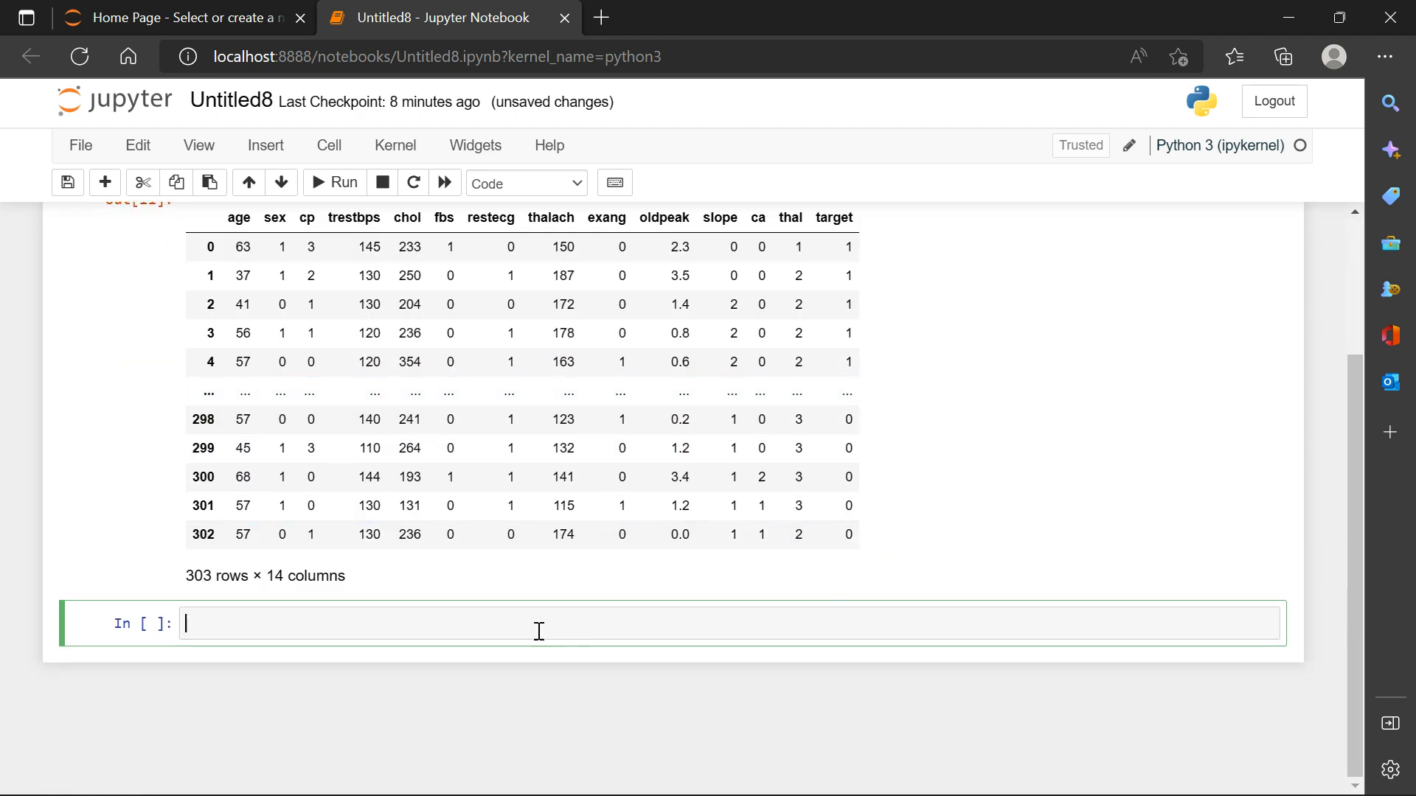
# Run df.isnull().sum() to confirm zero missing values in all 14 columns.
pyautogui.write('df.')
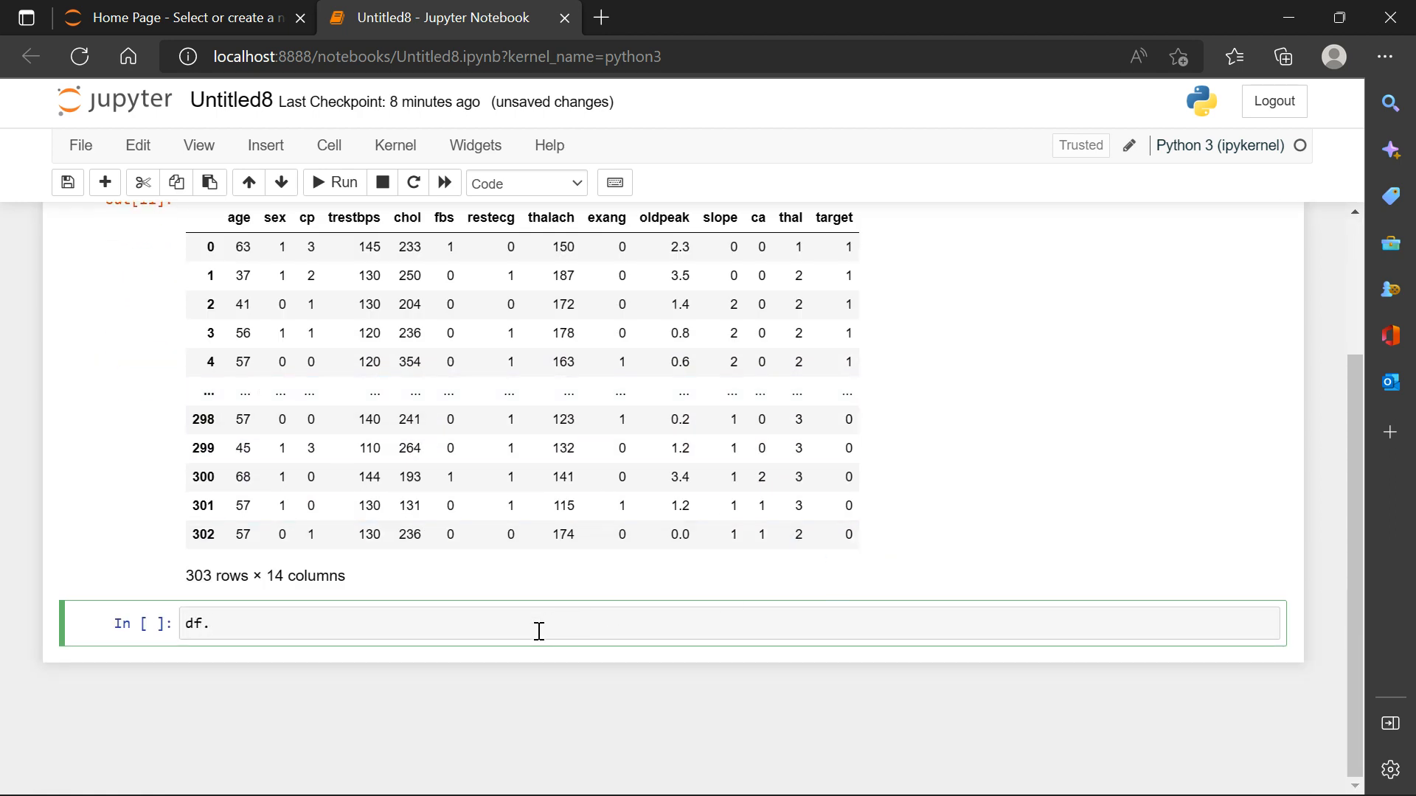
pyautogui.write('isnull')
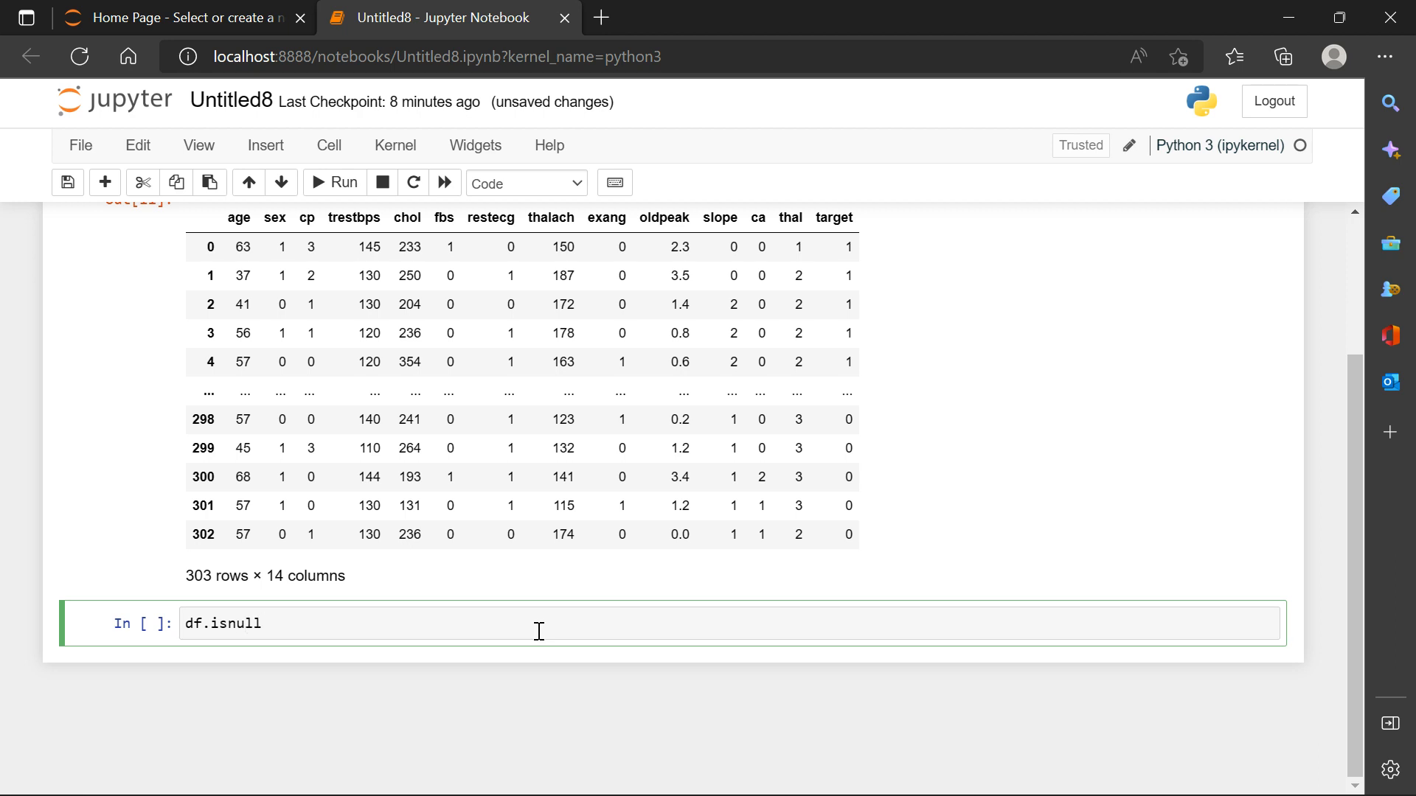
pyautogui.write('().sum(')
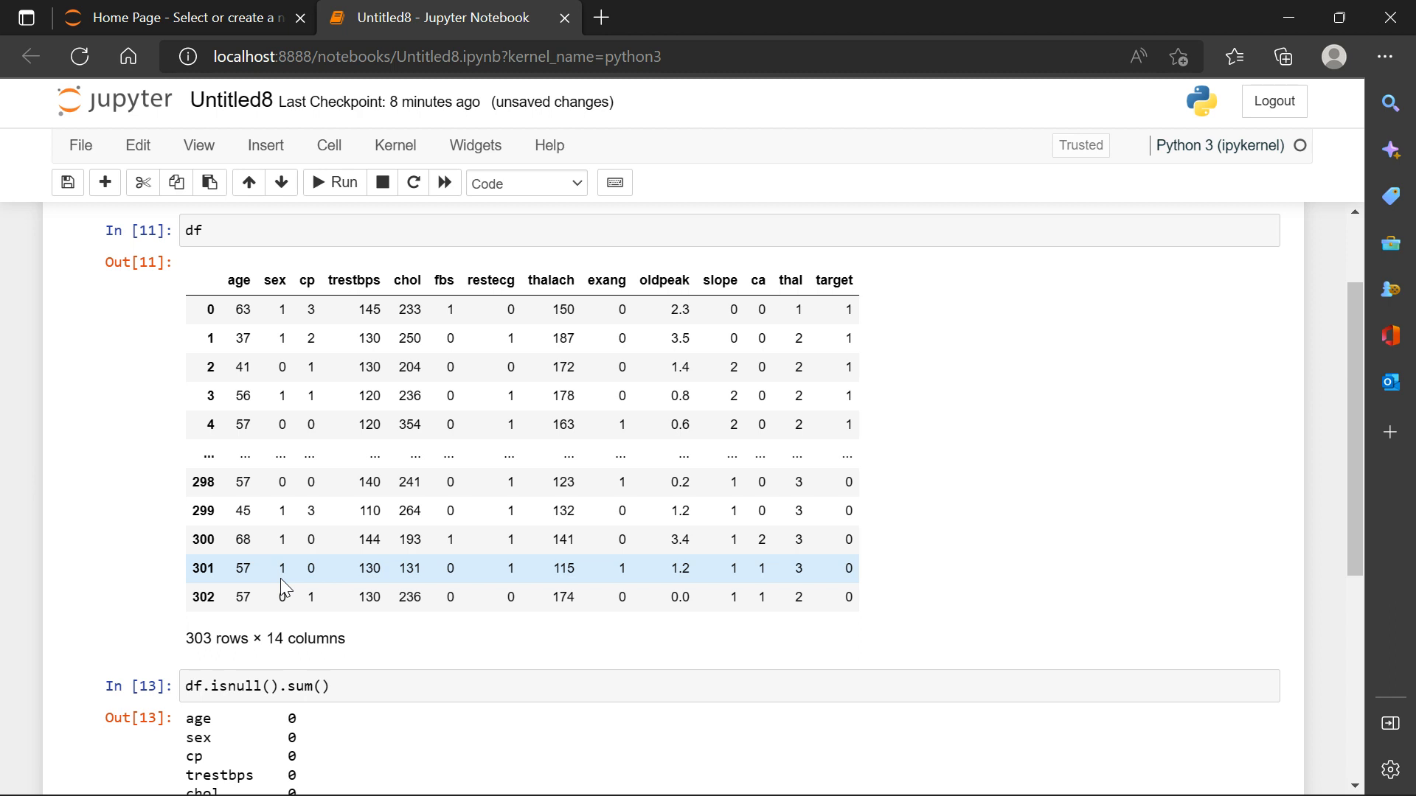
pyautogui.moveTo(575, 510)
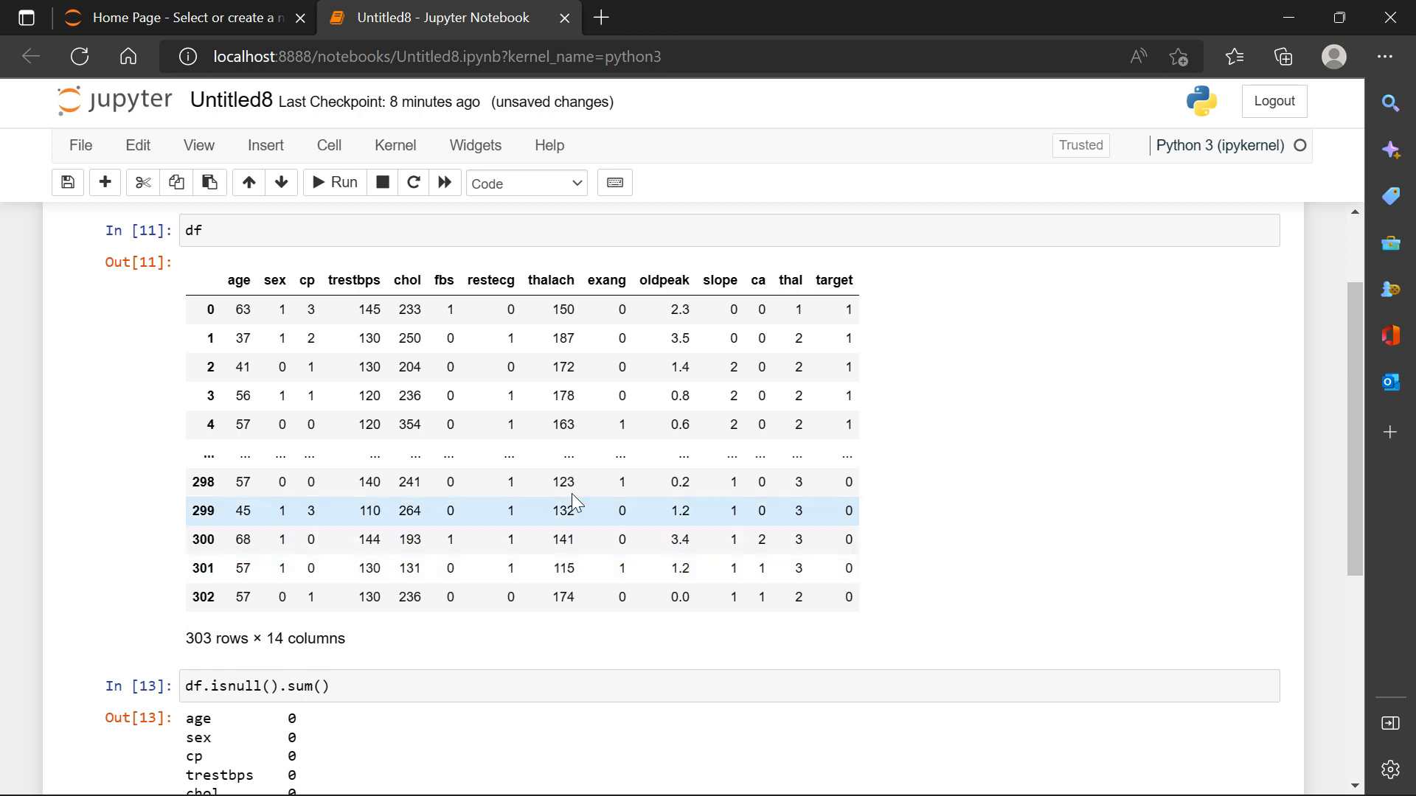
pyautogui.moveTo(618, 494)
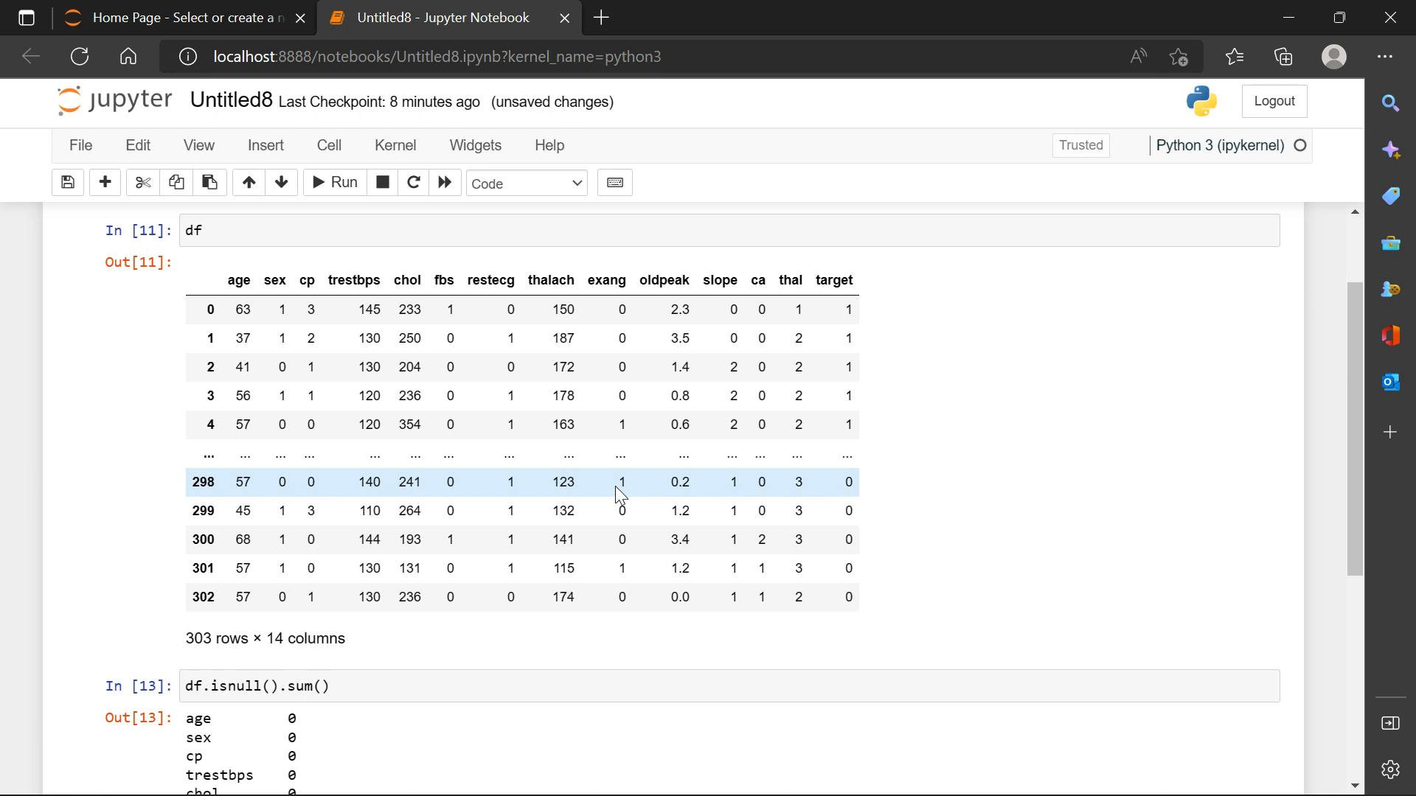
pyautogui.moveTo(834, 280)
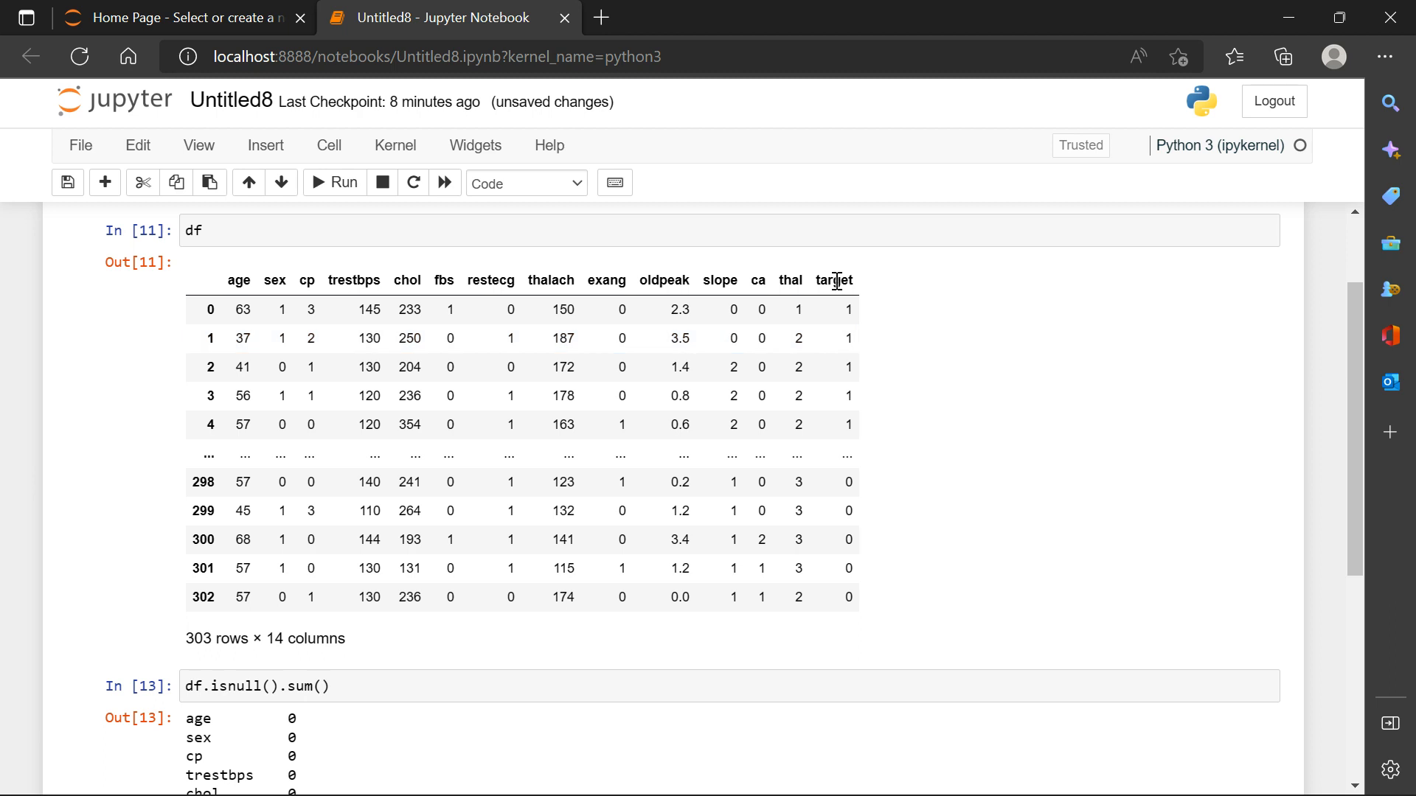
pyautogui.moveTo(816, 286)
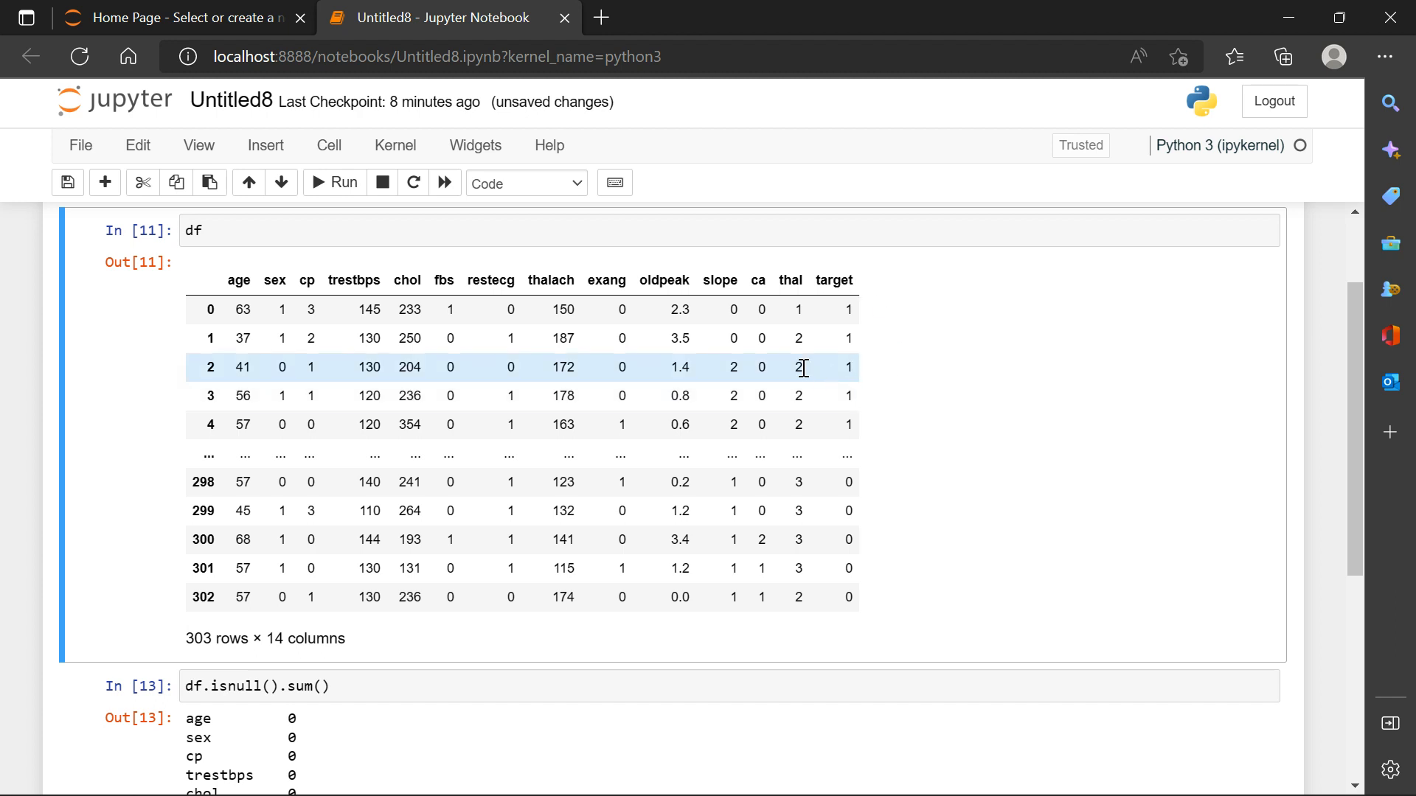
pyautogui.scroll(-3)
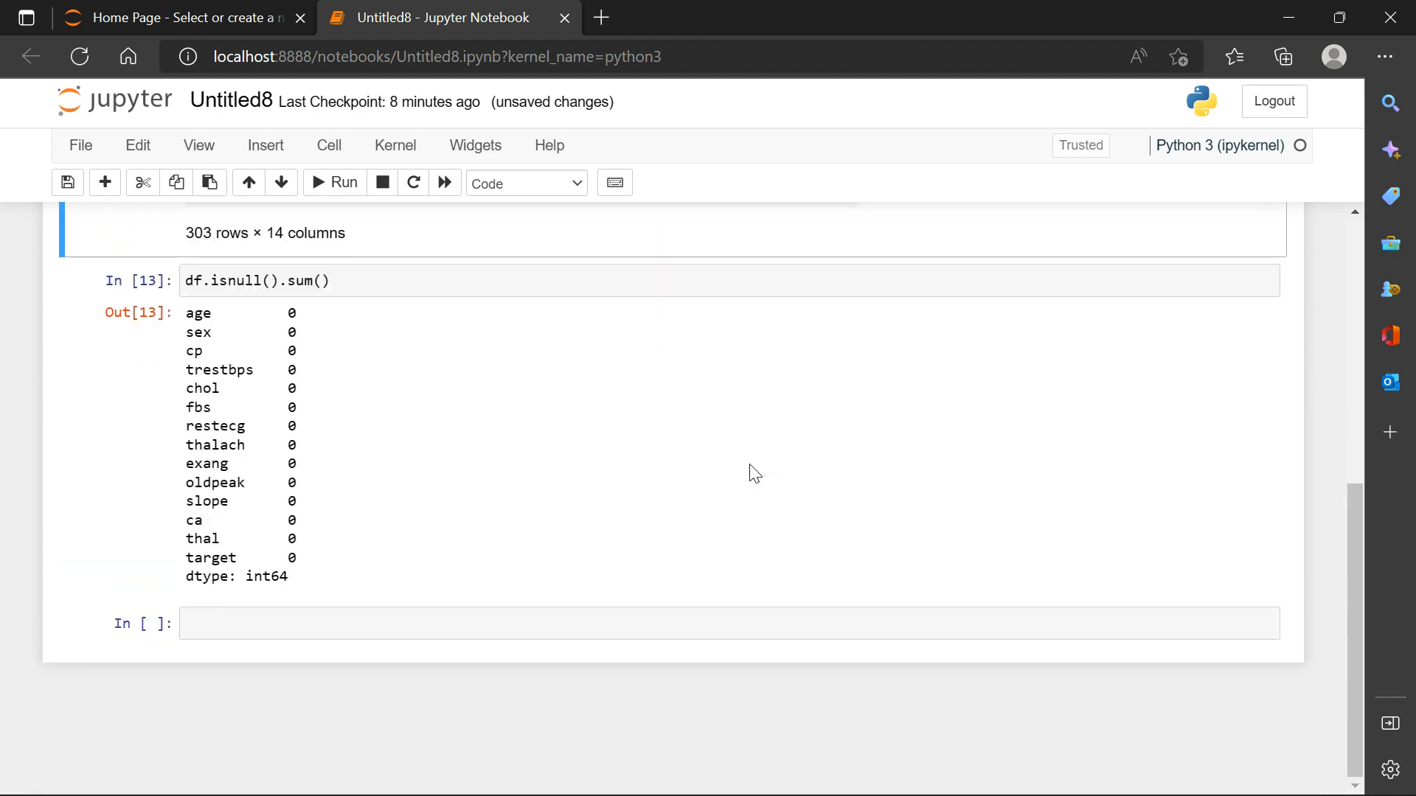
pyautogui.scroll(-3)
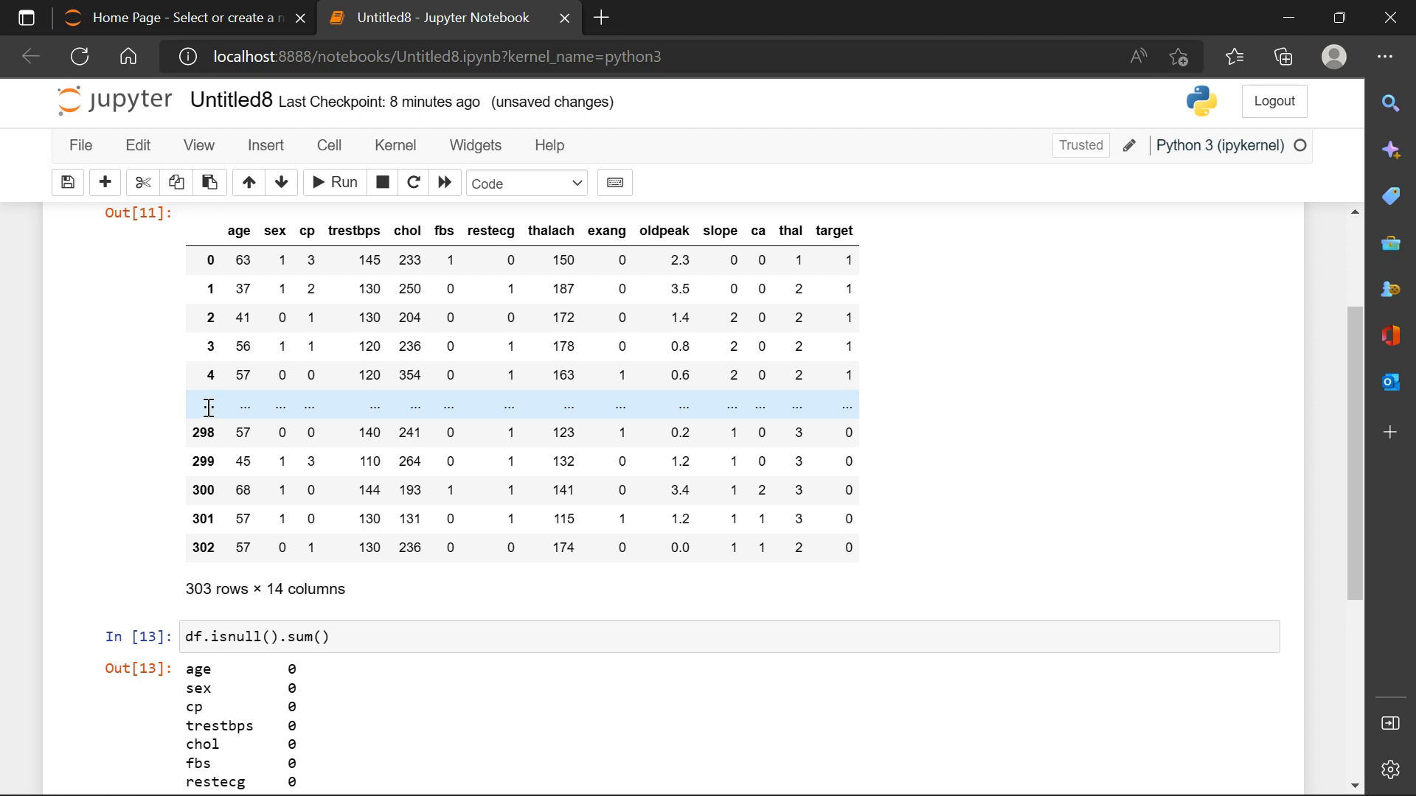
pyautogui.moveTo(212, 407)
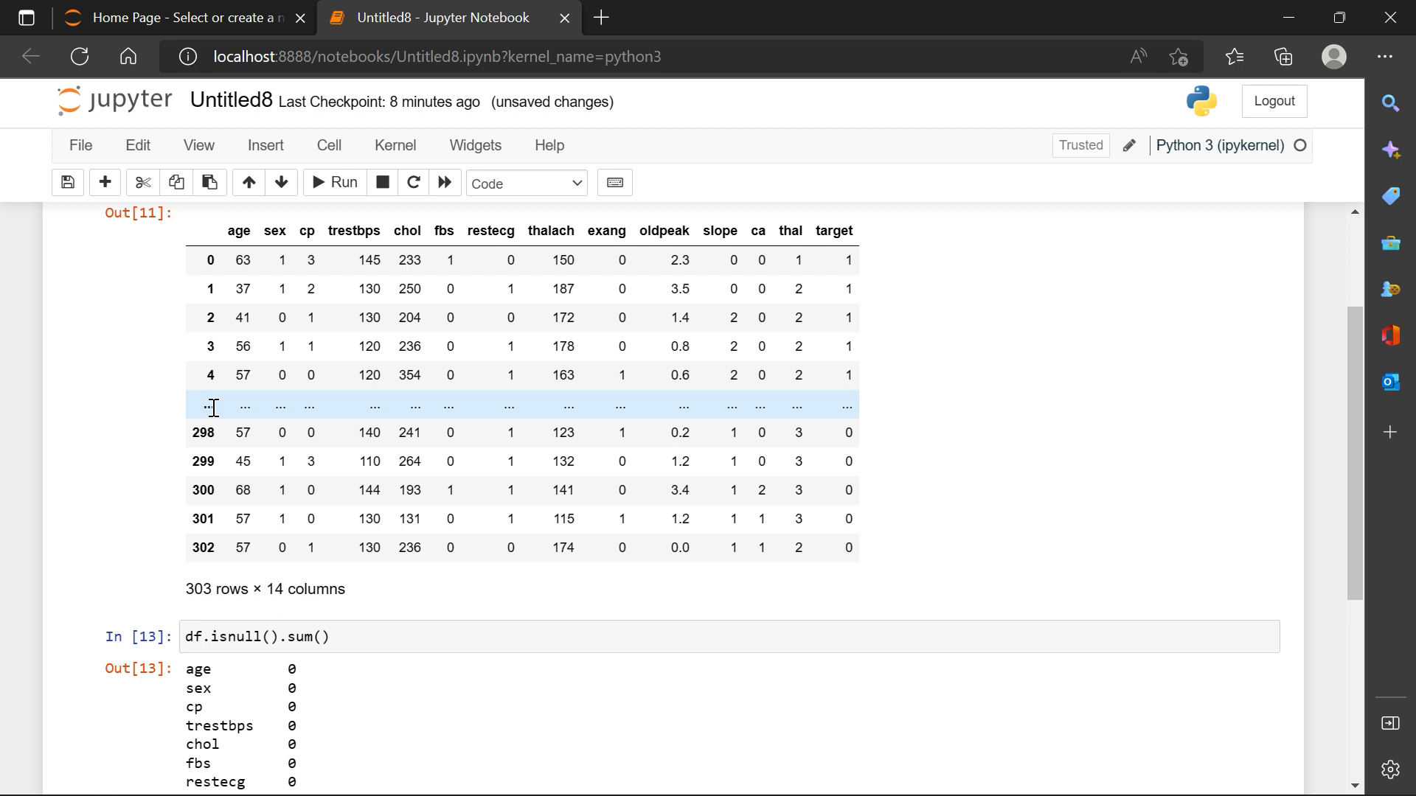
# Import train_test_split from sklearn.model_selection and LogisticRegression from sklearn.linear_model.
pyautogui.write('f')
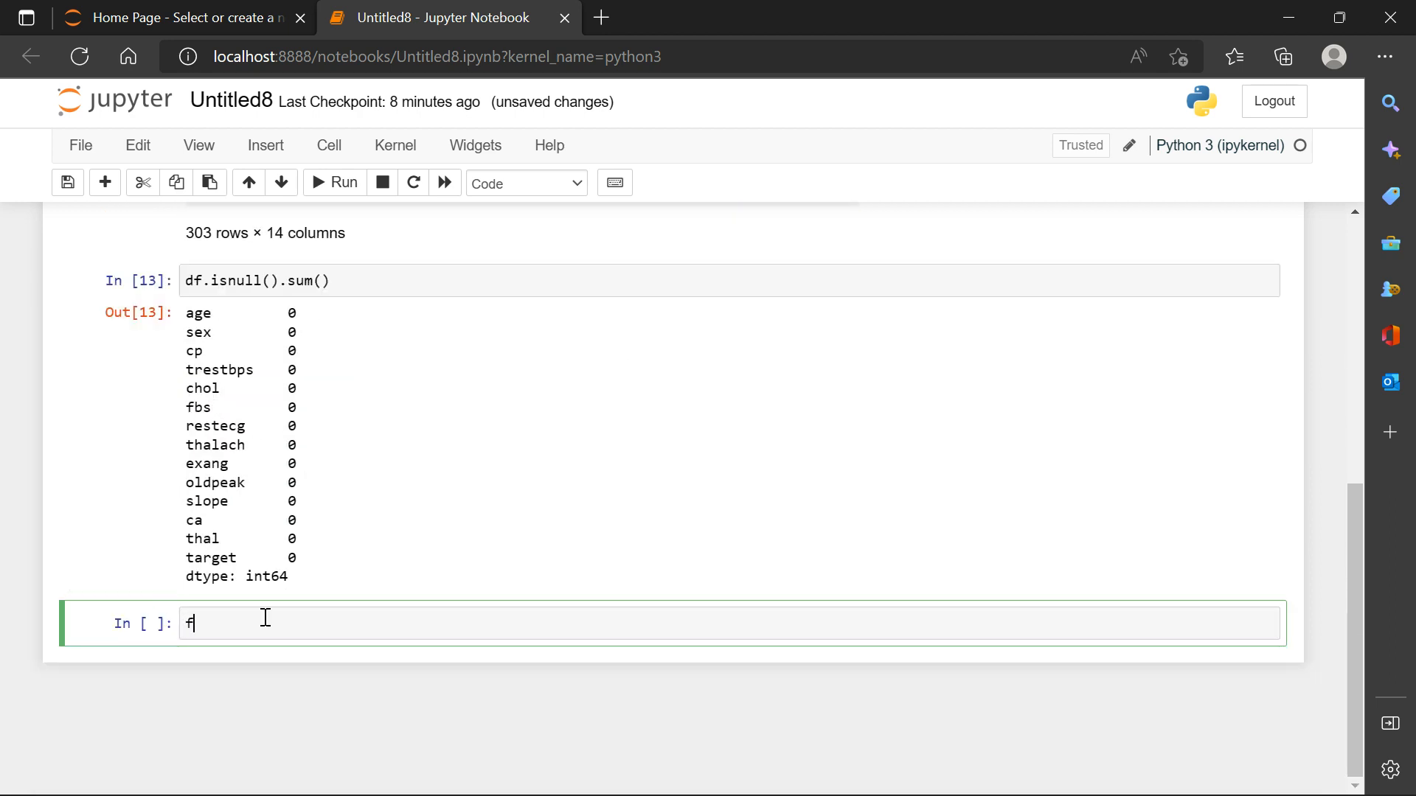
pyautogui.write('rom skle')
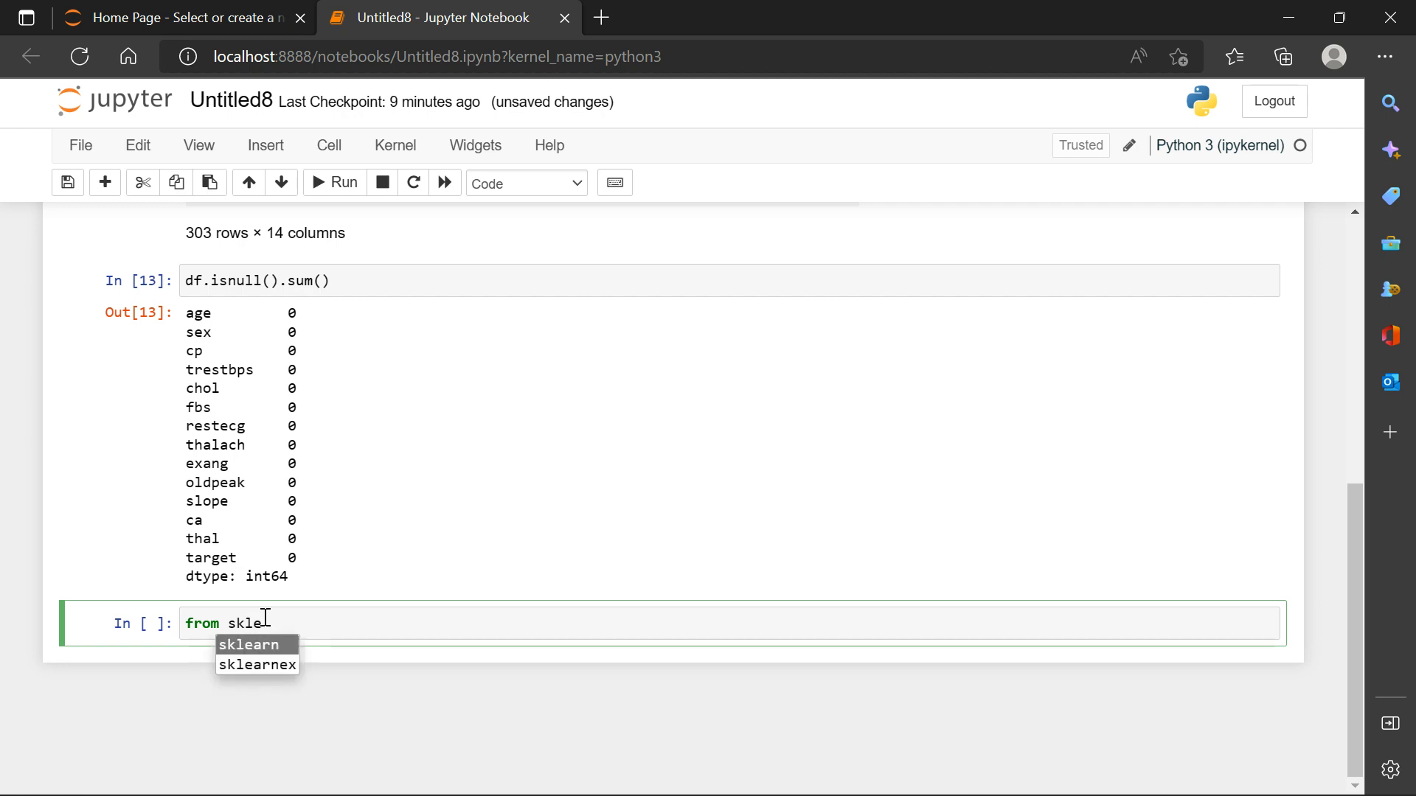
pyautogui.write('arn')
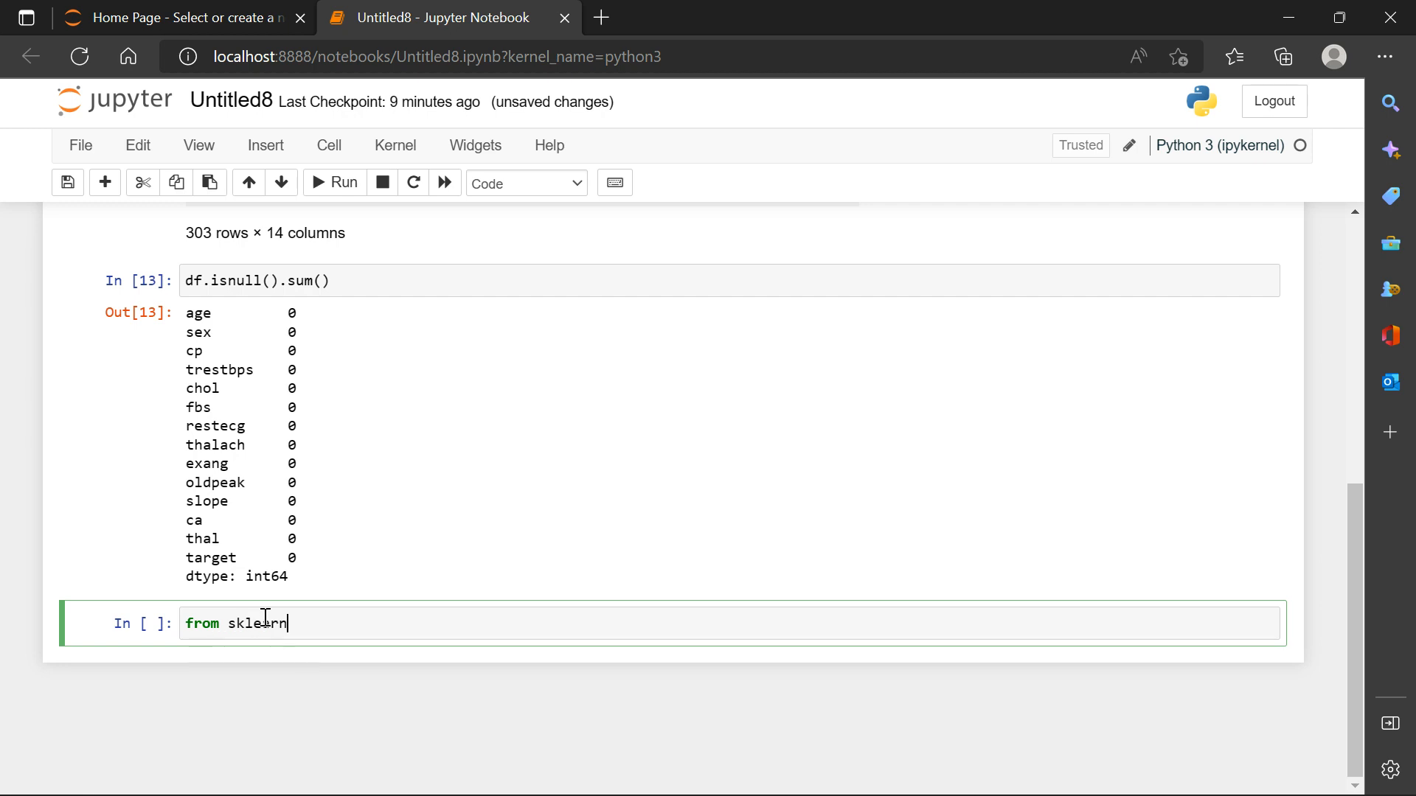
pyautogui.write('.model_selection import train_test_split')
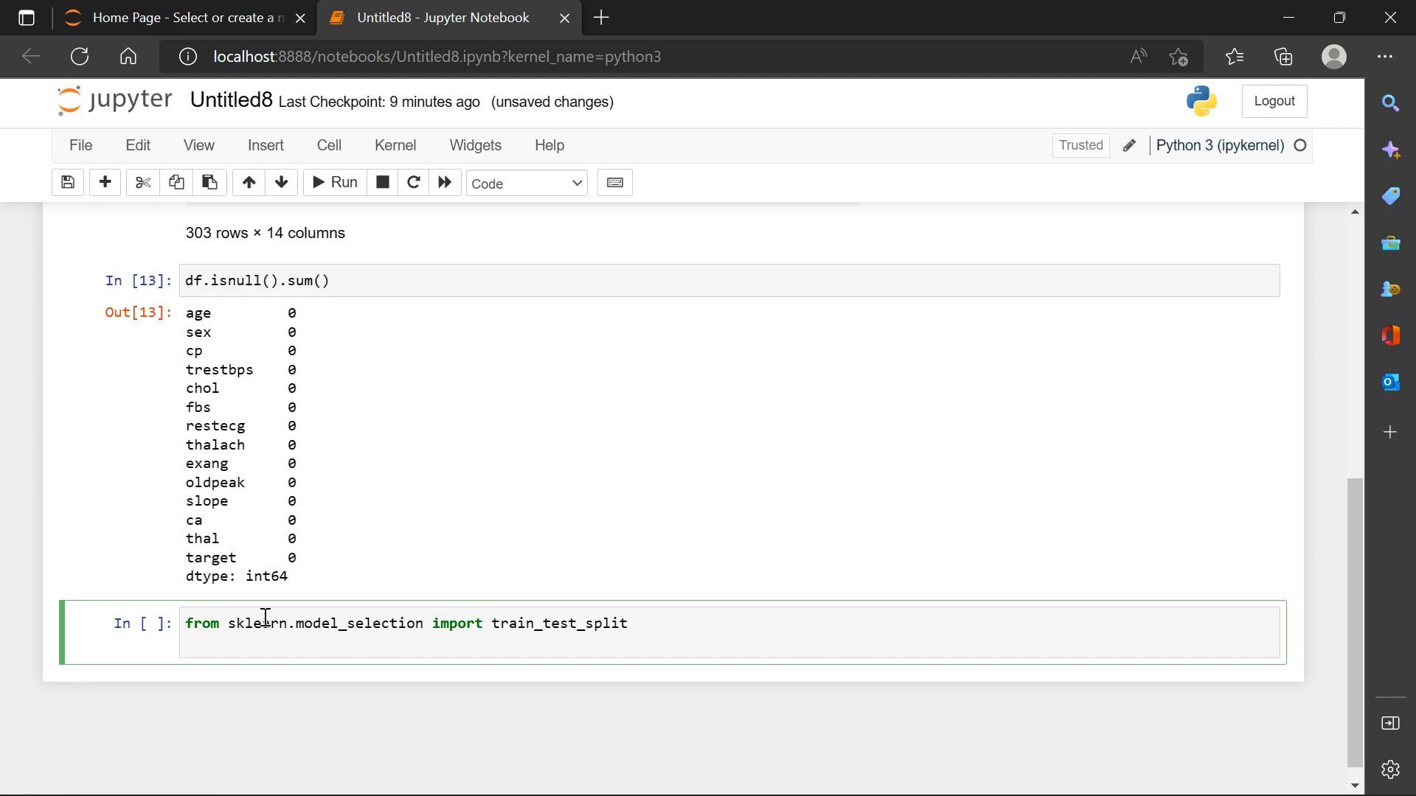
pyautogui.write('f')
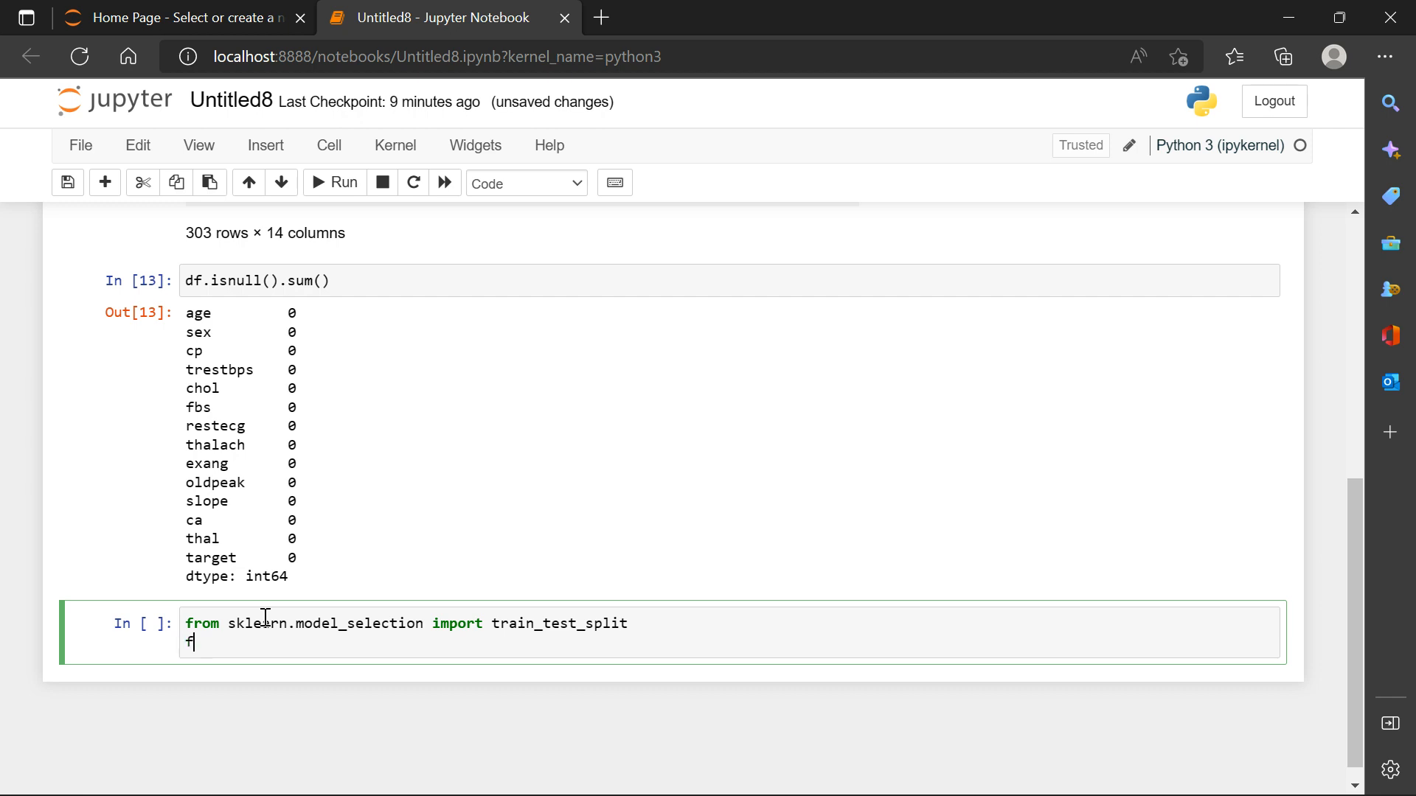
pyautogui.write('rom ske')
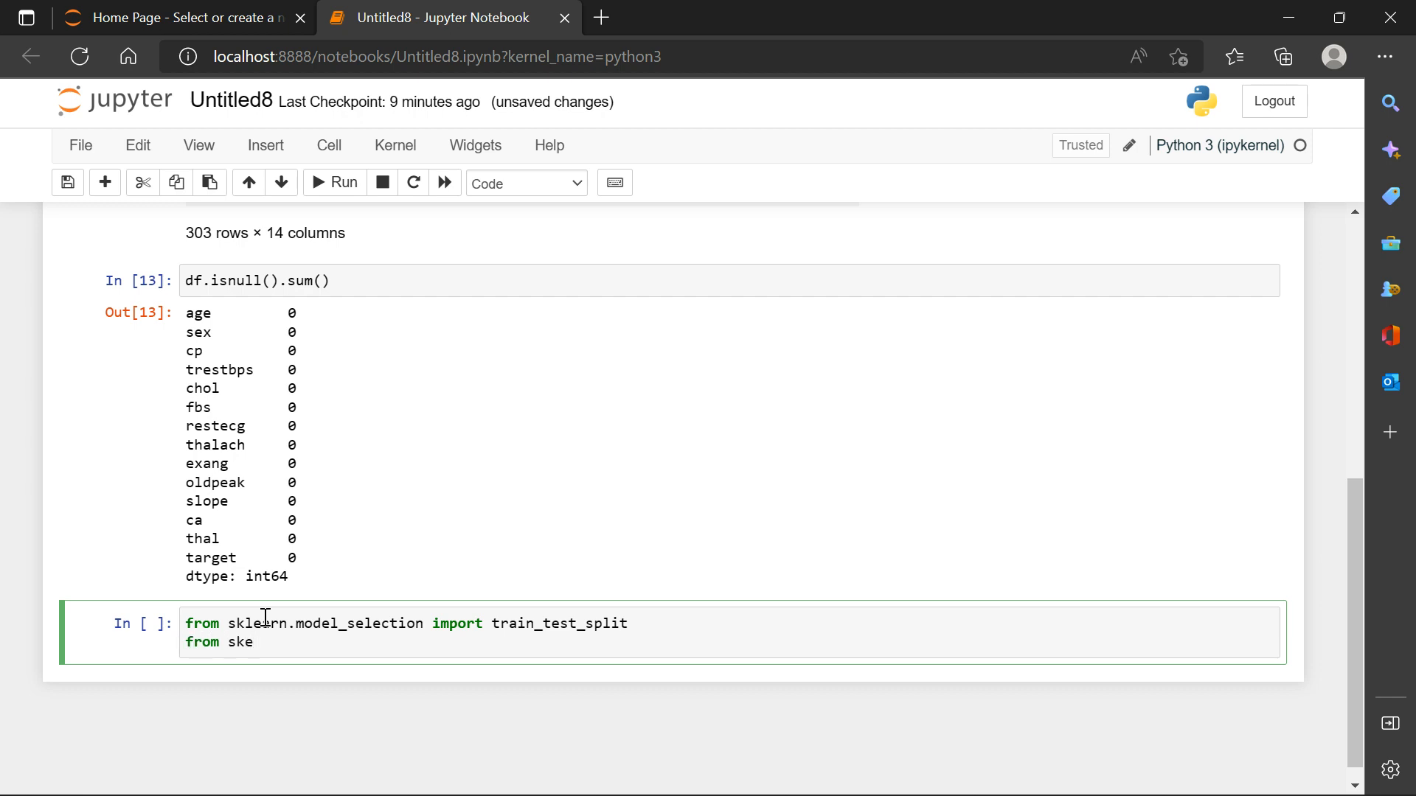
pyautogui.write('arn')
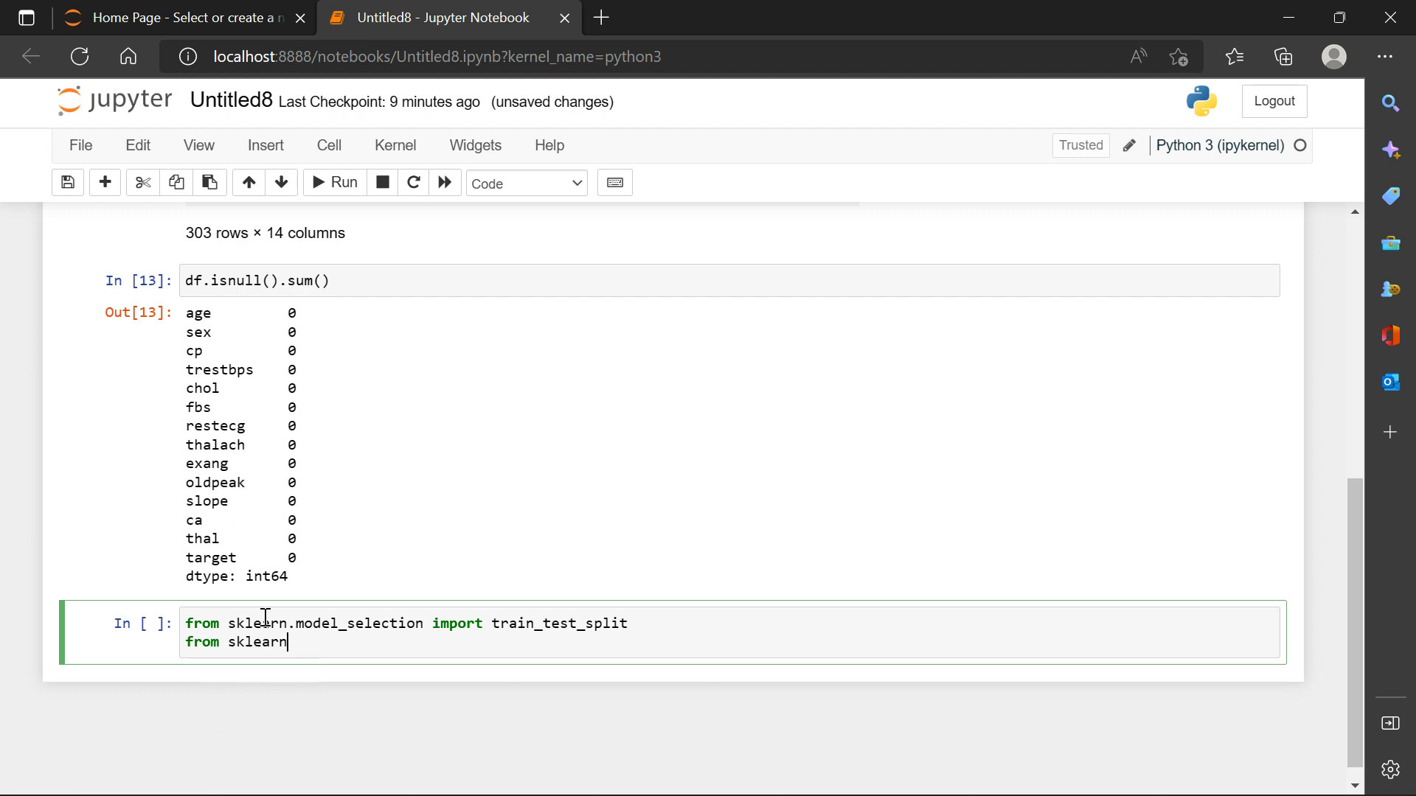
pyautogui.write('.linear_model')
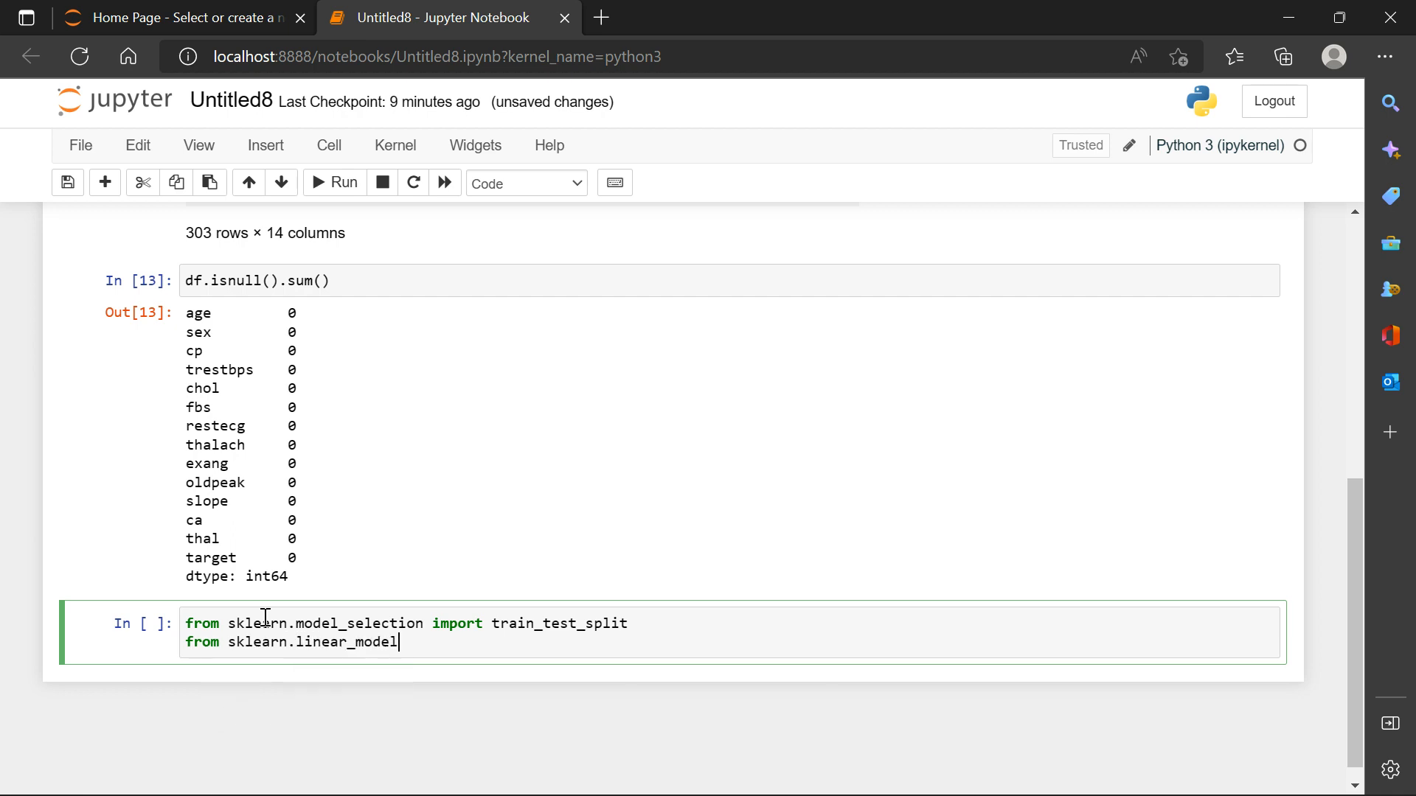
pyautogui.write('import')
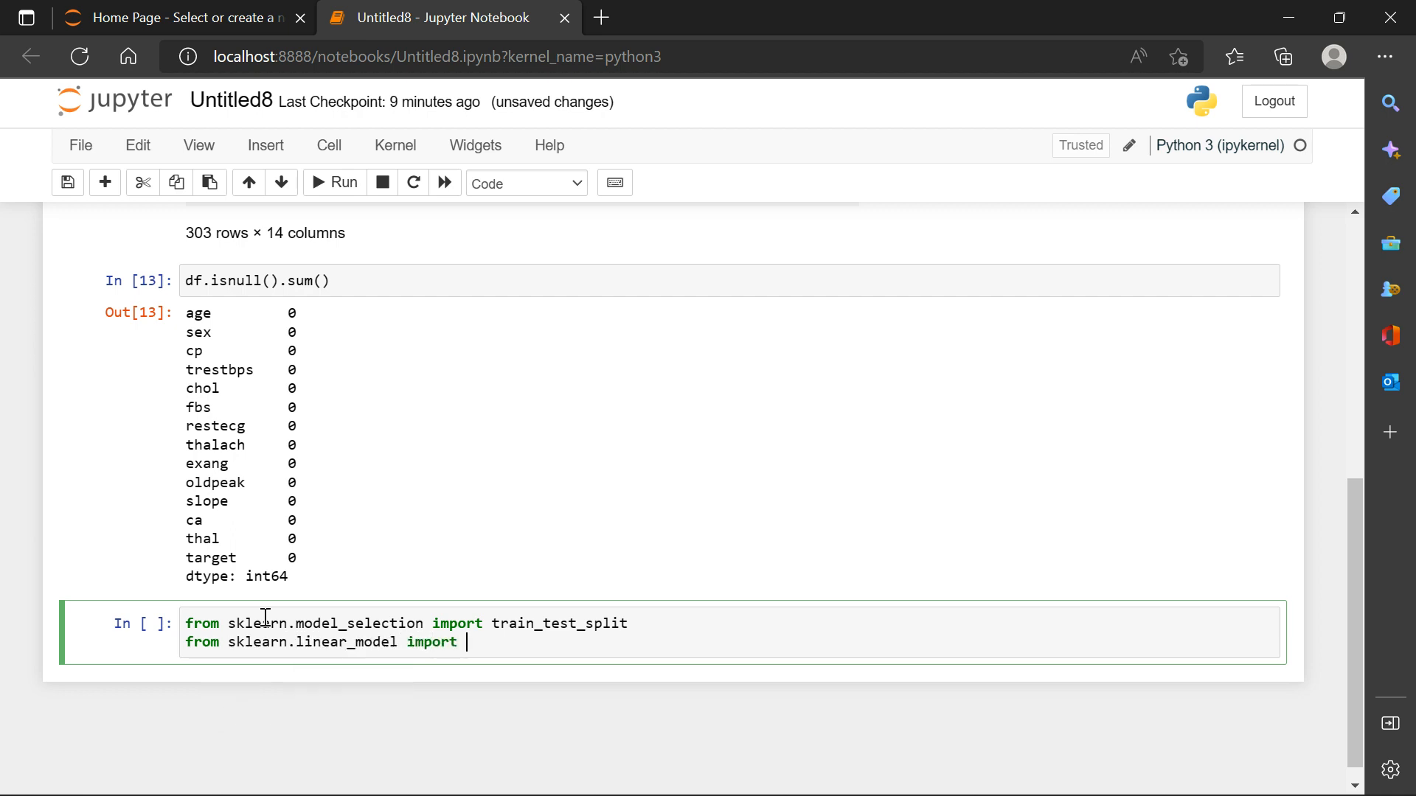
pyautogui.write('LogisticRegression')
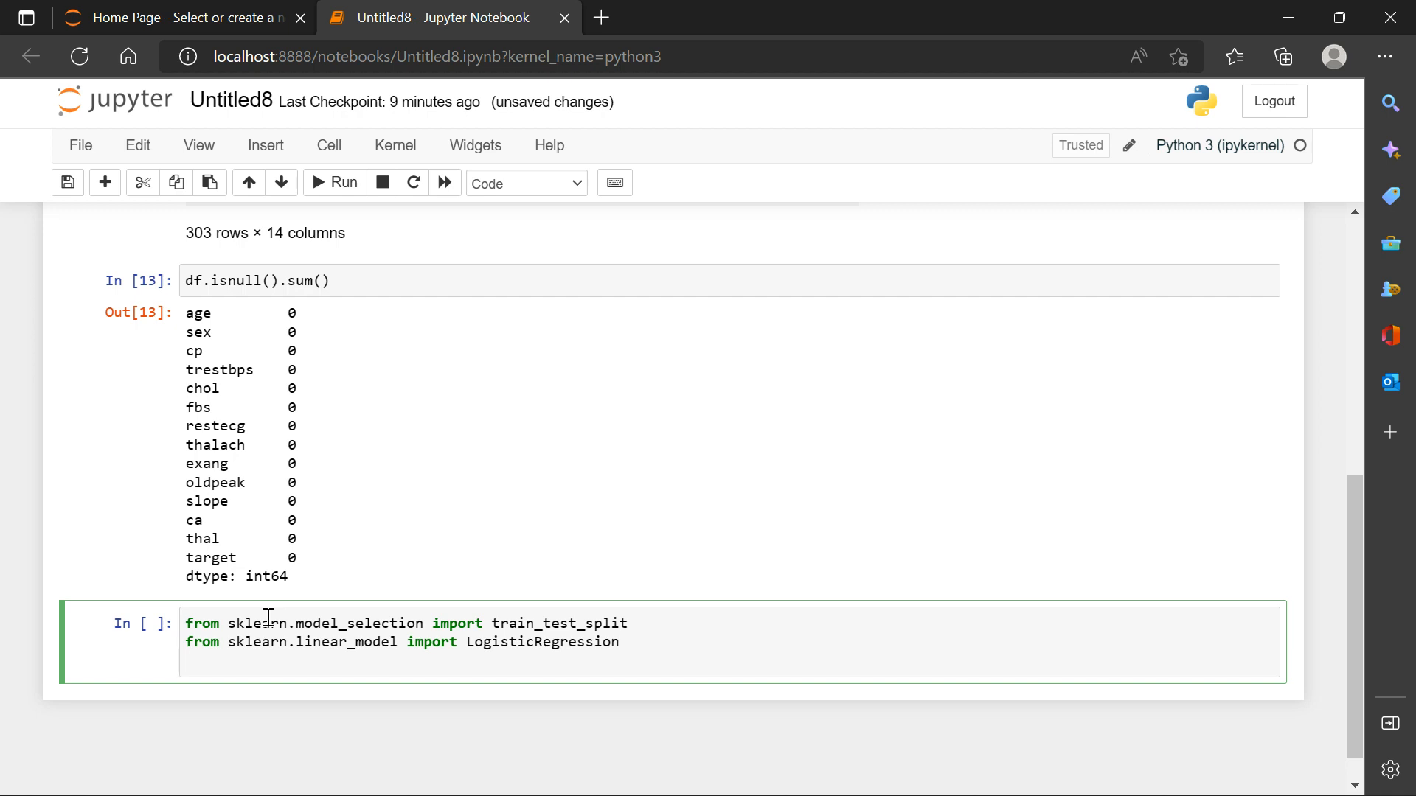
# Import accuracy_score from sklearn.metrics, correcting the 'improt' typo, and run the cell.
pyautogui.write('from')
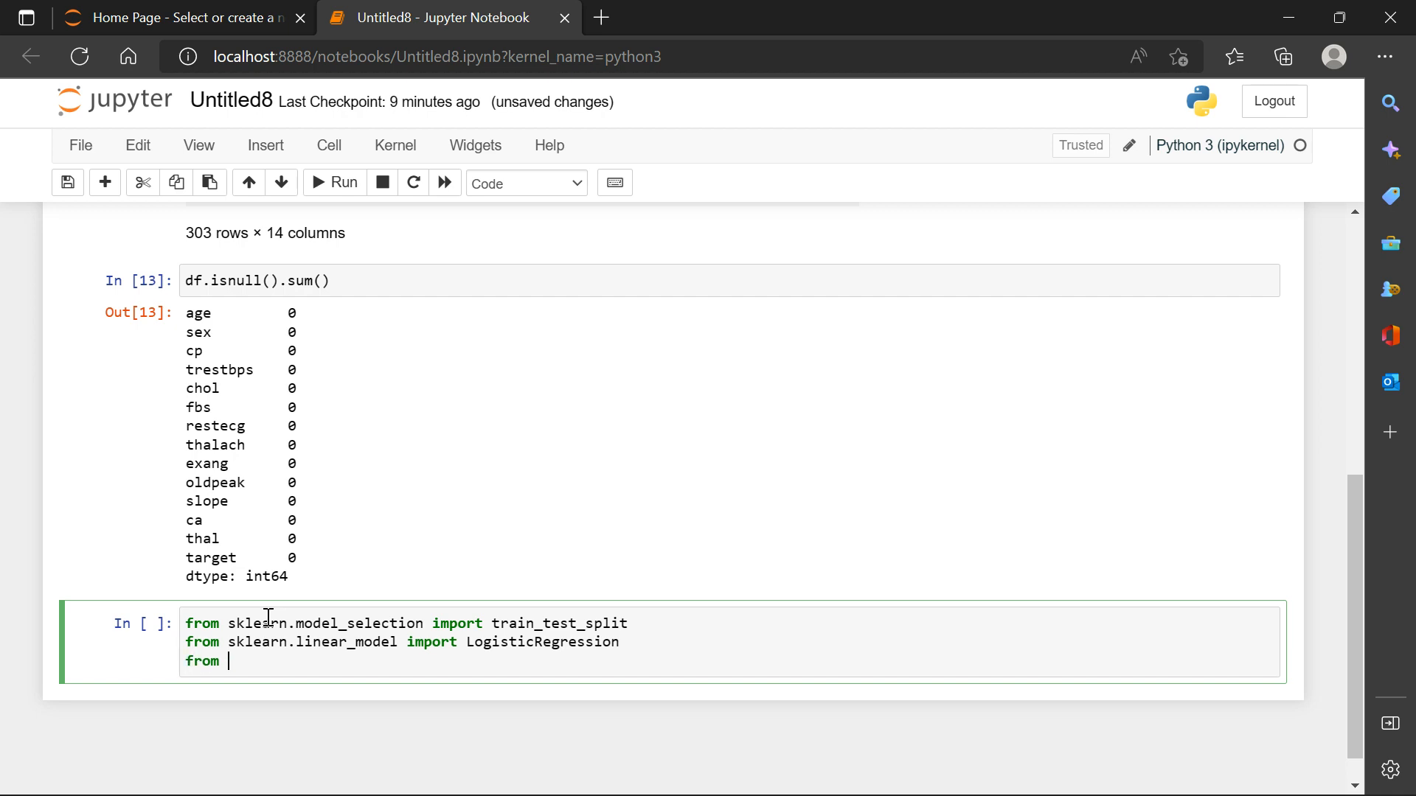
pyautogui.write('sklearn.')
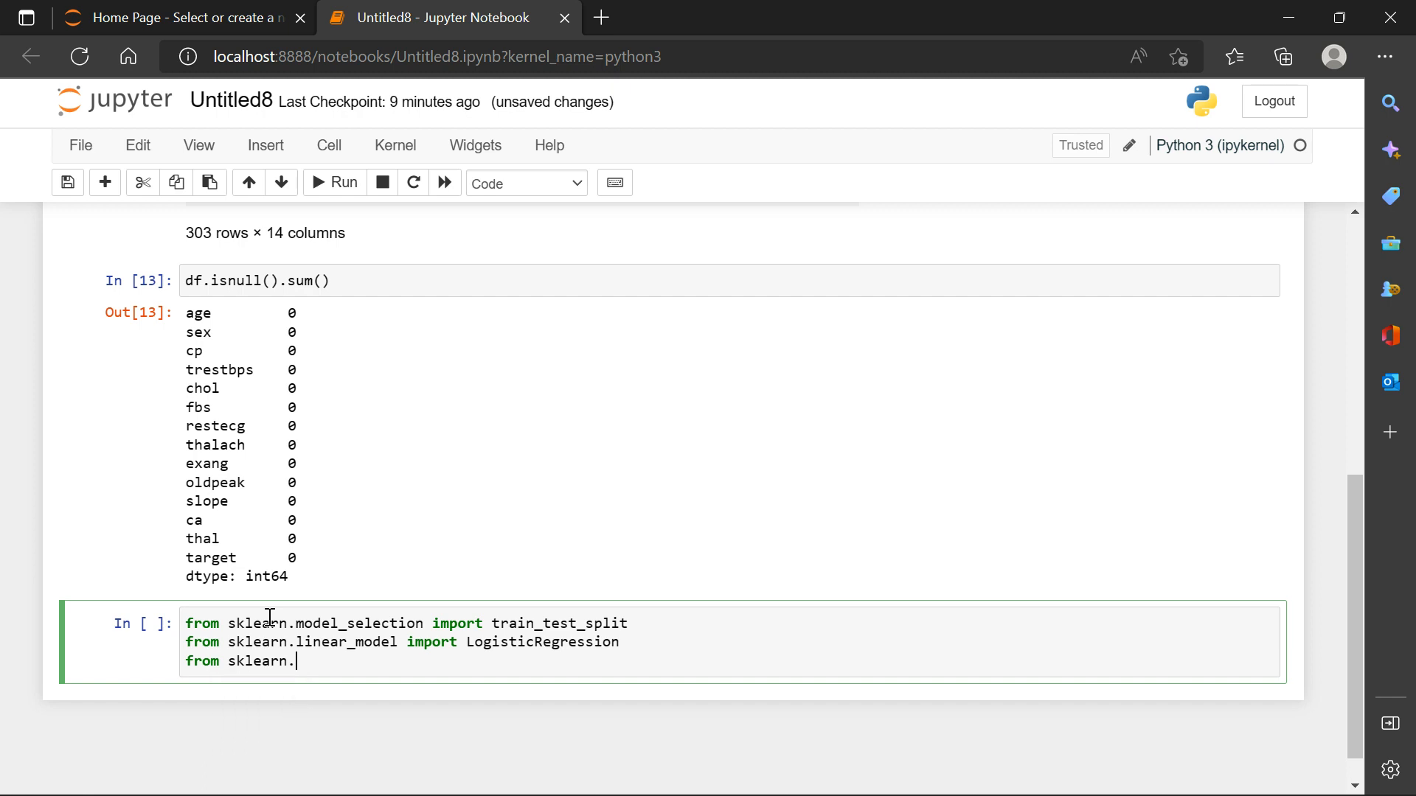
pyautogui.write('metrics')
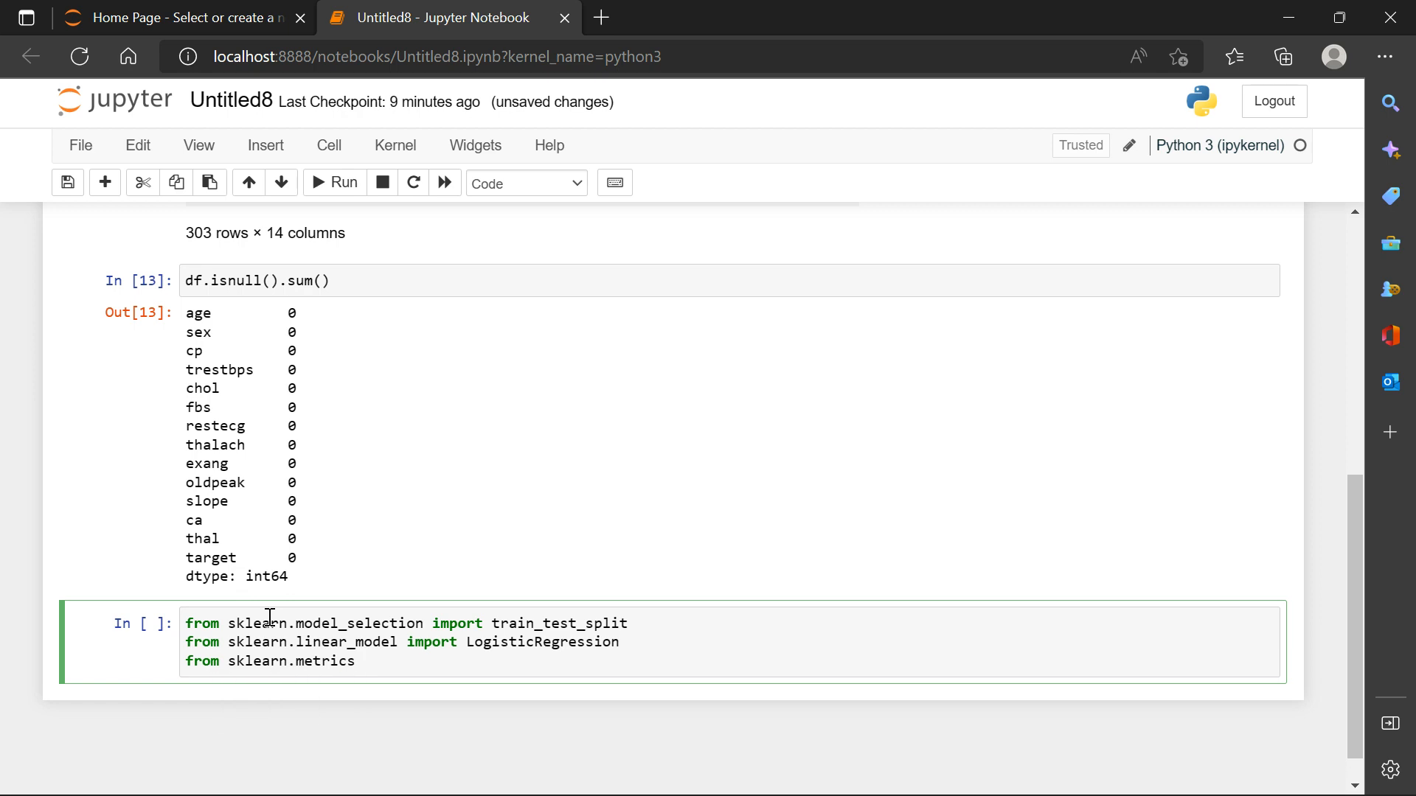
pyautogui.write('improt')
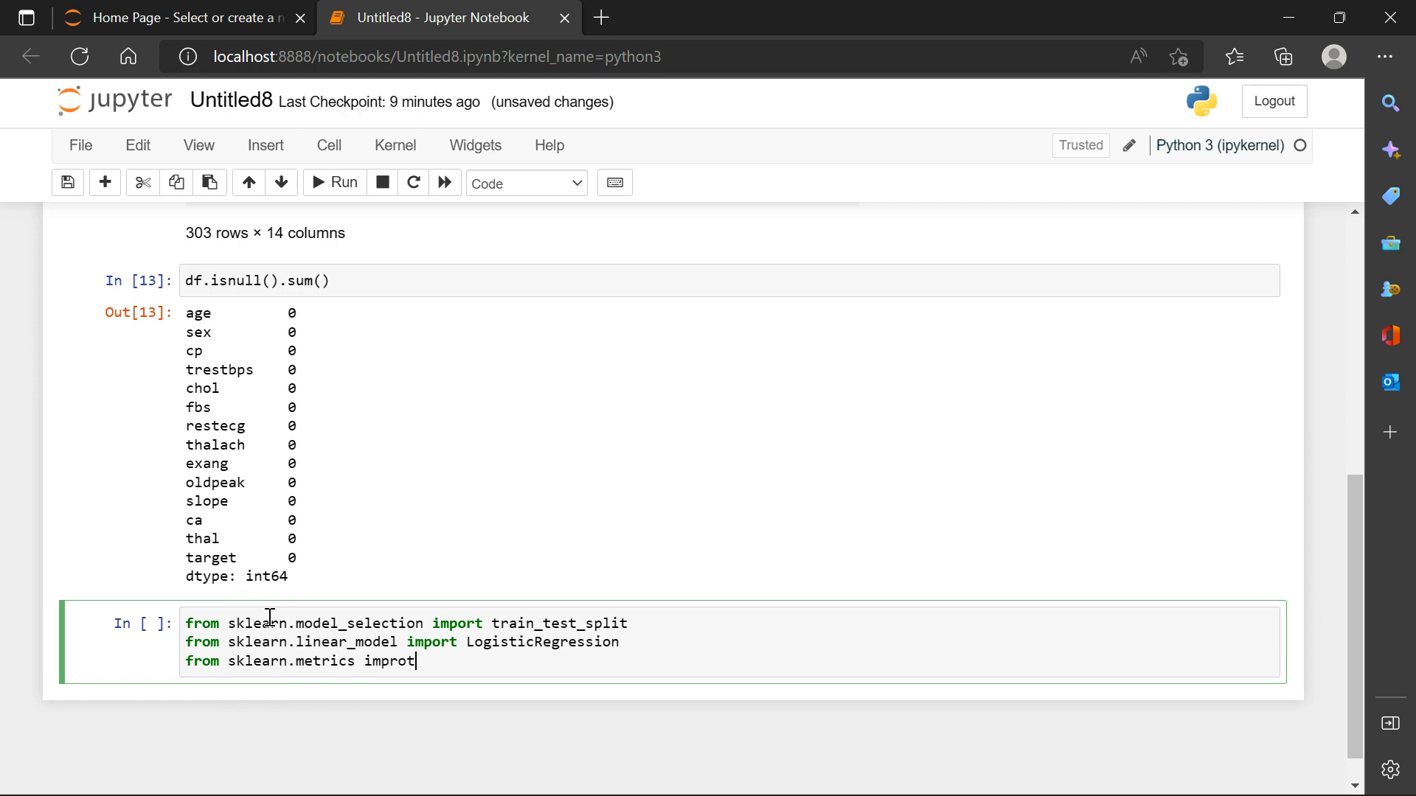
pyautogui.press('Backspace')
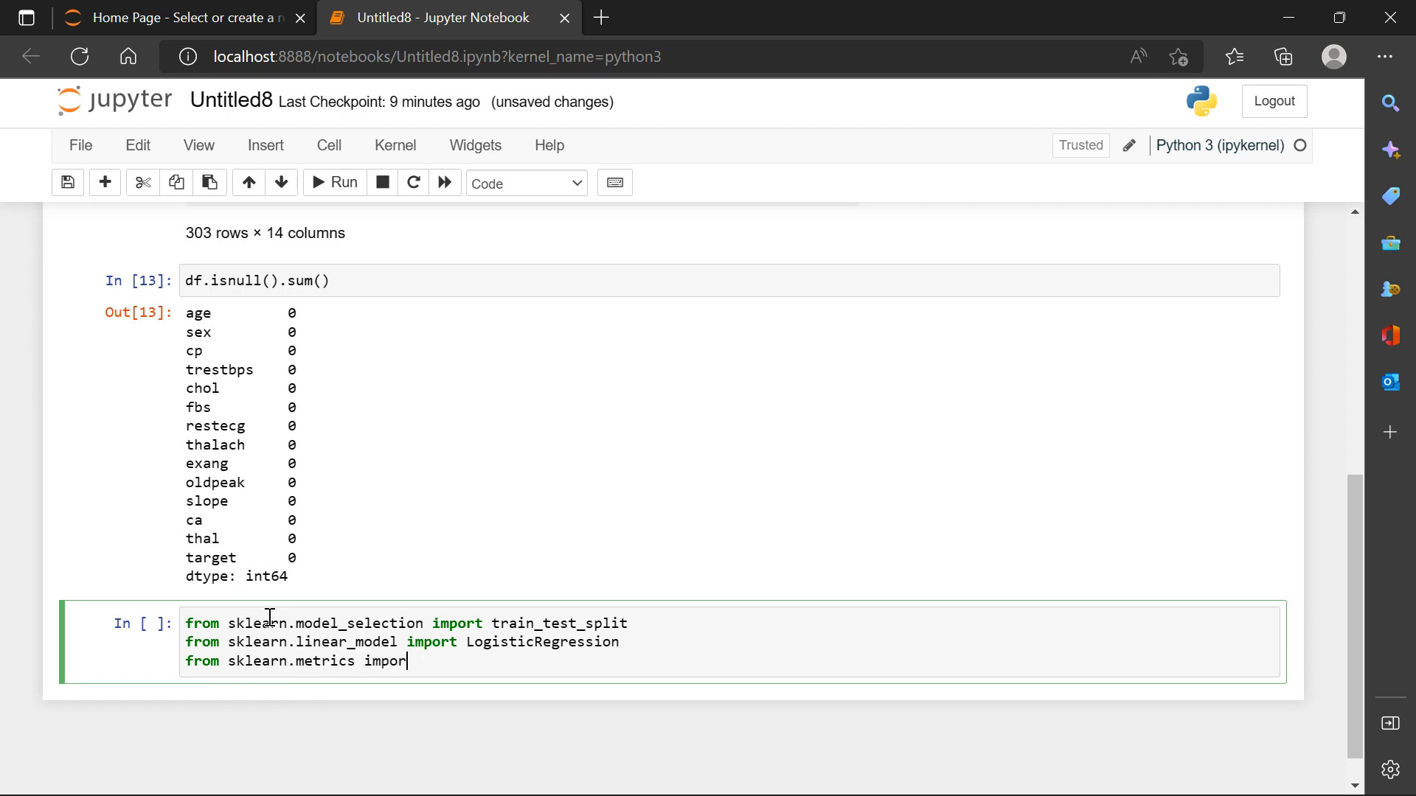
pyautogui.write('t')
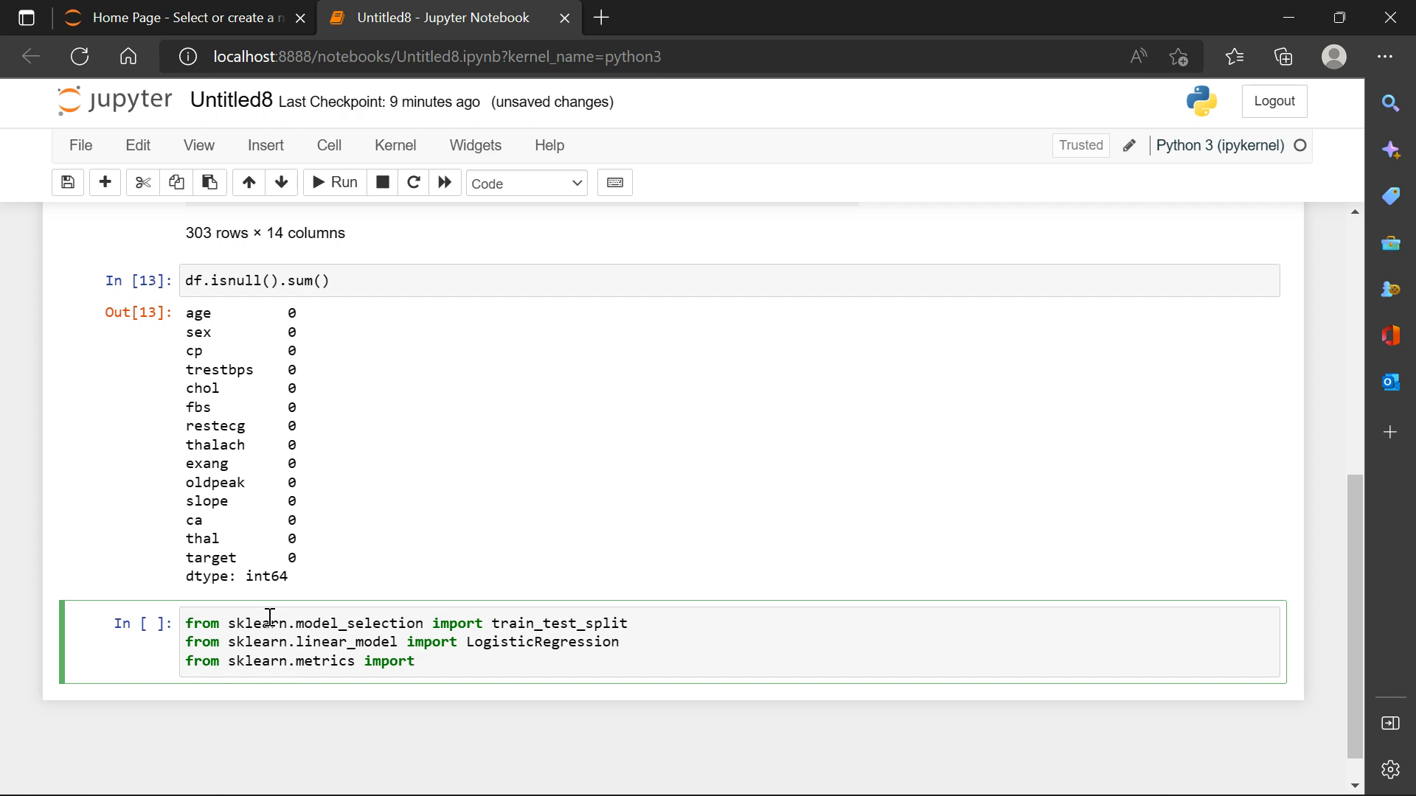
pyautogui.write('accuracy_score')
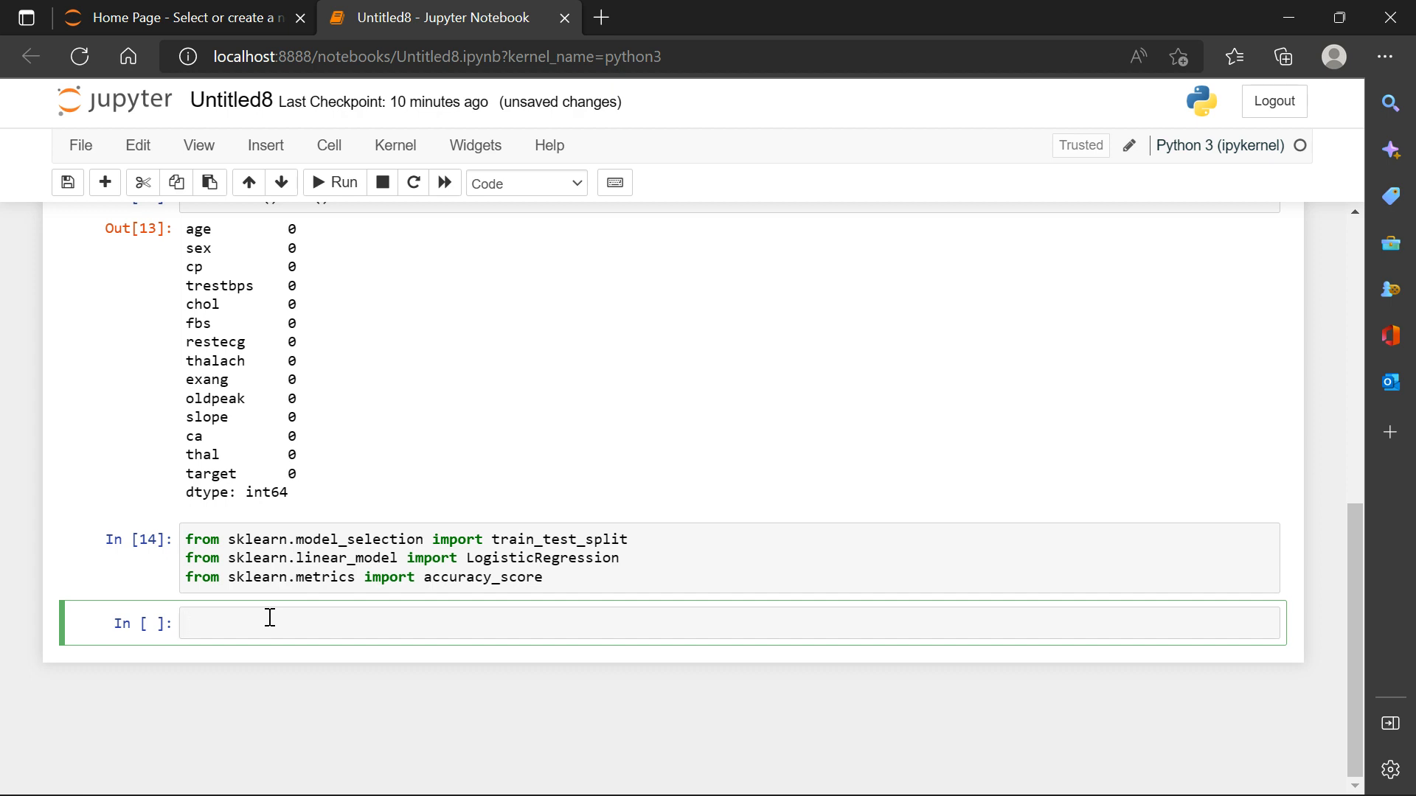
# Run df.info() to list 303 non-null entries and data types for the 14 columns.
pyautogui.write('df.')
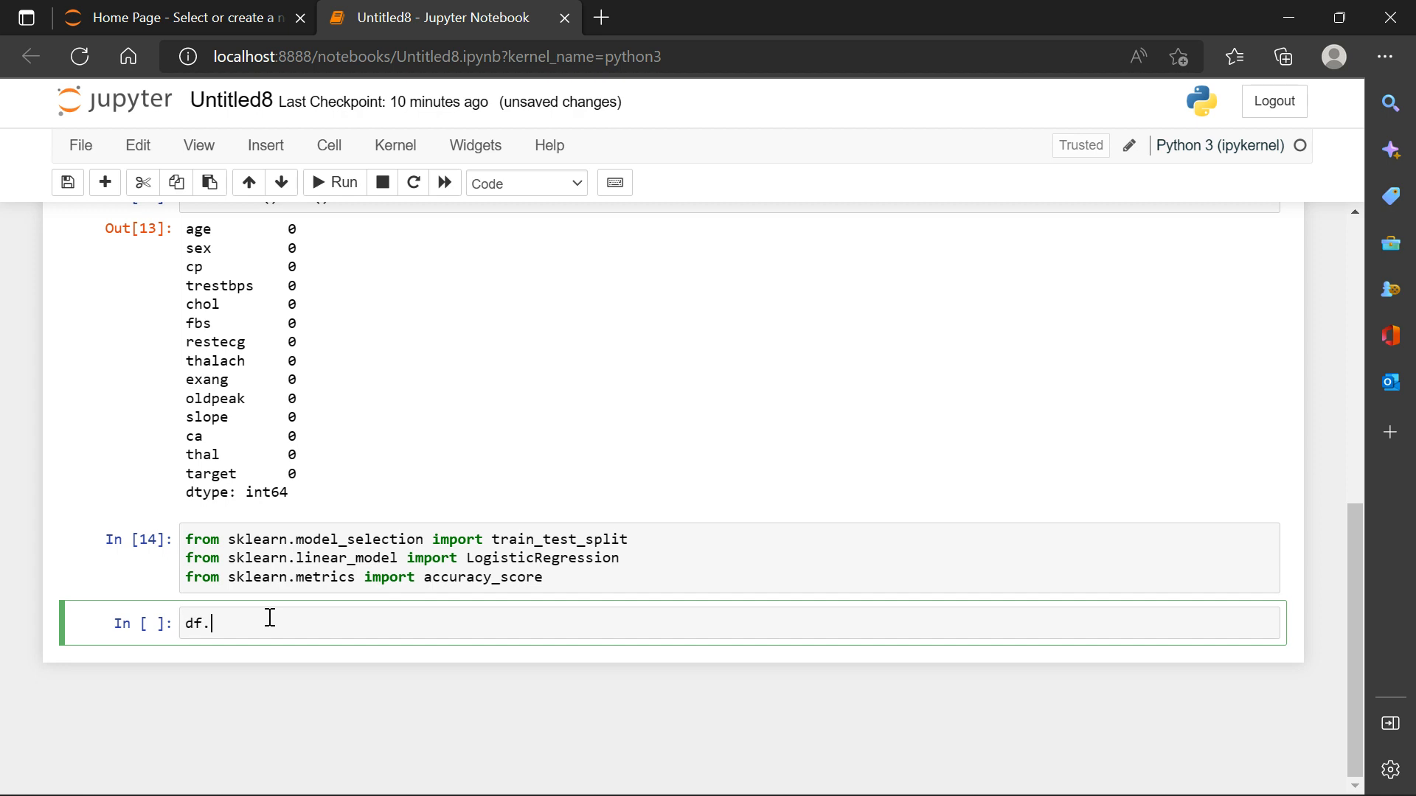
pyautogui.write('info(')
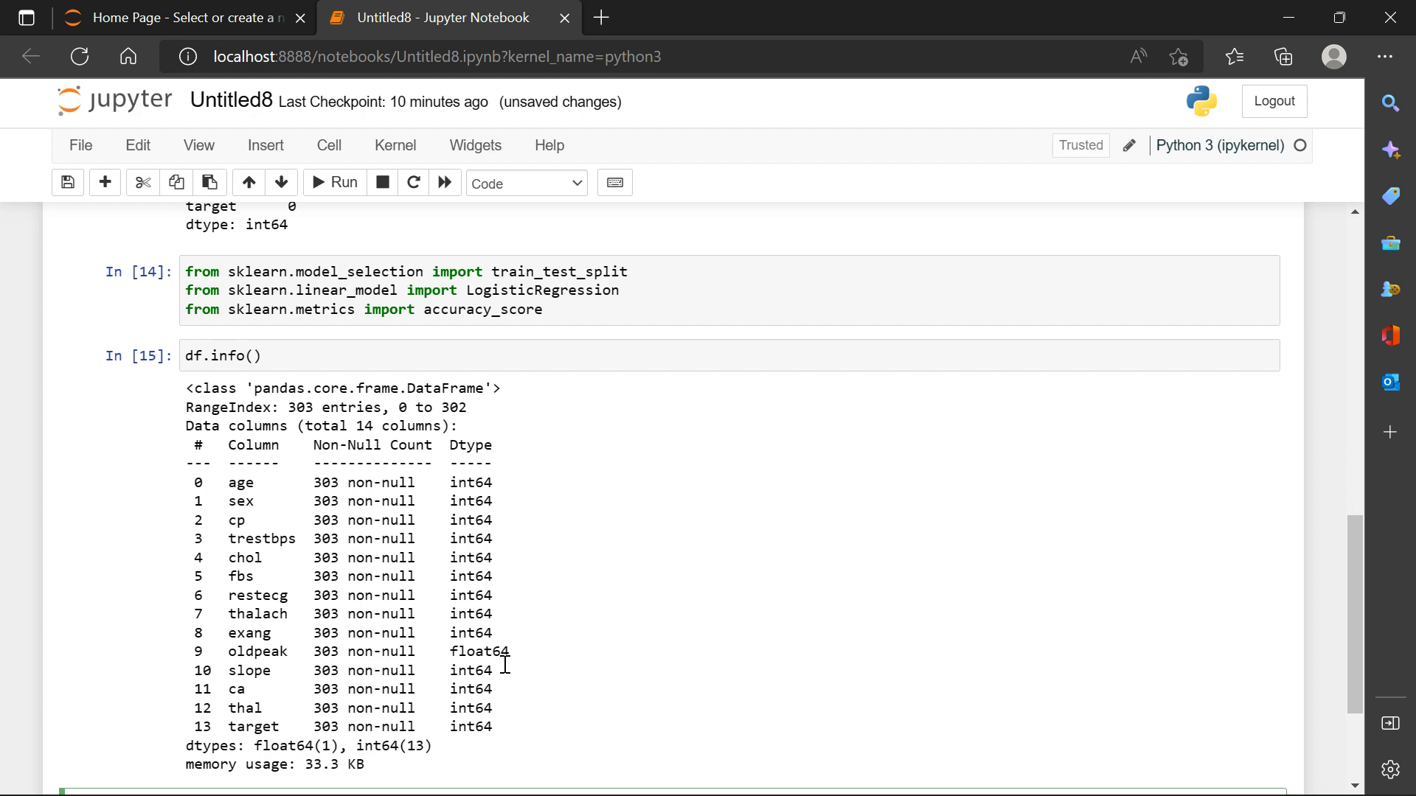
pyautogui.scroll(-3)
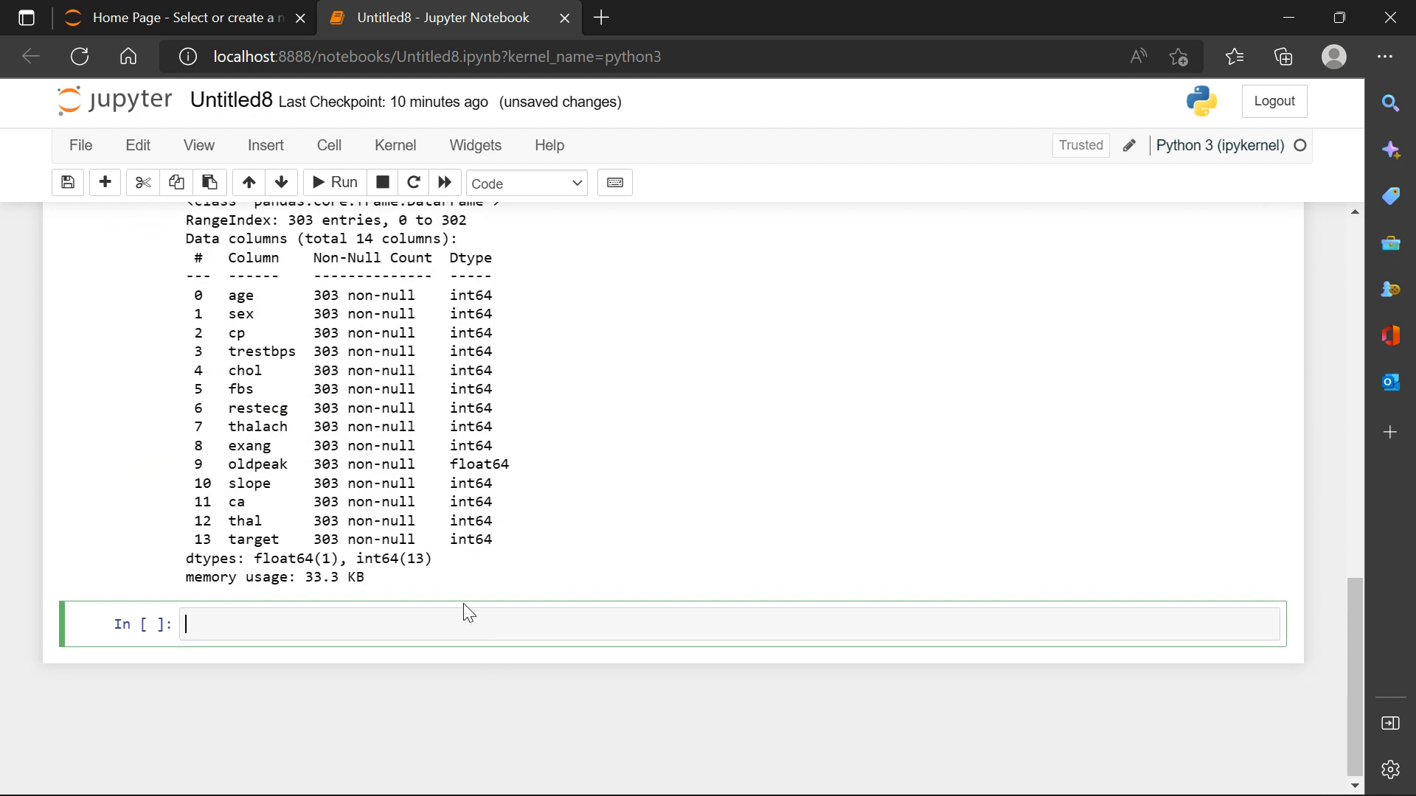
pyautogui.moveTo(462, 612)
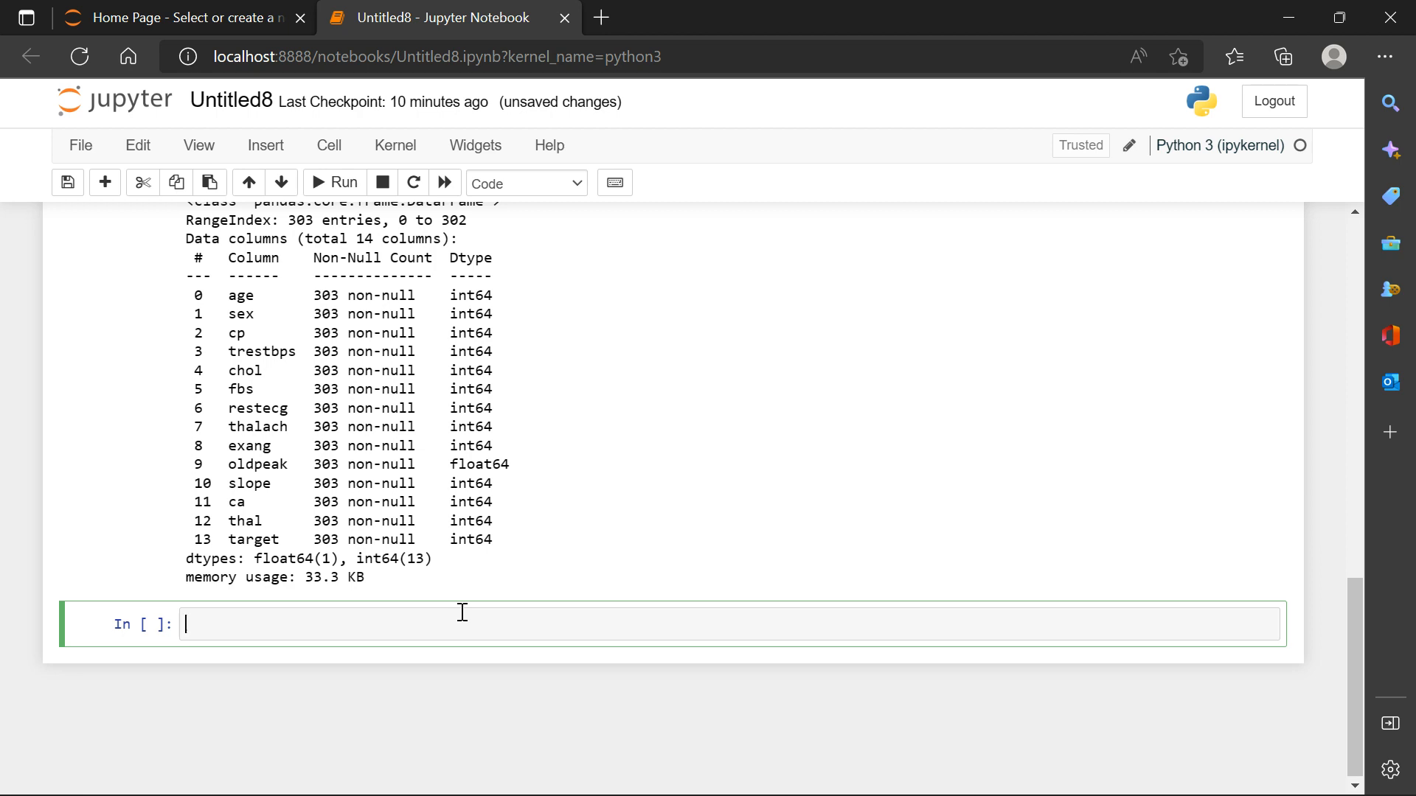
# Run the misspelled df.decribe(), hitting an AttributeError, and return to the cell to fix it.
pyautogui.write('df.d')
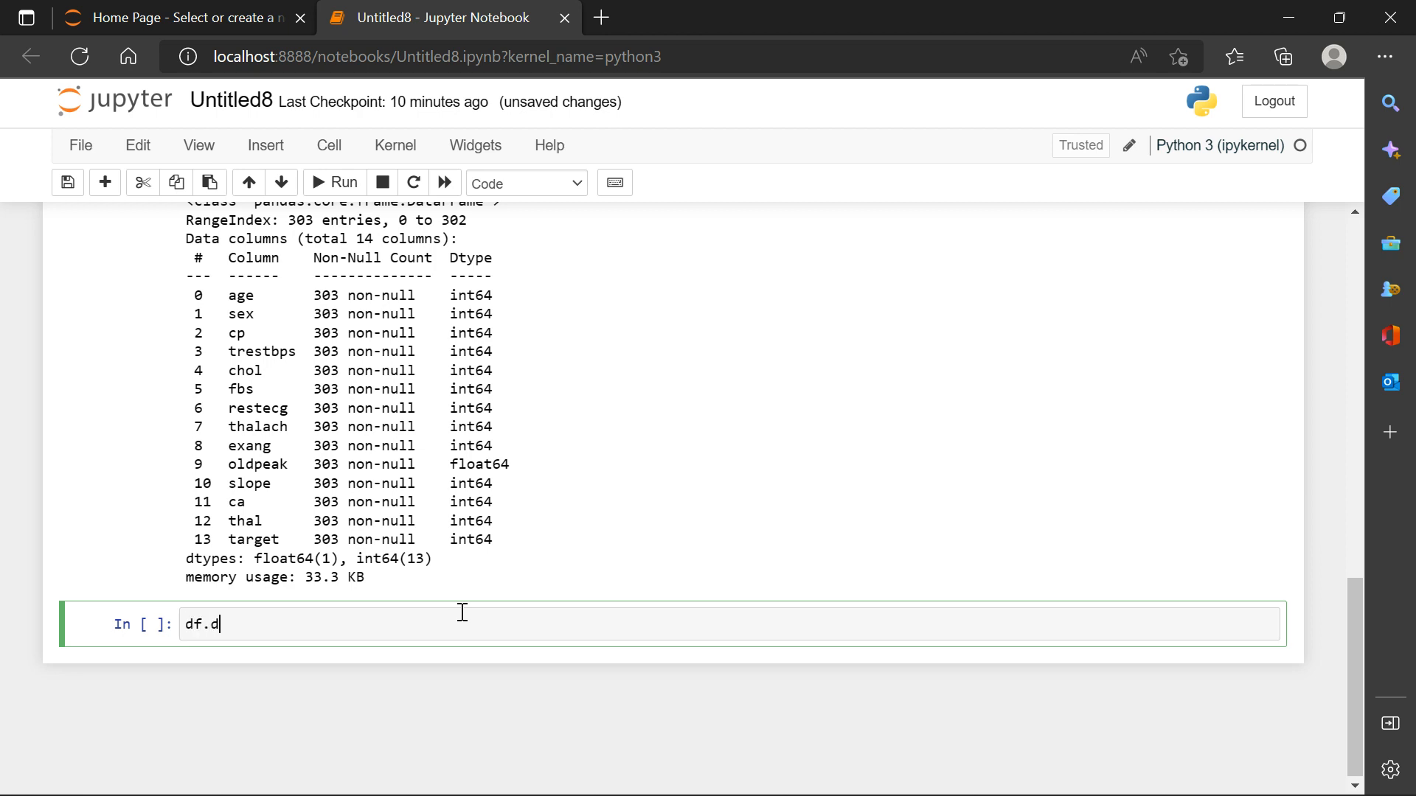
pyautogui.write('ecr')
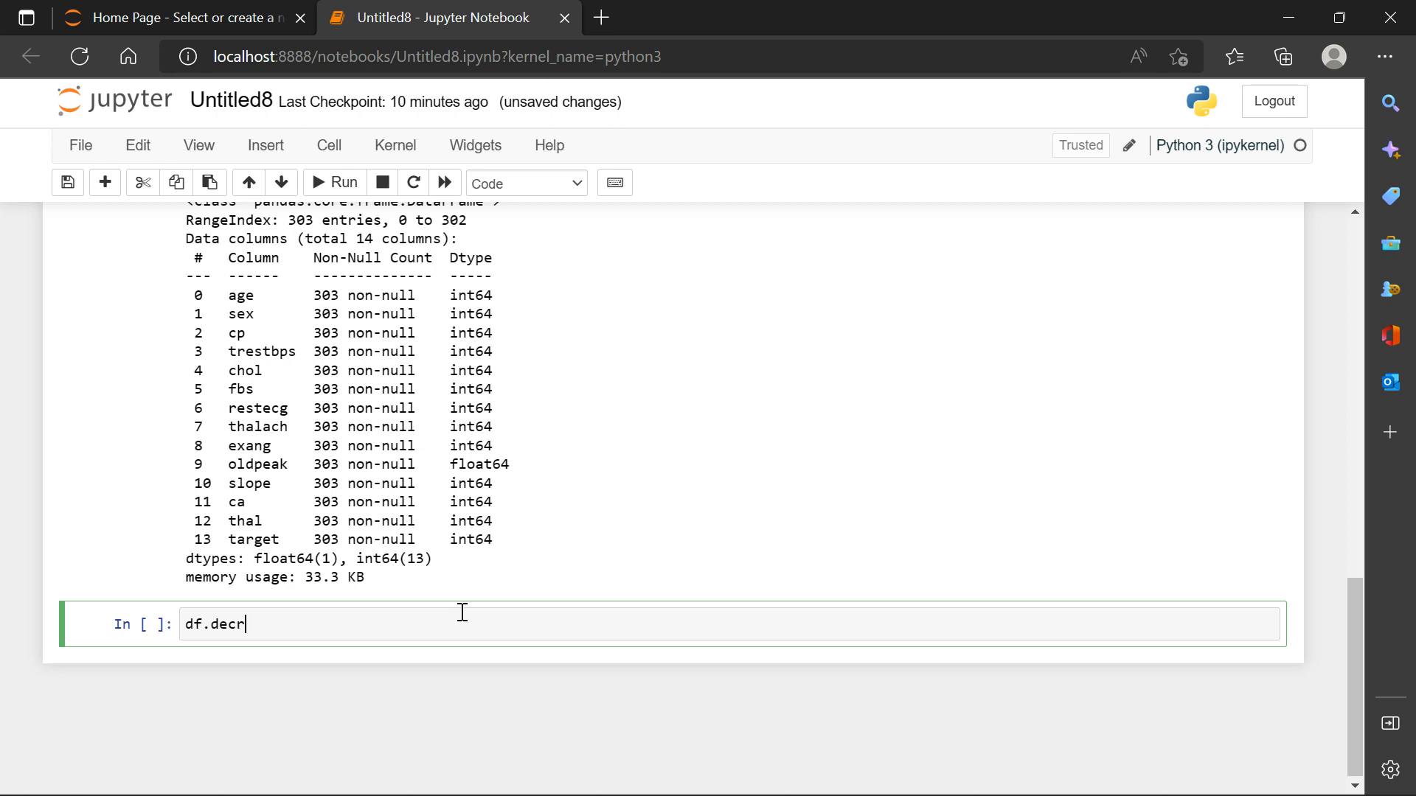
pyautogui.write('ibe(')
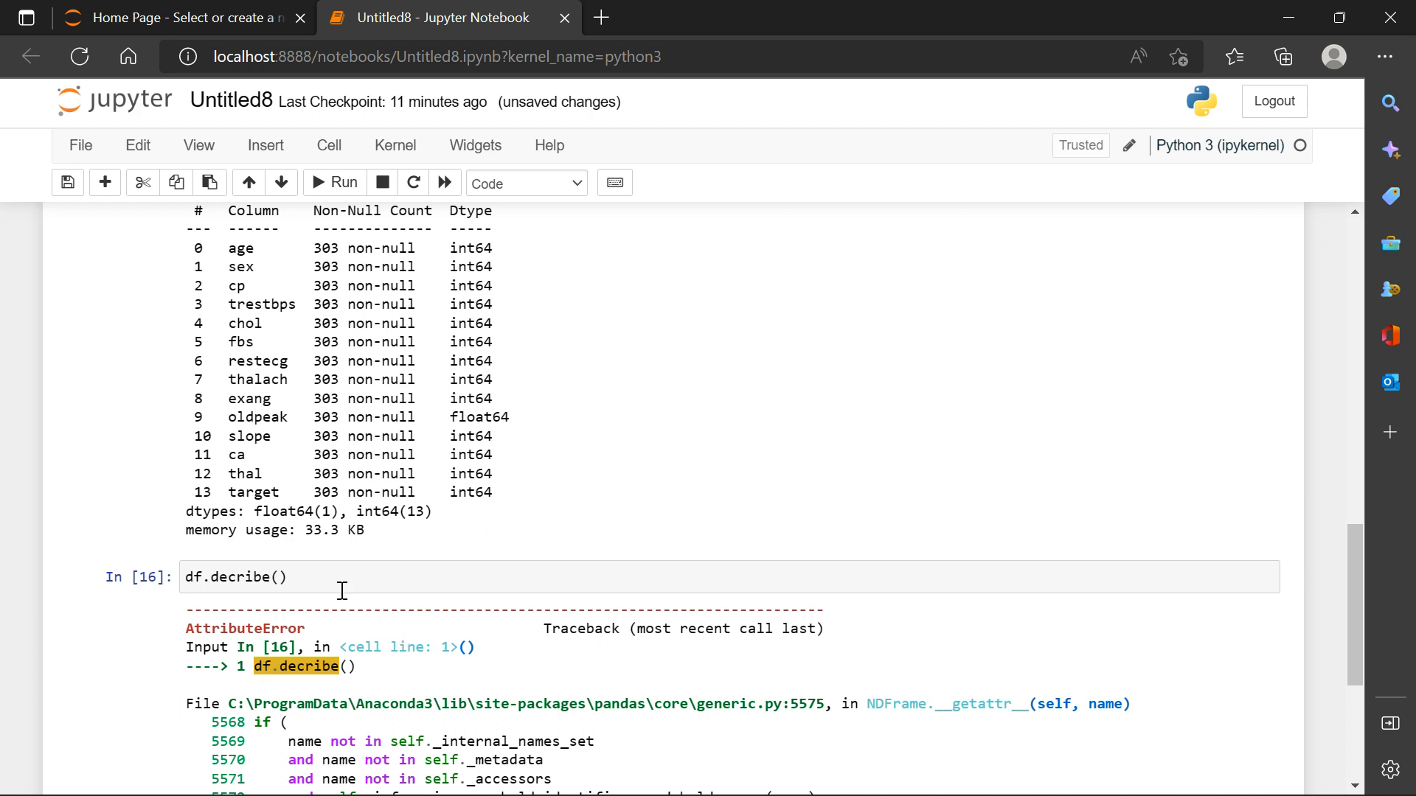
pyautogui.click(231, 577)
pyautogui.write('df.des')
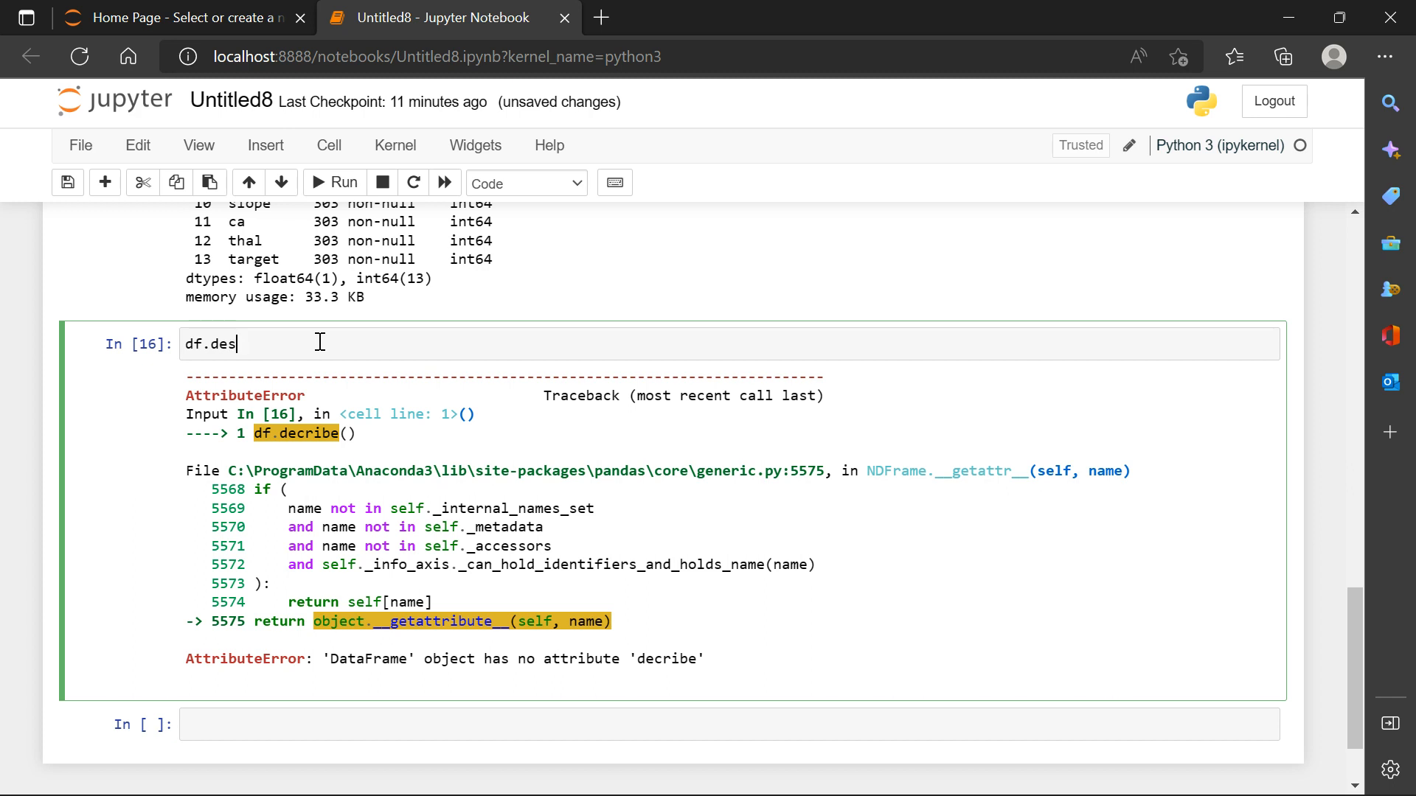
# Run the corrected df.describe() and point out the count statistic and the target column.
pyautogui.write('cribe(')
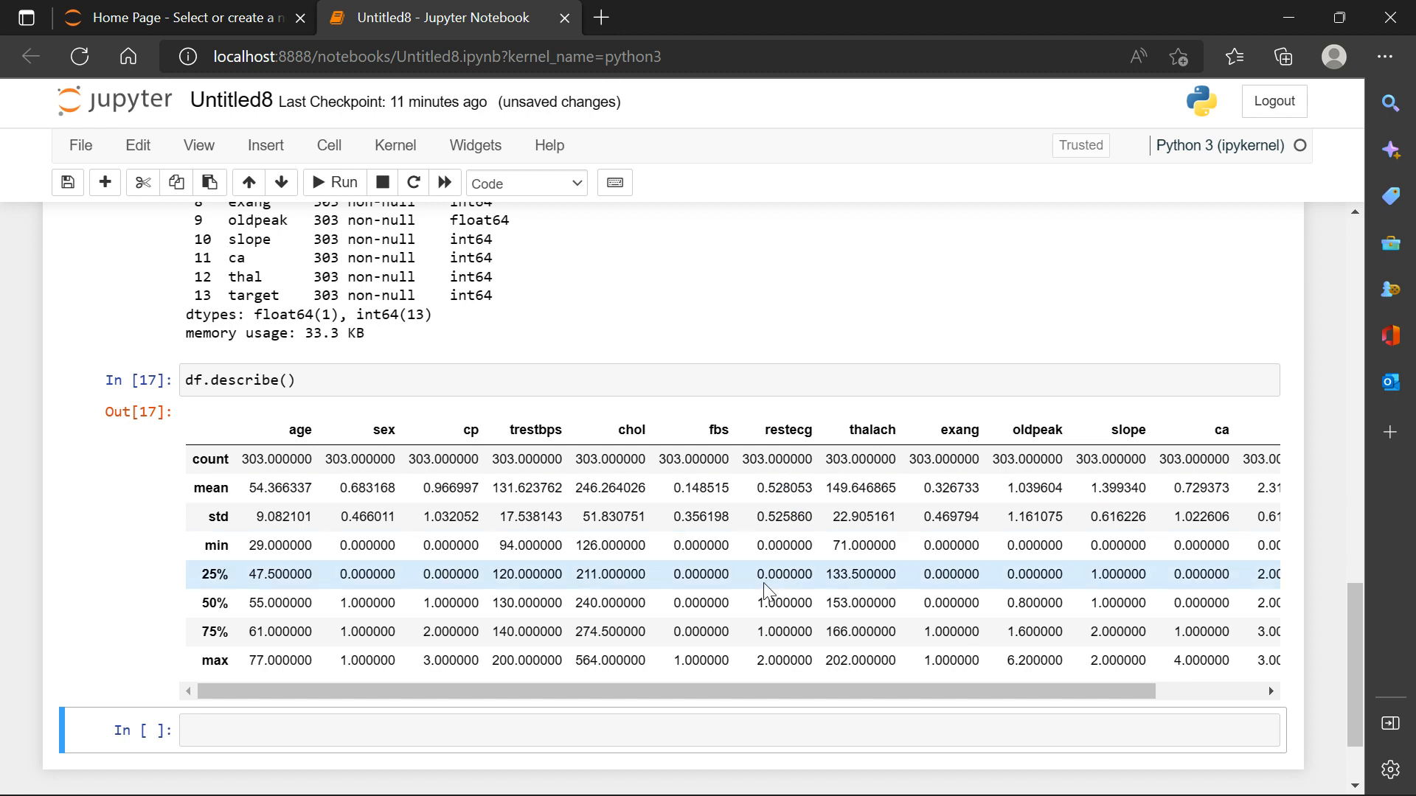
pyautogui.moveTo(689, 574)
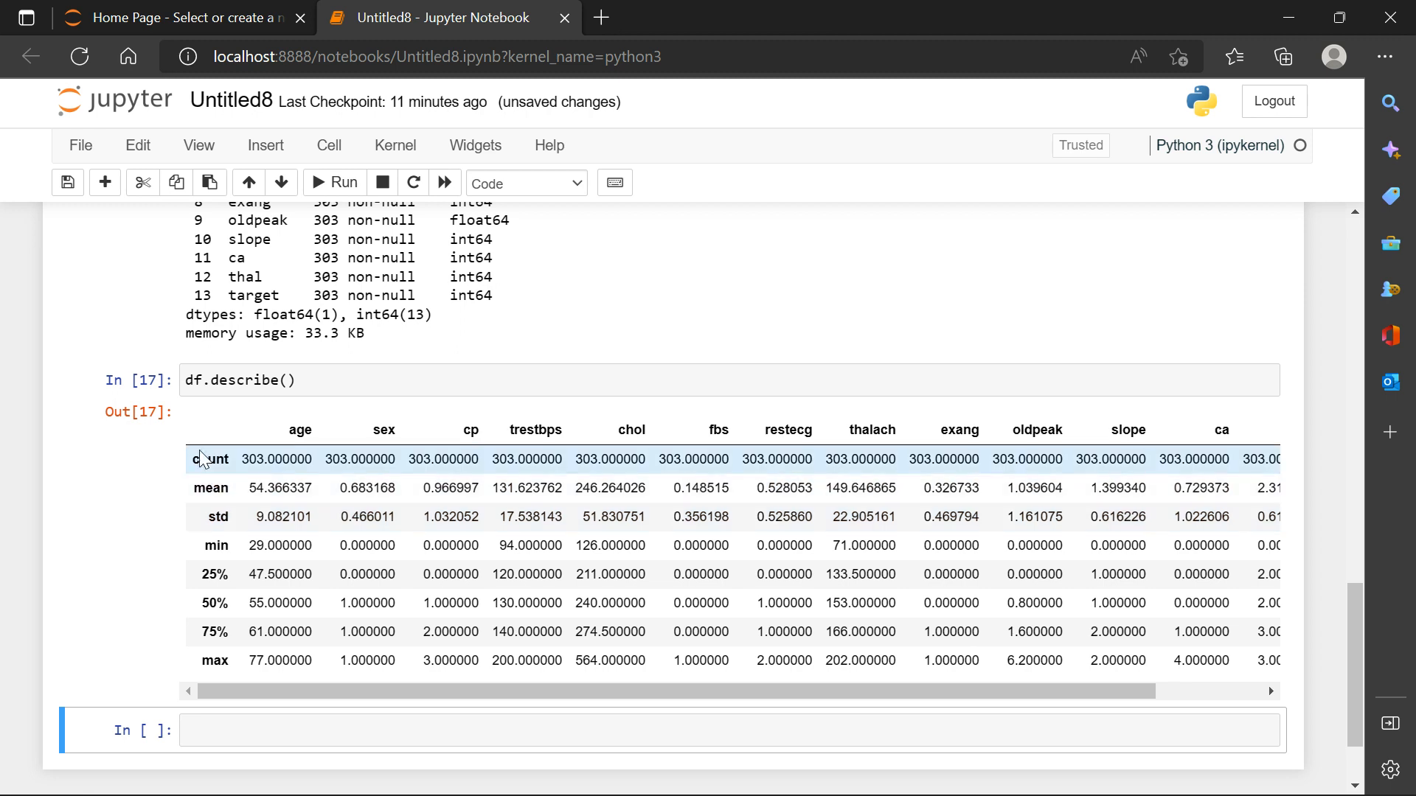
pyautogui.doubleClick(210, 459)
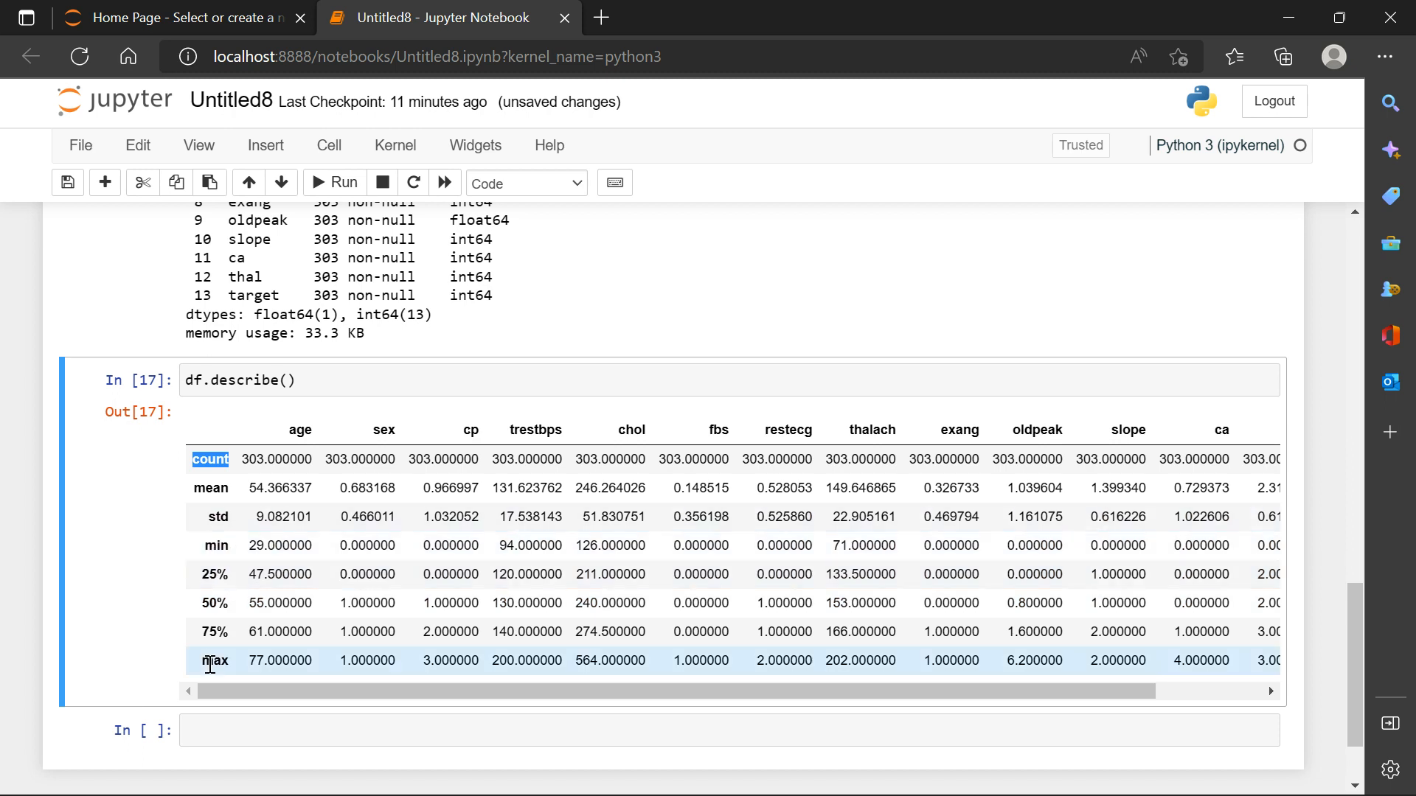
pyautogui.hscroll(3)
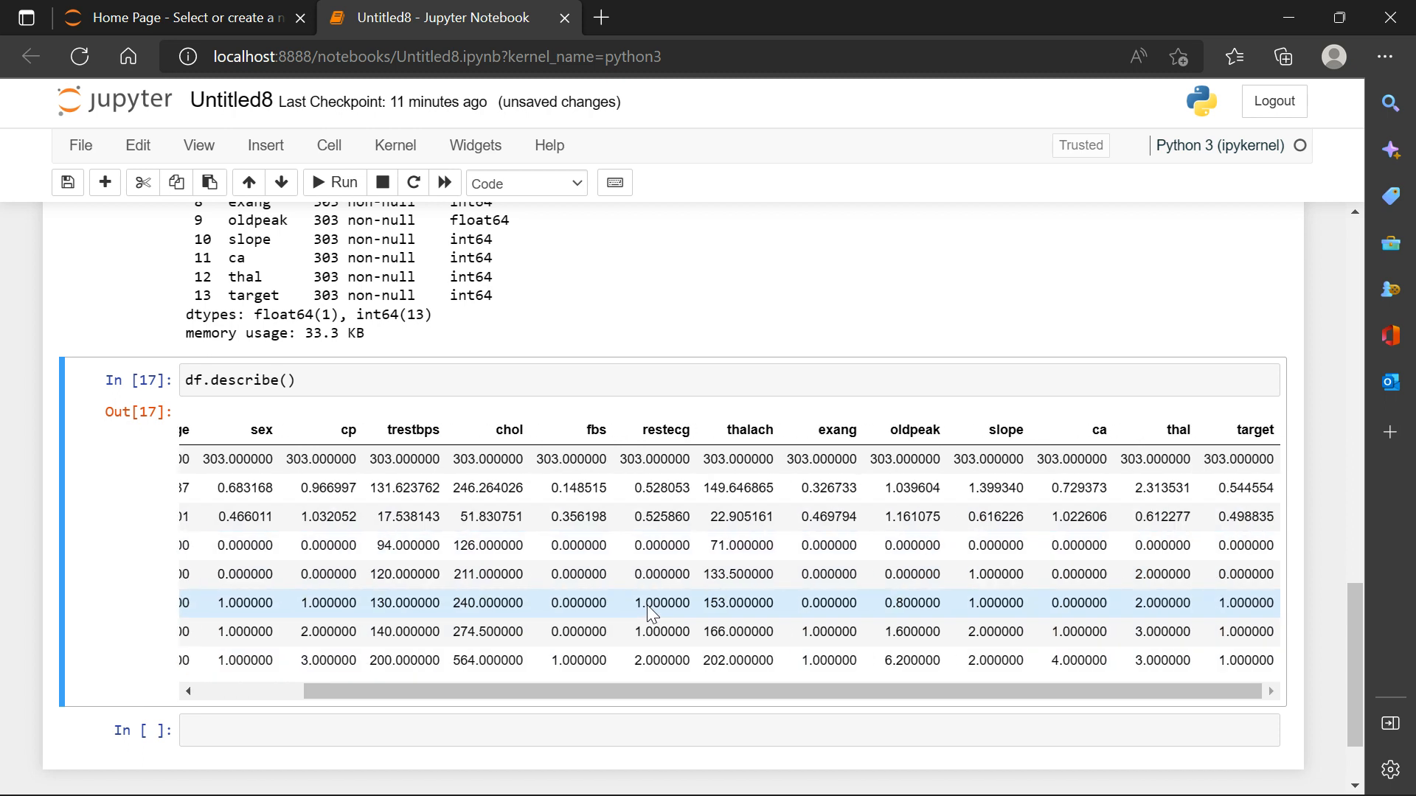
pyautogui.hscroll(-3)
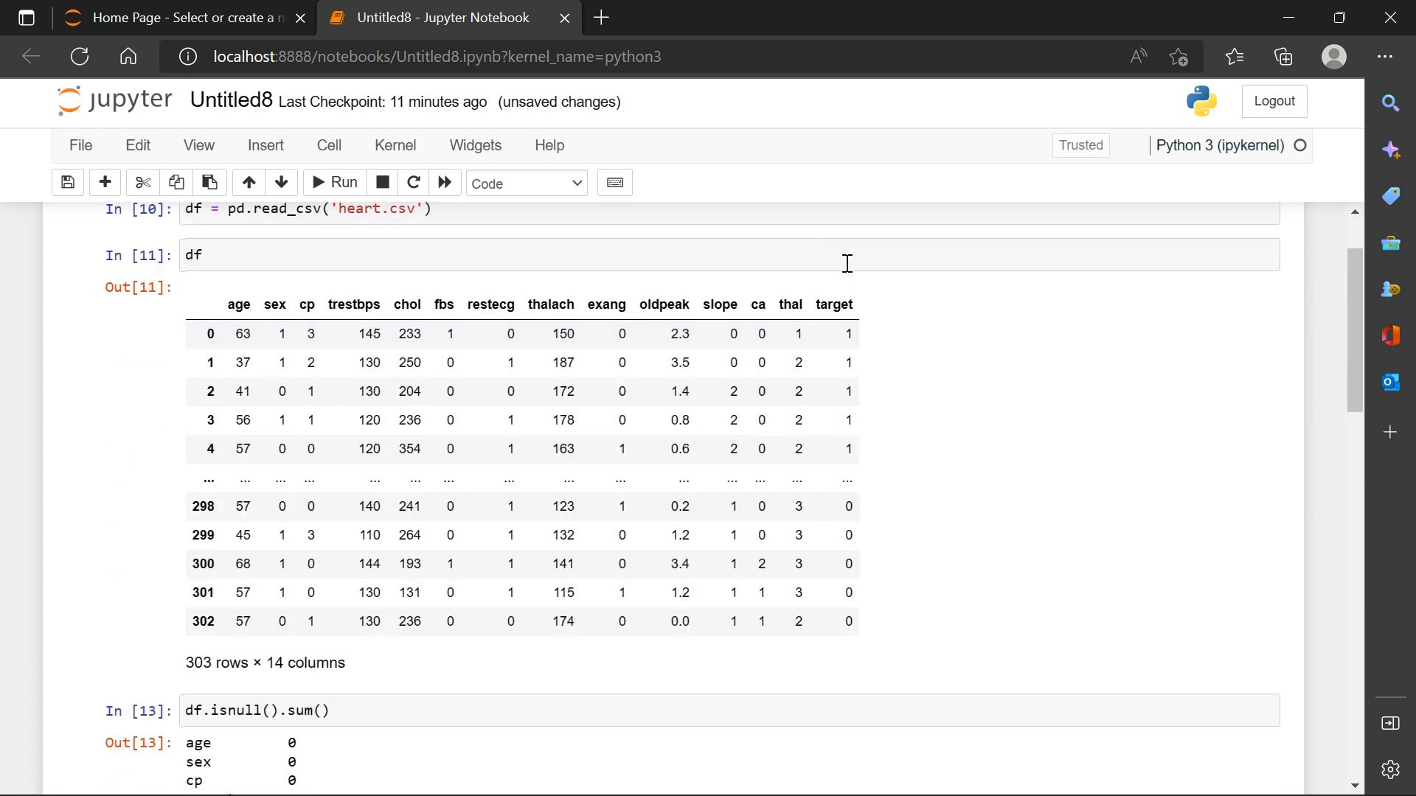
pyautogui.doubleClick(832, 303)
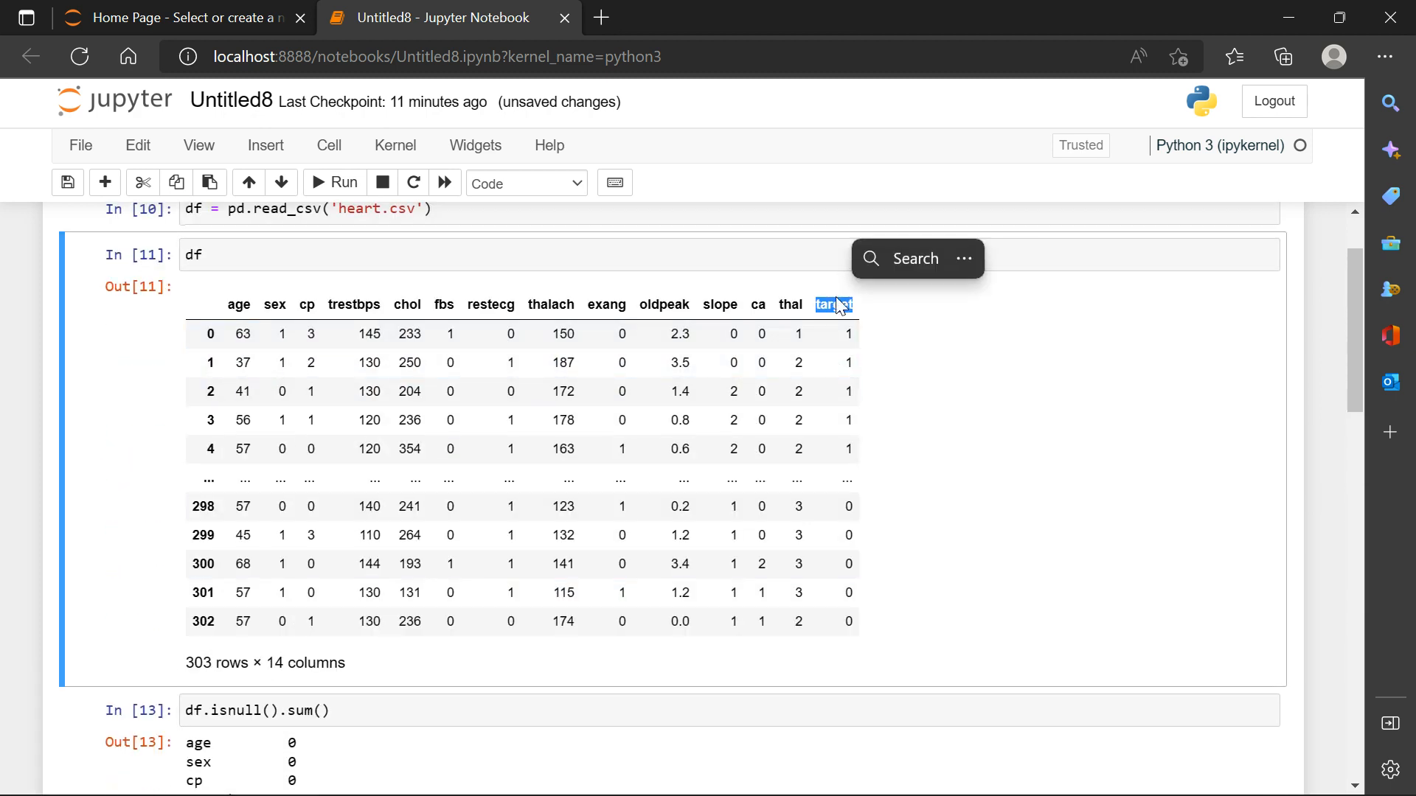
pyautogui.scroll(-3)
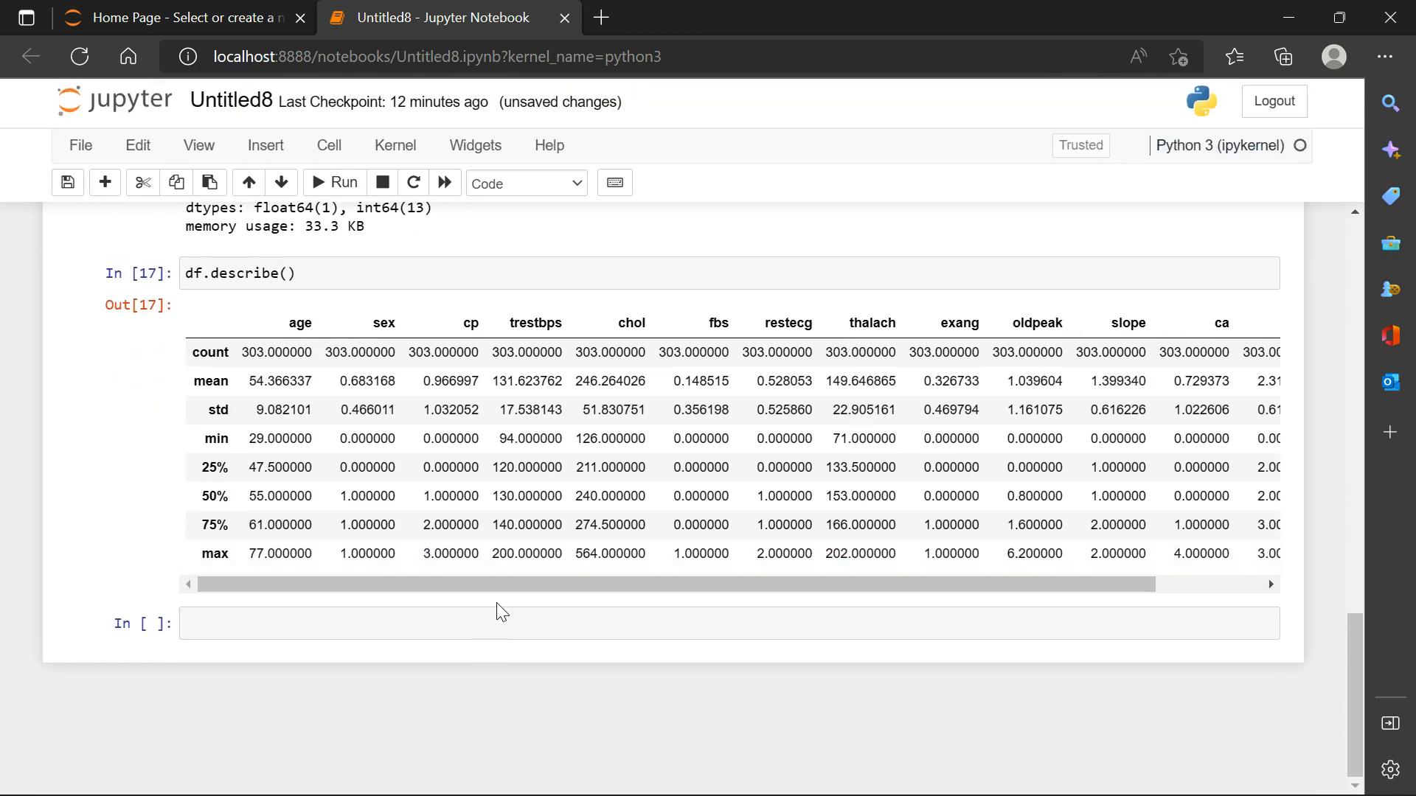
# Run df['target'].value_counts() and point out the 165 rows with target 1.
pyautogui.write("df['")
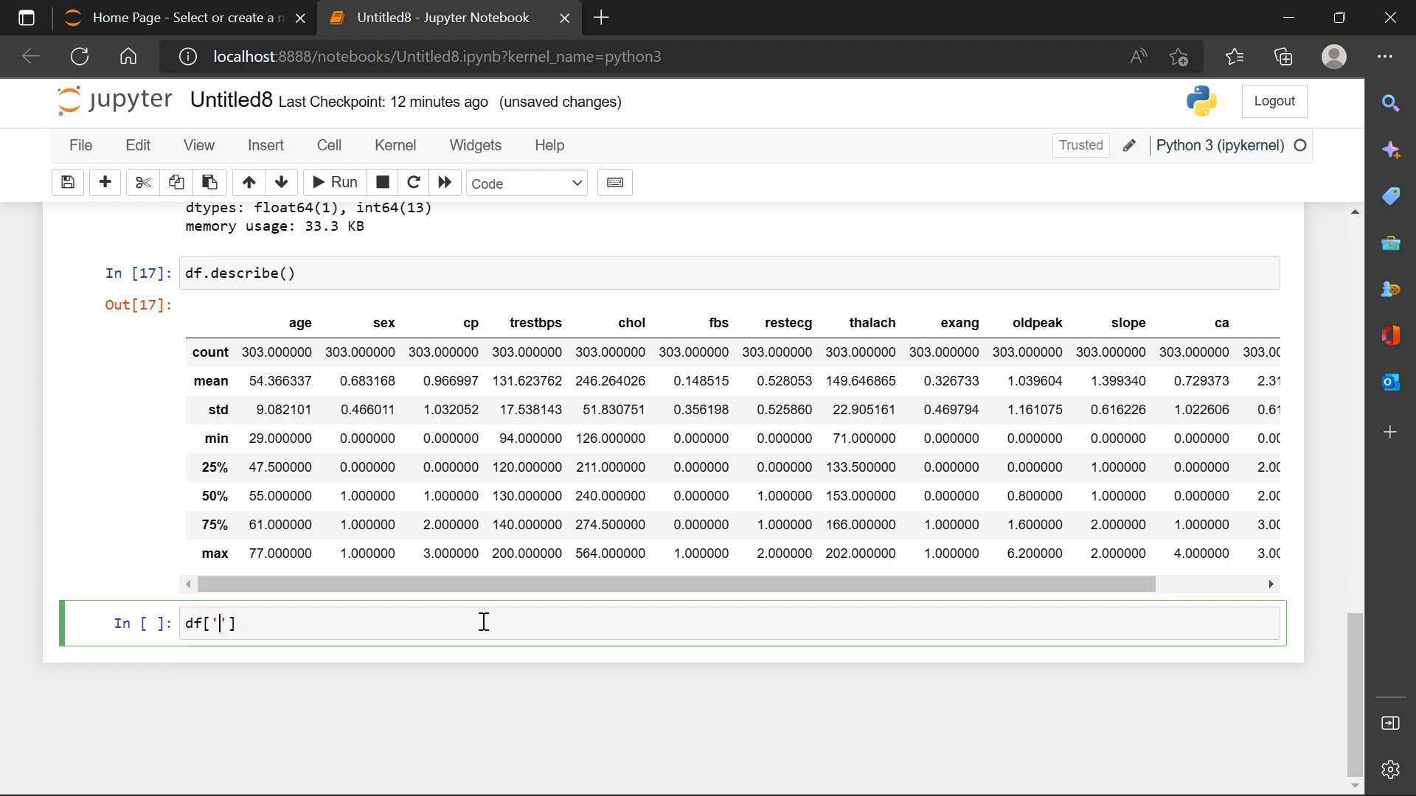
pyautogui.write('target')
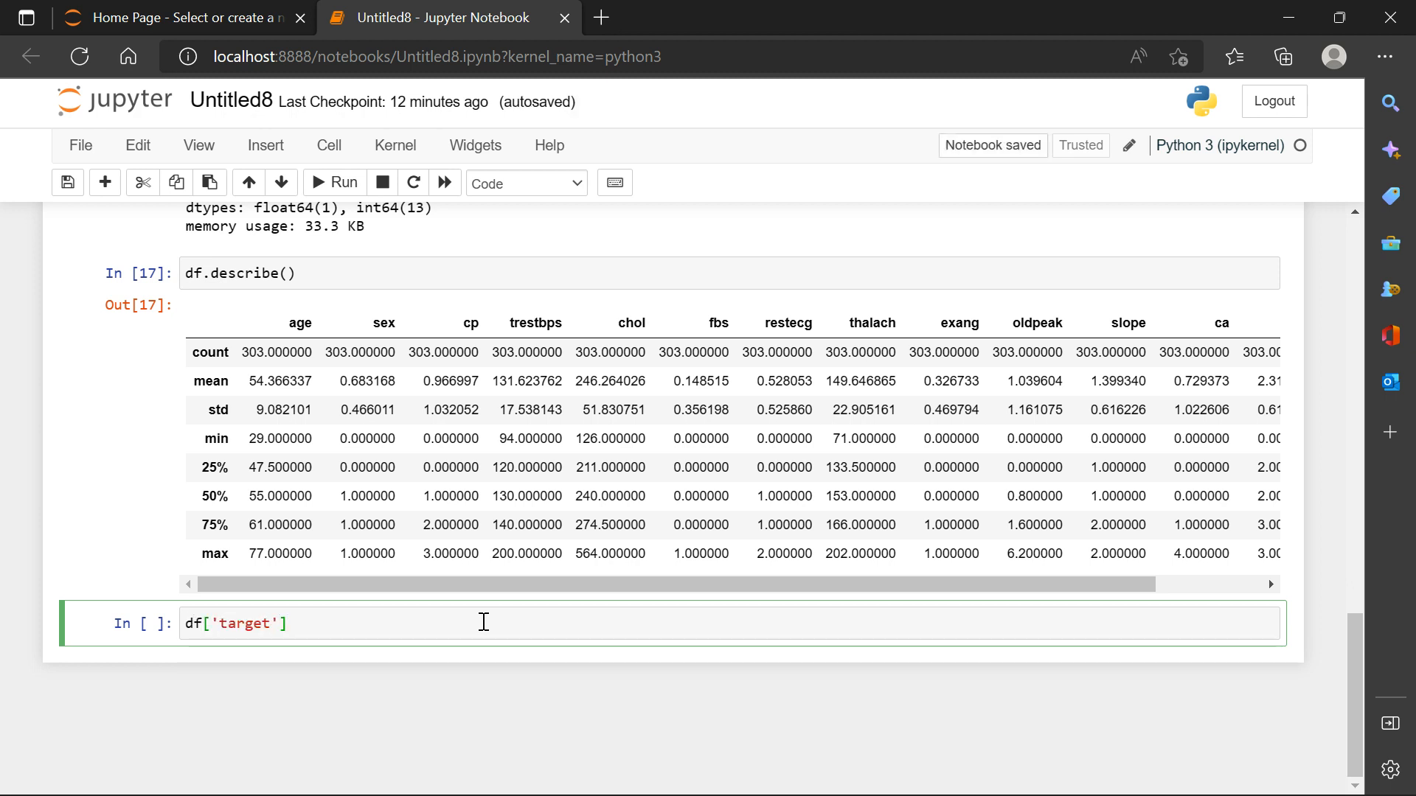
pyautogui.write('.va')
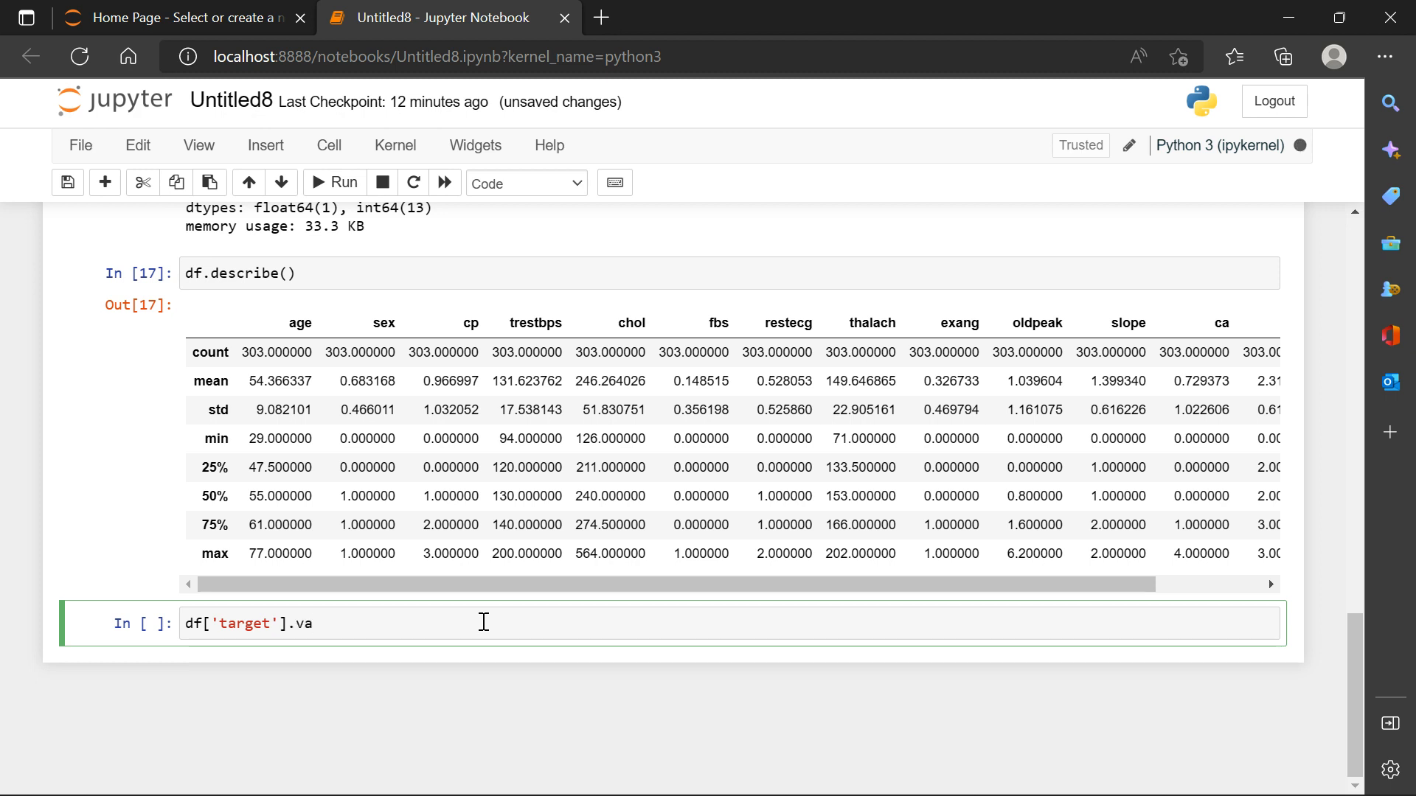
pyautogui.write('lue')
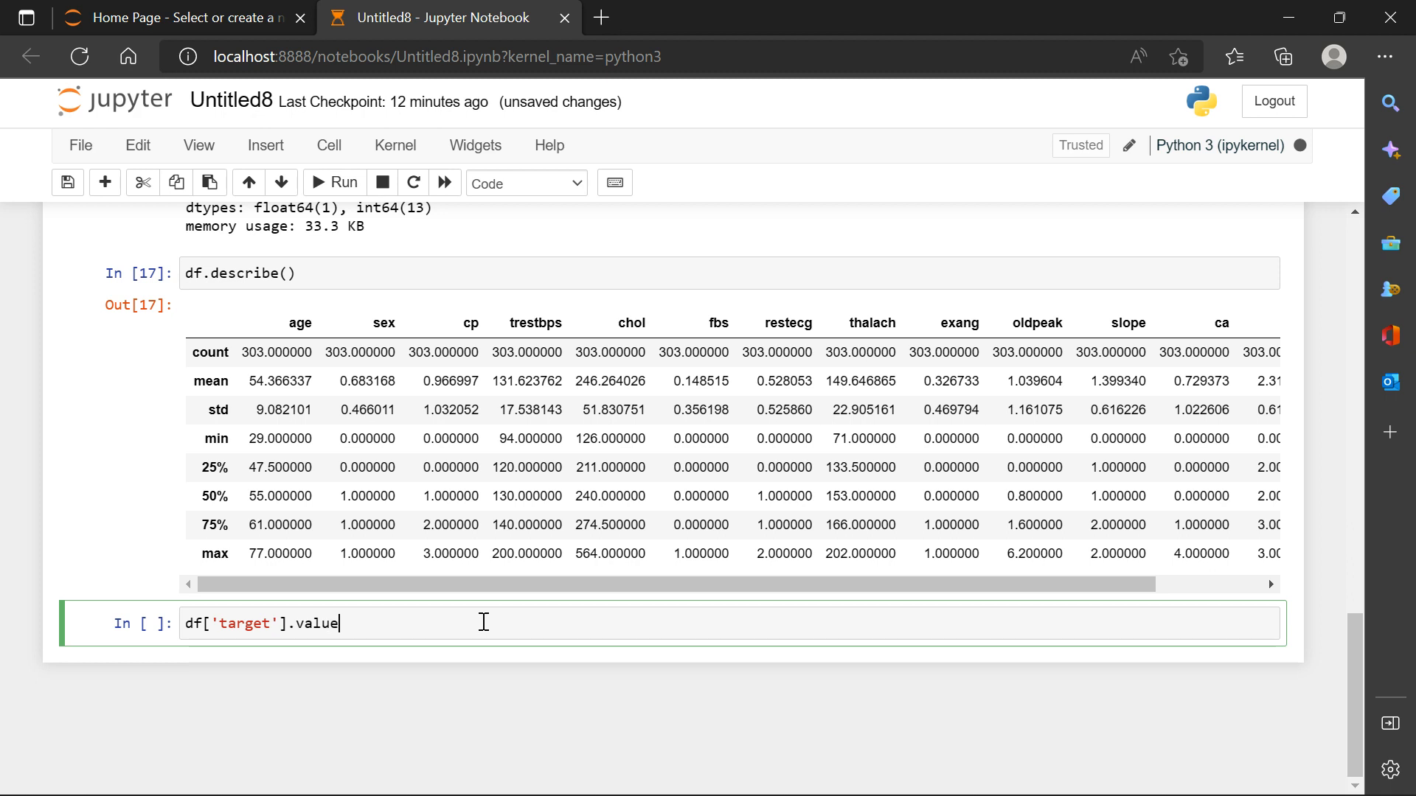
pyautogui.write('_c')
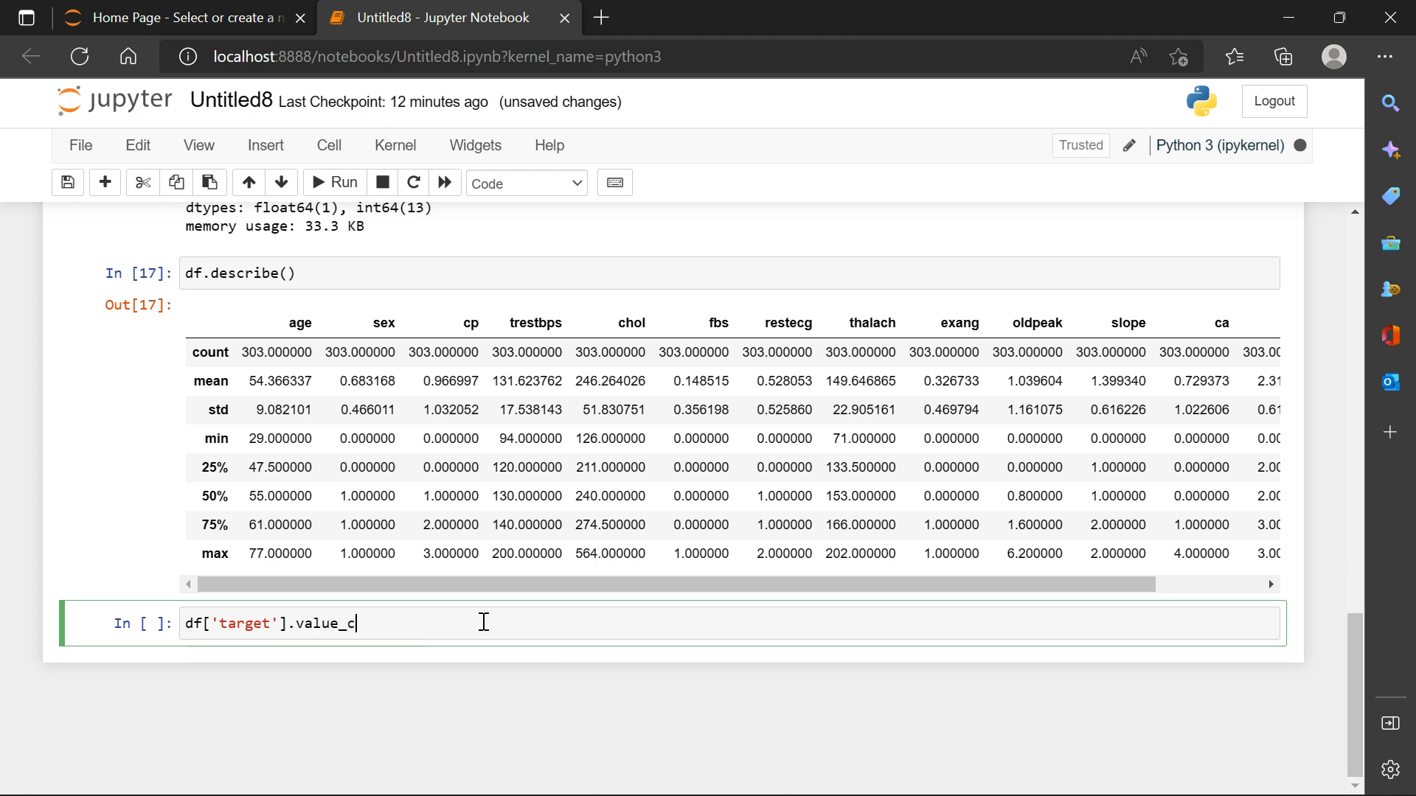
pyautogui.write('ounts')
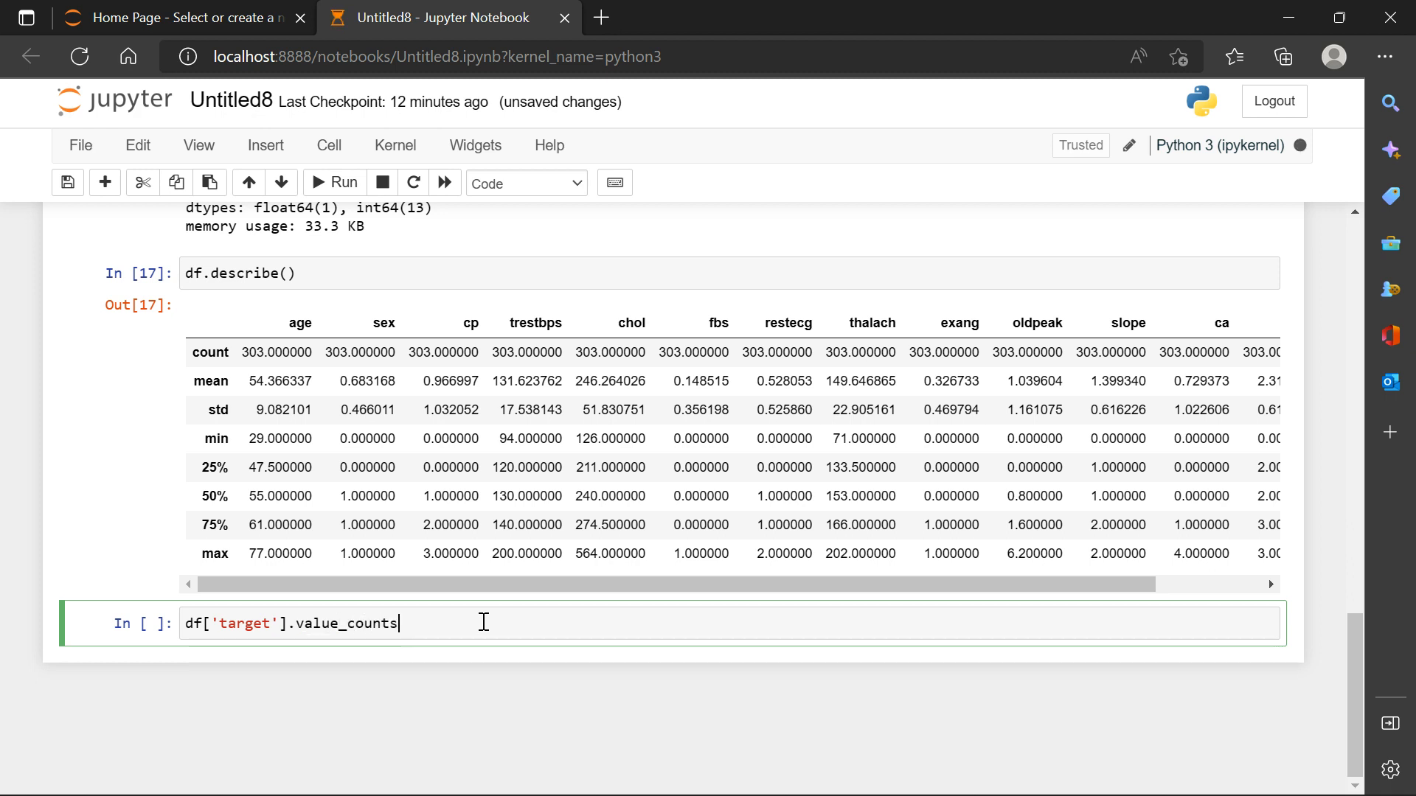
pyautogui.write('()')
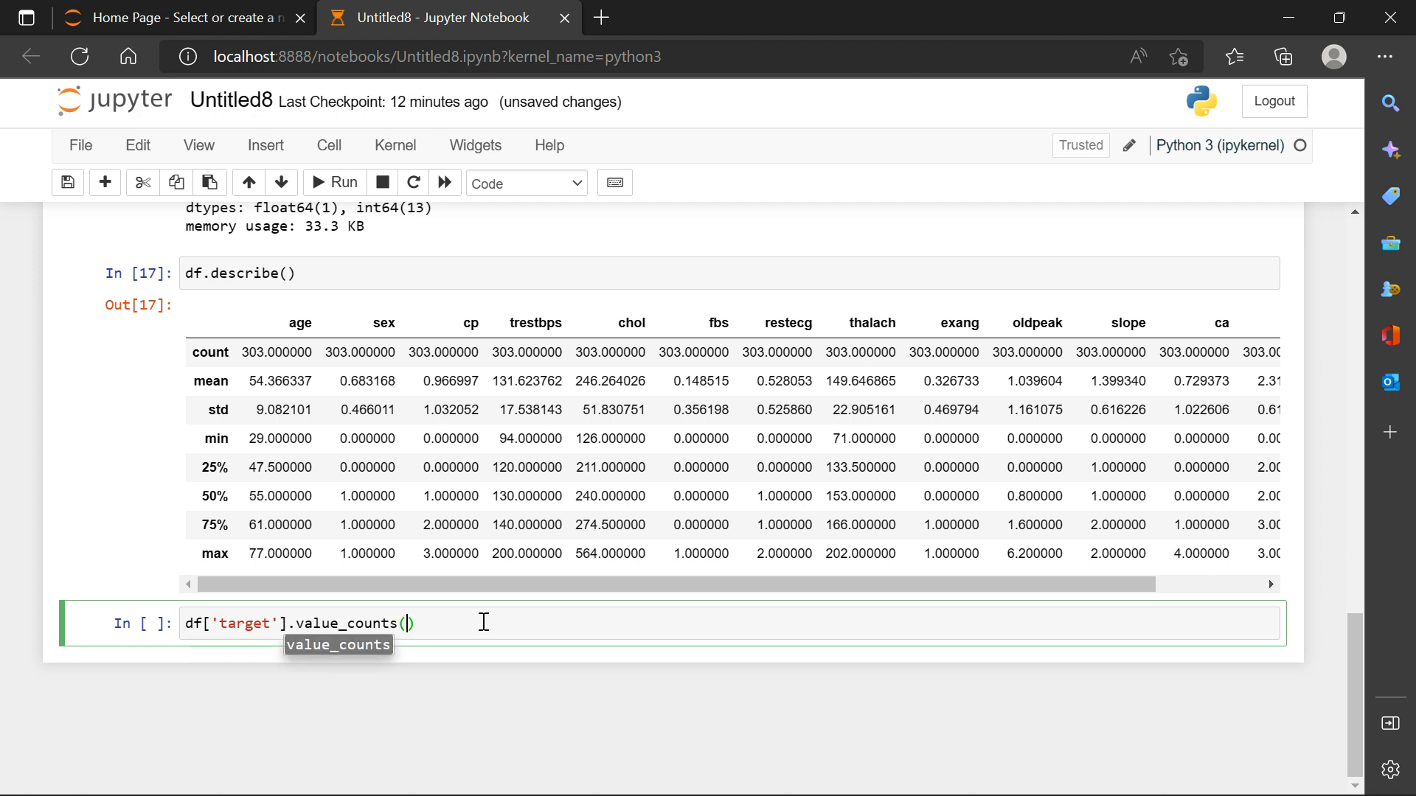
pyautogui.write('ounts')
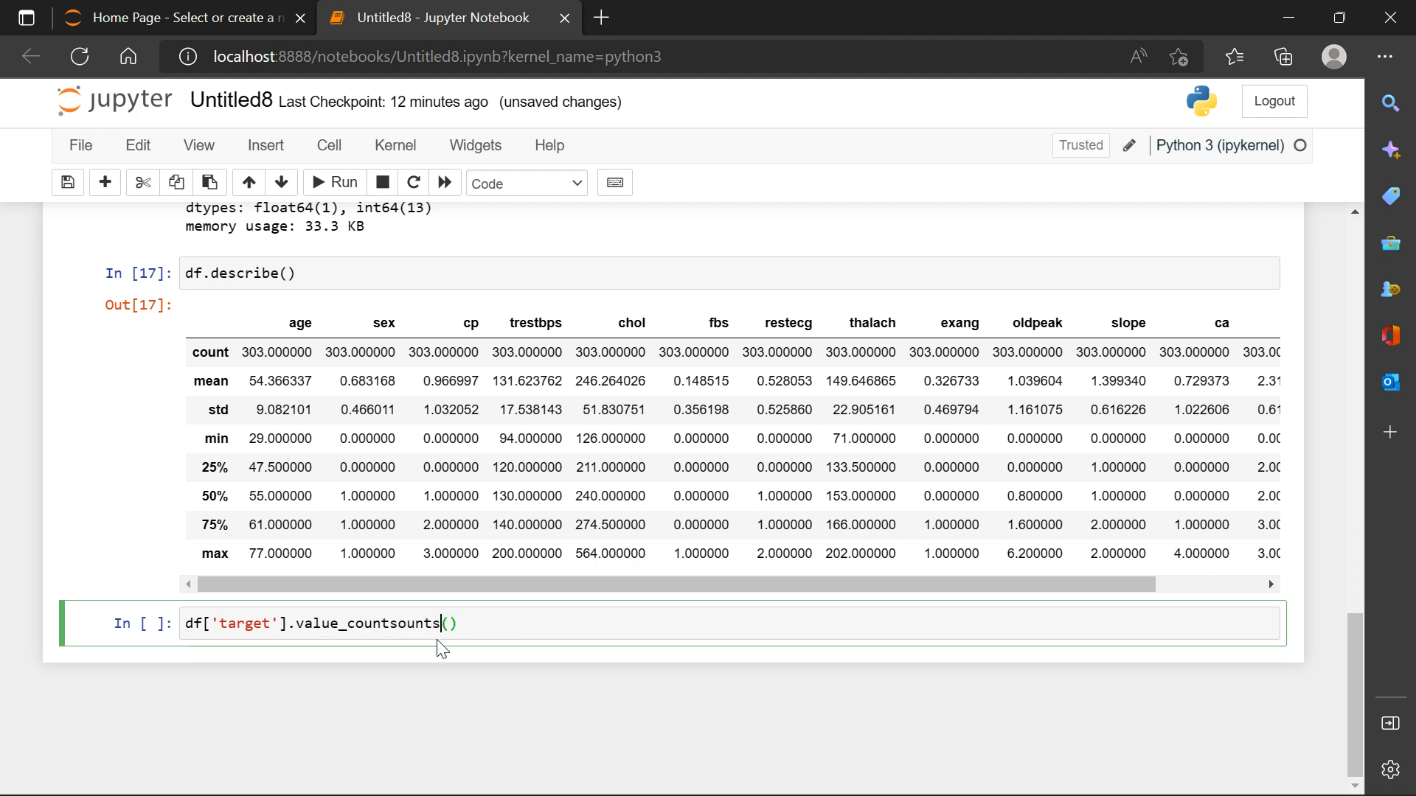
pyautogui.press('Backspace')
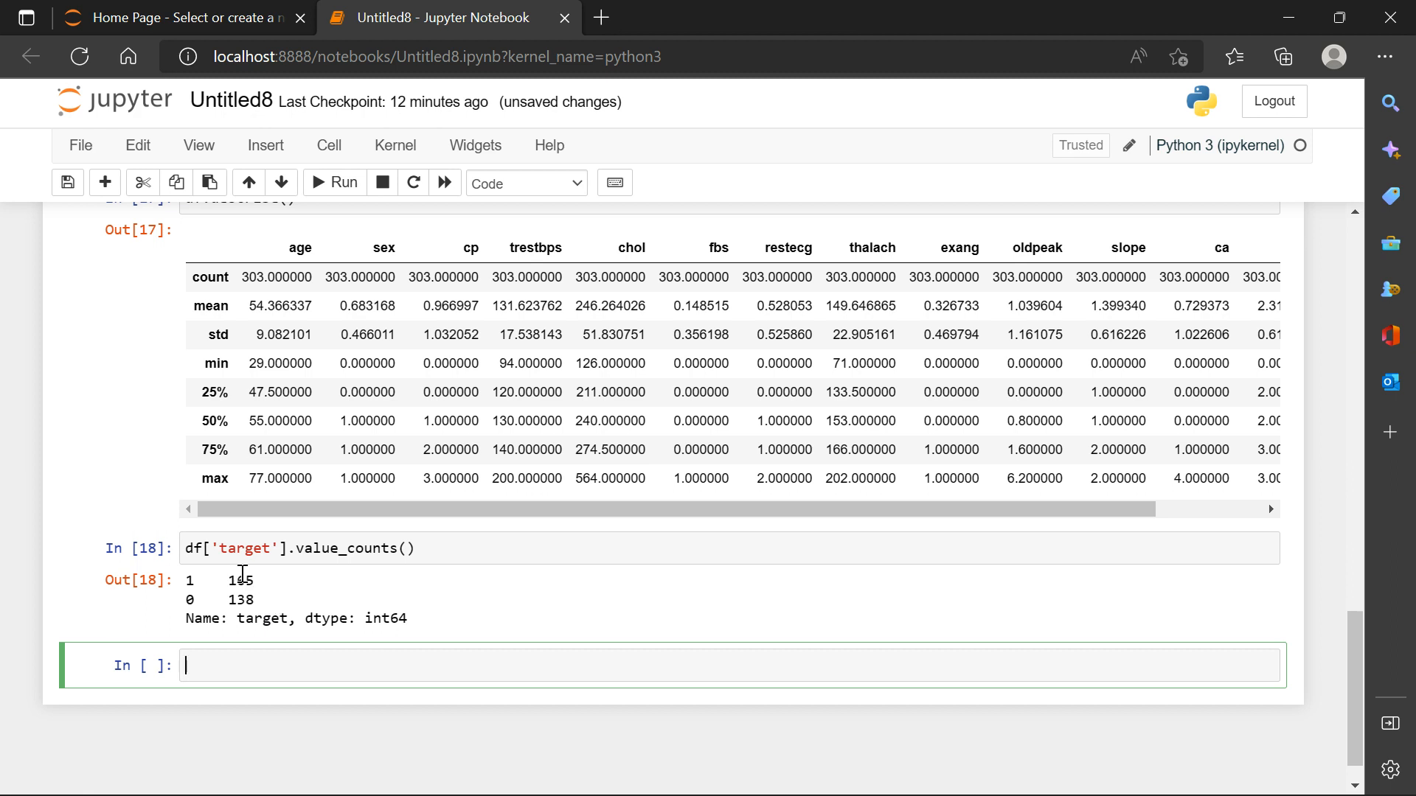
pyautogui.doubleClick(222, 579)
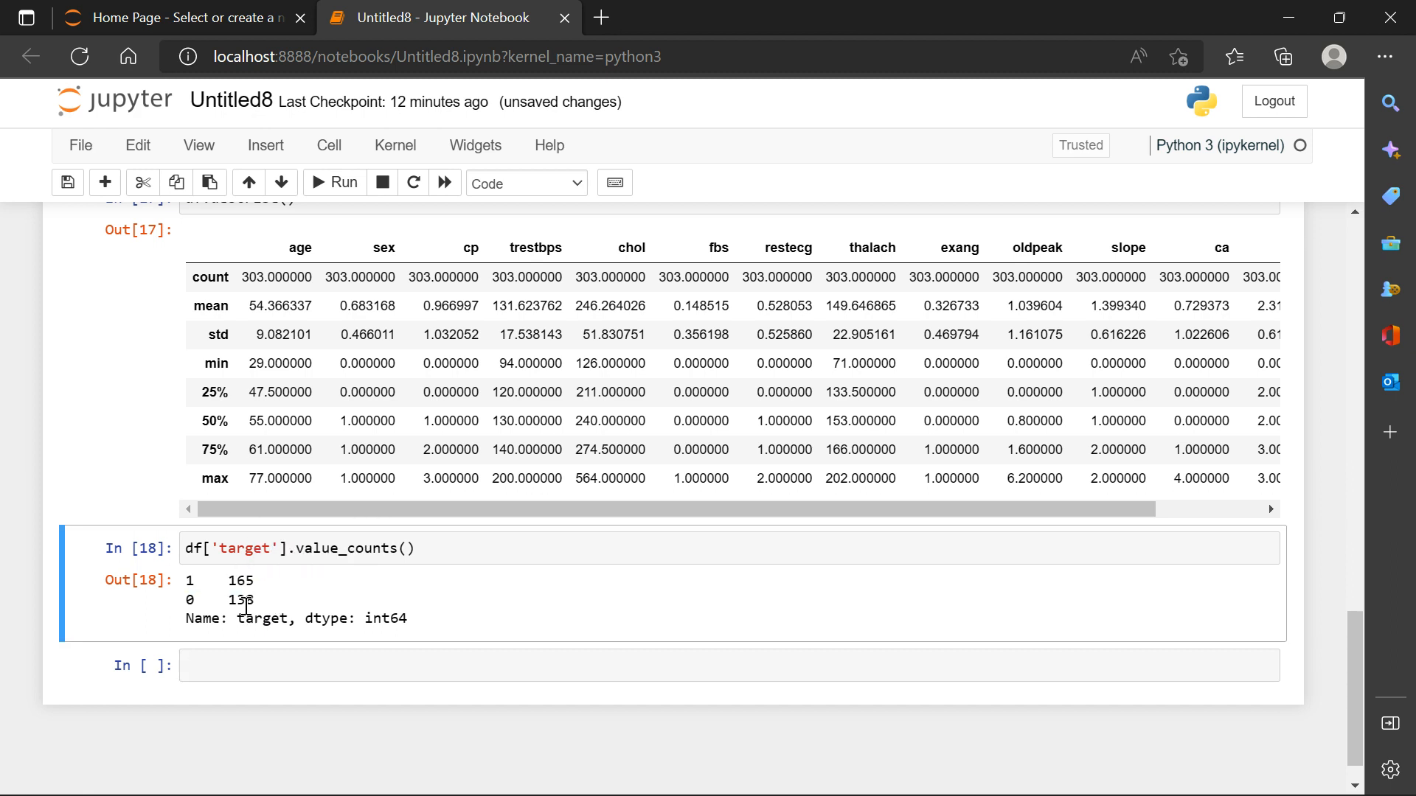
# Define features x as df.drop(columns='target',axis=1) after noting the 138 target-0 rows.
pyautogui.doubleClick(221, 600)
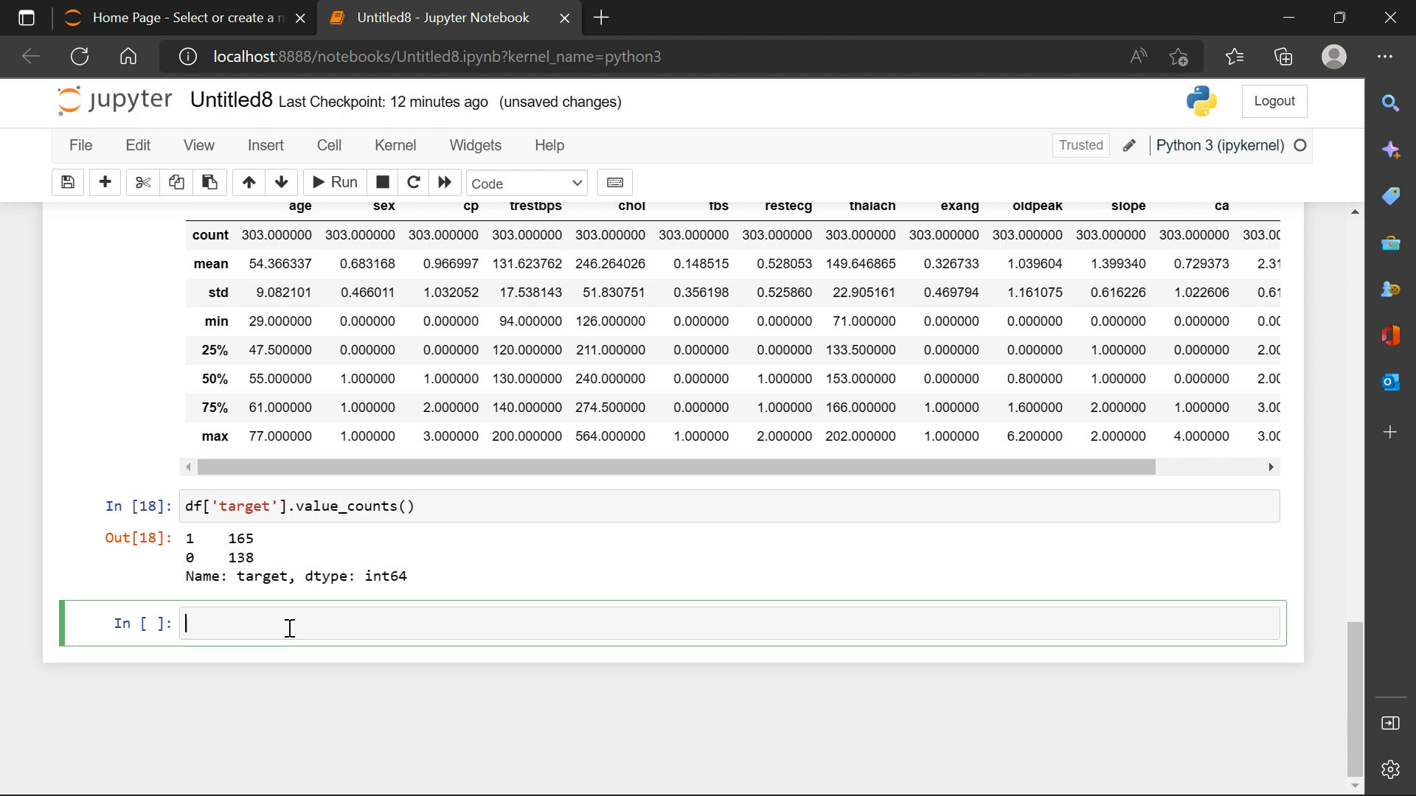
pyautogui.write('x=')
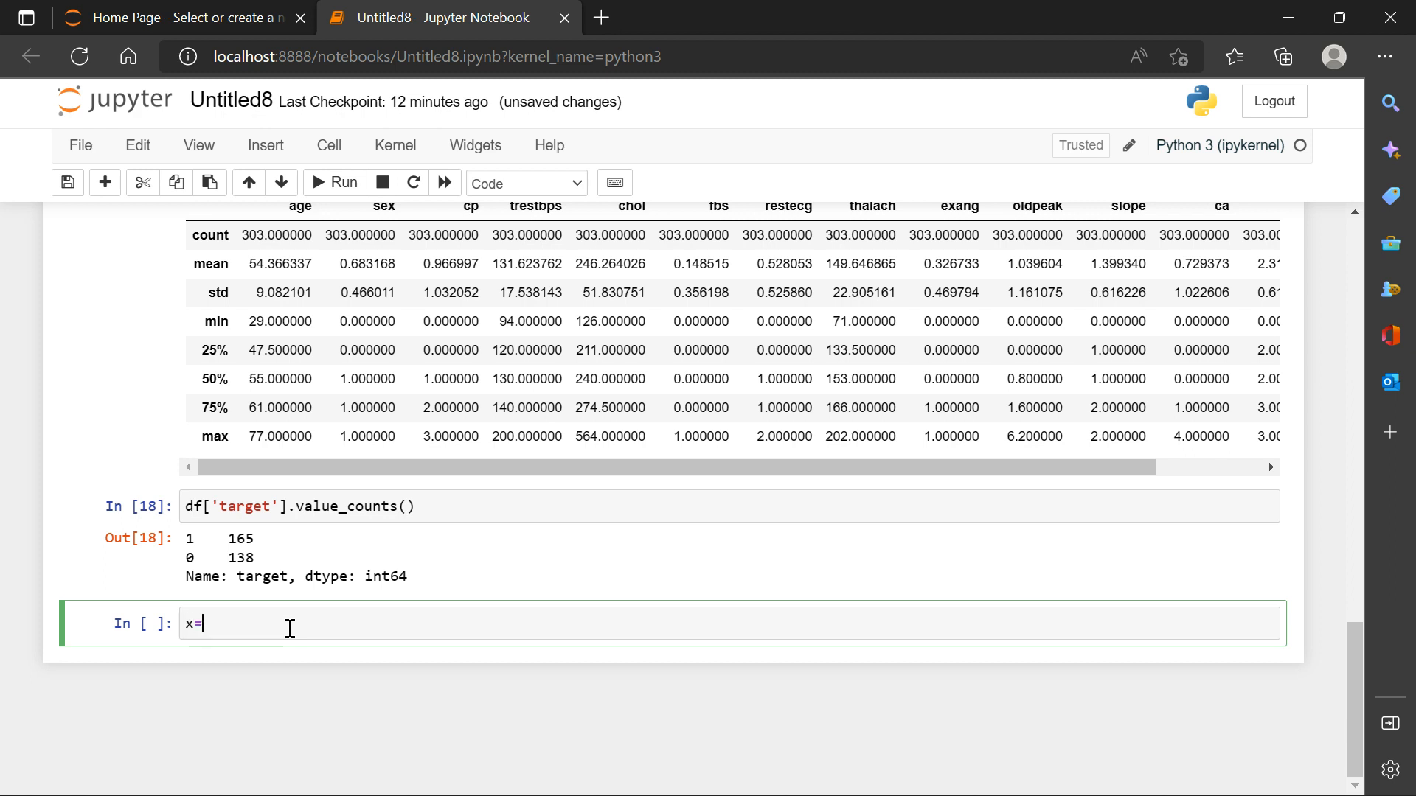
pyautogui.write('df')
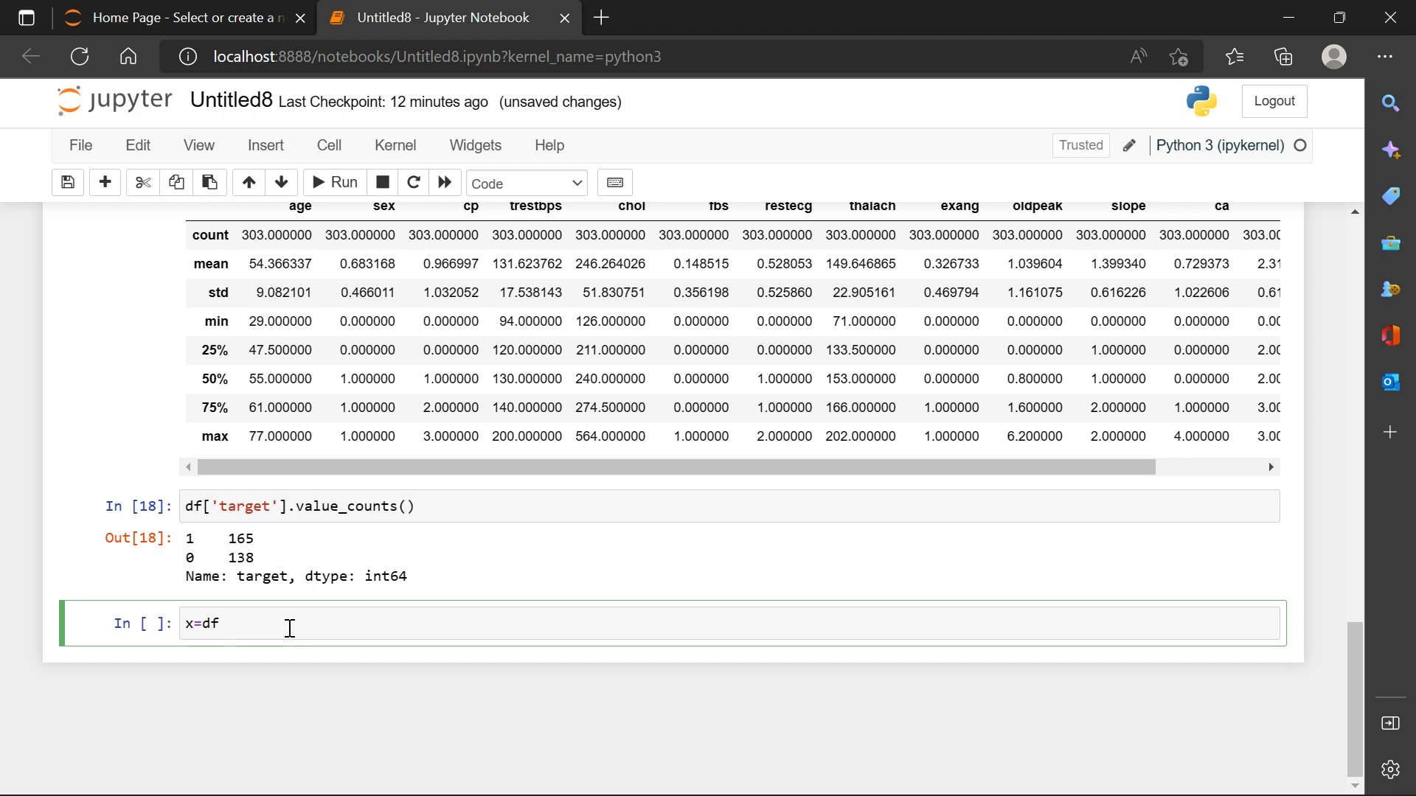
pyautogui.write('.dr')
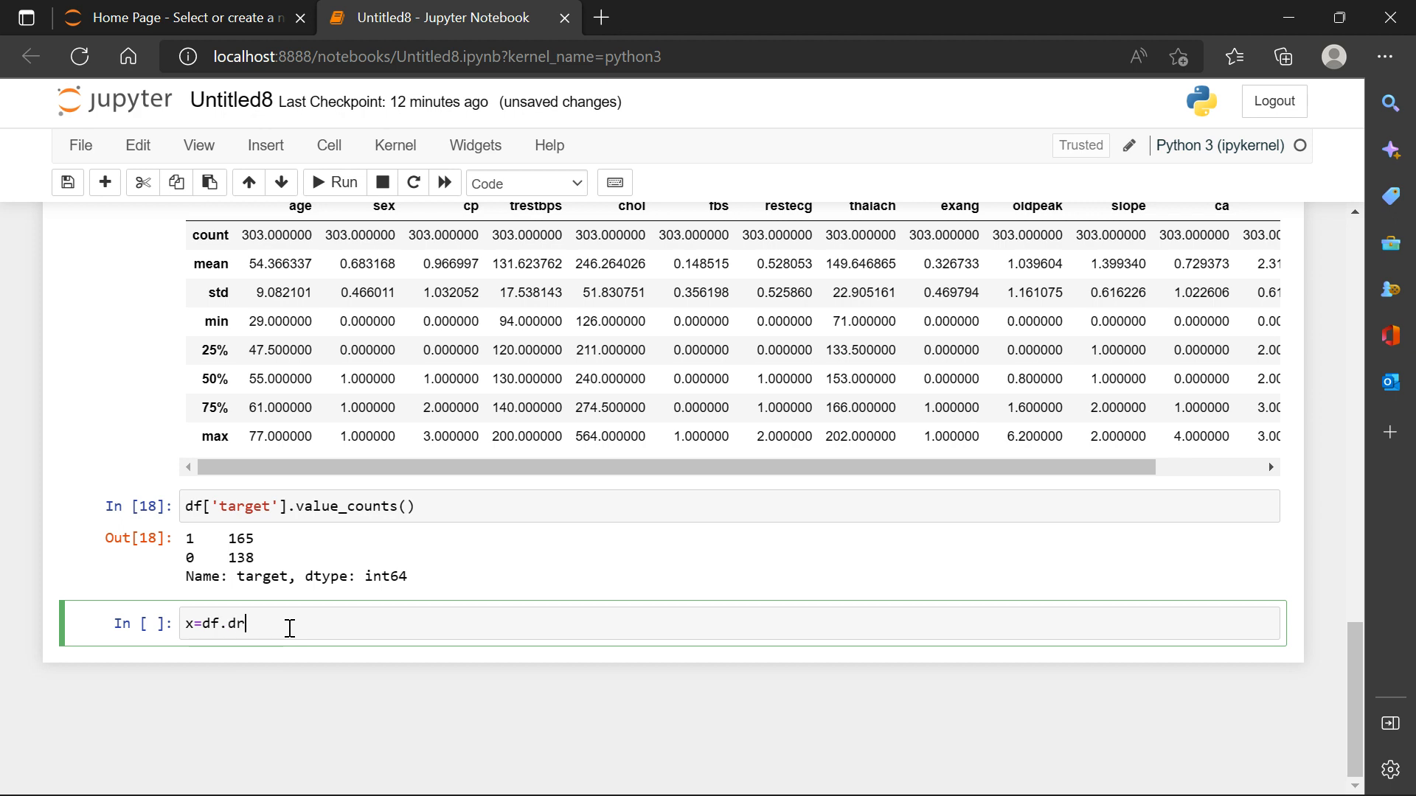
pyautogui.write('op')
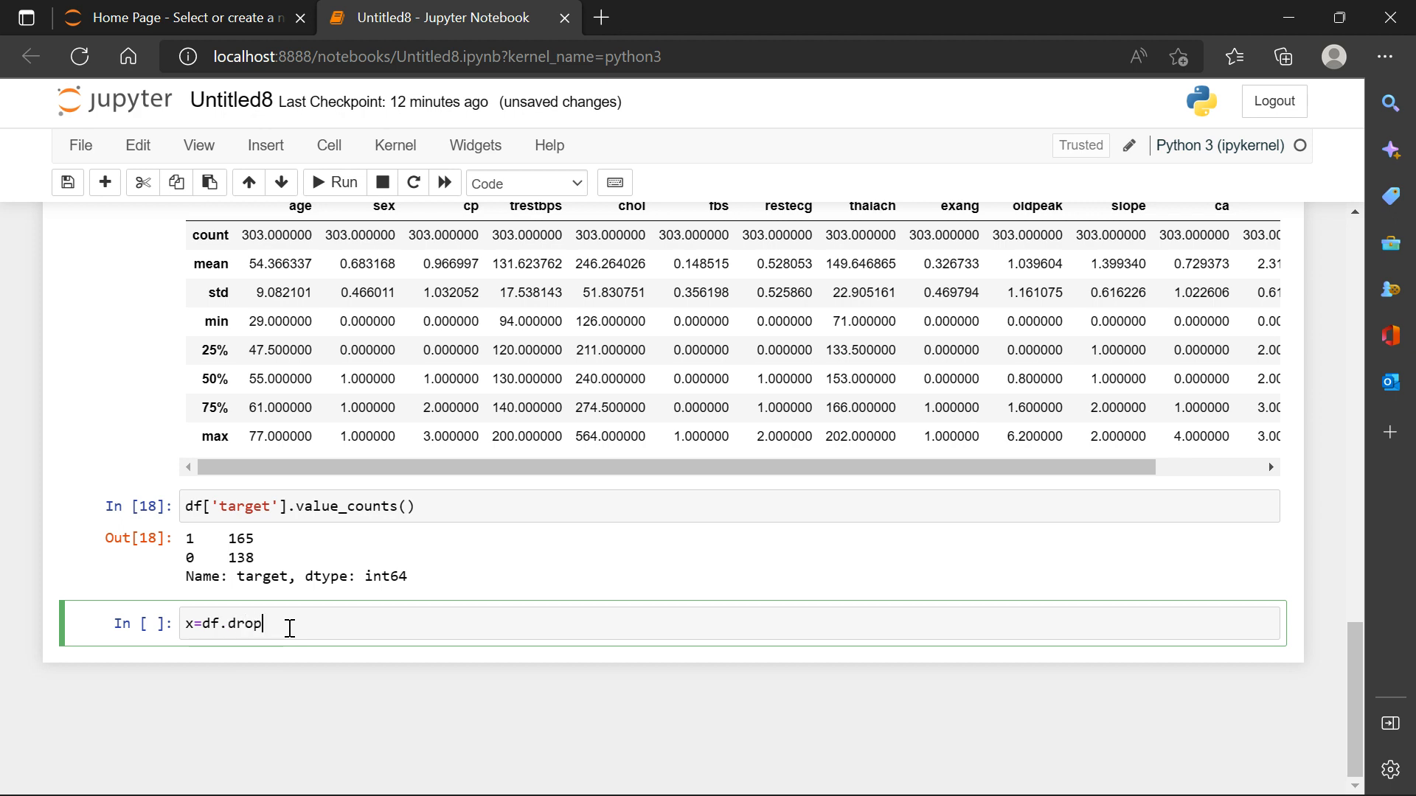
pyautogui.write('()')
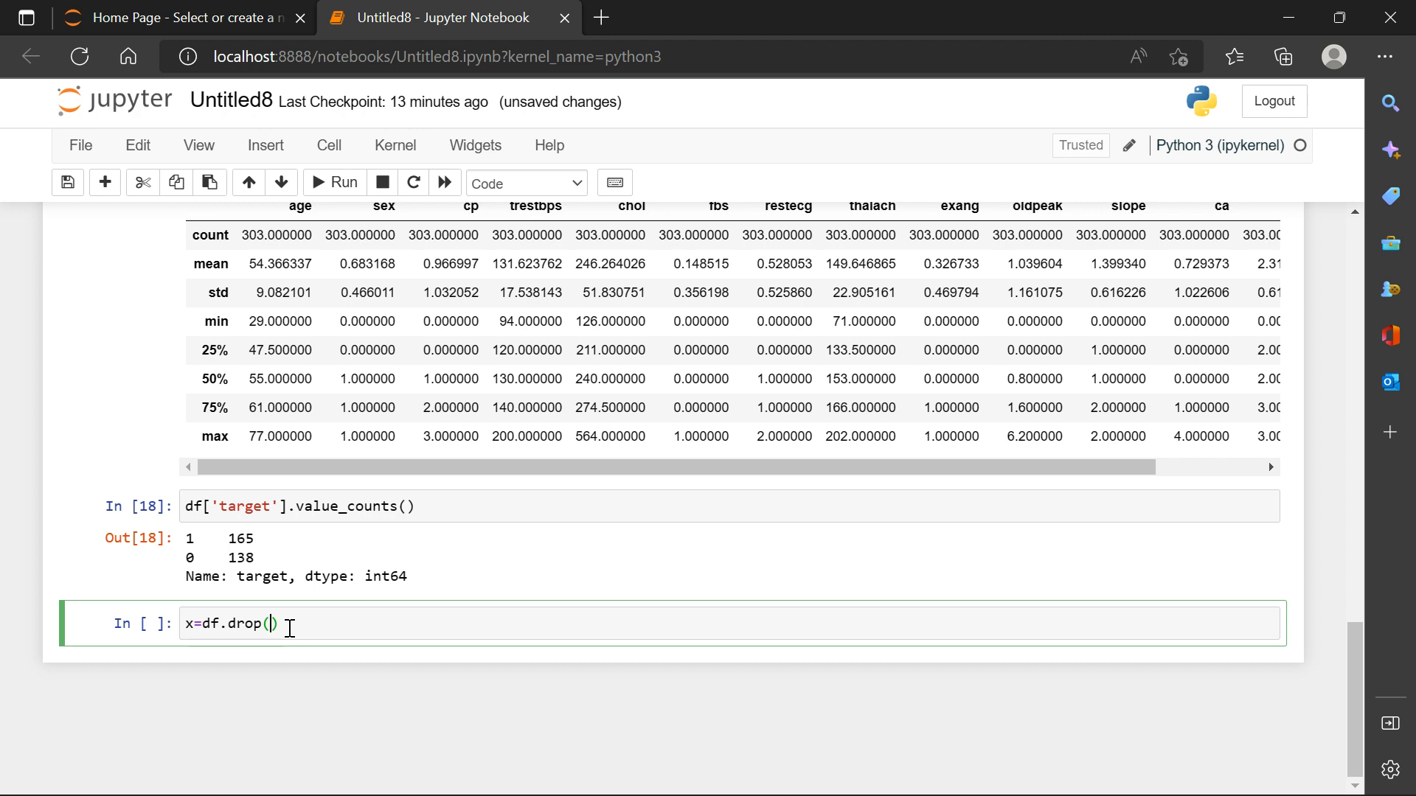
pyautogui.write('column')
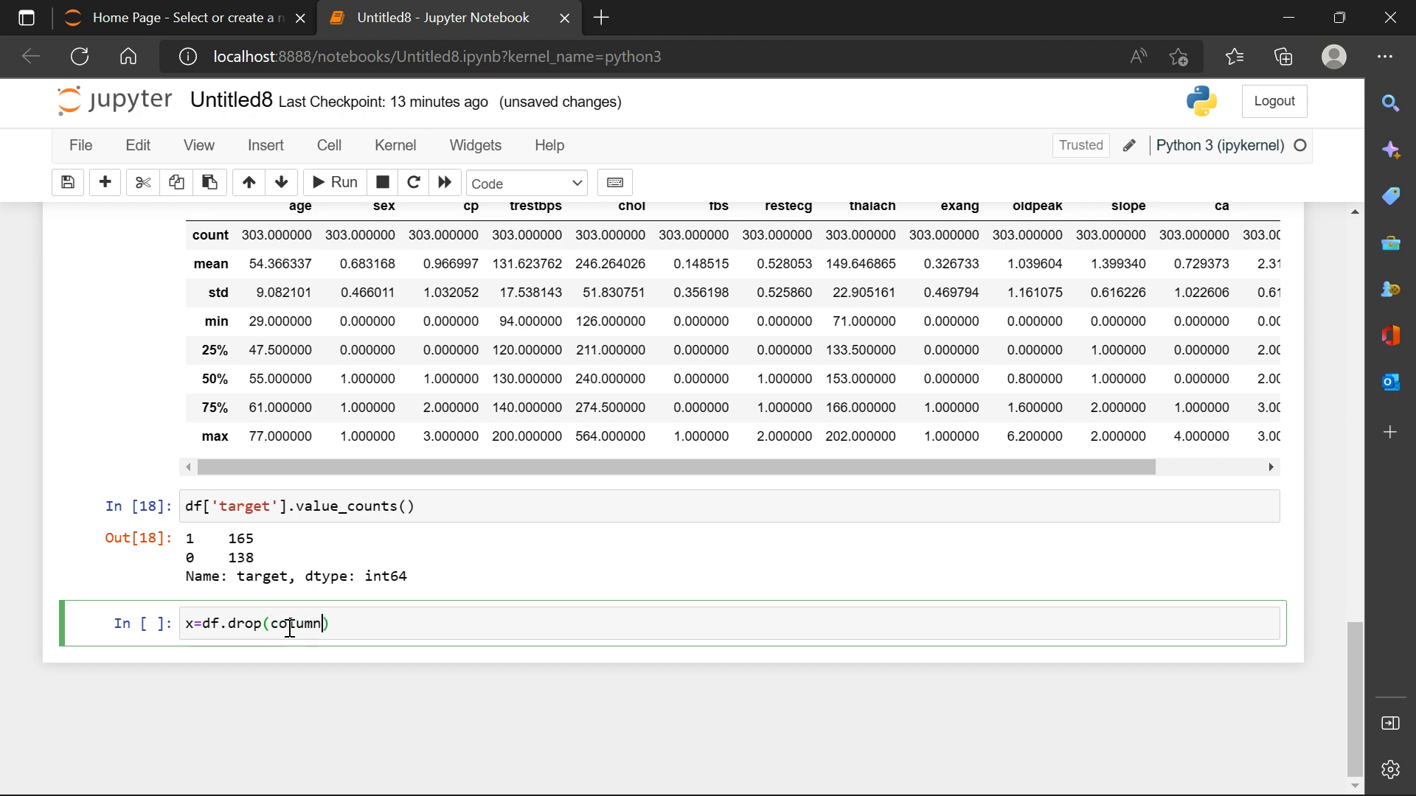
pyautogui.write('s=')
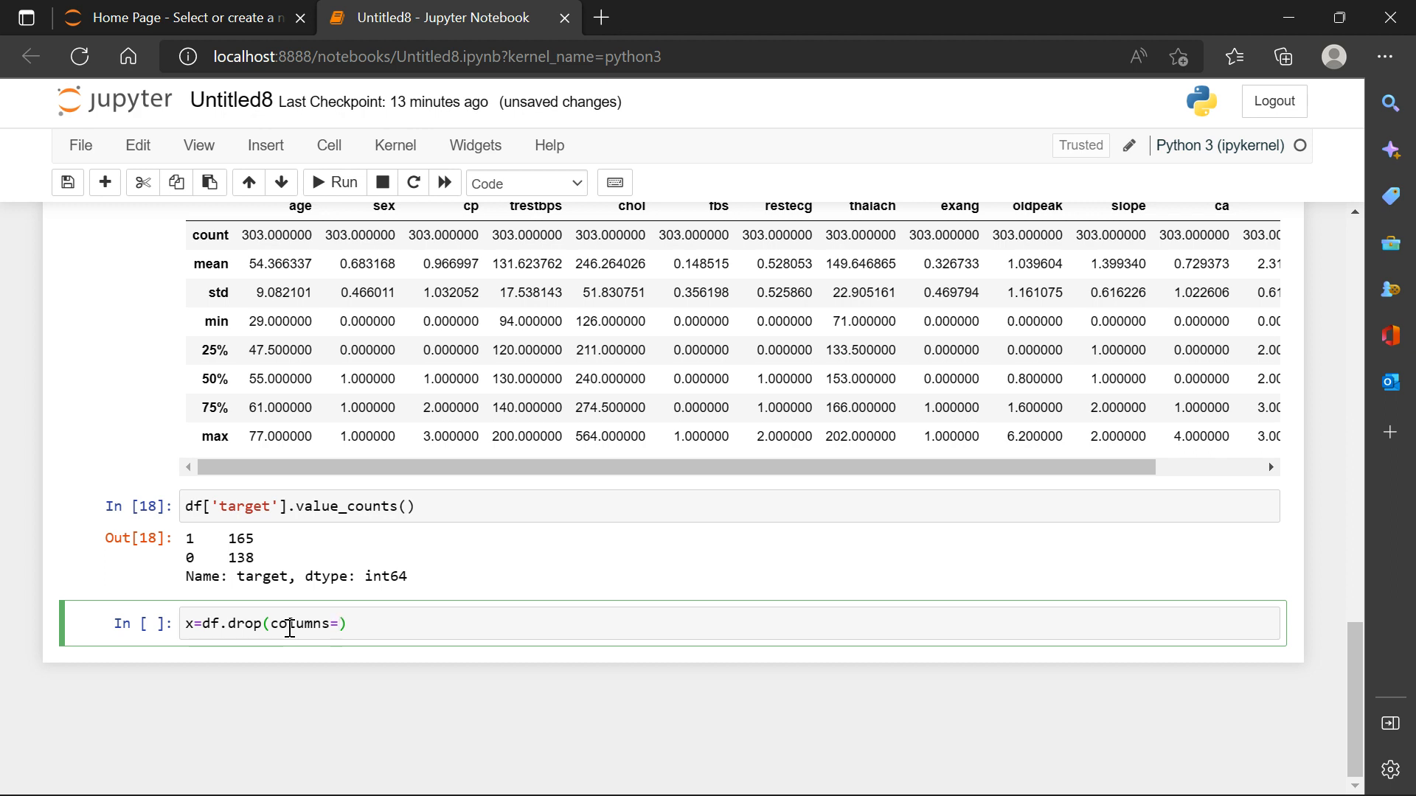
pyautogui.write("''")
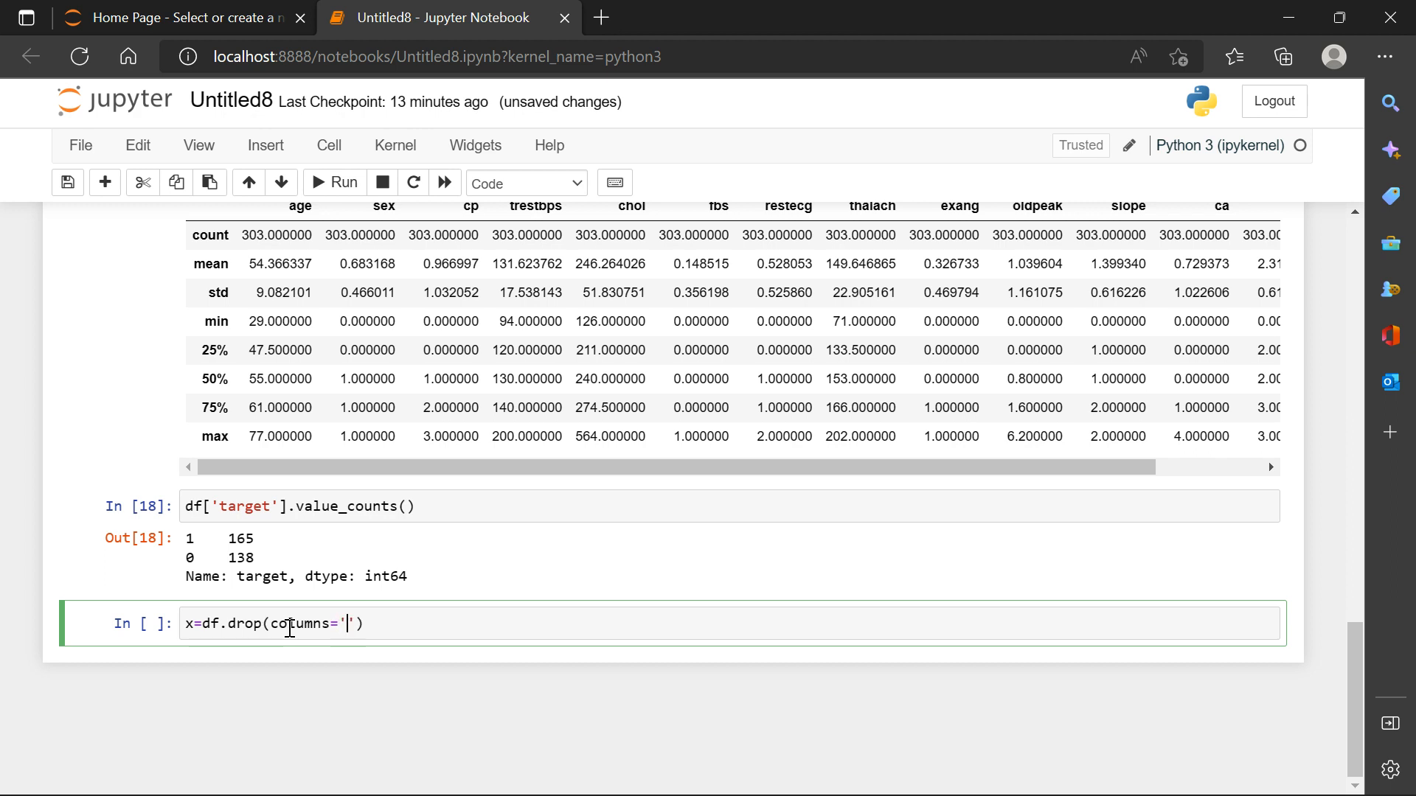
pyautogui.write('target')
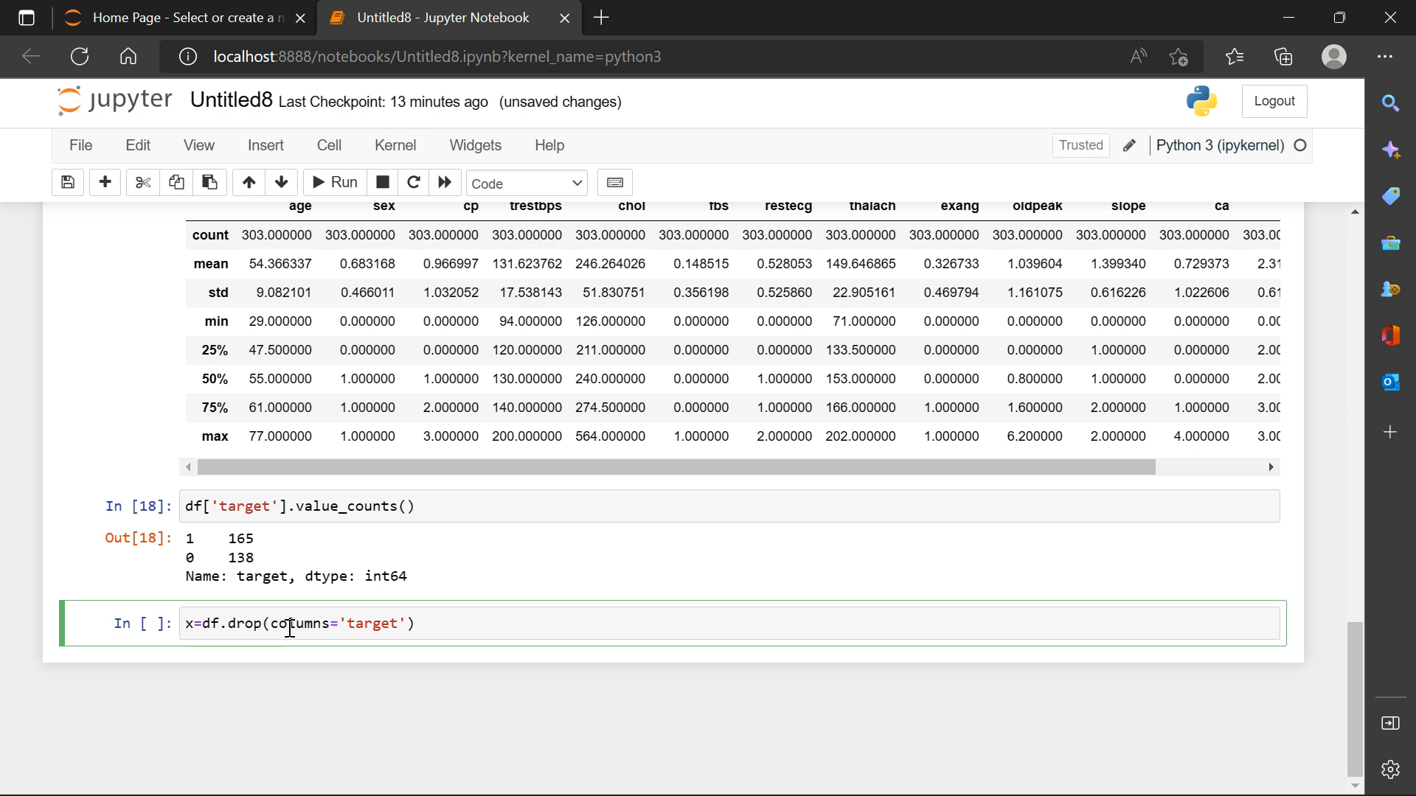
pyautogui.write(',a')
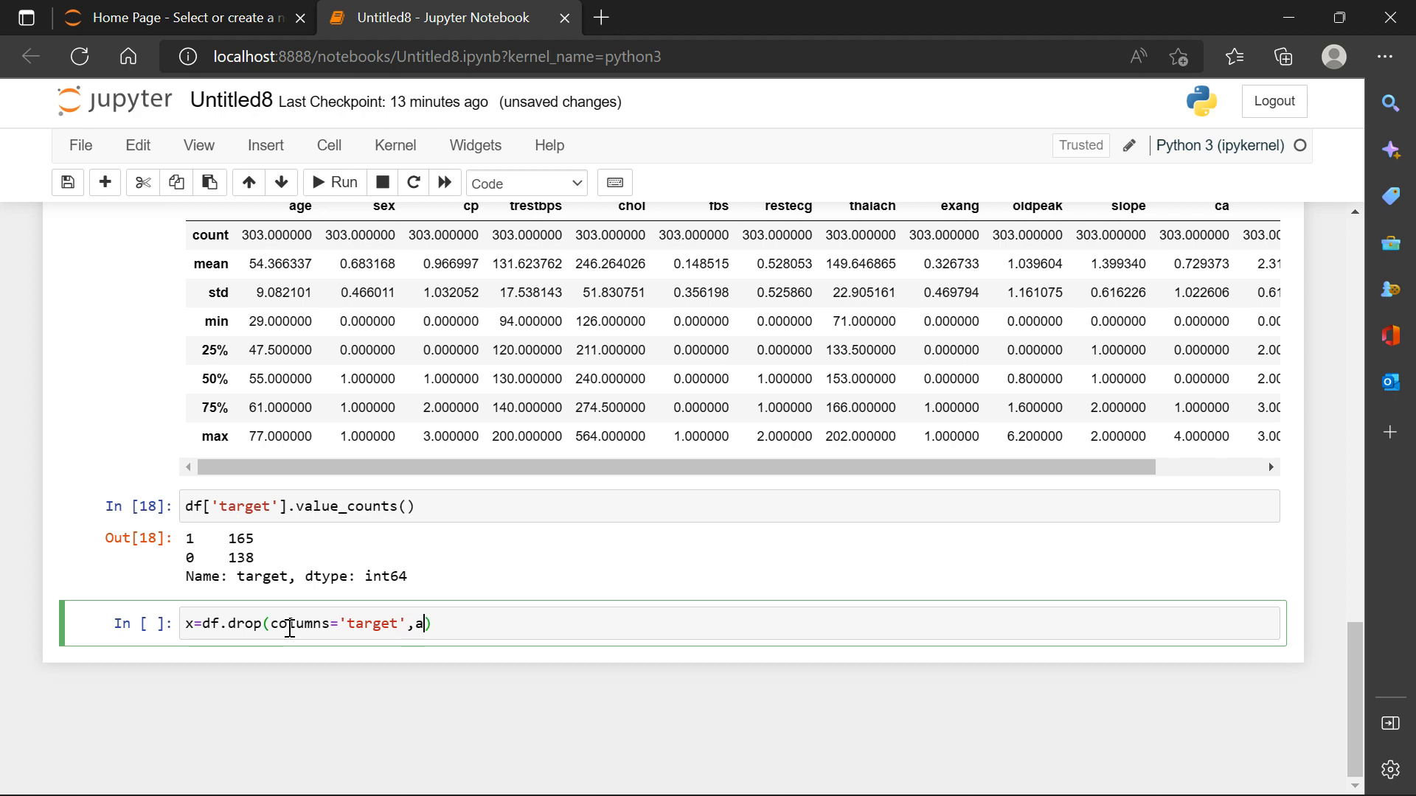
pyautogui.write('xis=')
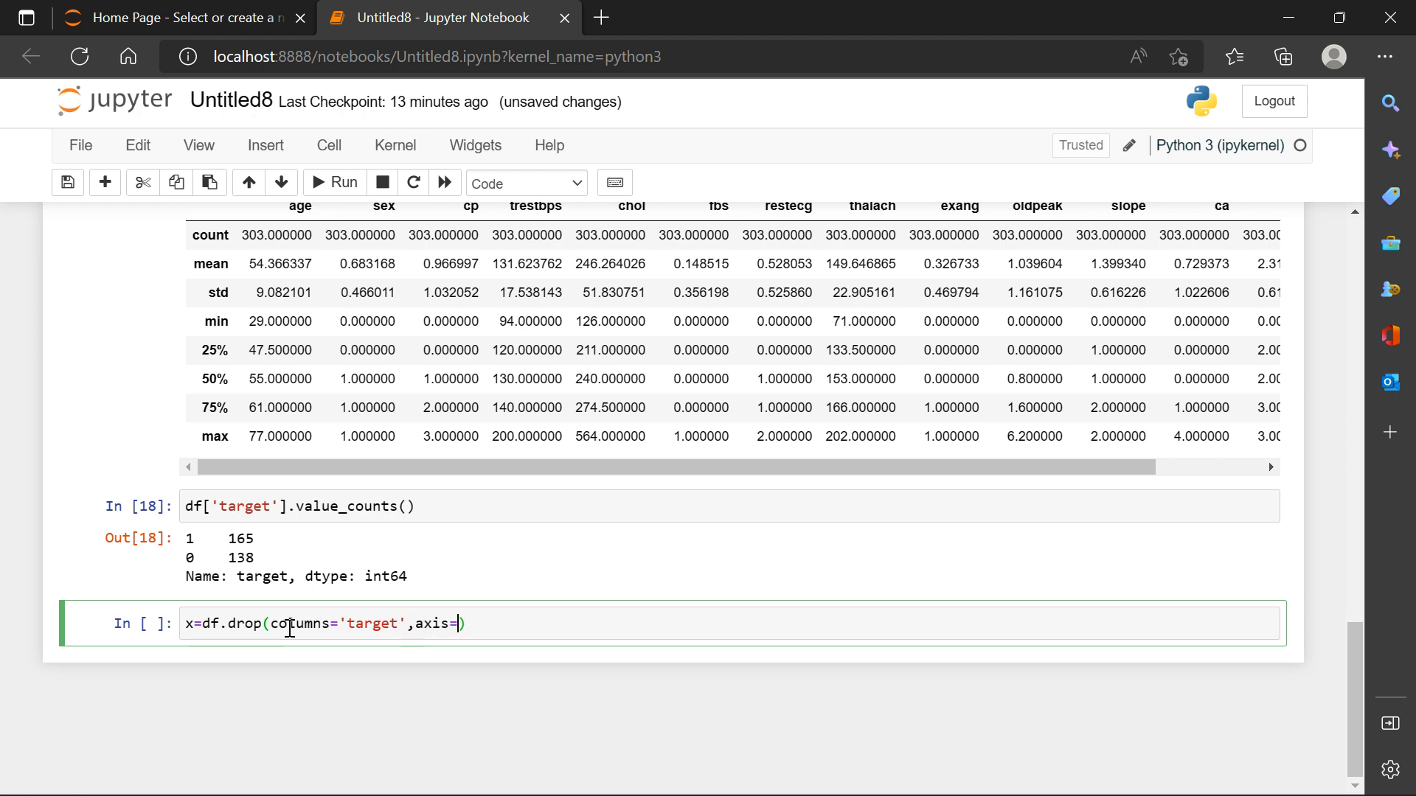
pyautogui.write('1')
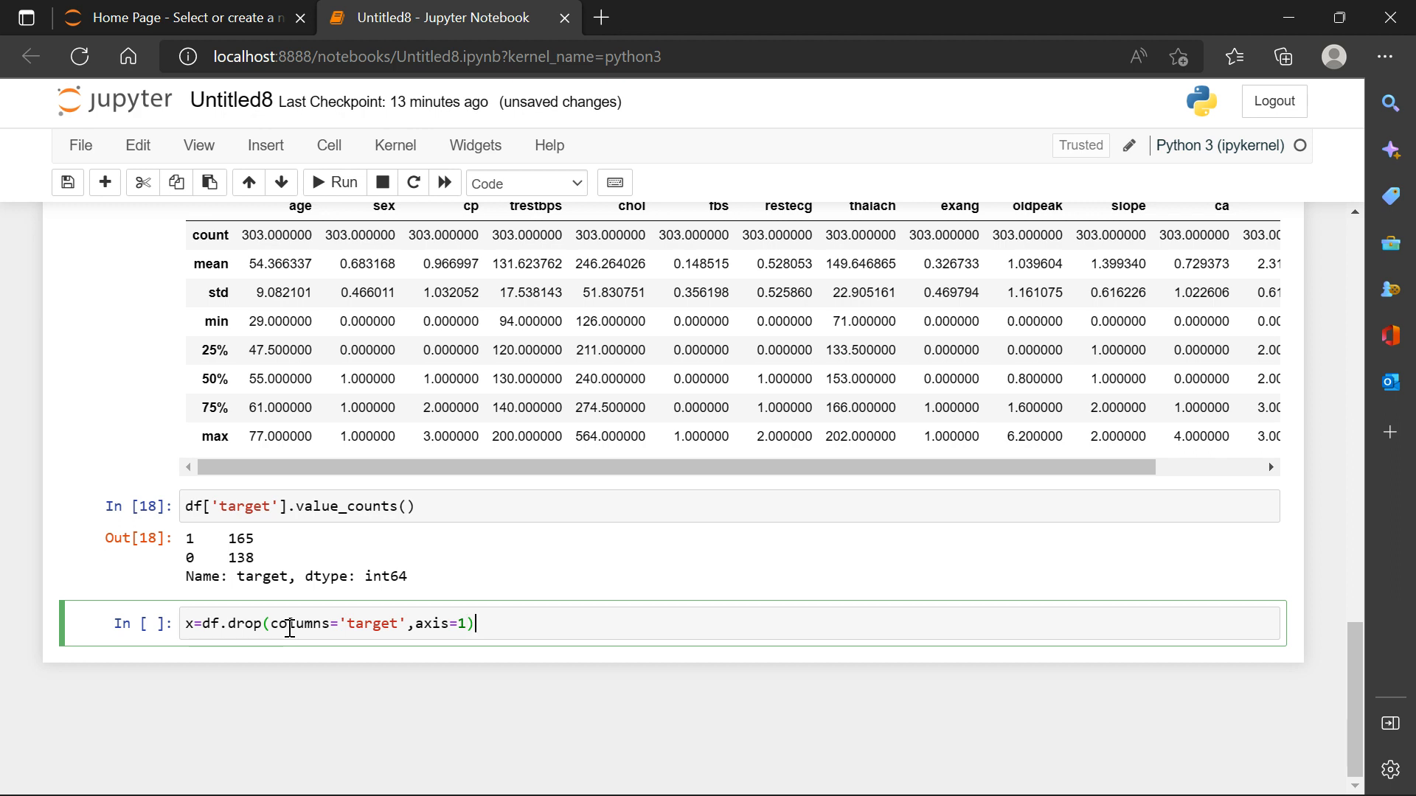
# Define labels y as df['target'] and run the cell.
pyautogui.write('ty')
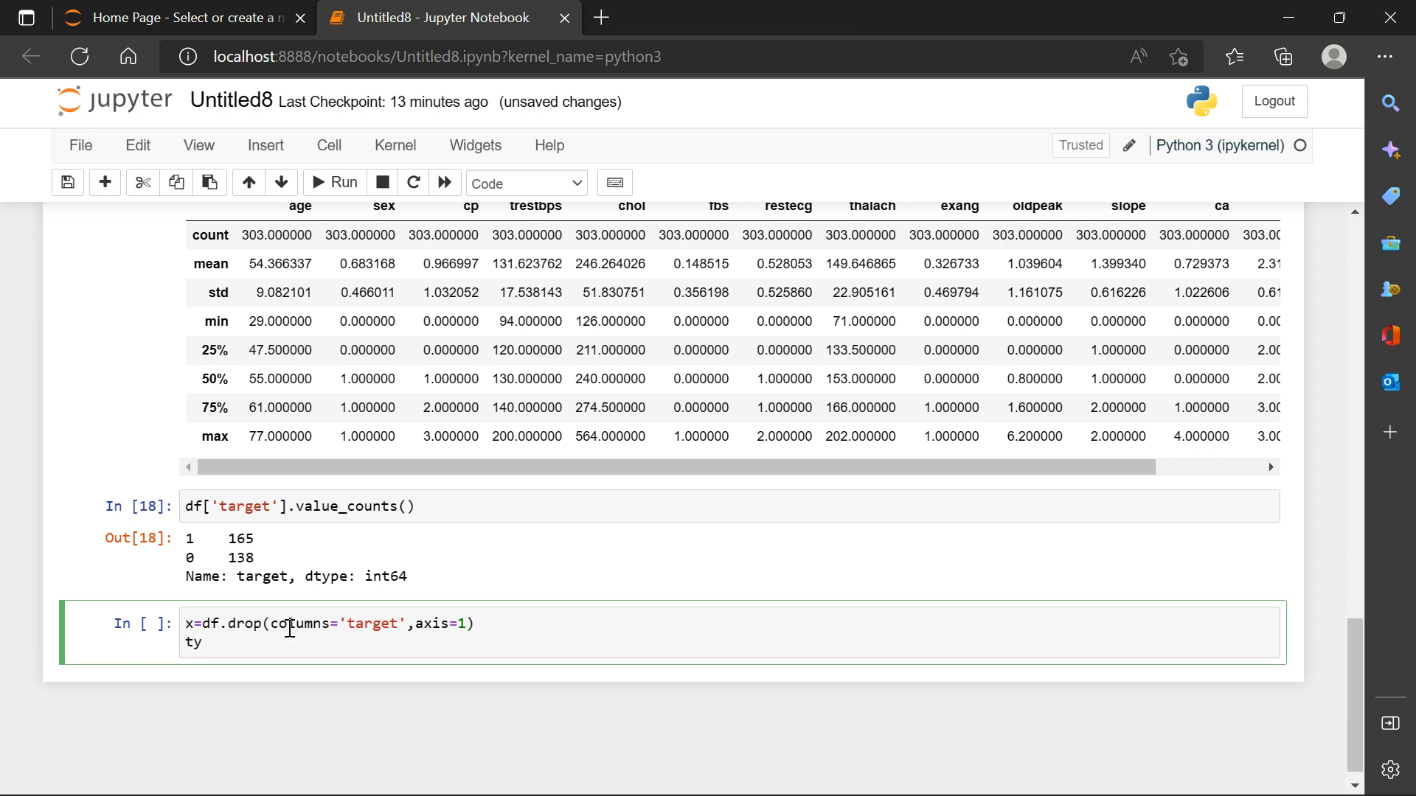
pyautogui.write('y=')
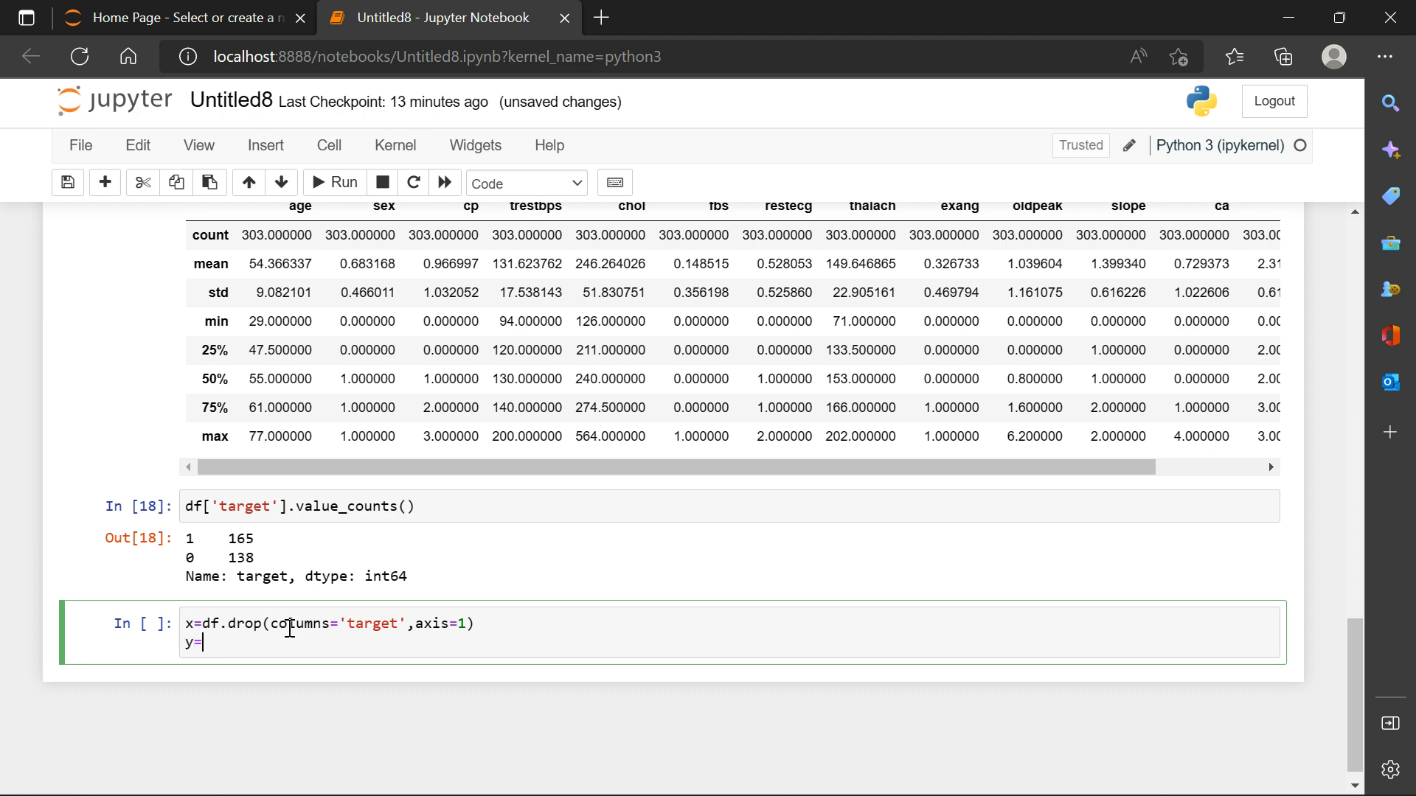
pyautogui.write('df')
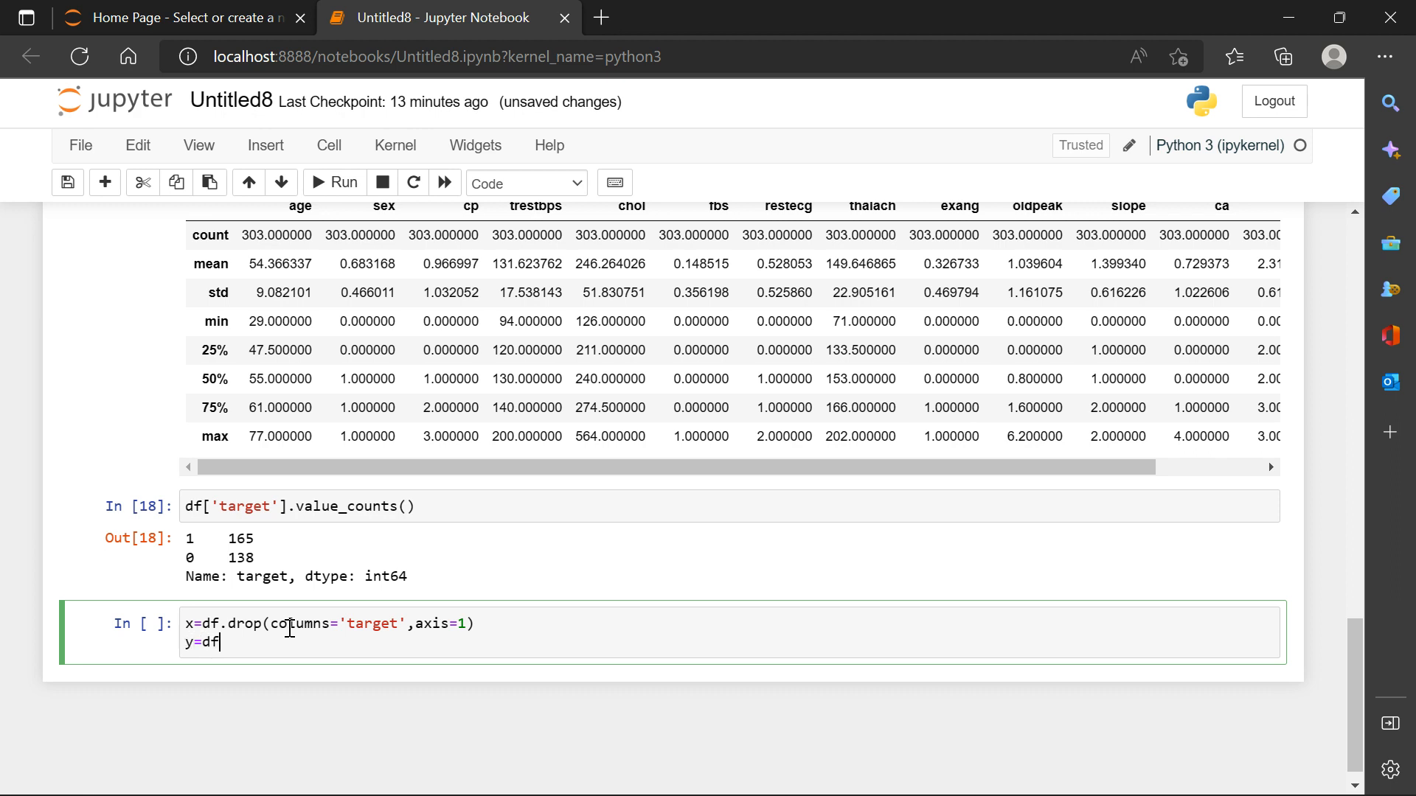
pyautogui.write("['']")
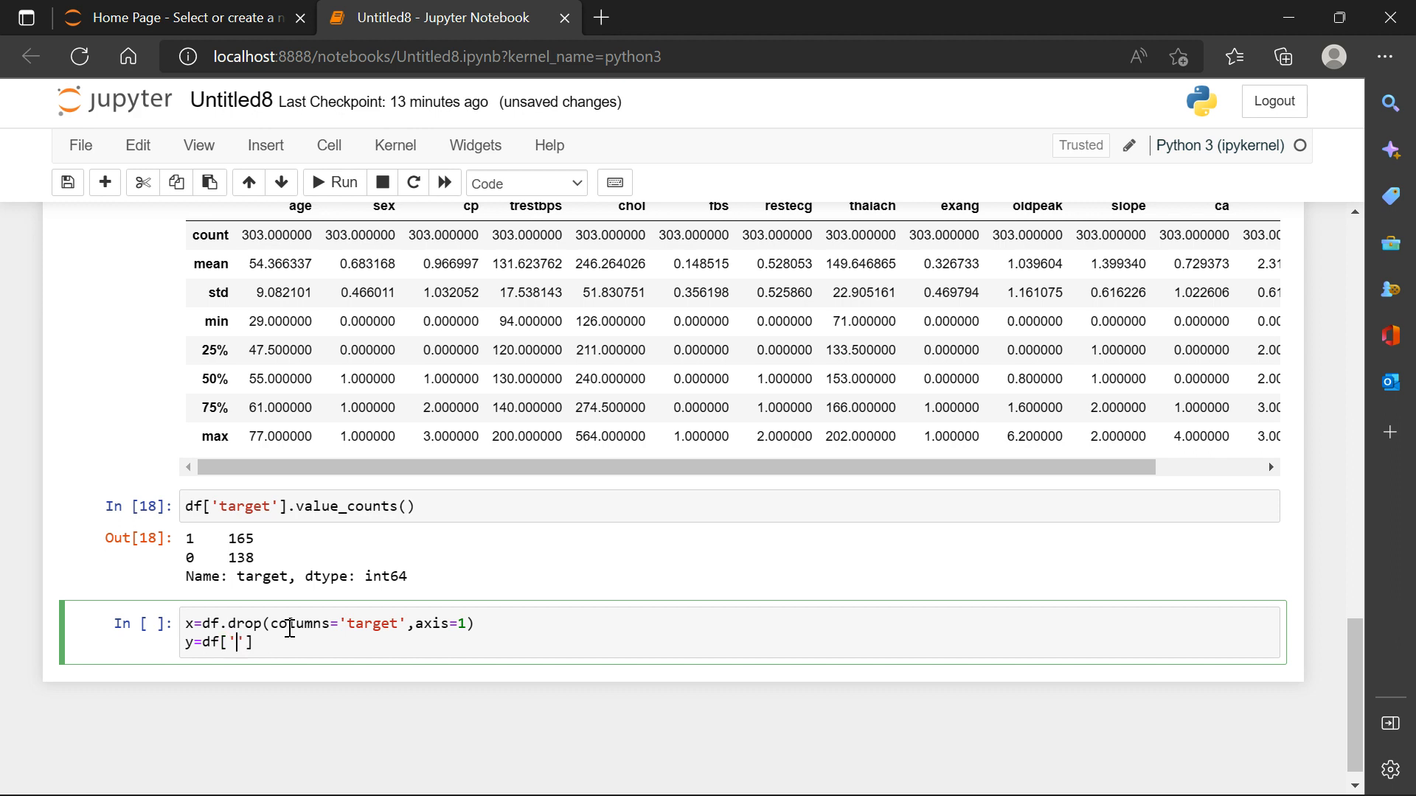
pyautogui.write('target')
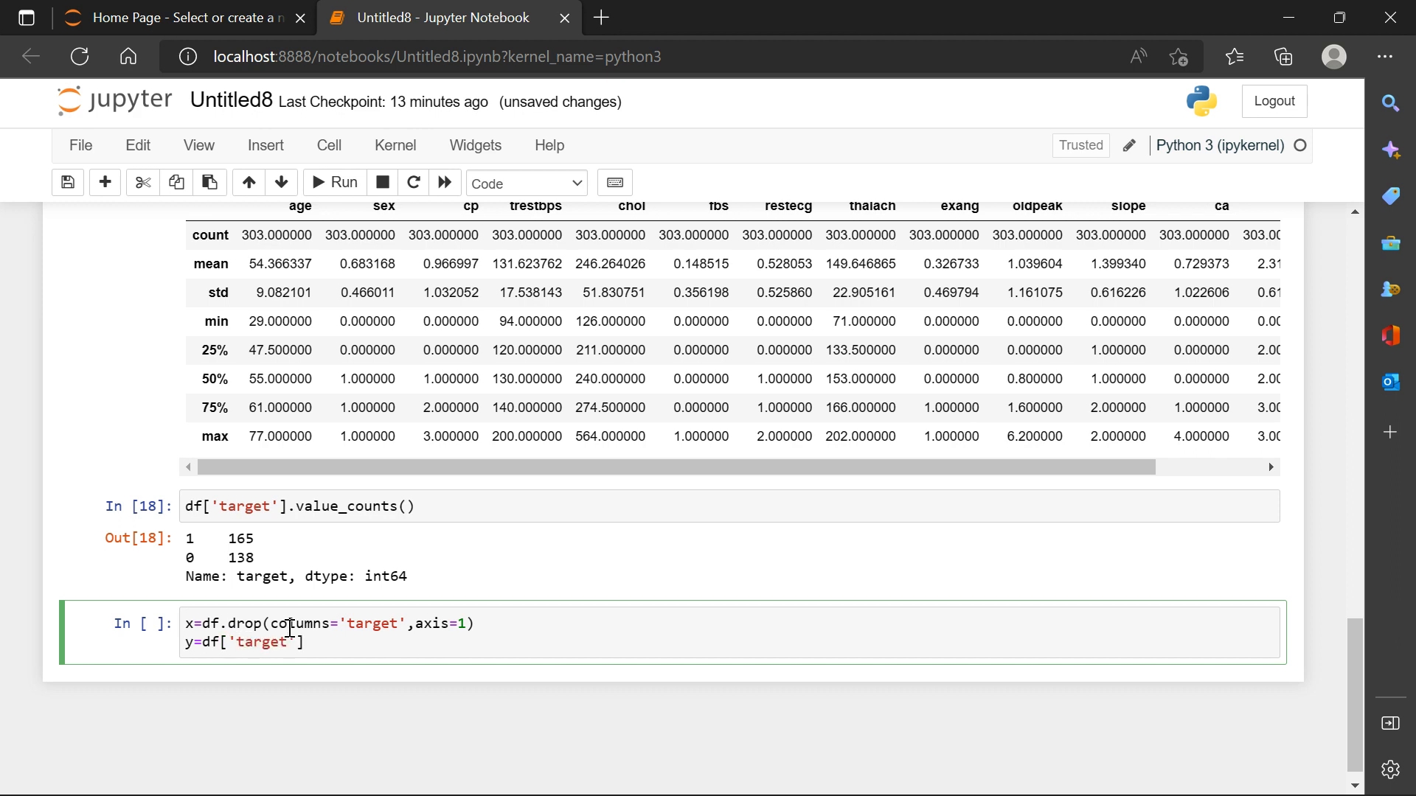
pyautogui.press('shift+enter')
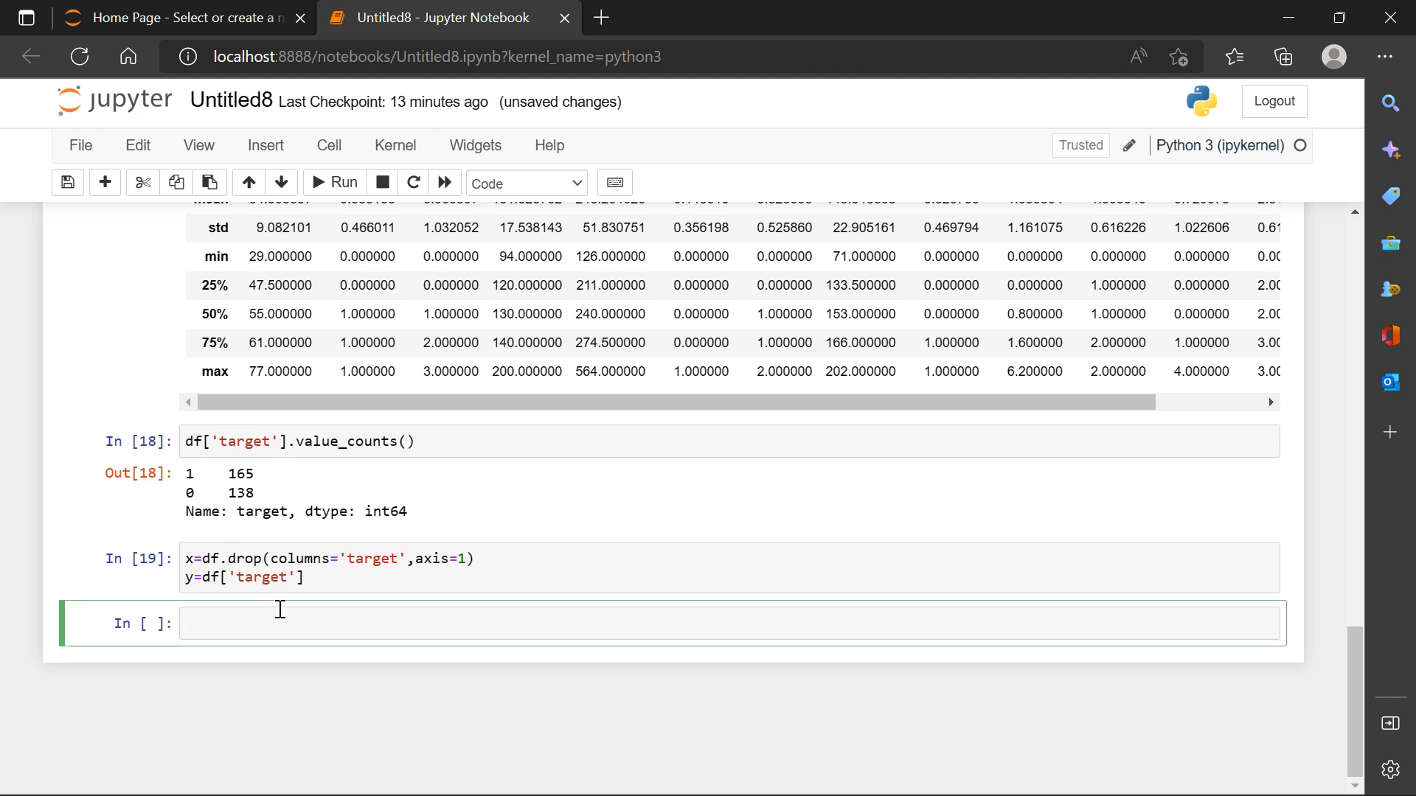
# Display the feature table x, 303 rows × 13 columns.
pyautogui.write('x')
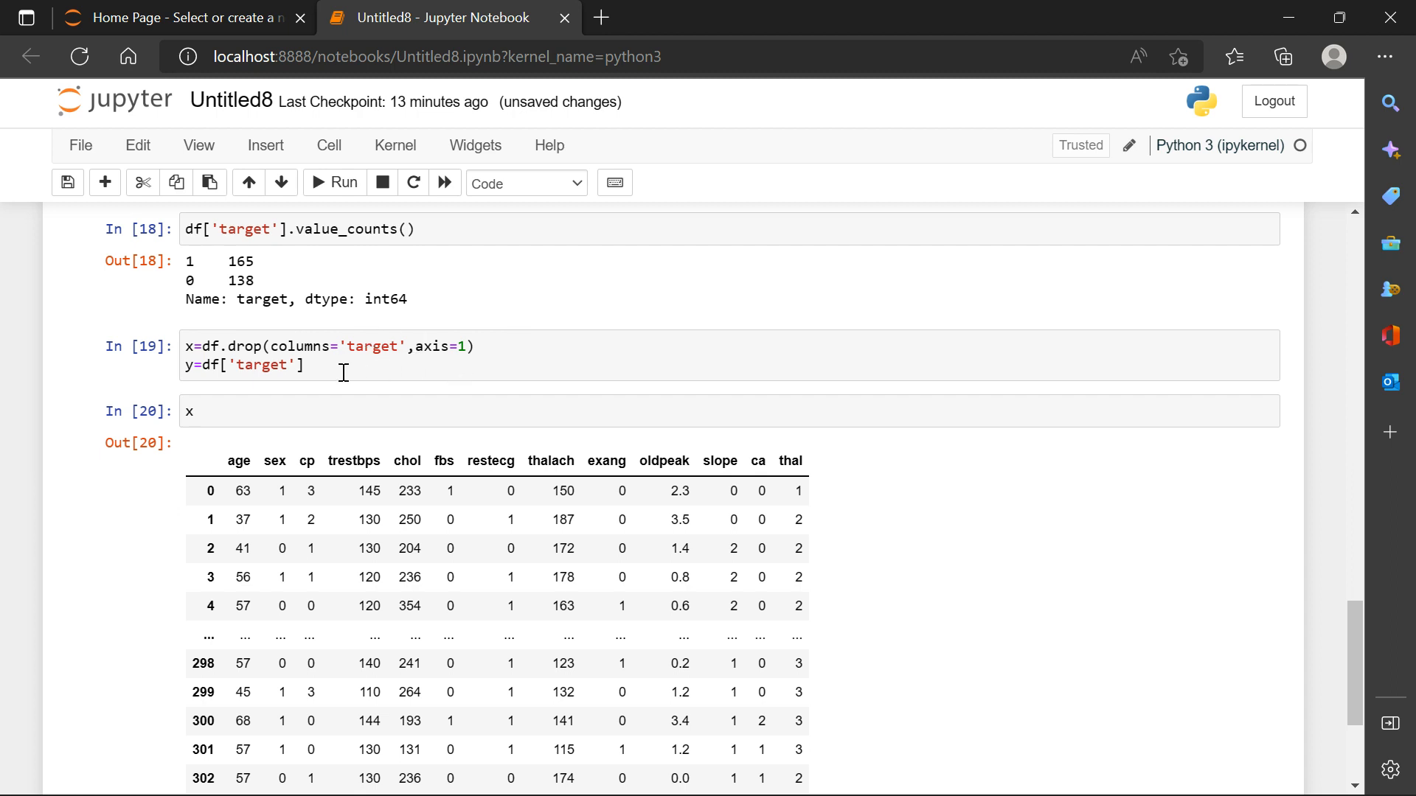
pyautogui.scroll(-3)
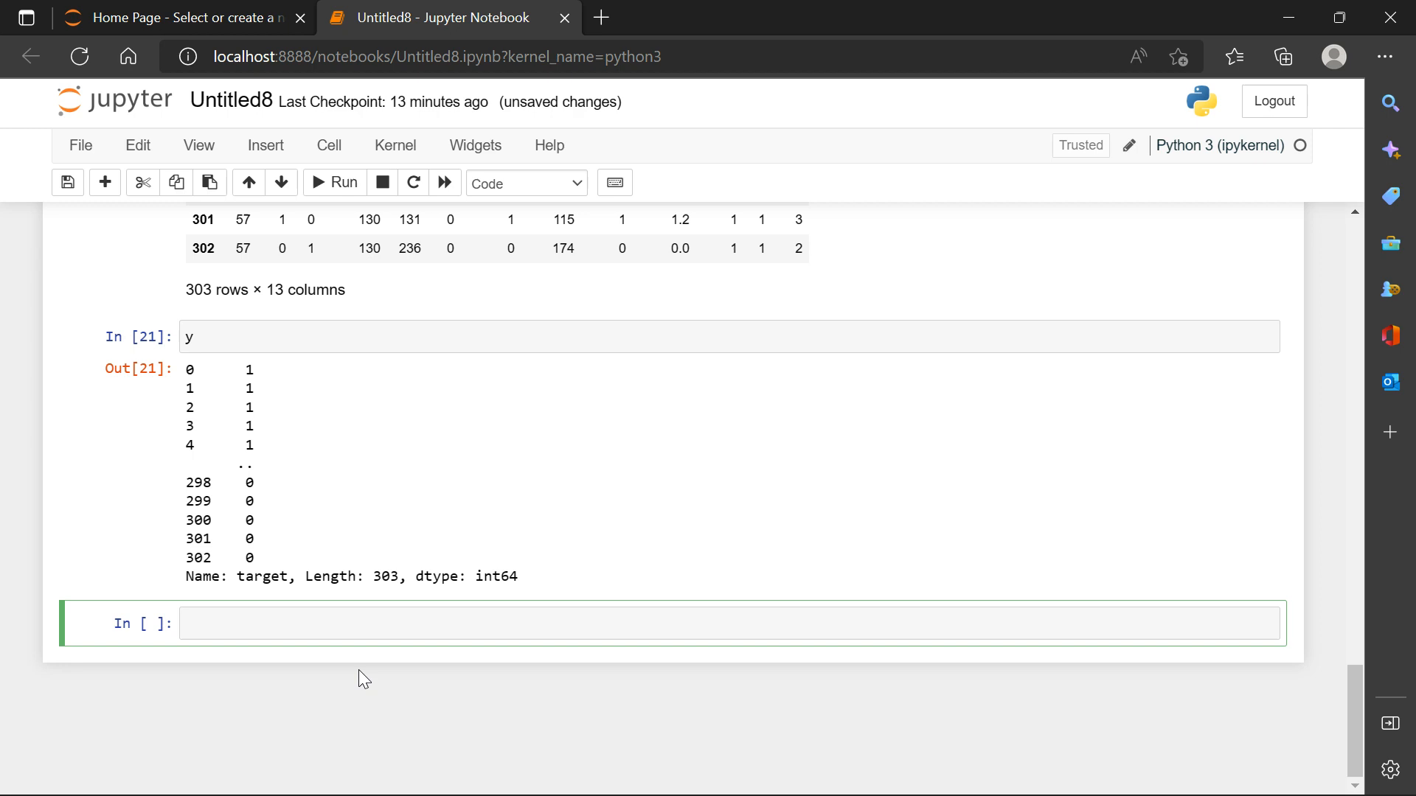
# Write the target names x_train, x_test, y_train, y_test, correcting the x_text typo.
pyautogui.write('x_')
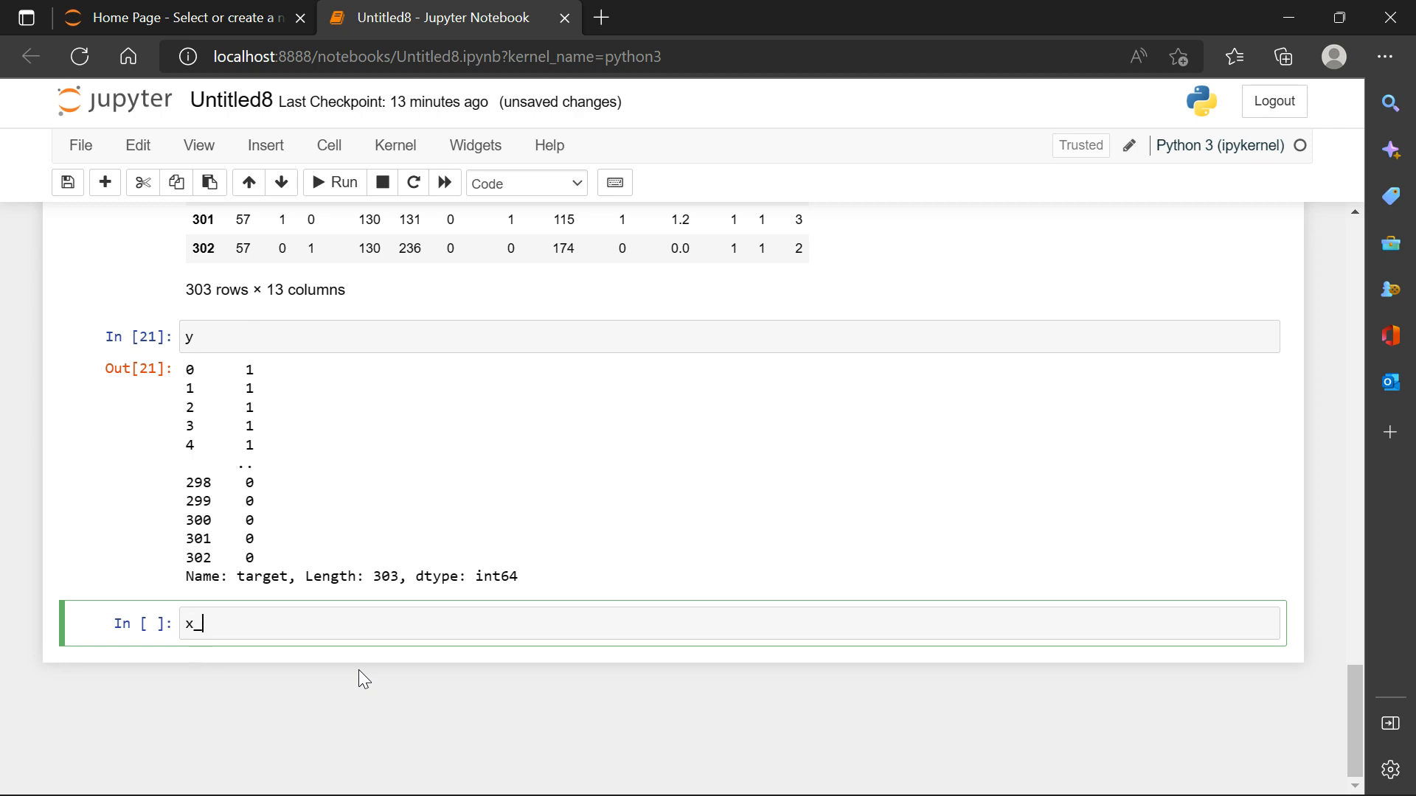
pyautogui.write('train')
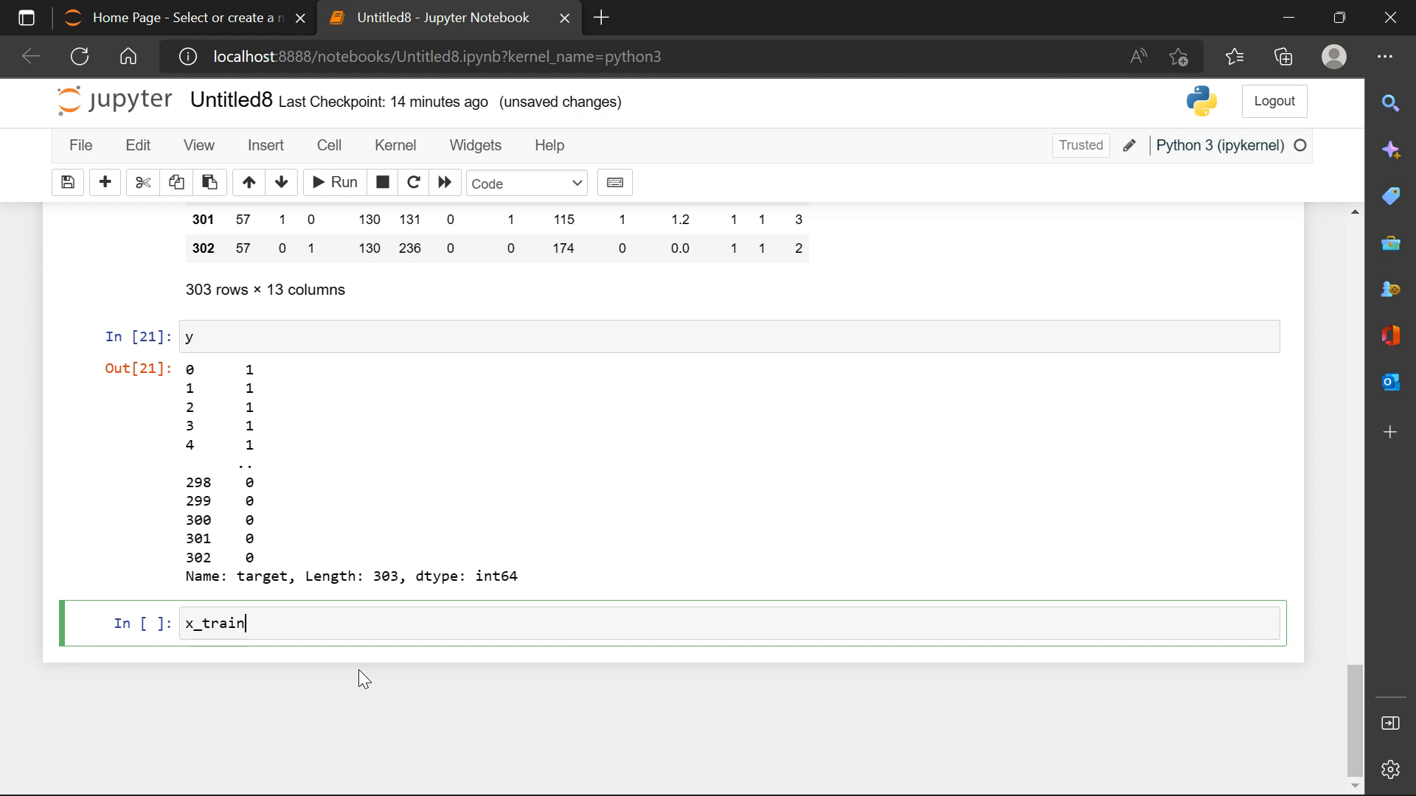
pyautogui.write(',x_te')
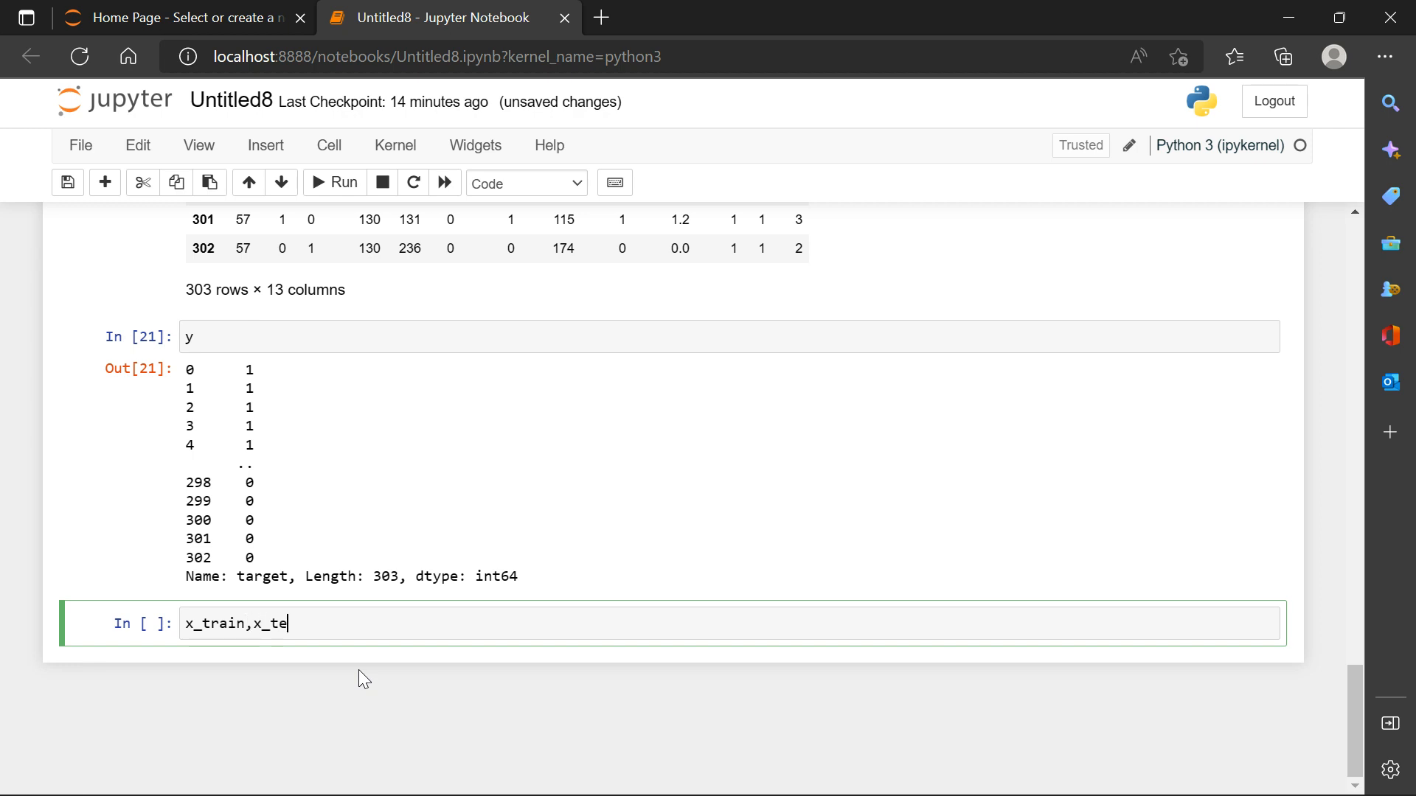
pyautogui.write('xt')
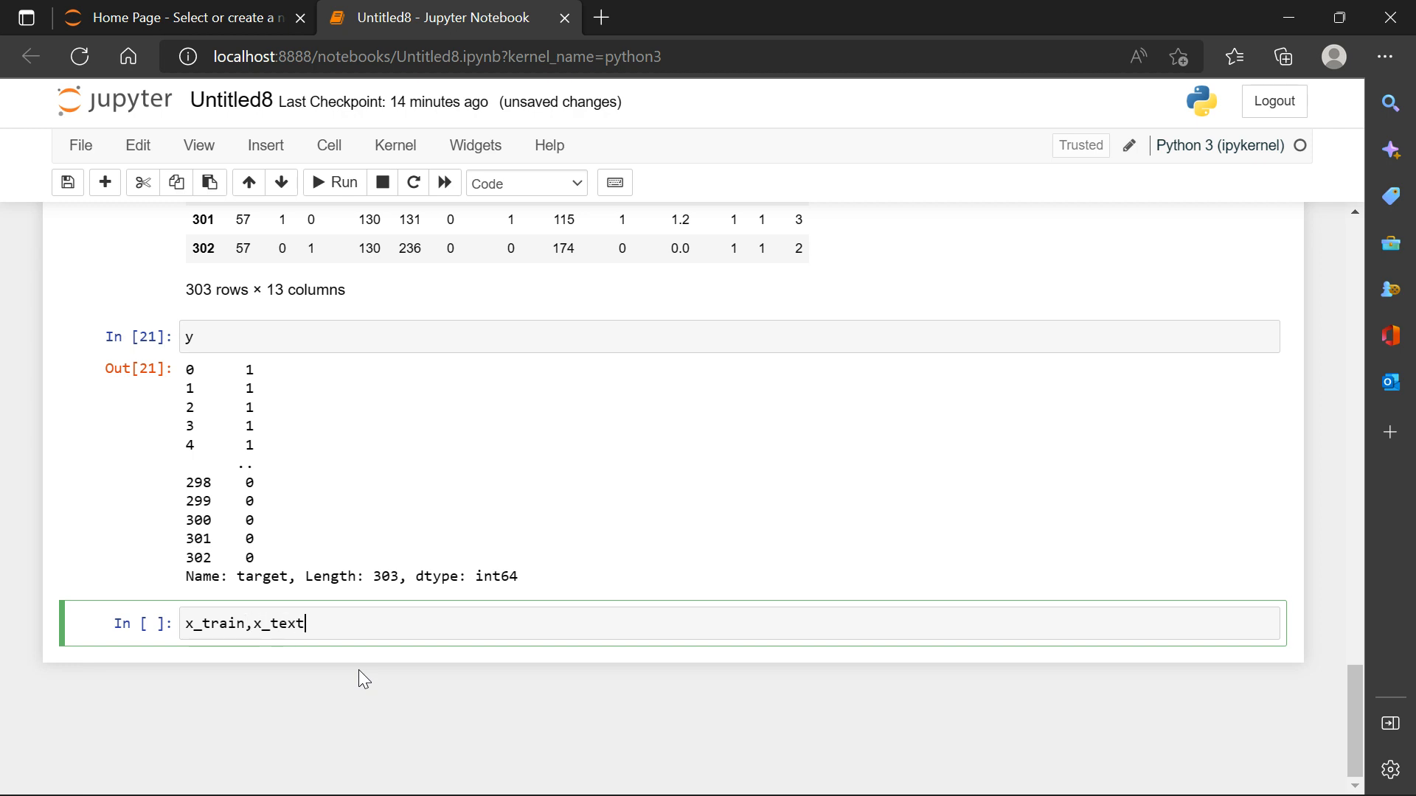
pyautogui.write(',y_tr')
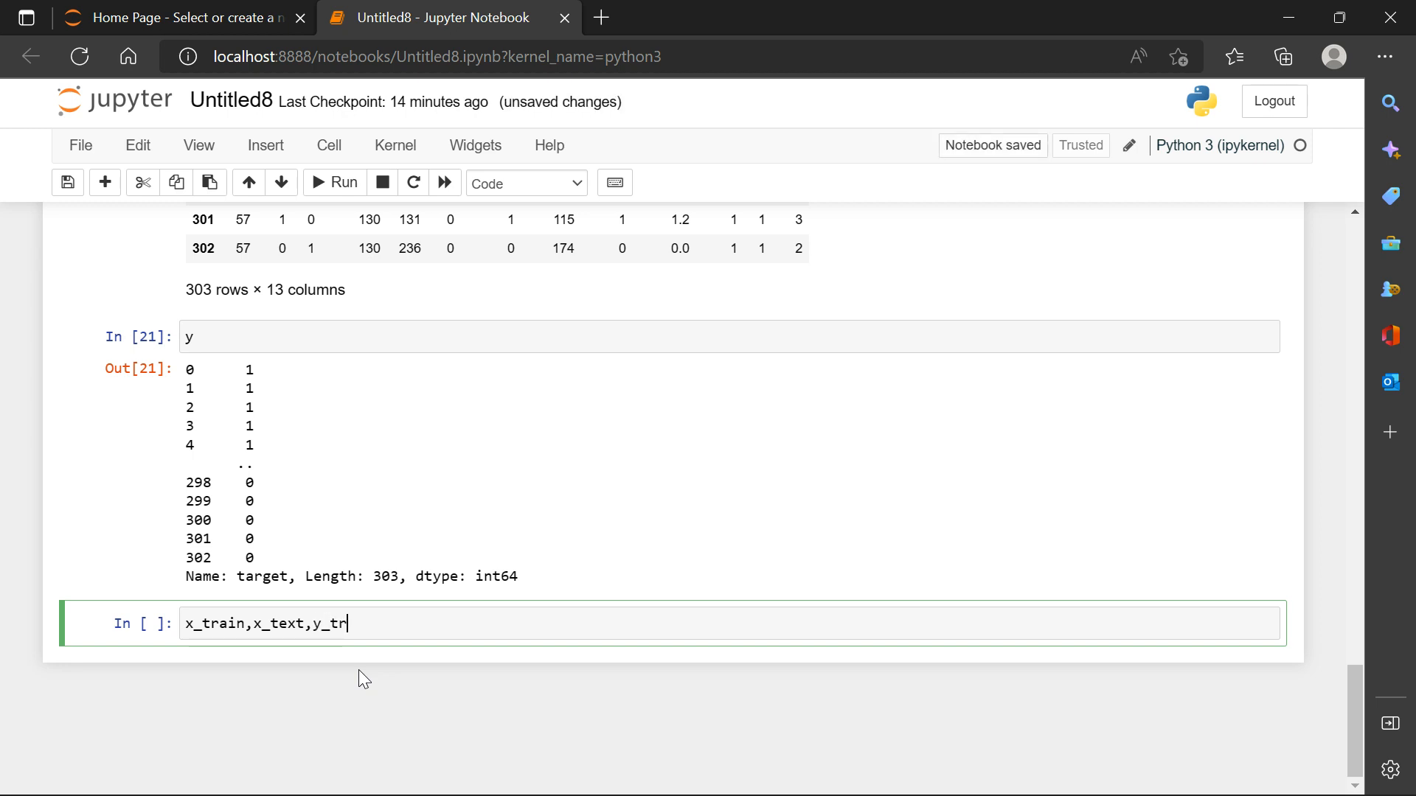
pyautogui.write('ain')
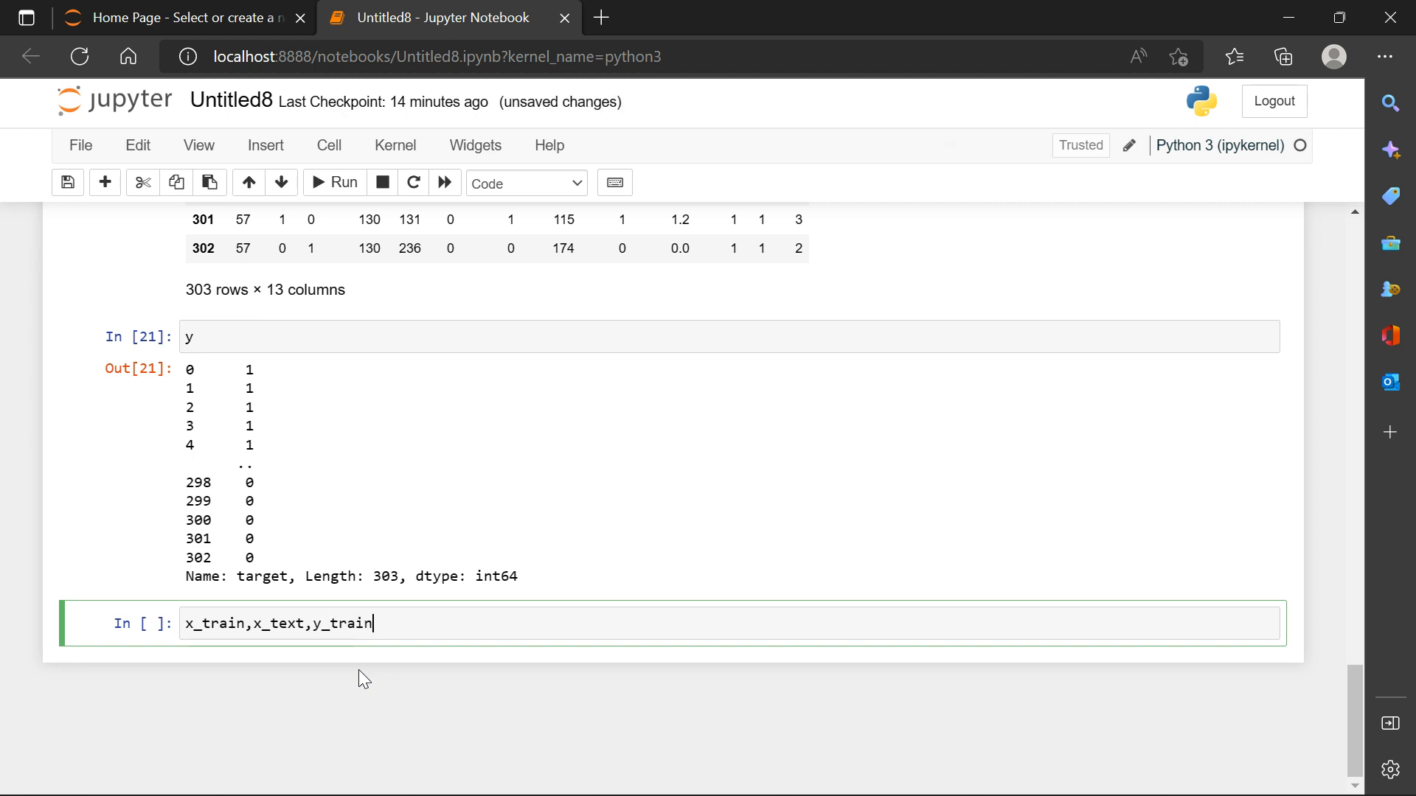
pyautogui.write(',y_te')
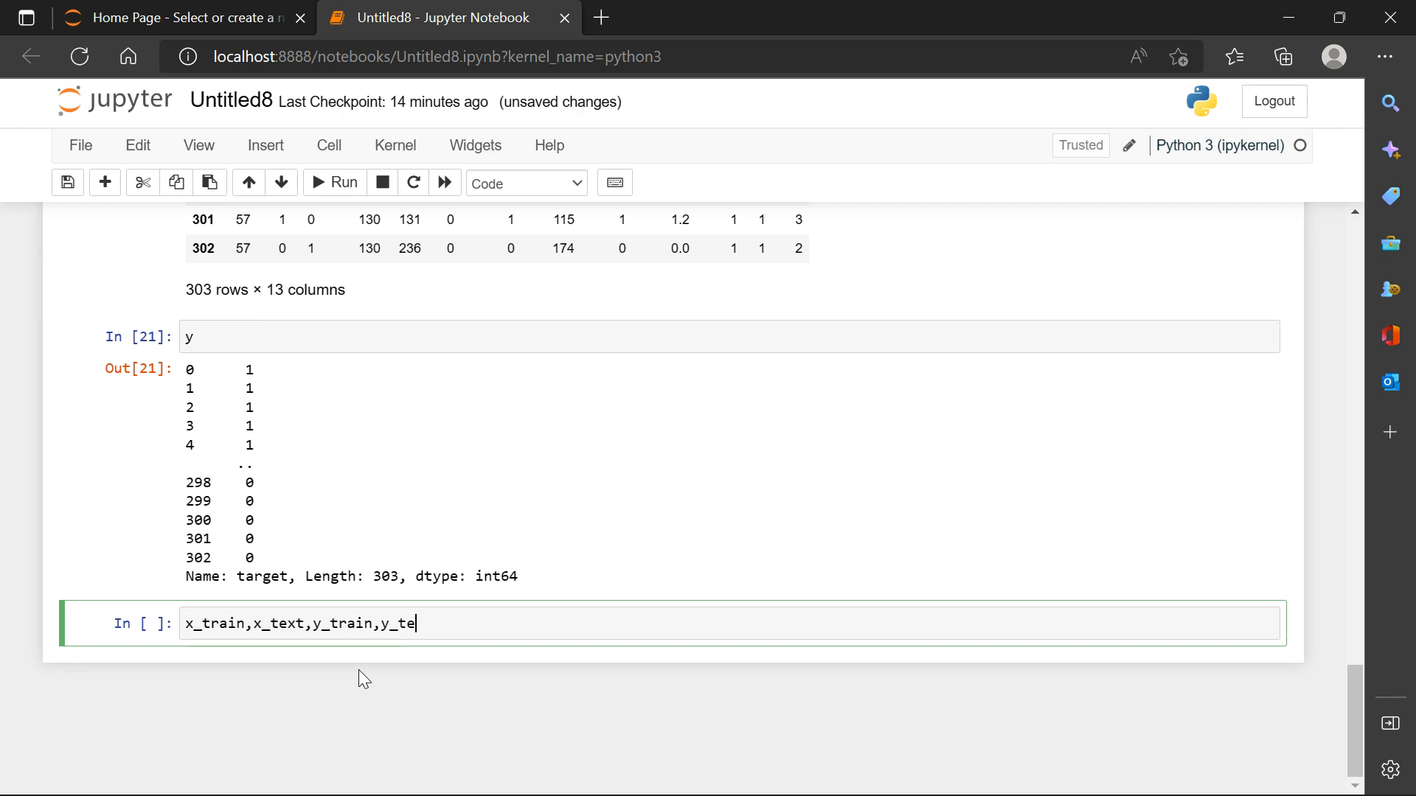
pyautogui.write('st')
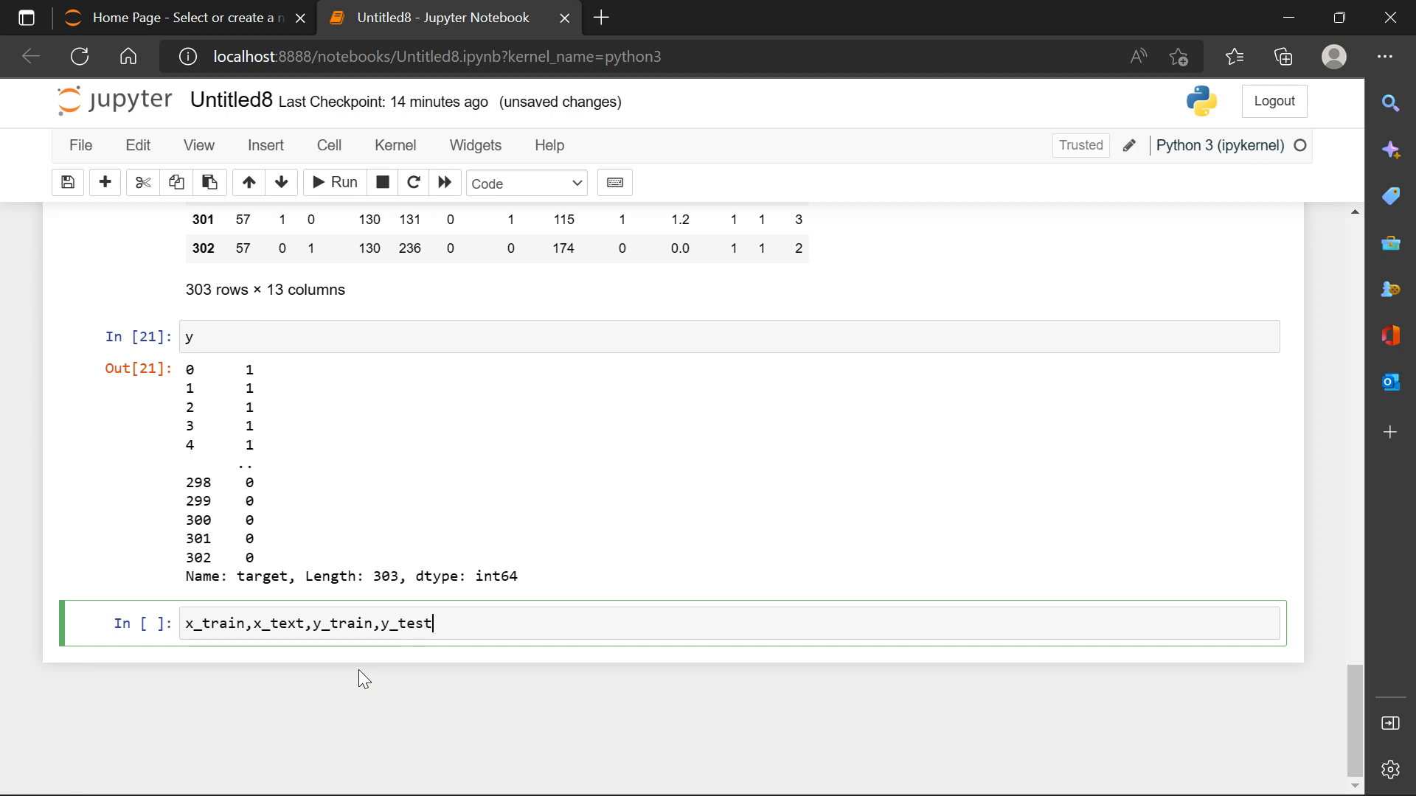
pyautogui.press('BackSpace')
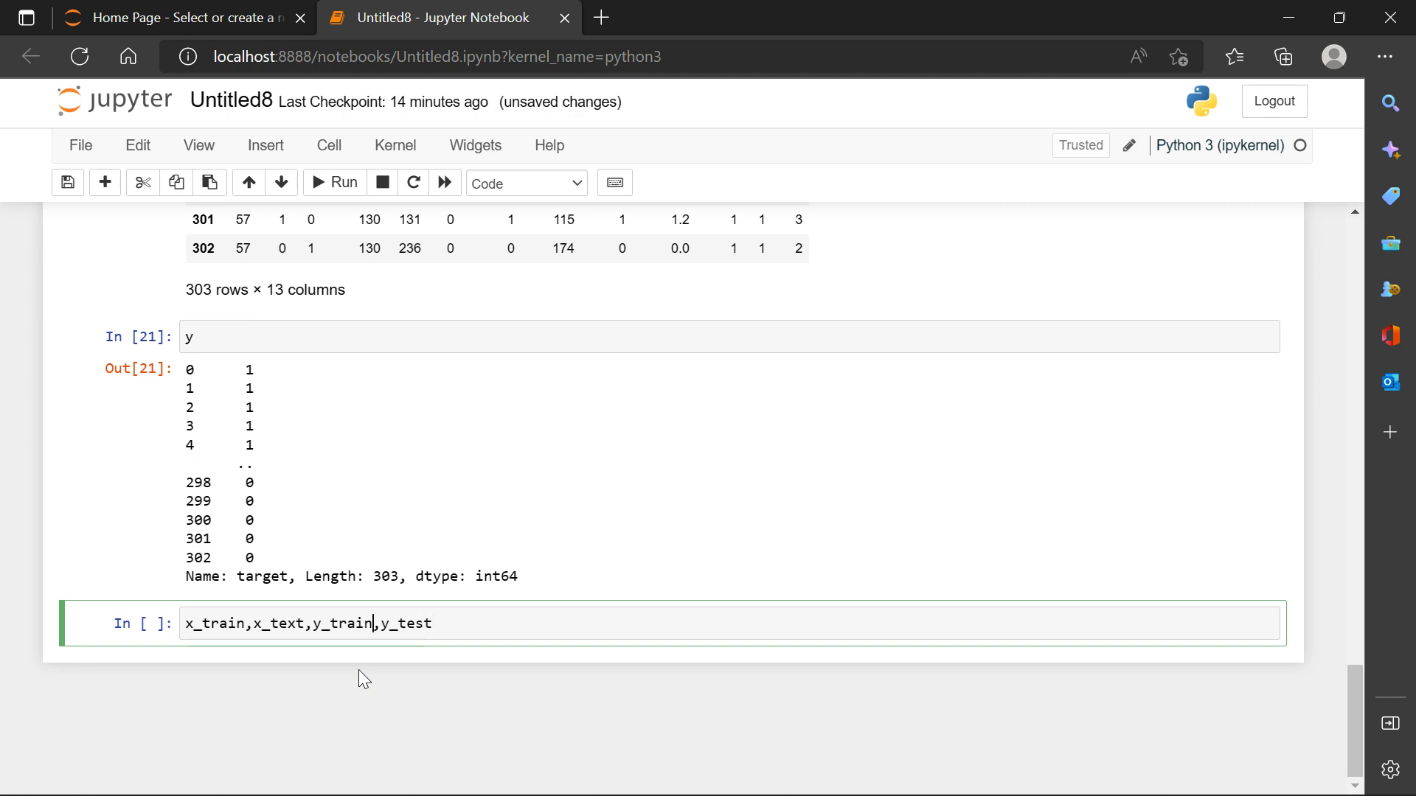
pyautogui.write('x_test')
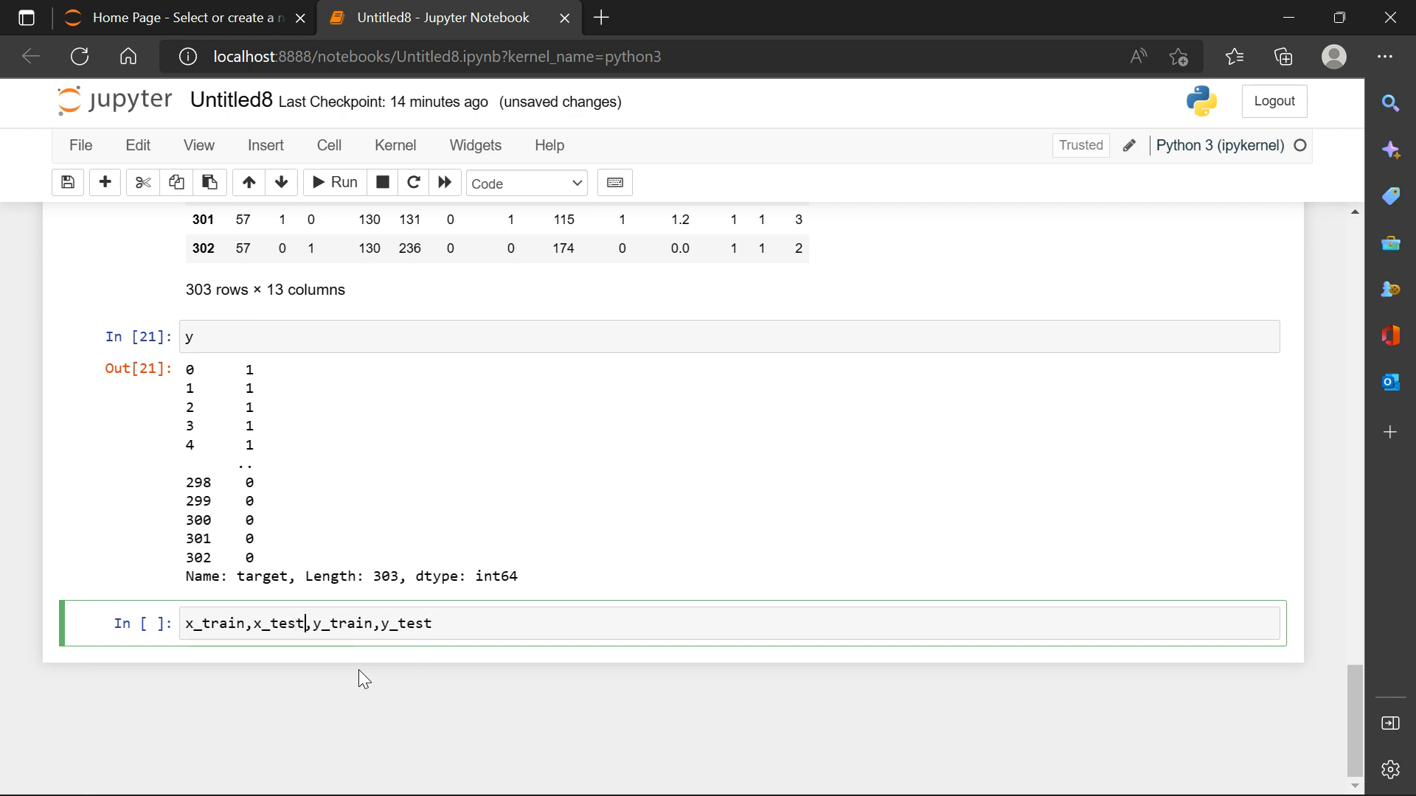
# Assign them from train_test_split(x, y, test_size=0.2) and run the cell.
pyautogui.write('=')
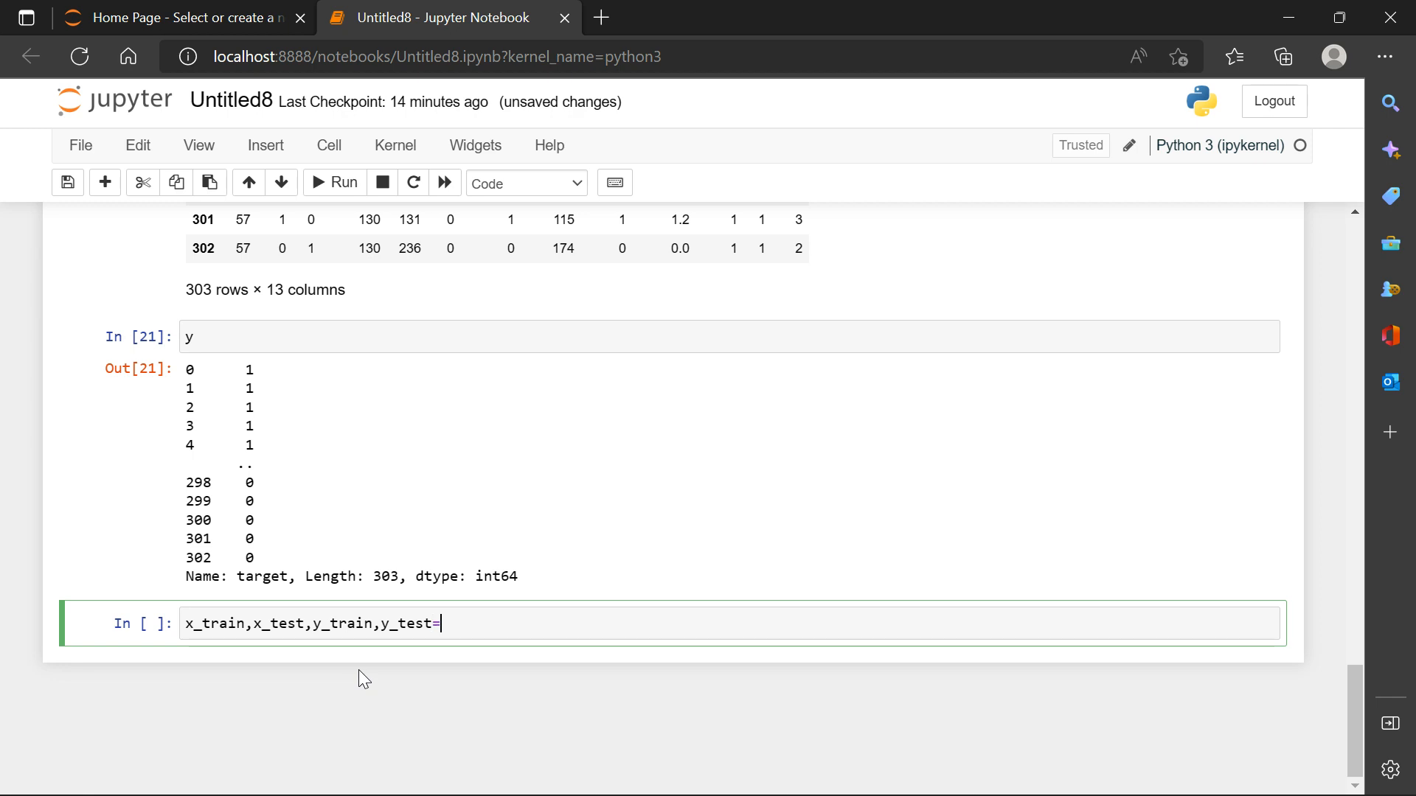
pyautogui.write('train_test_split')
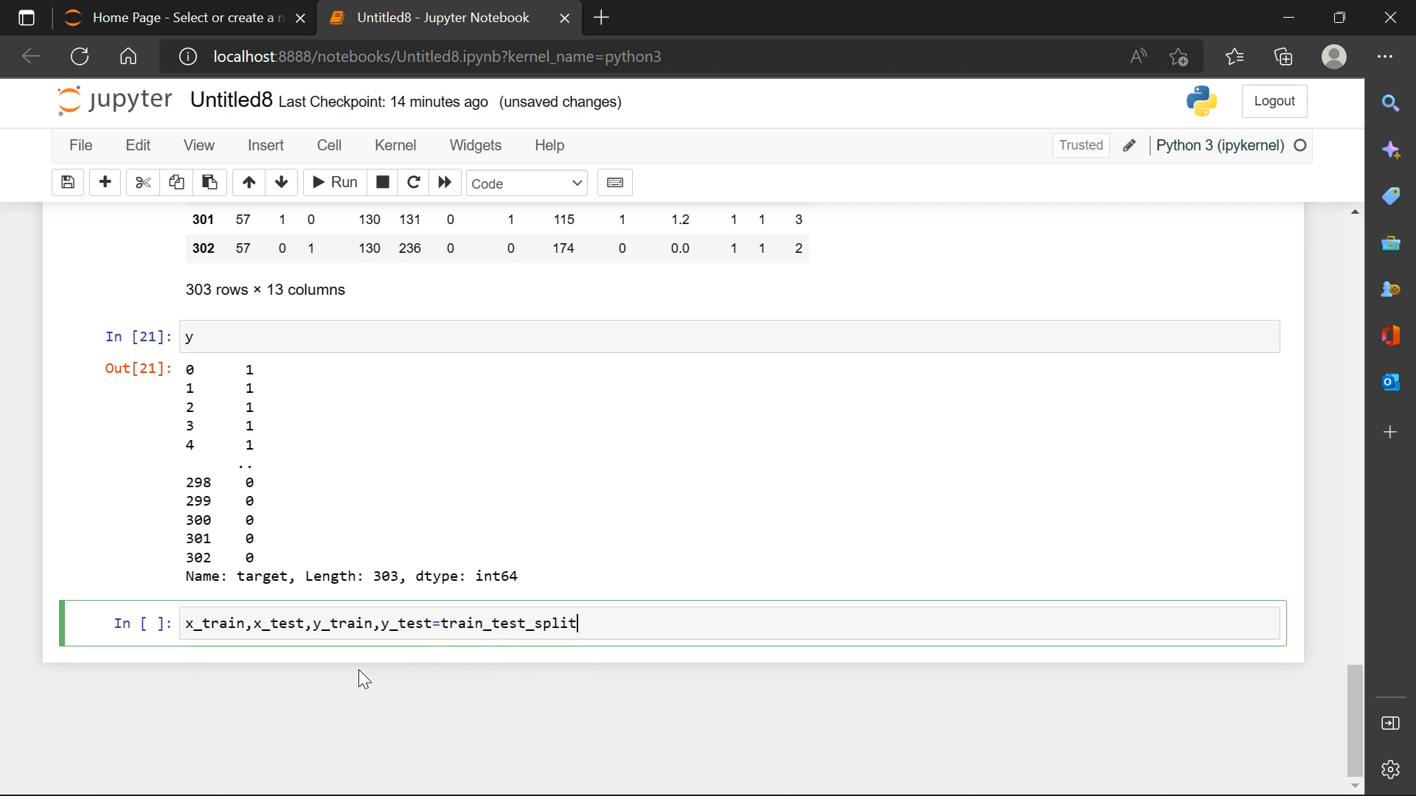
pyautogui.write('()')
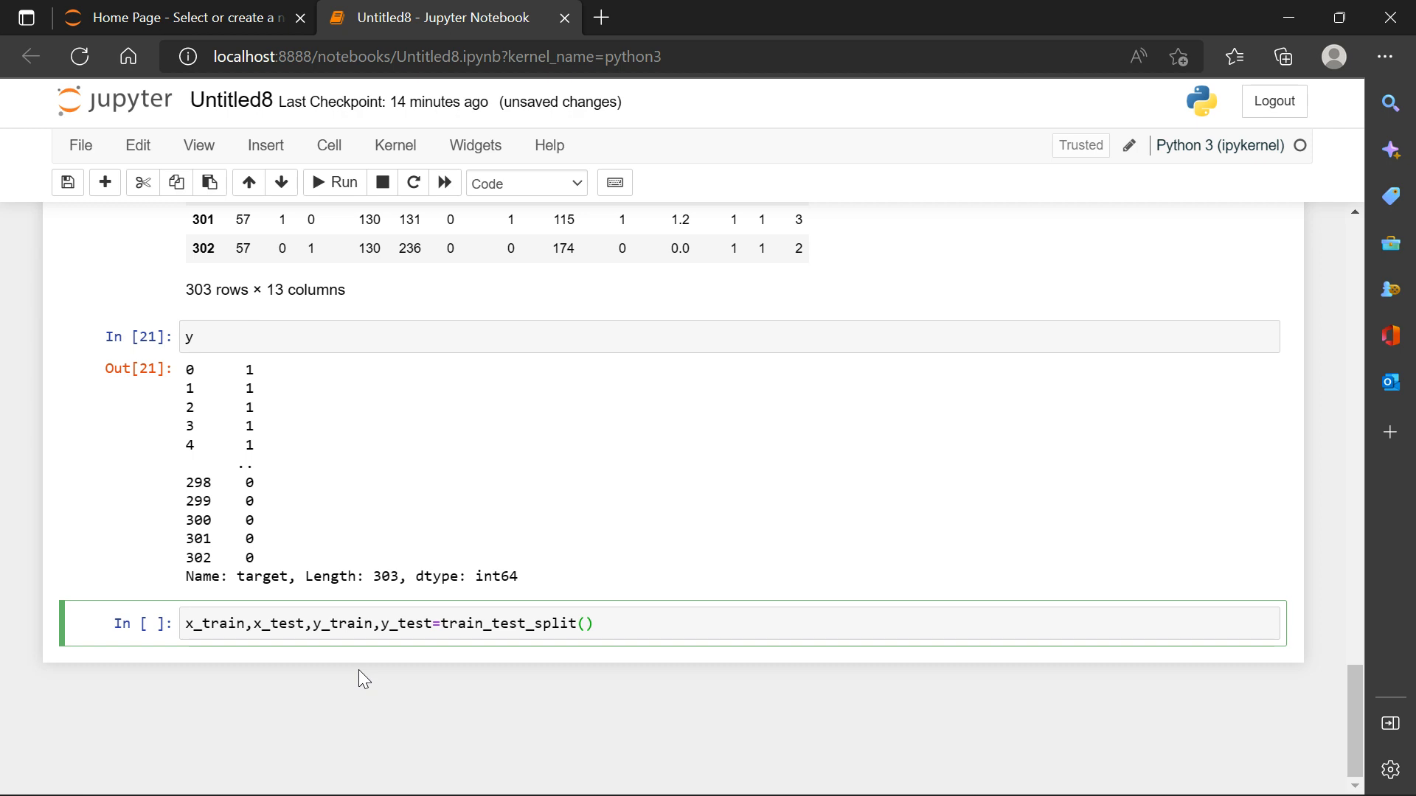
pyautogui.write('x,')
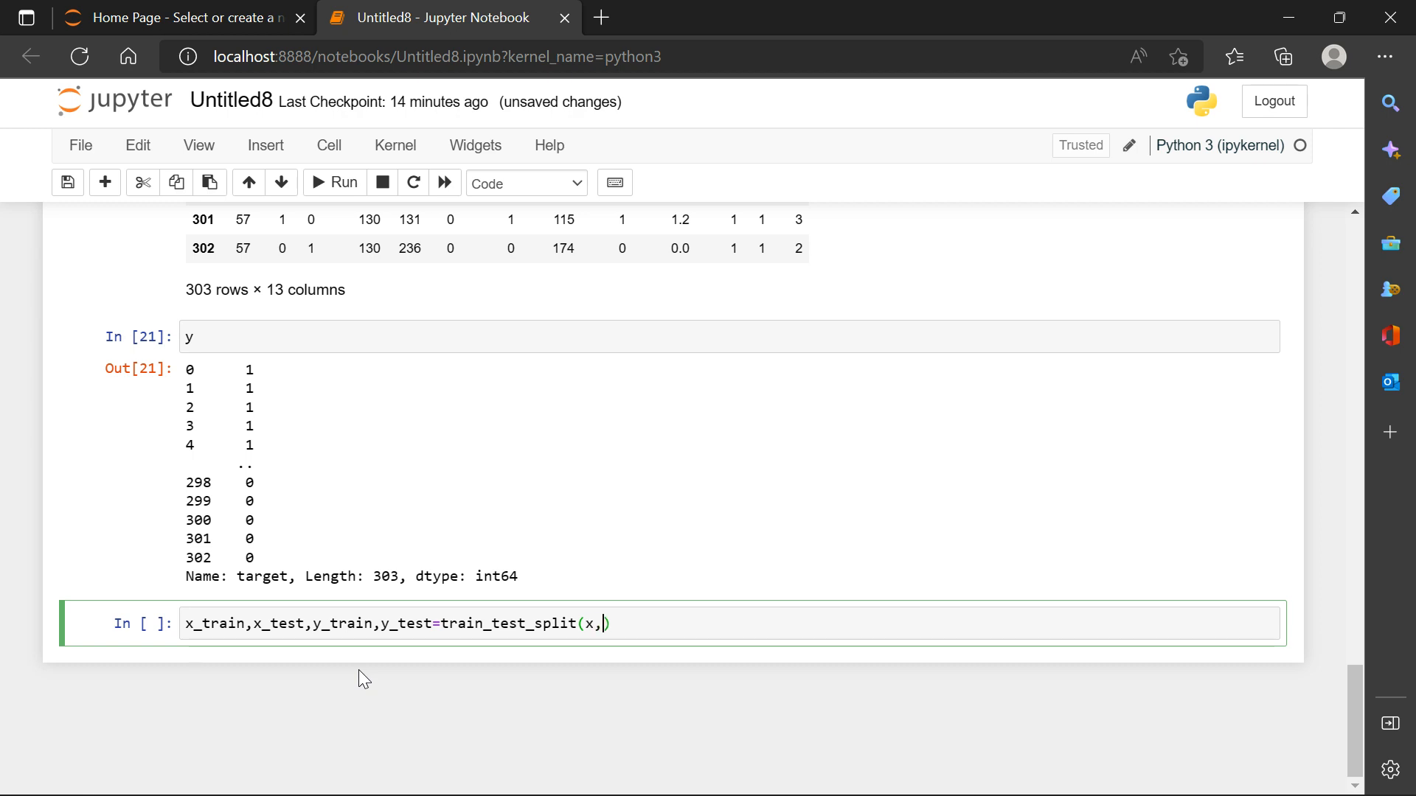
pyautogui.write('y')
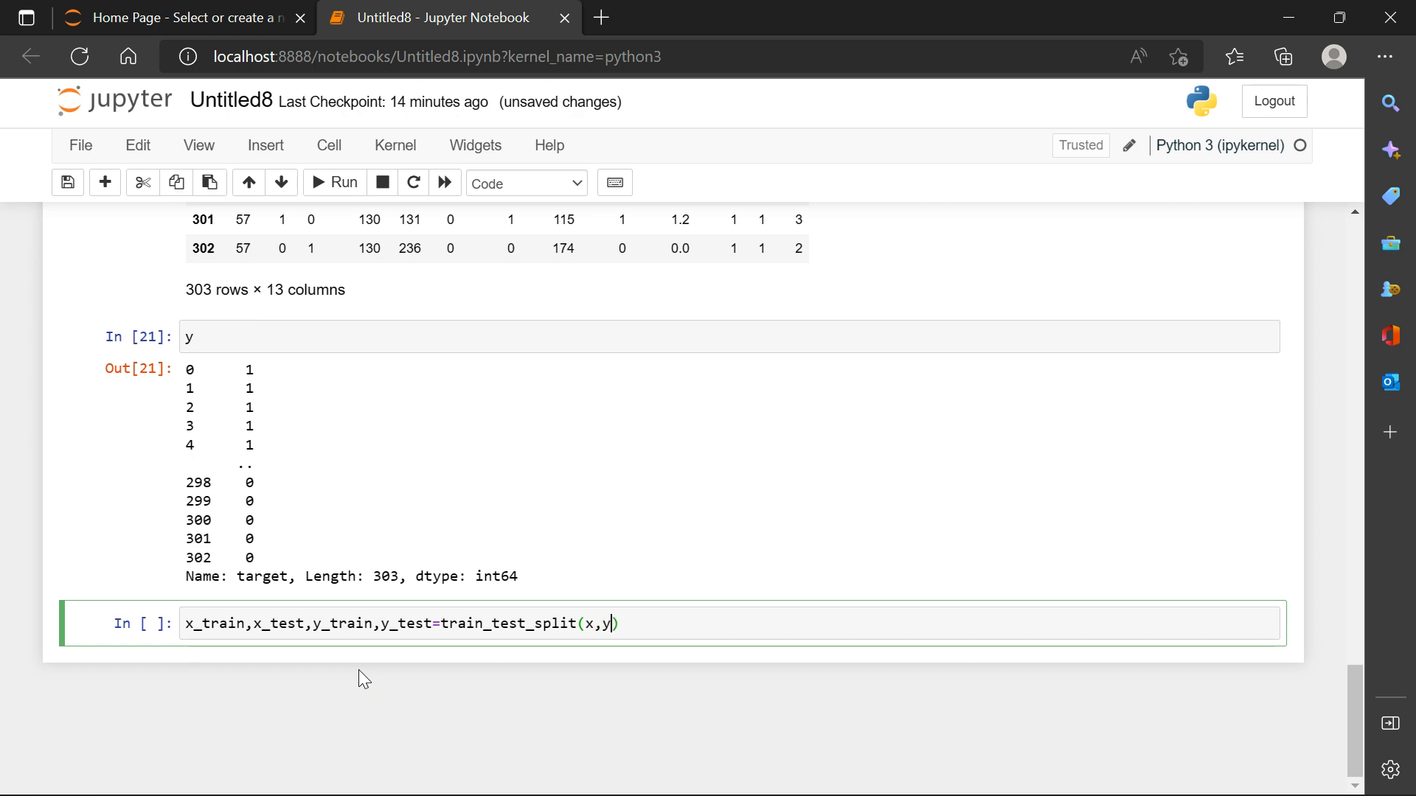
pyautogui.write(',')
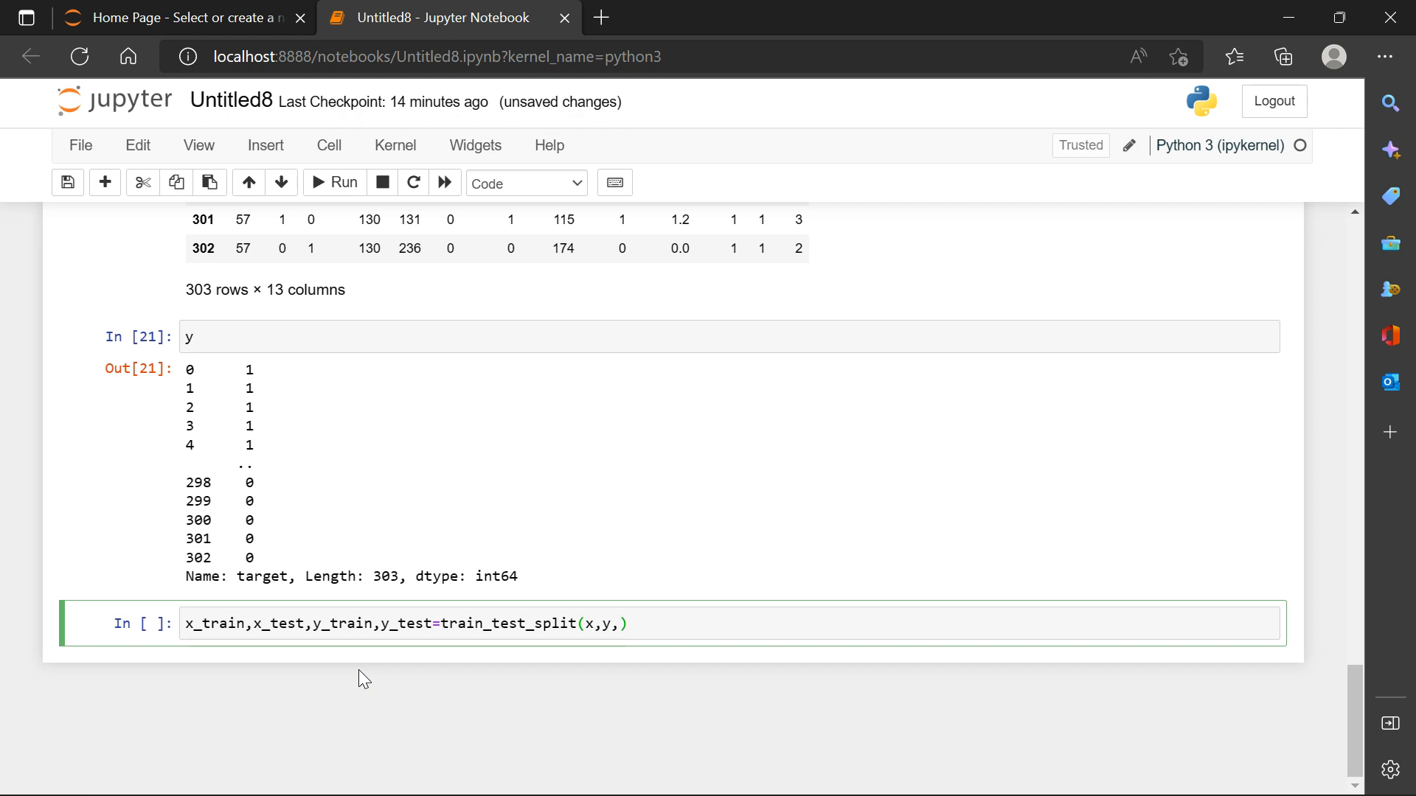
pyautogui.write('te')
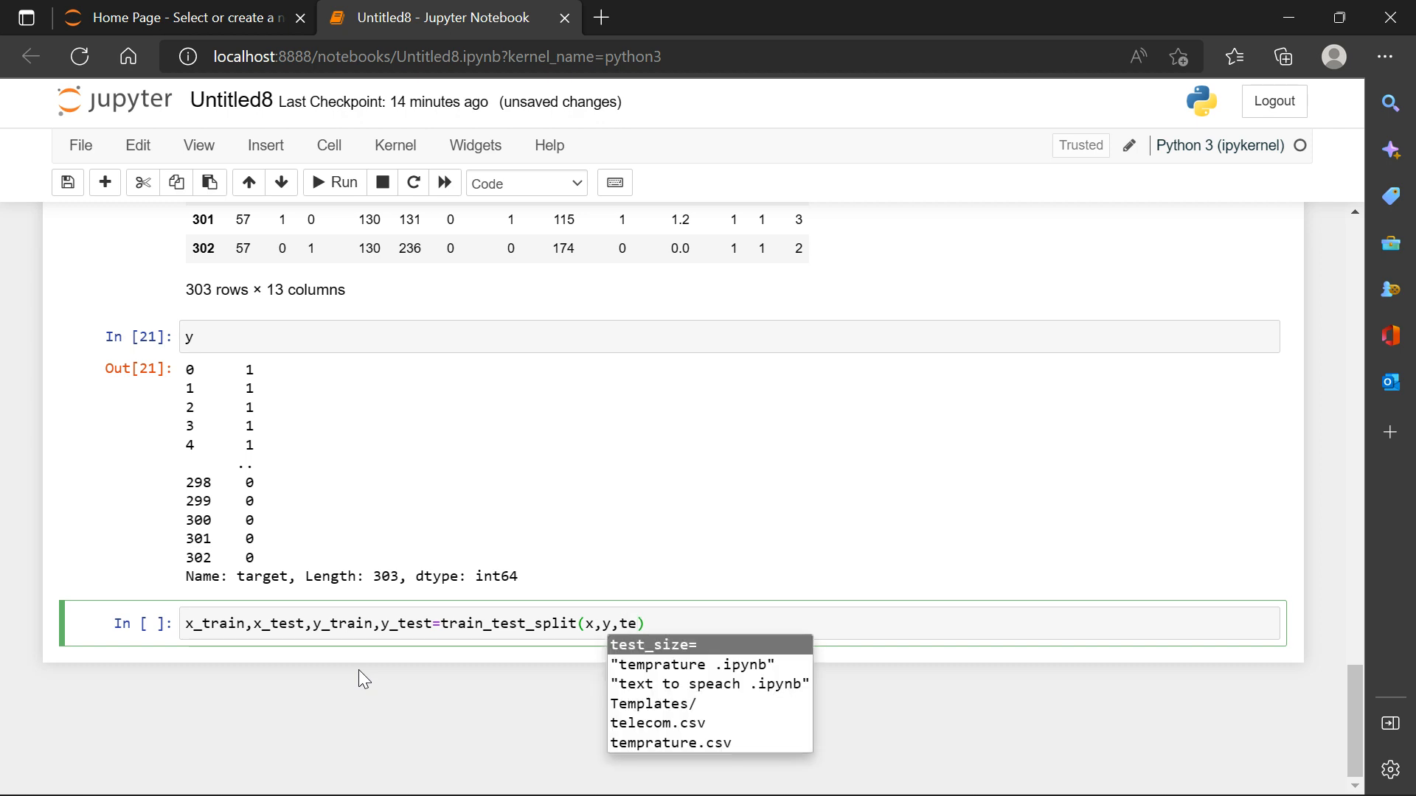
pyautogui.write('test_size=')
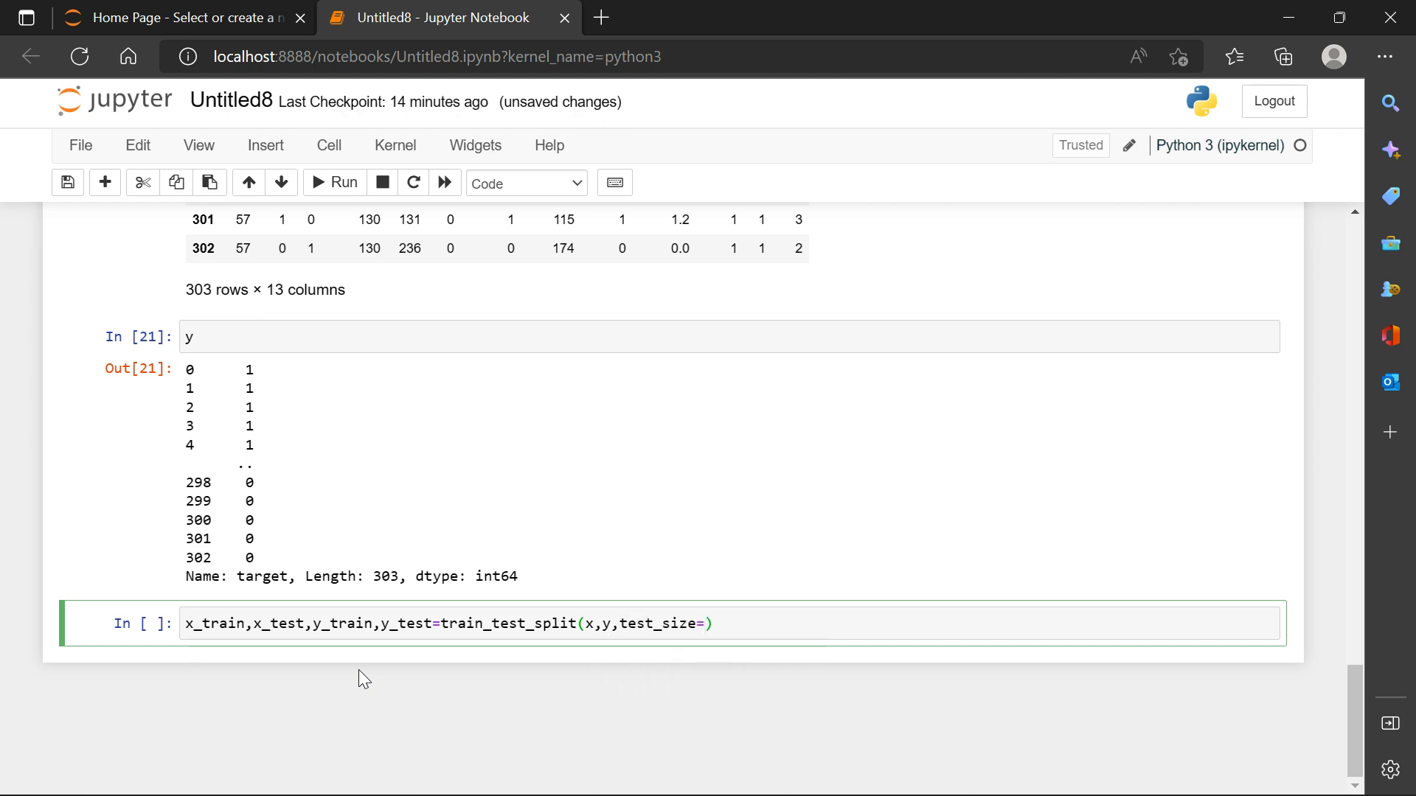
pyautogui.write('0.2')
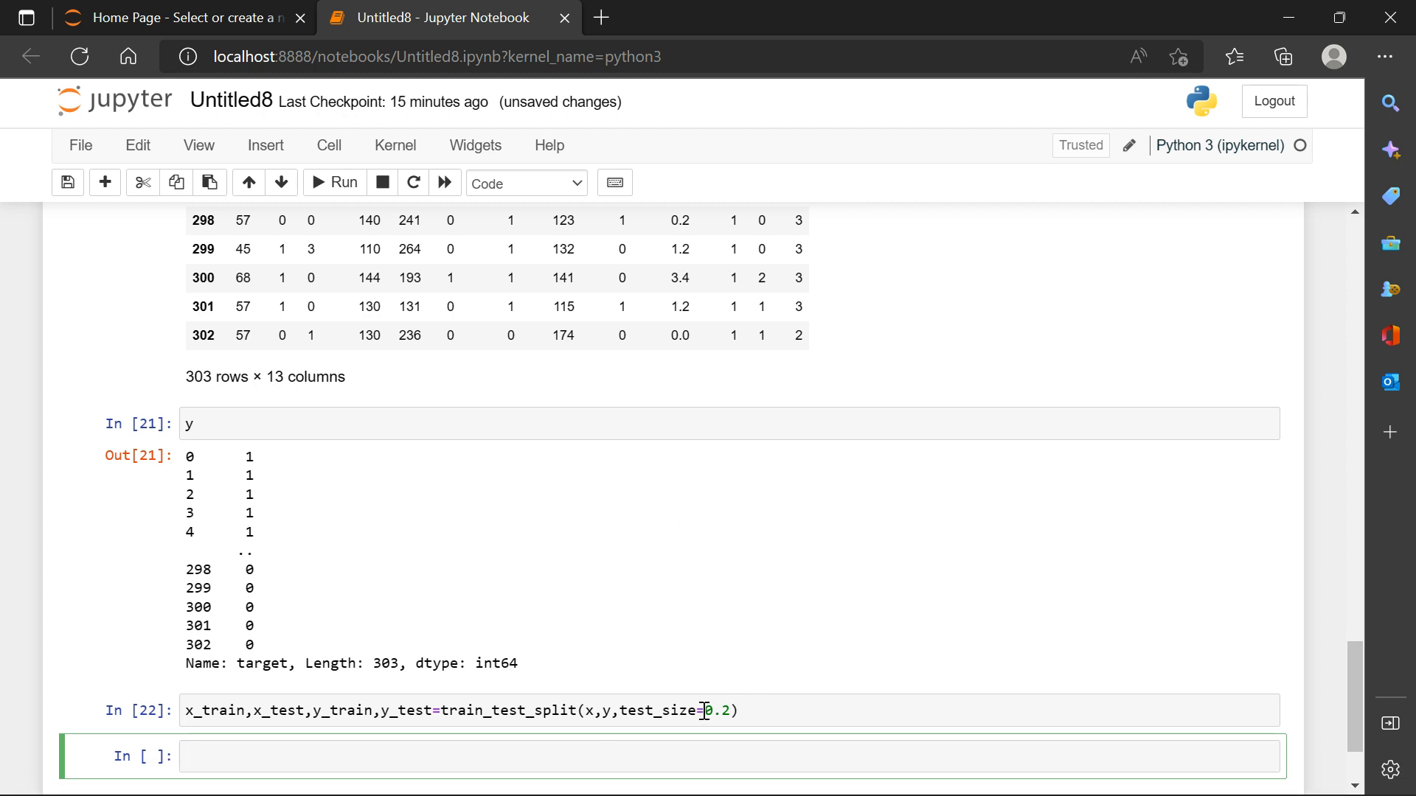
pyautogui.scroll(-3)
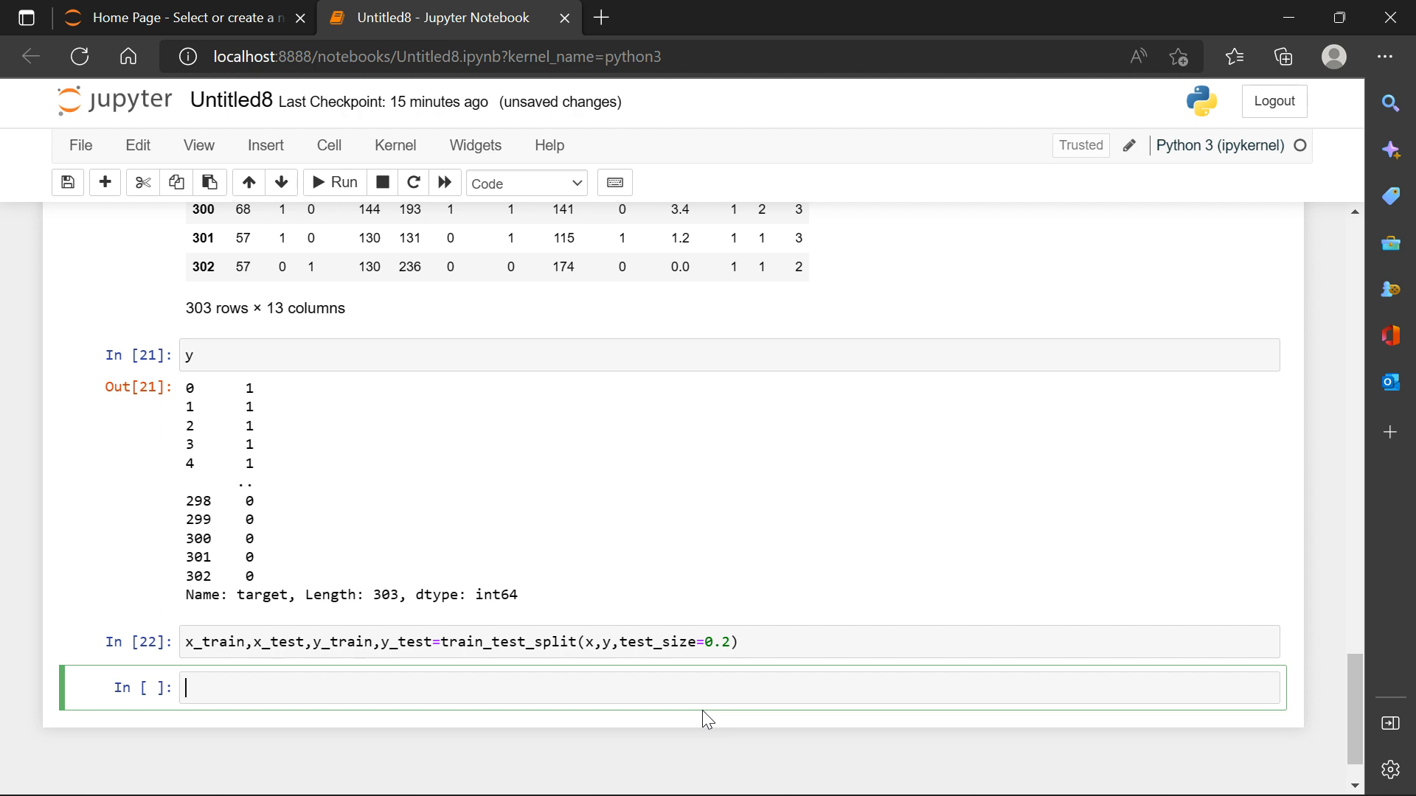
pyautogui.moveTo(311, 750)
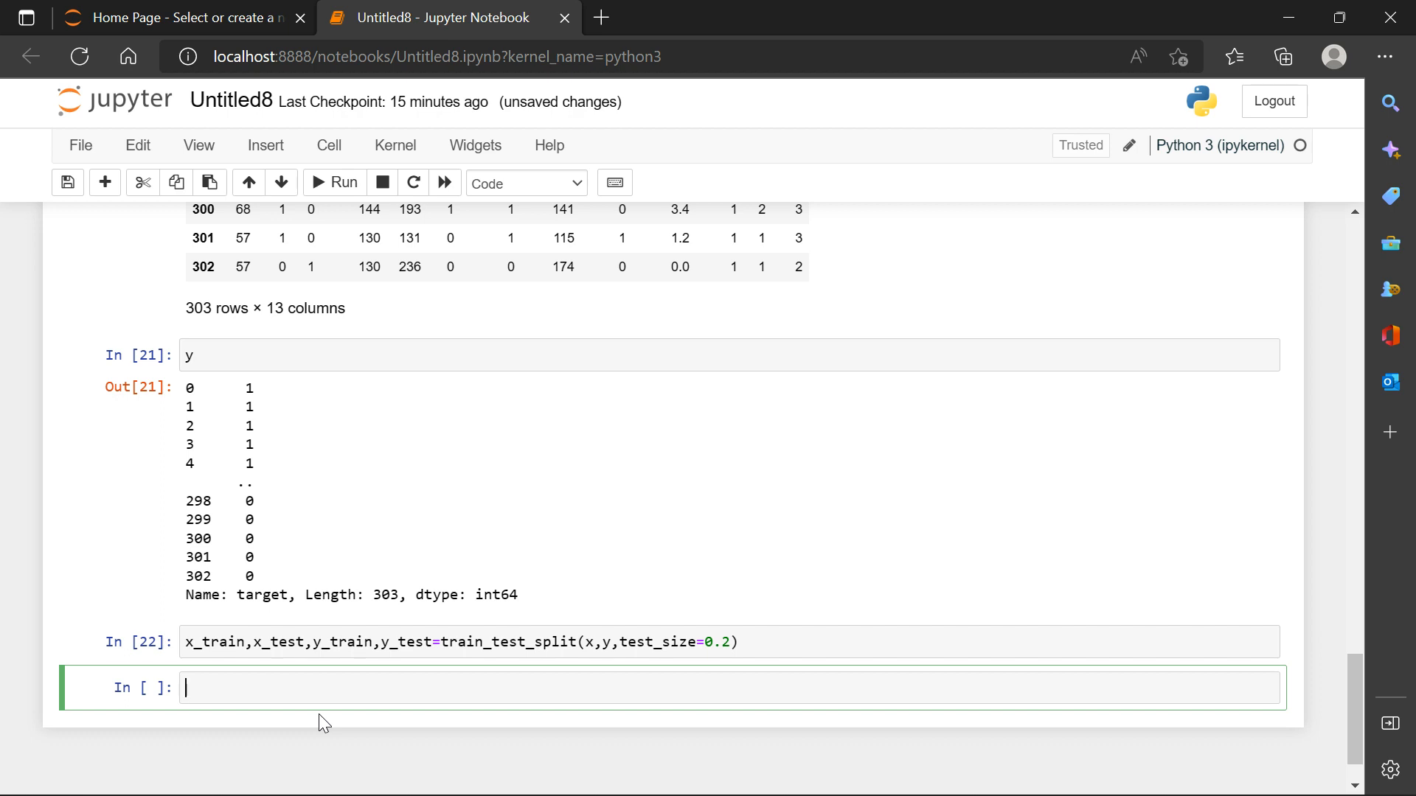
# Write print(x.shape, x_train.shape, x_test.shape) in a new cell.
pyautogui.write('pr')
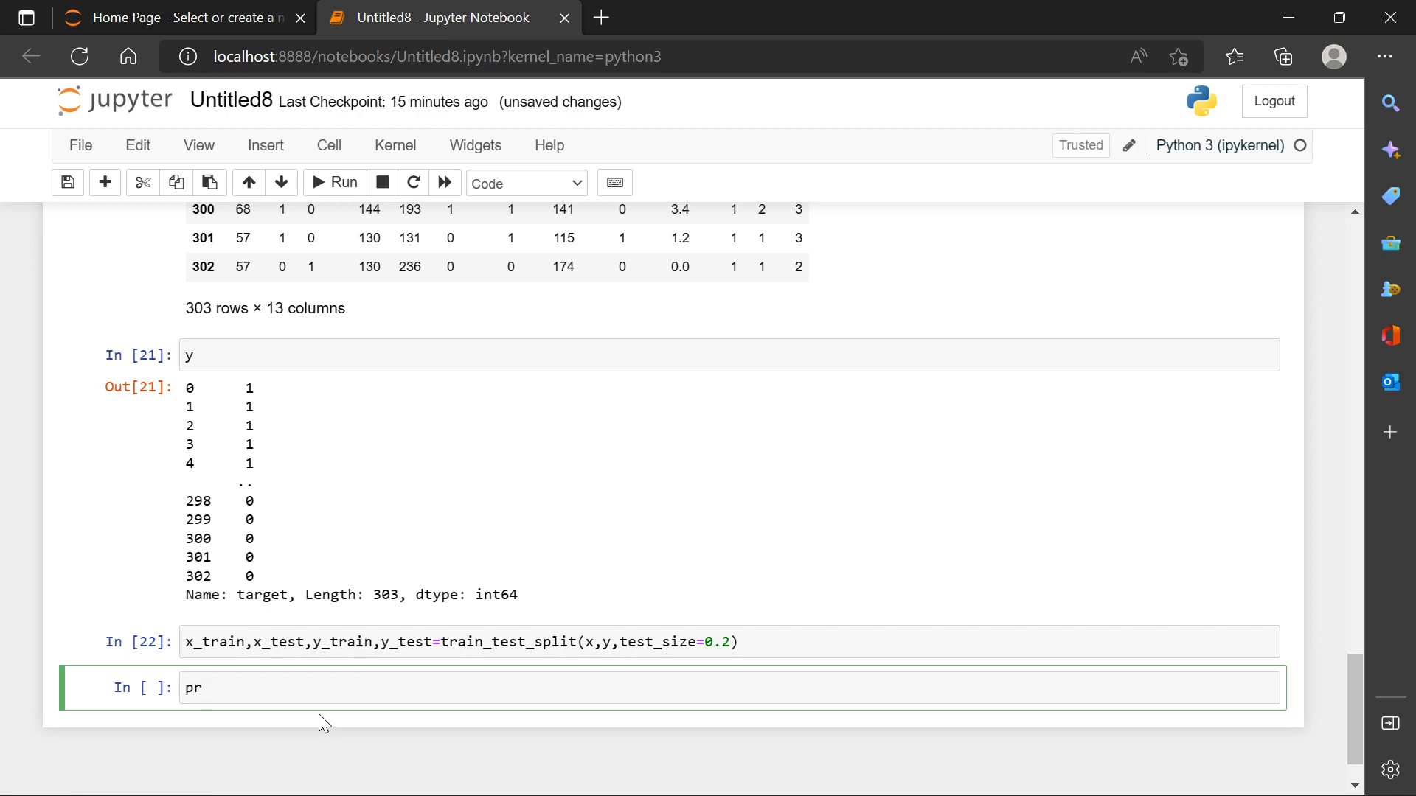
pyautogui.write('int')
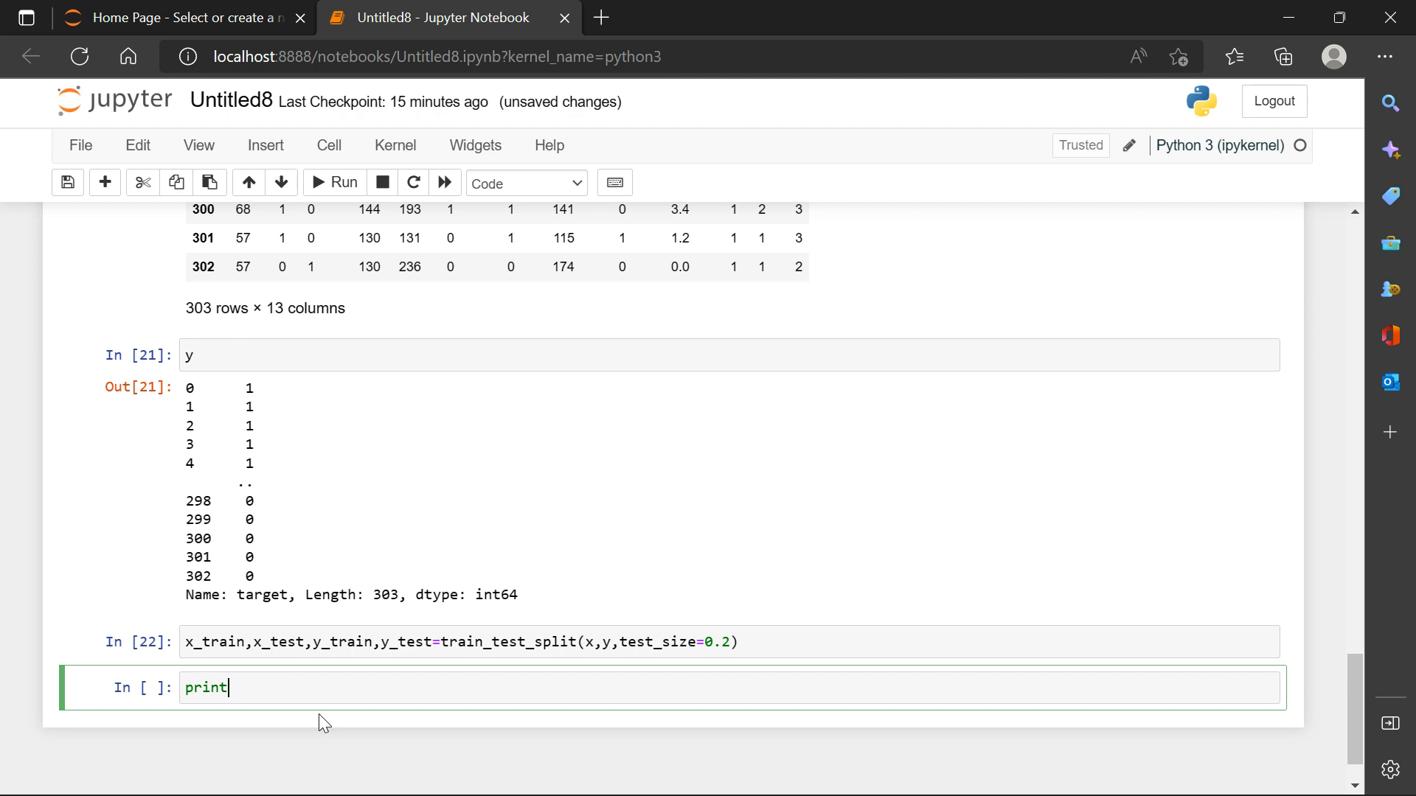
pyautogui.write('(x,')
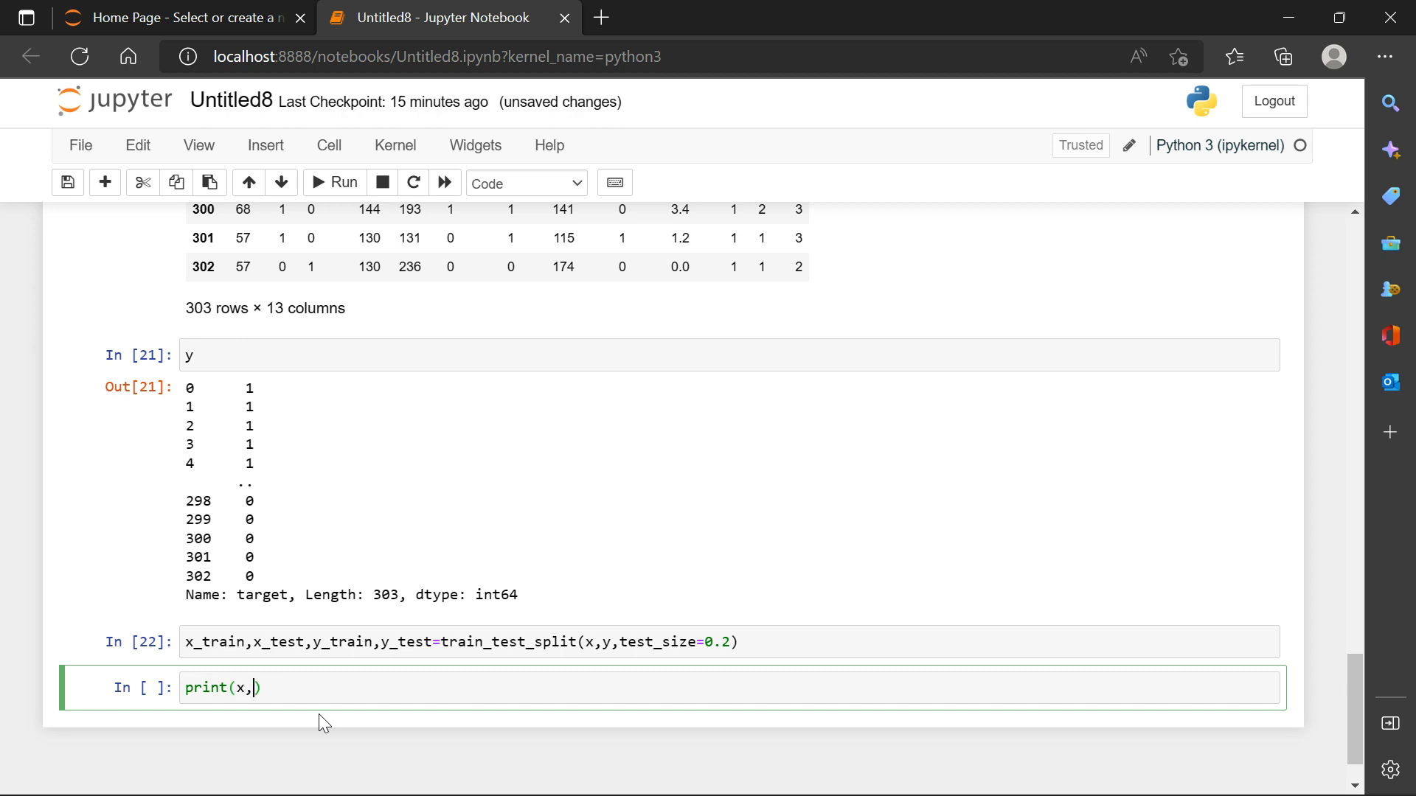
pyautogui.write('sh')
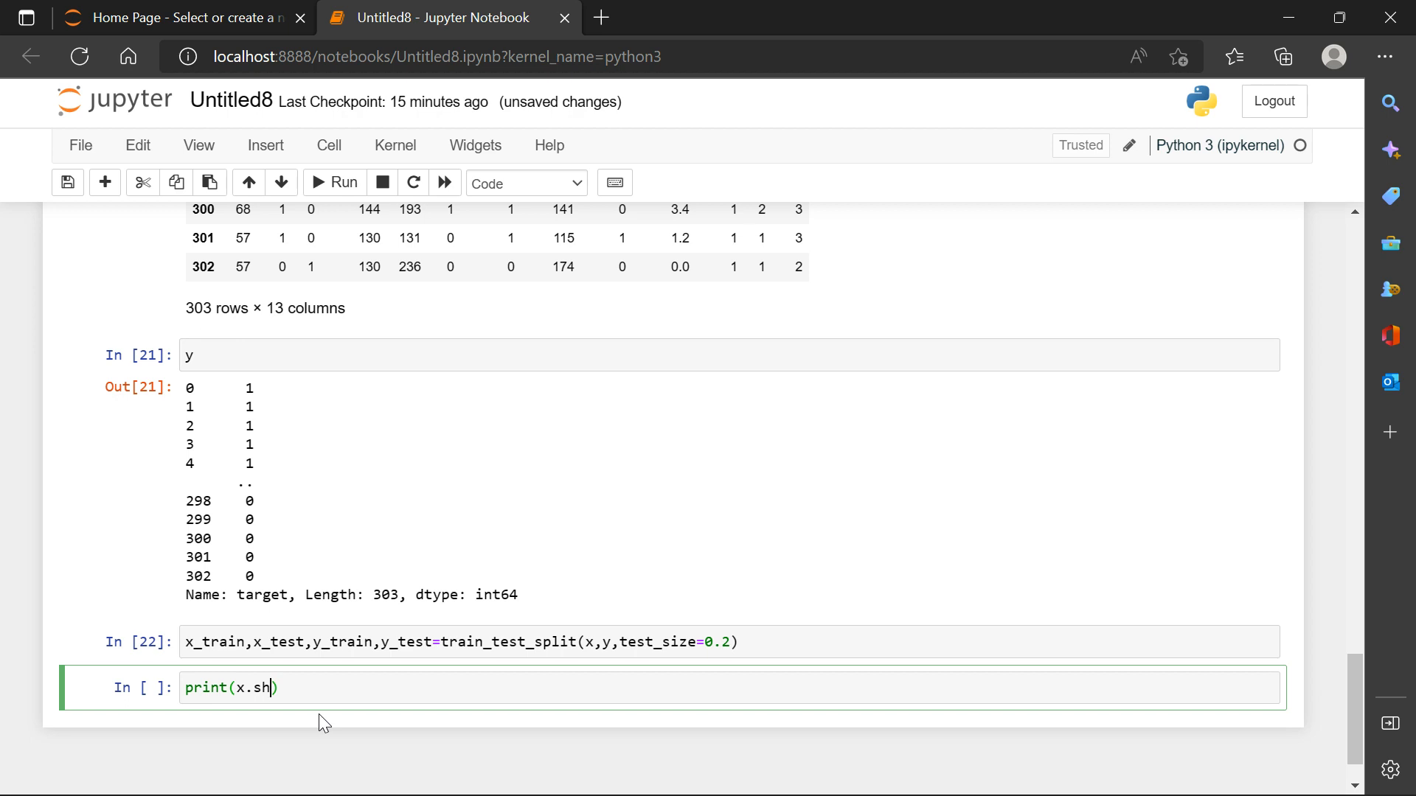
pyautogui.write('ape')
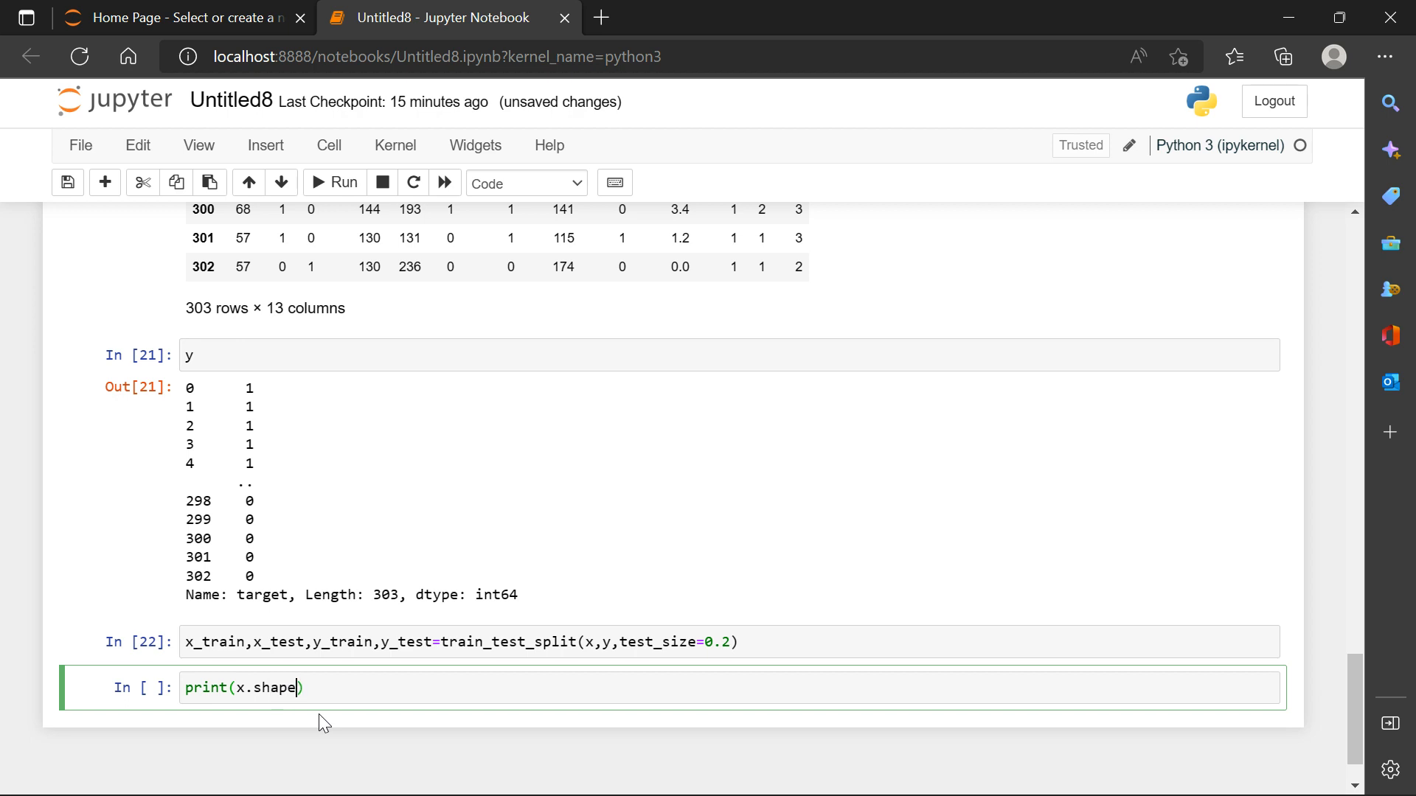
pyautogui.write(',')
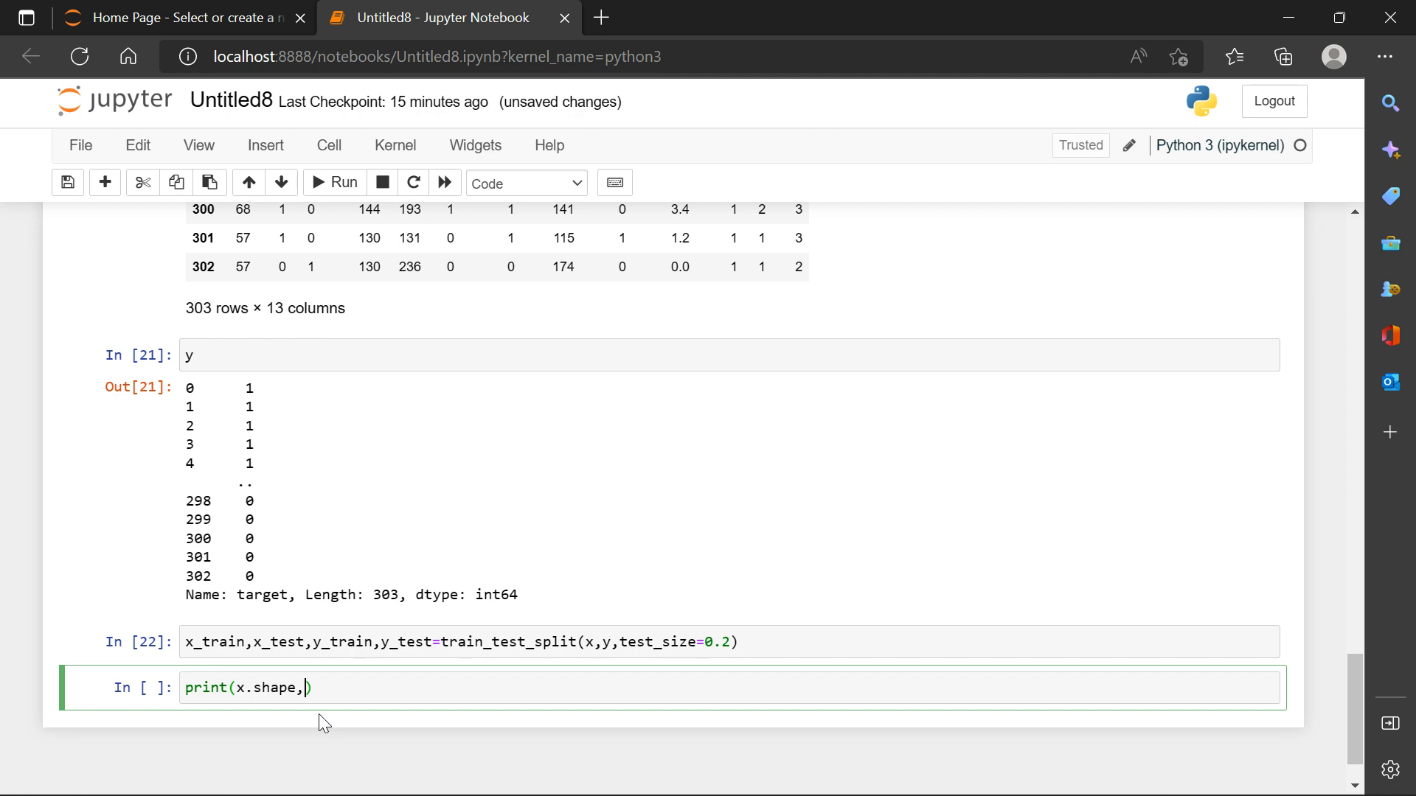
pyautogui.write('x')
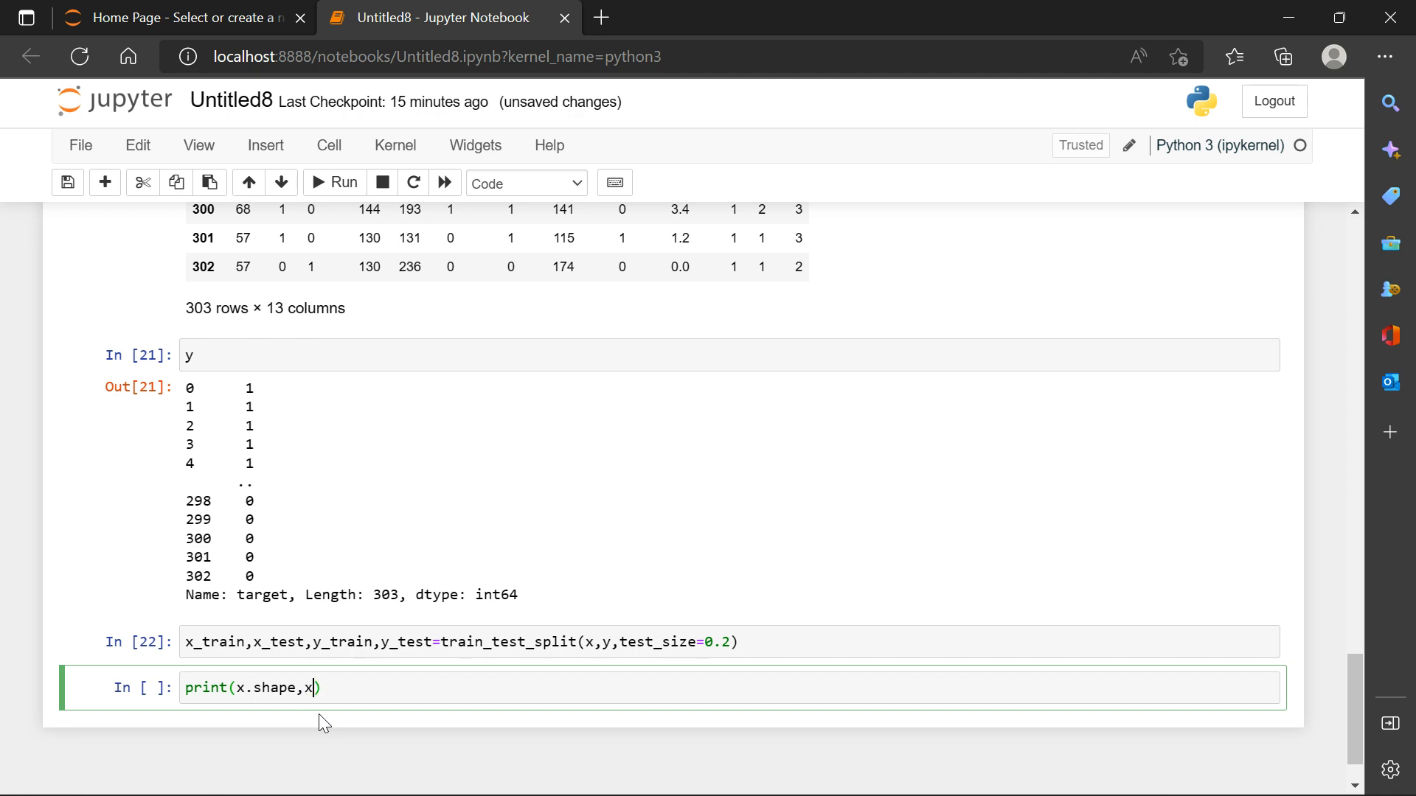
pyautogui.write('_t')
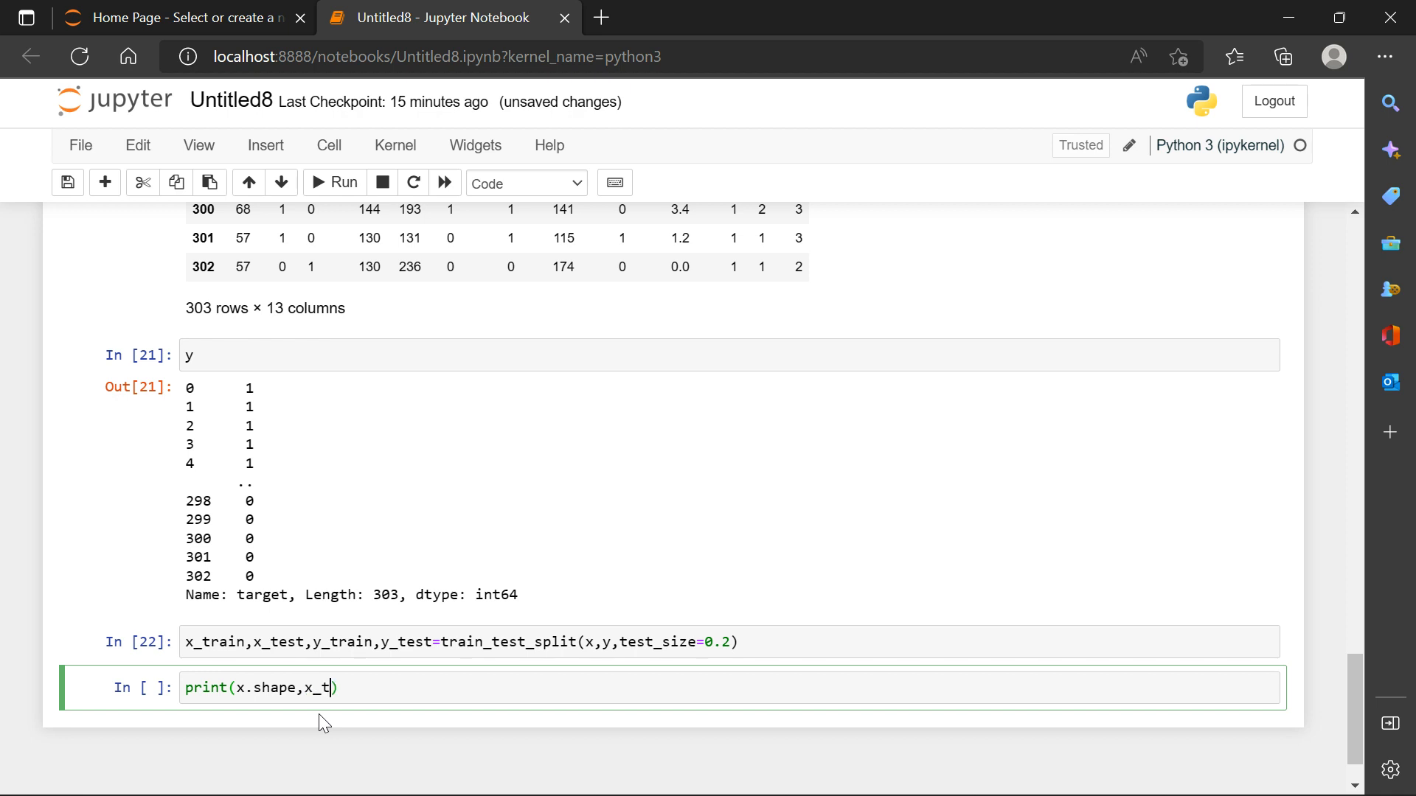
pyautogui.write('rain')
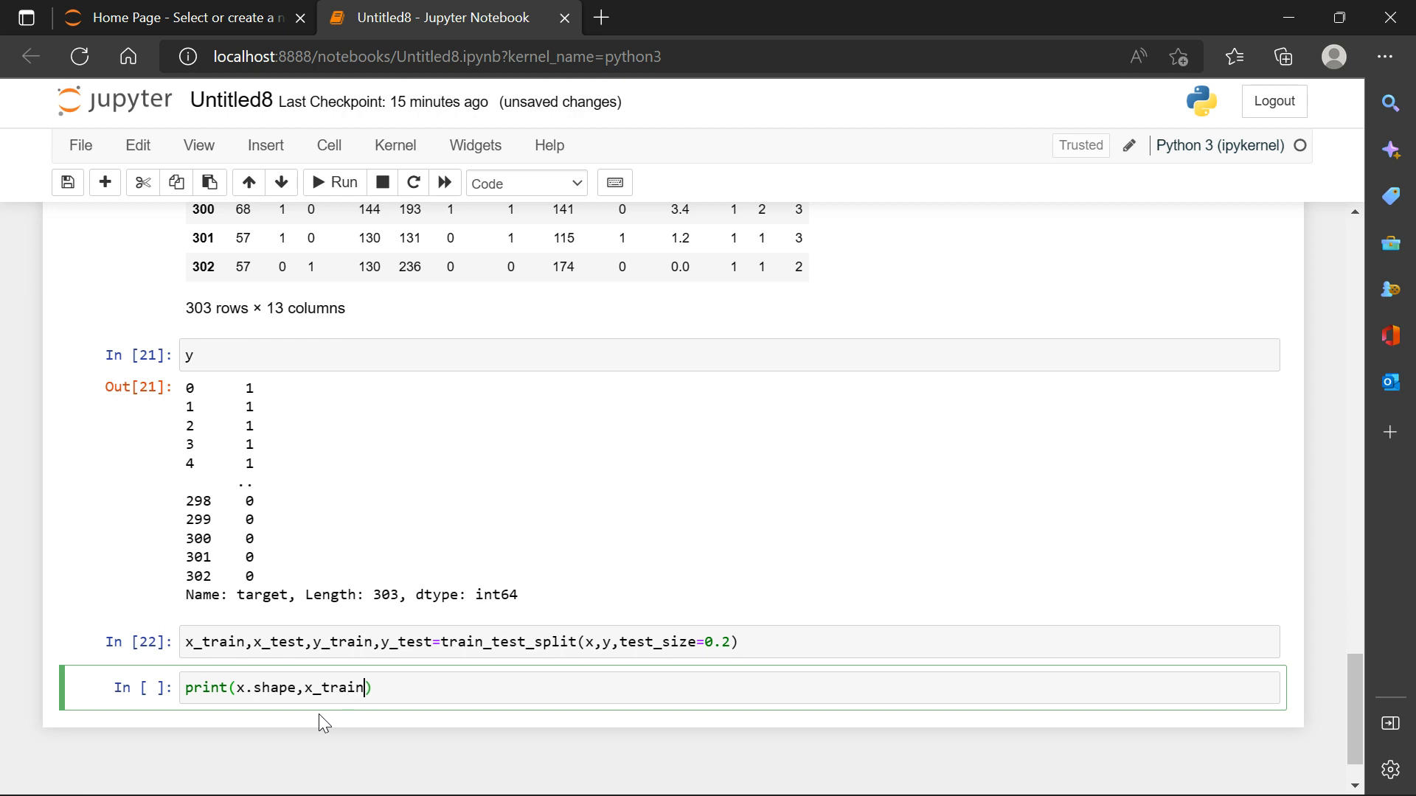
pyautogui.write('.sha')
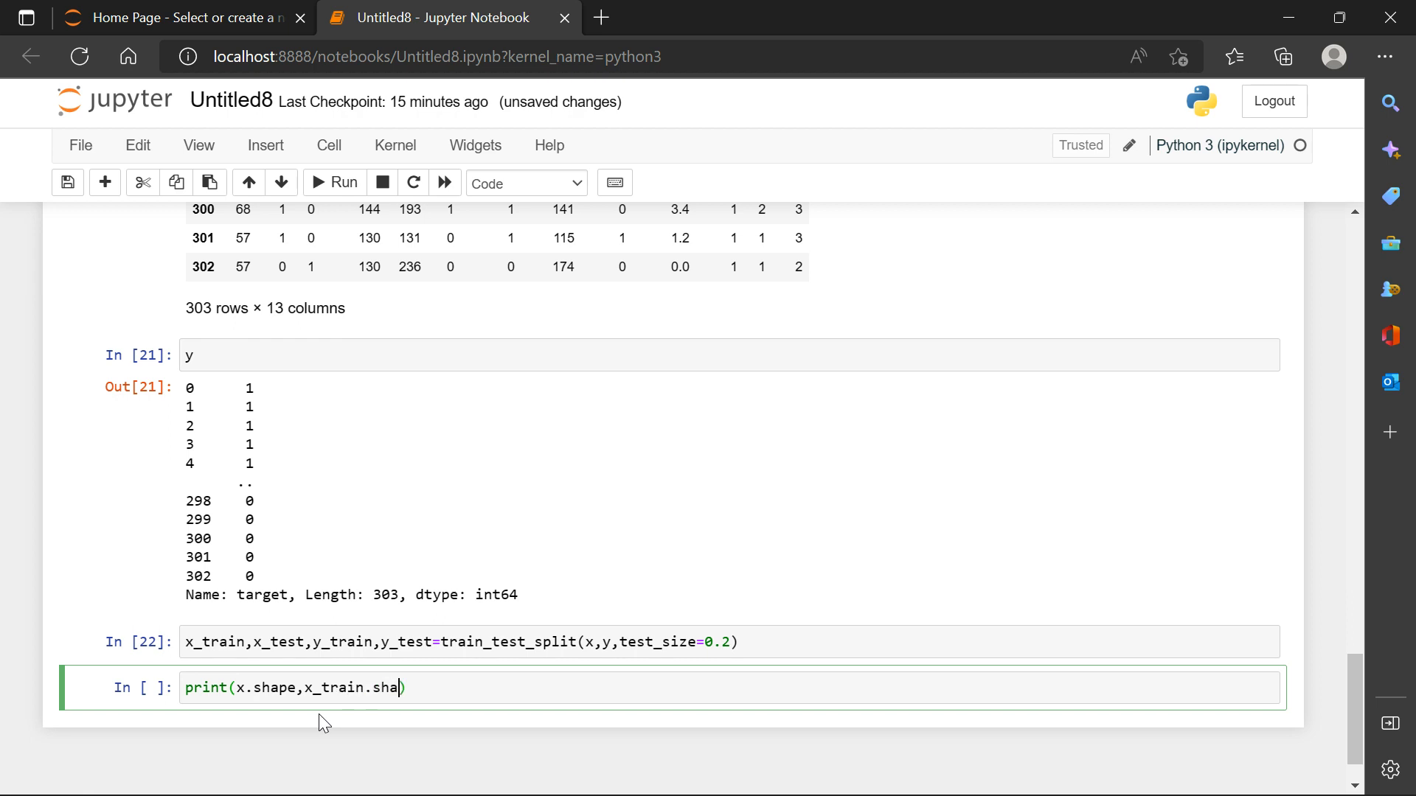
pyautogui.write('pe')
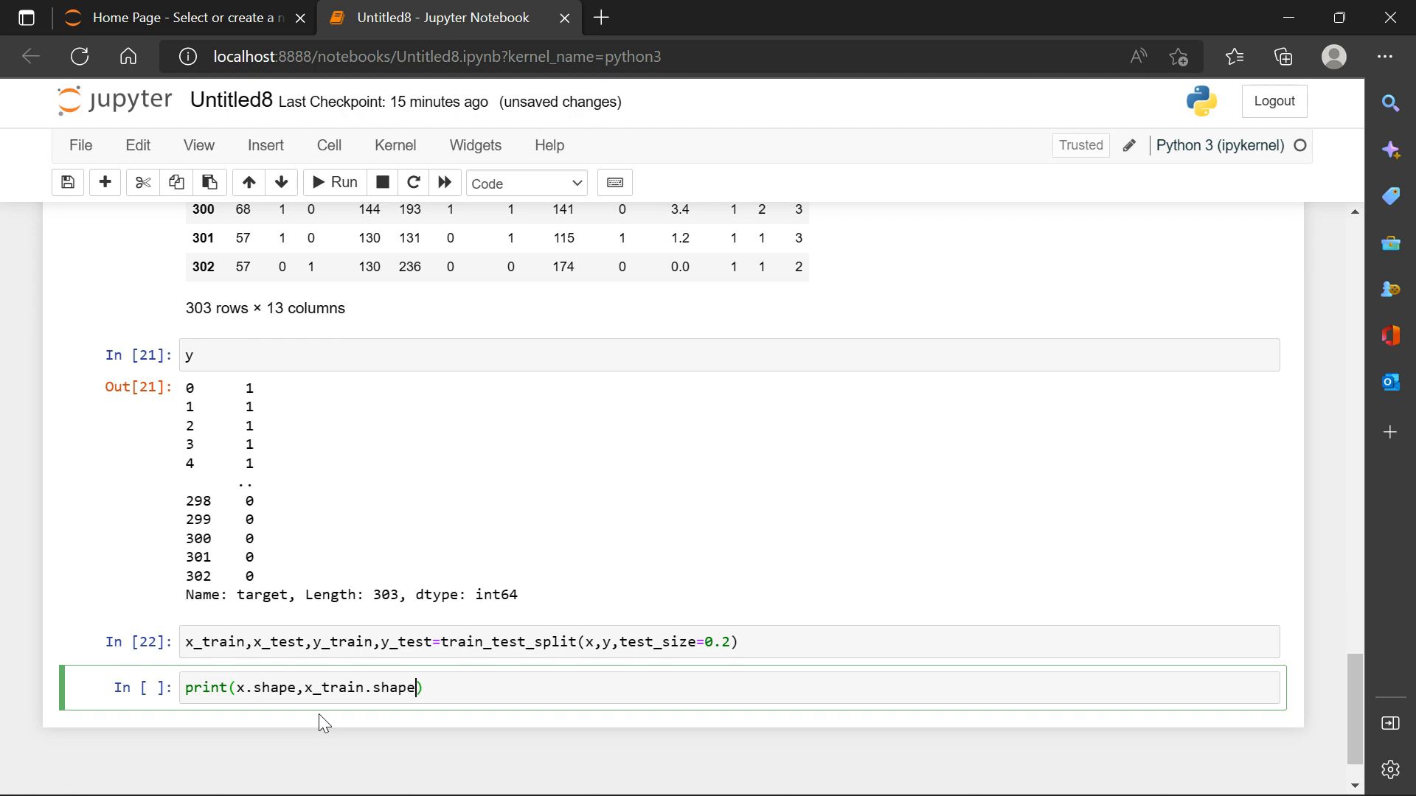
pyautogui.write(',')
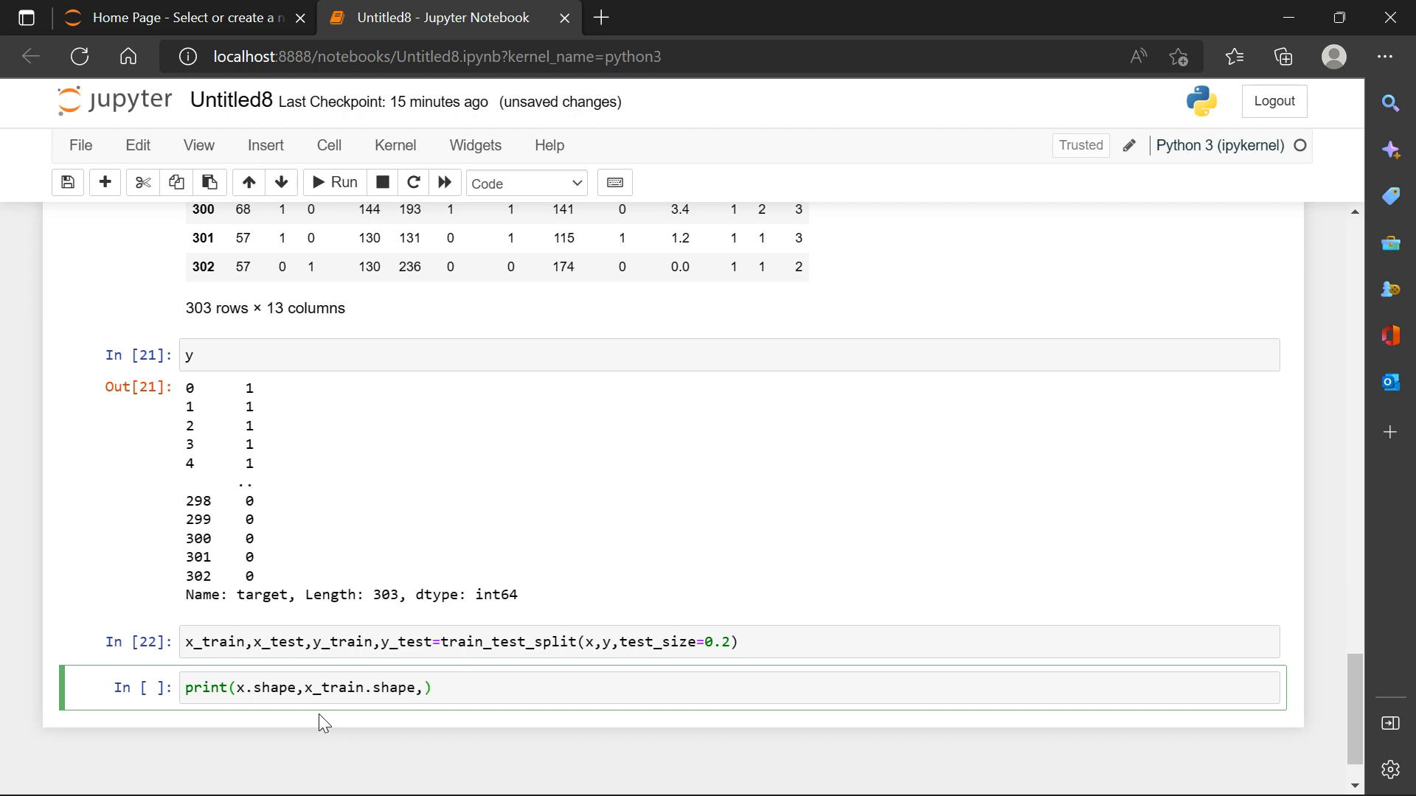
pyautogui.write('x')
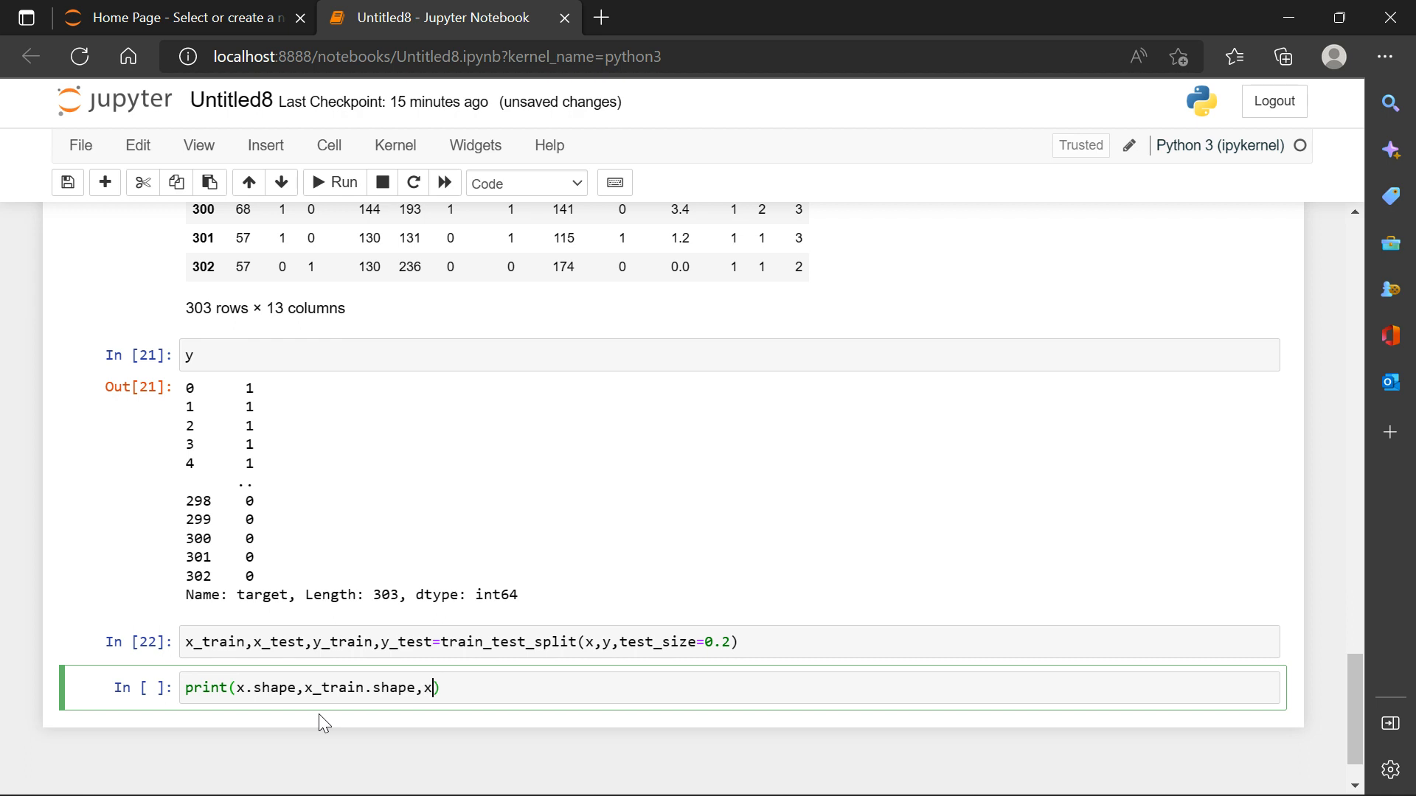
pyautogui.write('_t')
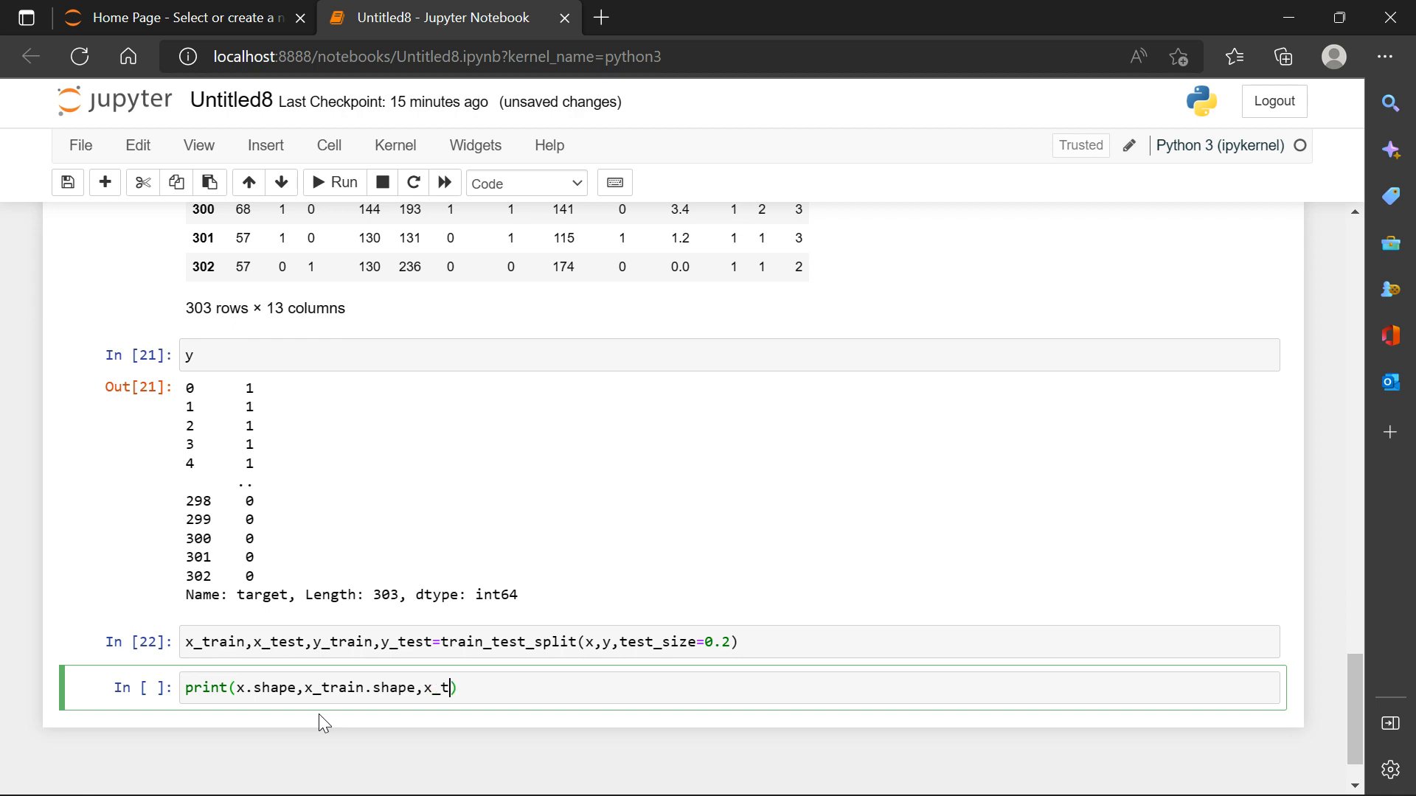
pyautogui.write('est')
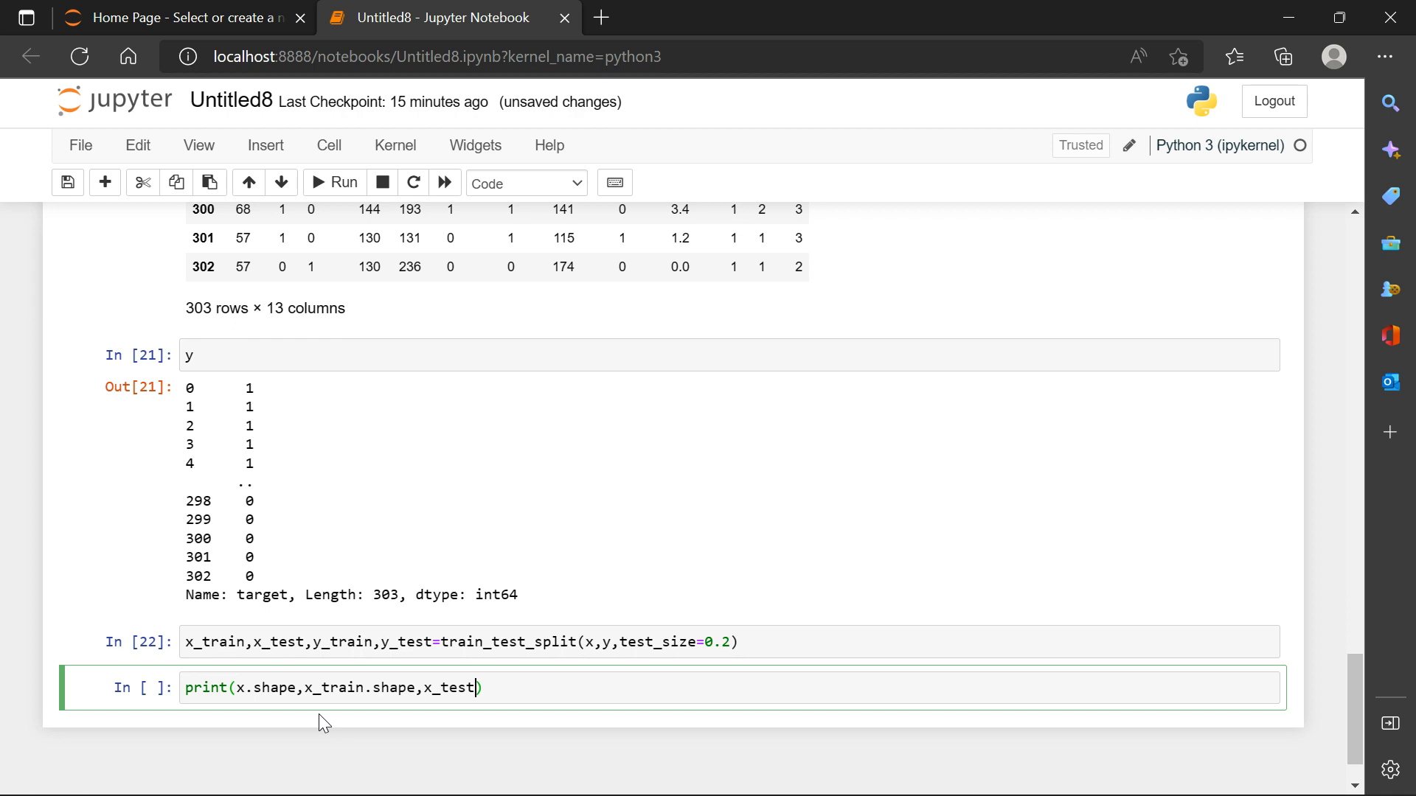
pyautogui.write('.s')
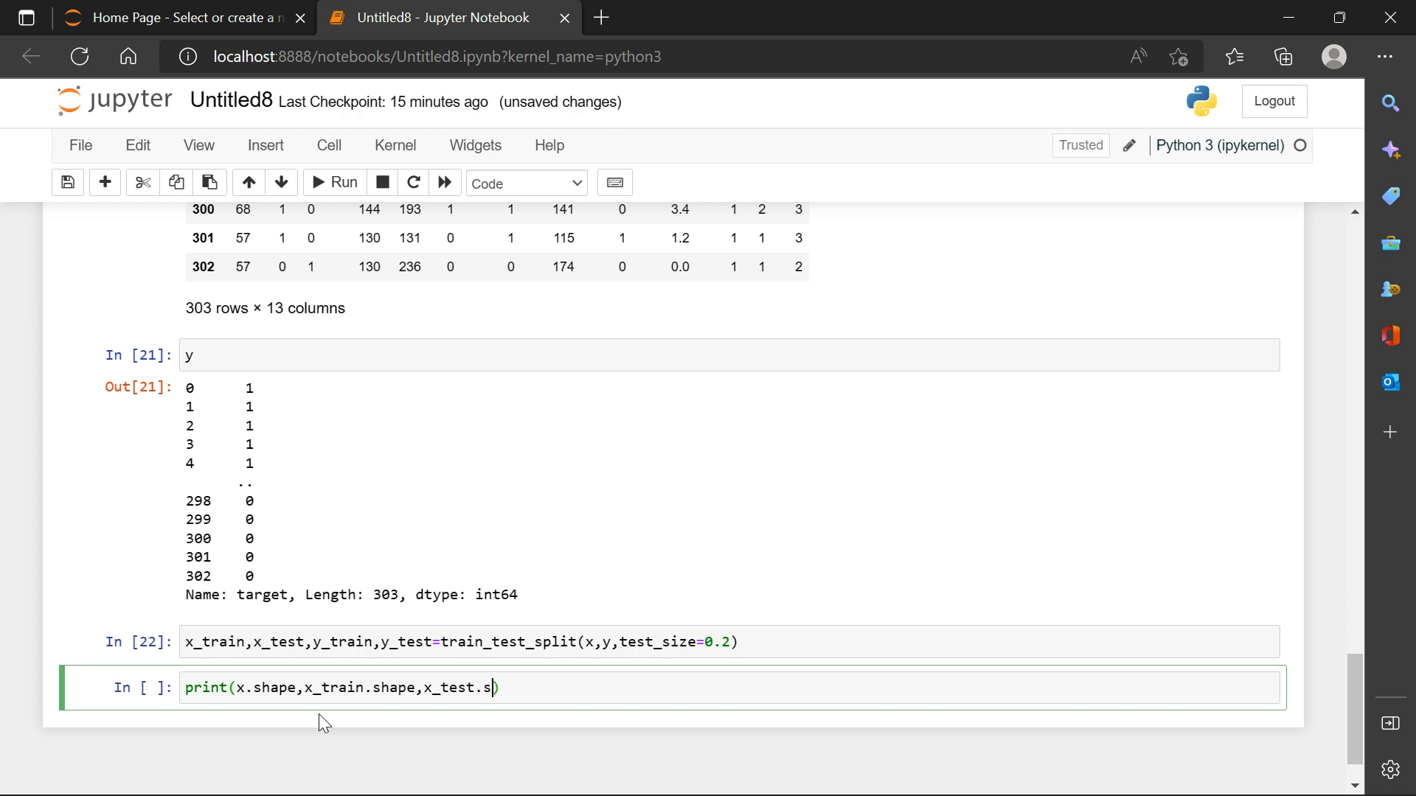
pyautogui.write('hape')
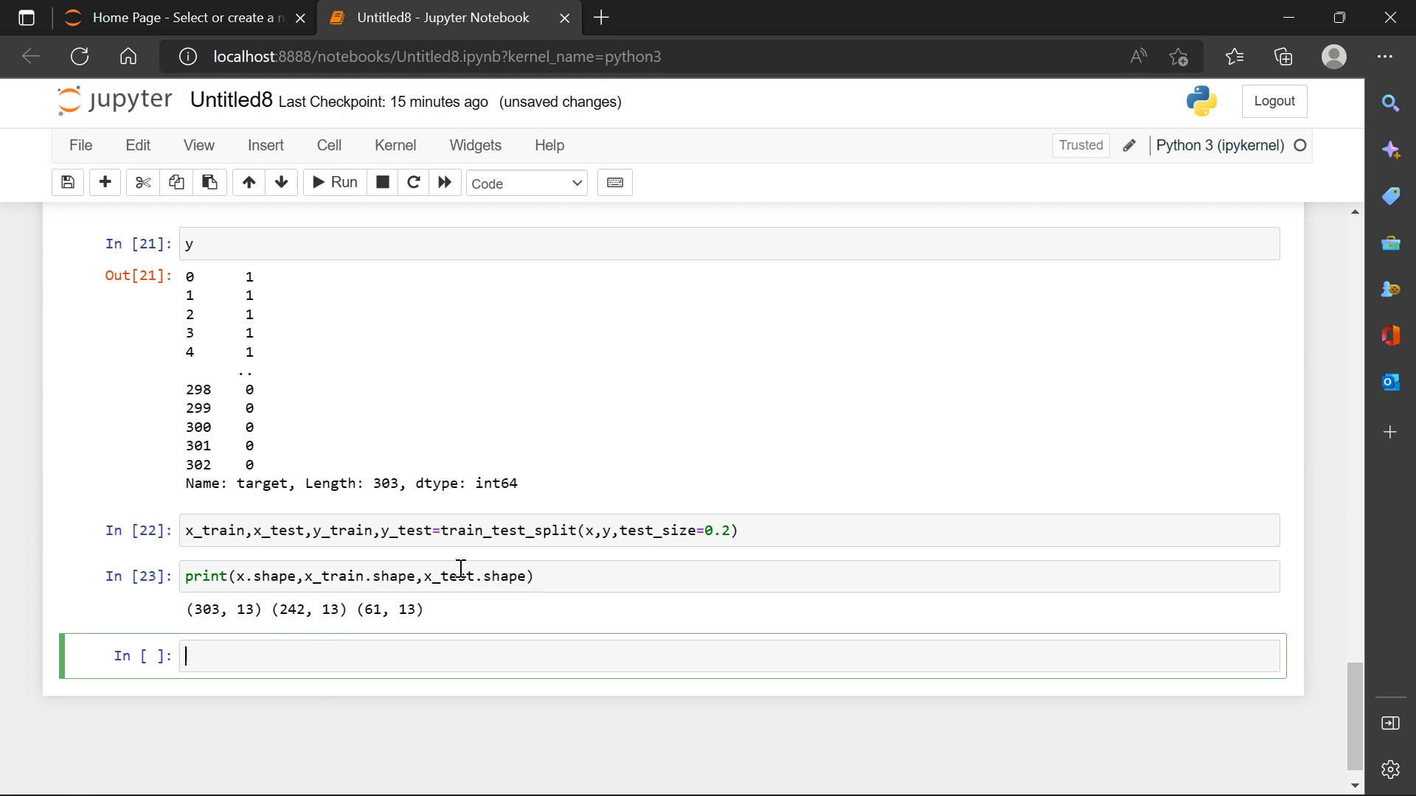
pyautogui.moveTo(541, 634)
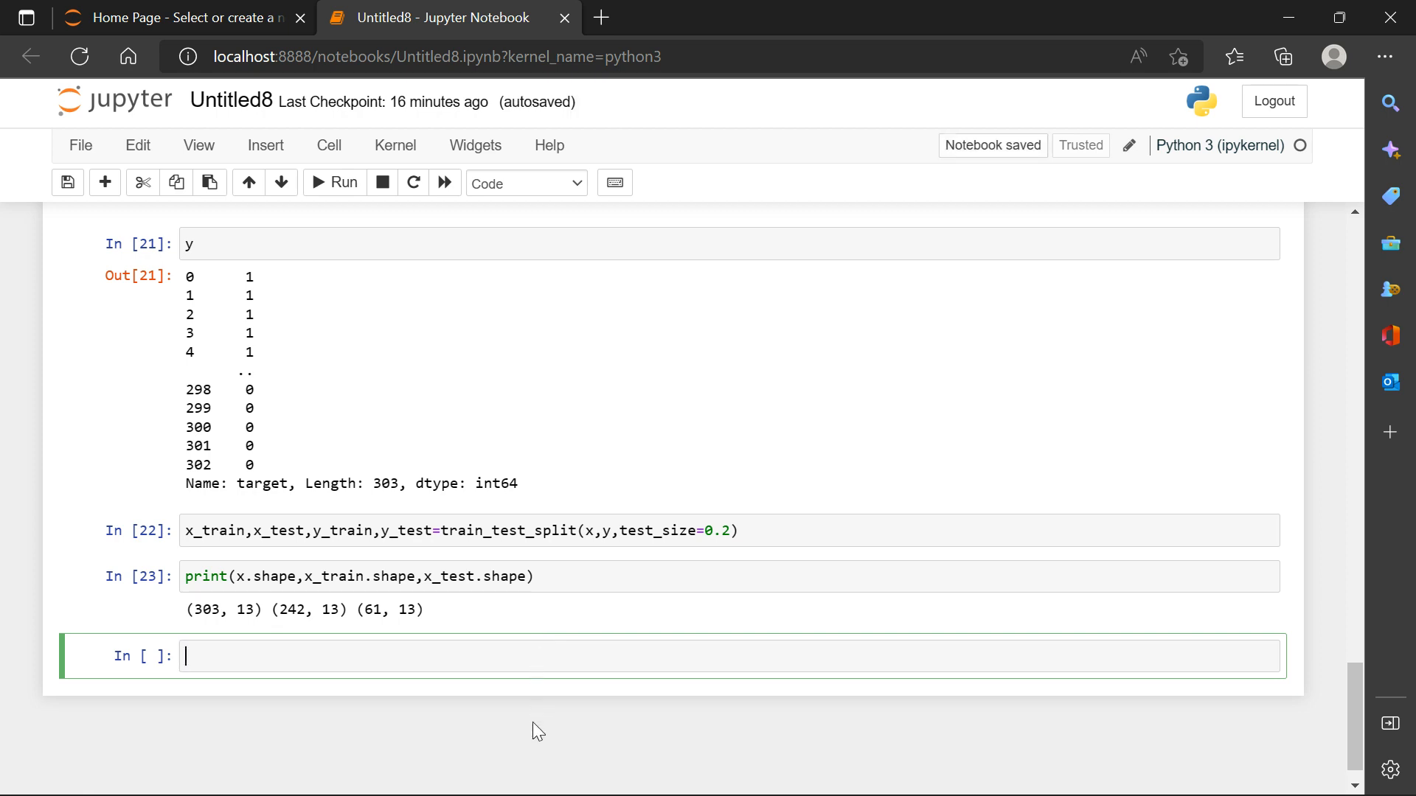
# Create the model with model = LogisticRegression() in its own cell.
pyautogui.write('mode')
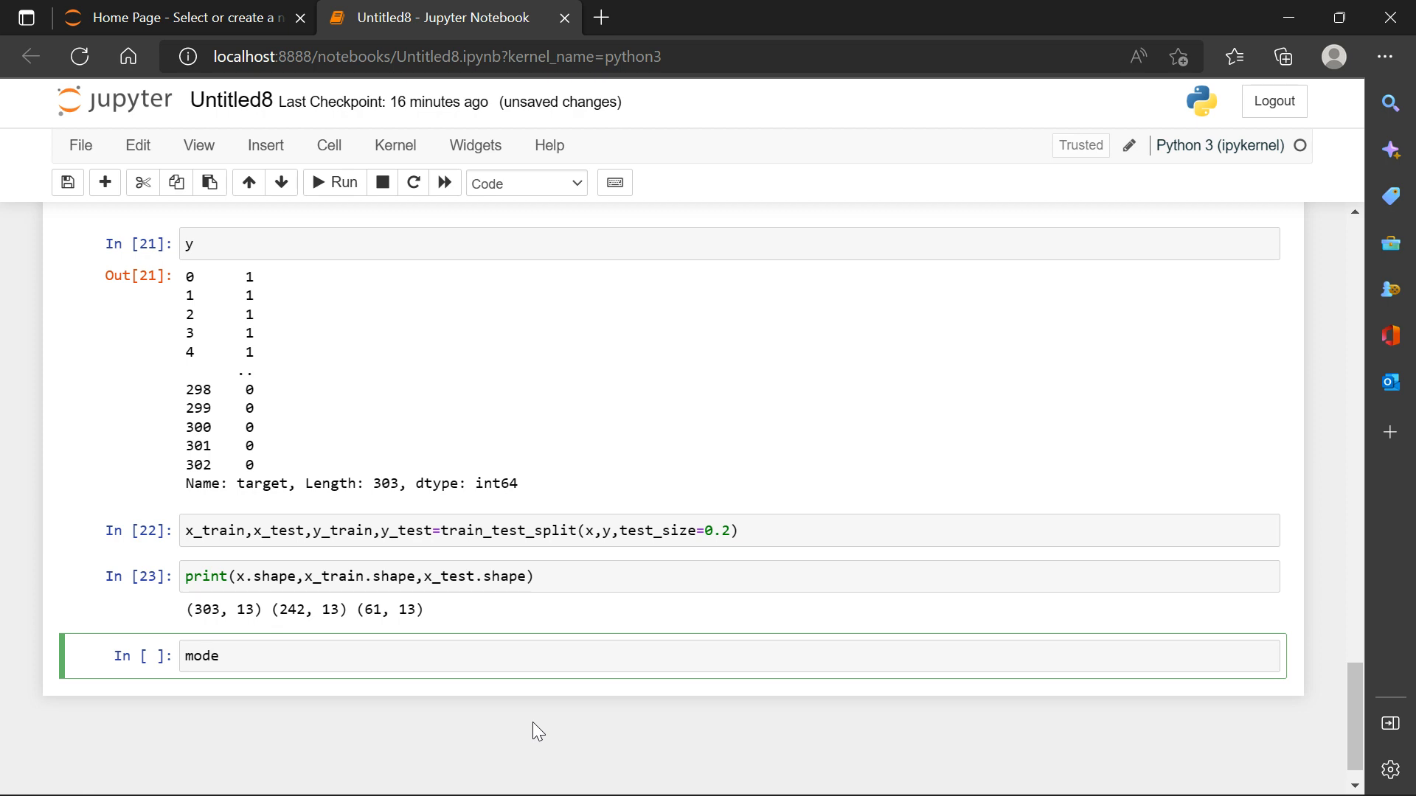
pyautogui.write('l')
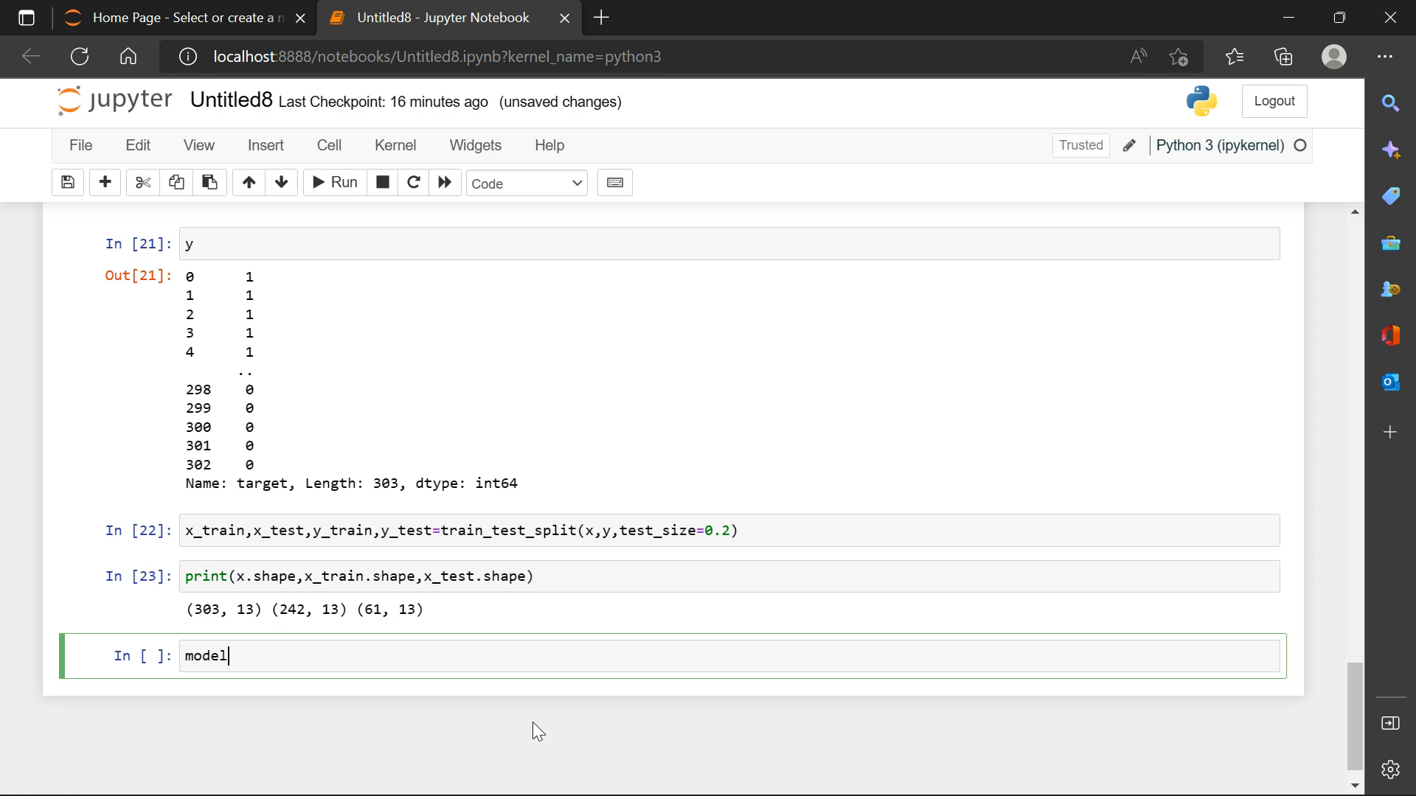
pyautogui.write('= LogisticRegression(')
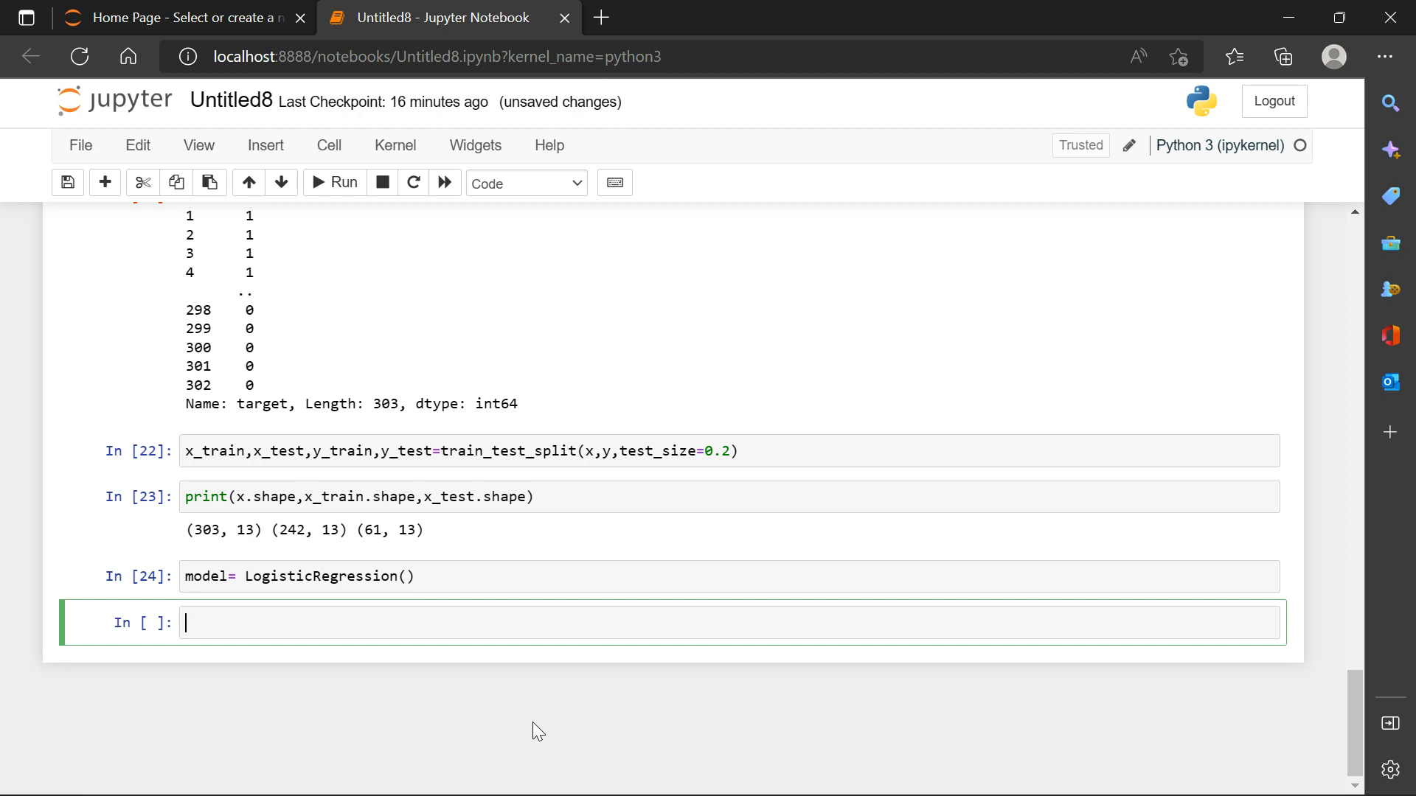
# Run model(x_train, y_train), which raises a 'not callable' TypeError.
pyautogui.write('mo')
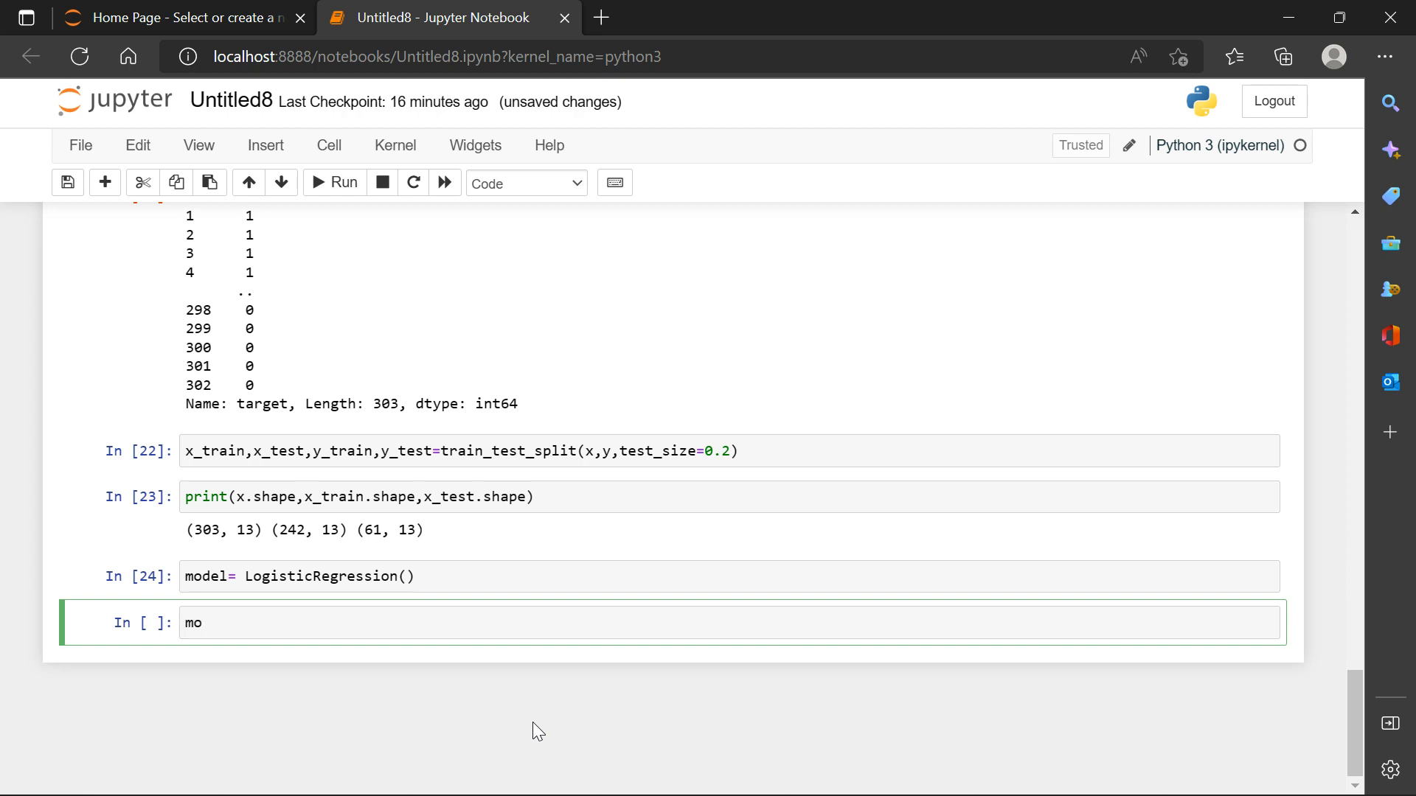
pyautogui.write('del')
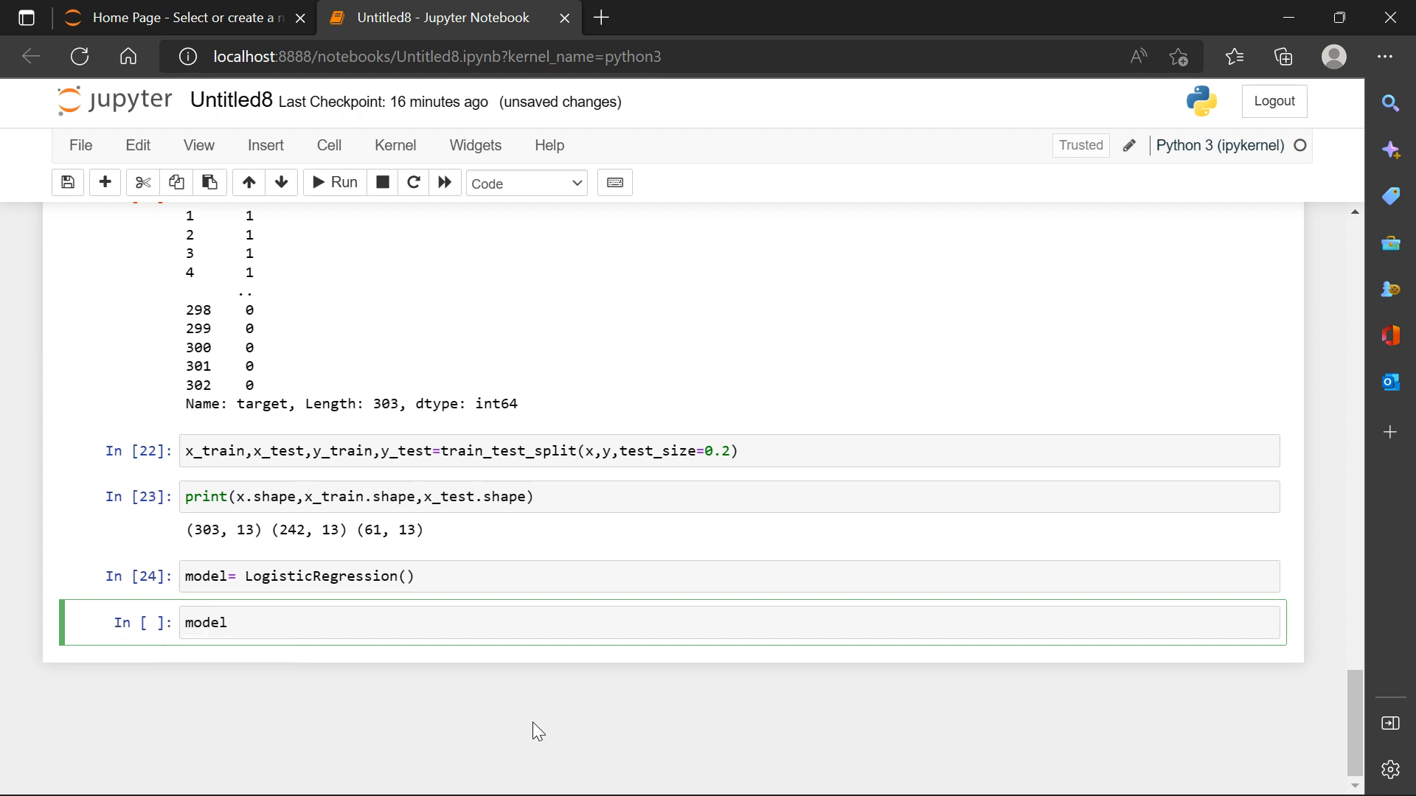
pyautogui.write('()')
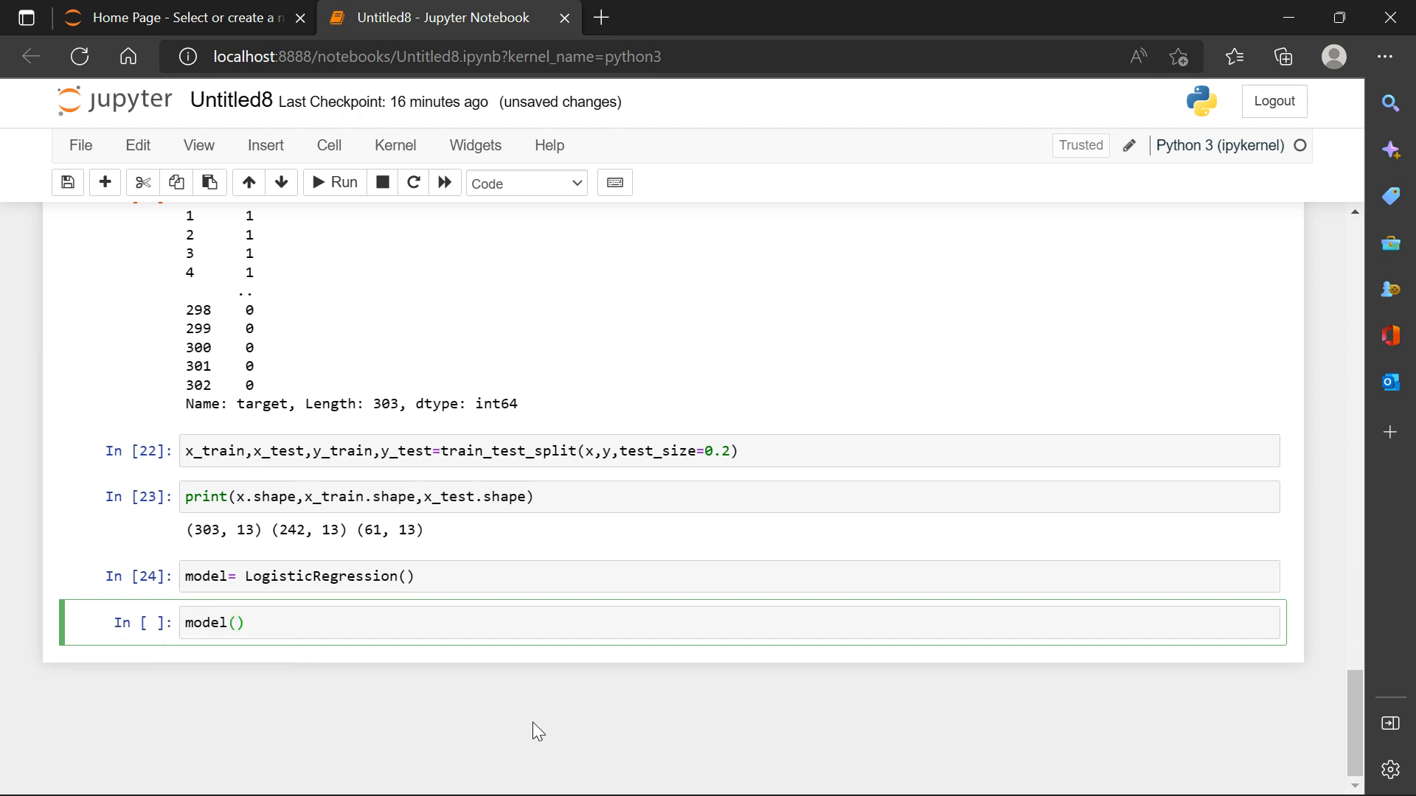
pyautogui.write('x_')
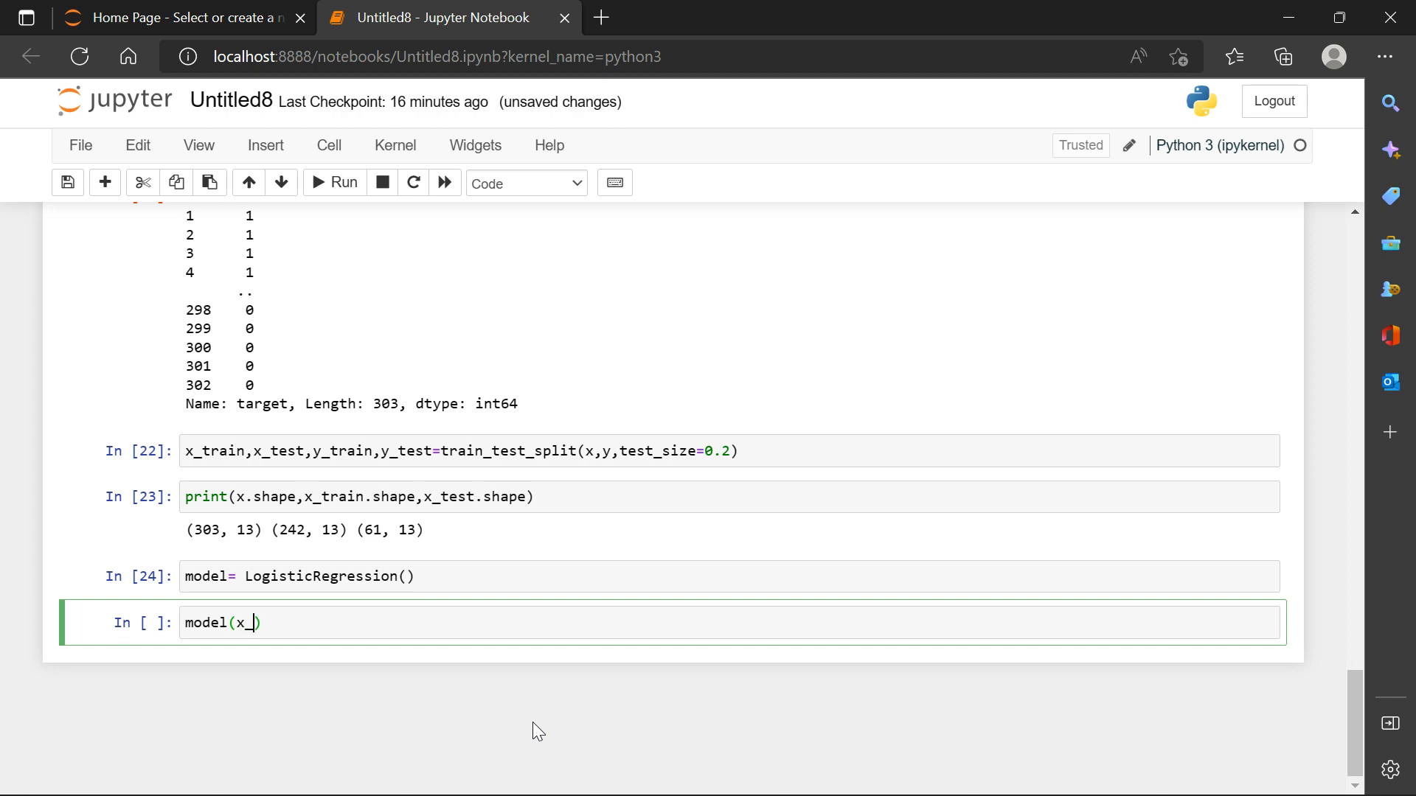
pyautogui.write('tra')
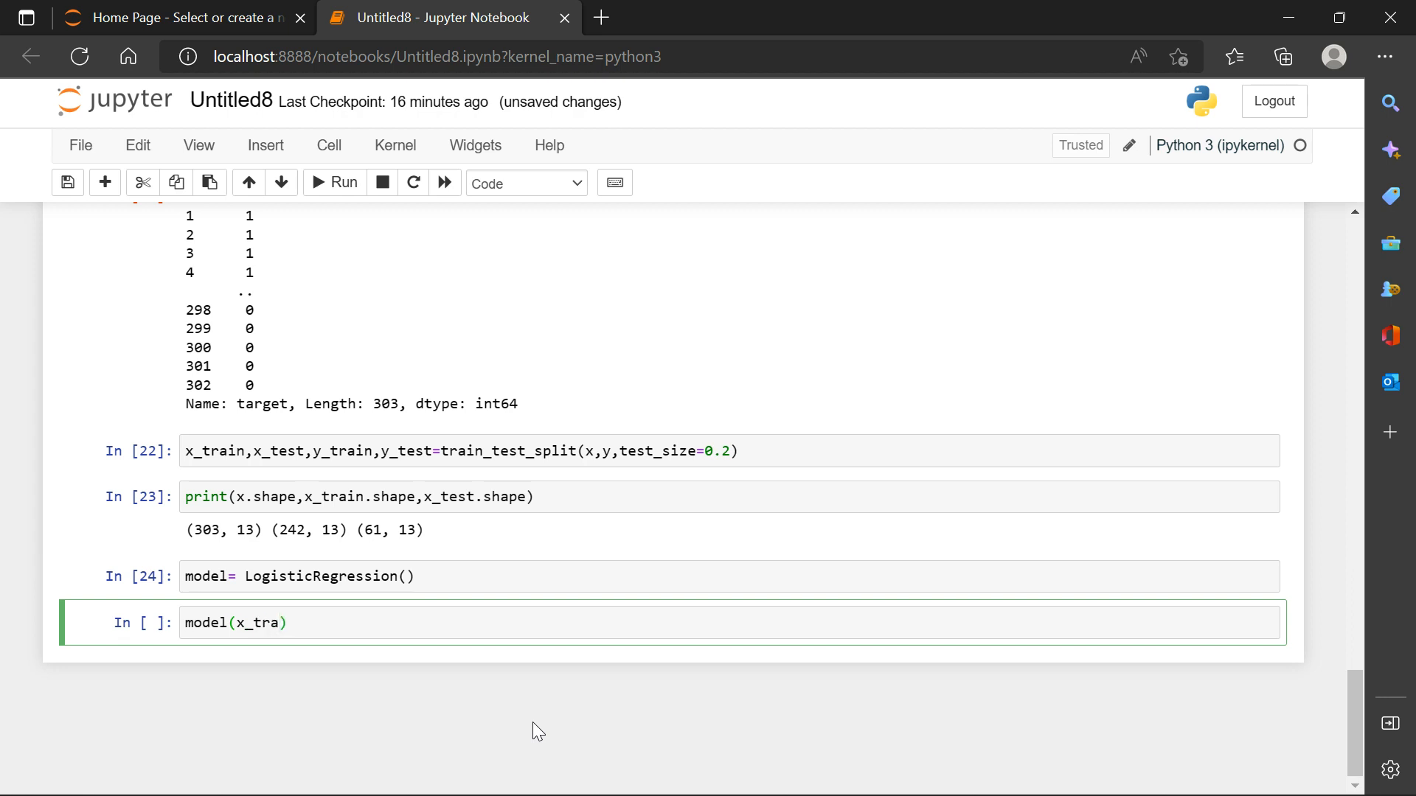
pyautogui.write('in,')
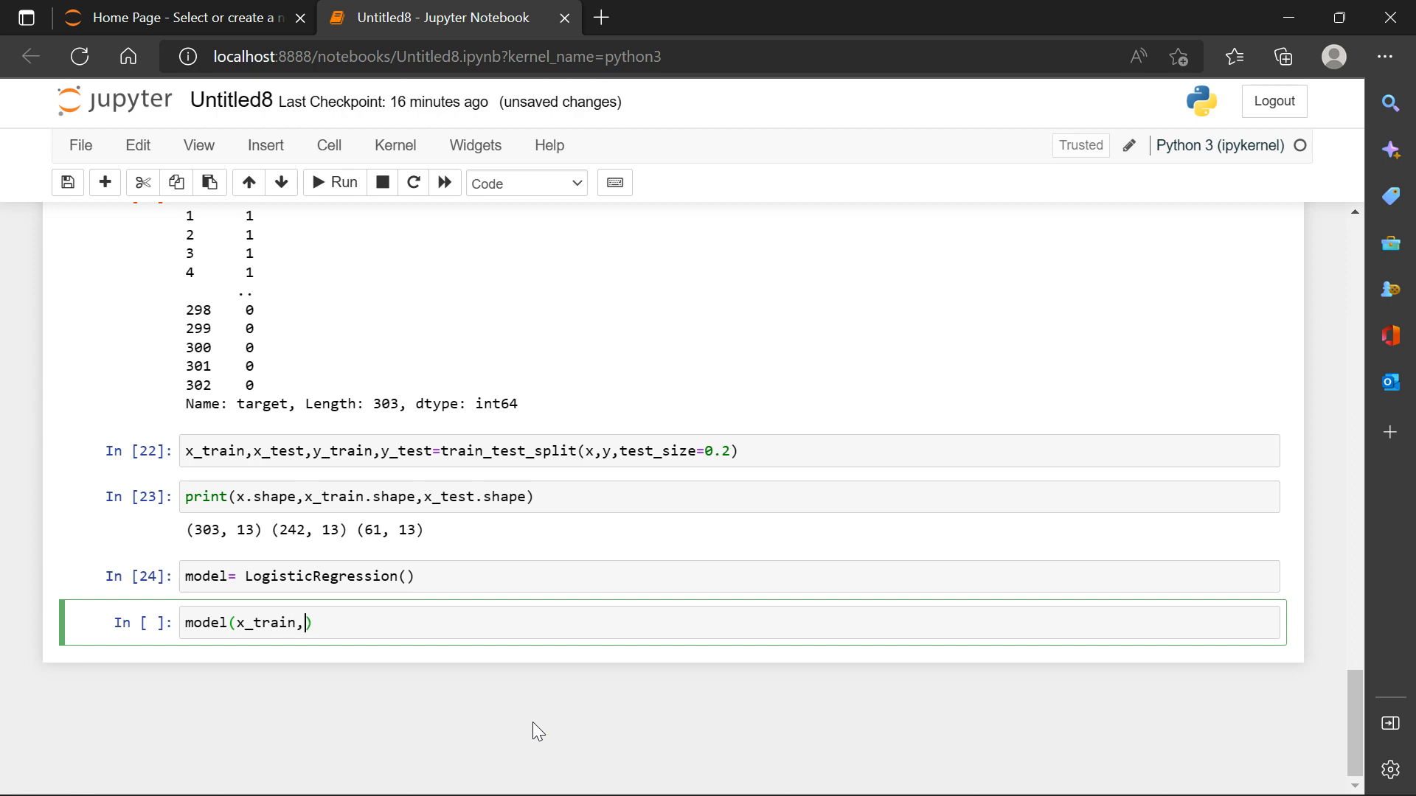
pyautogui.write('y_train')
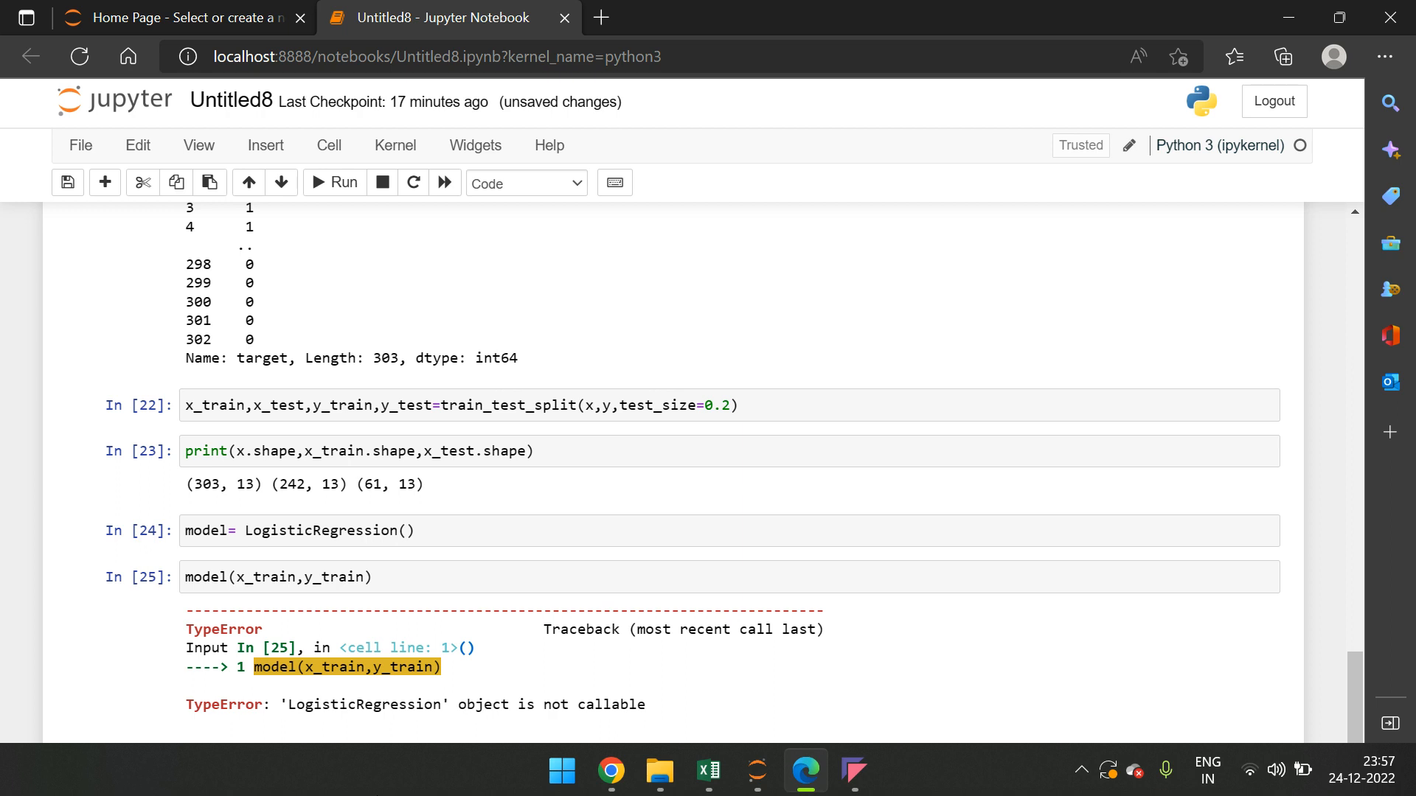
# Correct the cell to model.fit(x_train, y_train) and rerun to train the model.
pyautogui.click(225, 577)
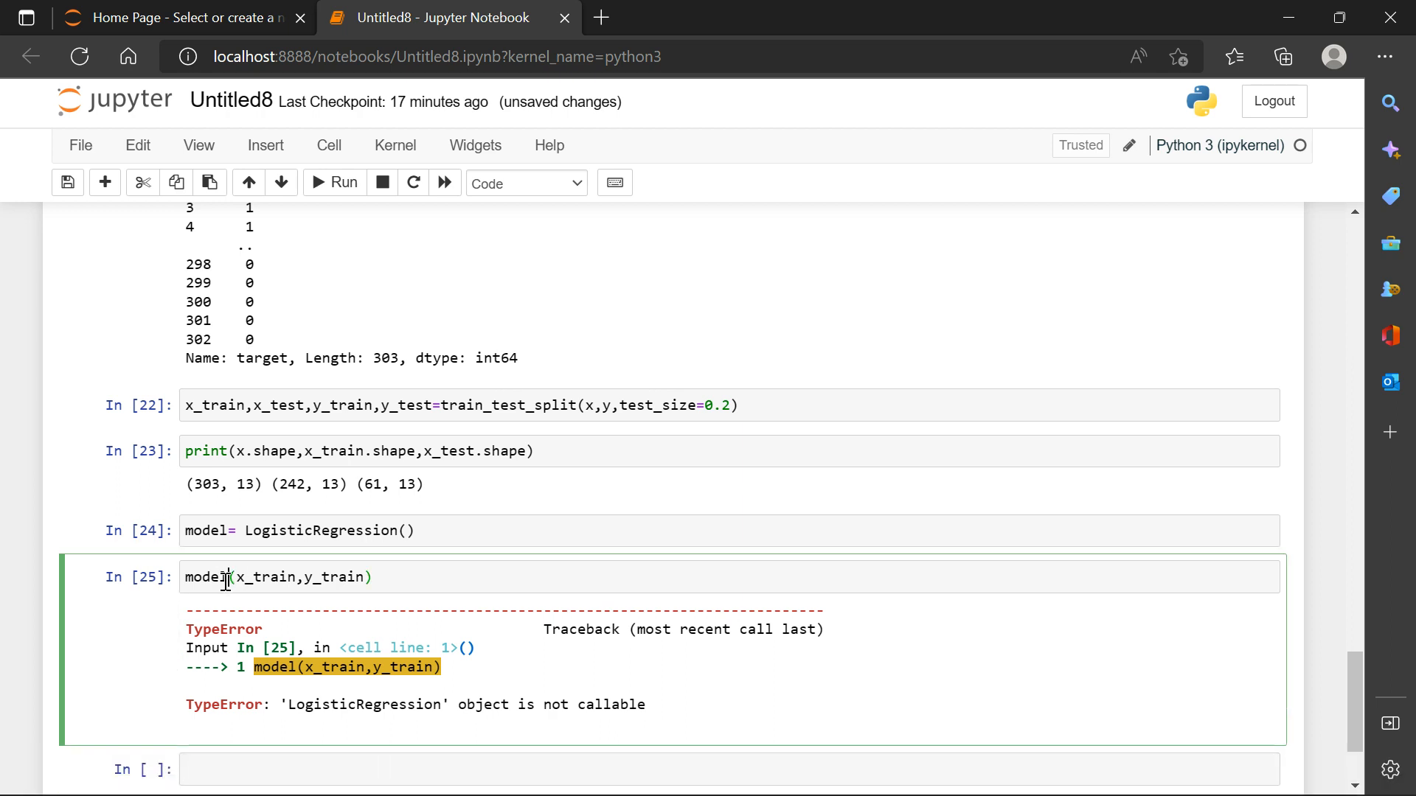
pyautogui.write('.fit')
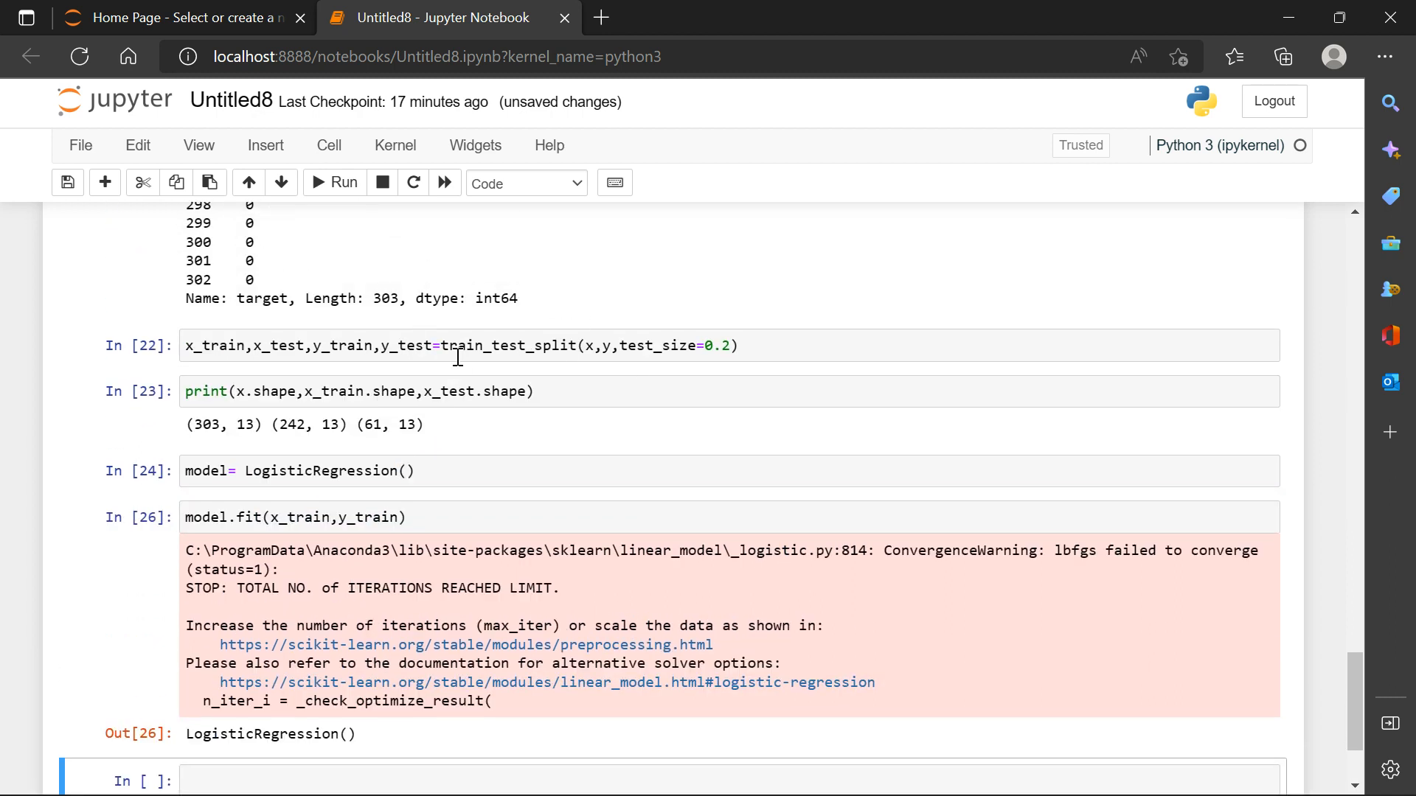
pyautogui.moveTo(560, 399)
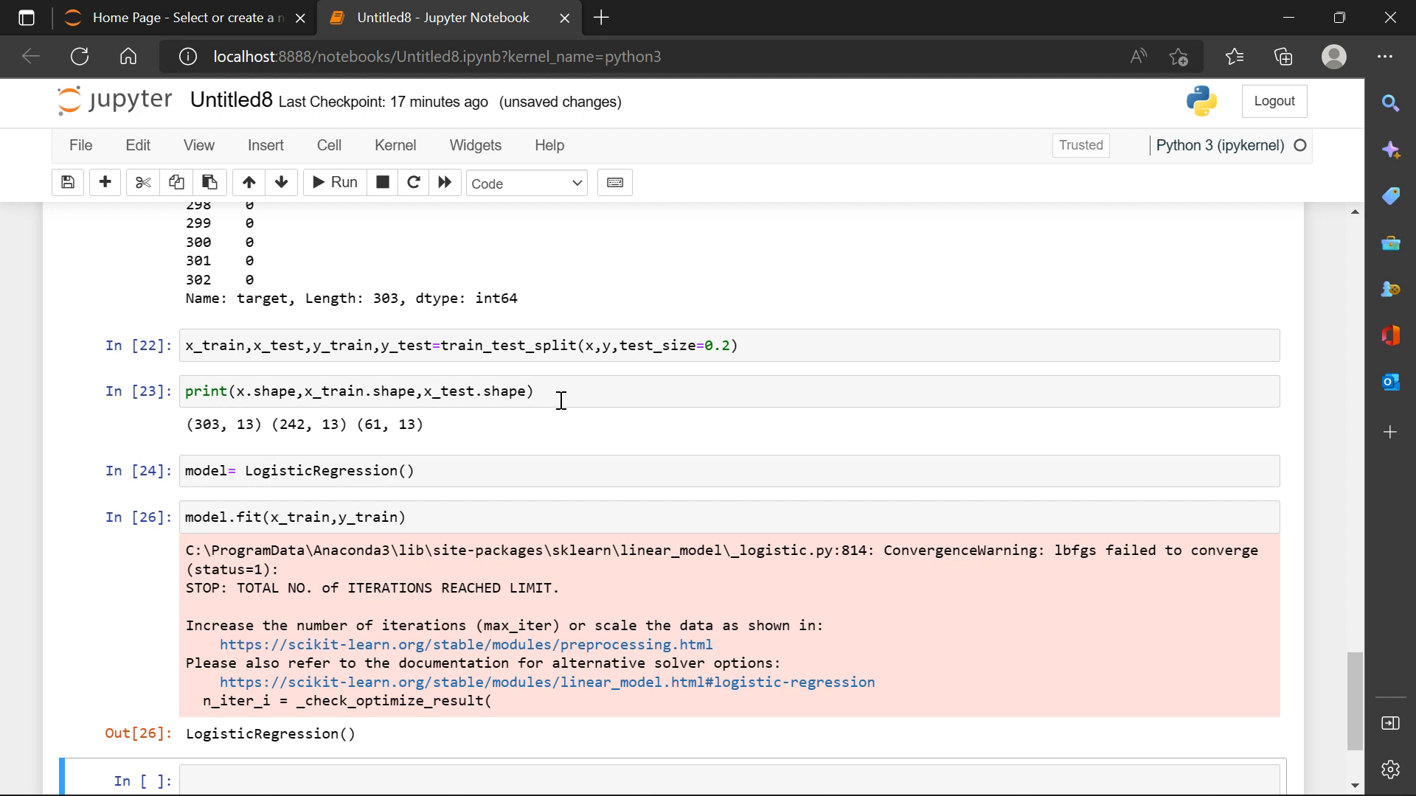
pyautogui.scroll(-3)
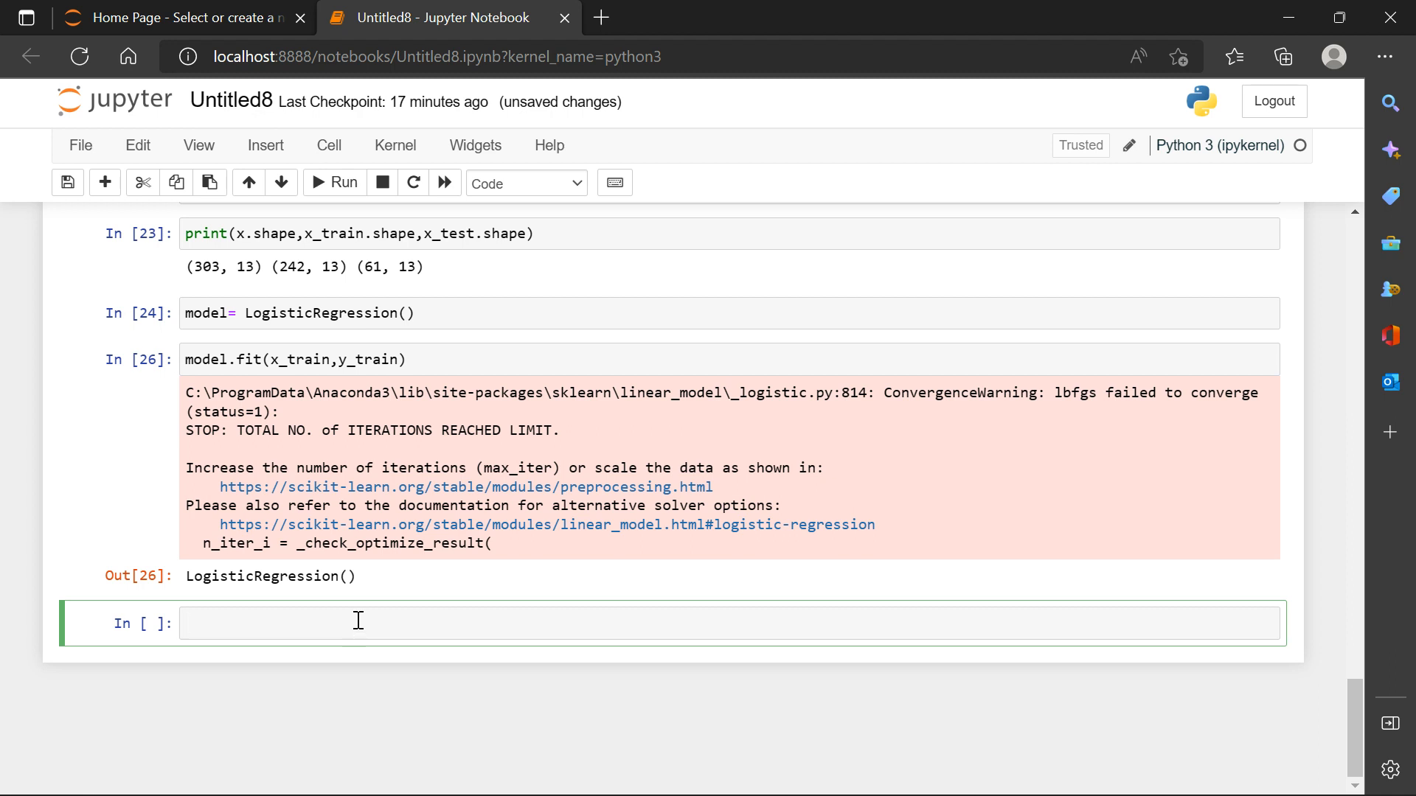
# Compute x_train_prediction = model.predict(x_train) in a new cell.
pyautogui.write('x_tr')
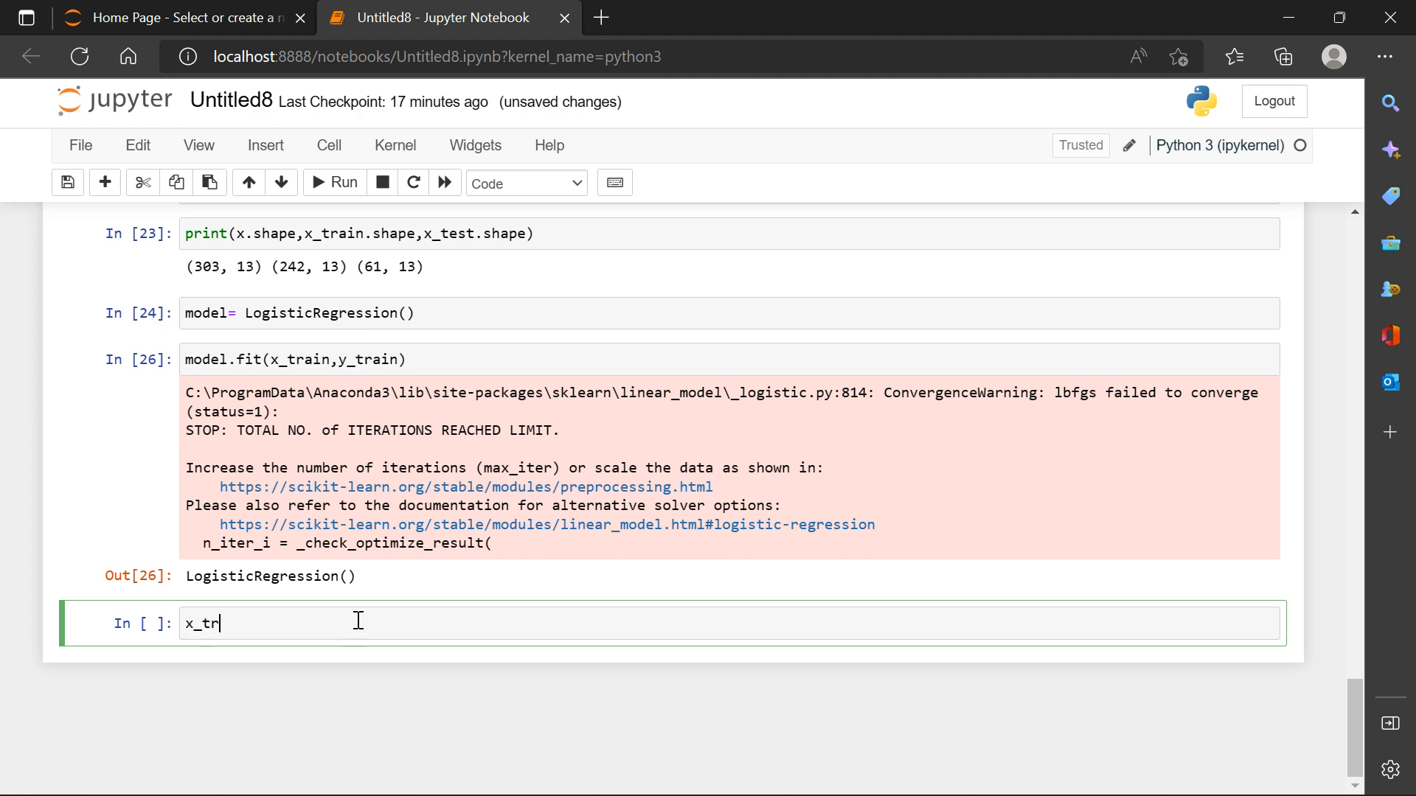
pyautogui.write('ain')
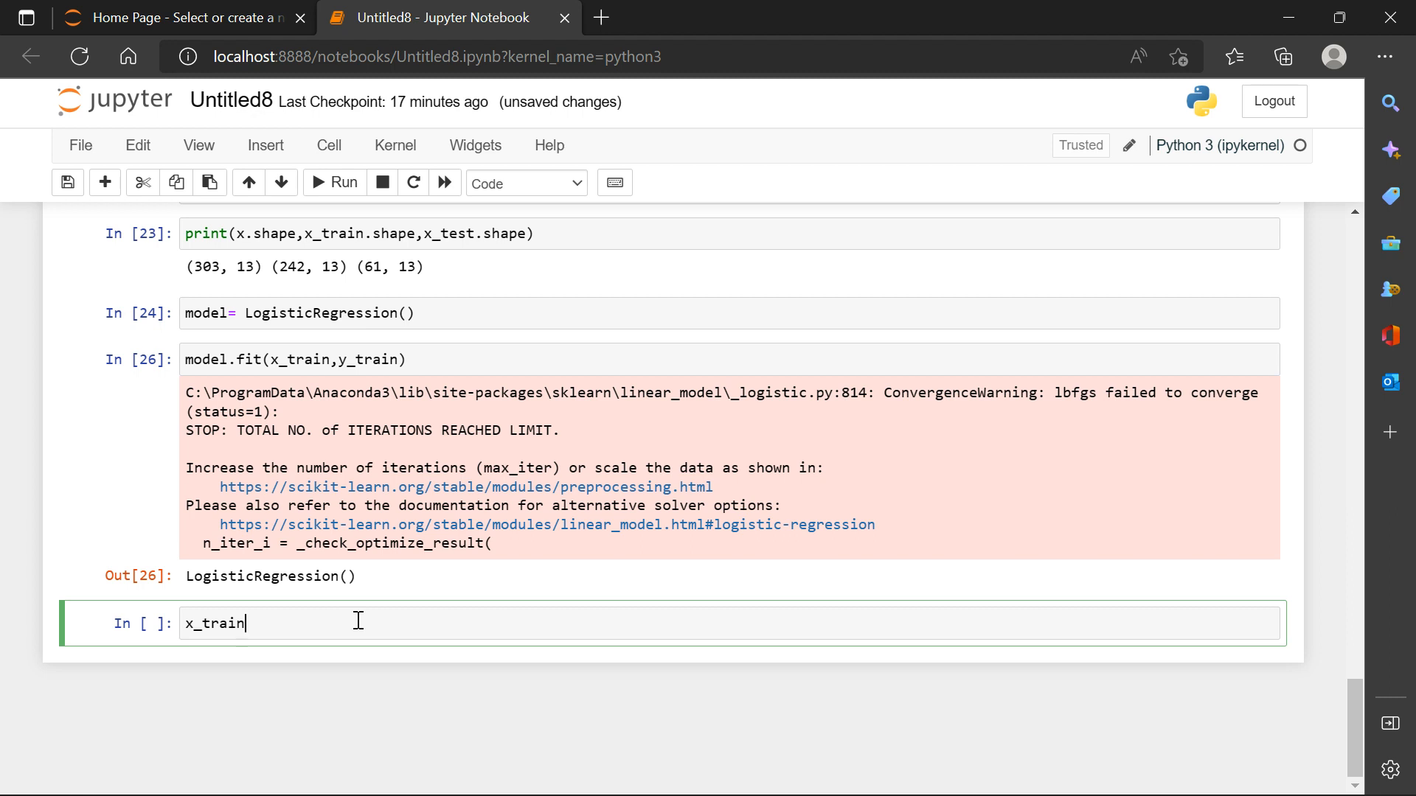
pyautogui.write('_pr')
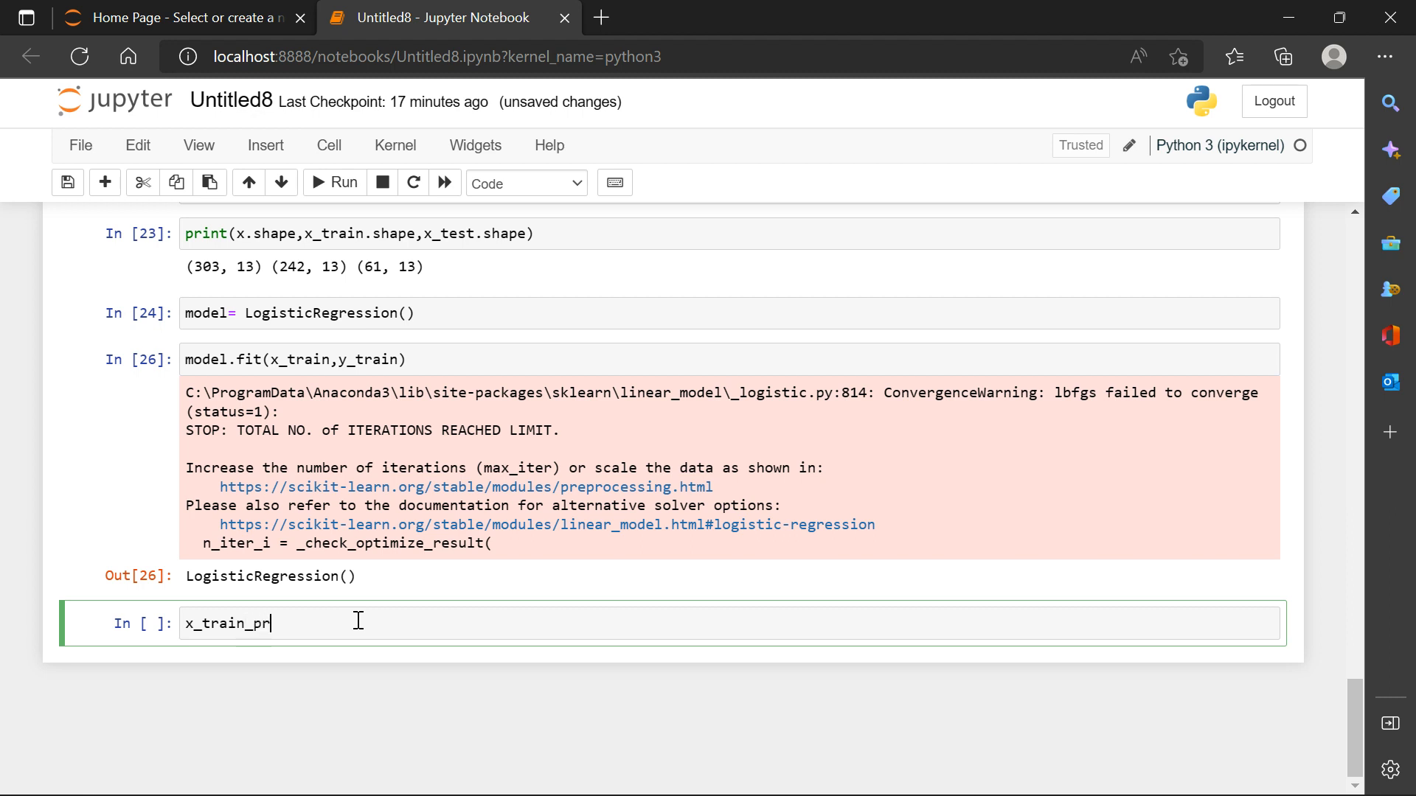
pyautogui.write('edic')
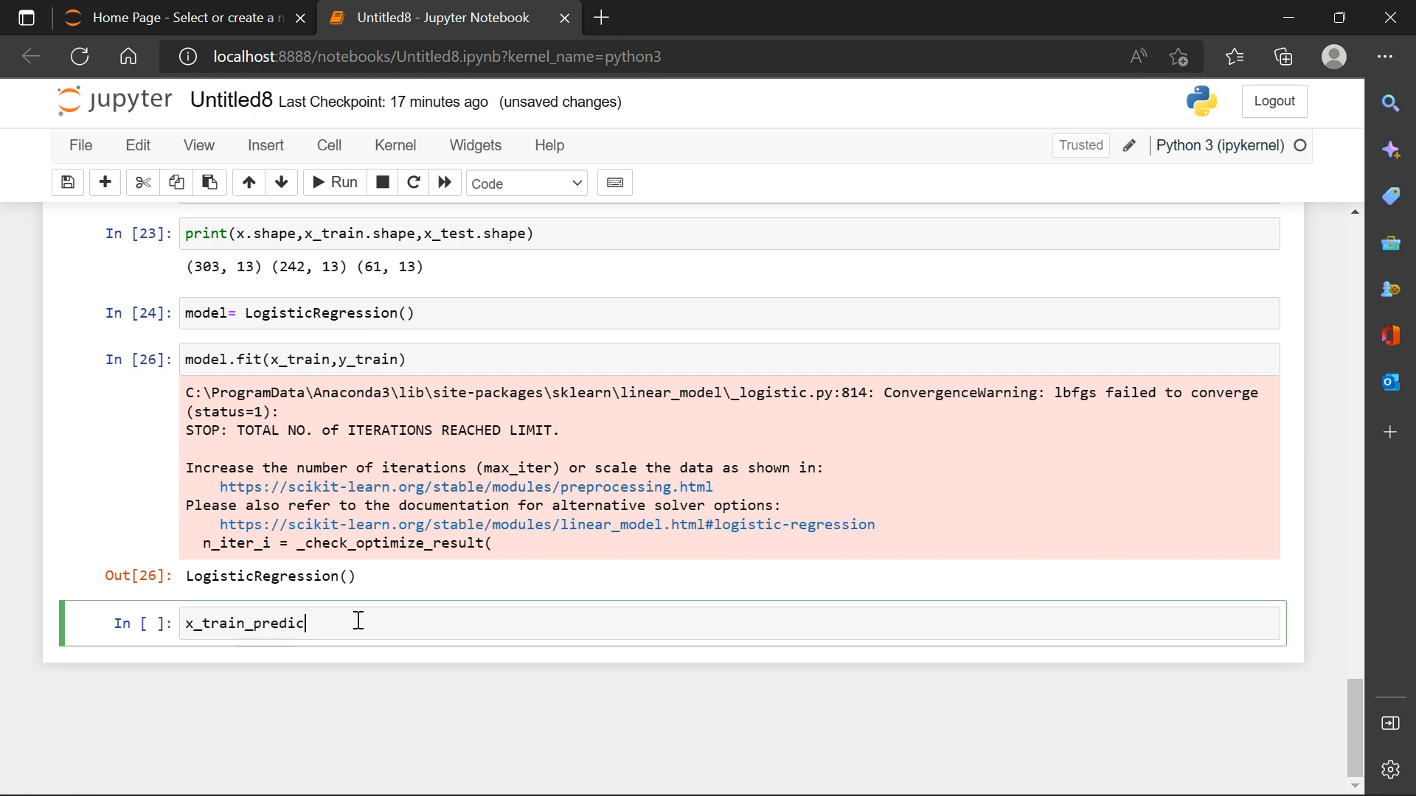
pyautogui.write('tion')
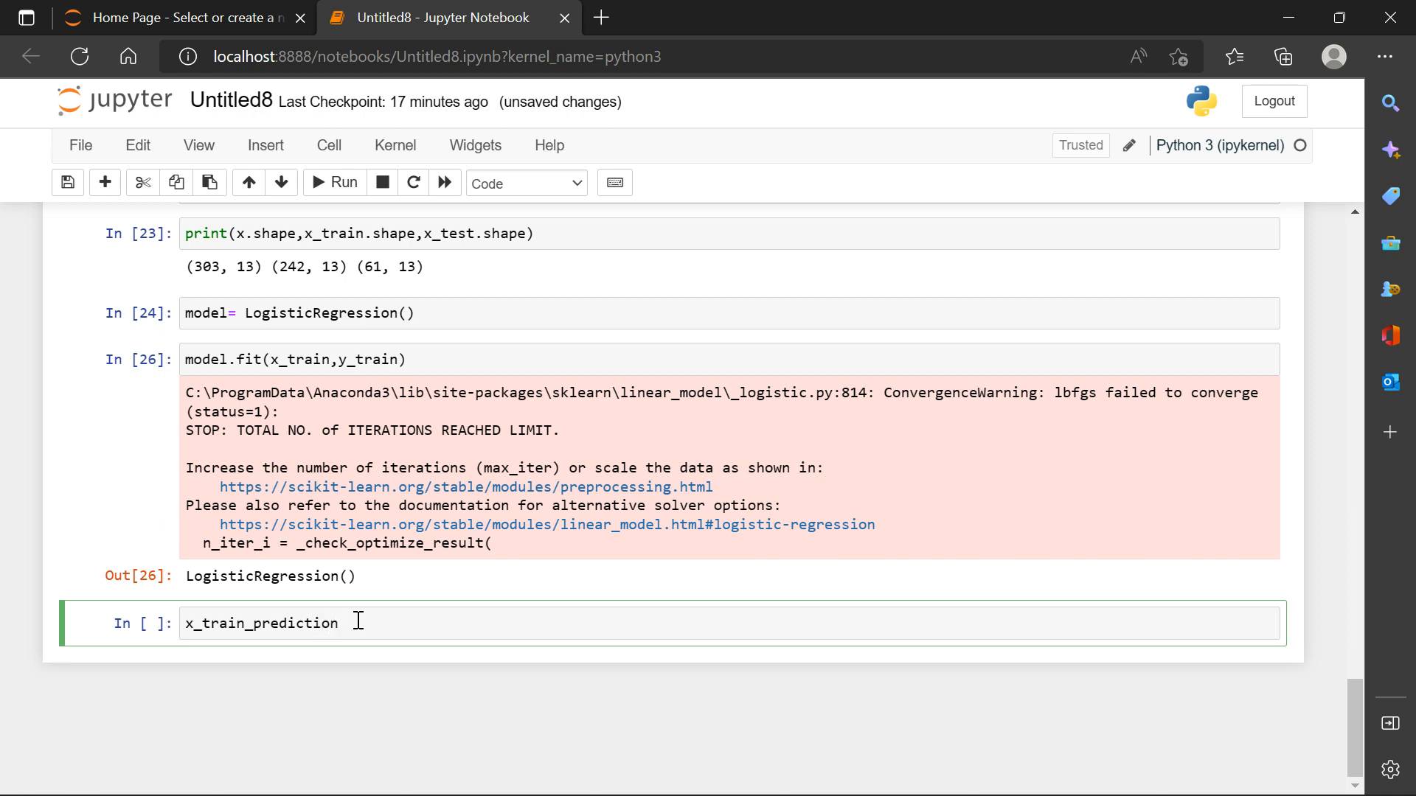
pyautogui.write('=model.p')
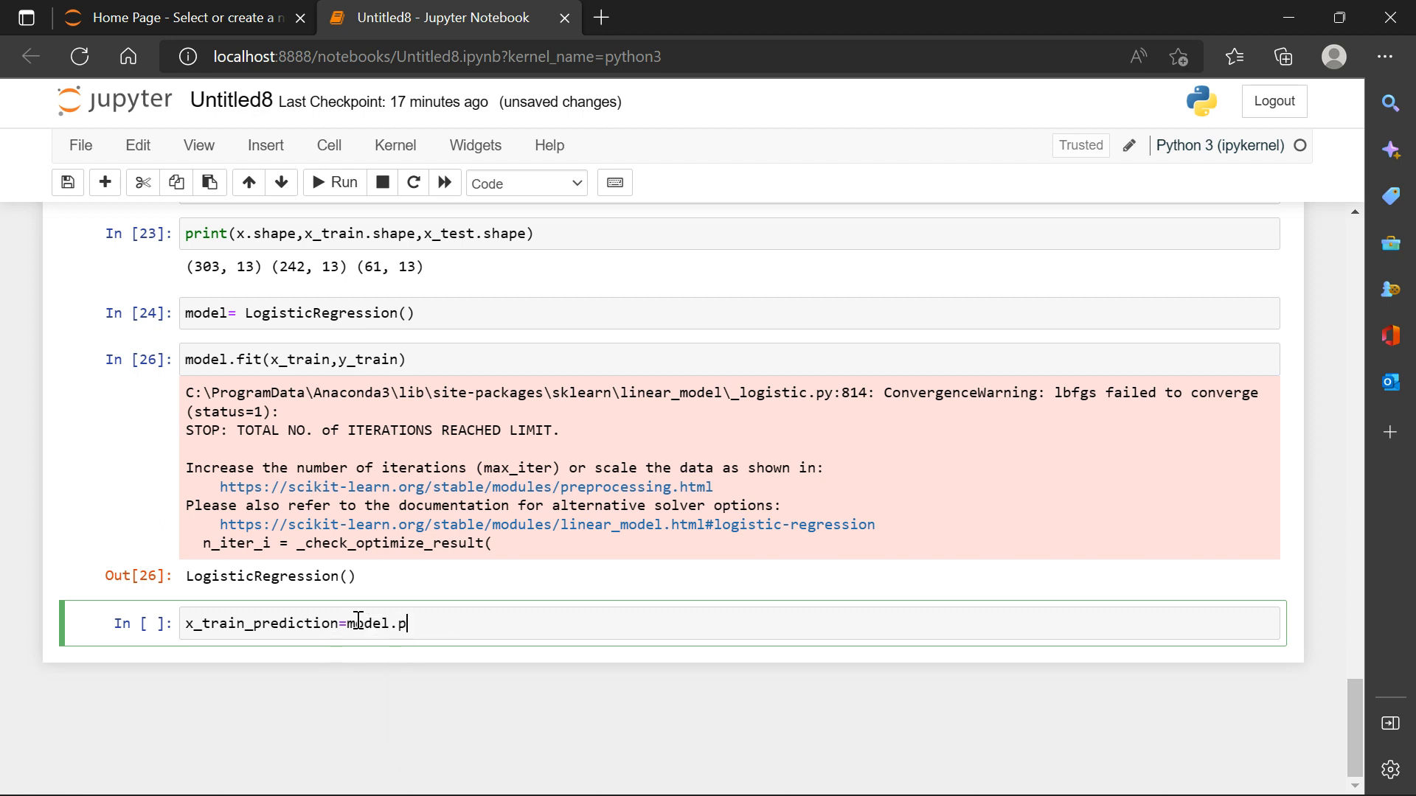
pyautogui.write('redi')
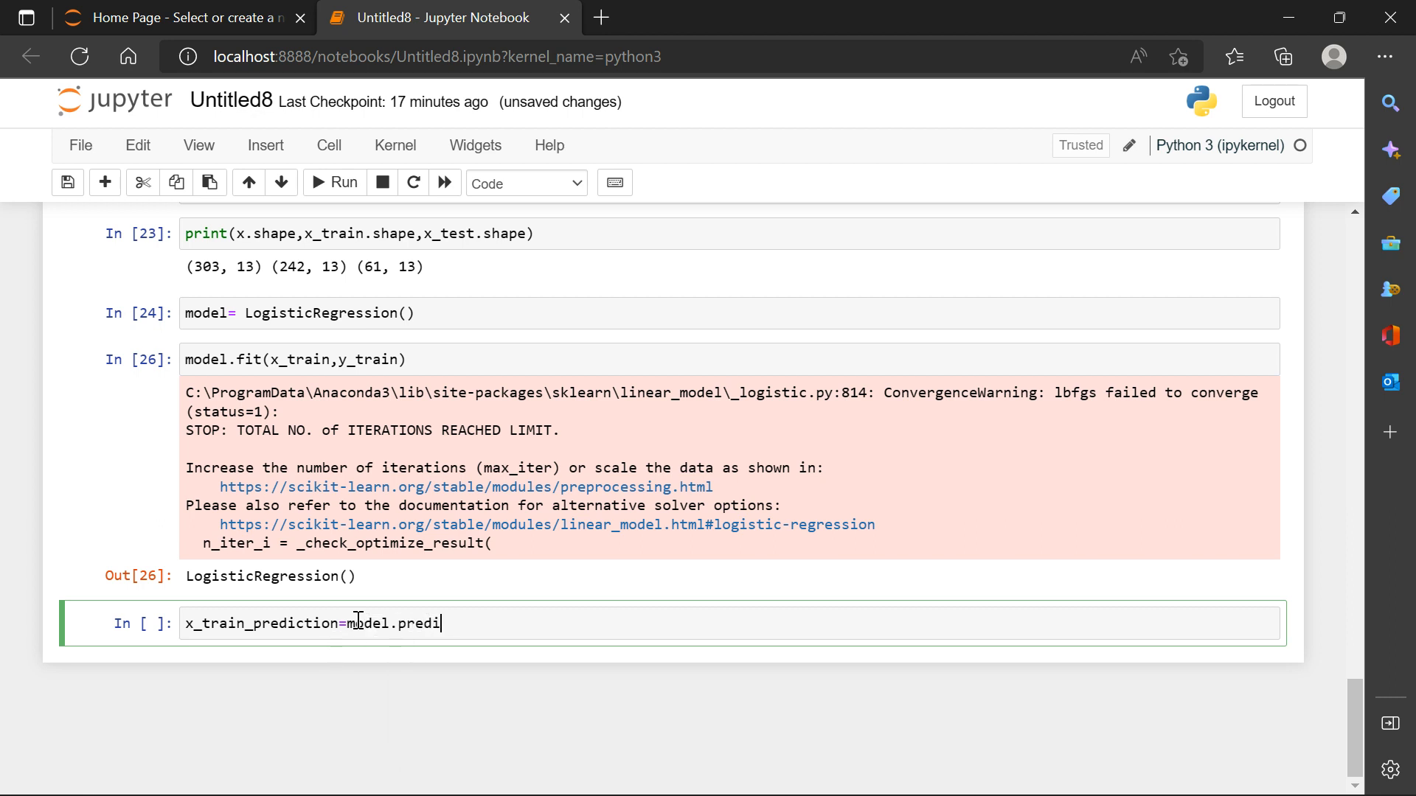
pyautogui.write('ct()')
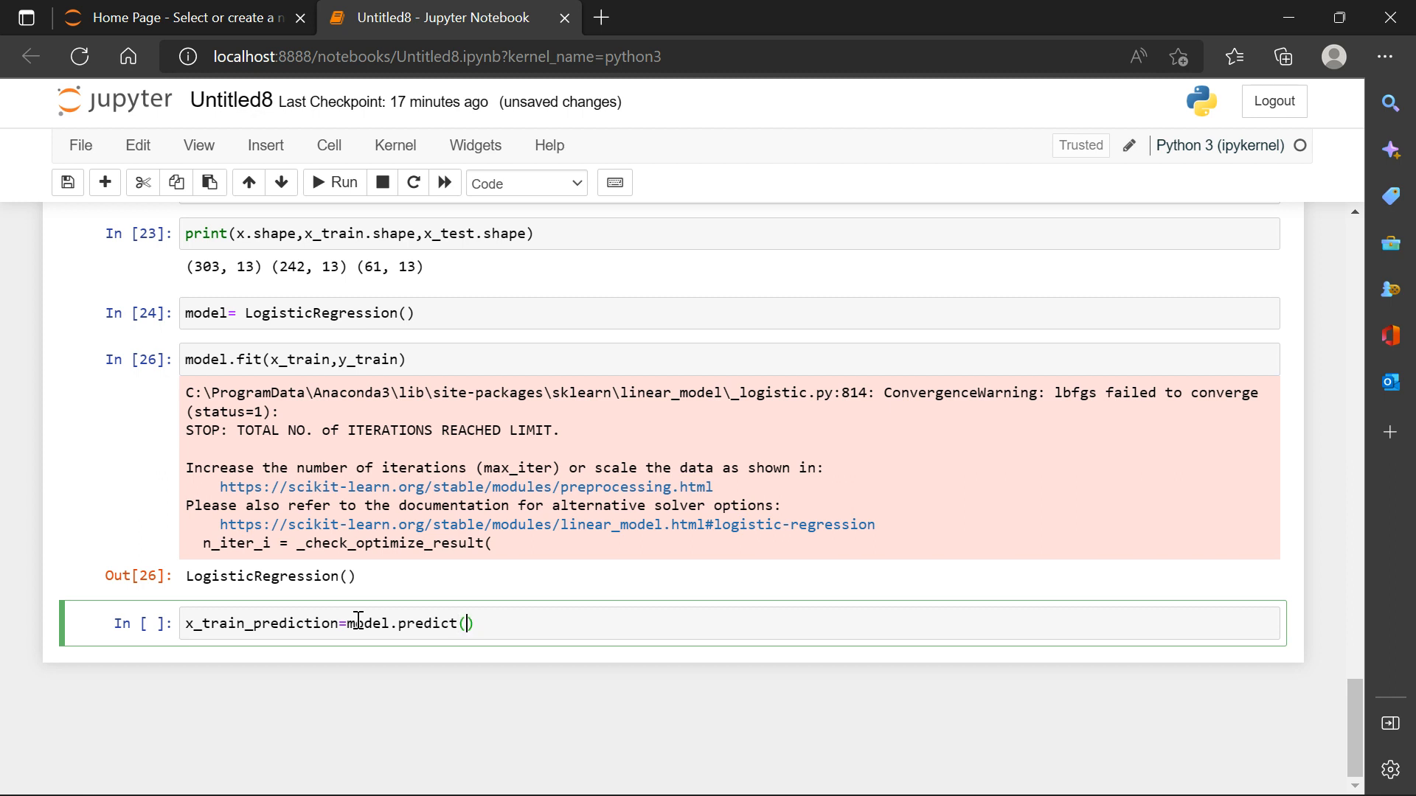
pyautogui.write('x_tra')
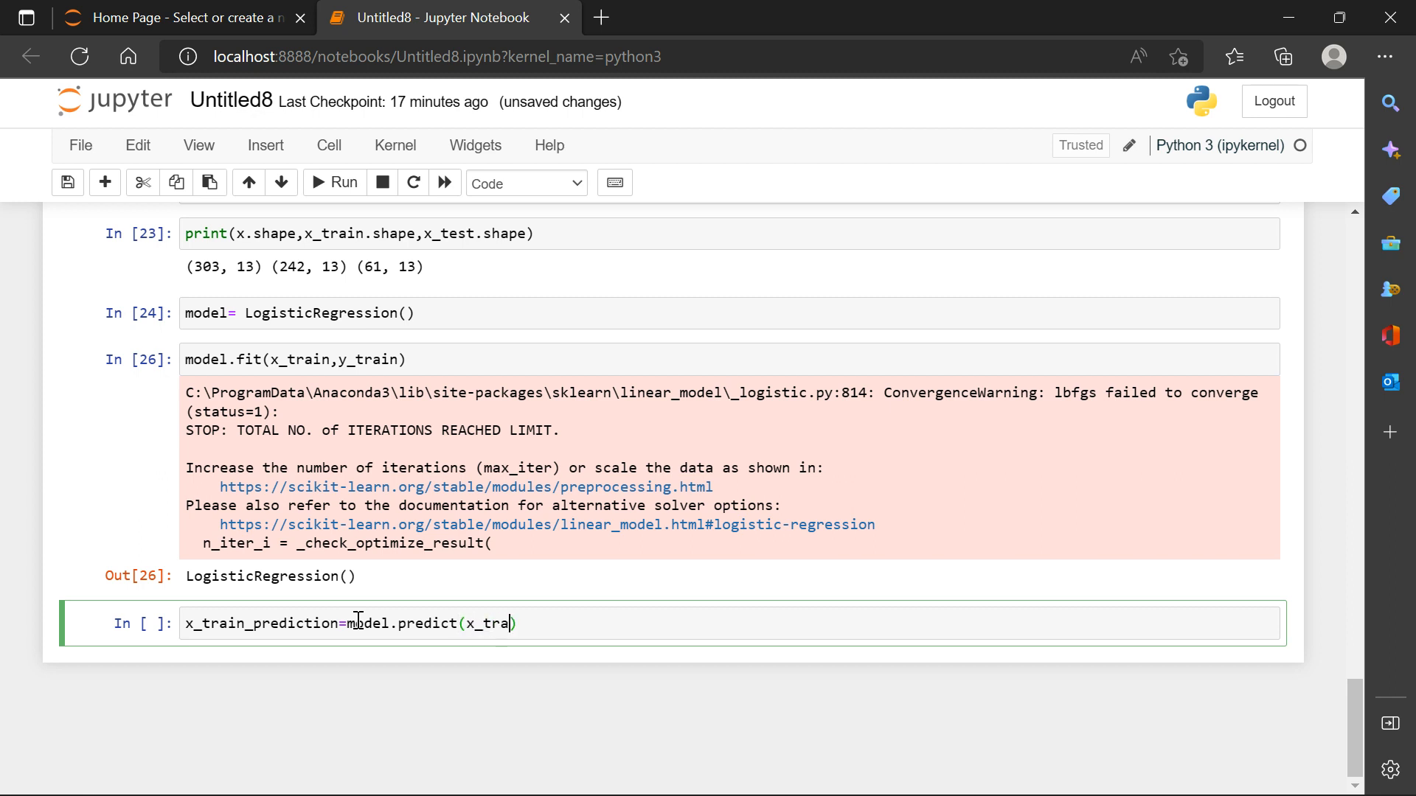
pyautogui.write('in')
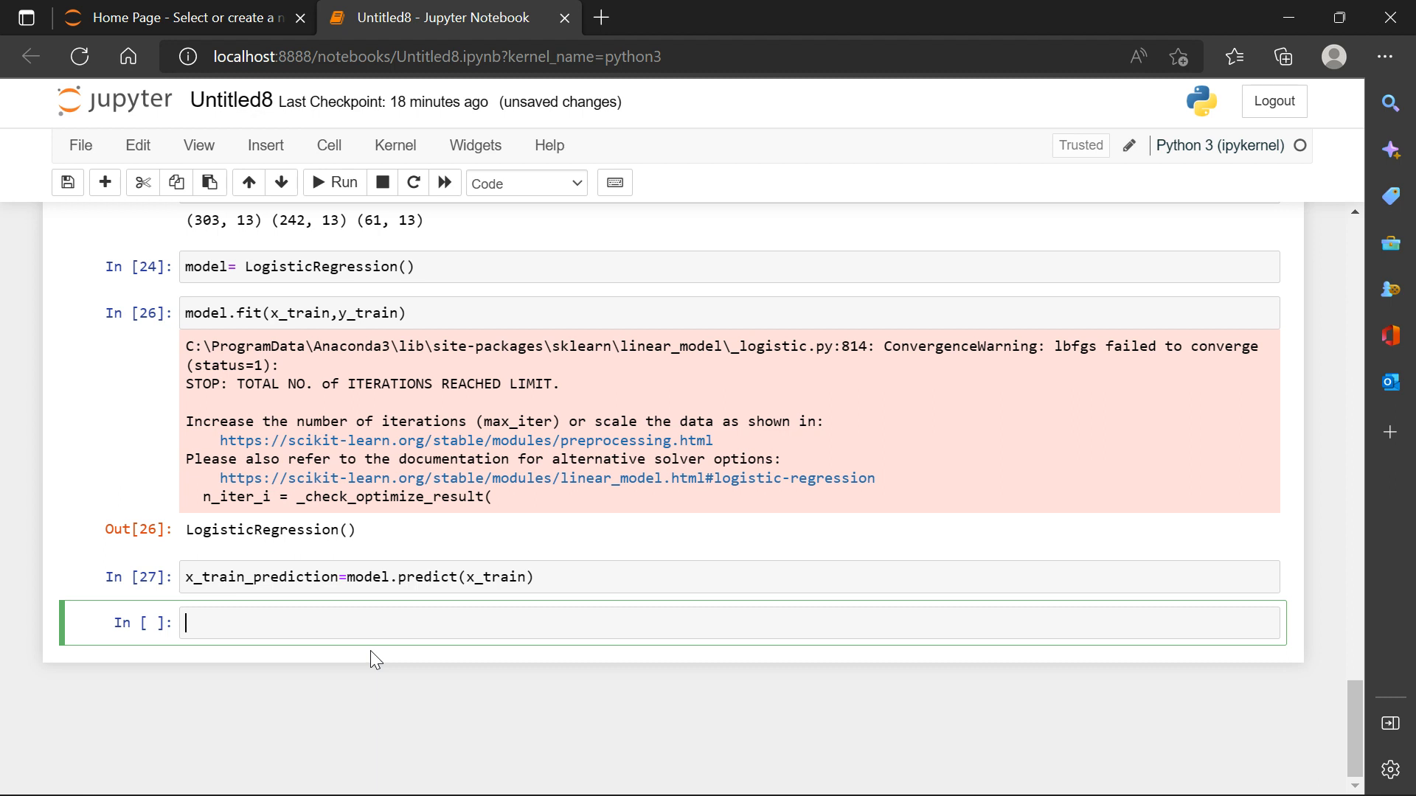
# Compute training_accuracy = accuracy_score(x_train_prediction, y_train).
pyautogui.write('tr')
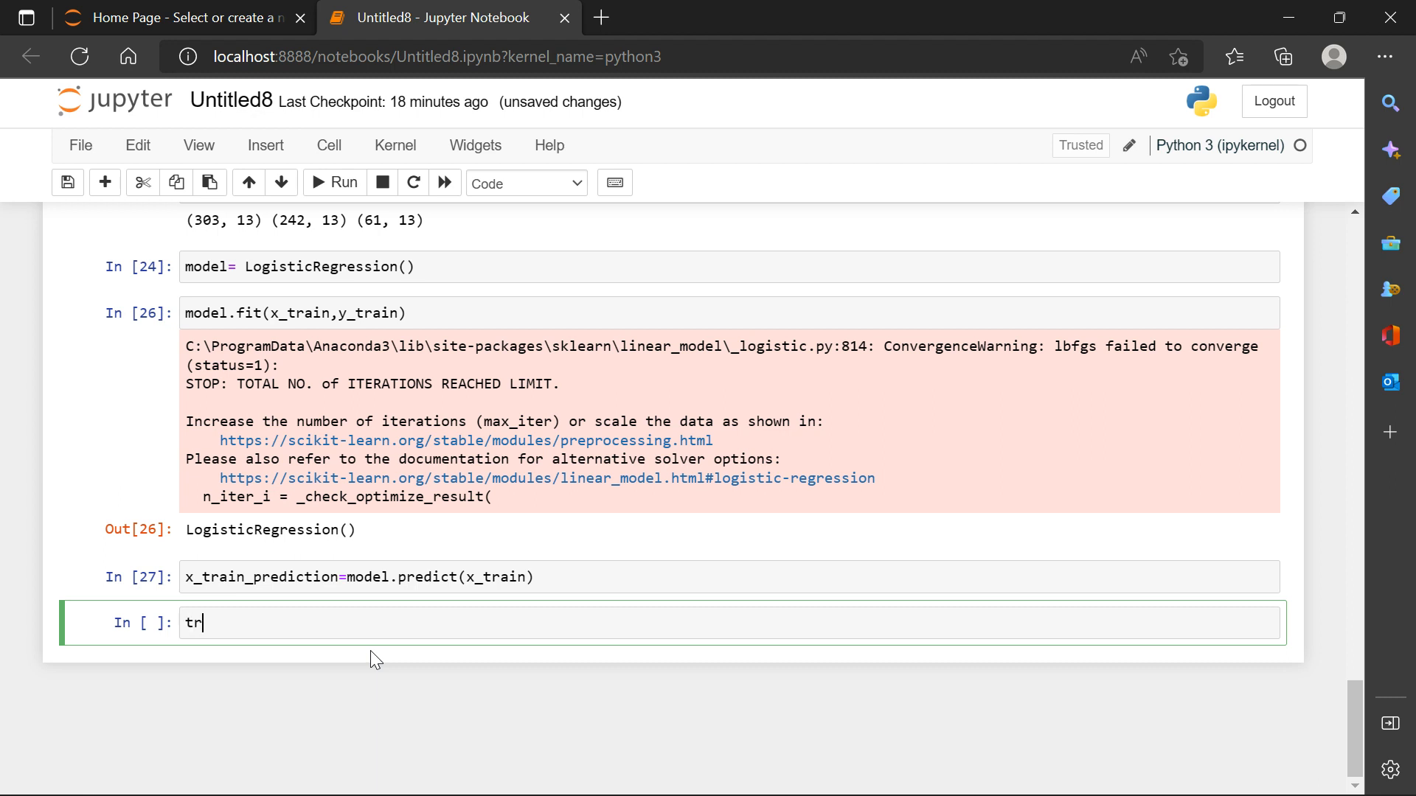
pyautogui.write('ainin')
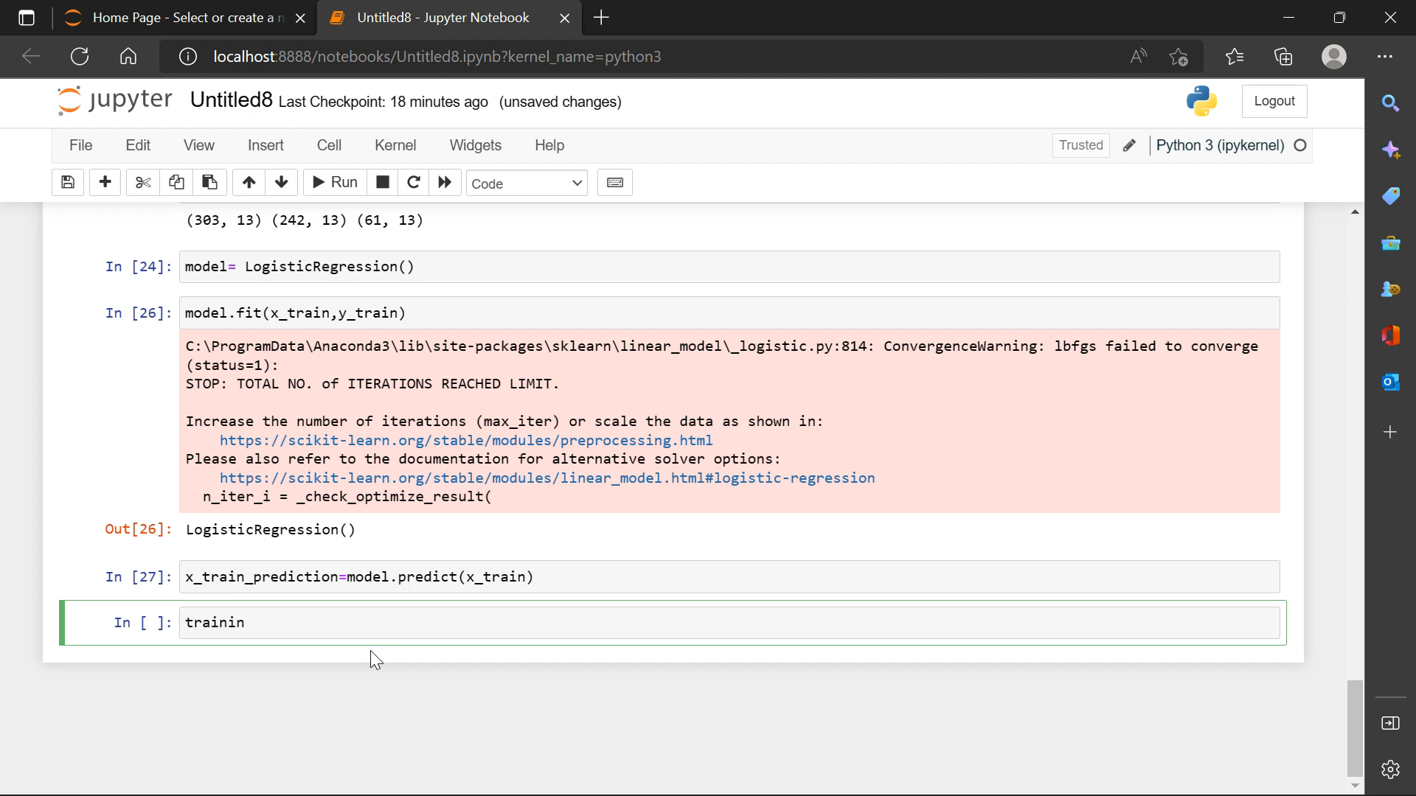
pyautogui.write('g')
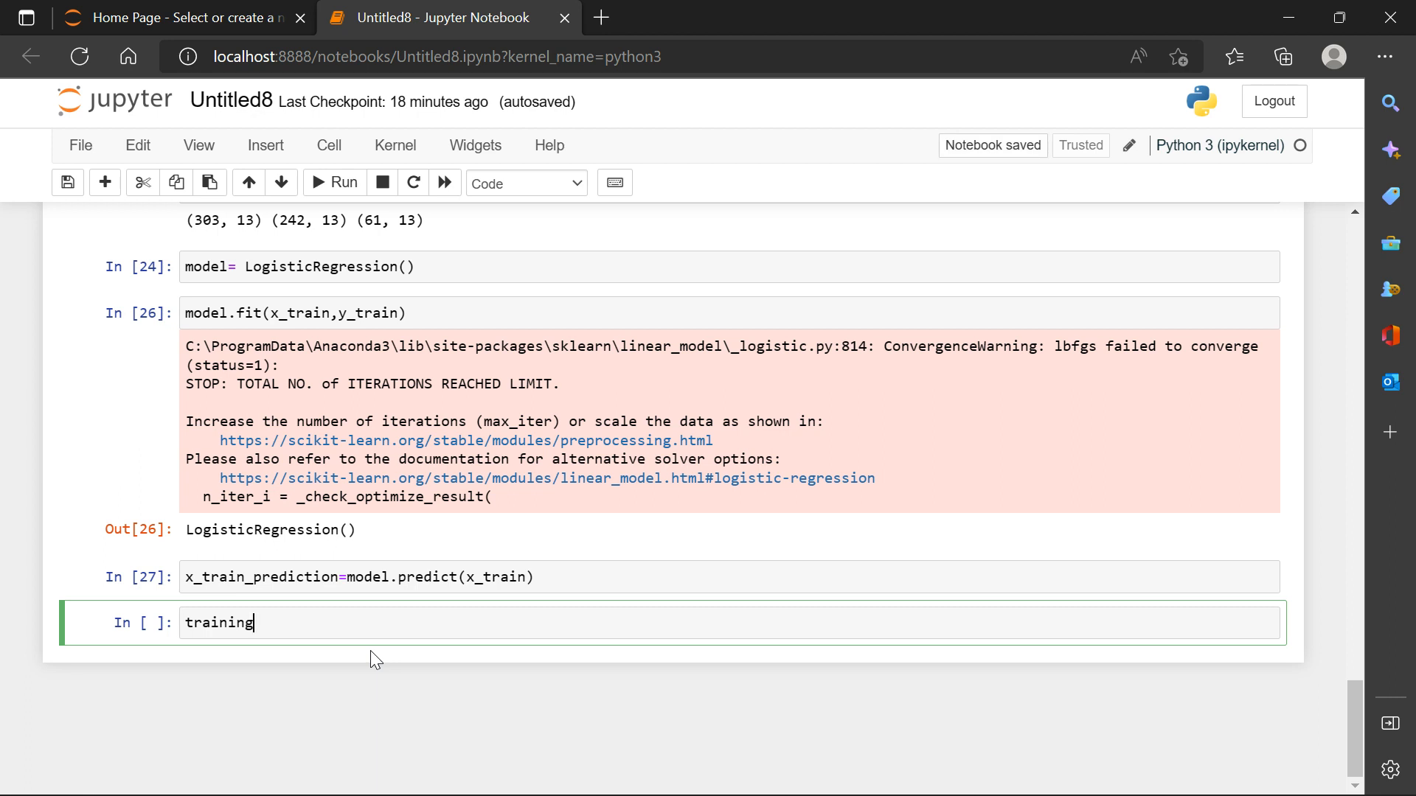
pyautogui.write('_acc')
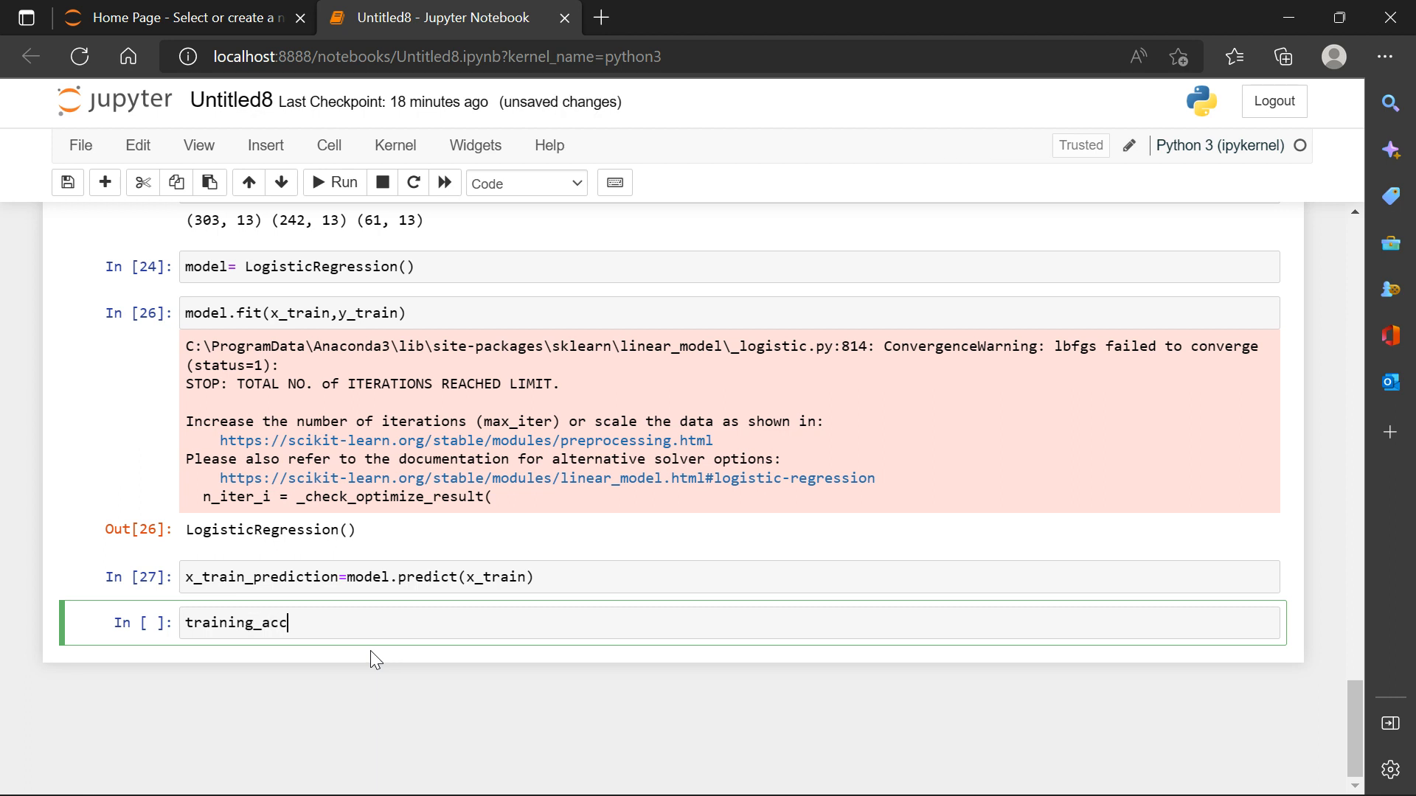
pyautogui.write('uracy')
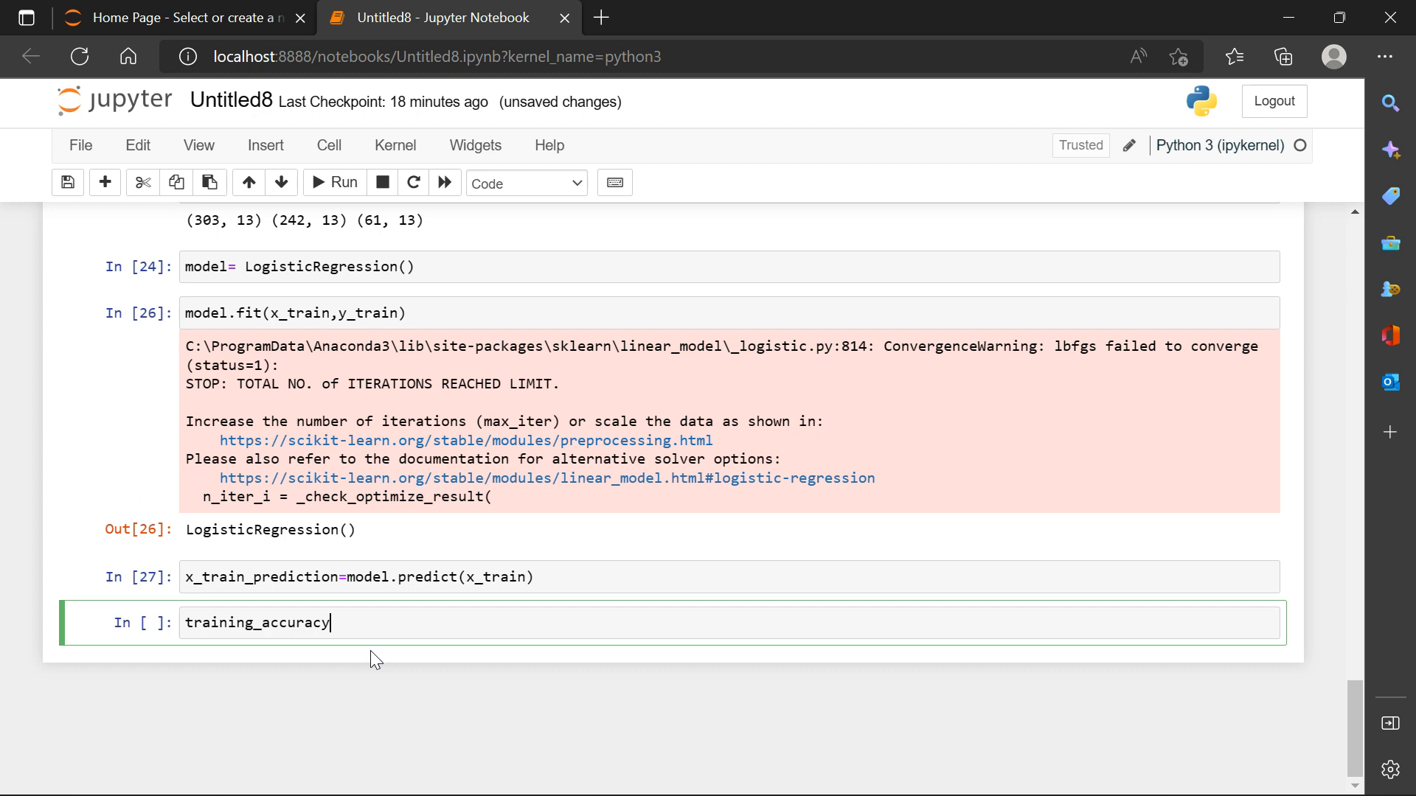
pyautogui.write('=')
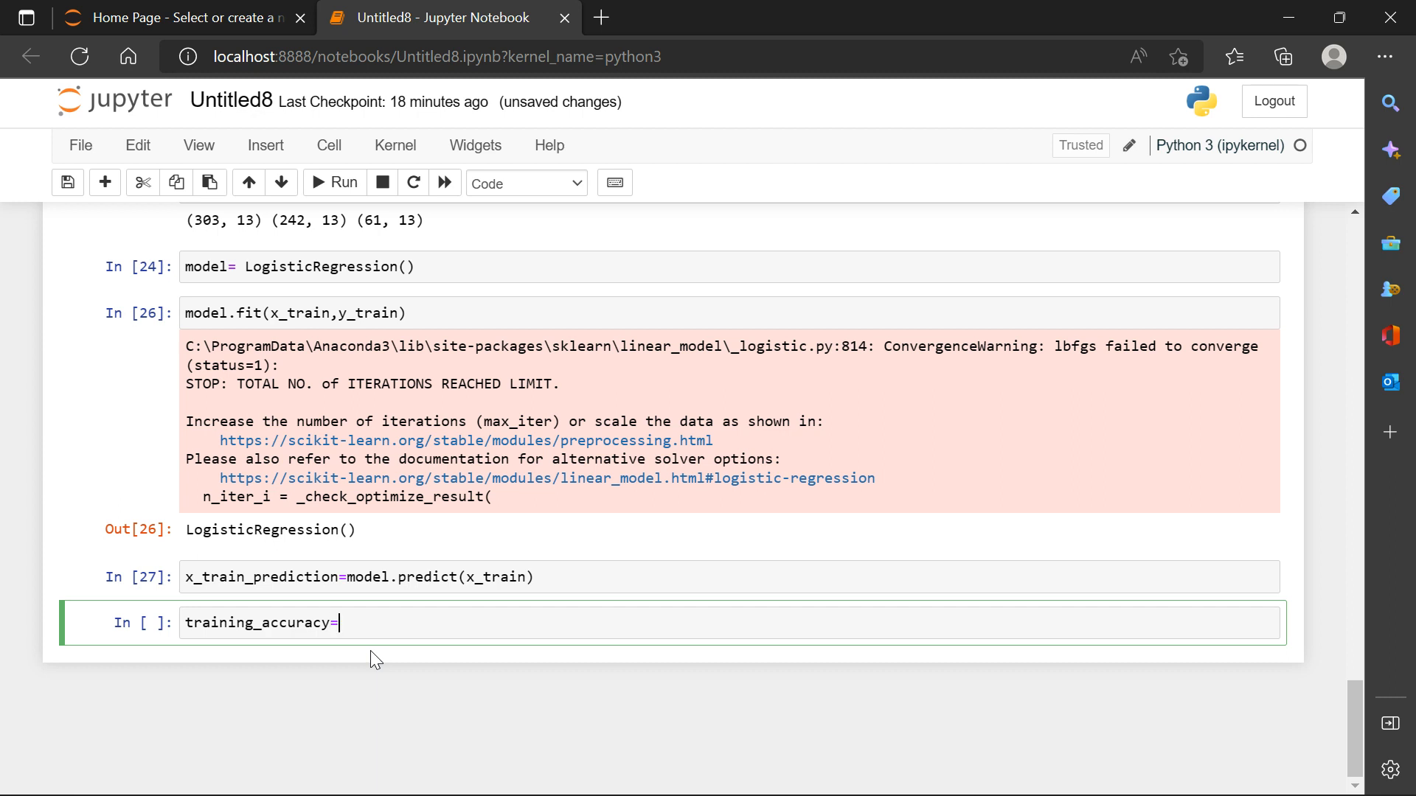
pyautogui.write('accuracy_score')
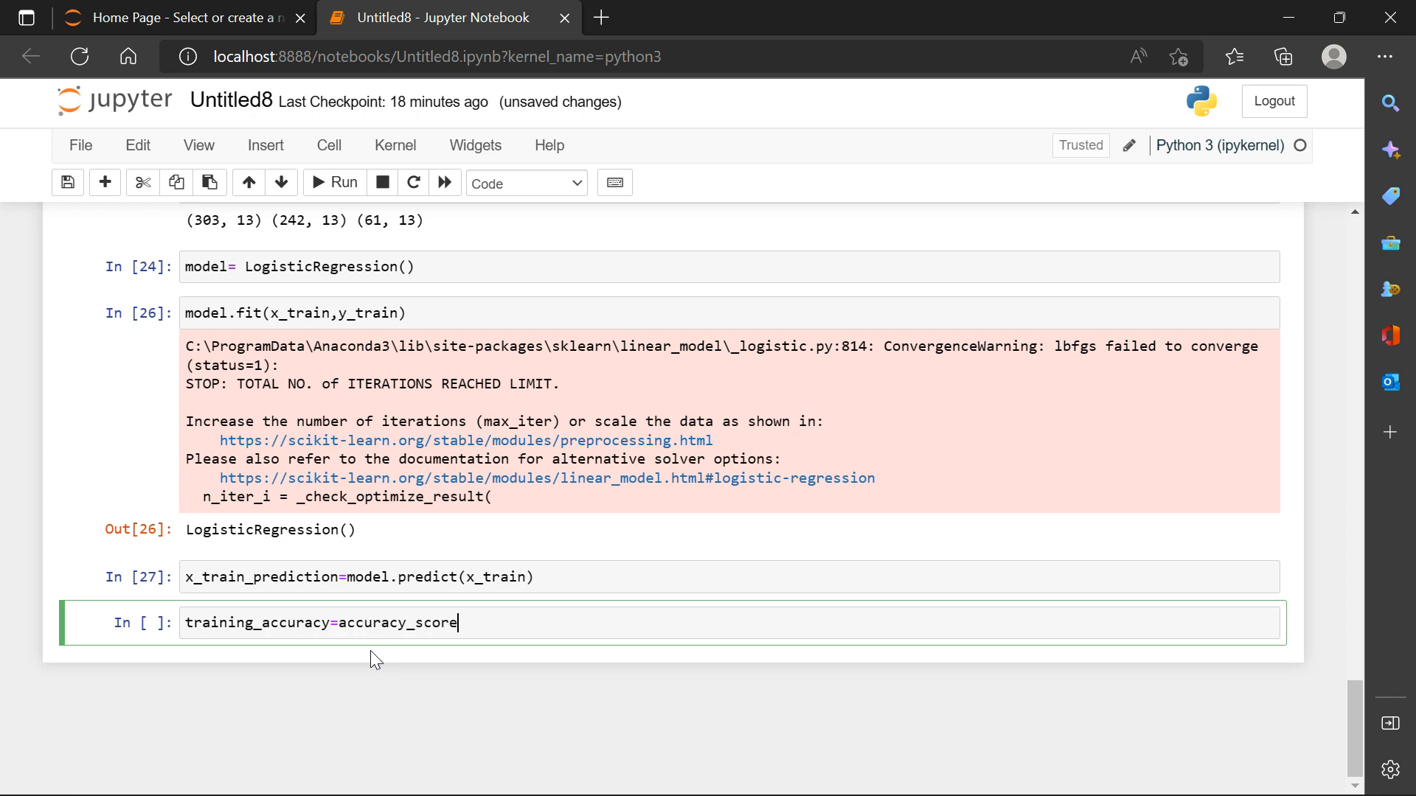
pyautogui.write('()')
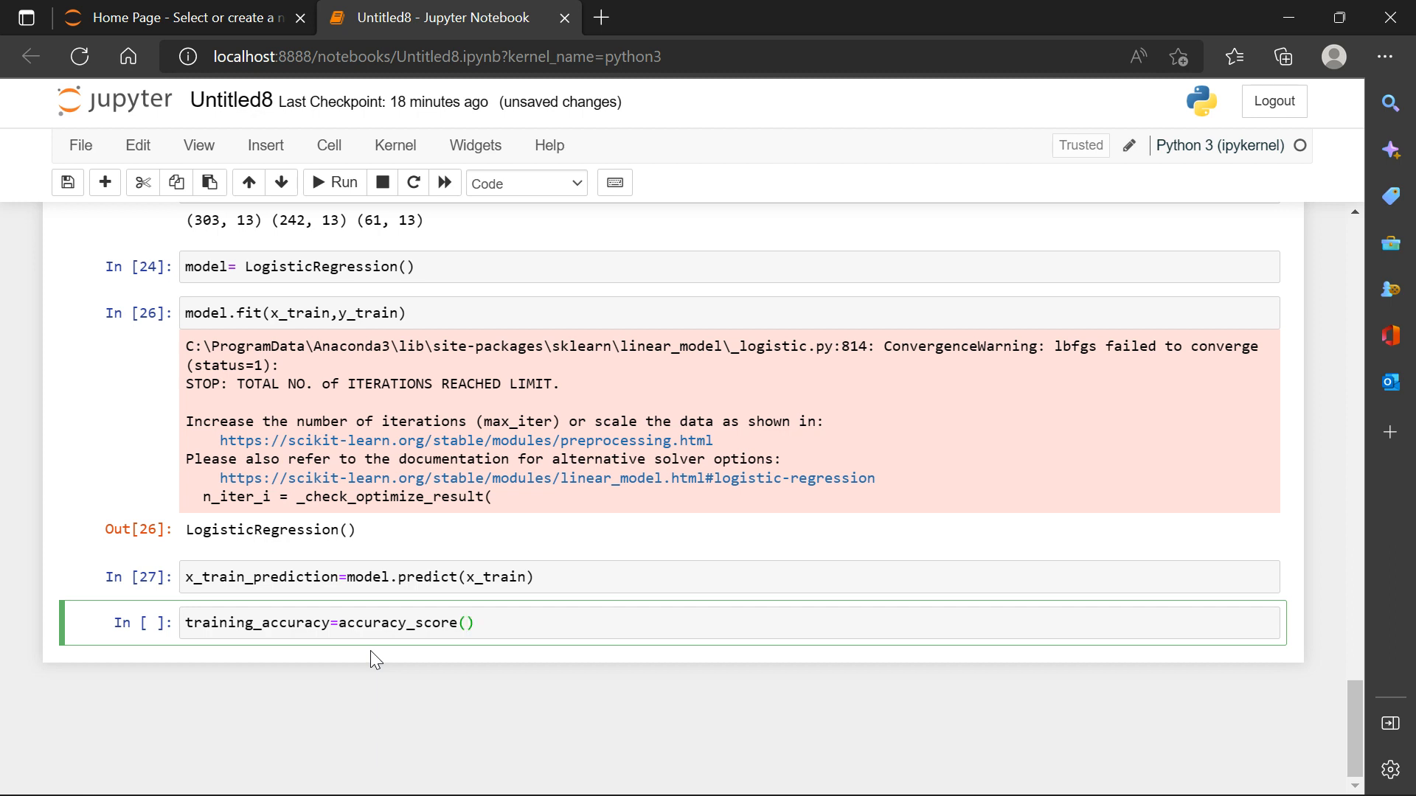
pyautogui.write('x')
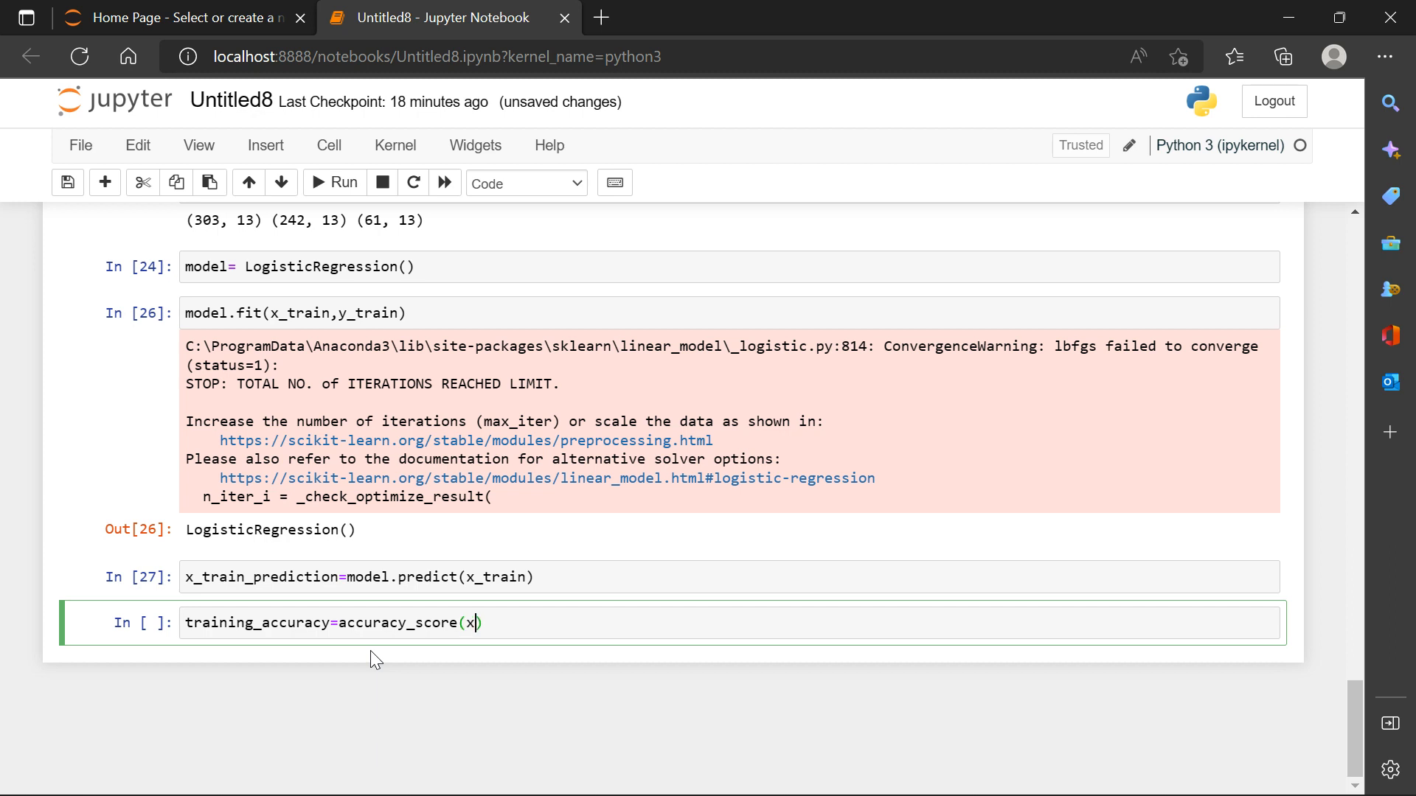
pyautogui.write('_tra')
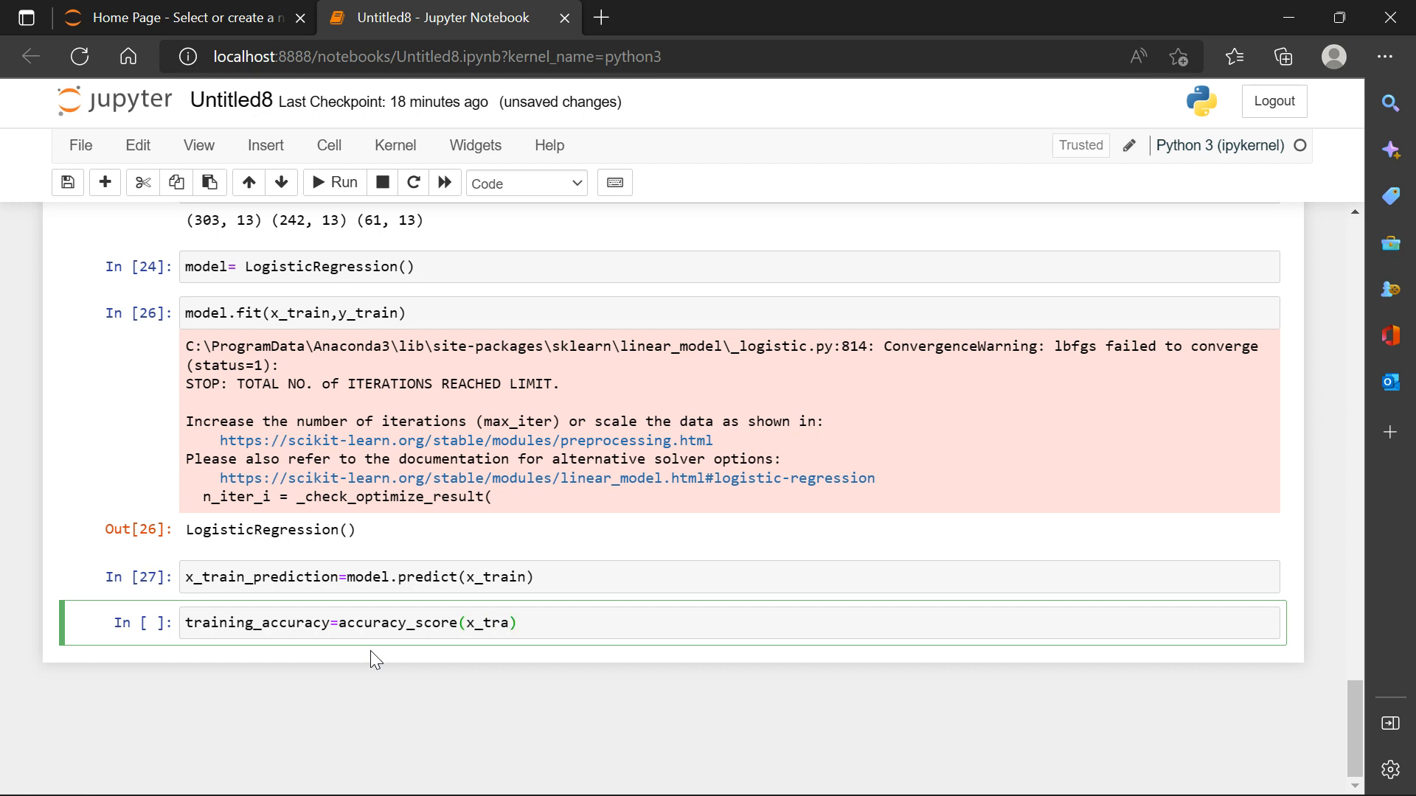
pyautogui.press('Tab')
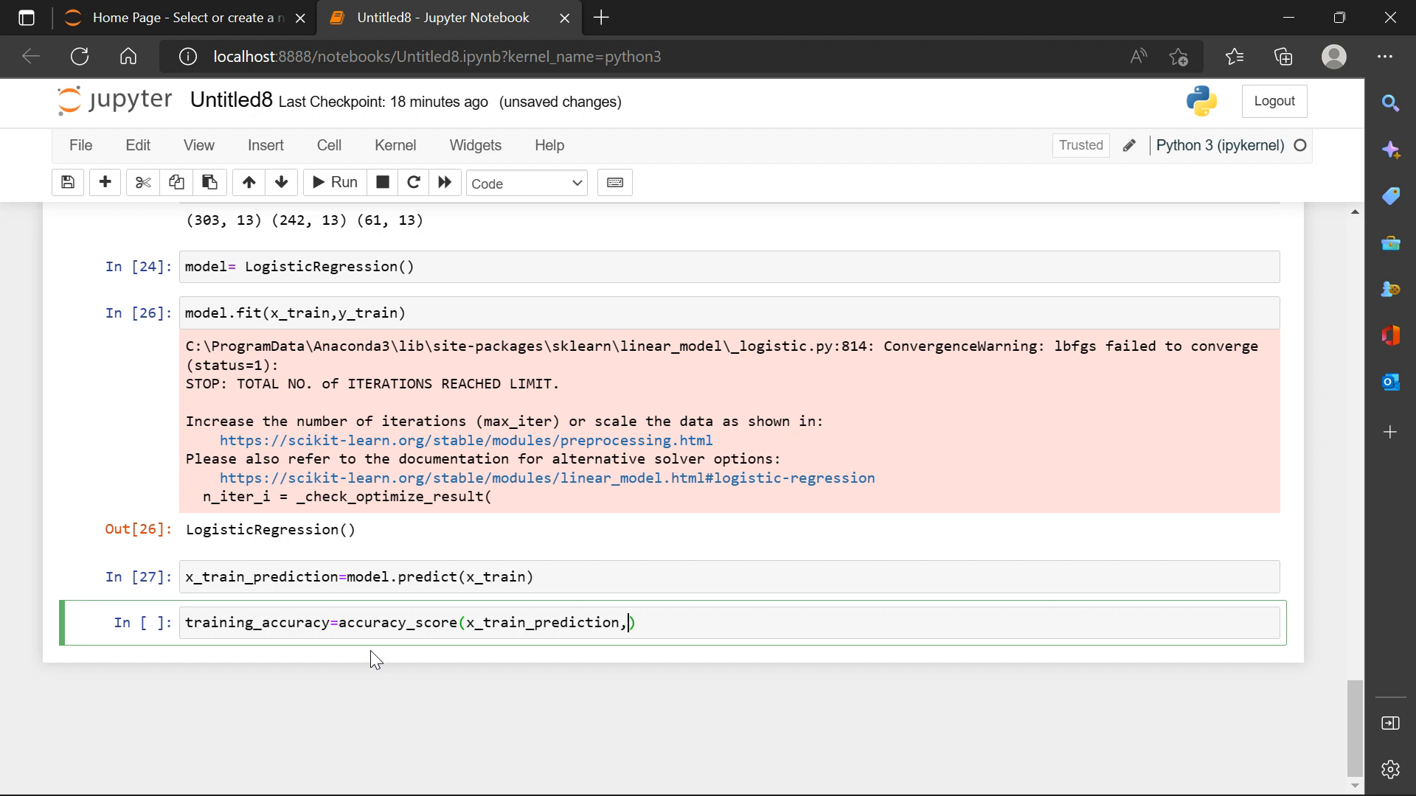
pyautogui.write('y_train')
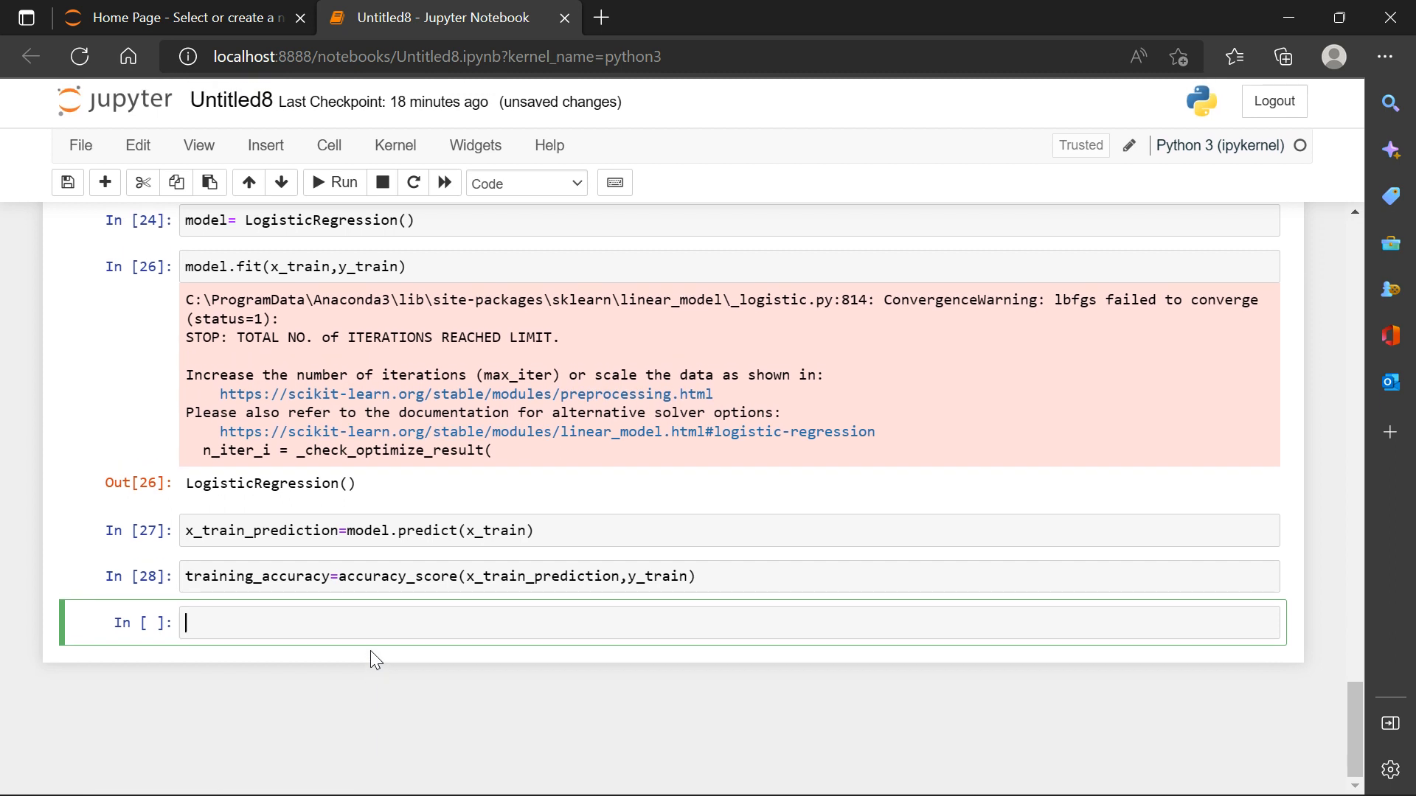
# Print training_accuracy, which shows 0.8512396694214877.
pyautogui.write('print')
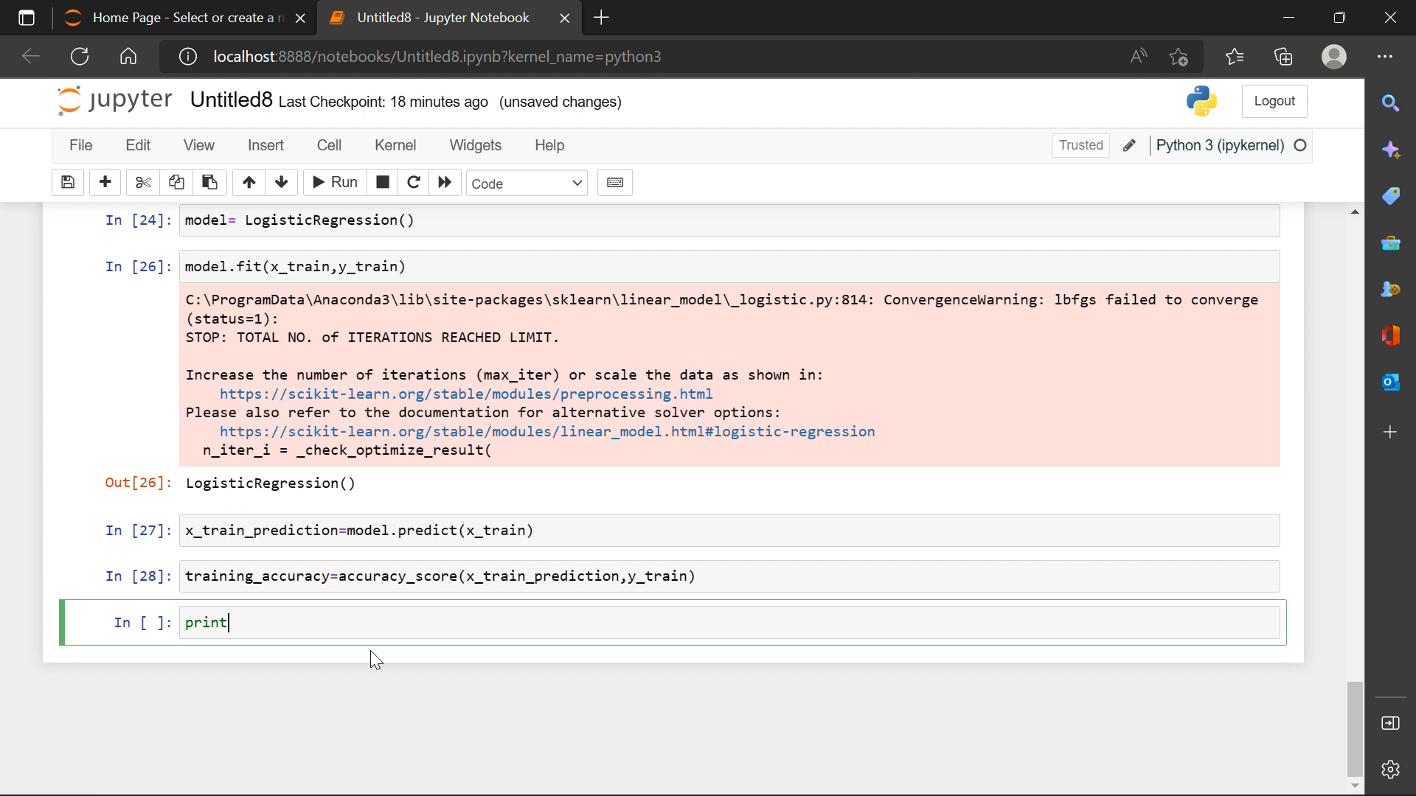
pyautogui.write('()')
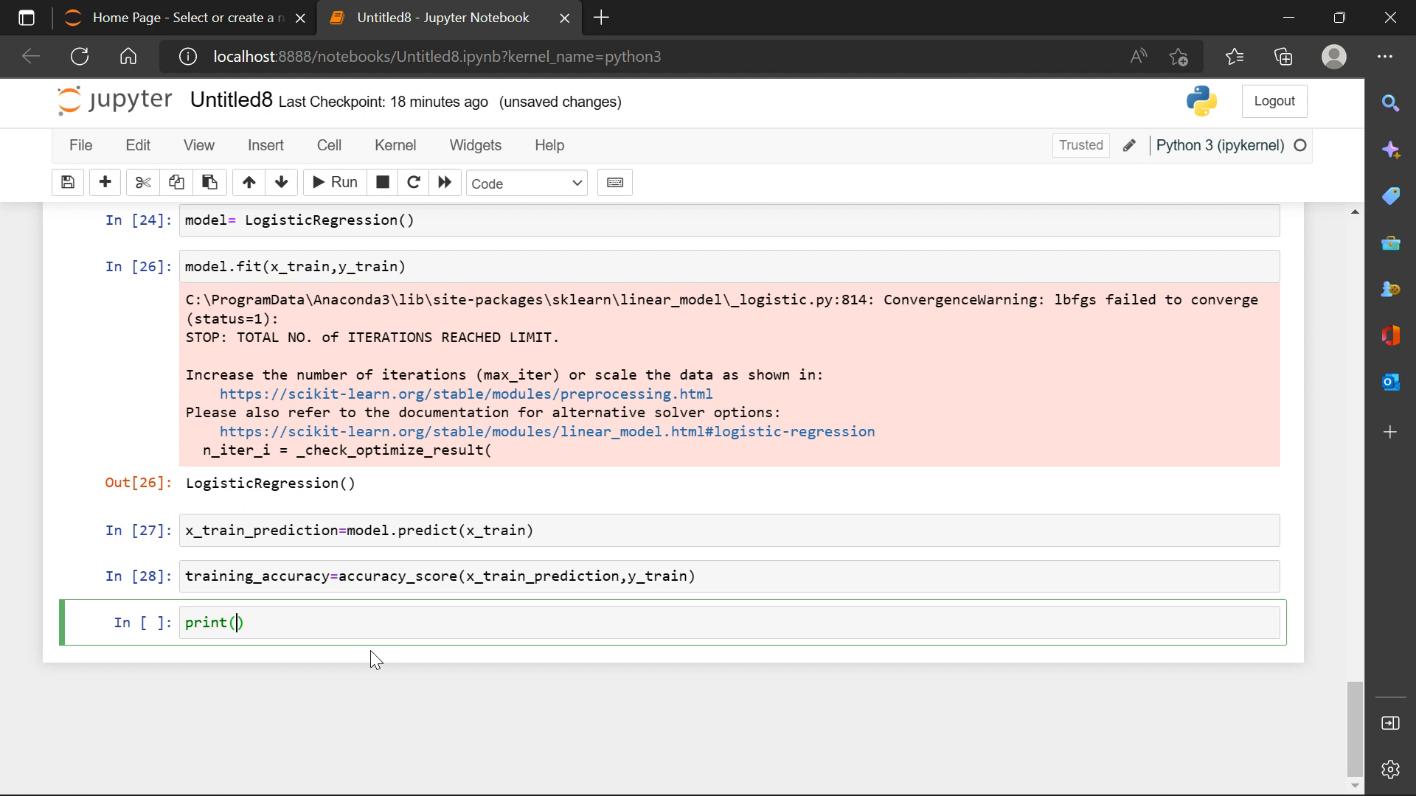
pyautogui.write('training_accuracy')
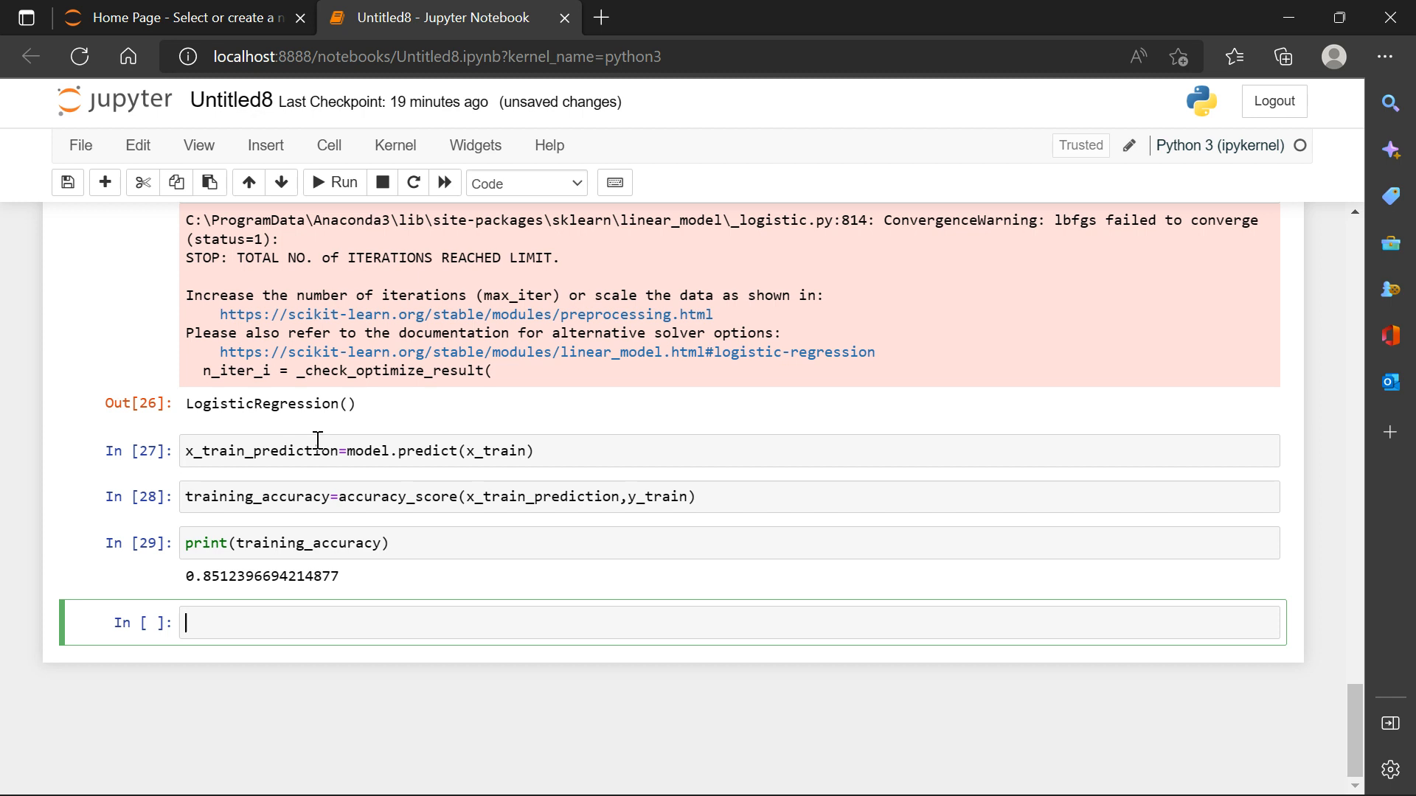
pyautogui.moveTo(585, 485)
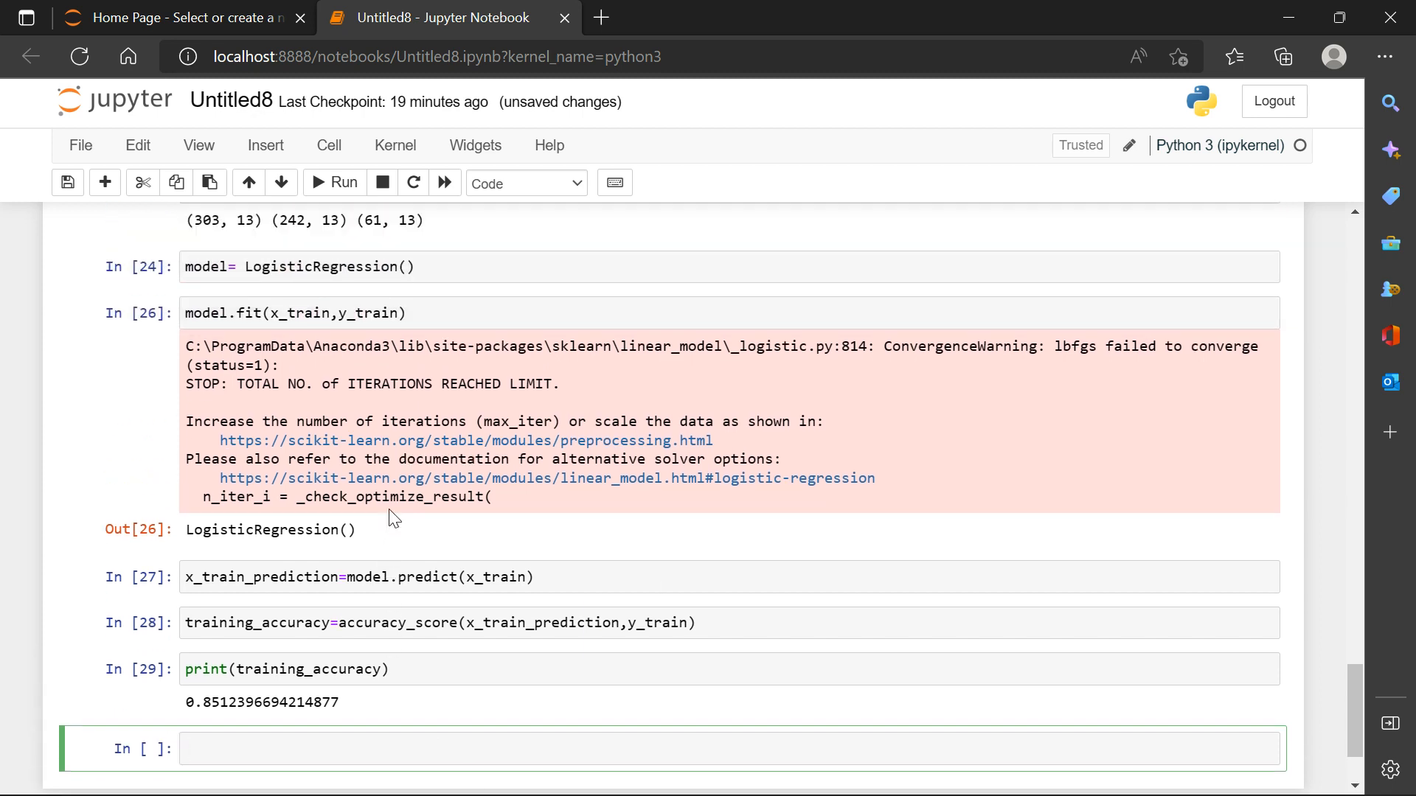
pyautogui.scroll(-3)
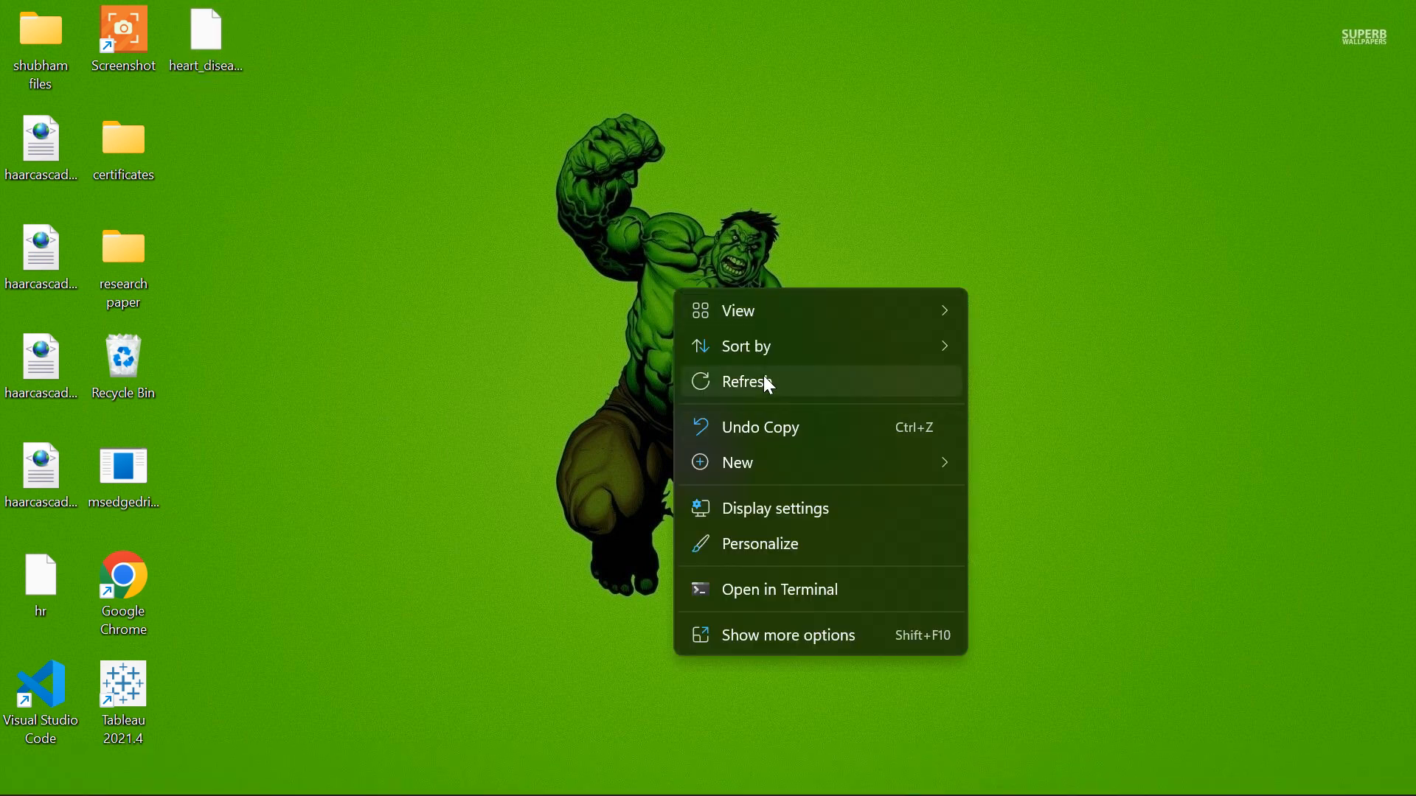
# Open the heart_disease_data file from the desktop in Notepad.
pyautogui.click(744, 381)
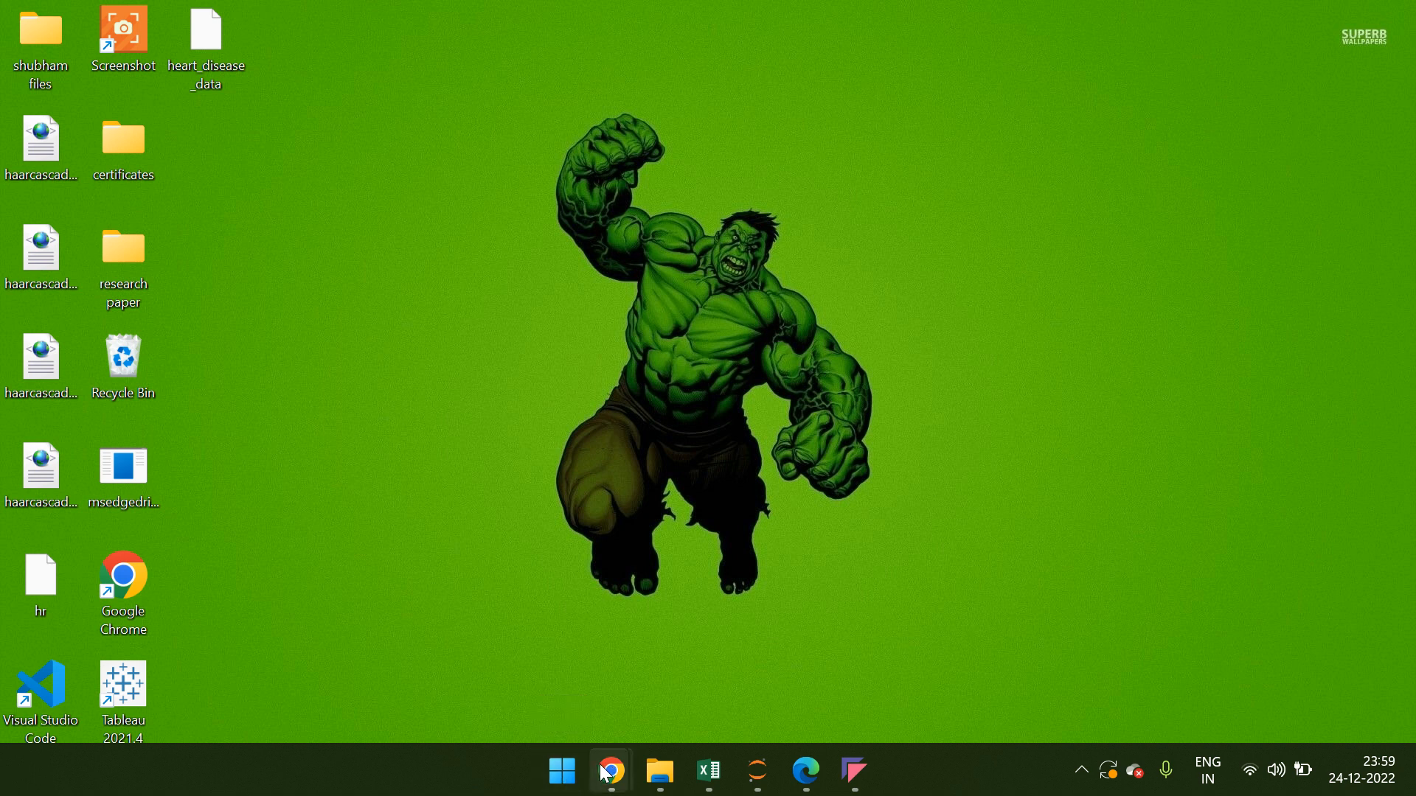
pyautogui.click(560, 770)
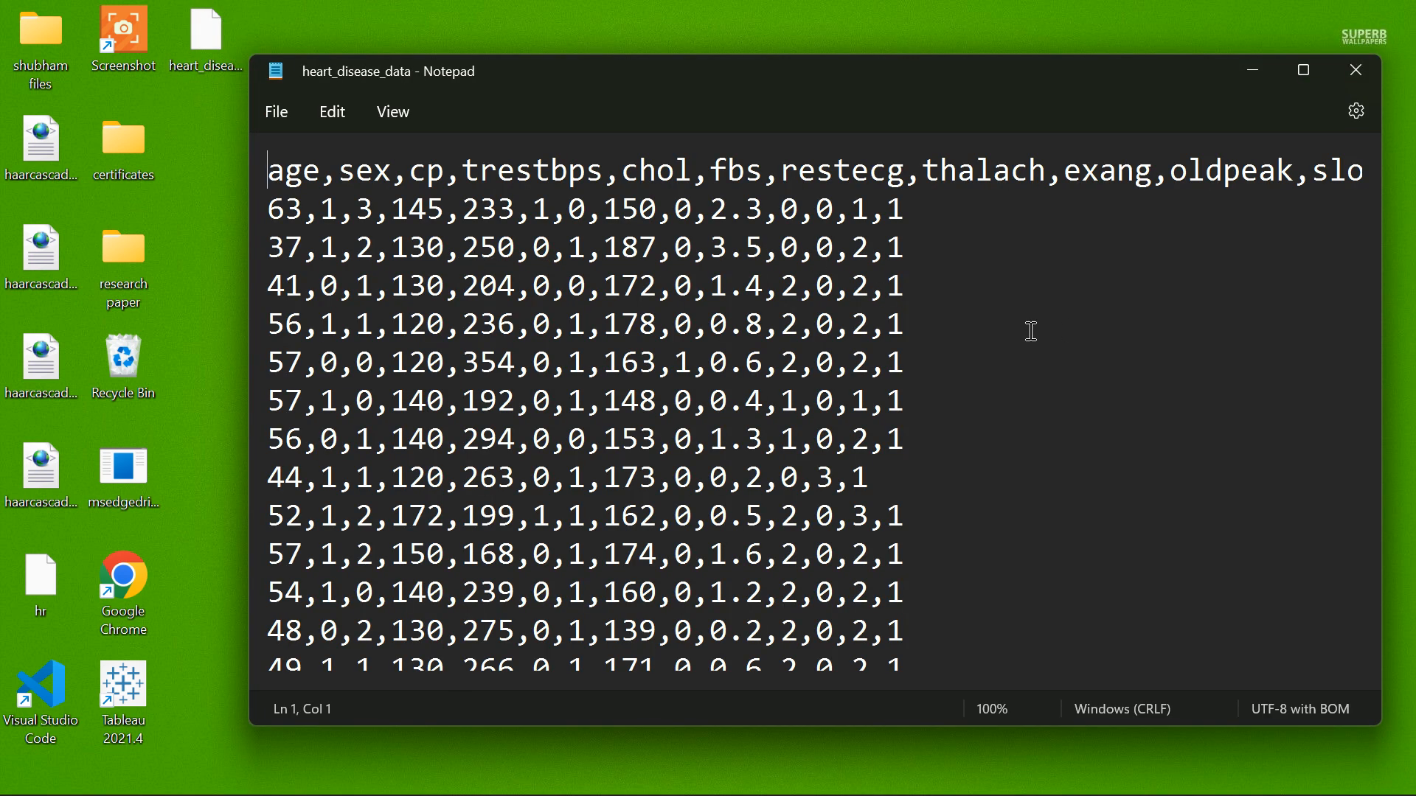
pyautogui.moveTo(256, 364)
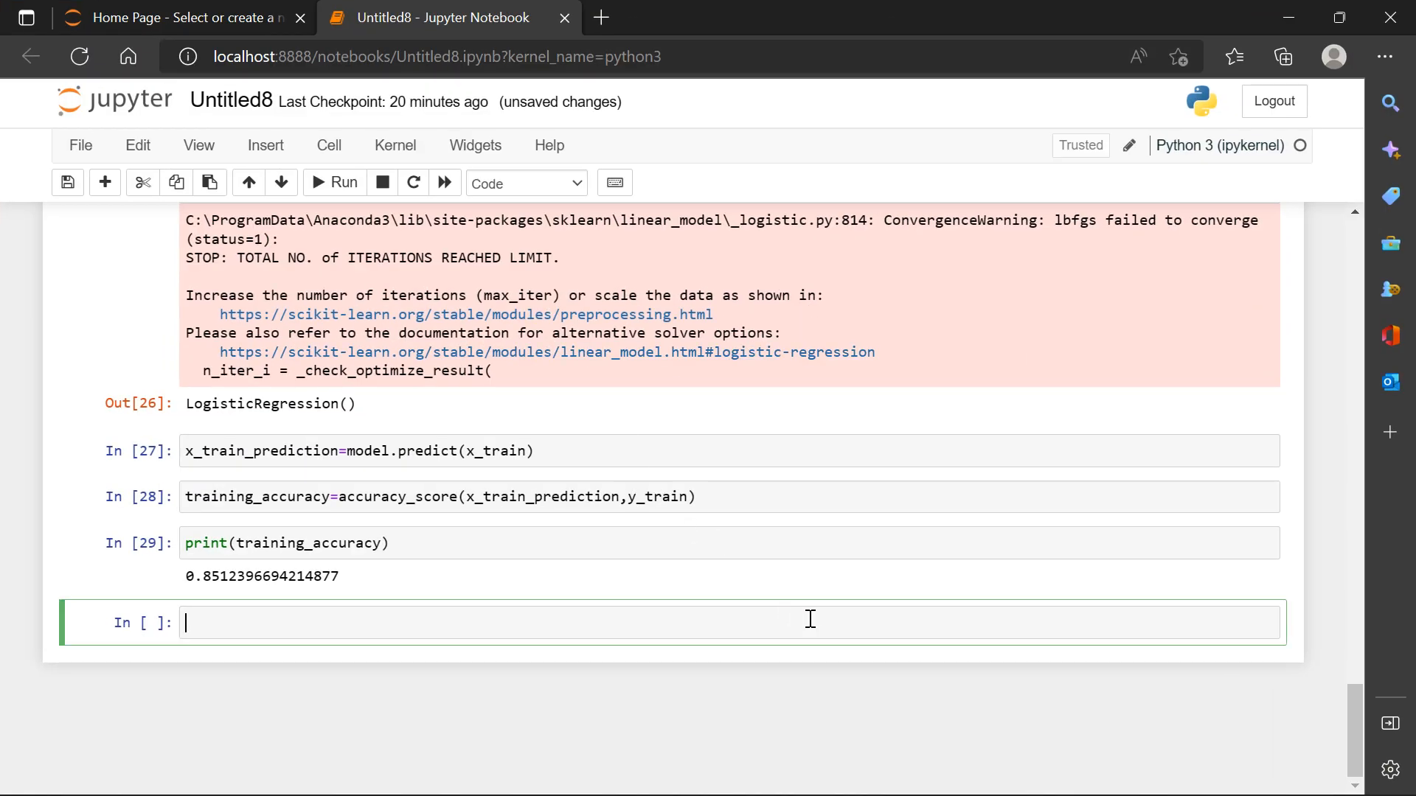
# Define input_data as the sample tuple (56,1,1,120,236,0,1,178,0,0.8,2,0,2).
pyautogui.write('input')
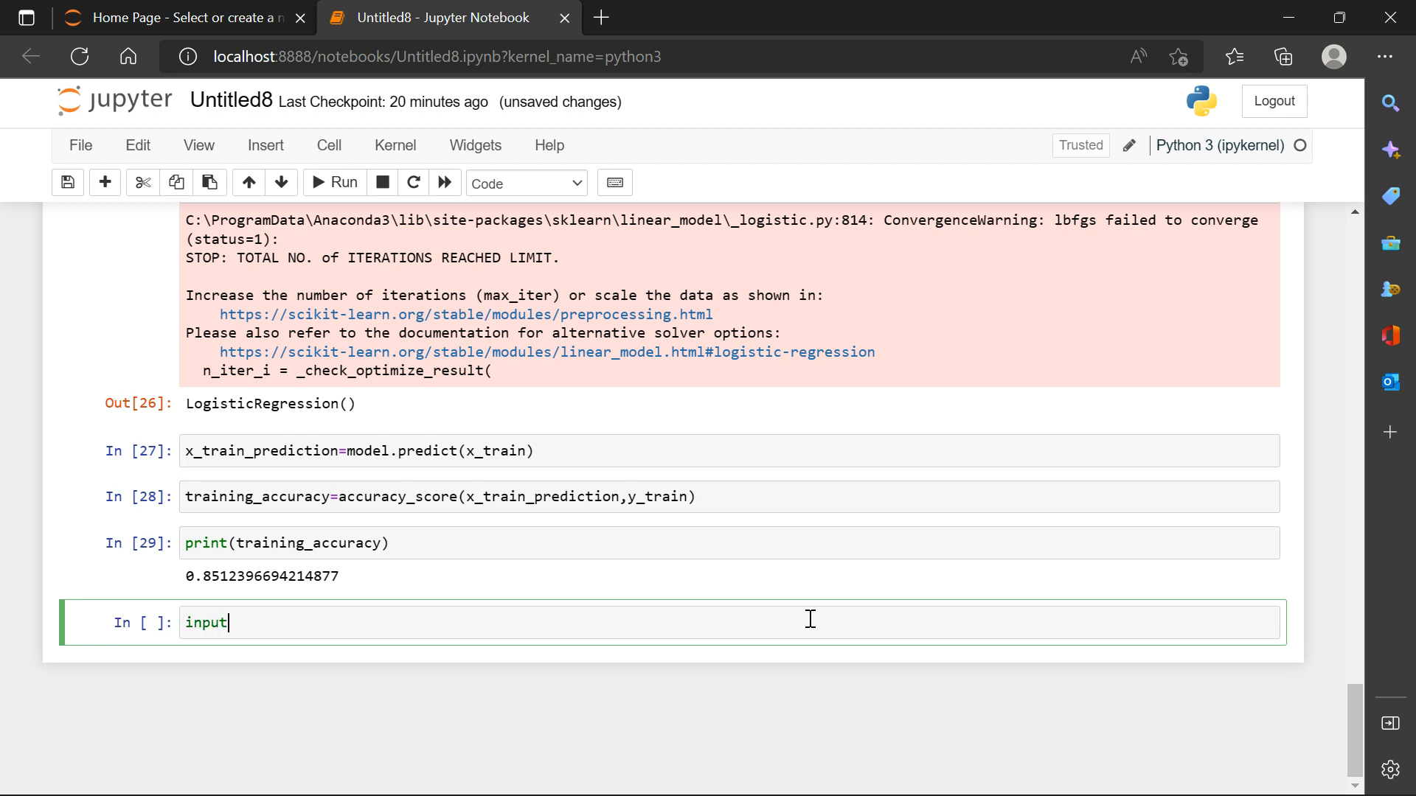
pyautogui.write('_data')
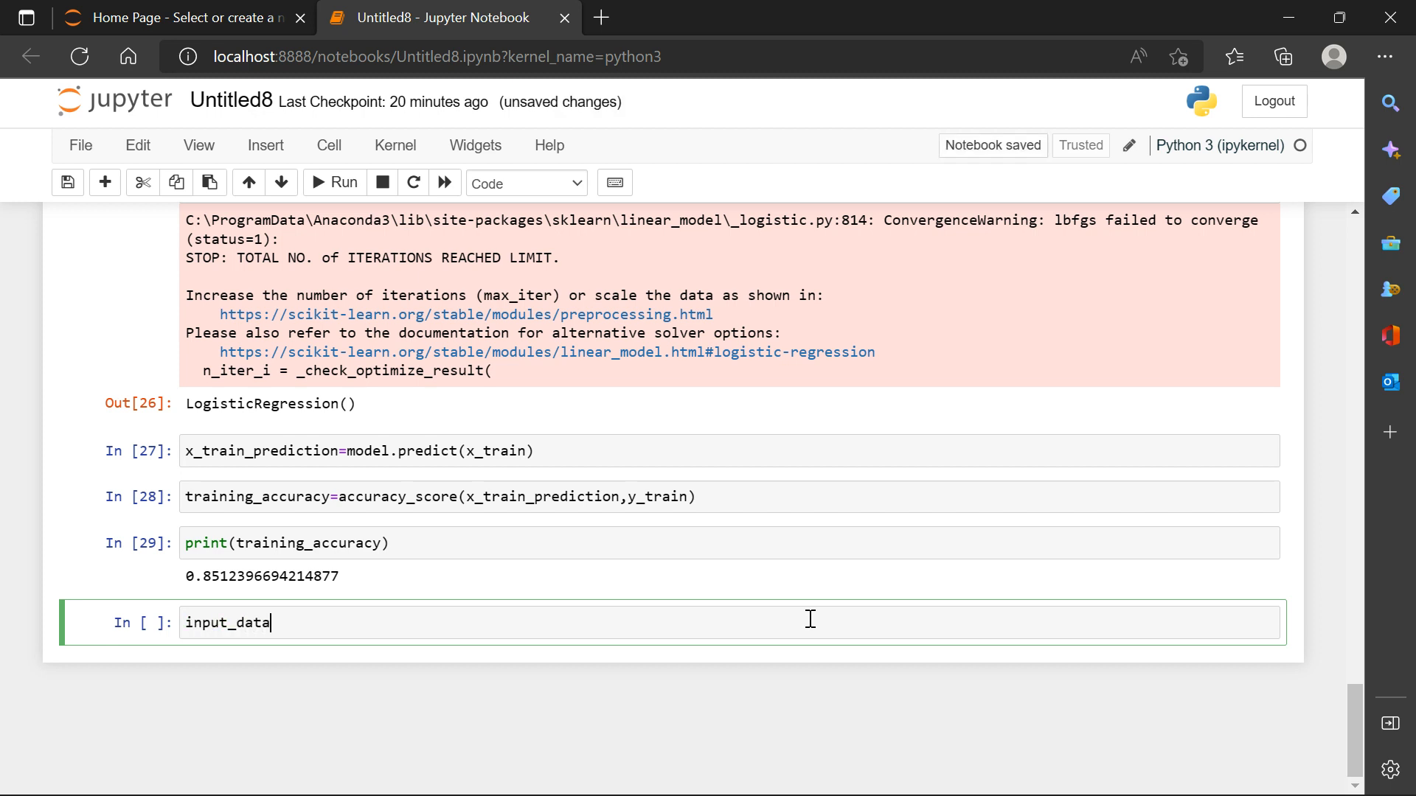
pyautogui.write('=')
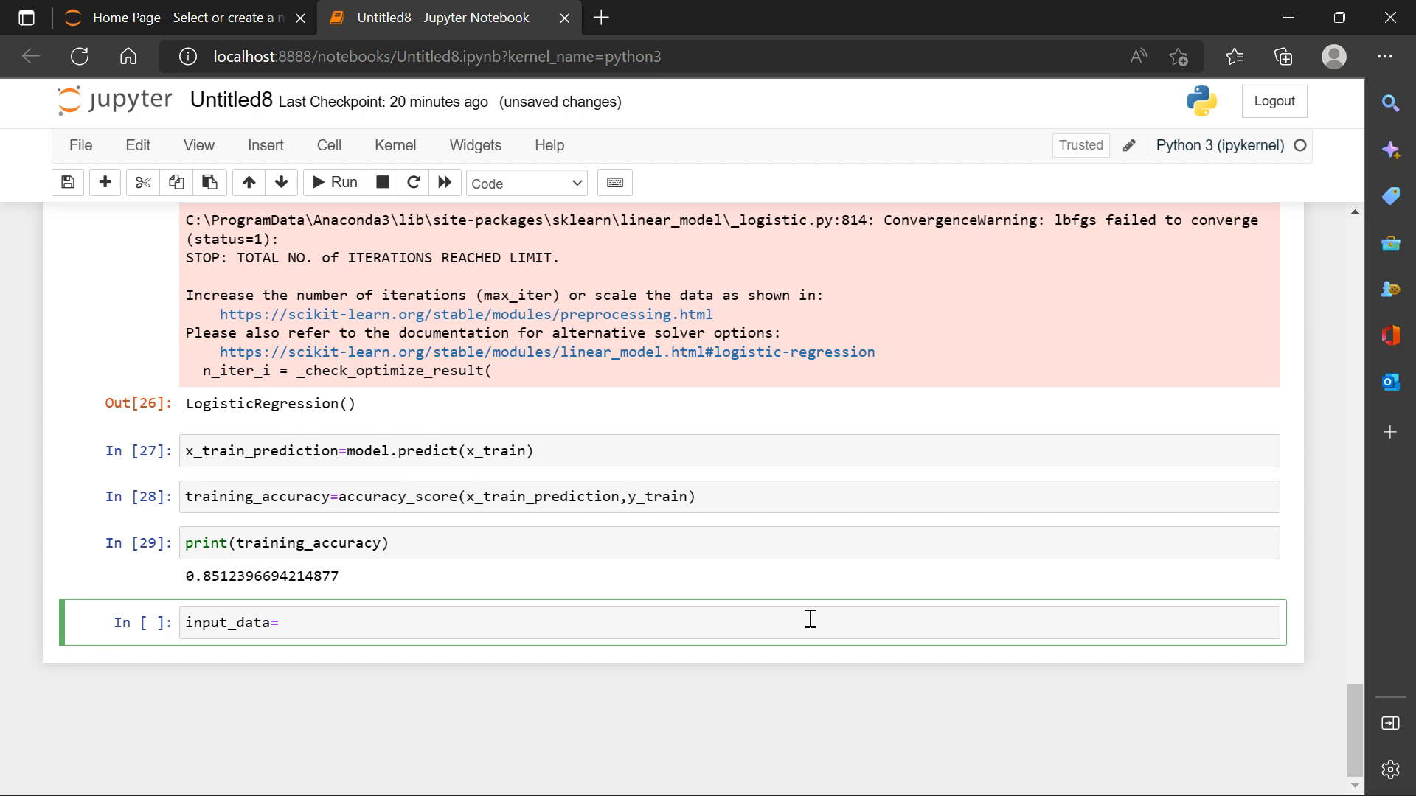
pyautogui.write('(56,1,1,120,236,0,1,178,0,0.8,2,0,2)')
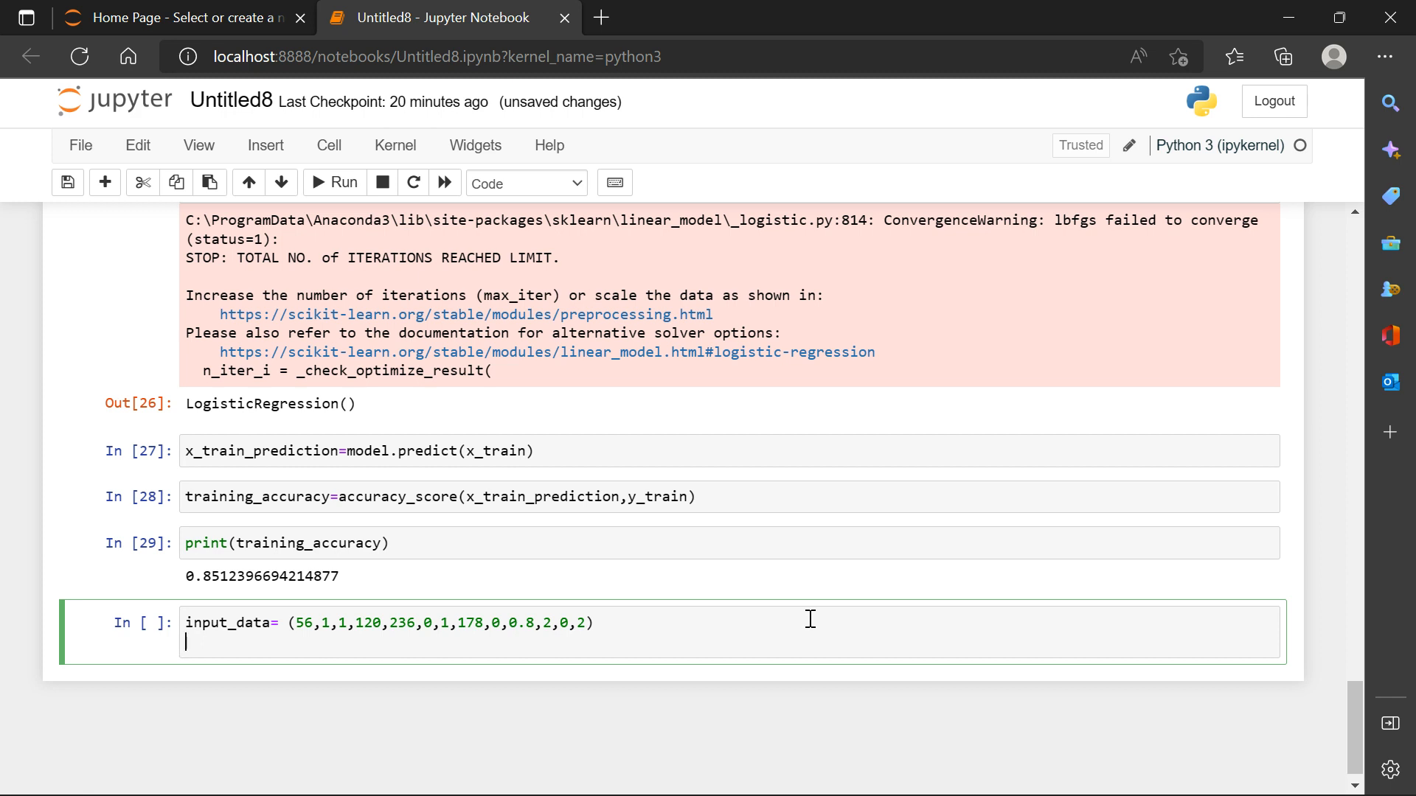
# Convert it with input_data_as_numpy_array = np.asarray(input_data).
pyautogui.write('in')
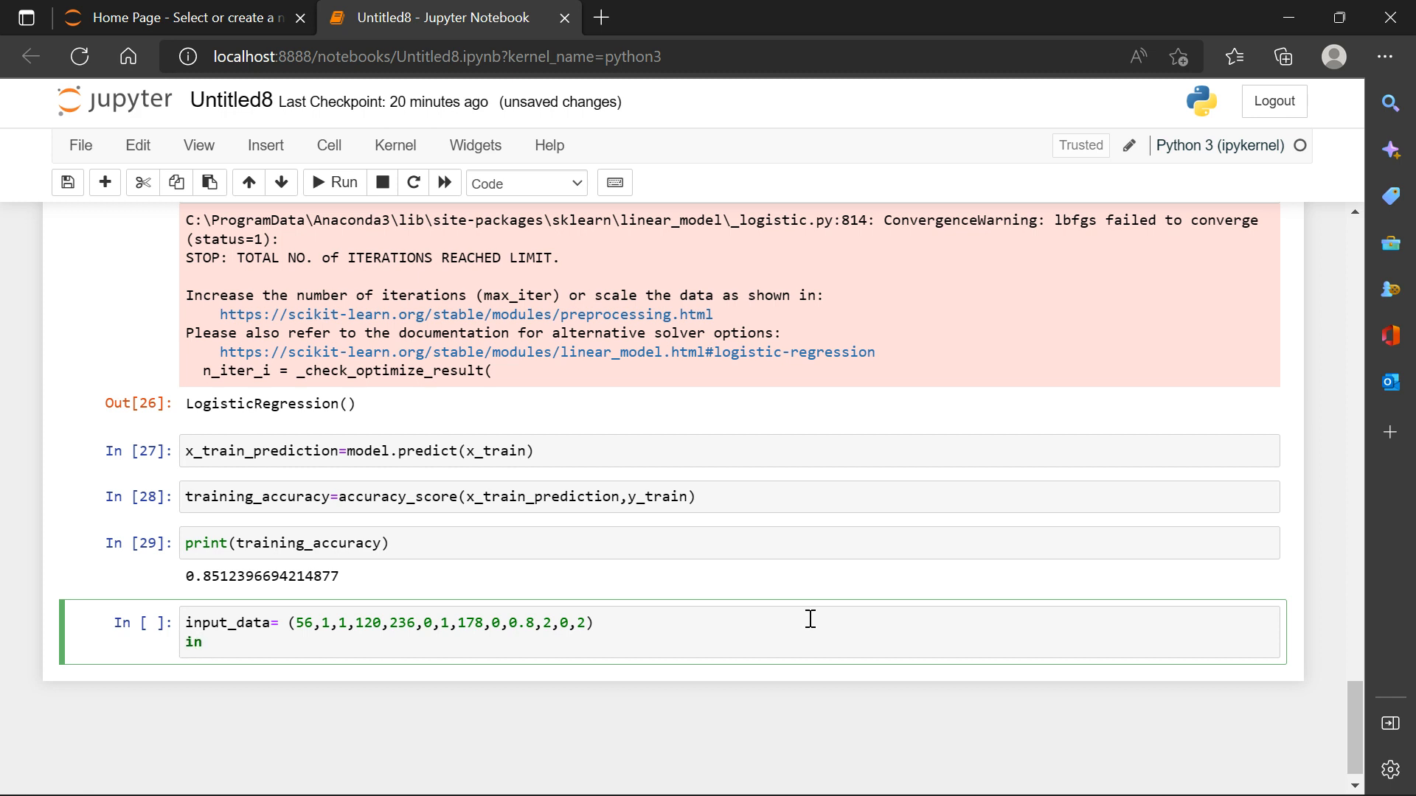
pyautogui.write('put')
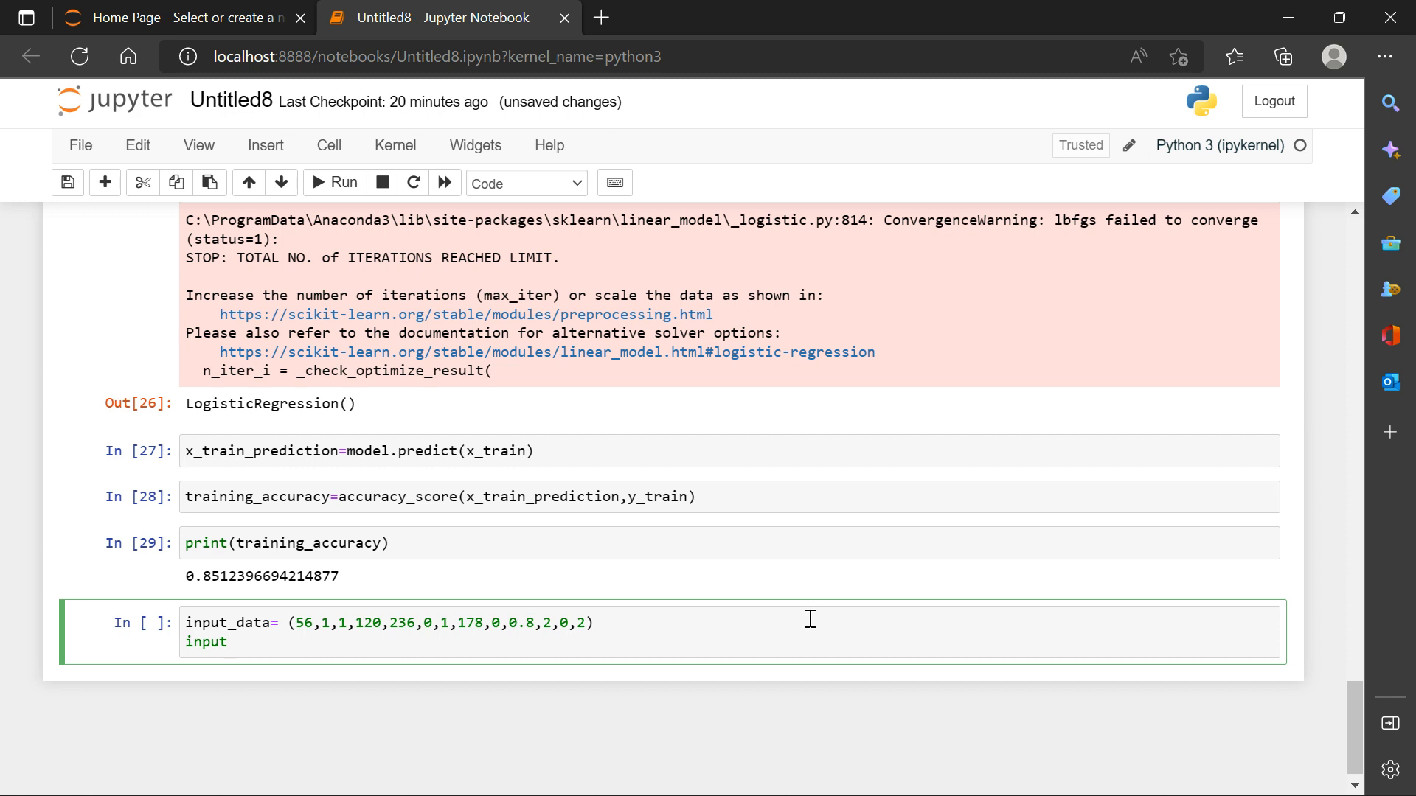
pyautogui.write('_data')
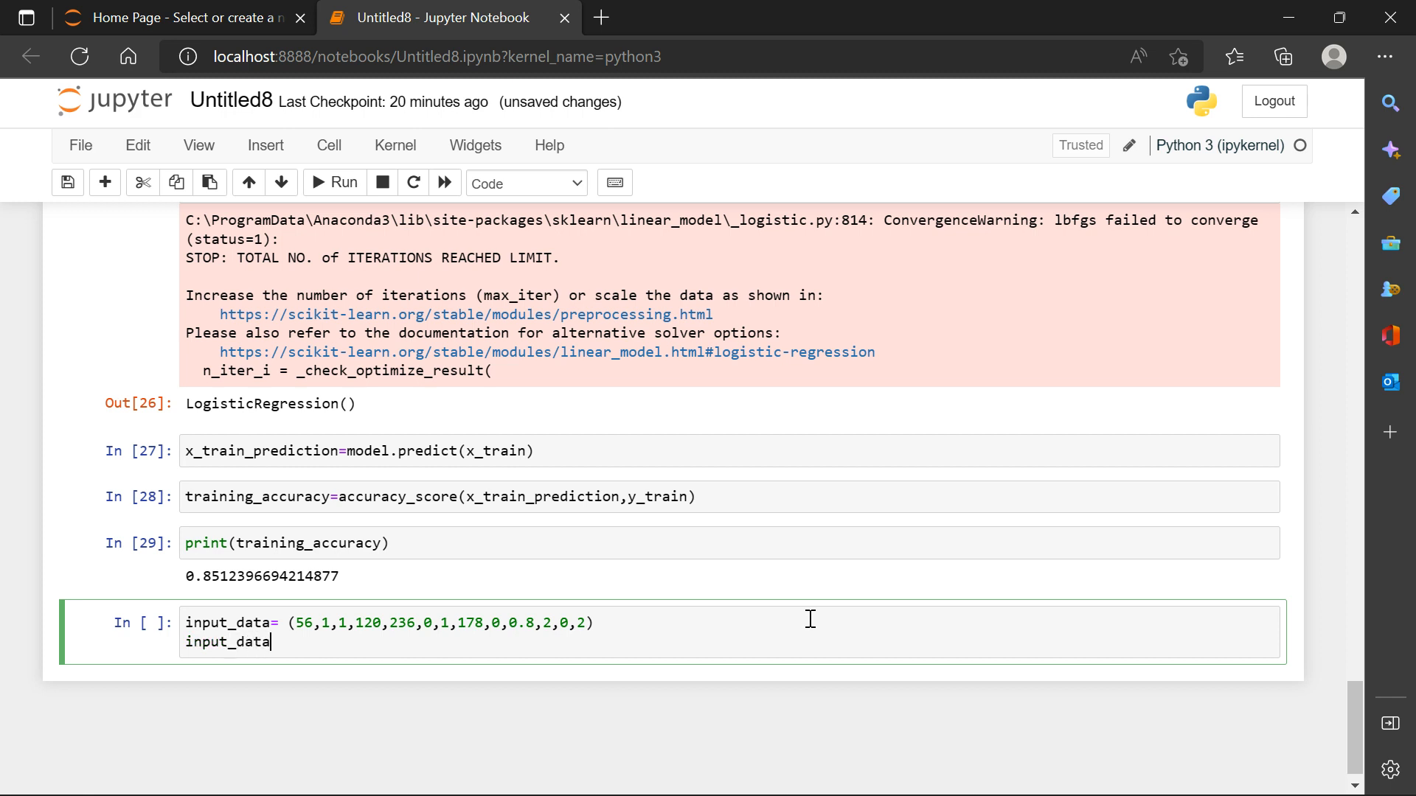
pyautogui.write('_as')
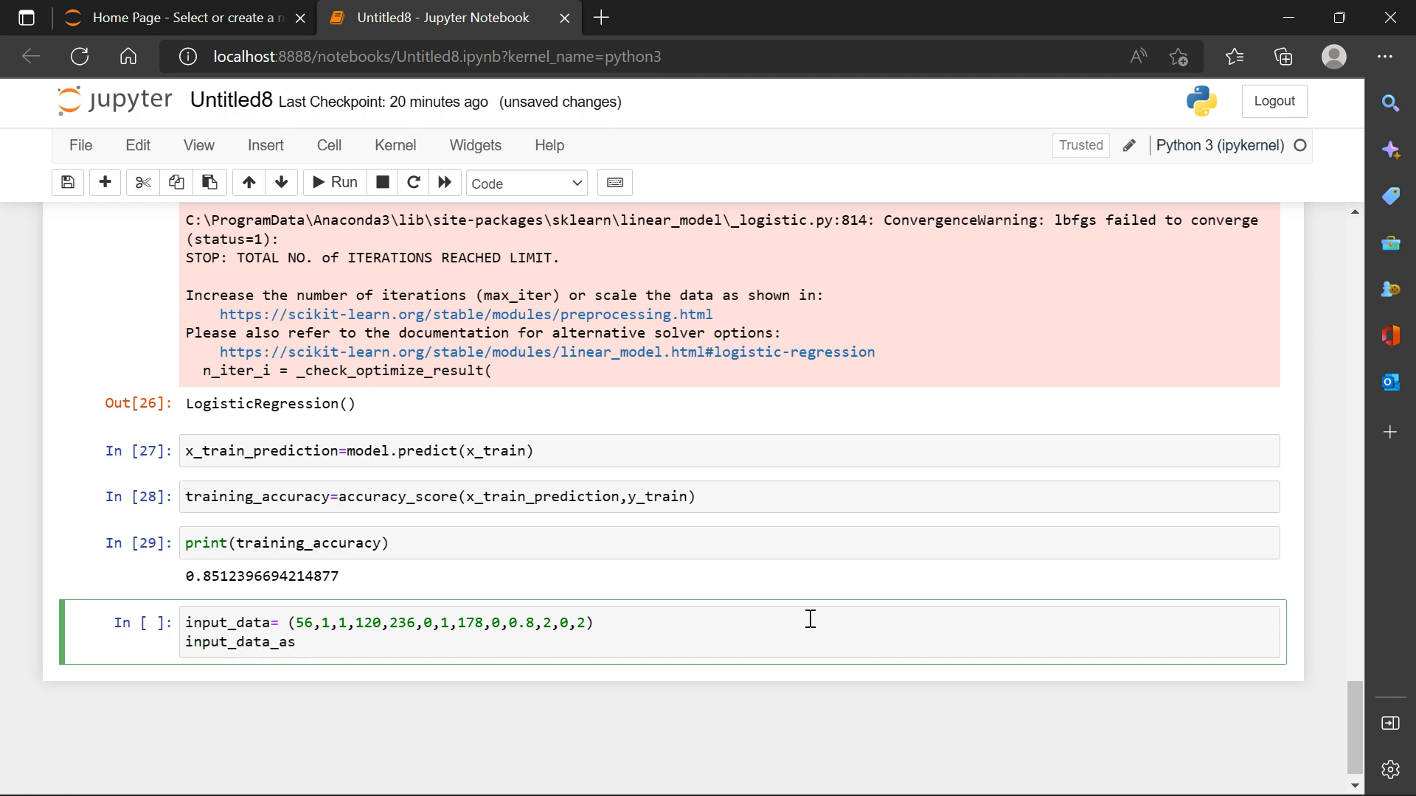
pyautogui.write('_numpy')
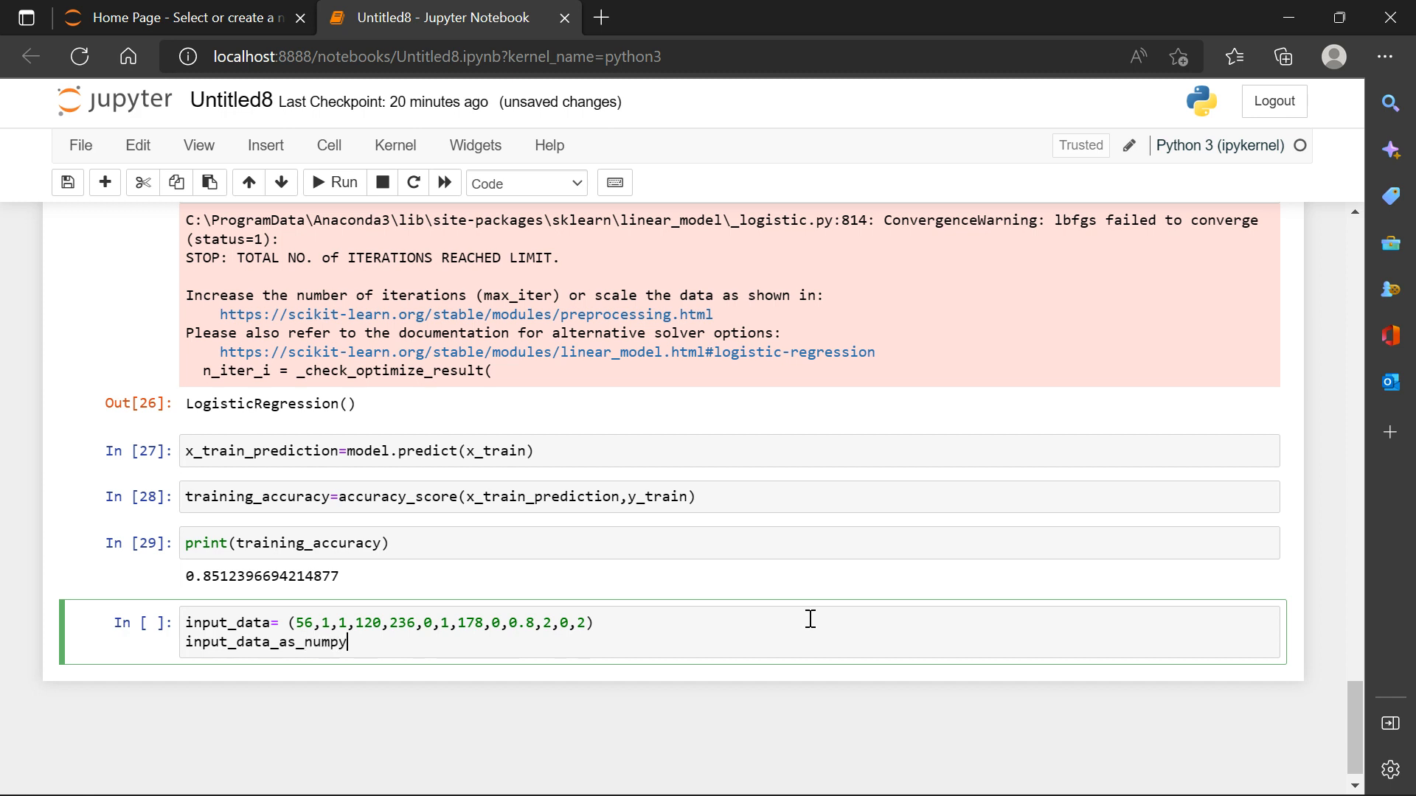
pyautogui.write('_array')
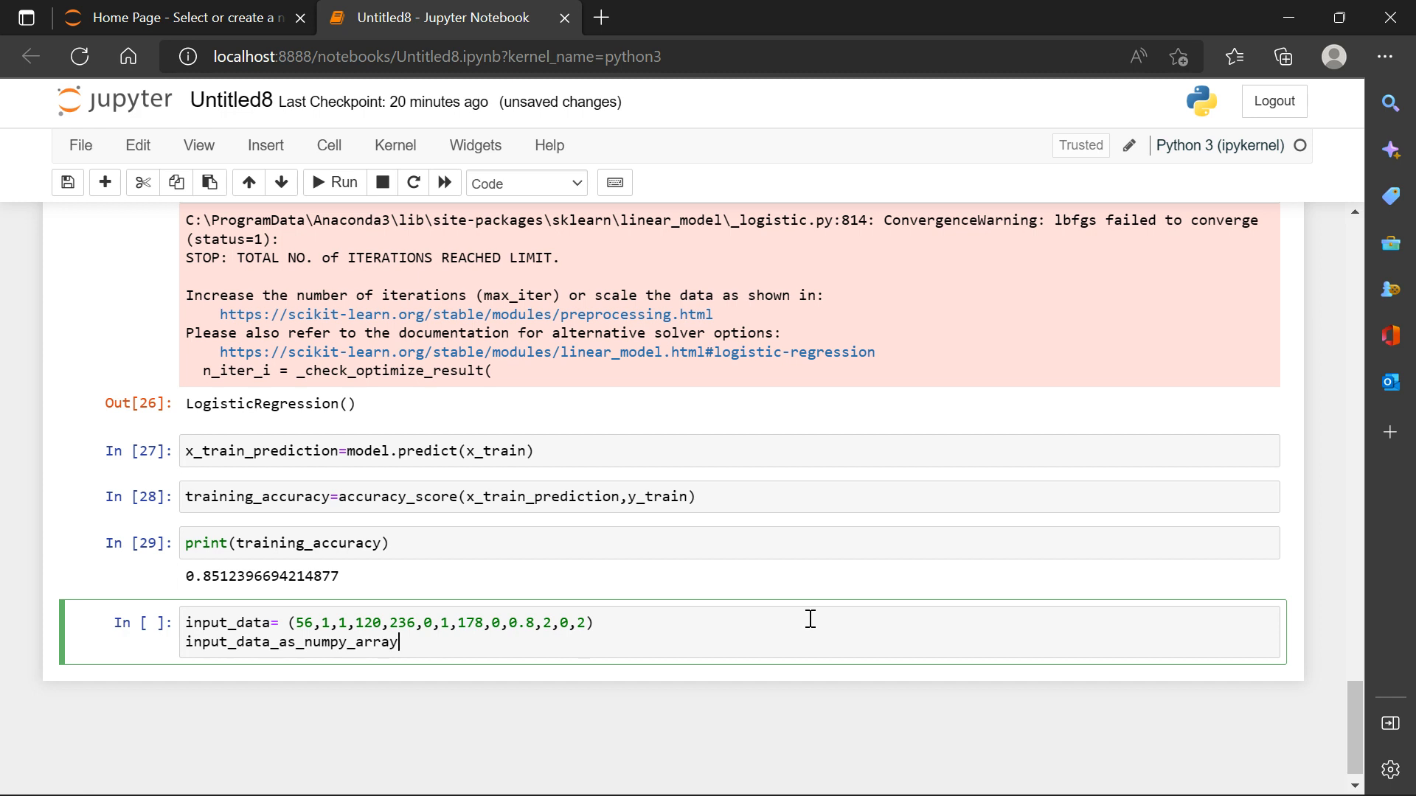
pyautogui.write('= n')
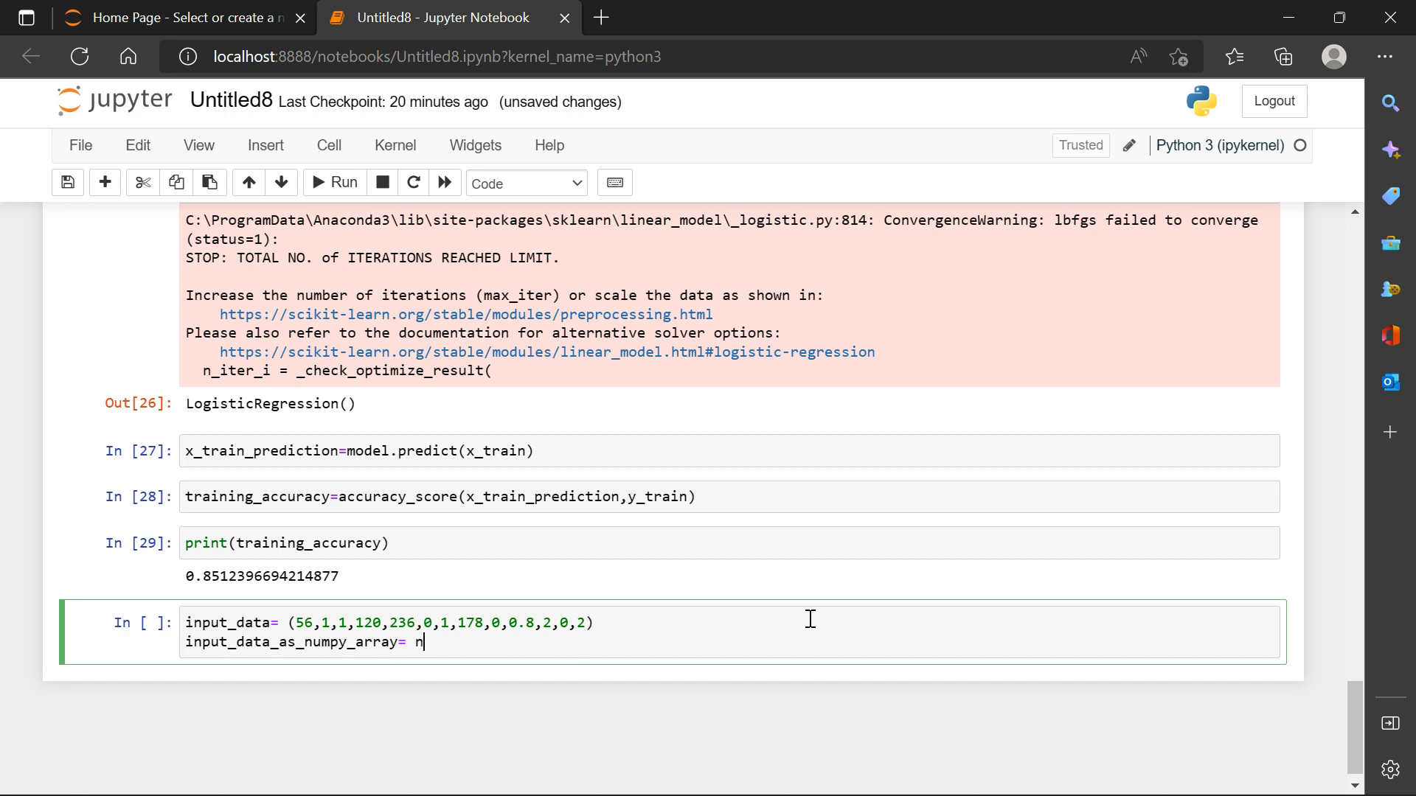
pyautogui.write('p.')
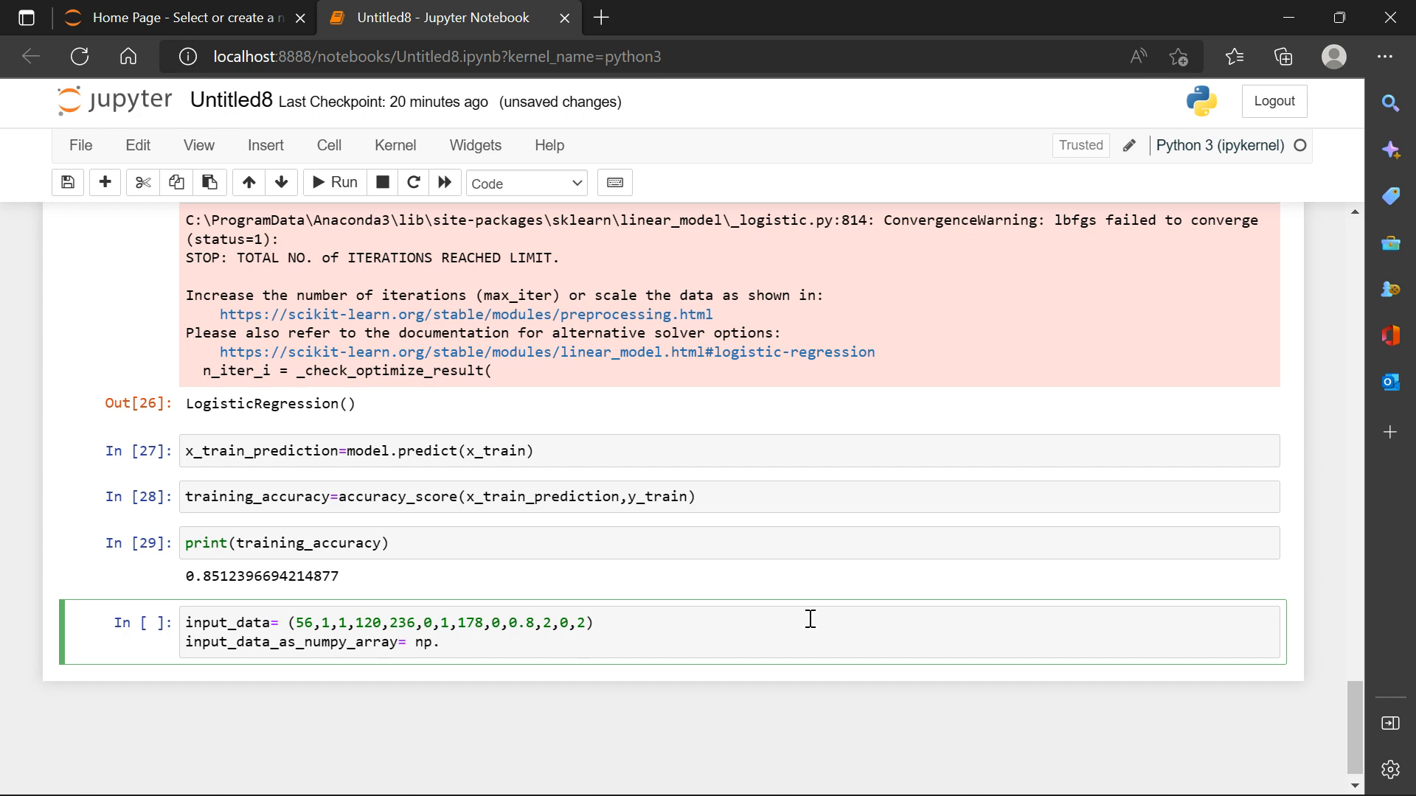
pyautogui.write('a')
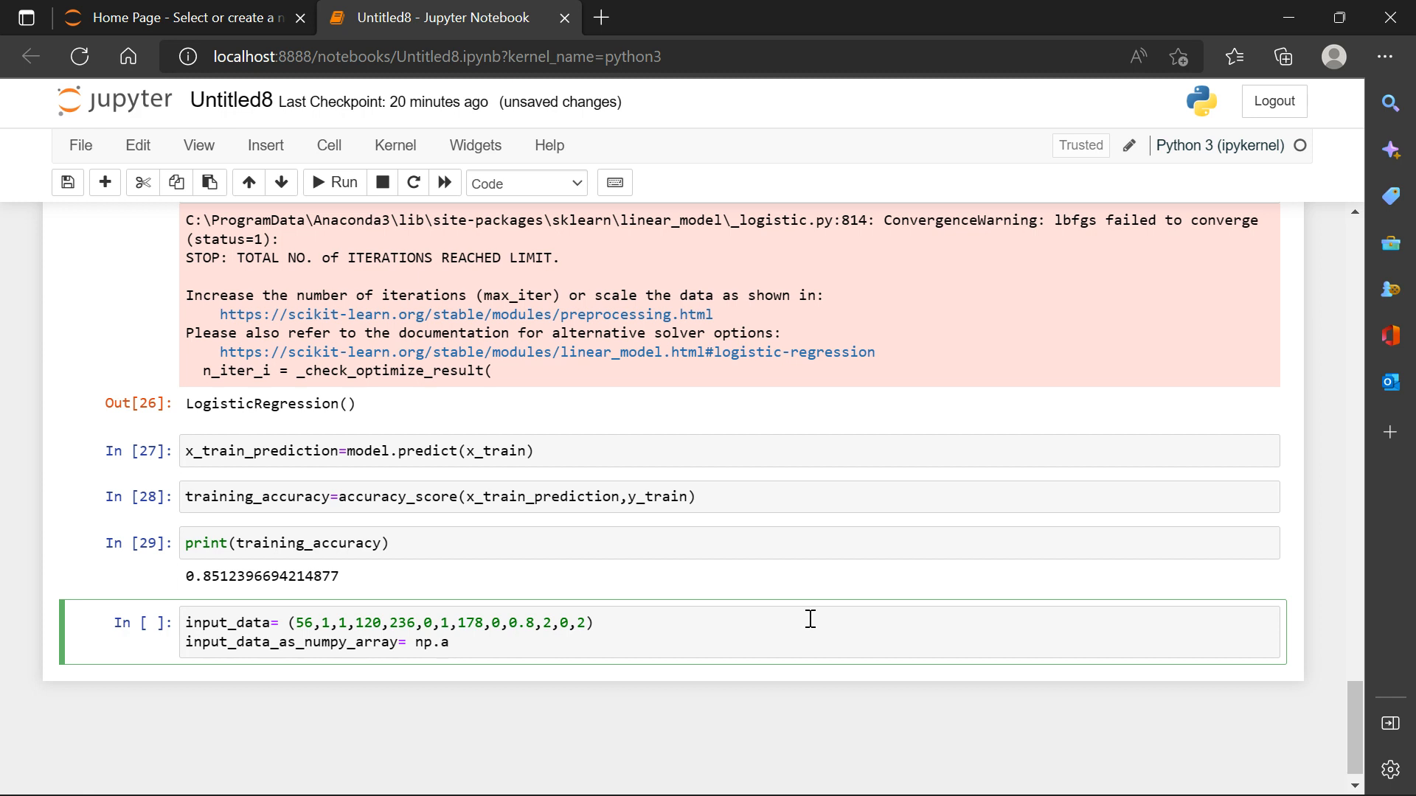
pyautogui.write('sa')
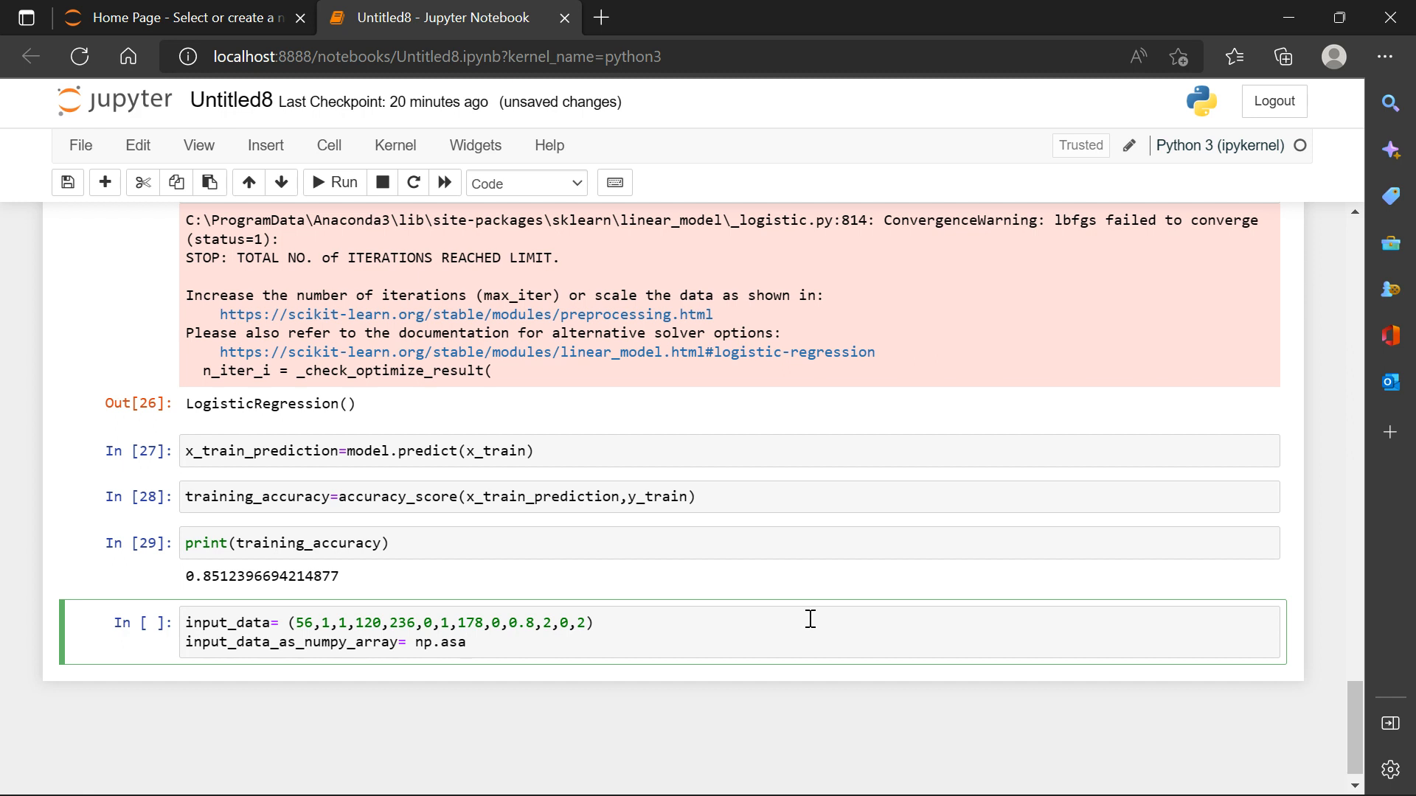
pyautogui.write('rr')
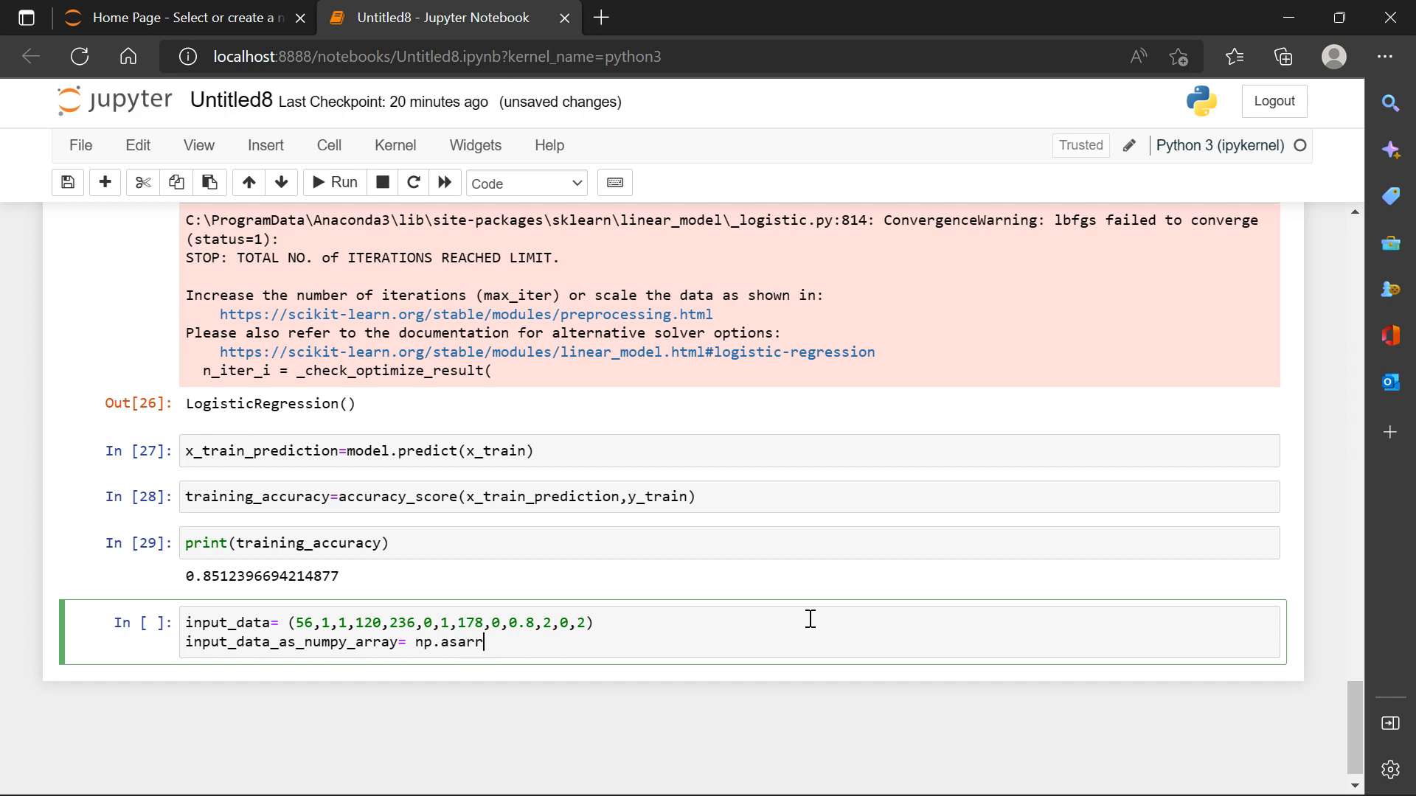
pyautogui.write('ay')
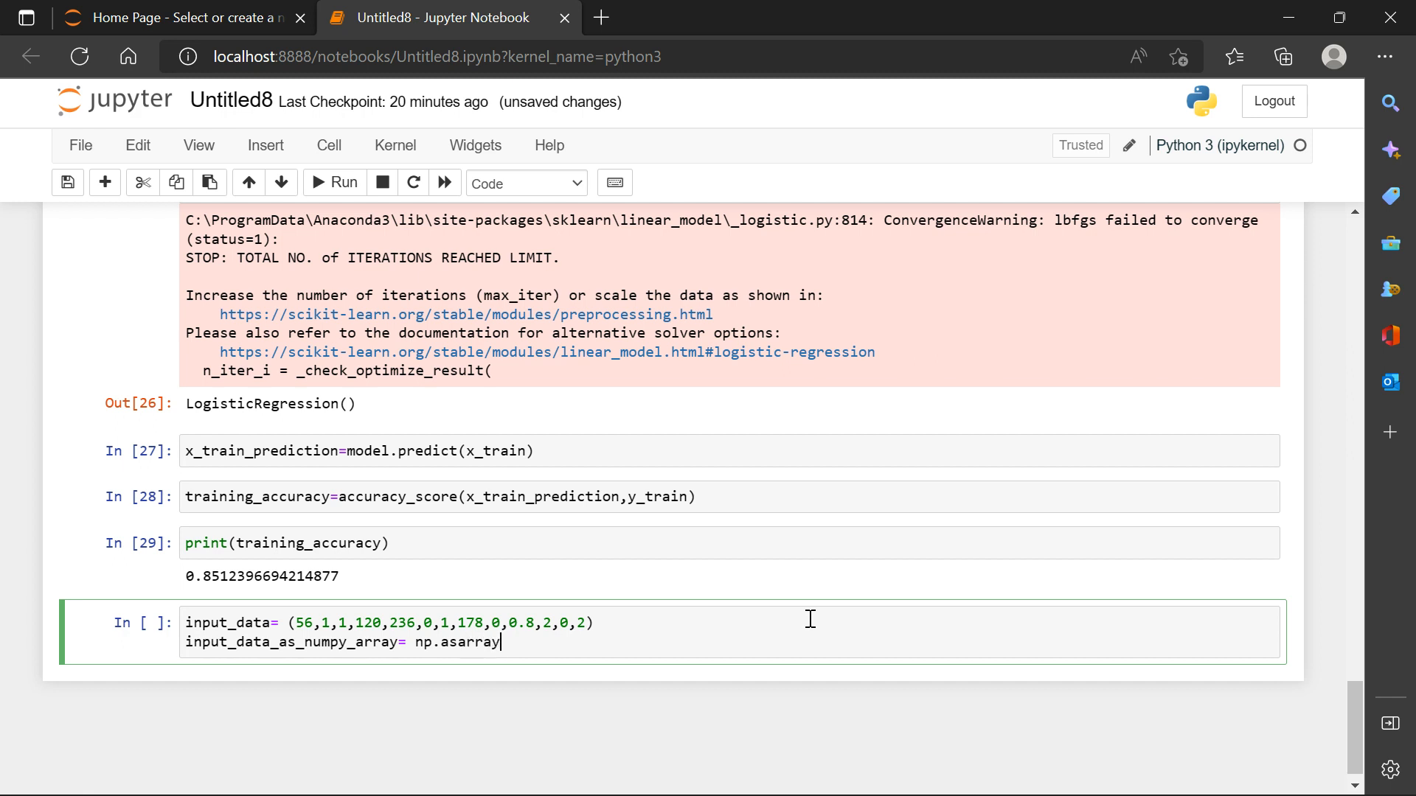
pyautogui.write('(')
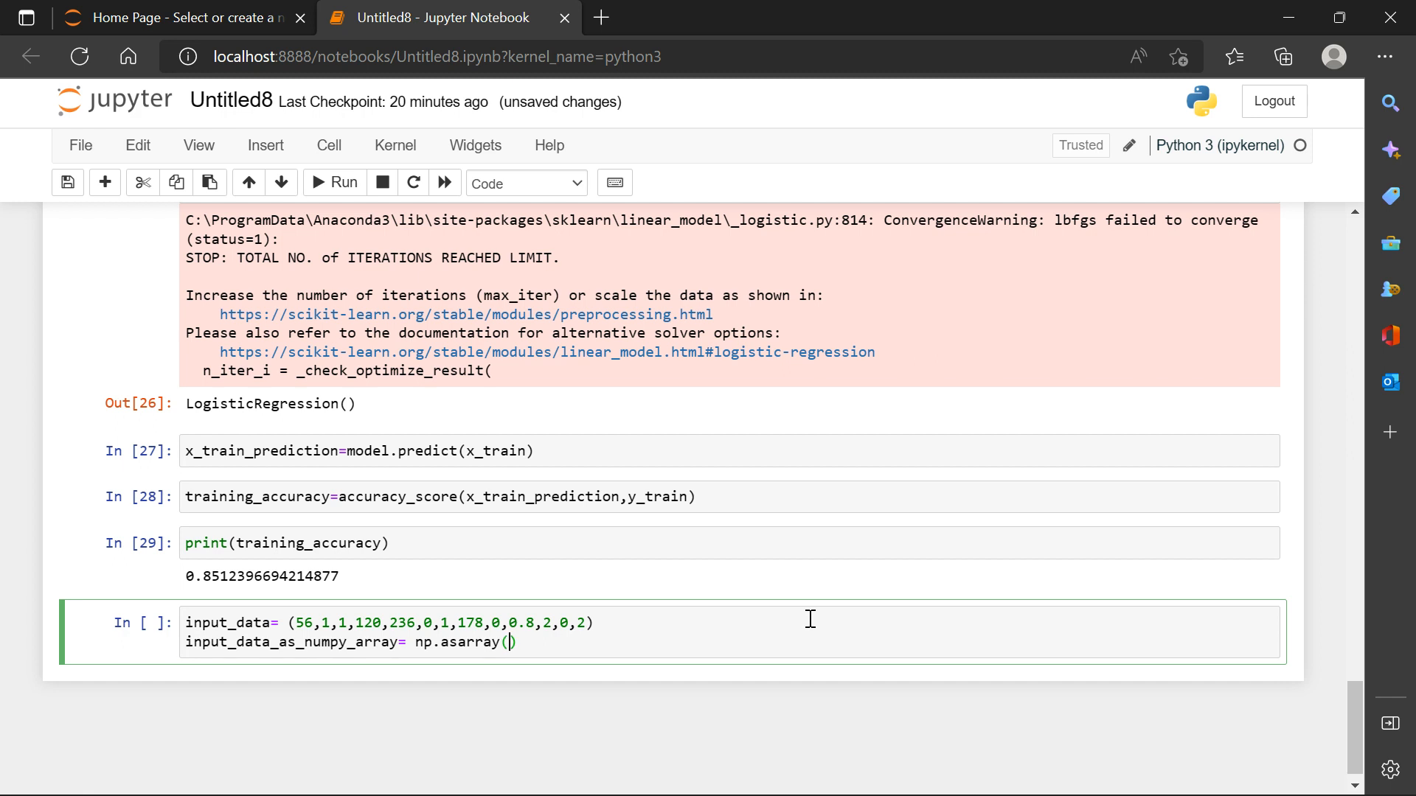
pyautogui.write('in')
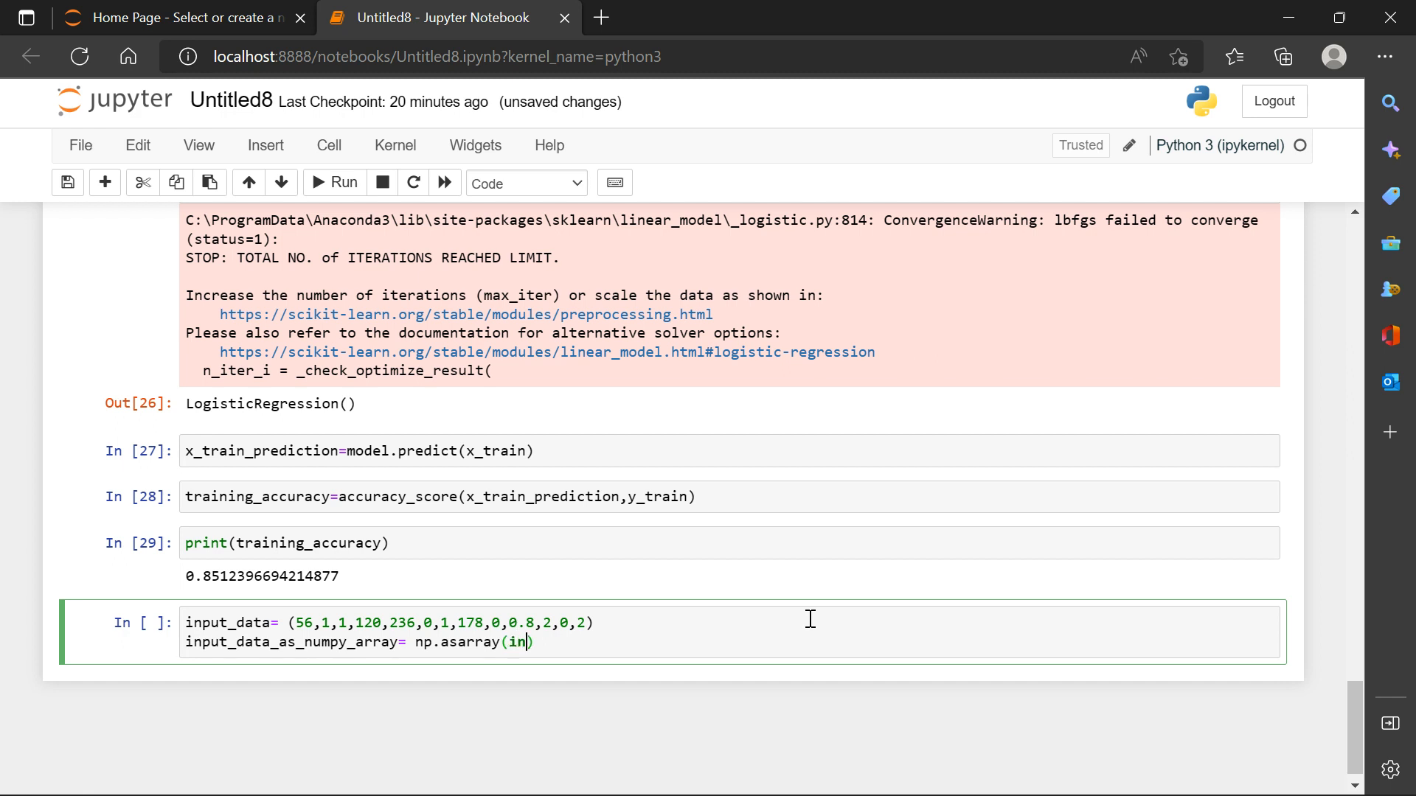
pyautogui.write('put_data')
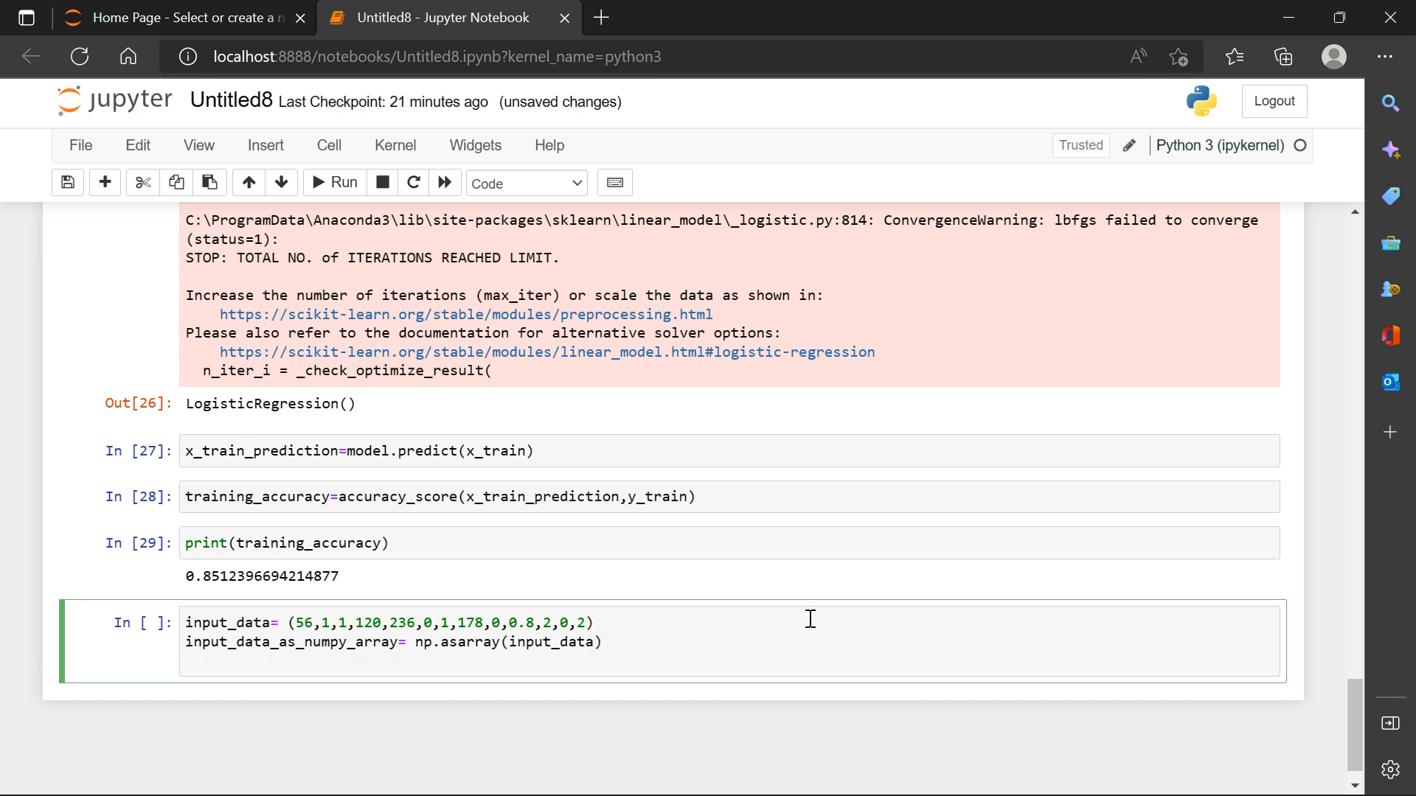
# Reshape it to one row with input_data_reshape = input_data_as_numpy_array.reshape(1,-1).
pyautogui.write('input_data_r')
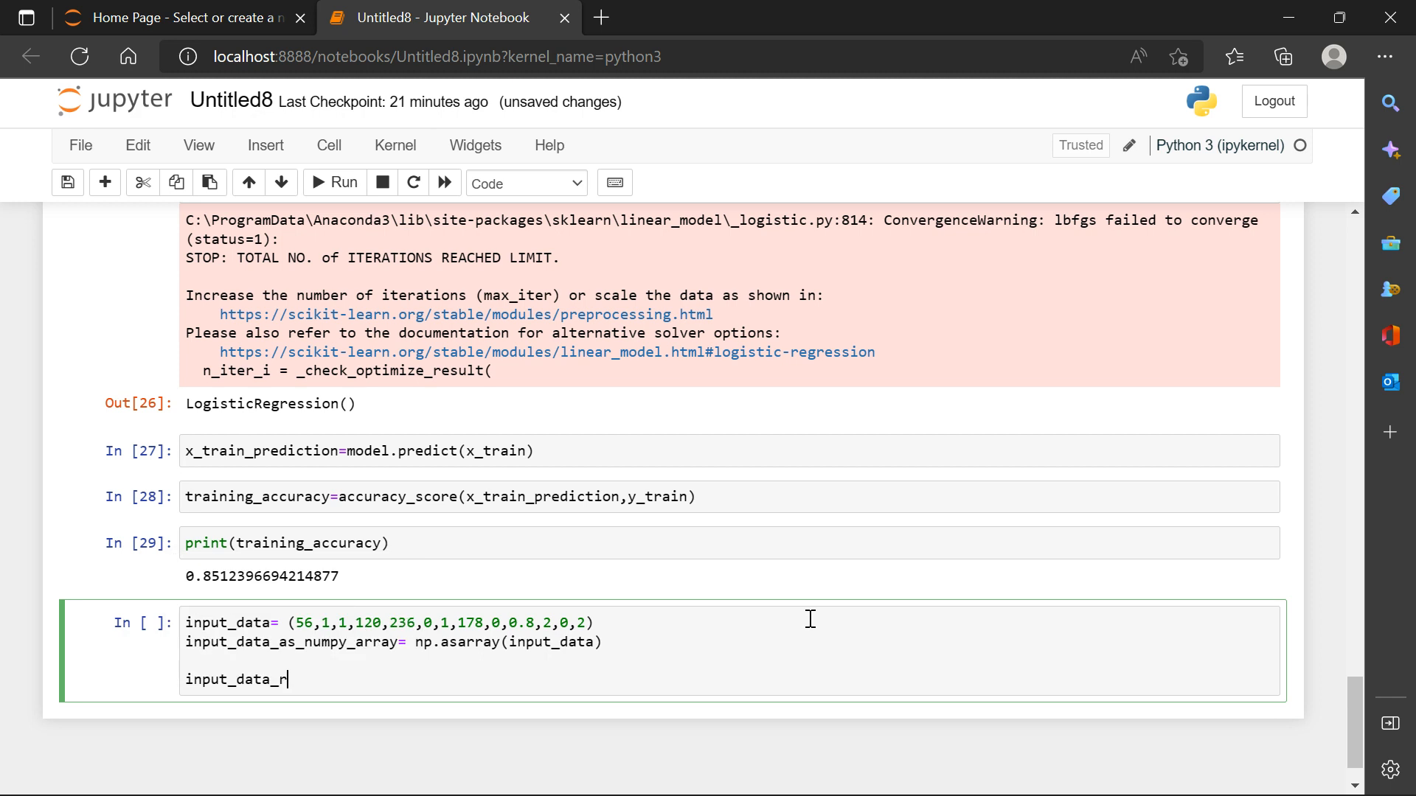
pyautogui.write('eshape')
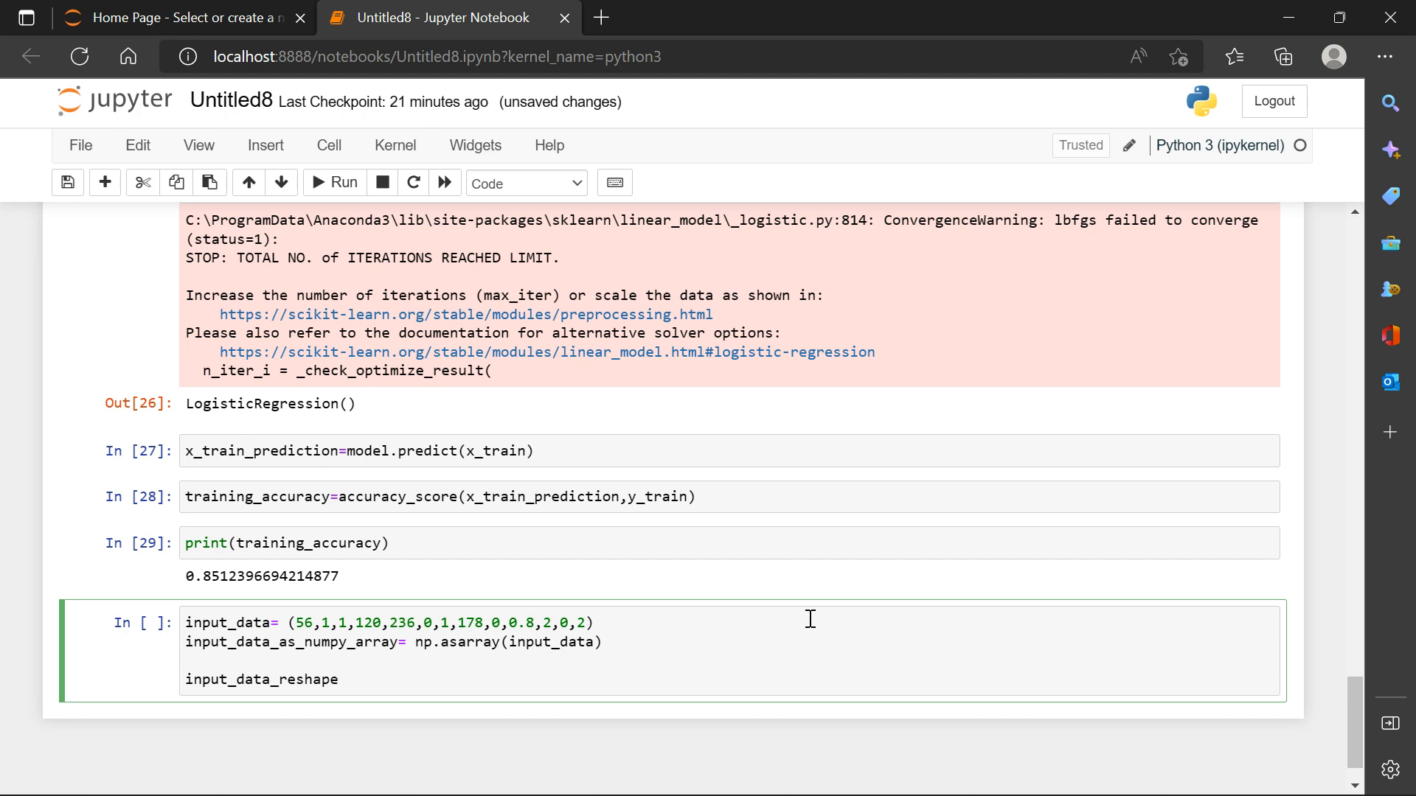
pyautogui.write('=')
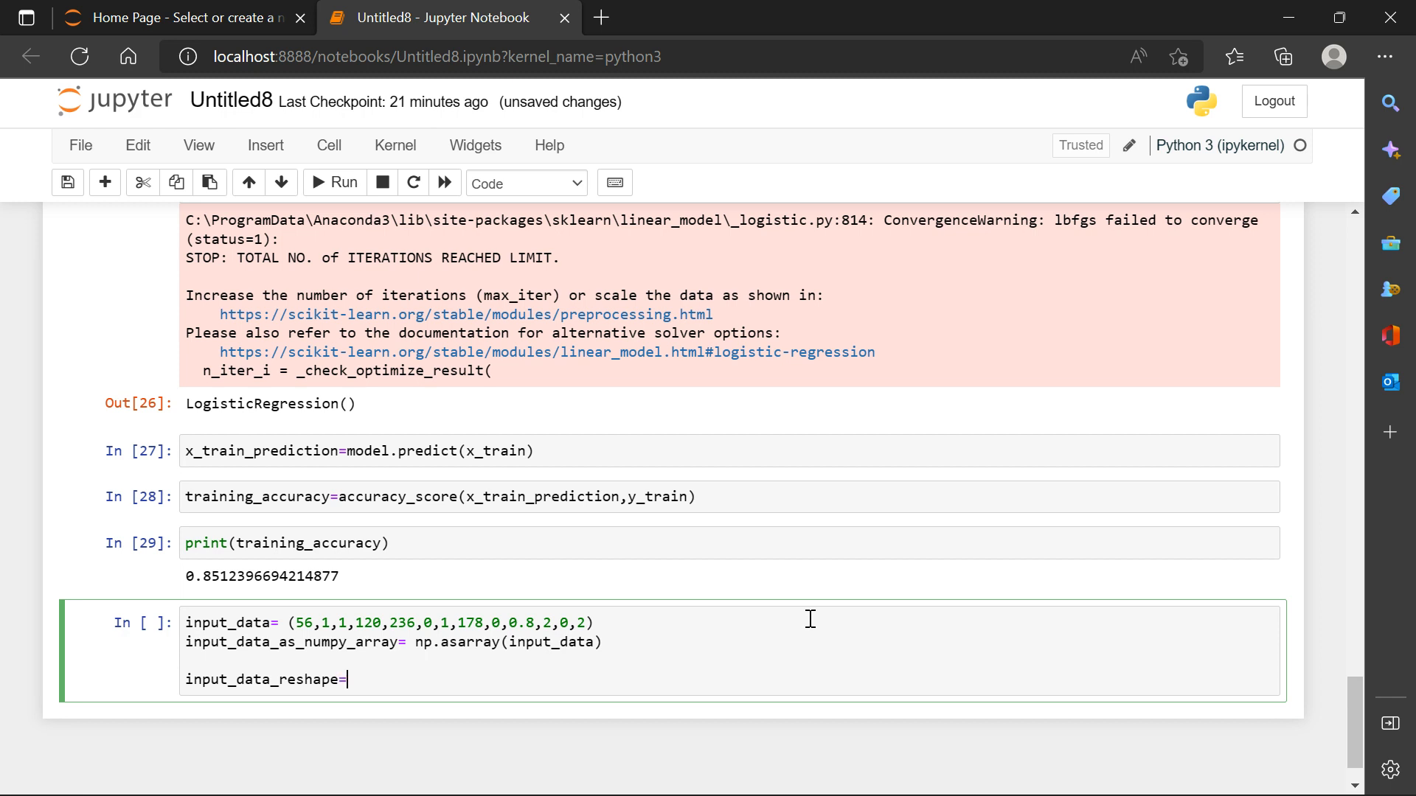
pyautogui.write('in')
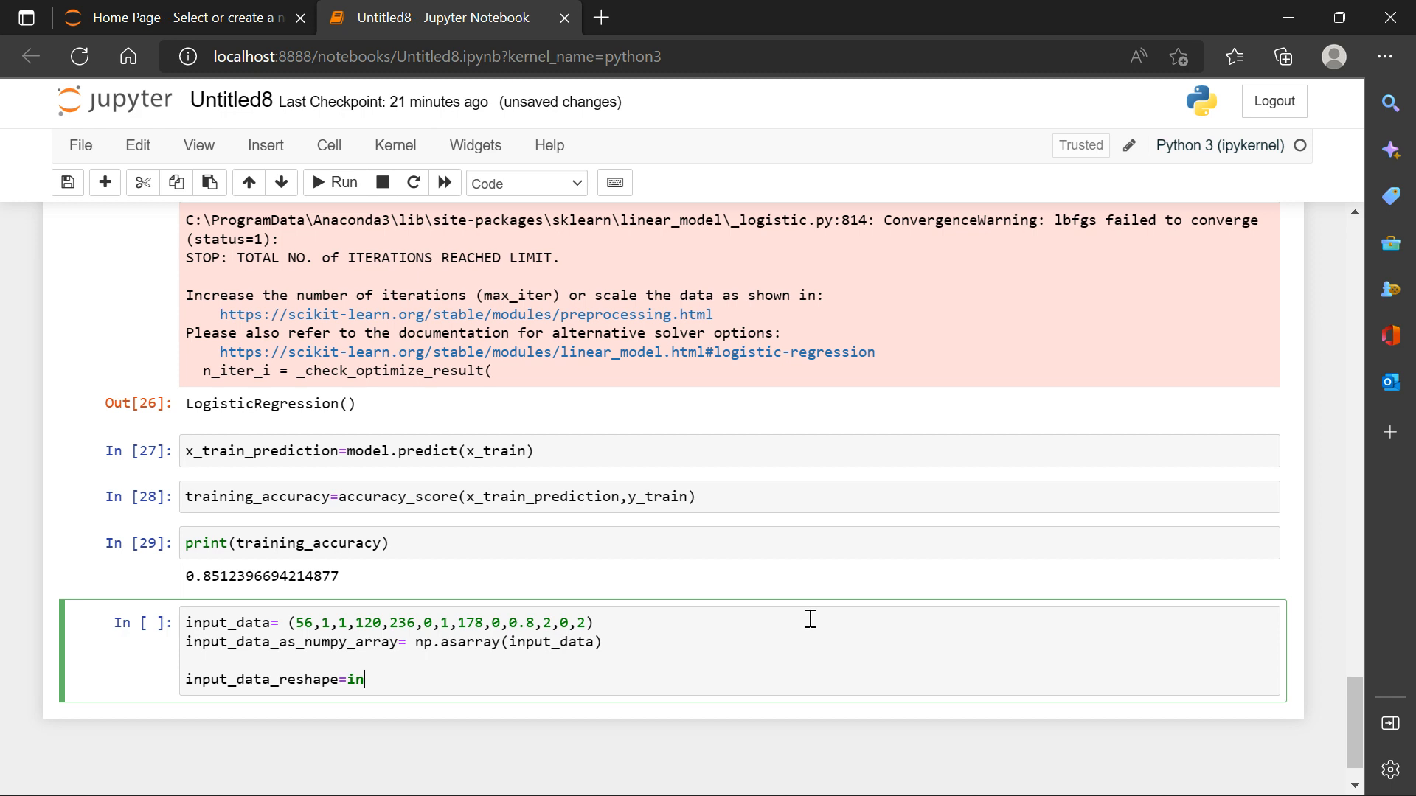
pyautogui.press('tab')
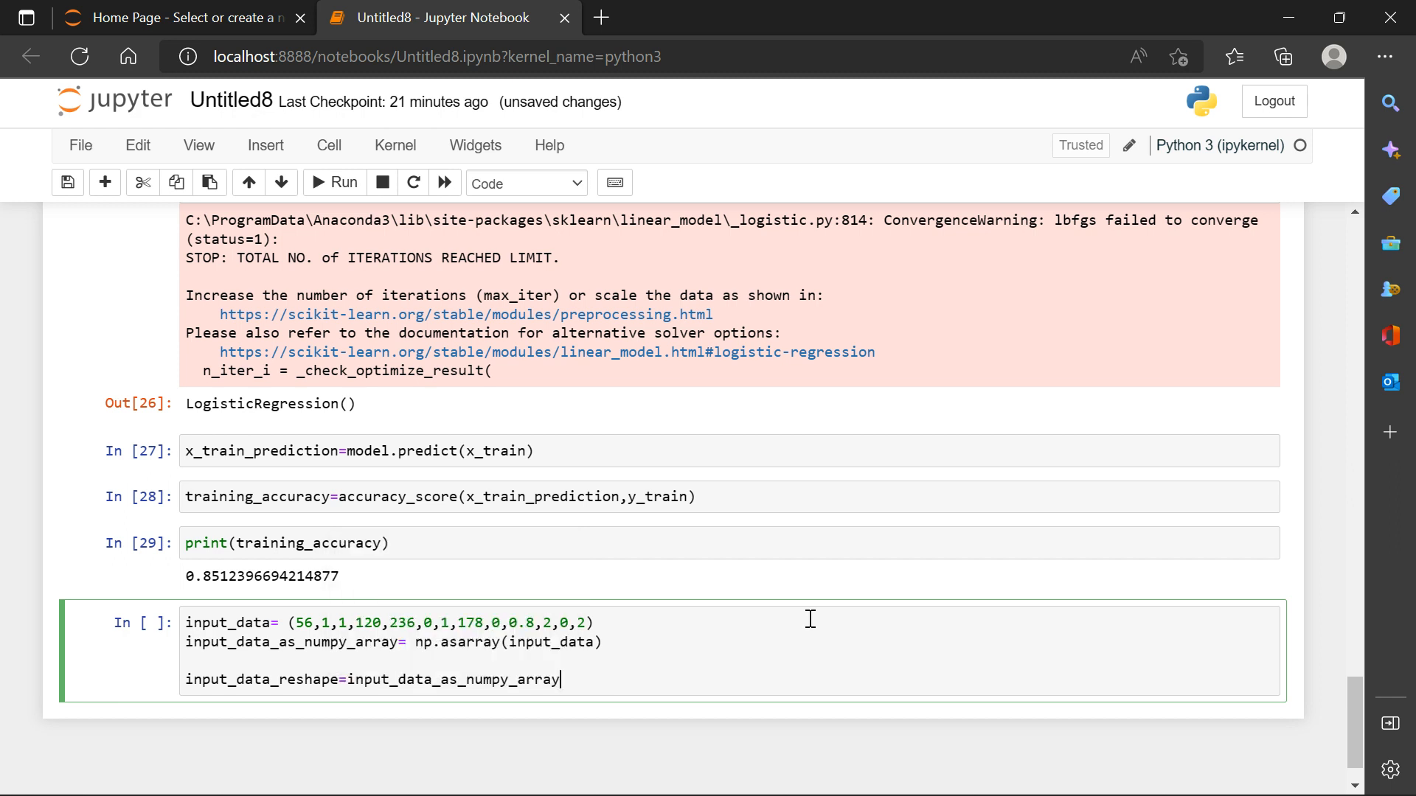
pyautogui.write('.re')
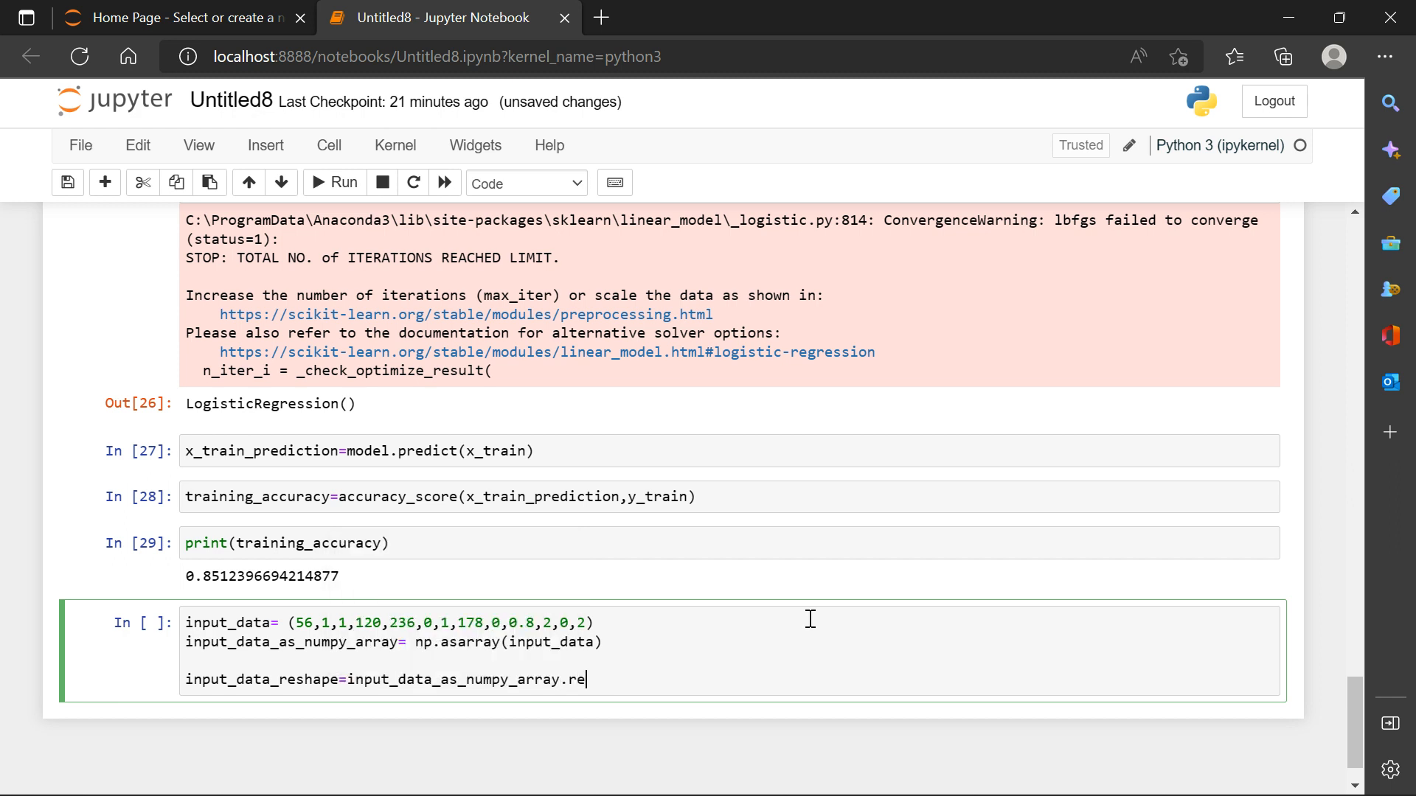
pyautogui.write('shape')
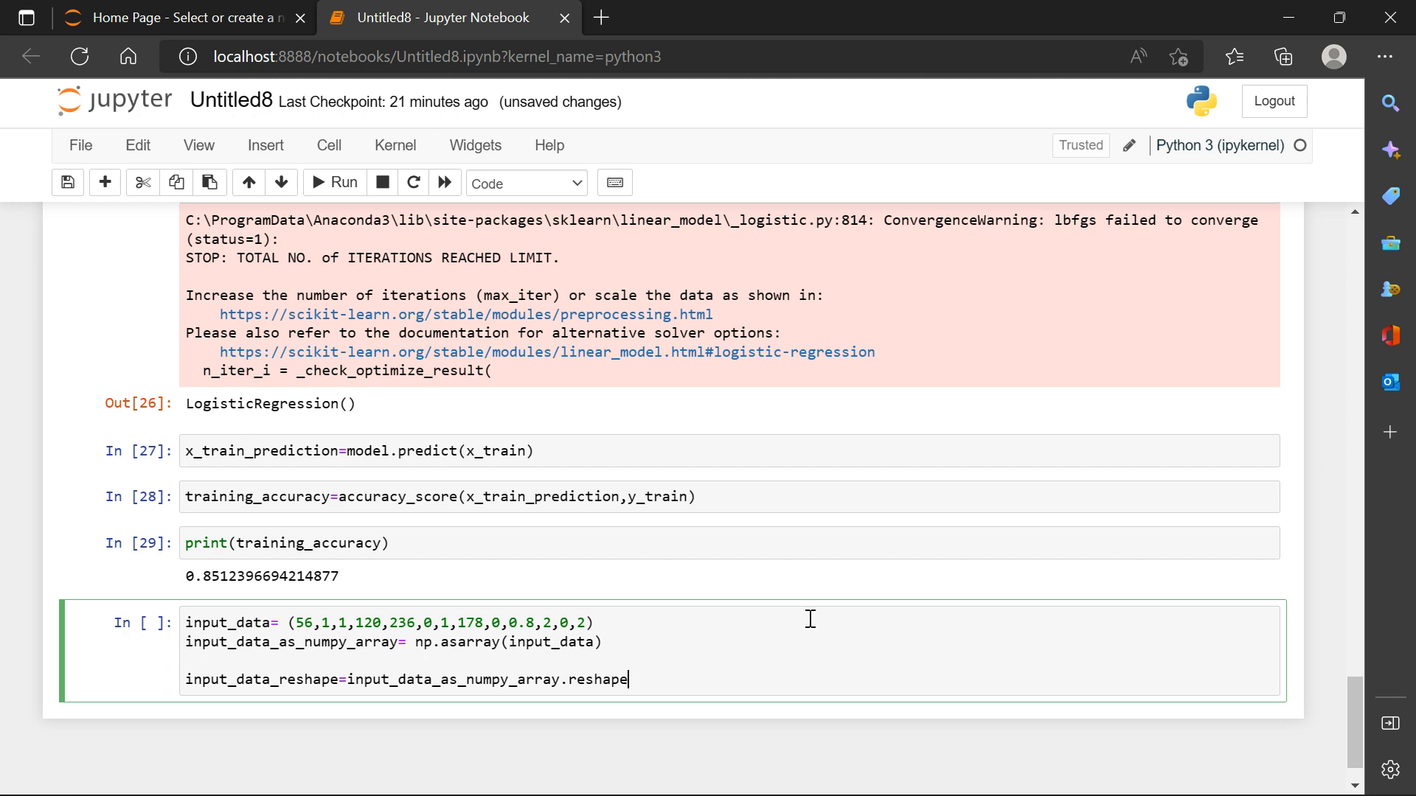
pyautogui.write('(1)')
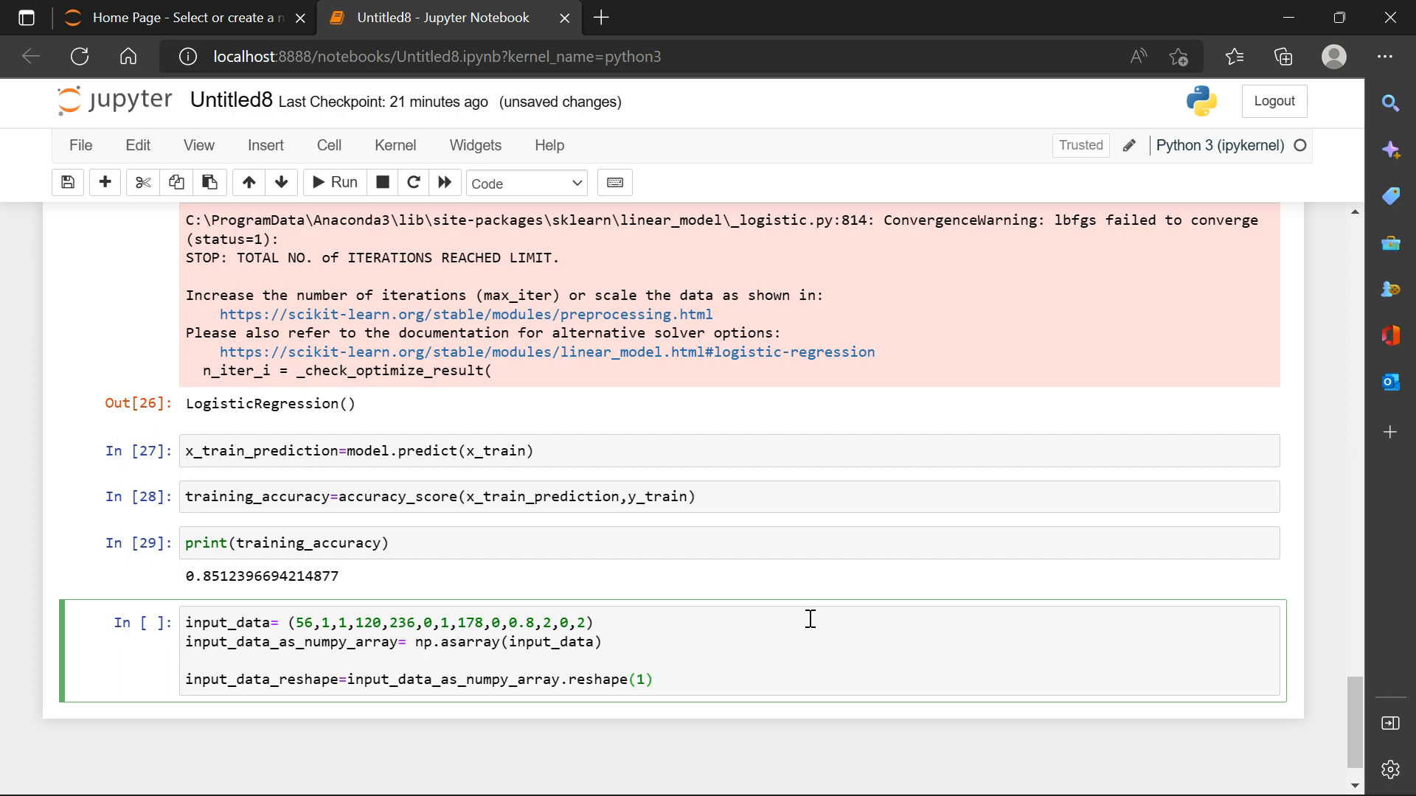
pyautogui.write(',-1')
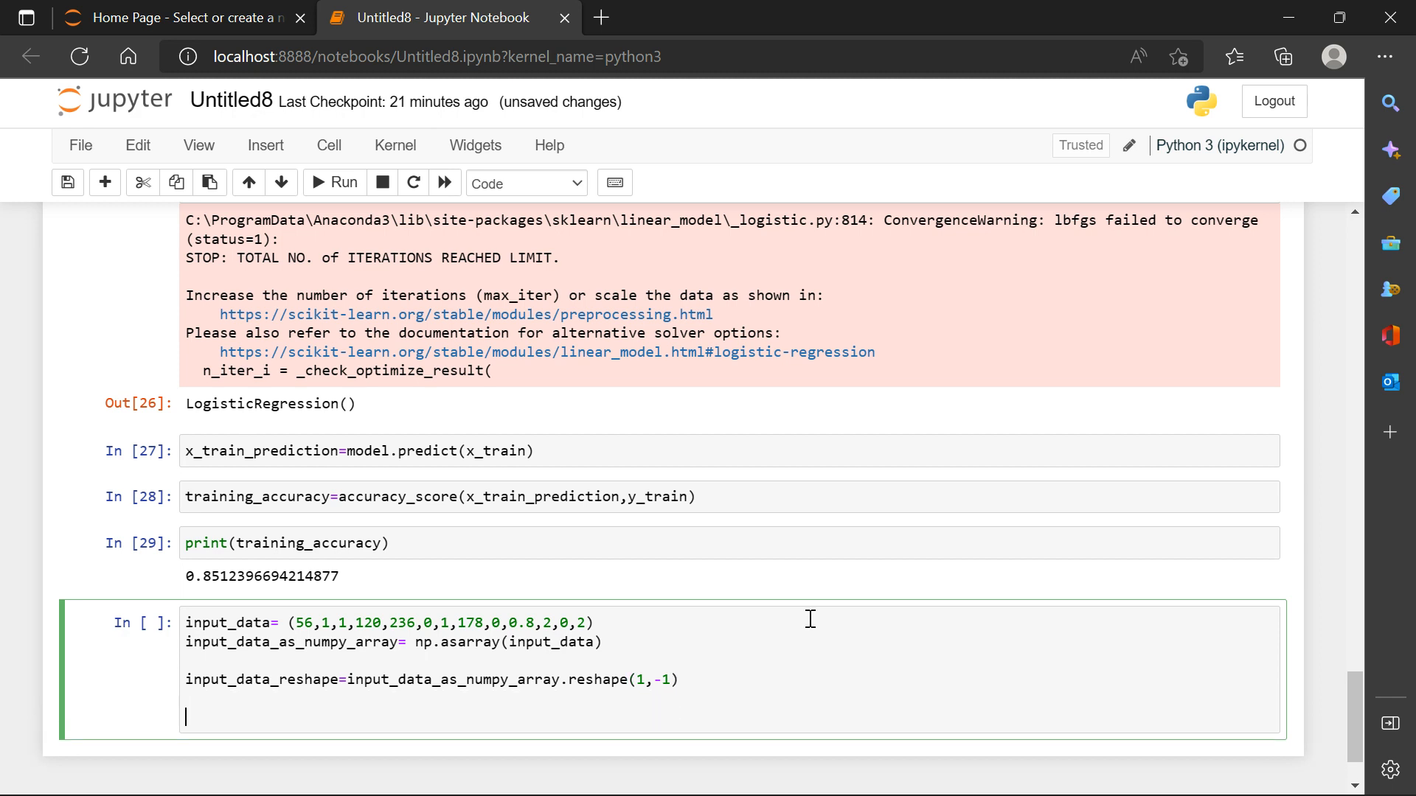
# Add prediction = model.predict(input_data_reshape) and print(prediction).
pyautogui.write('pred')
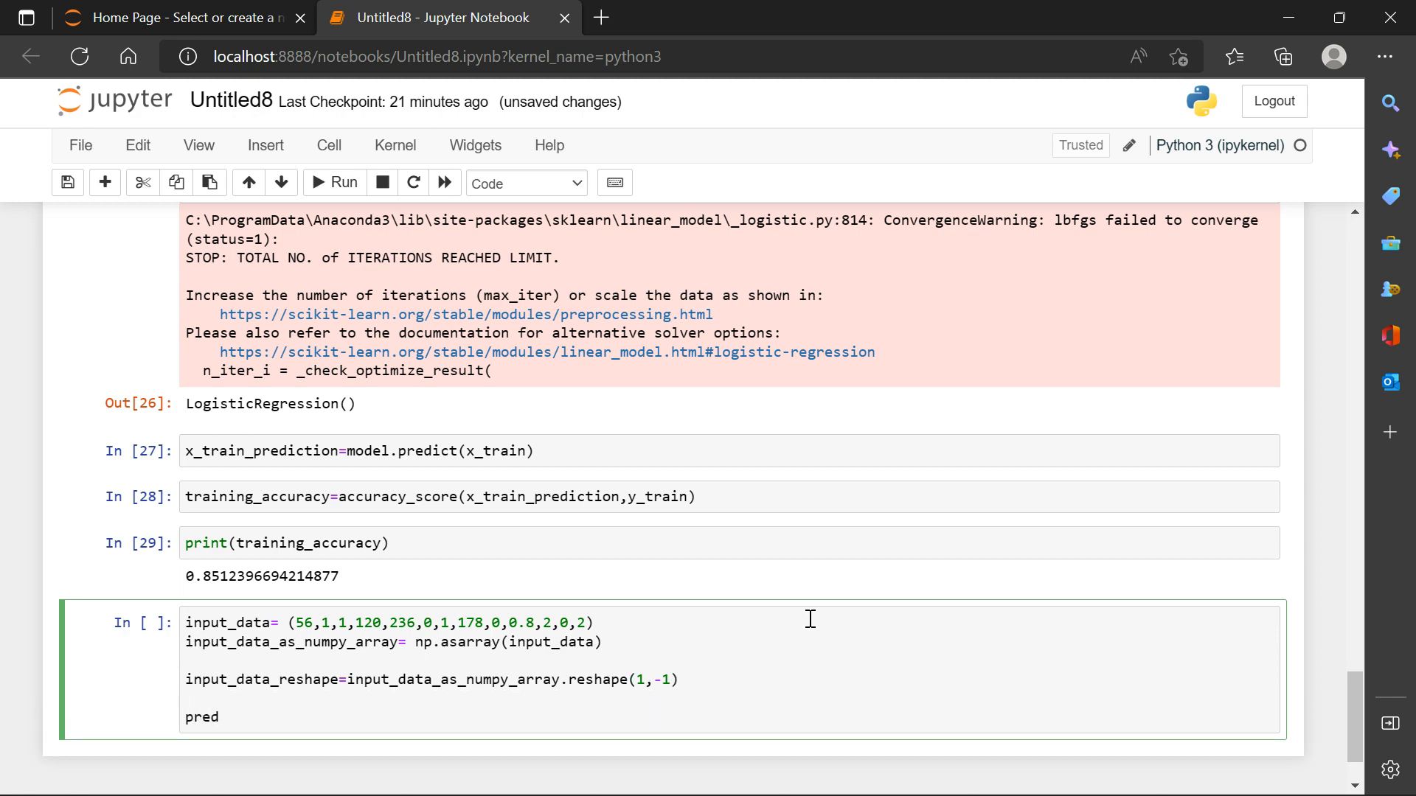
pyautogui.write('ic')
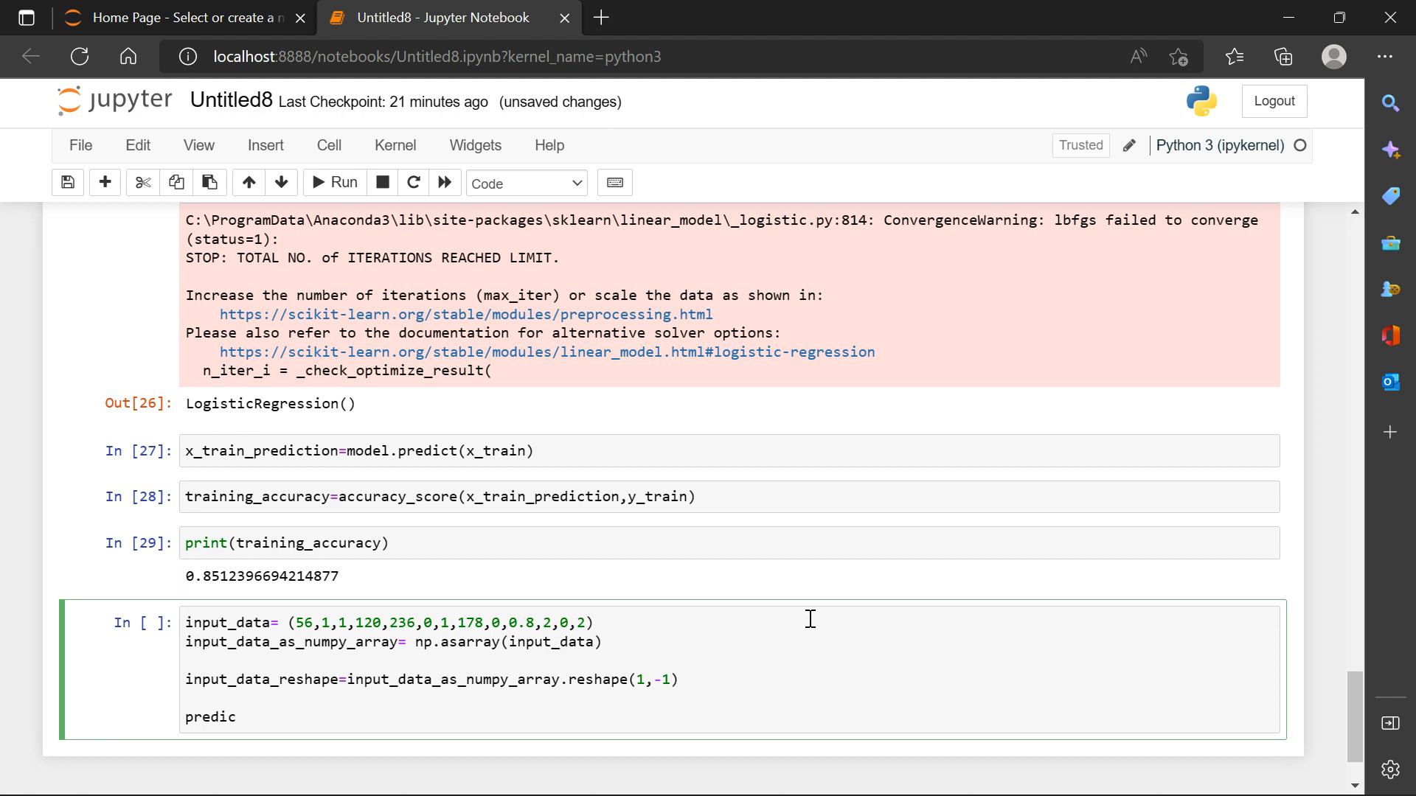
pyautogui.write('ti')
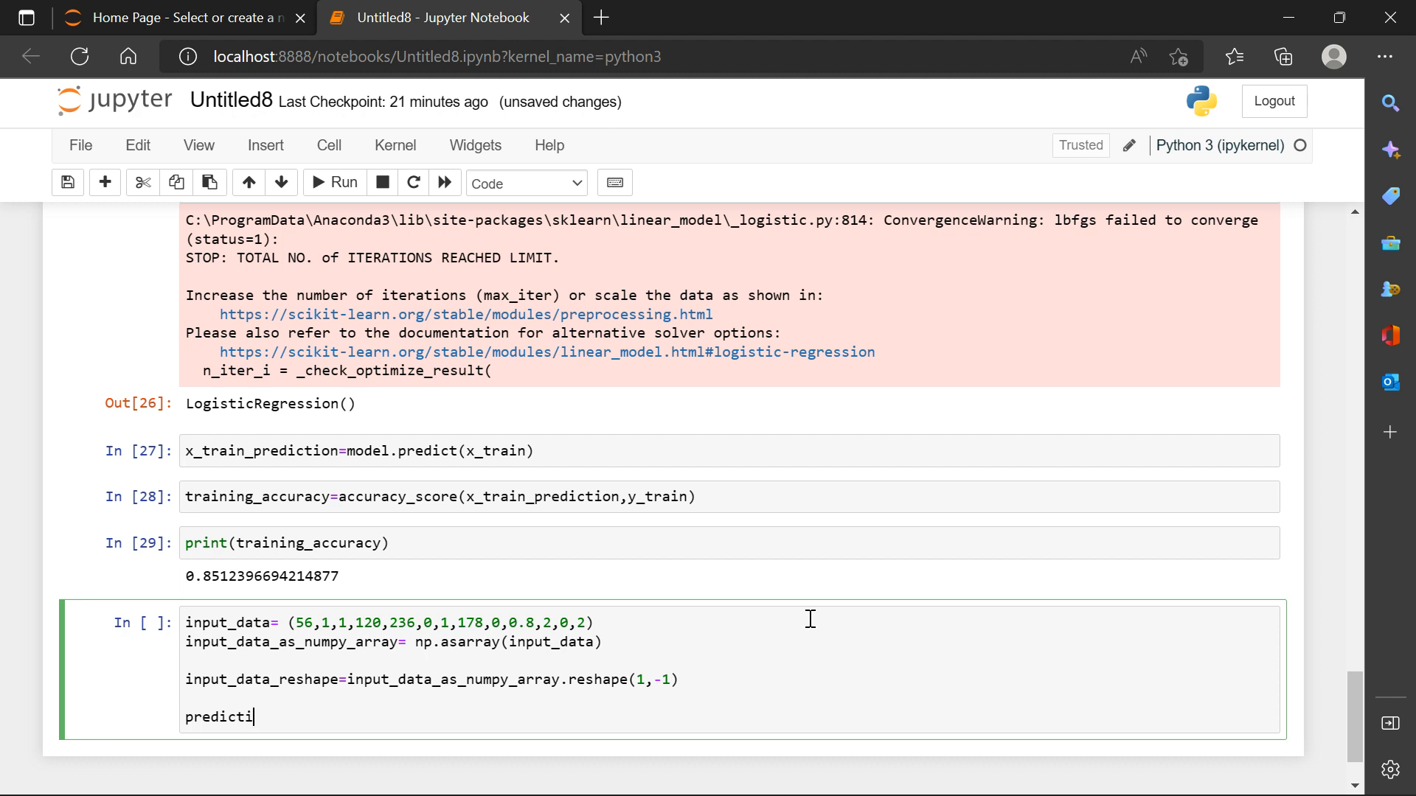
pyautogui.write('on=')
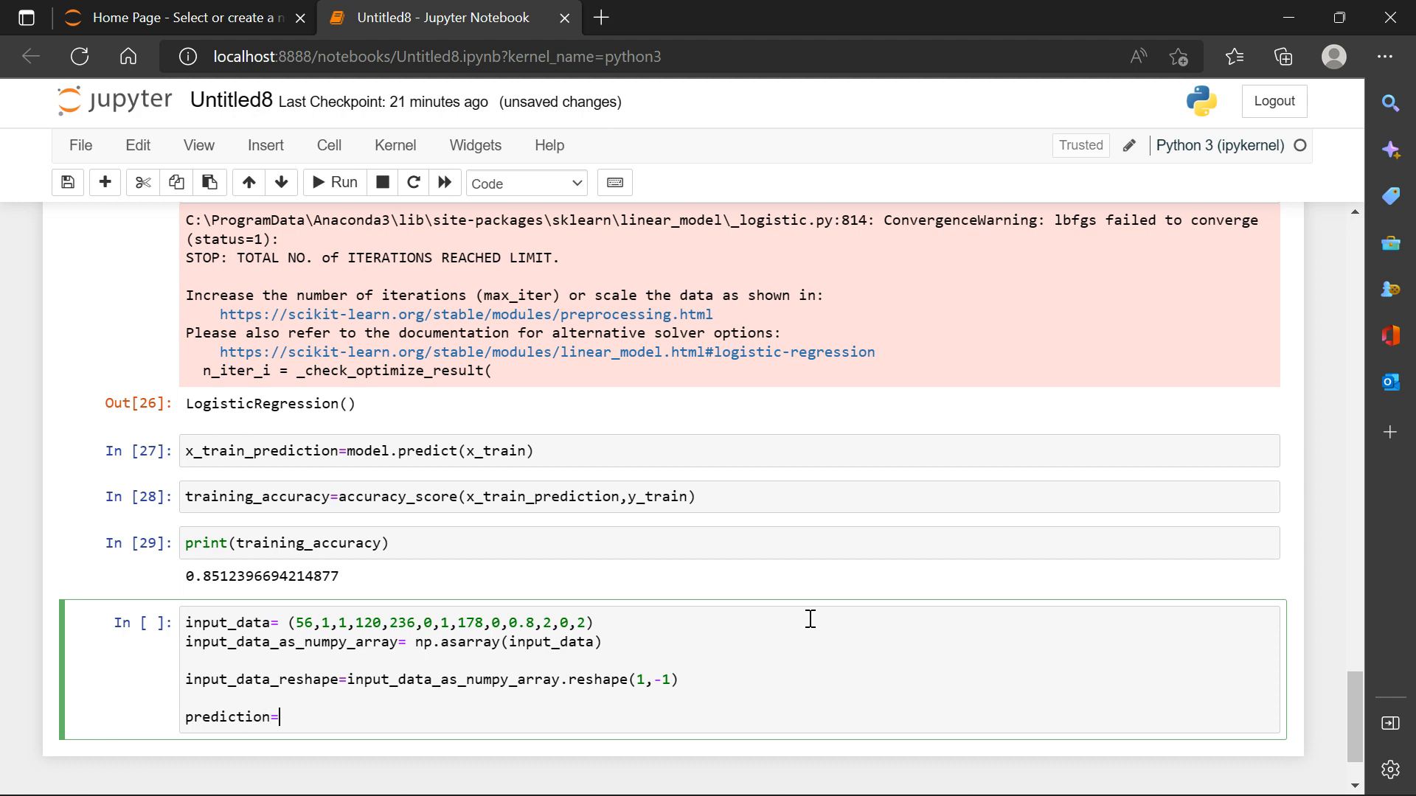
pyautogui.write('mode')
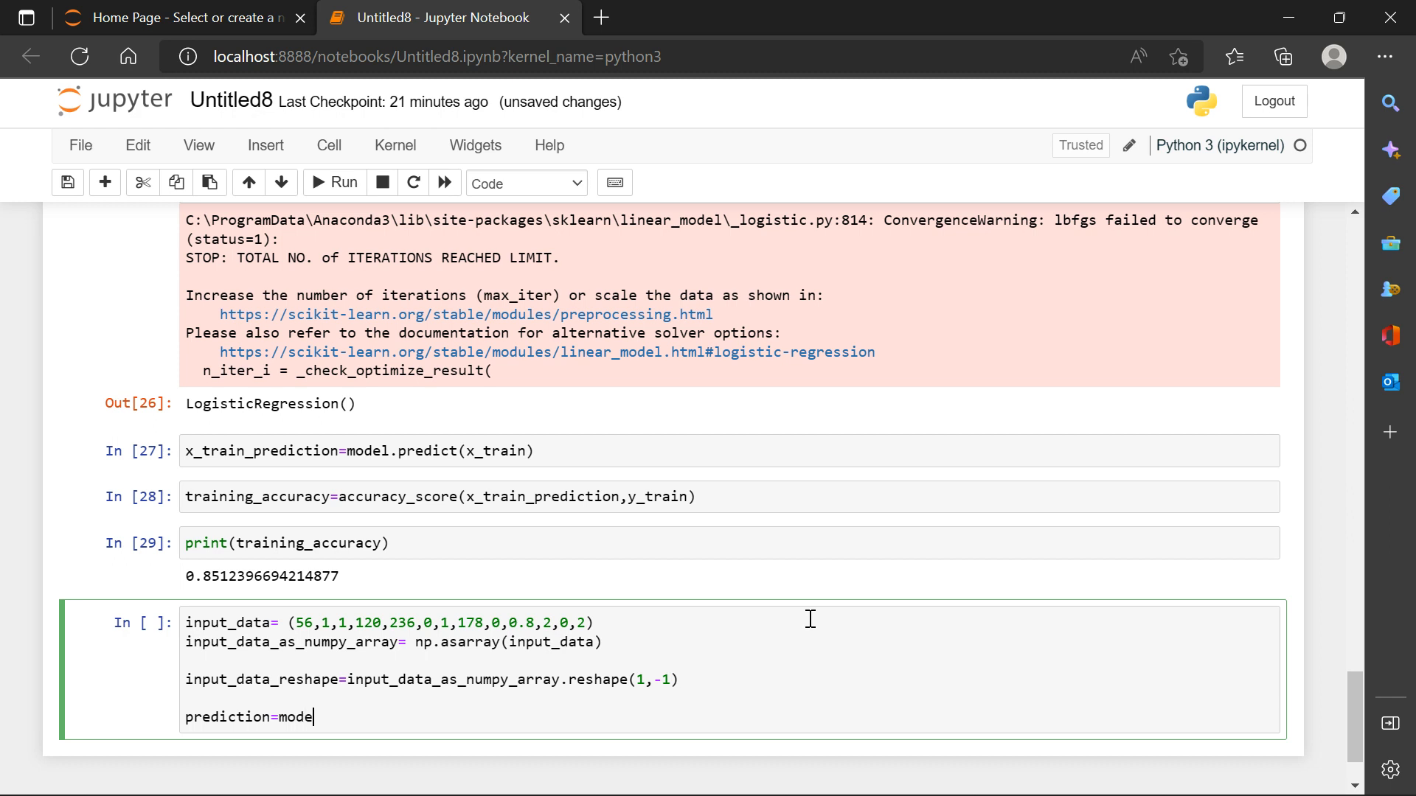
pyautogui.write('.p')
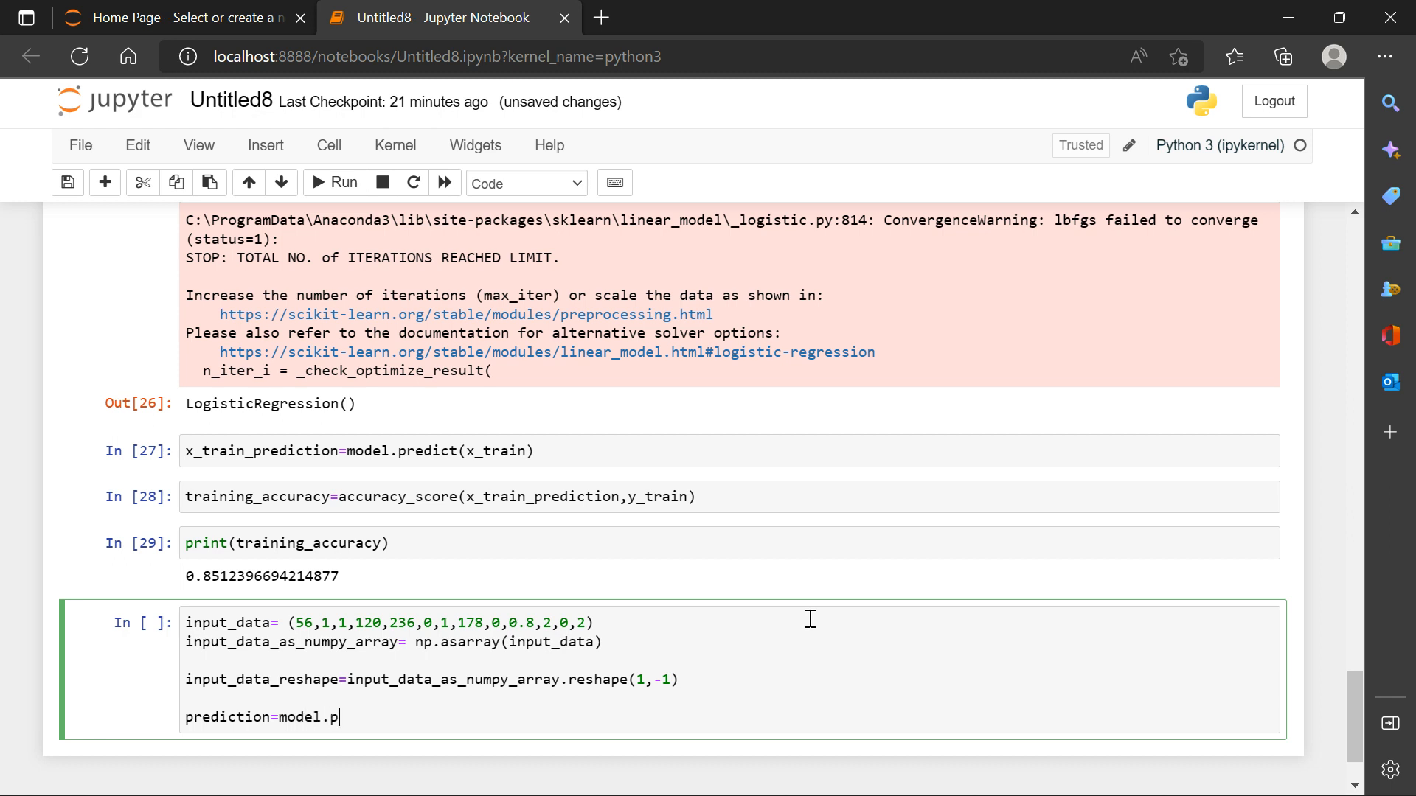
pyautogui.write('redict(')
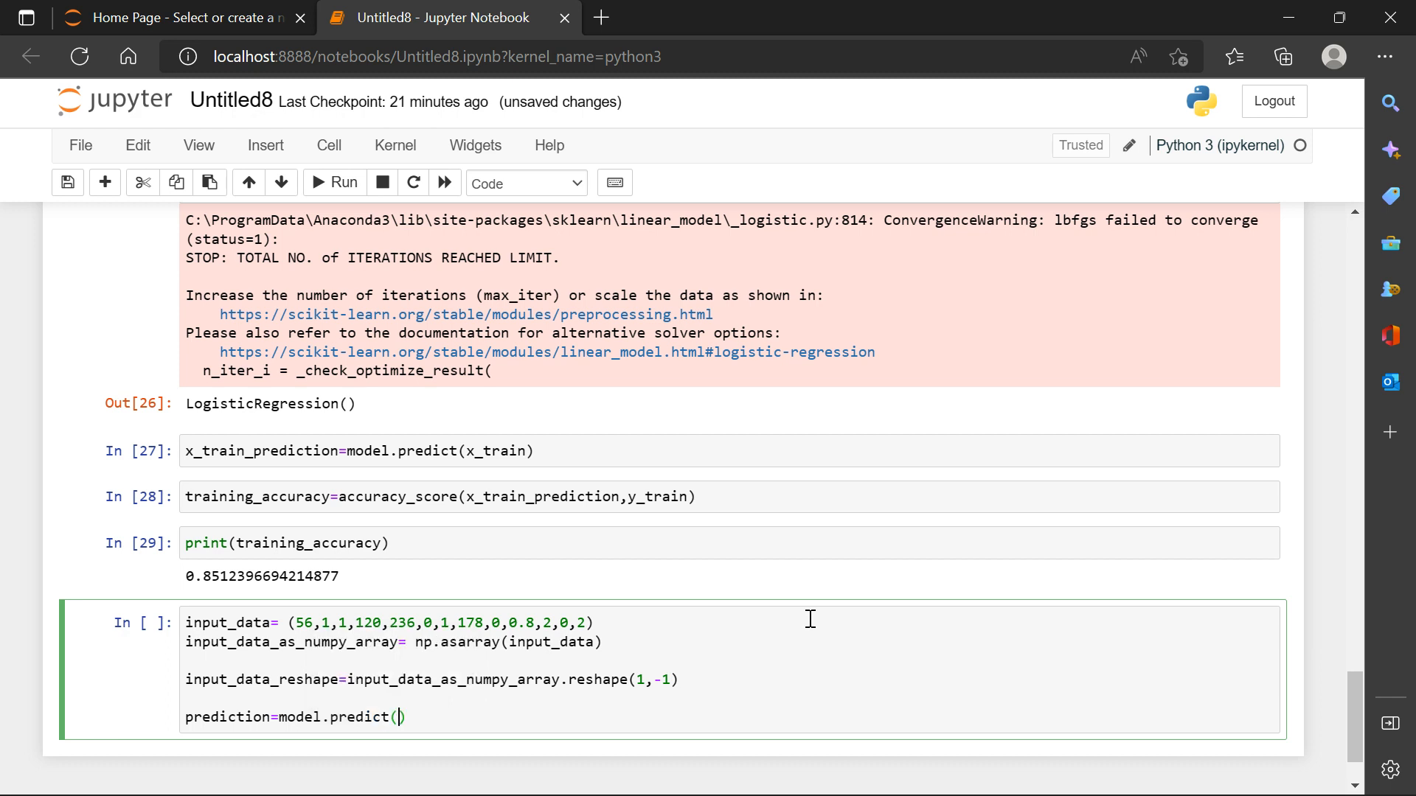
pyautogui.write('in')
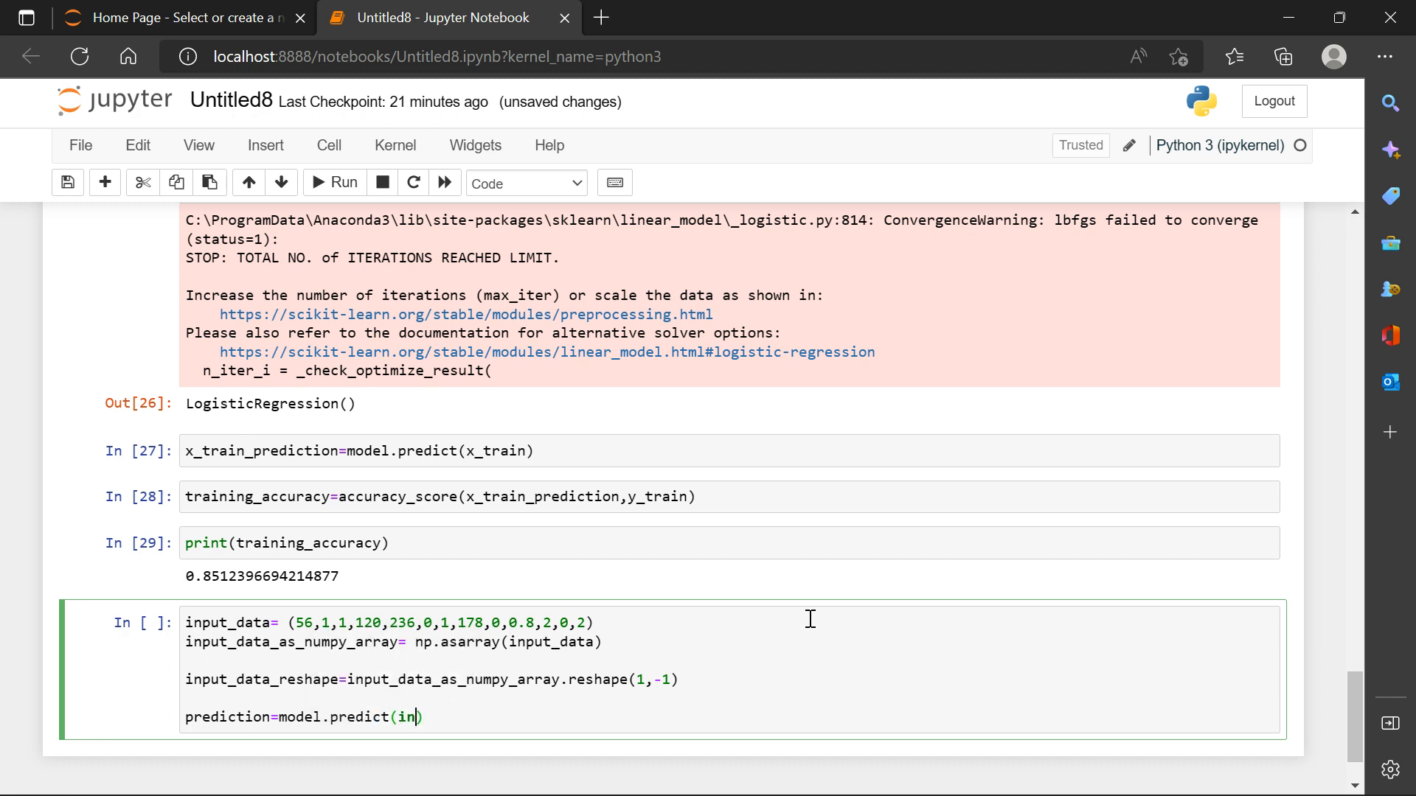
pyautogui.press('Tab')
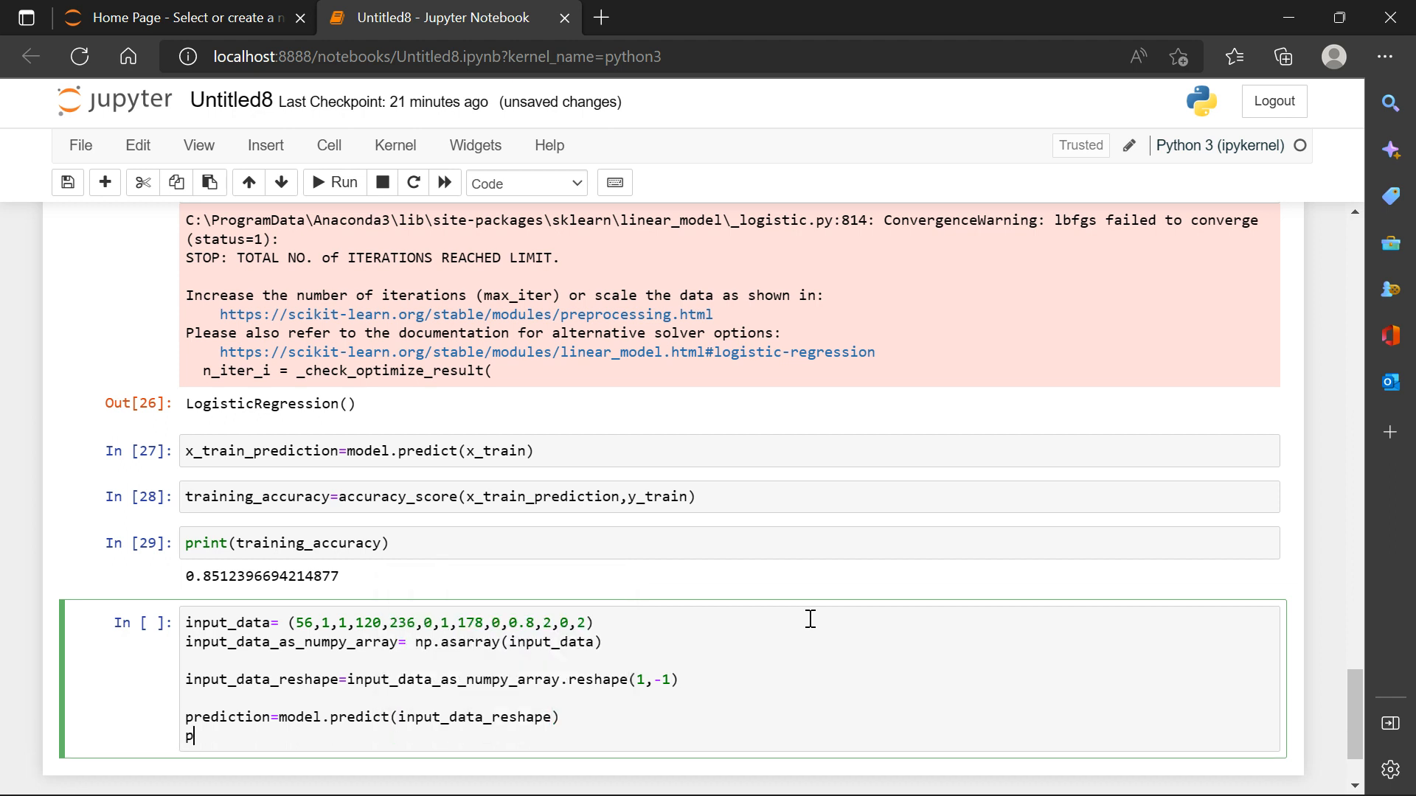
pyautogui.write('rint')
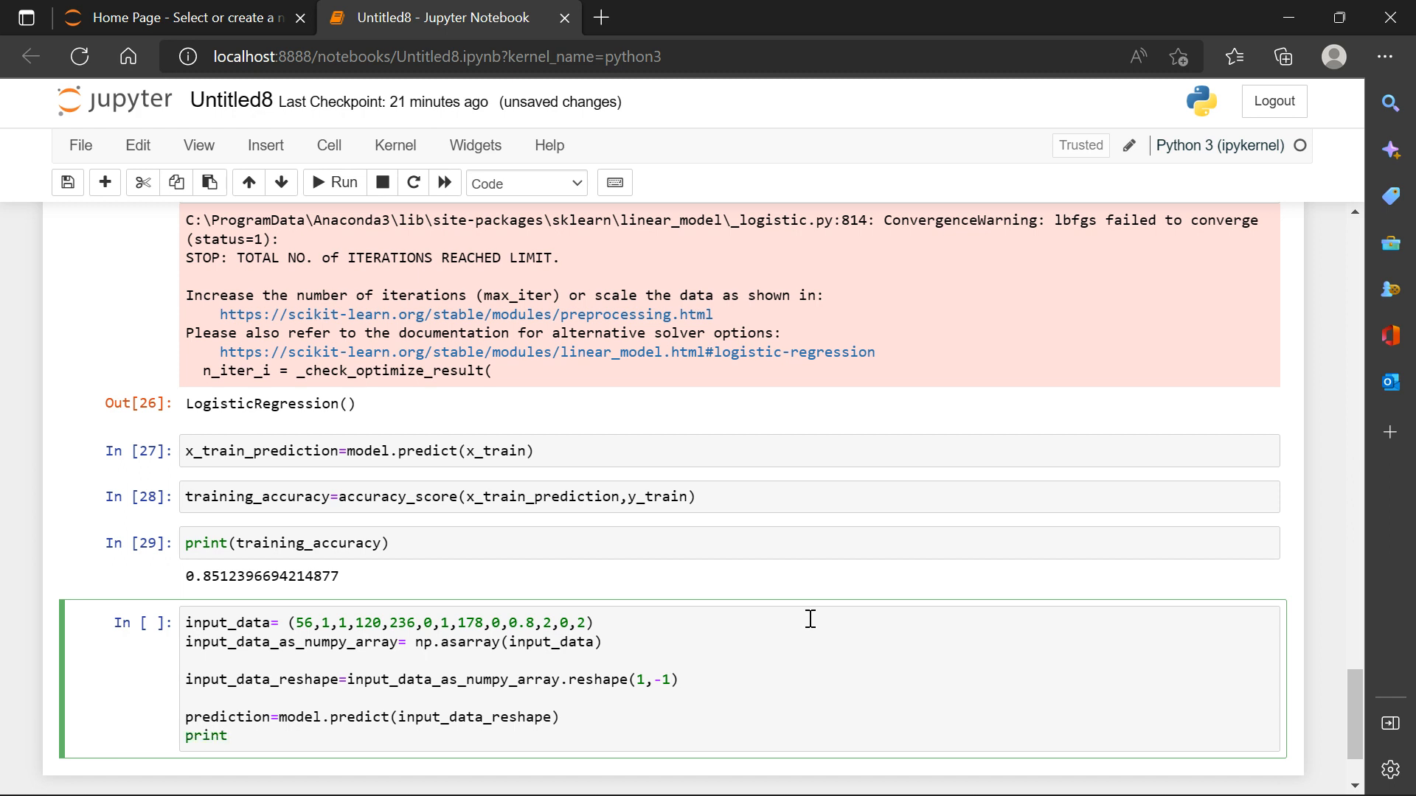
pyautogui.write('(pre)')
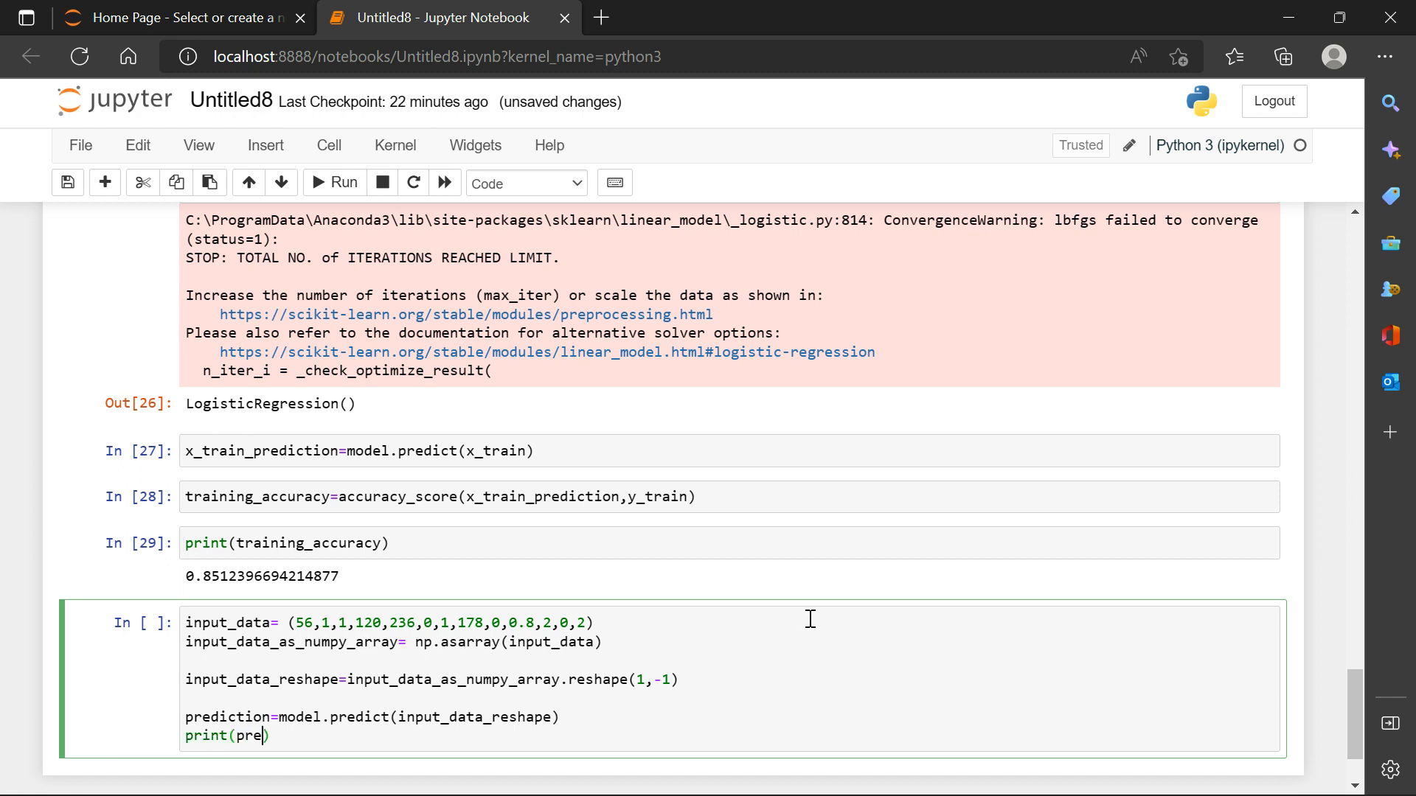
pyautogui.press('Tab')
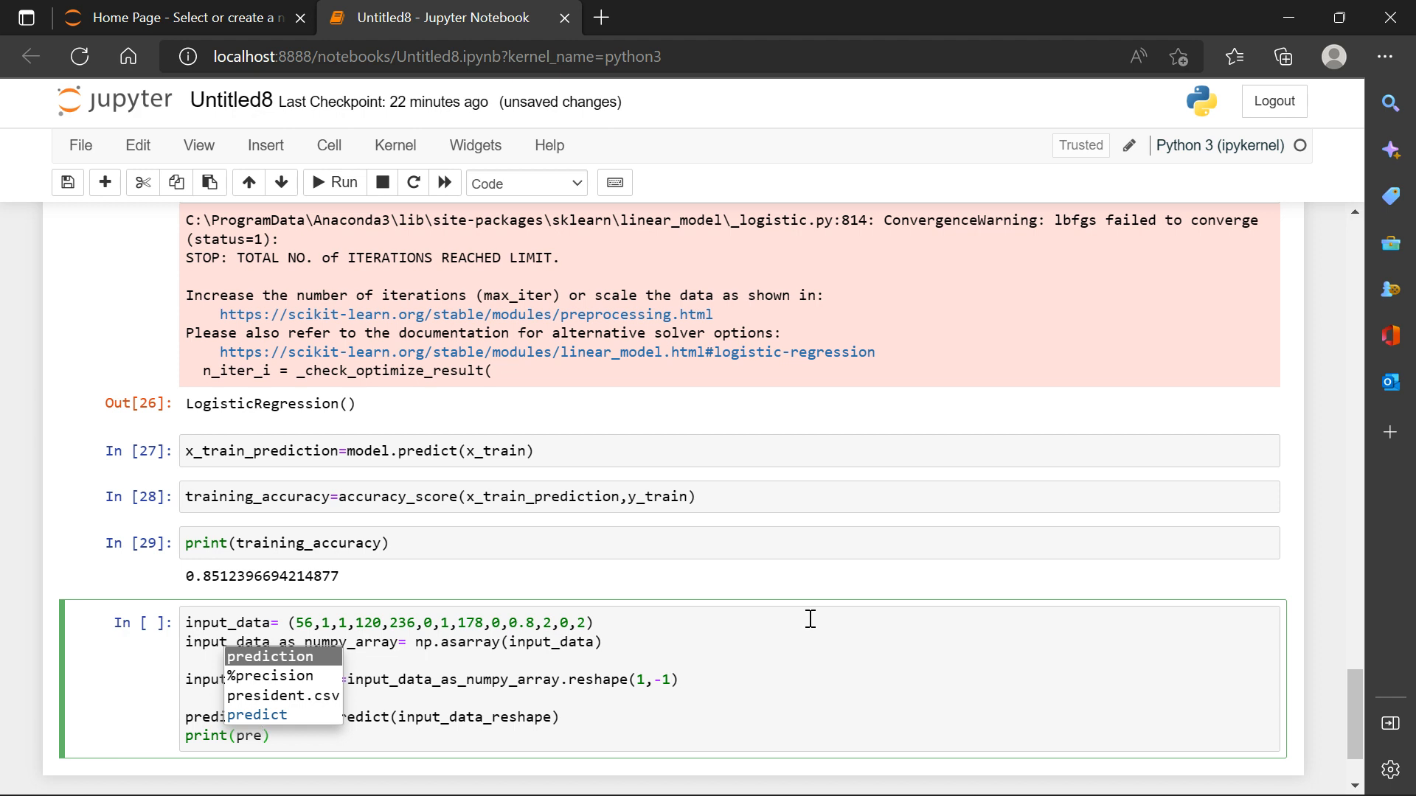
pyautogui.click(269, 656)
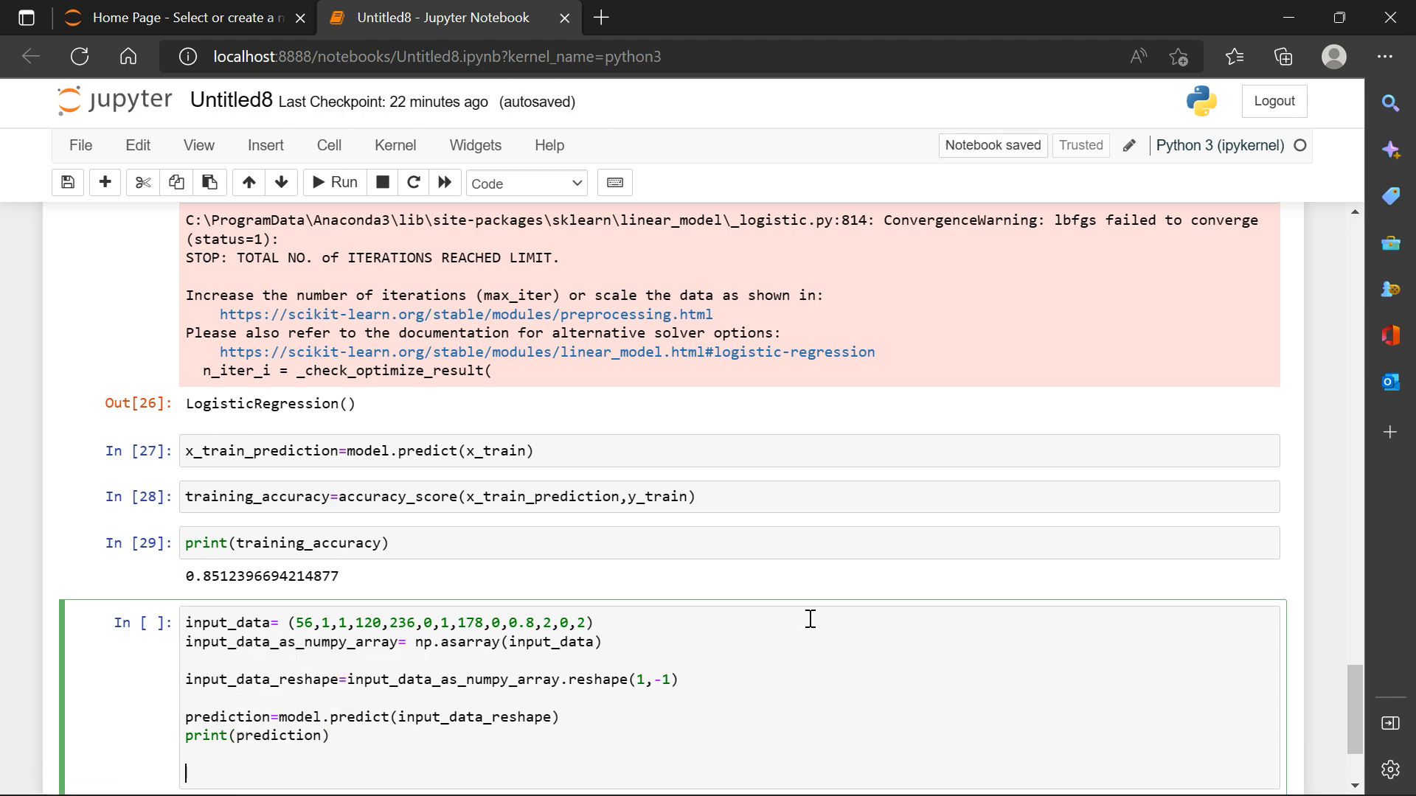
# Add if (prediction[0]==0): printing 'person is not having attack'.
pyautogui.write('if')
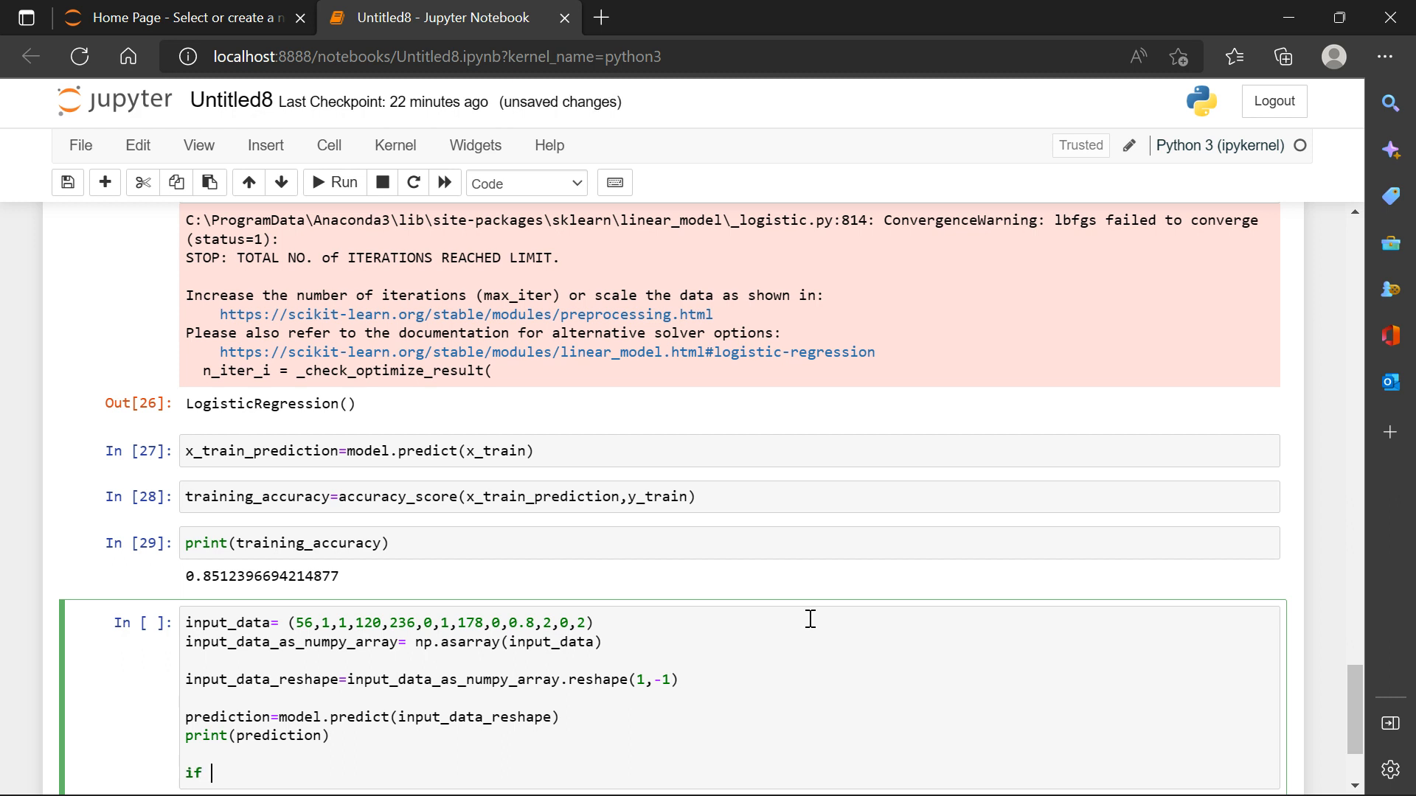
pyautogui.write('()')
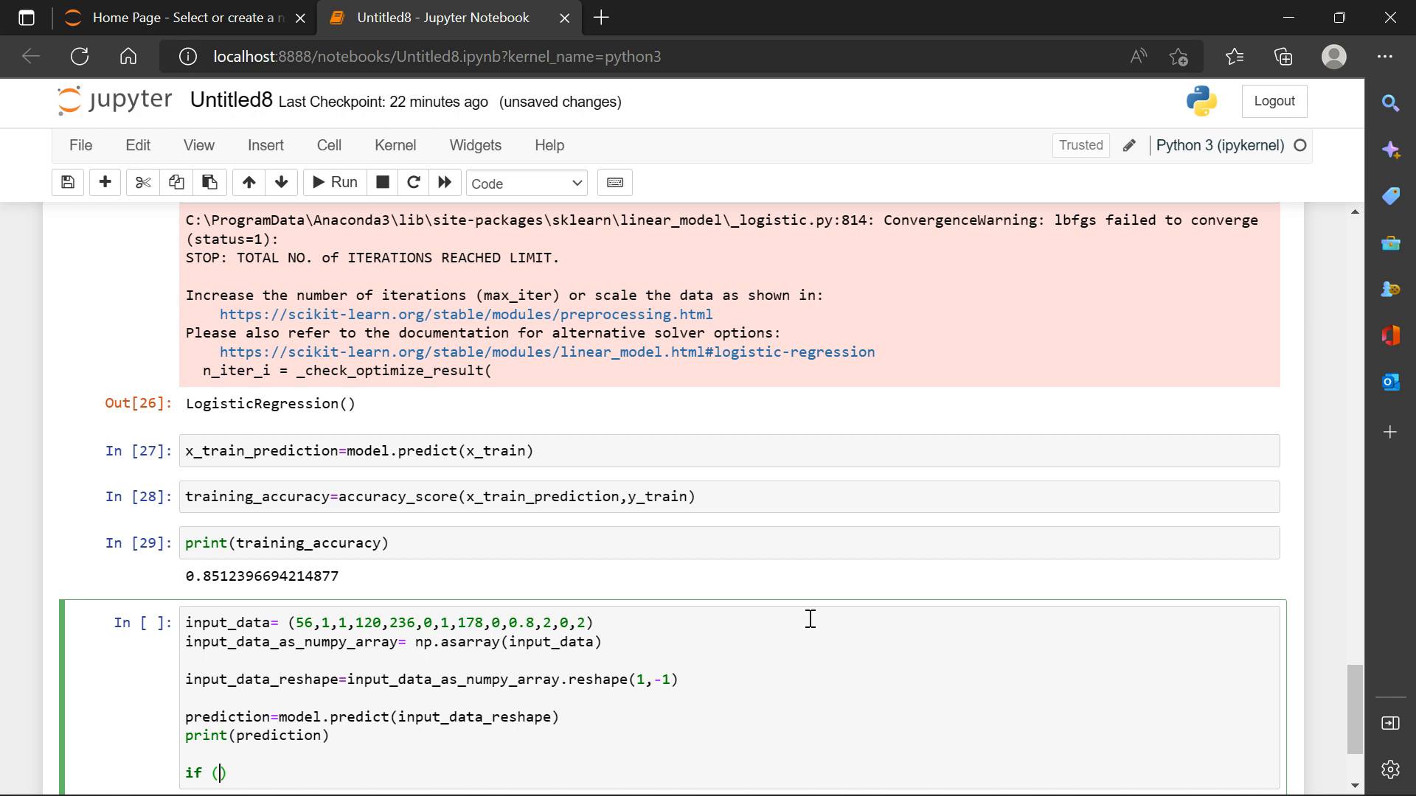
pyautogui.write('prediction[')
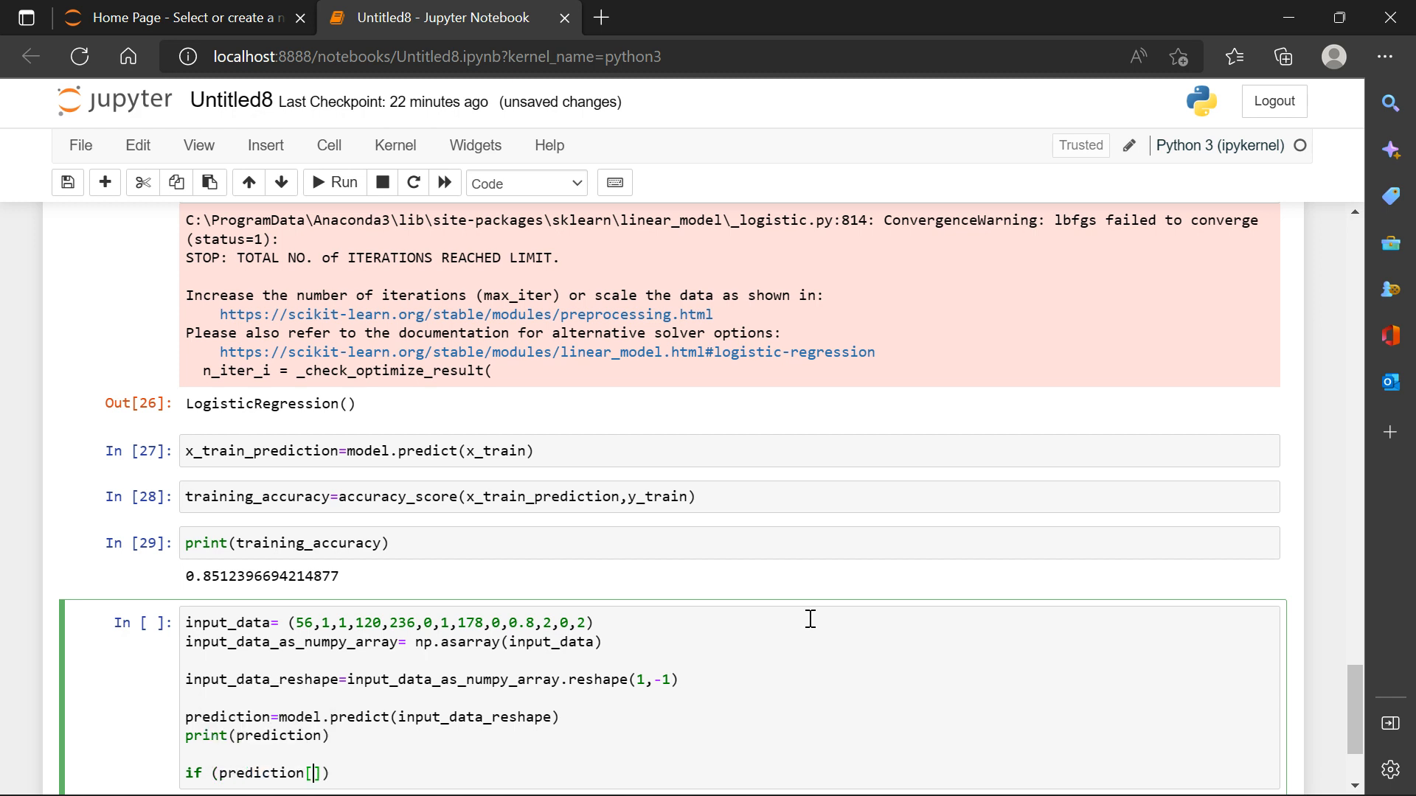
pyautogui.write('0')
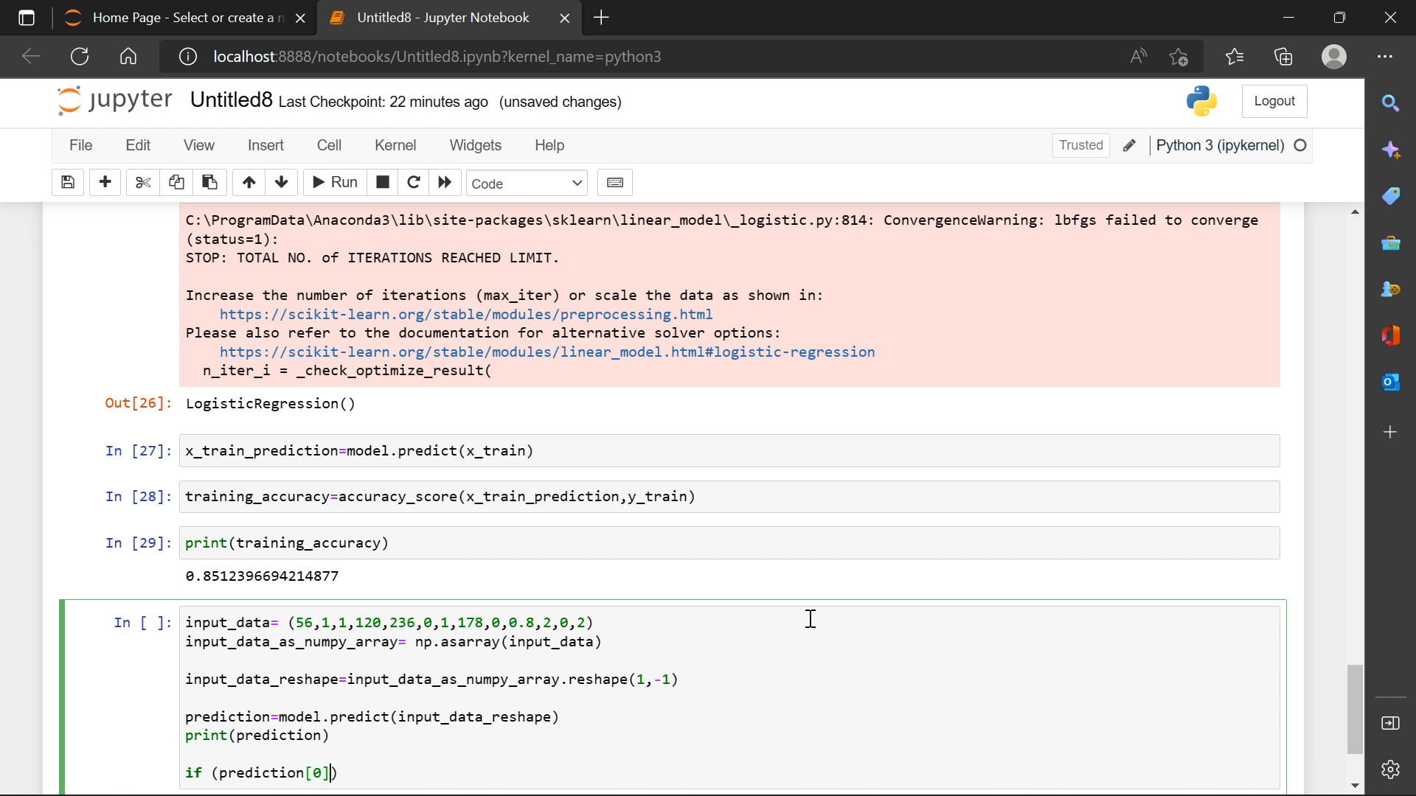
pyautogui.write('==0')
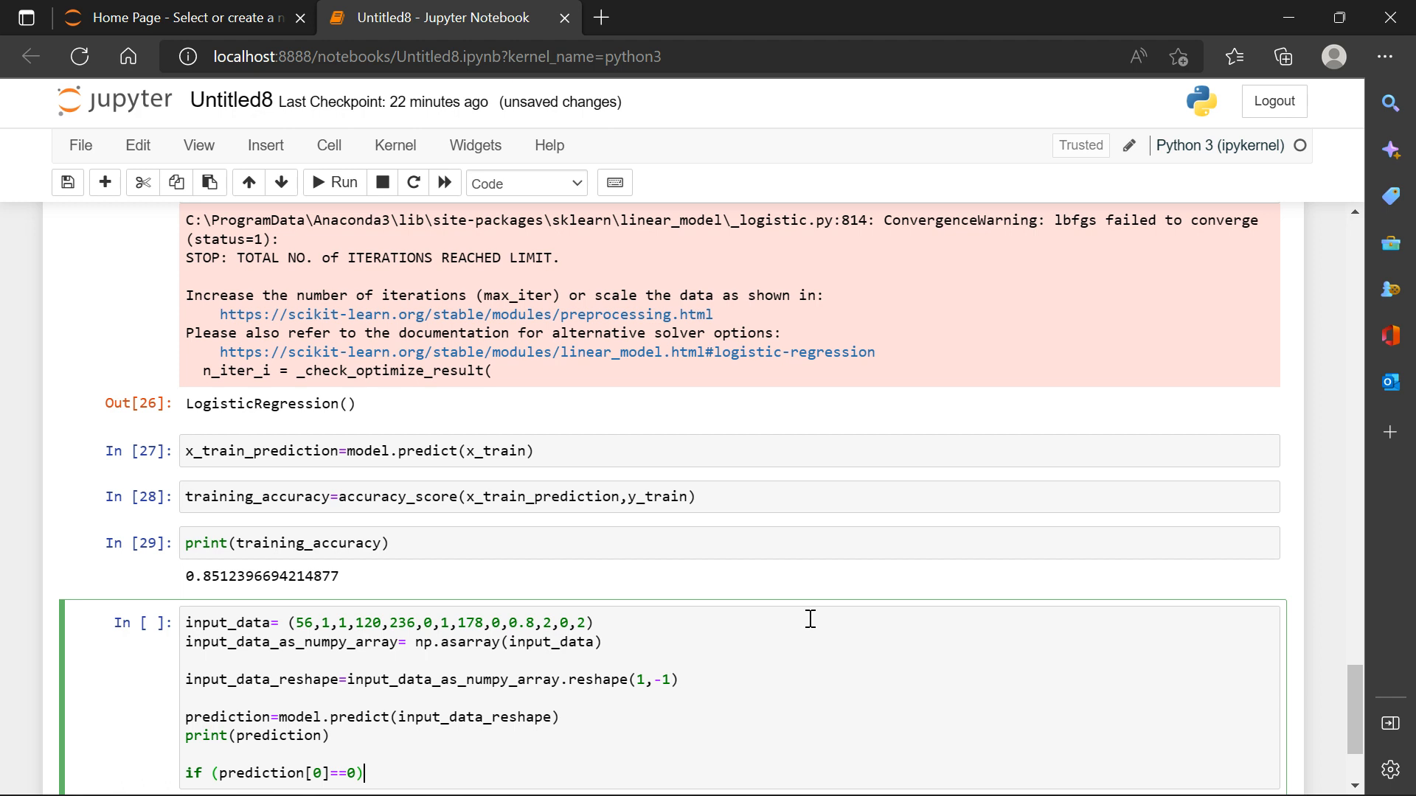
pyautogui.write(':')
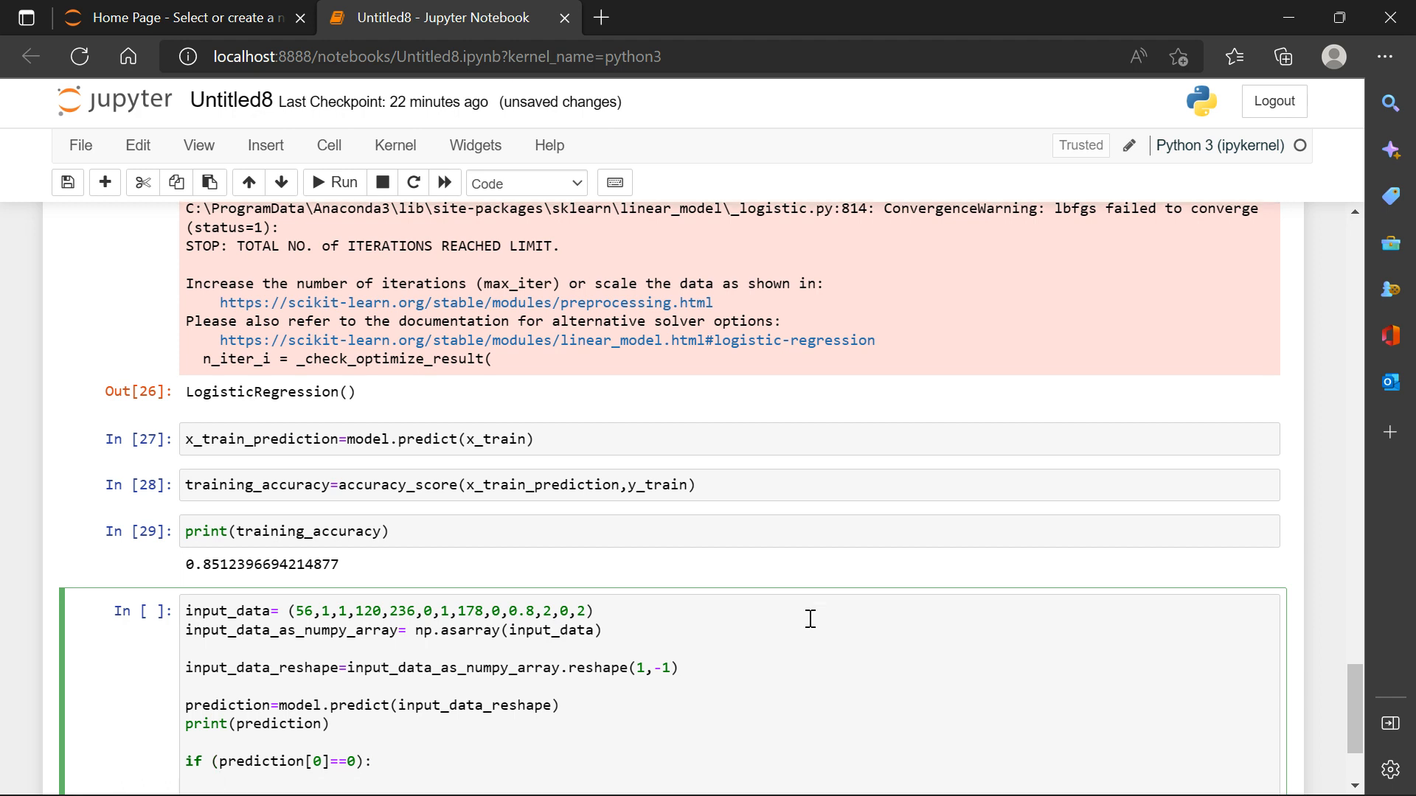
pyautogui.write('pr')
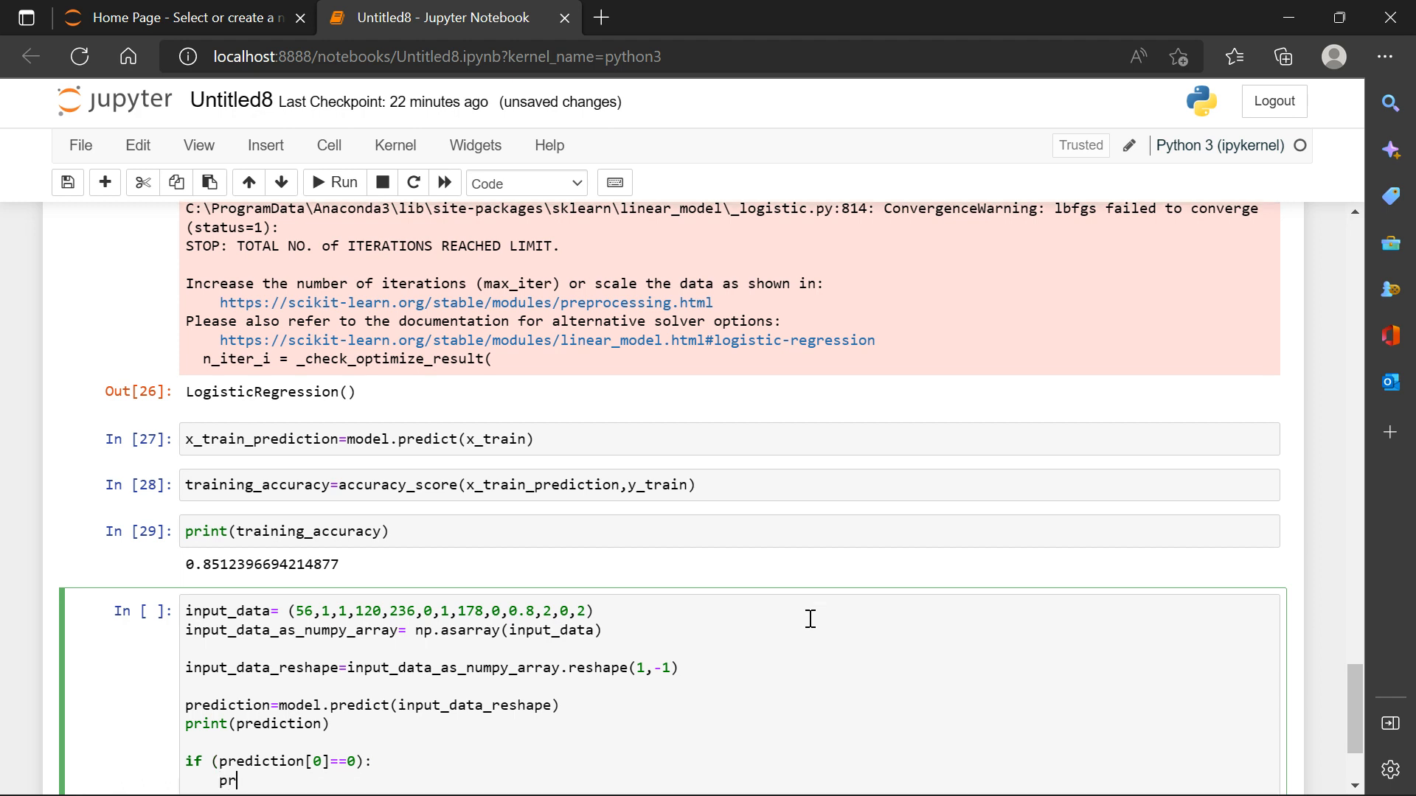
pyautogui.write("int('person i")
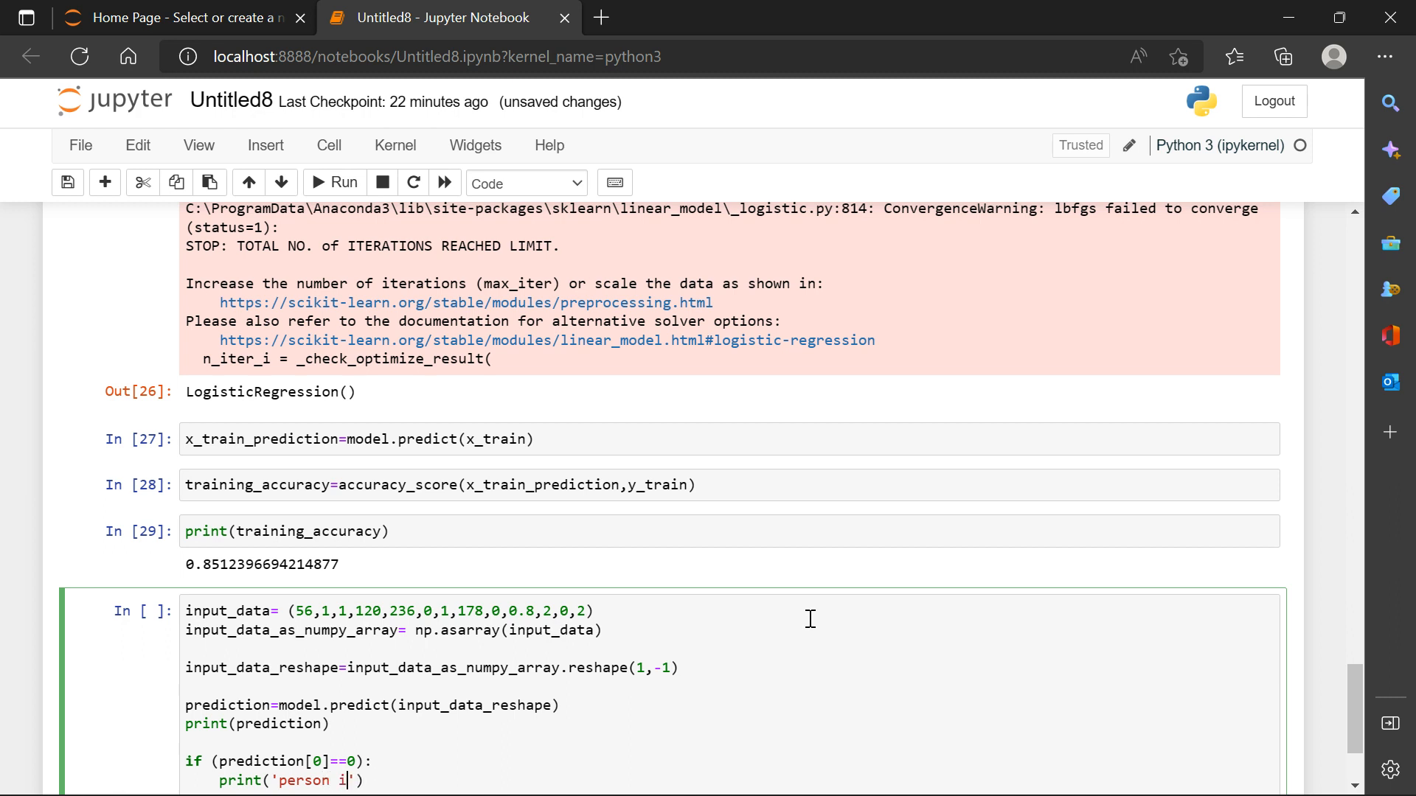
pyautogui.write('s not h')
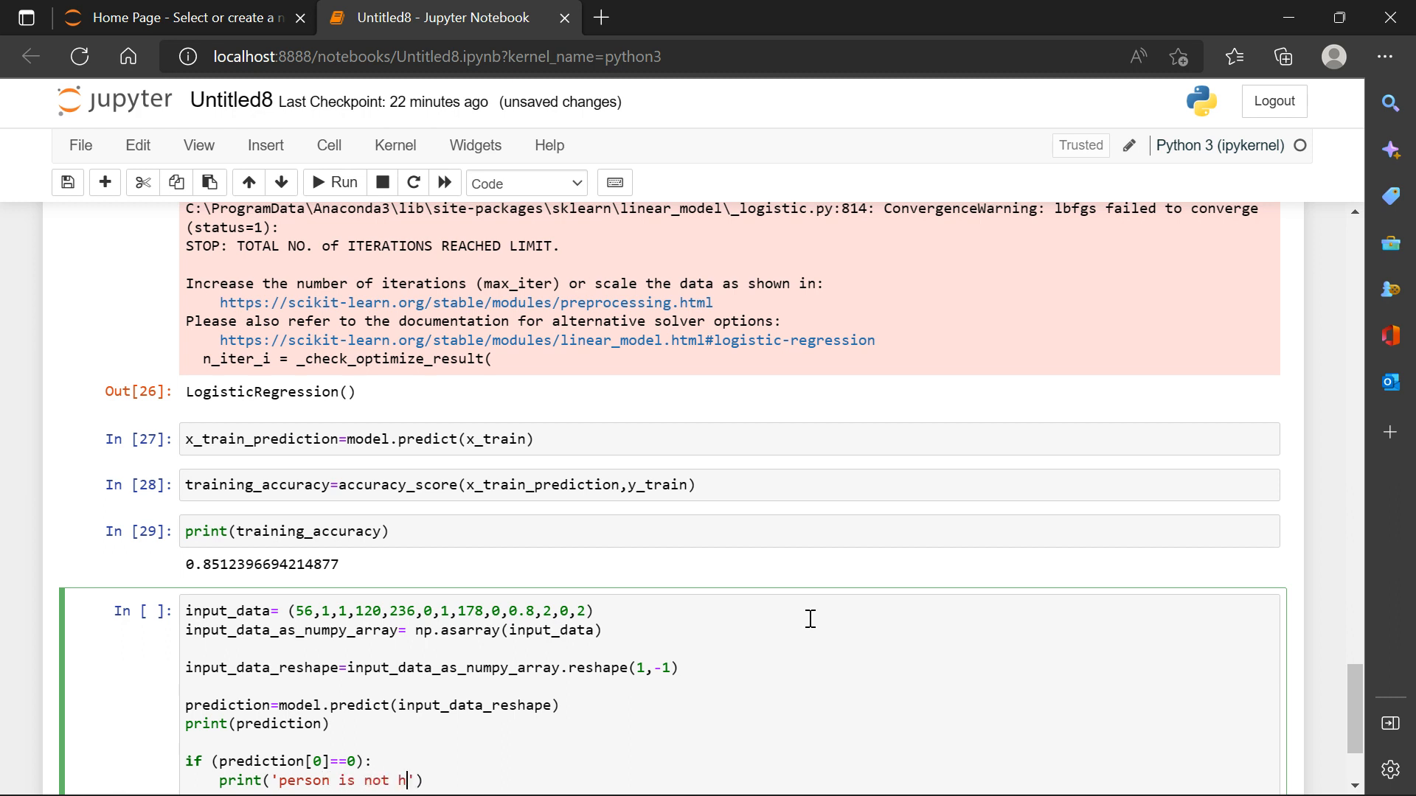
pyautogui.write('av')
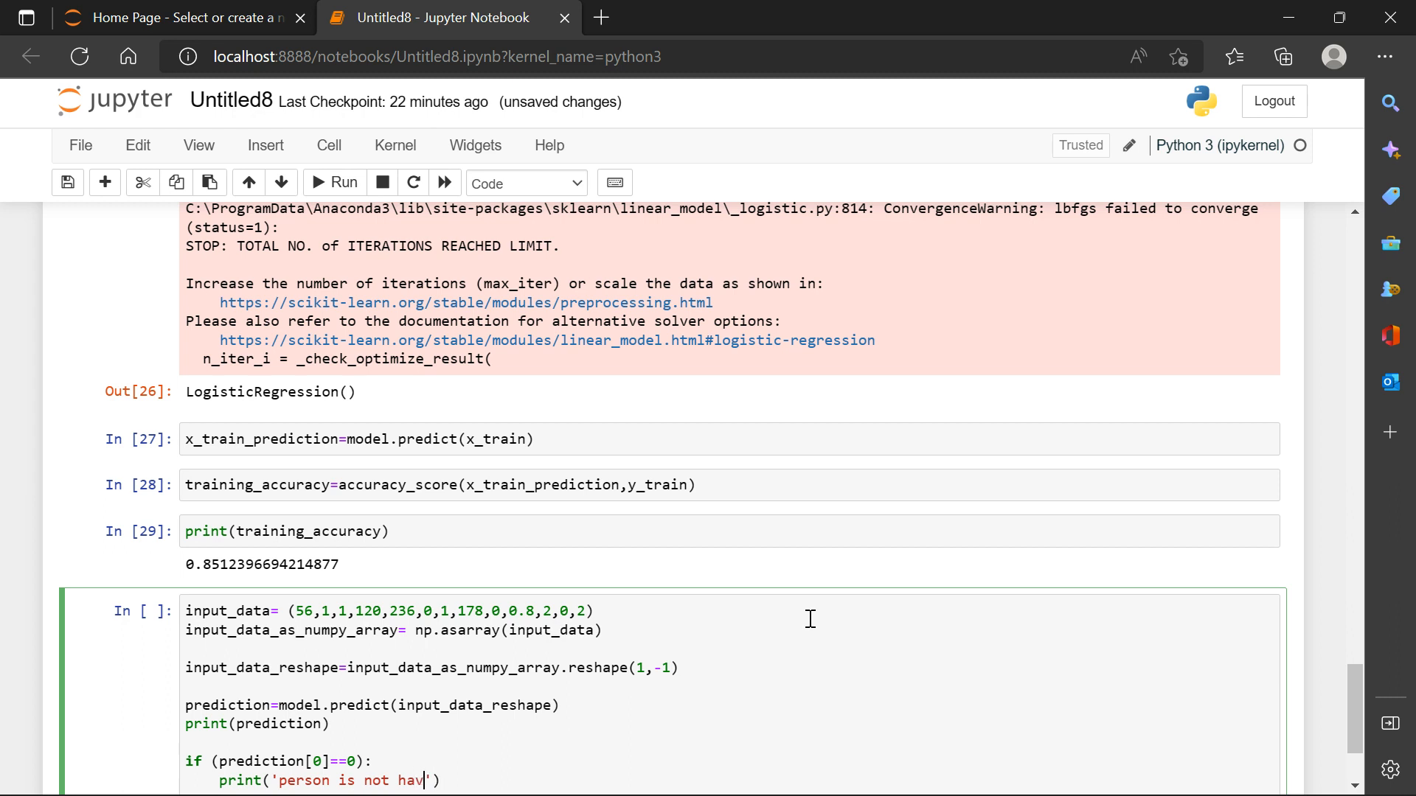
pyautogui.write('ing at')
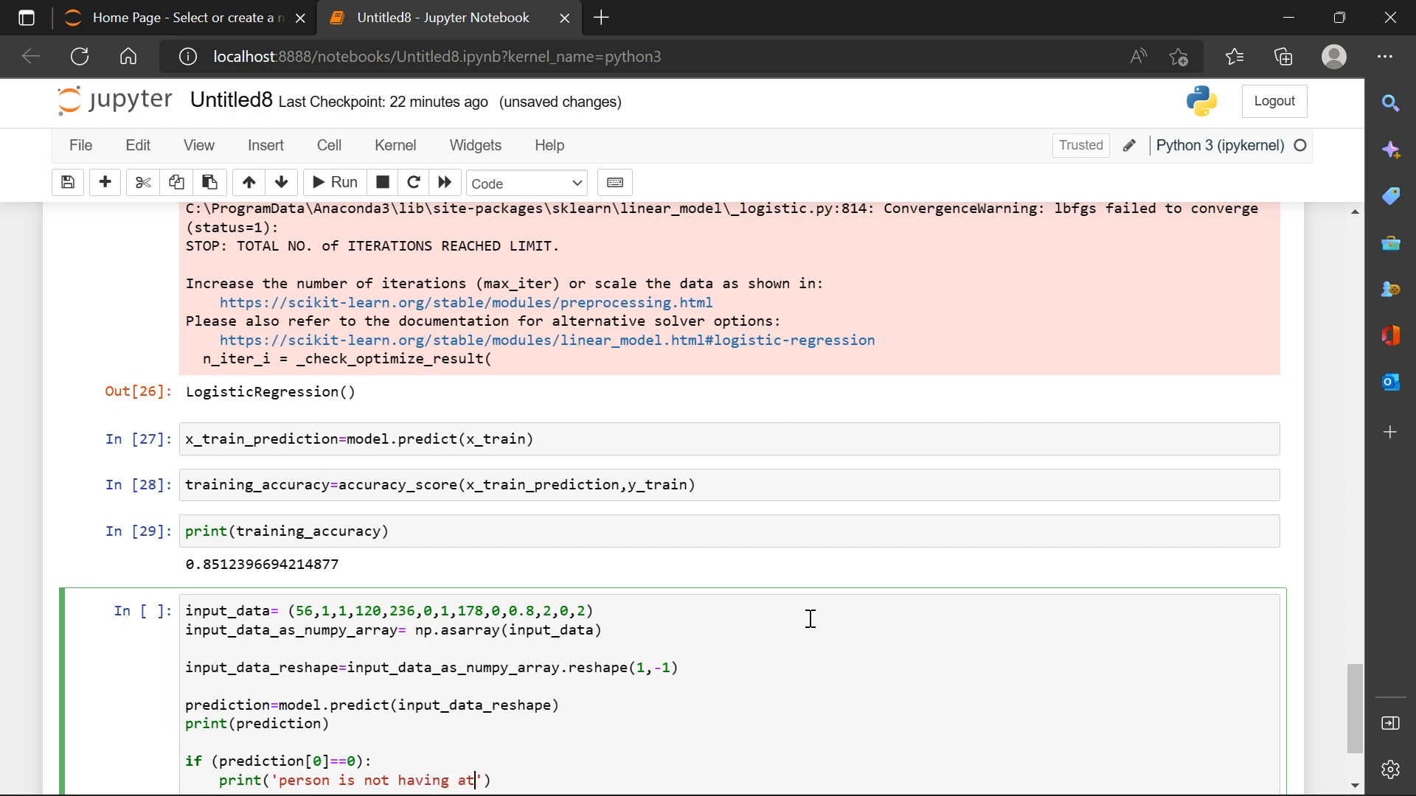
pyautogui.write('tack')
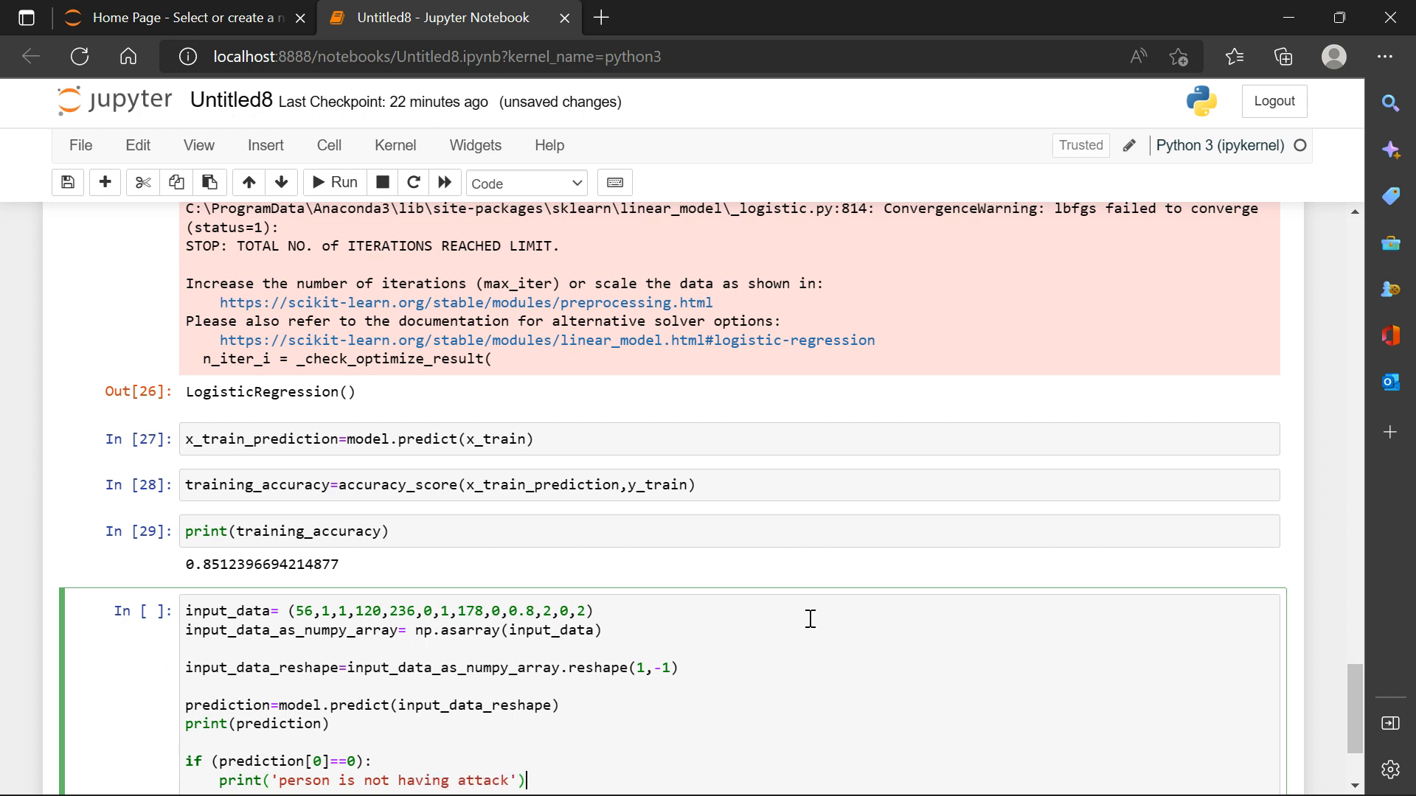
pyautogui.press('enter')
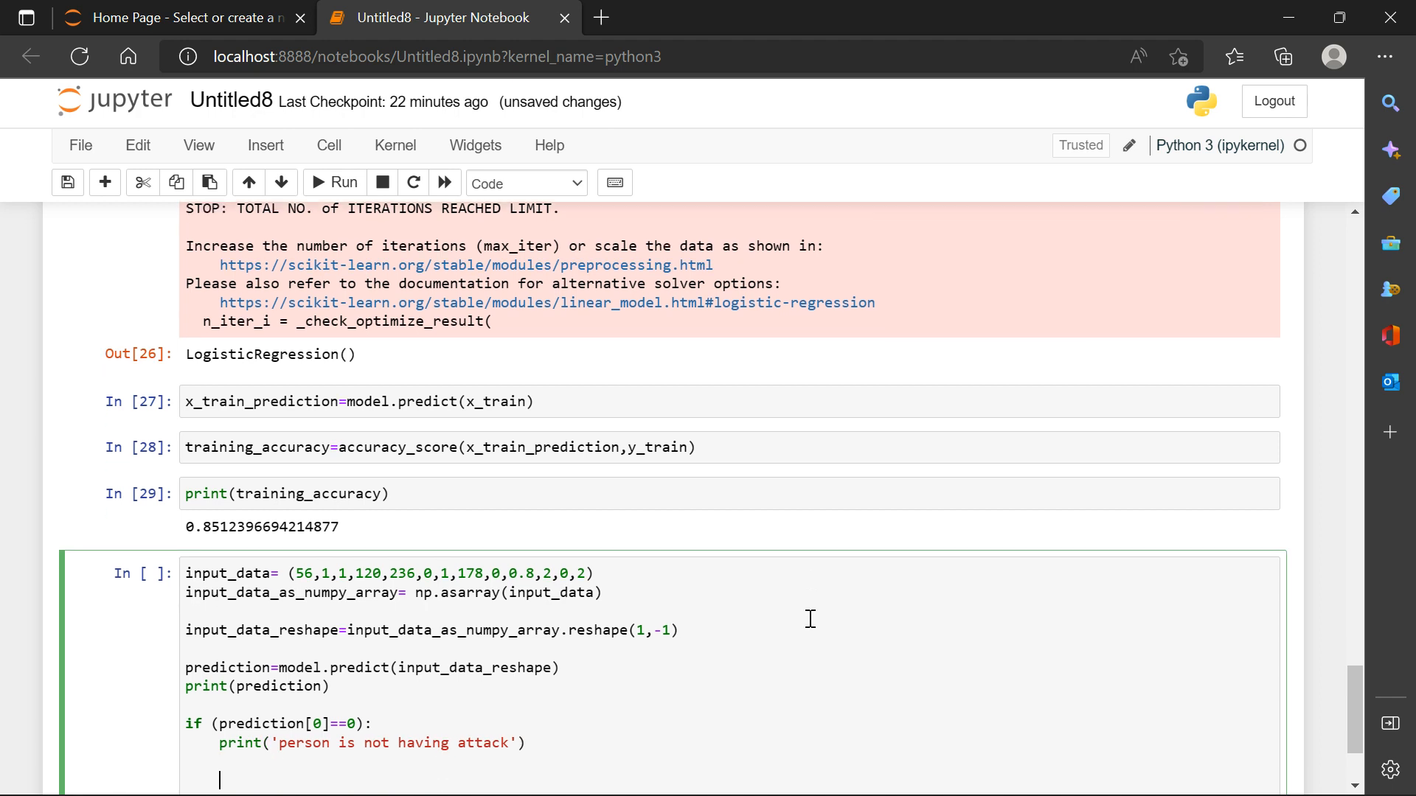
# Add the else branch printing the heart-disease message.
pyautogui.write('esl')
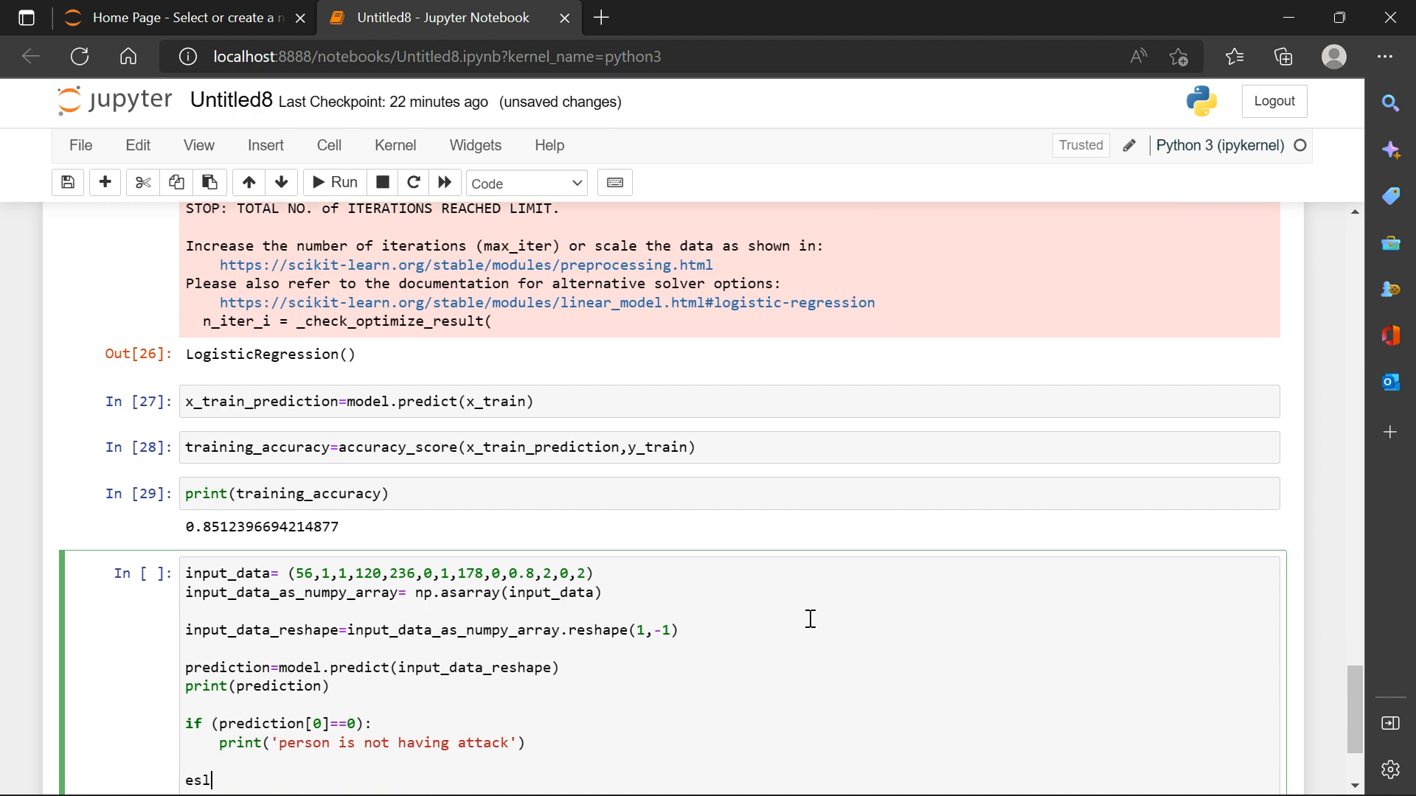
pyautogui.write('e')
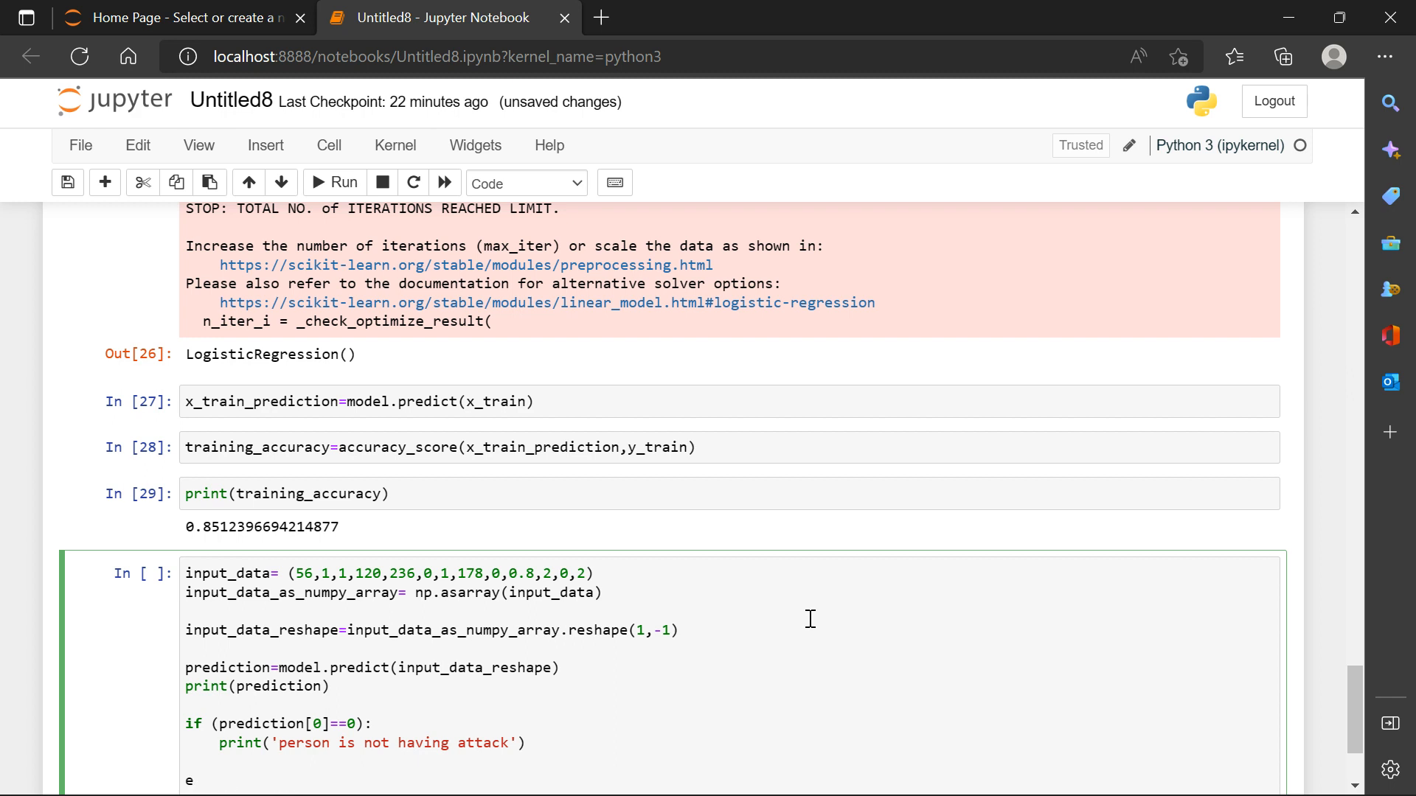
pyautogui.write('lse:')
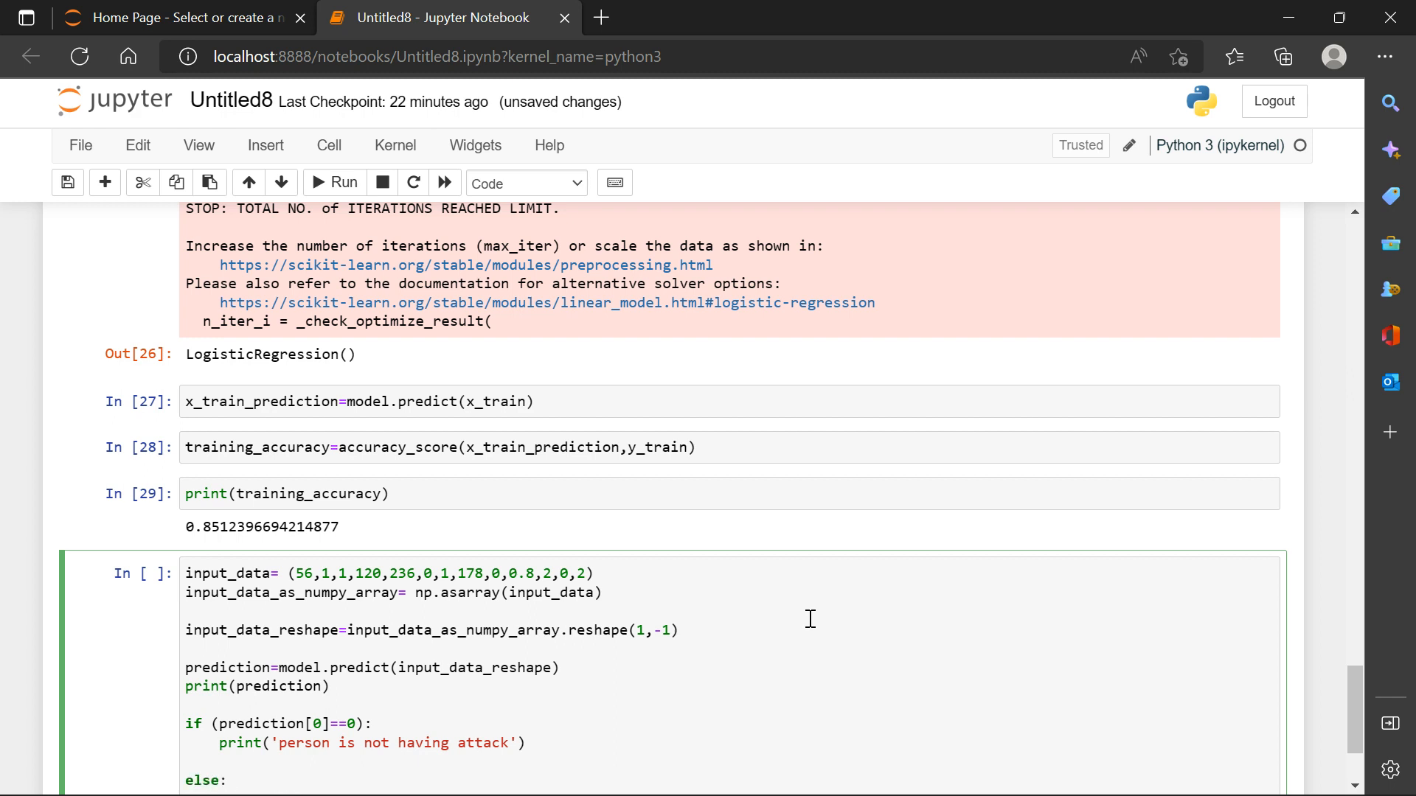
pyautogui.write('print(')
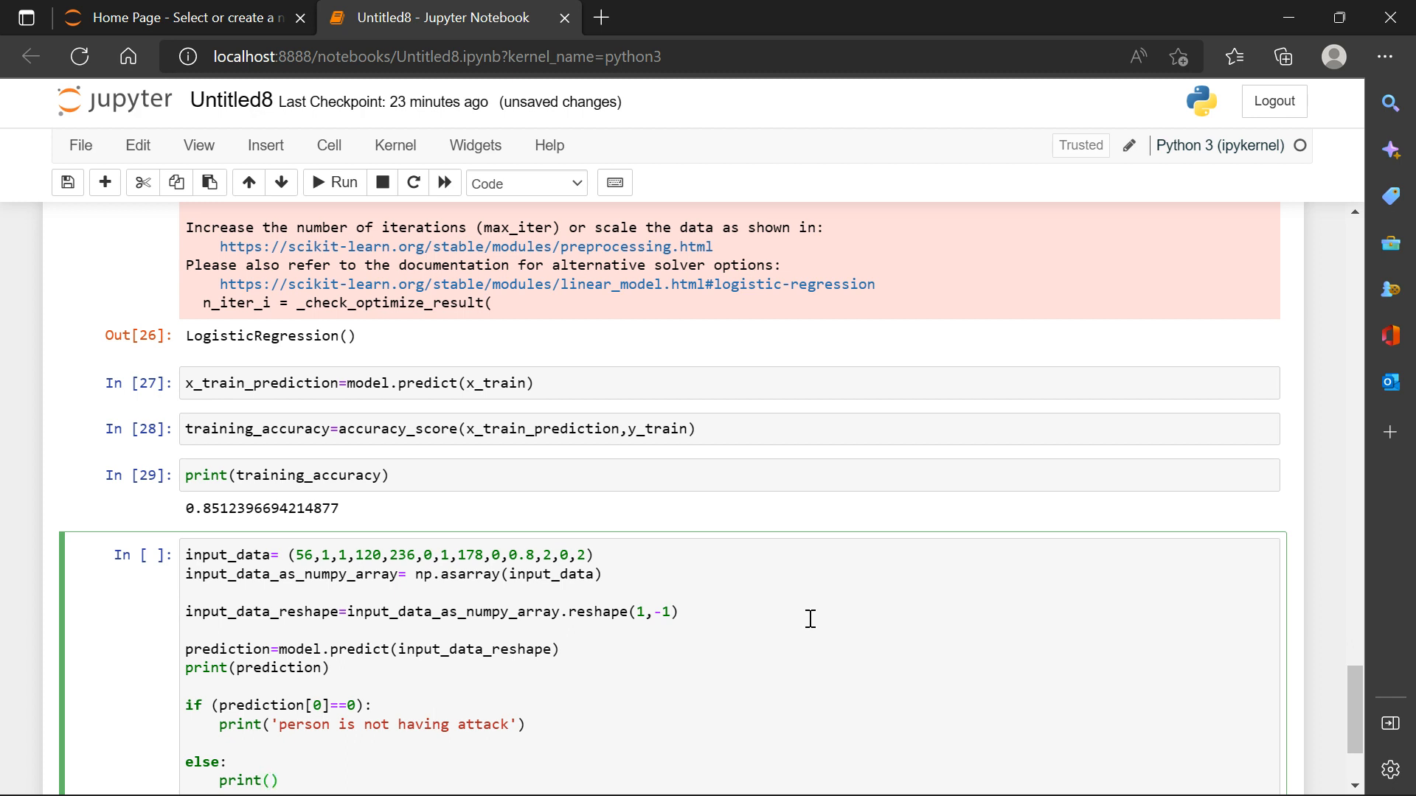
pyautogui.write('the person has heart disease"')
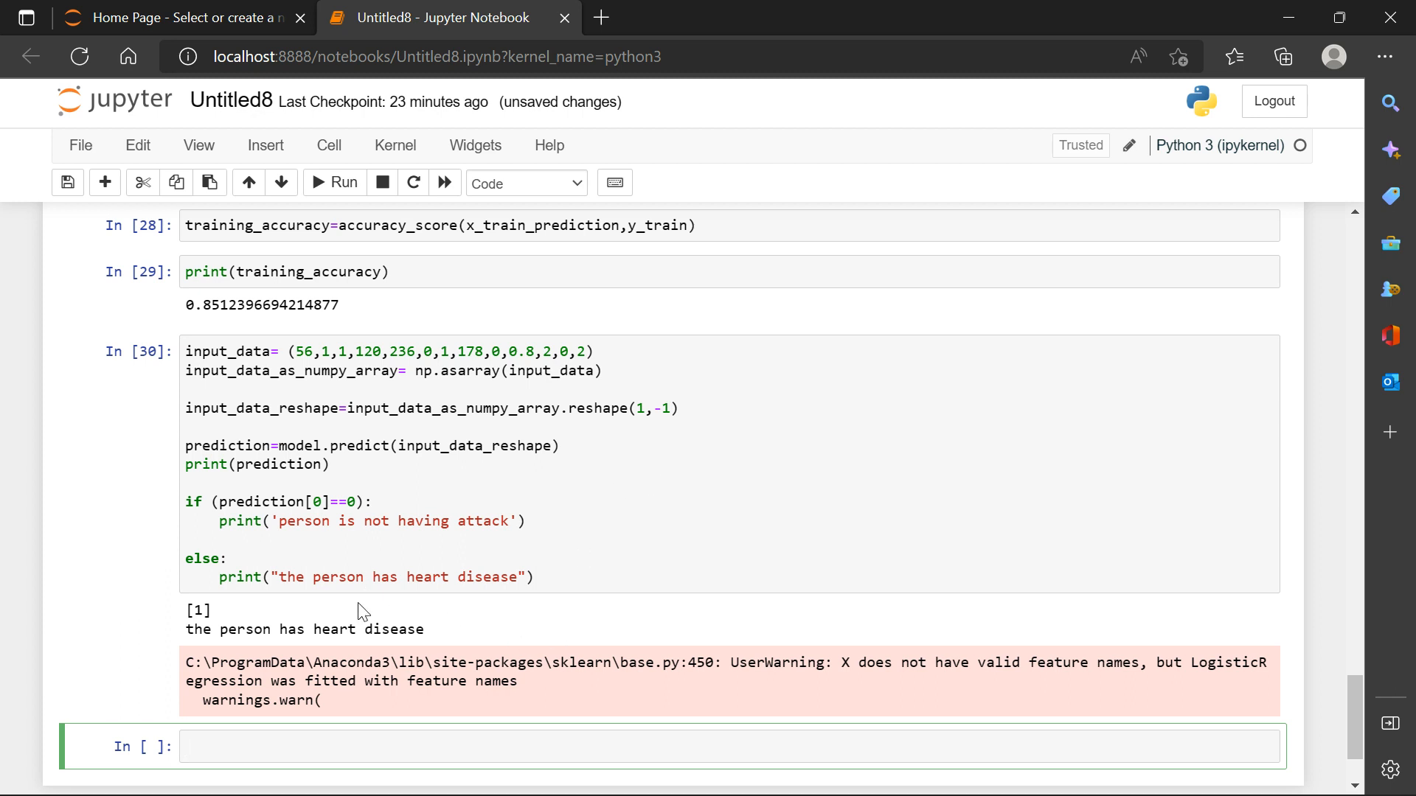
pyautogui.moveTo(348, 356)
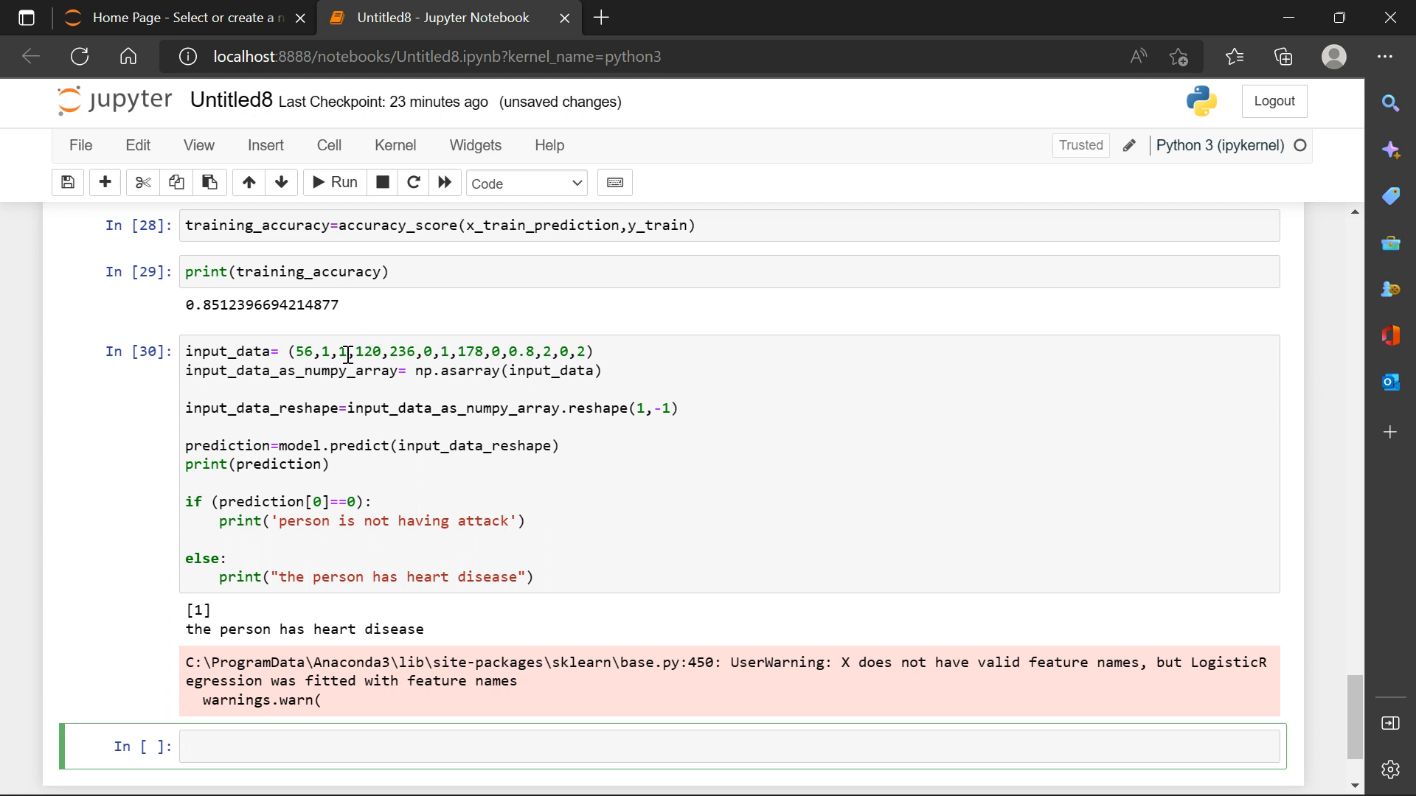
pyautogui.moveTo(417, 450)
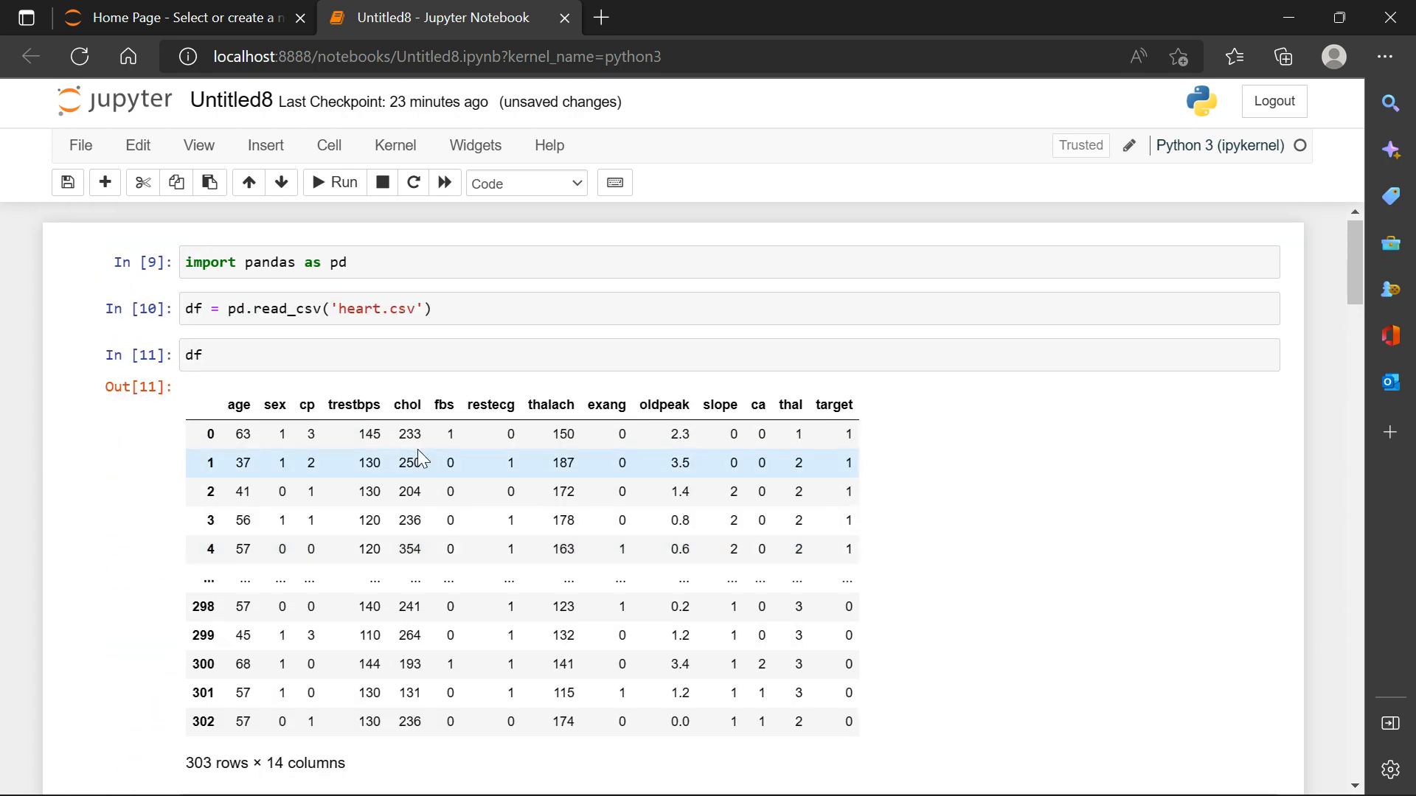
# Scroll the notebook to the imports cell and the df.info() column summary.
pyautogui.scroll(-3)
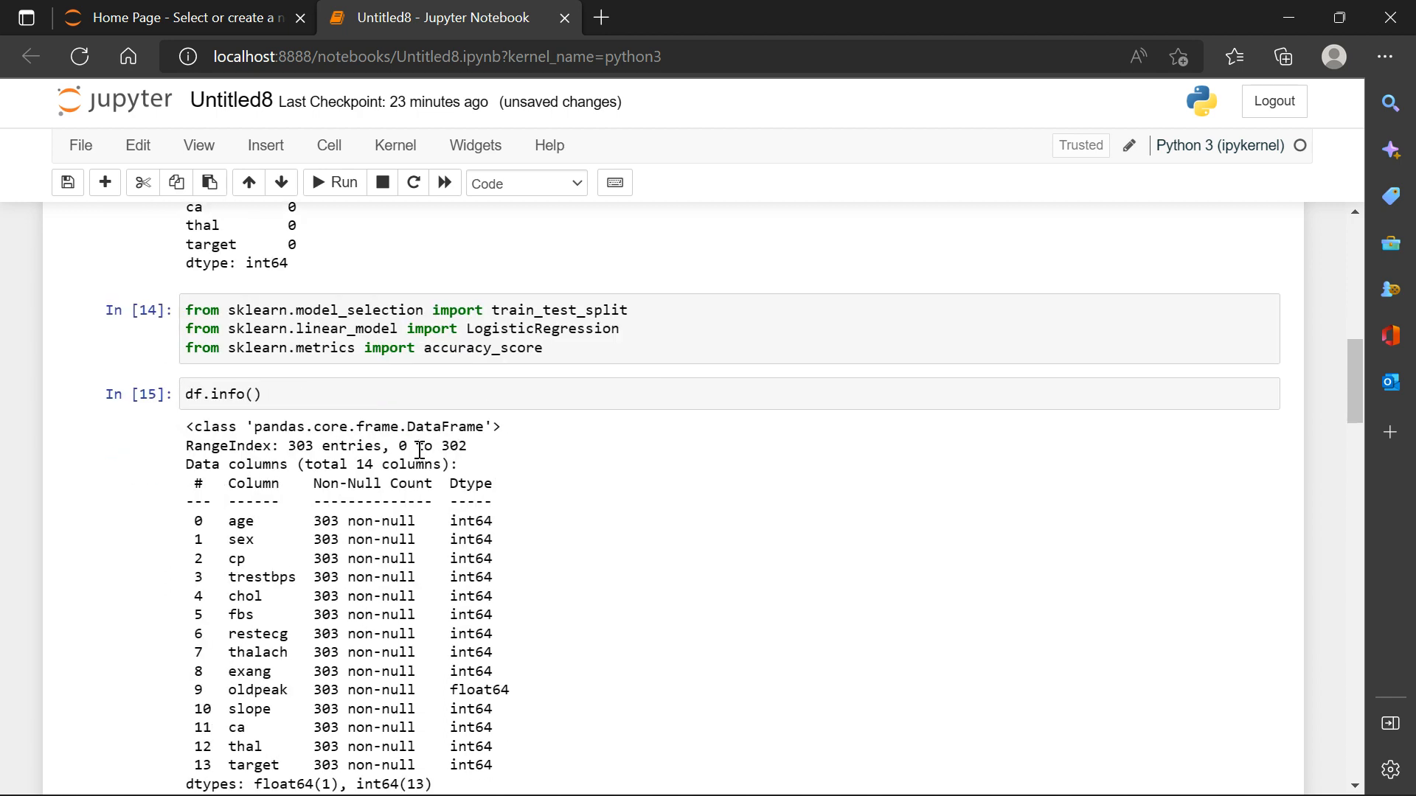